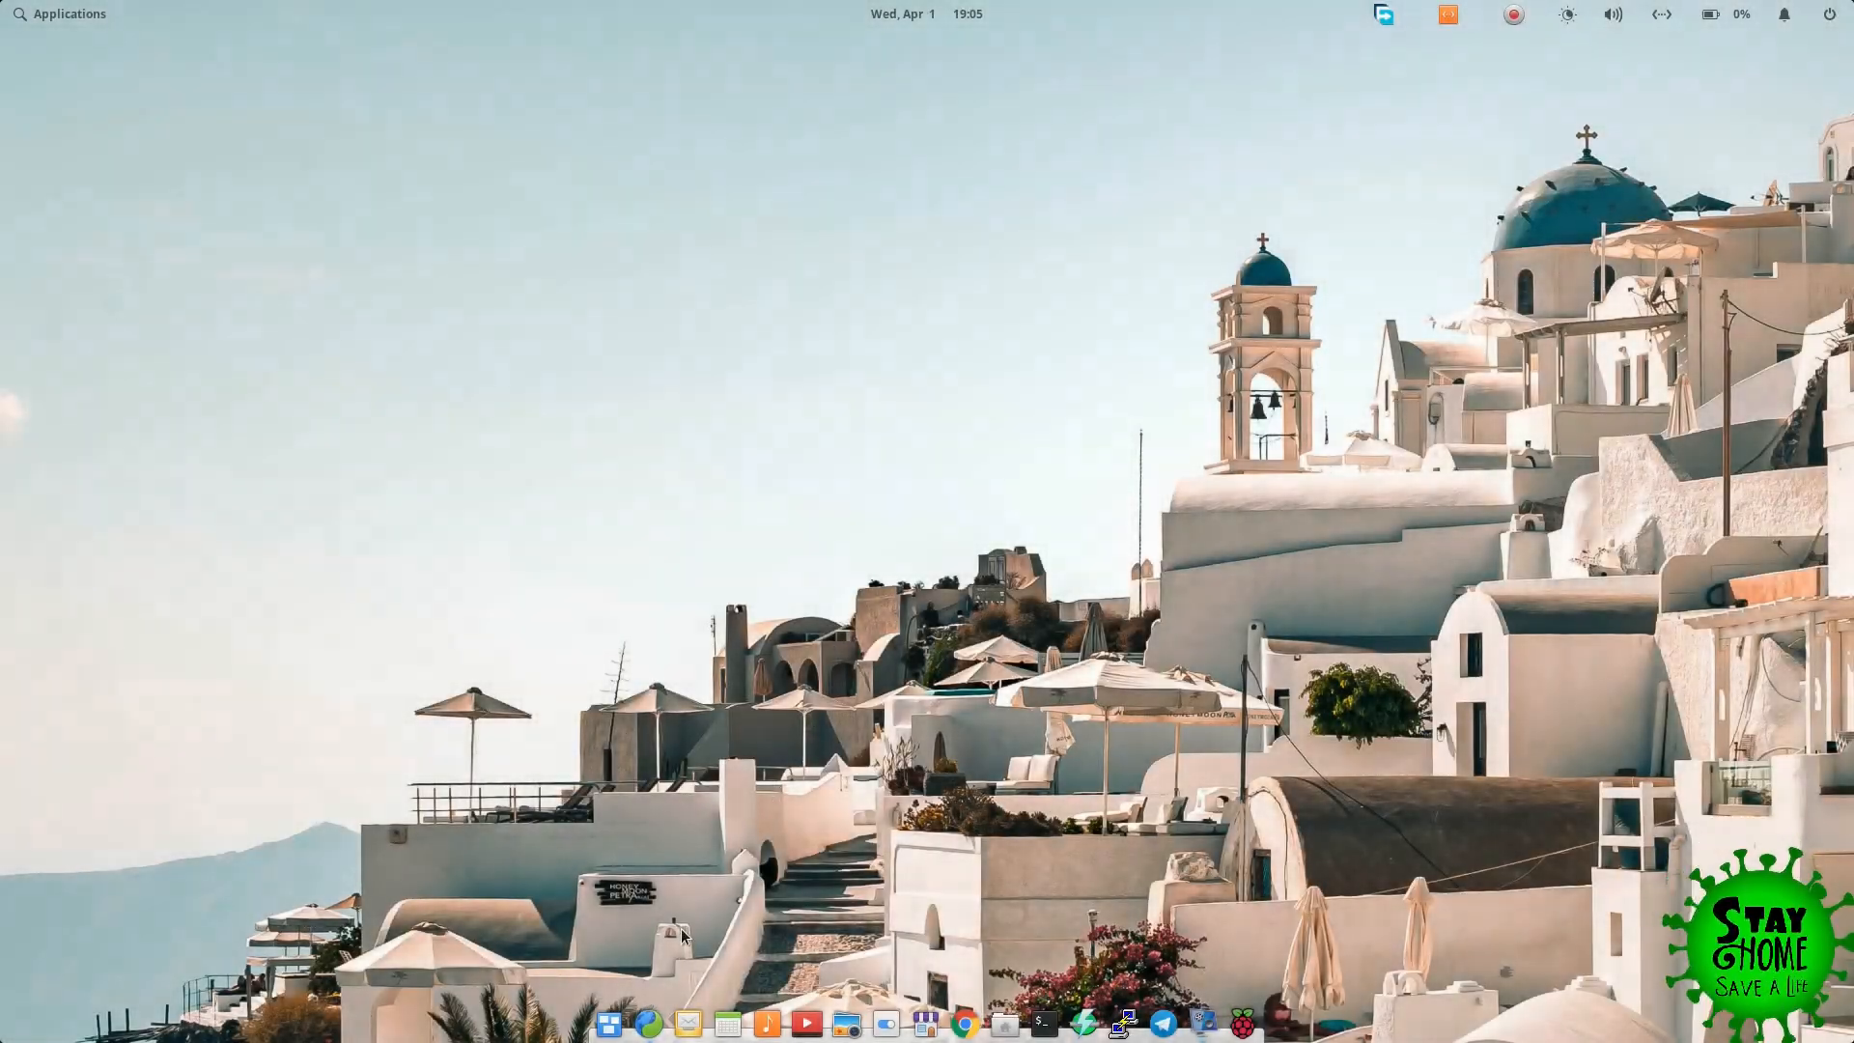
# - Open the browser on the openmediavault dashboard, then switch to Portainer showing 11 containers
pyautogui.click(648, 1023)
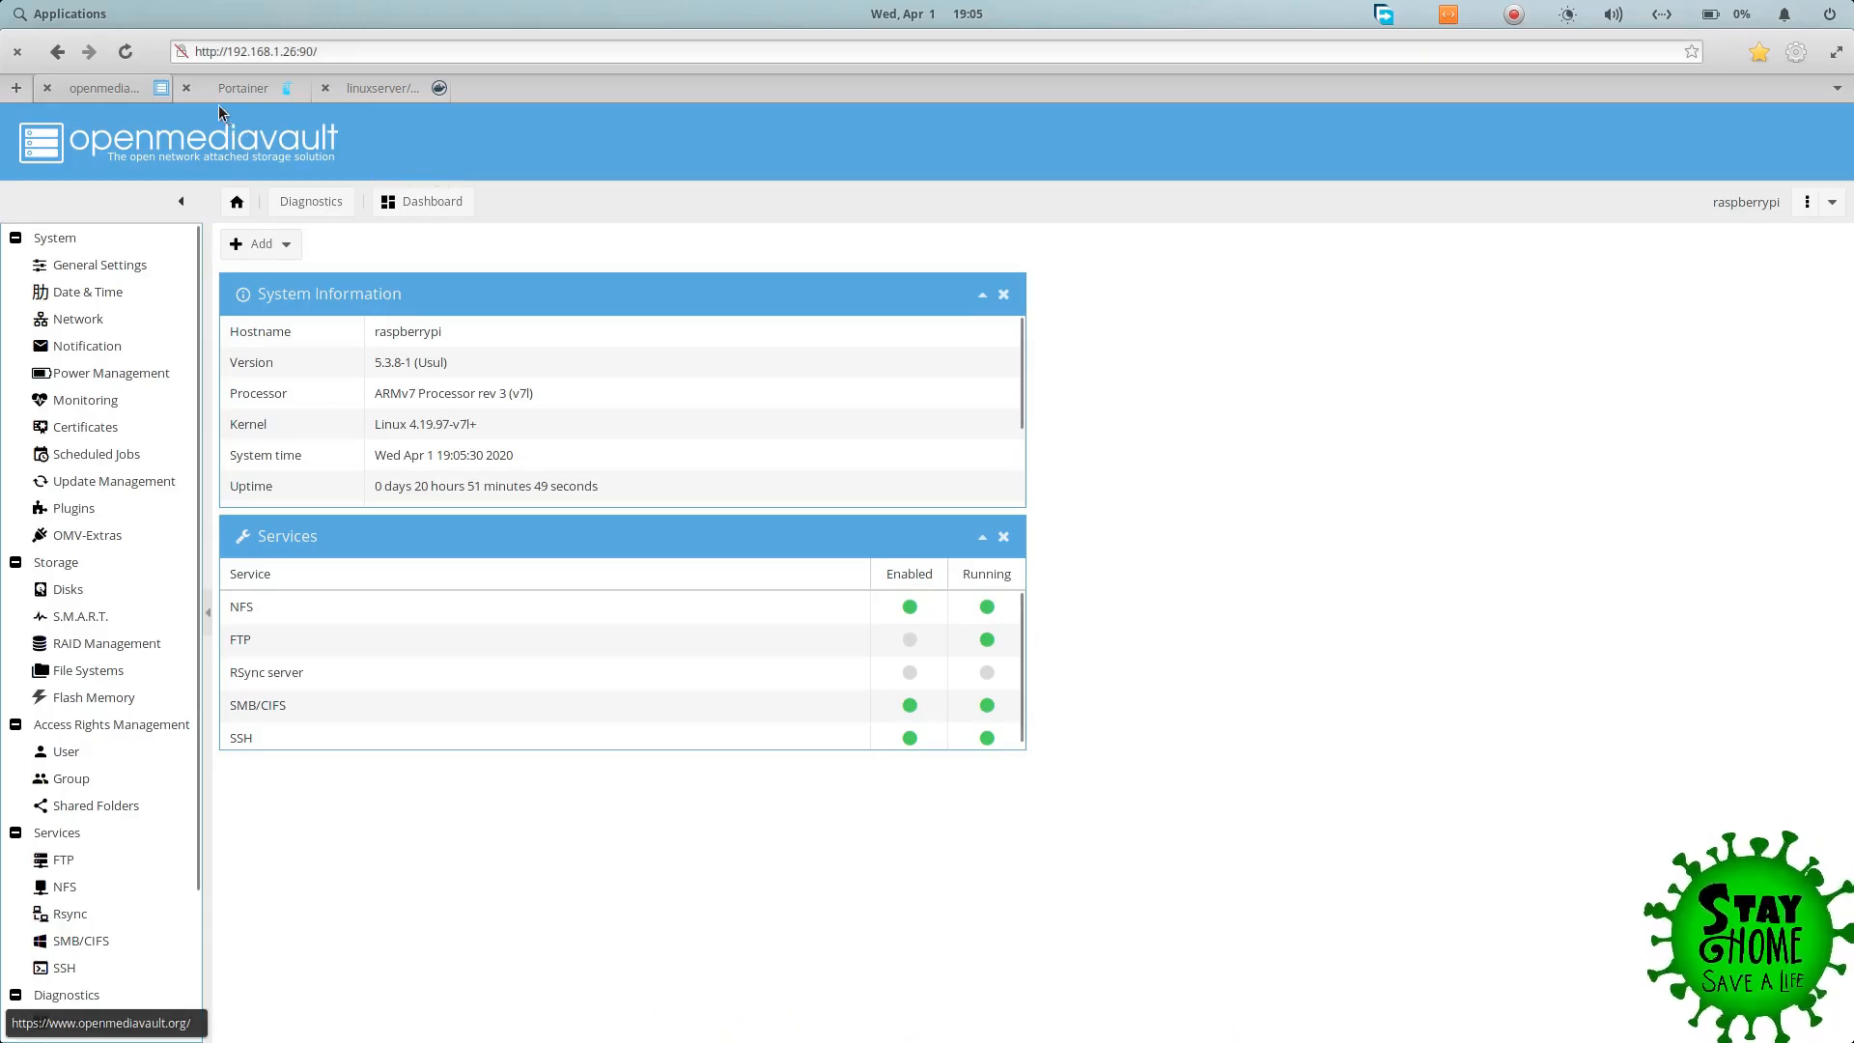
pyautogui.click(241, 88)
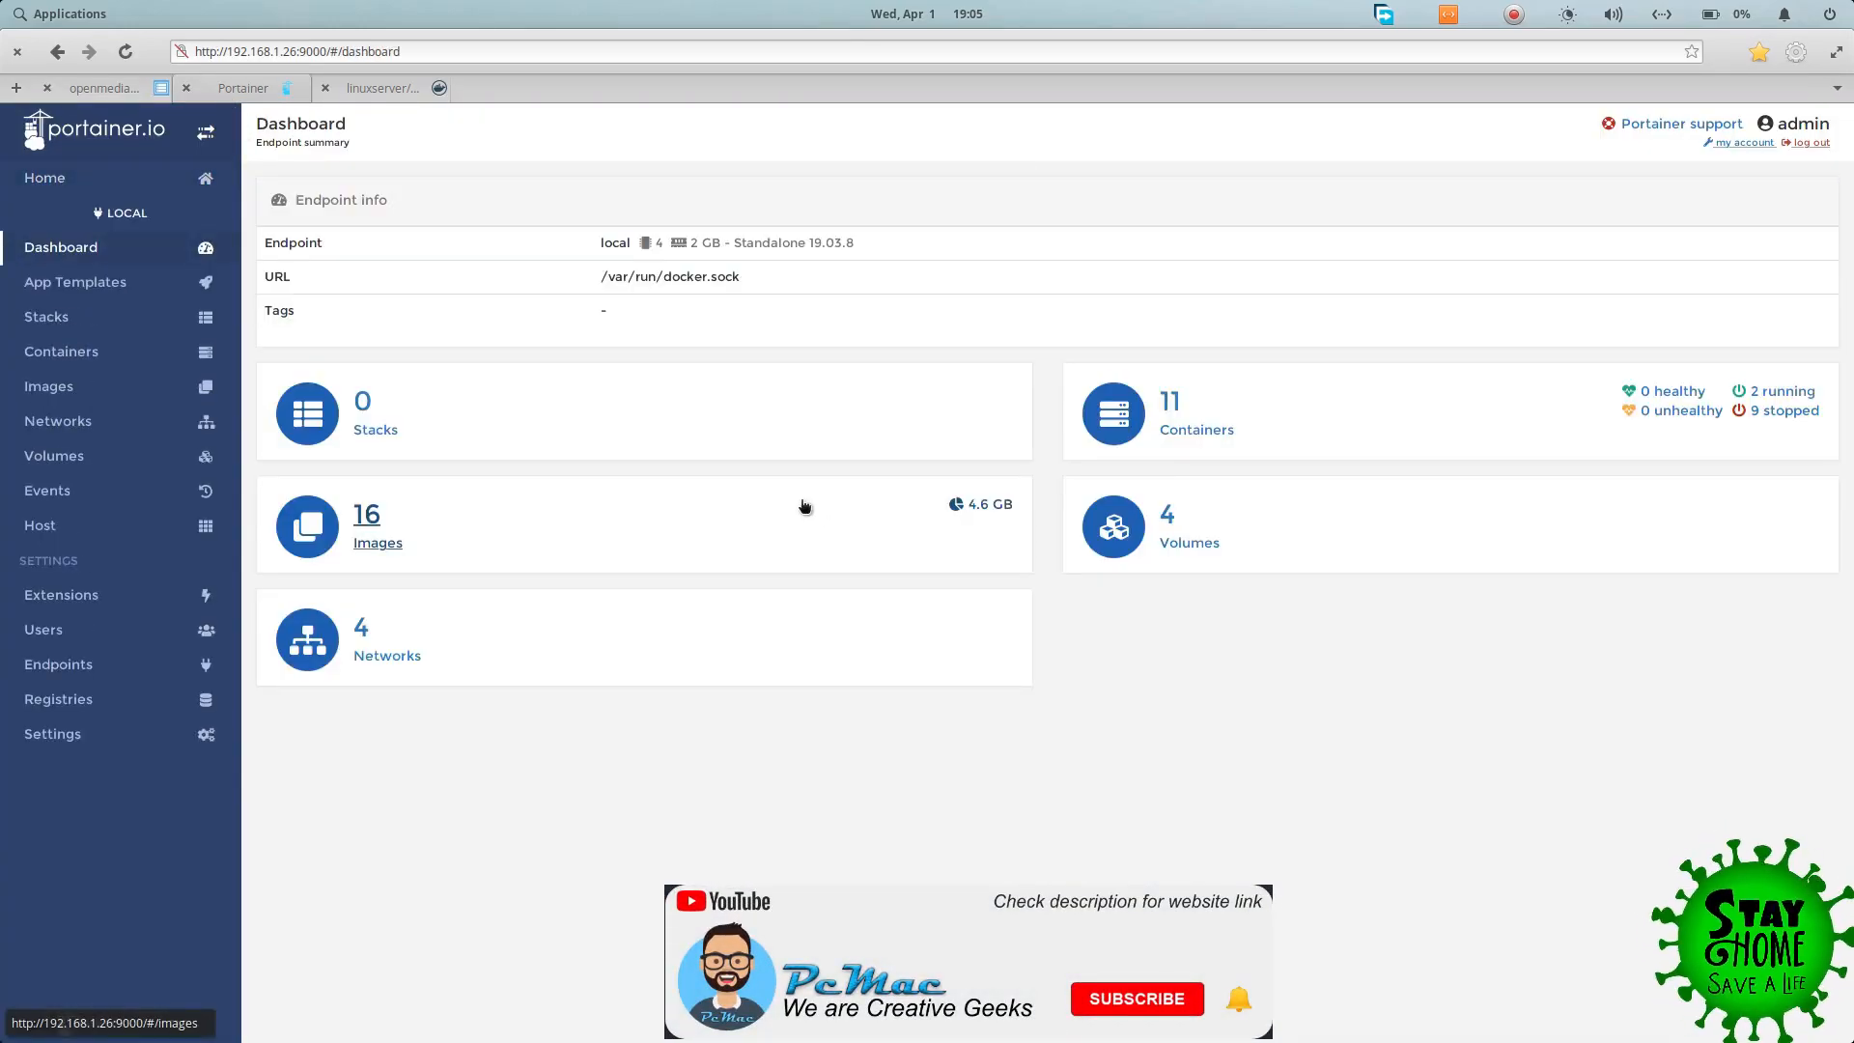
# - Select and copy the image name on the linuxserver/jackett Docker Hub page
pyautogui.click(378, 88)
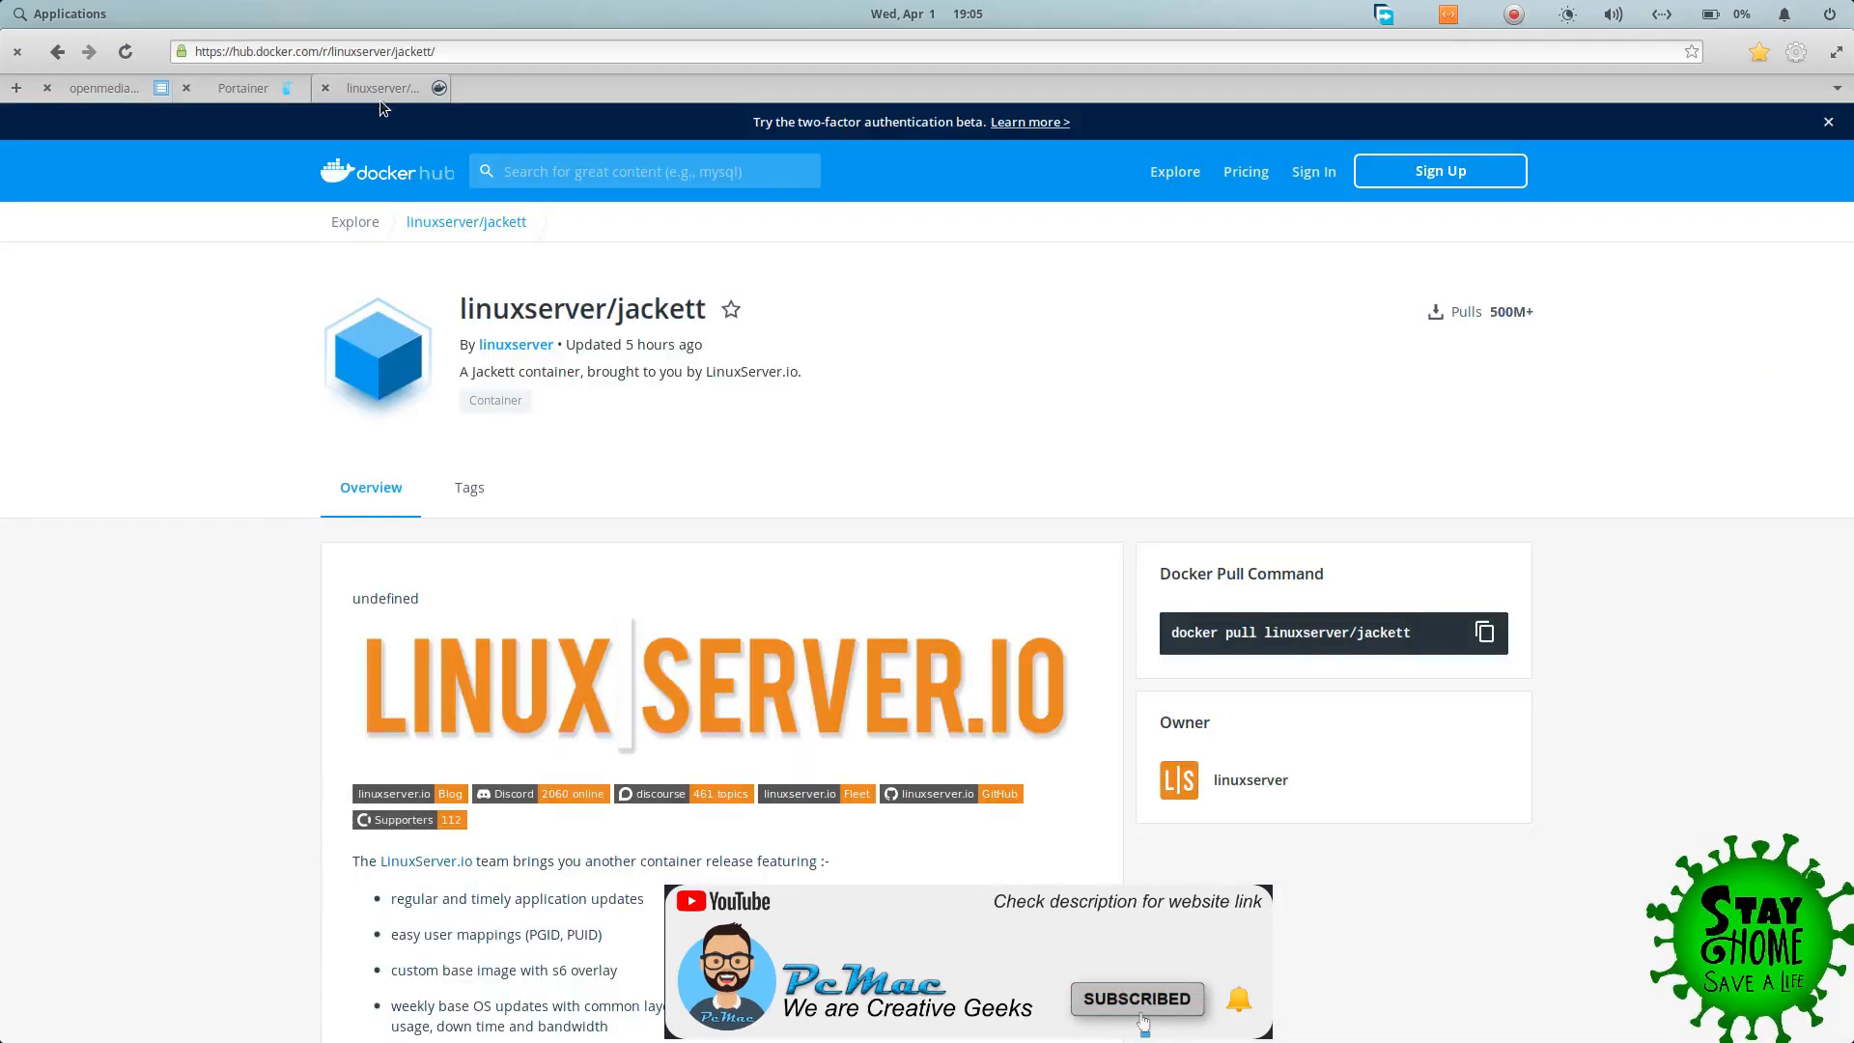
pyautogui.moveTo(672, 349)
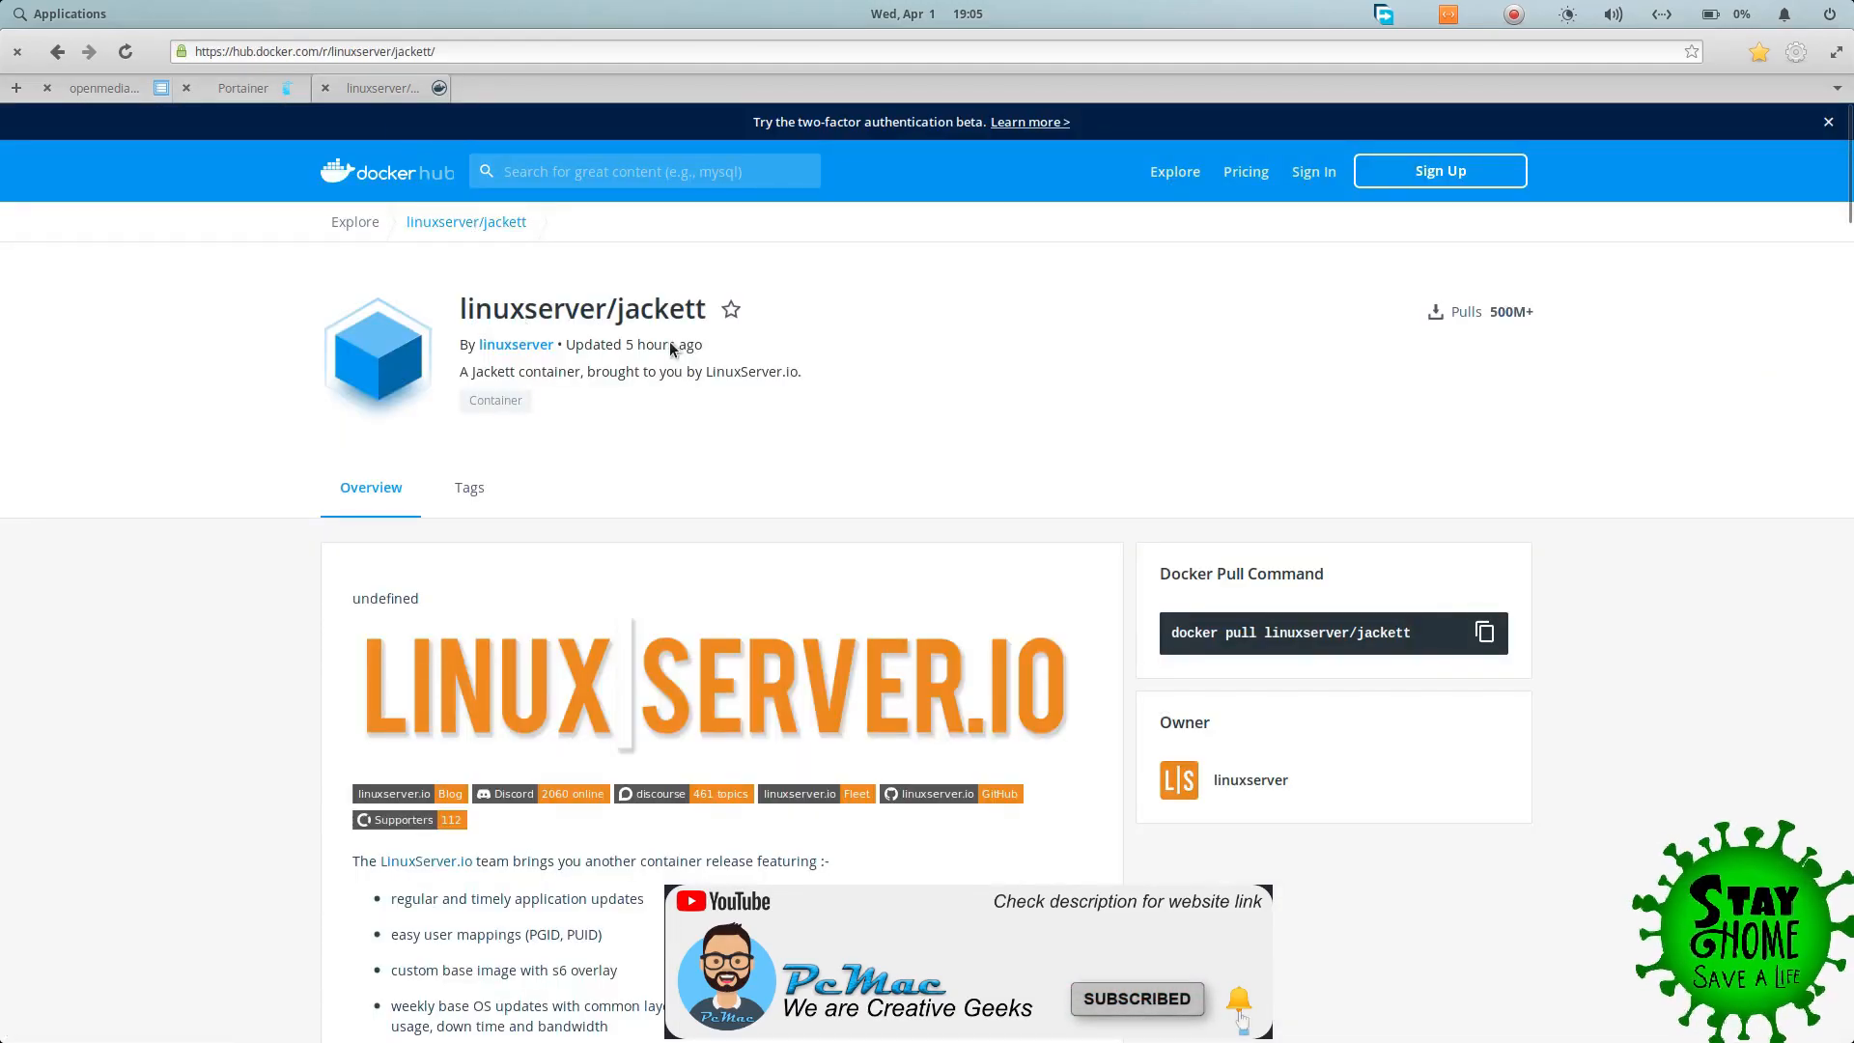
pyautogui.moveTo(760, 438)
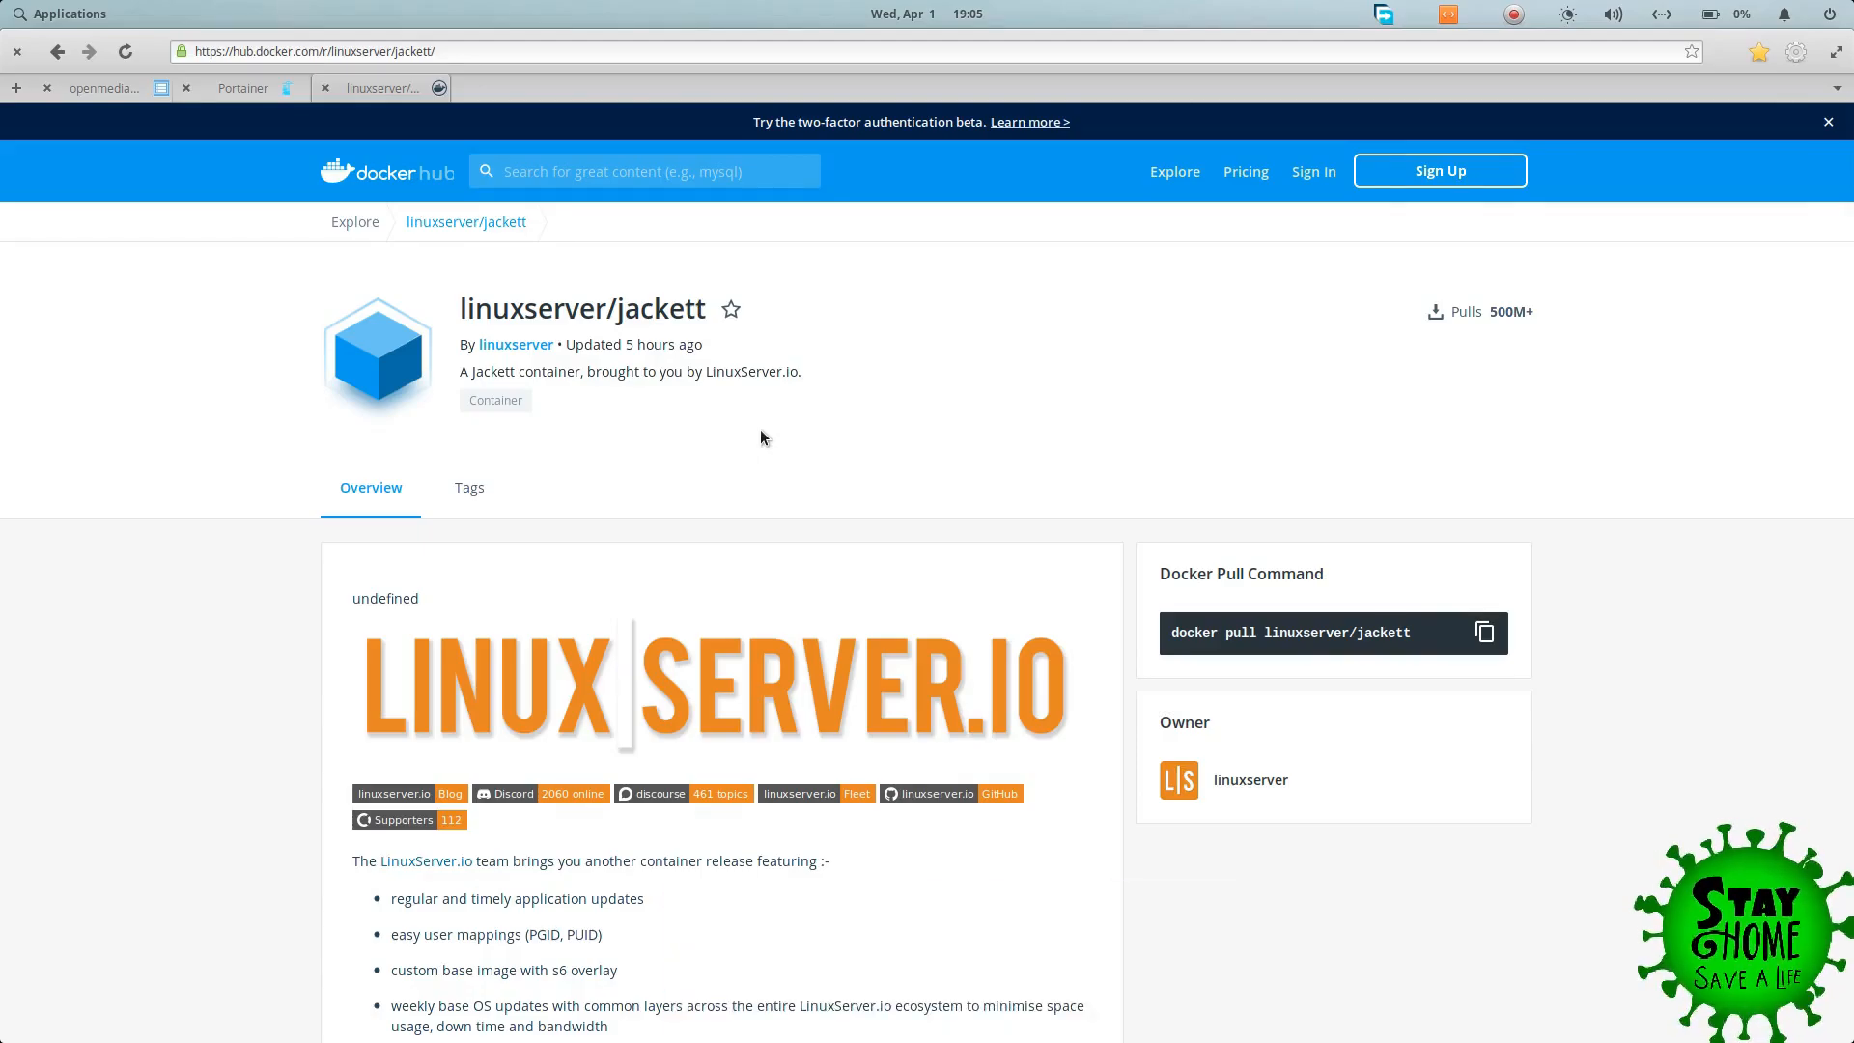
pyautogui.moveTo(889, 462)
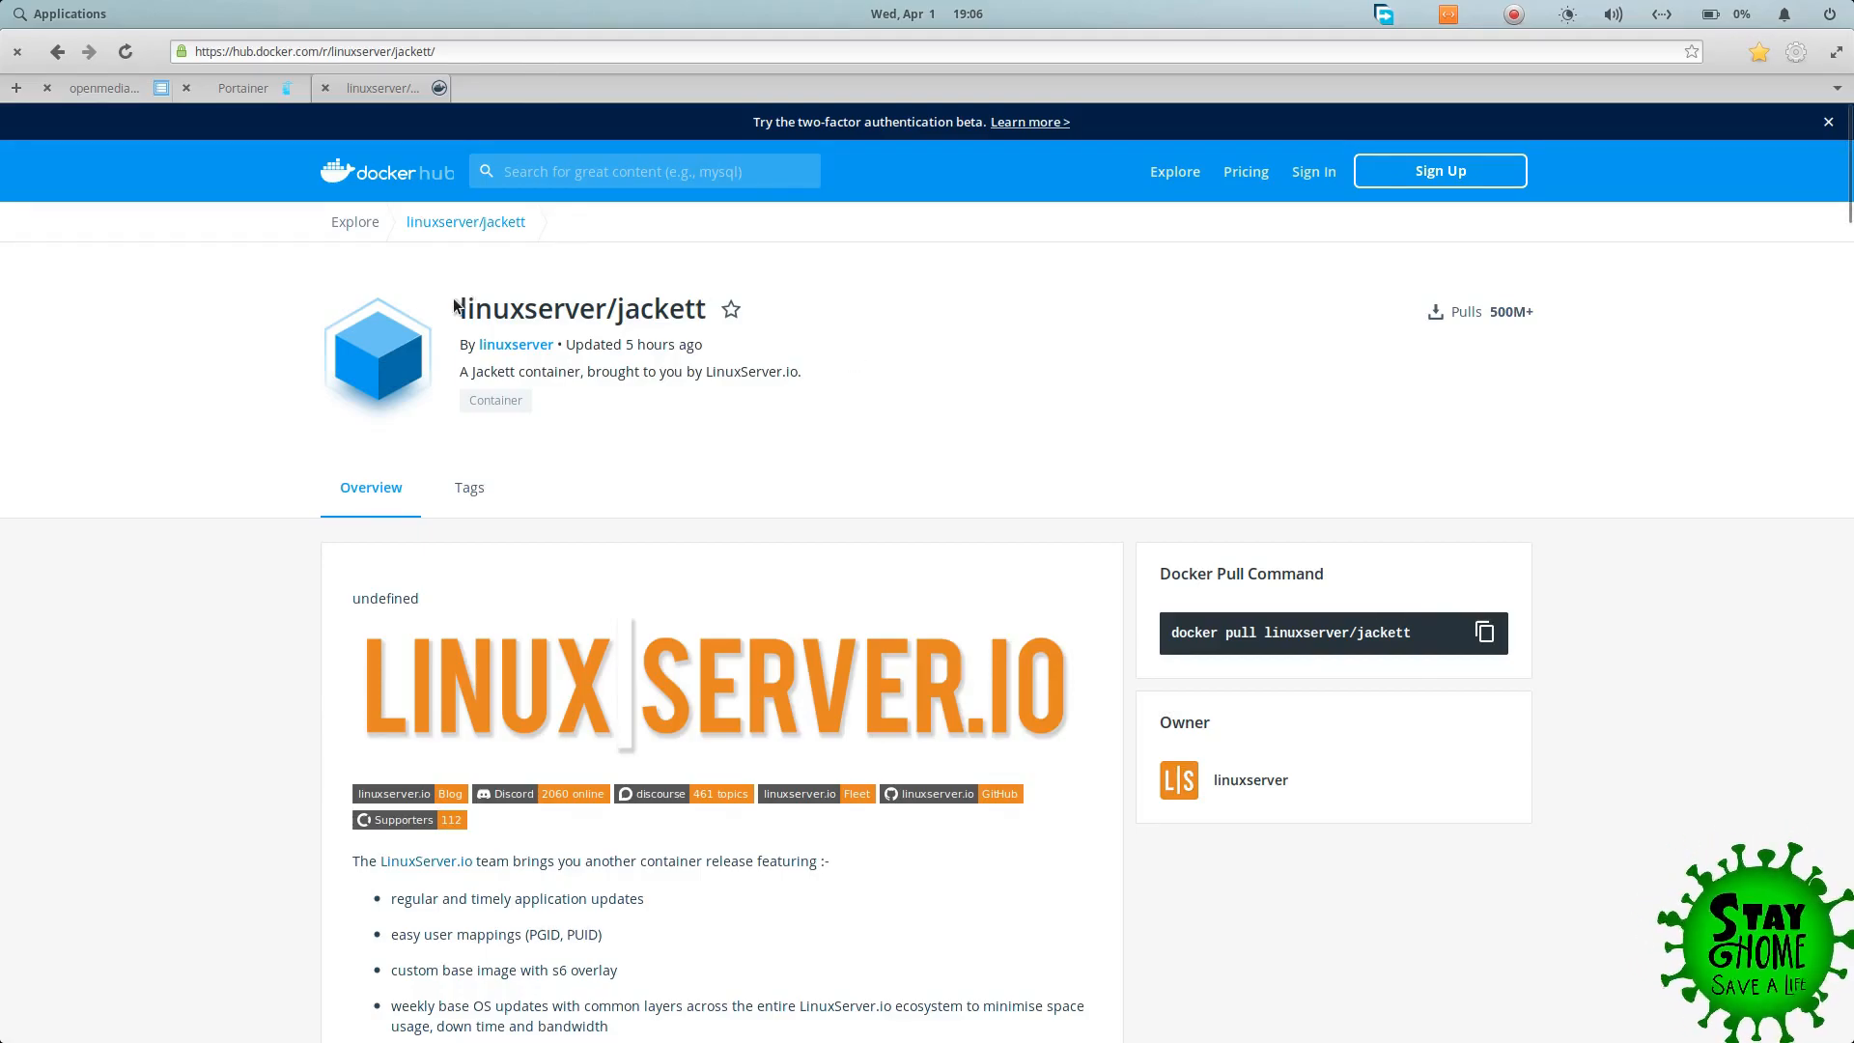
pyautogui.doubleClick(579, 309)
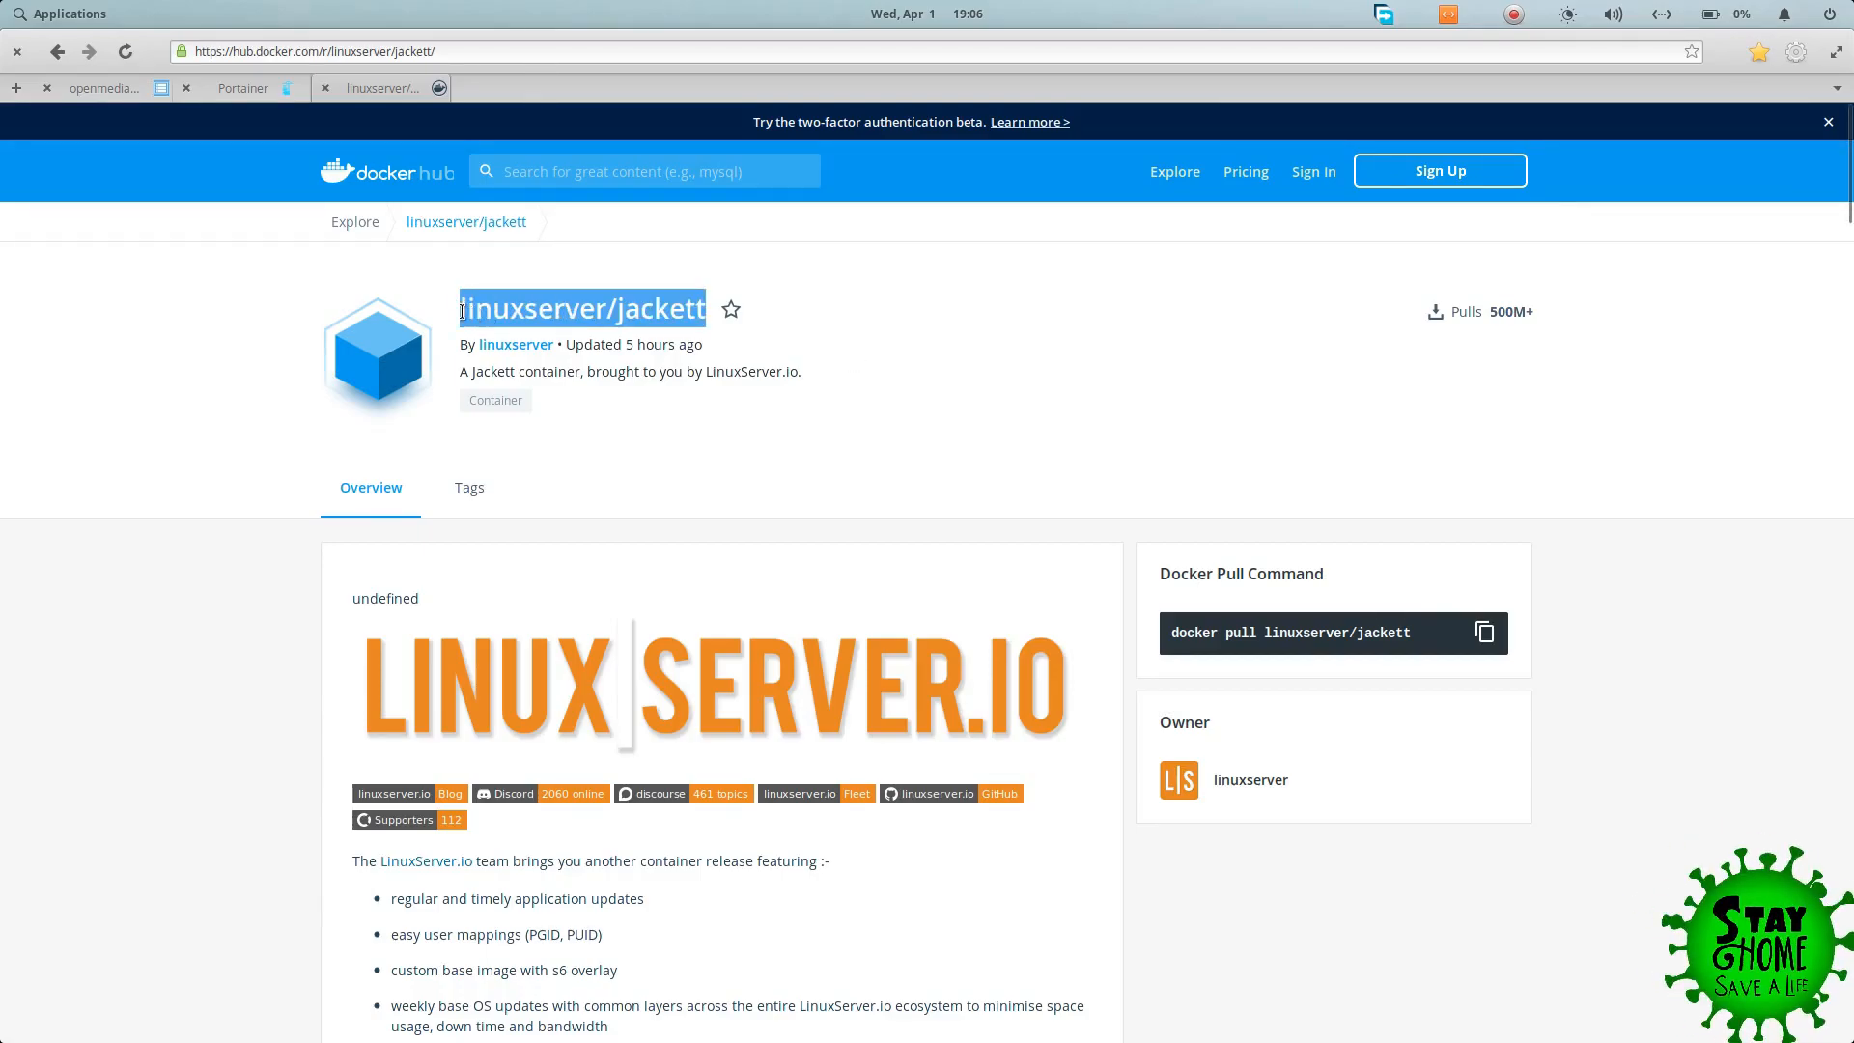
pyautogui.rightClick(582, 309)
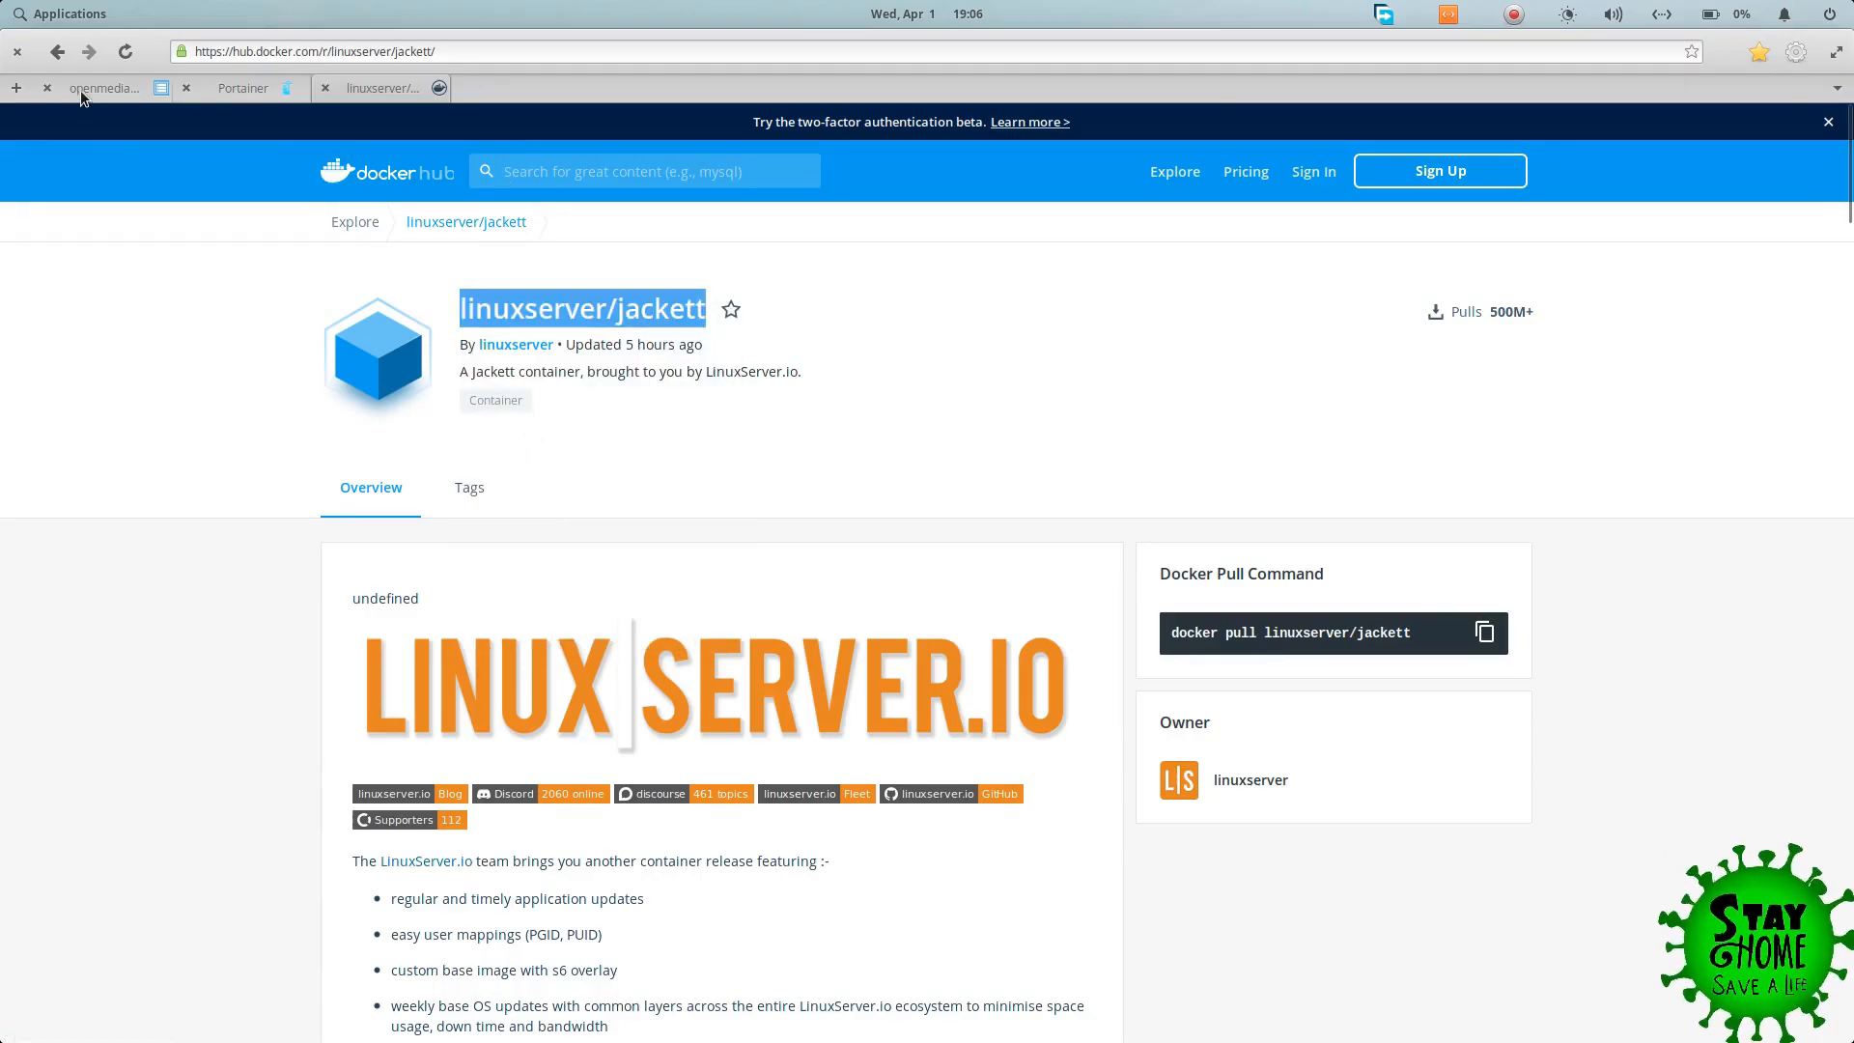
# - Add a new Portainer container with name and image both set to linuxserver/jackett
pyautogui.click(242, 88)
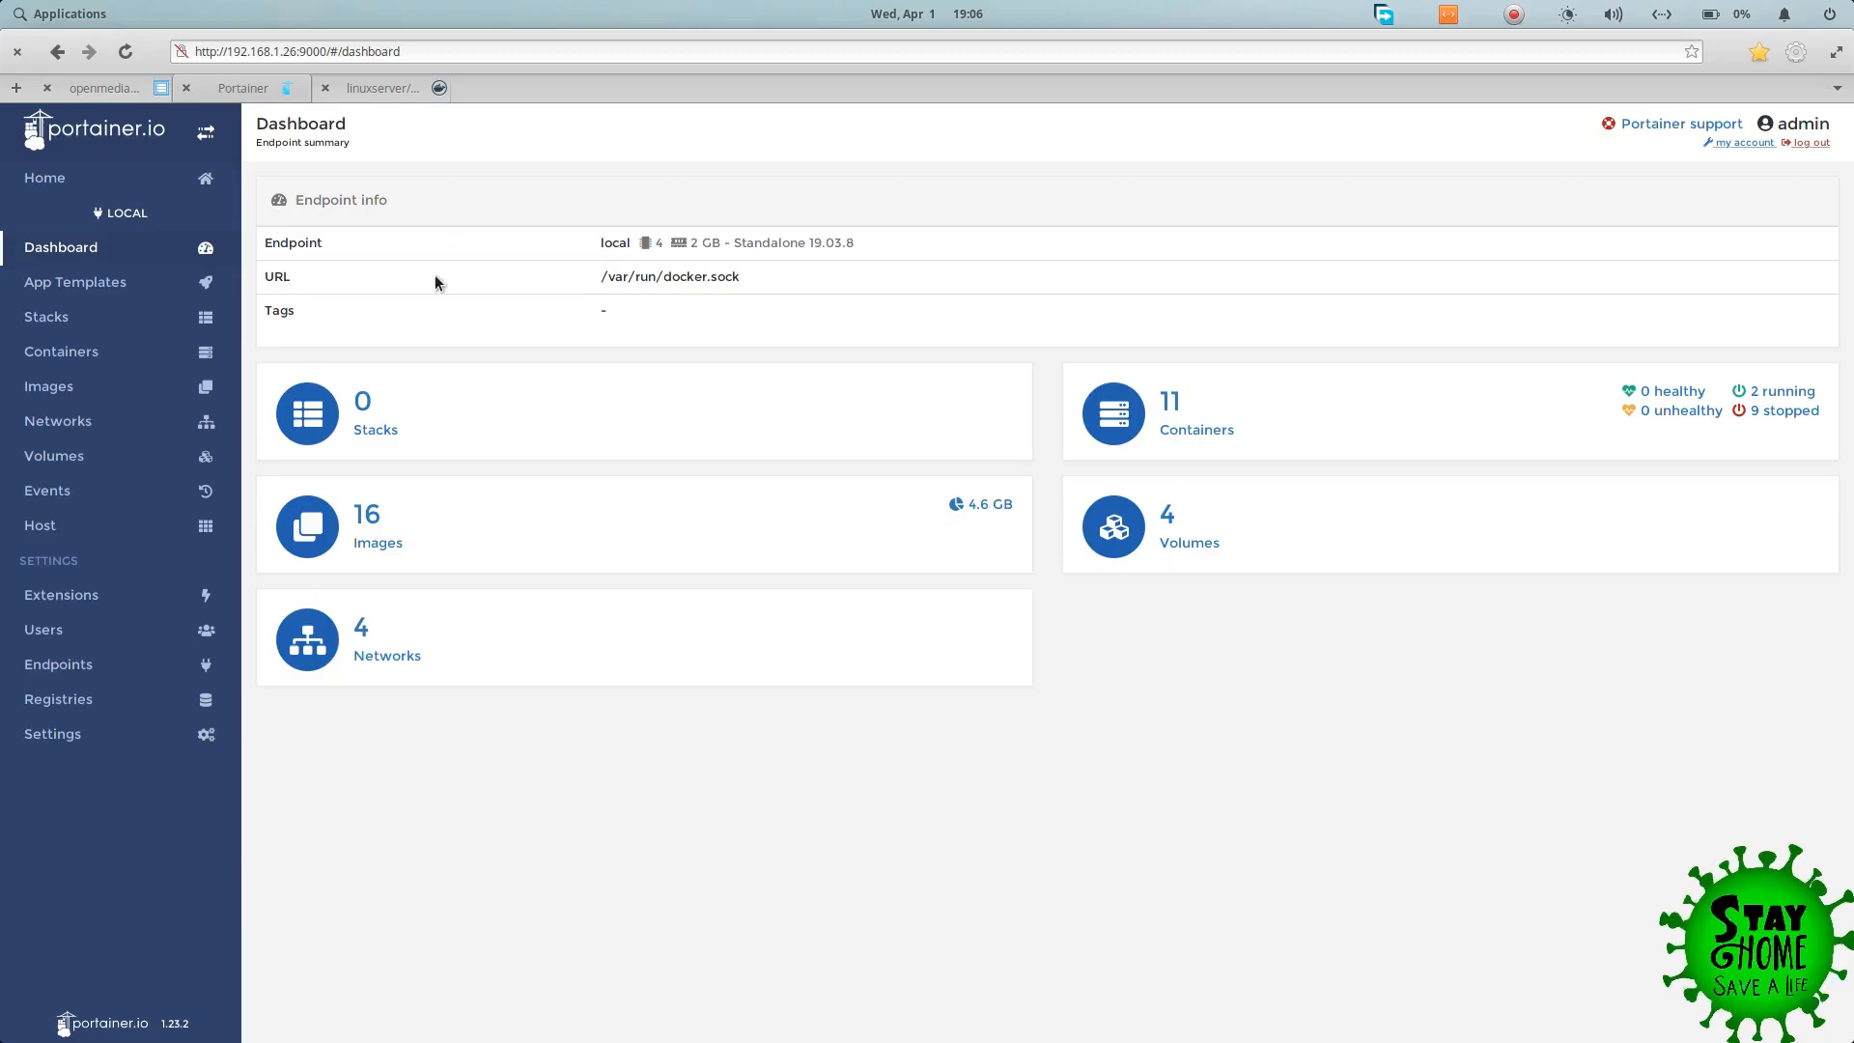
pyautogui.click(62, 352)
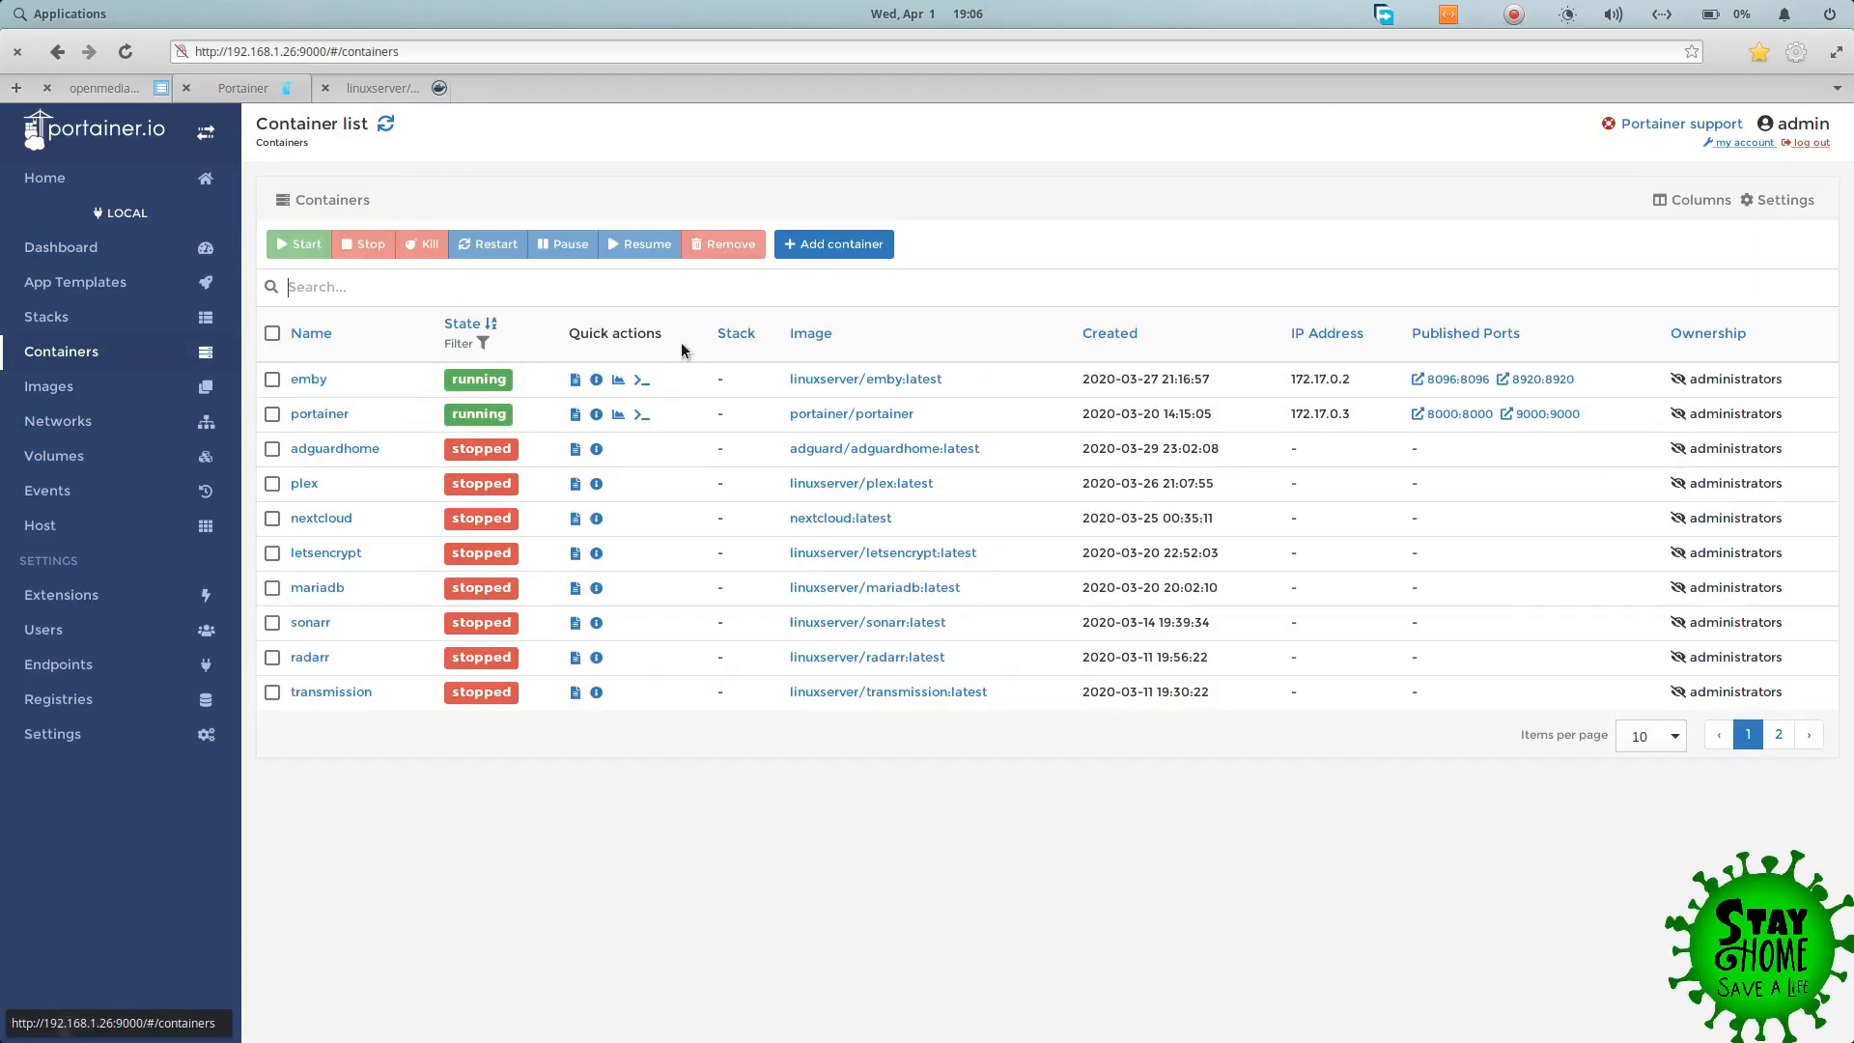
pyautogui.click(832, 243)
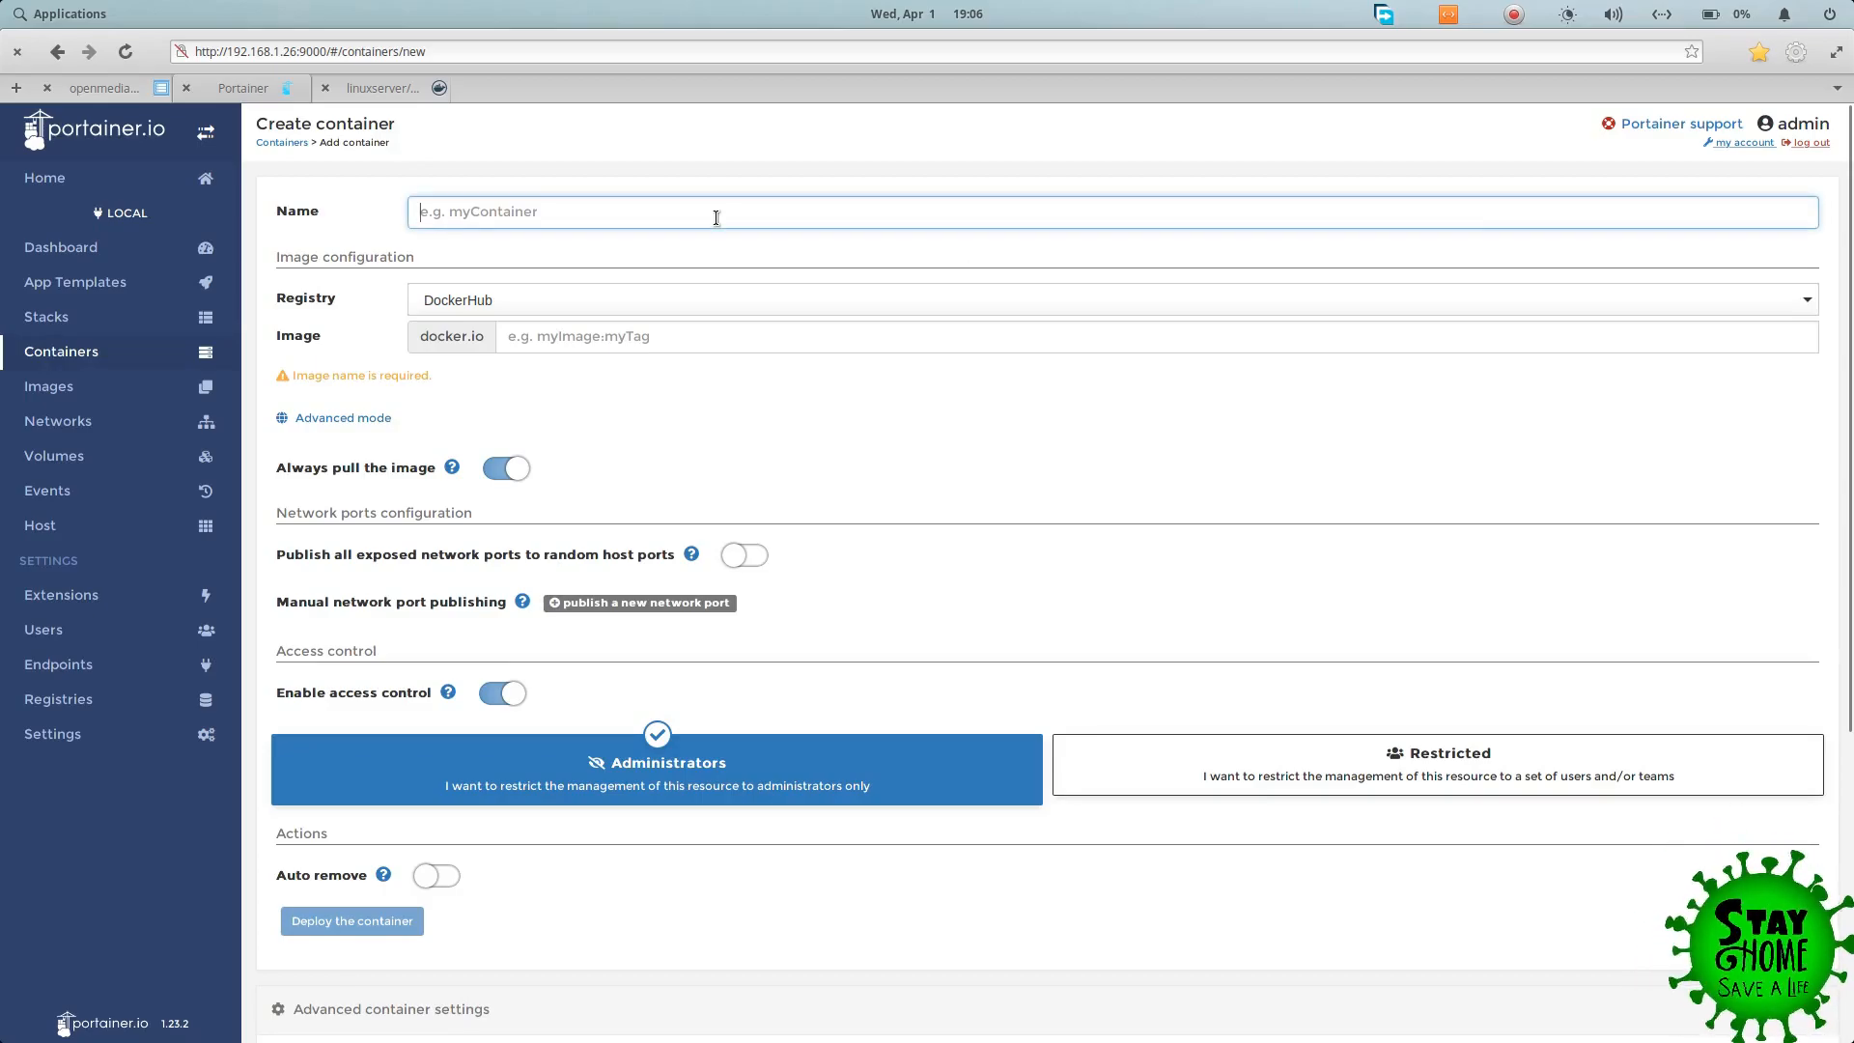
pyautogui.write('linuxserver/jackett')
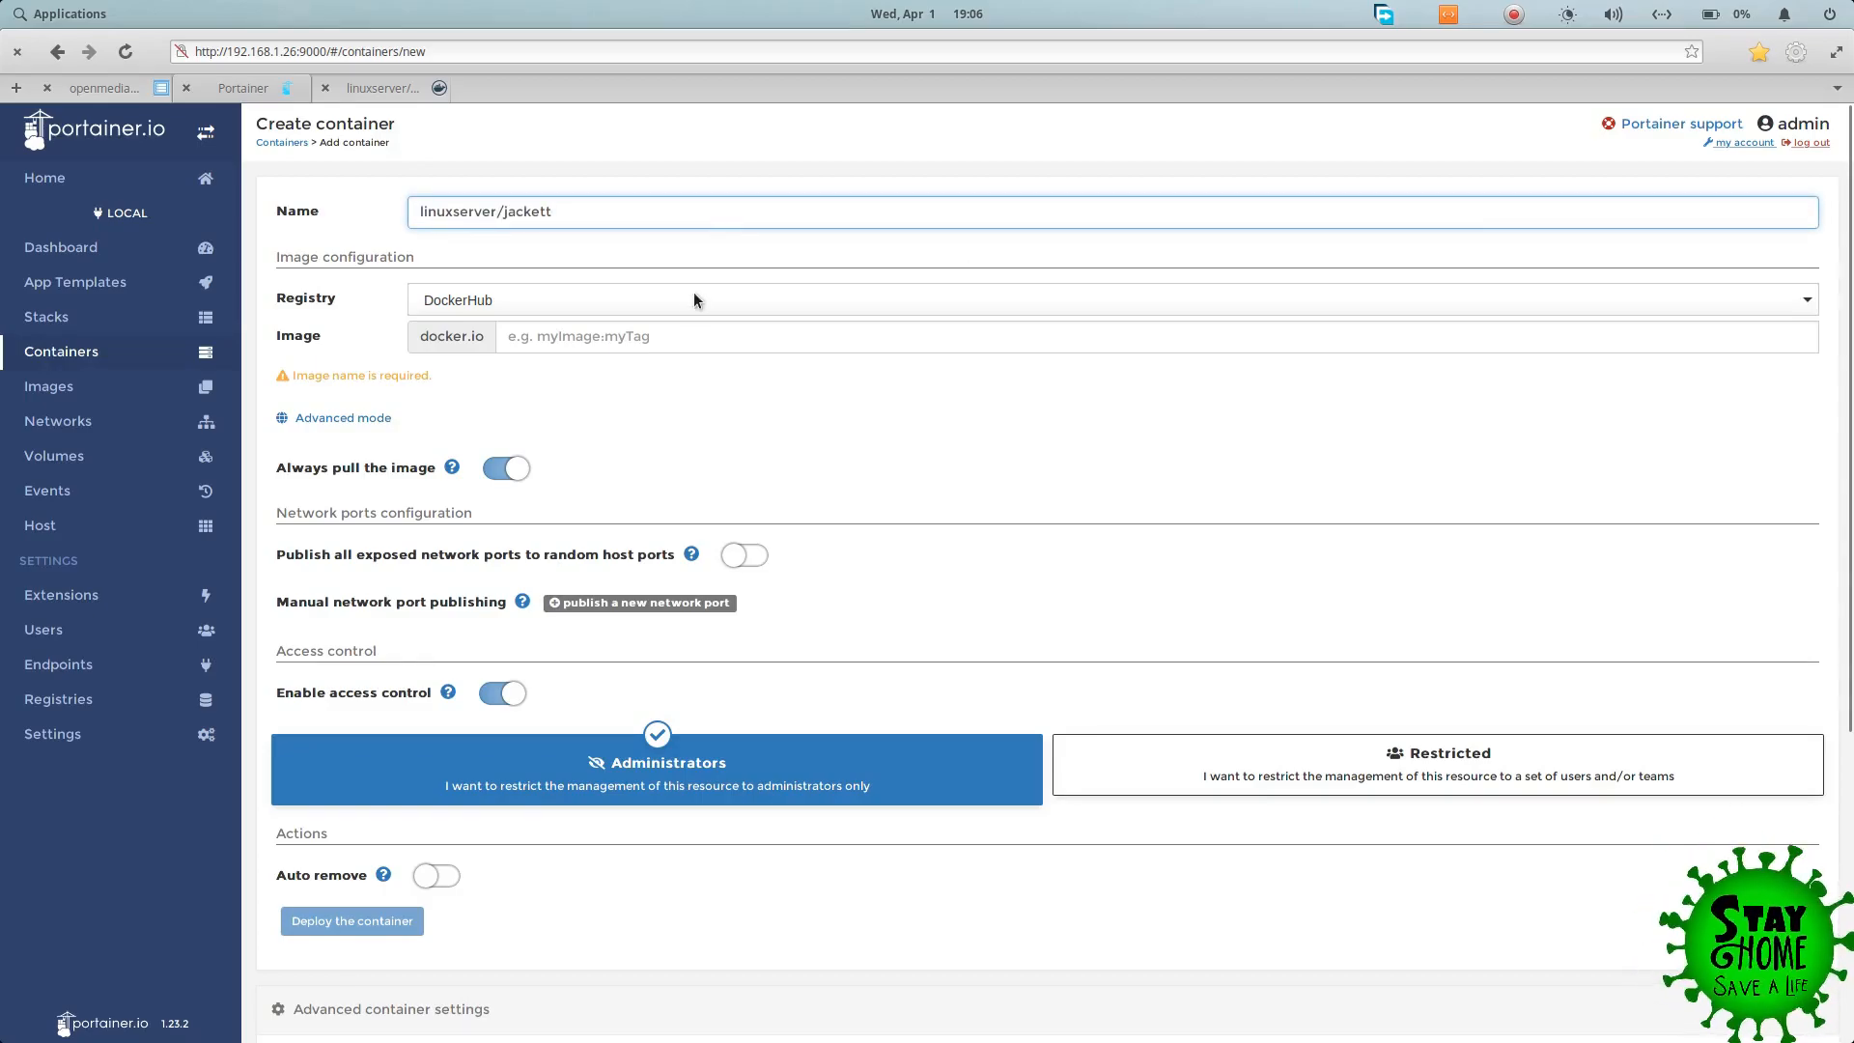
pyautogui.write('linuxserver/jackett')
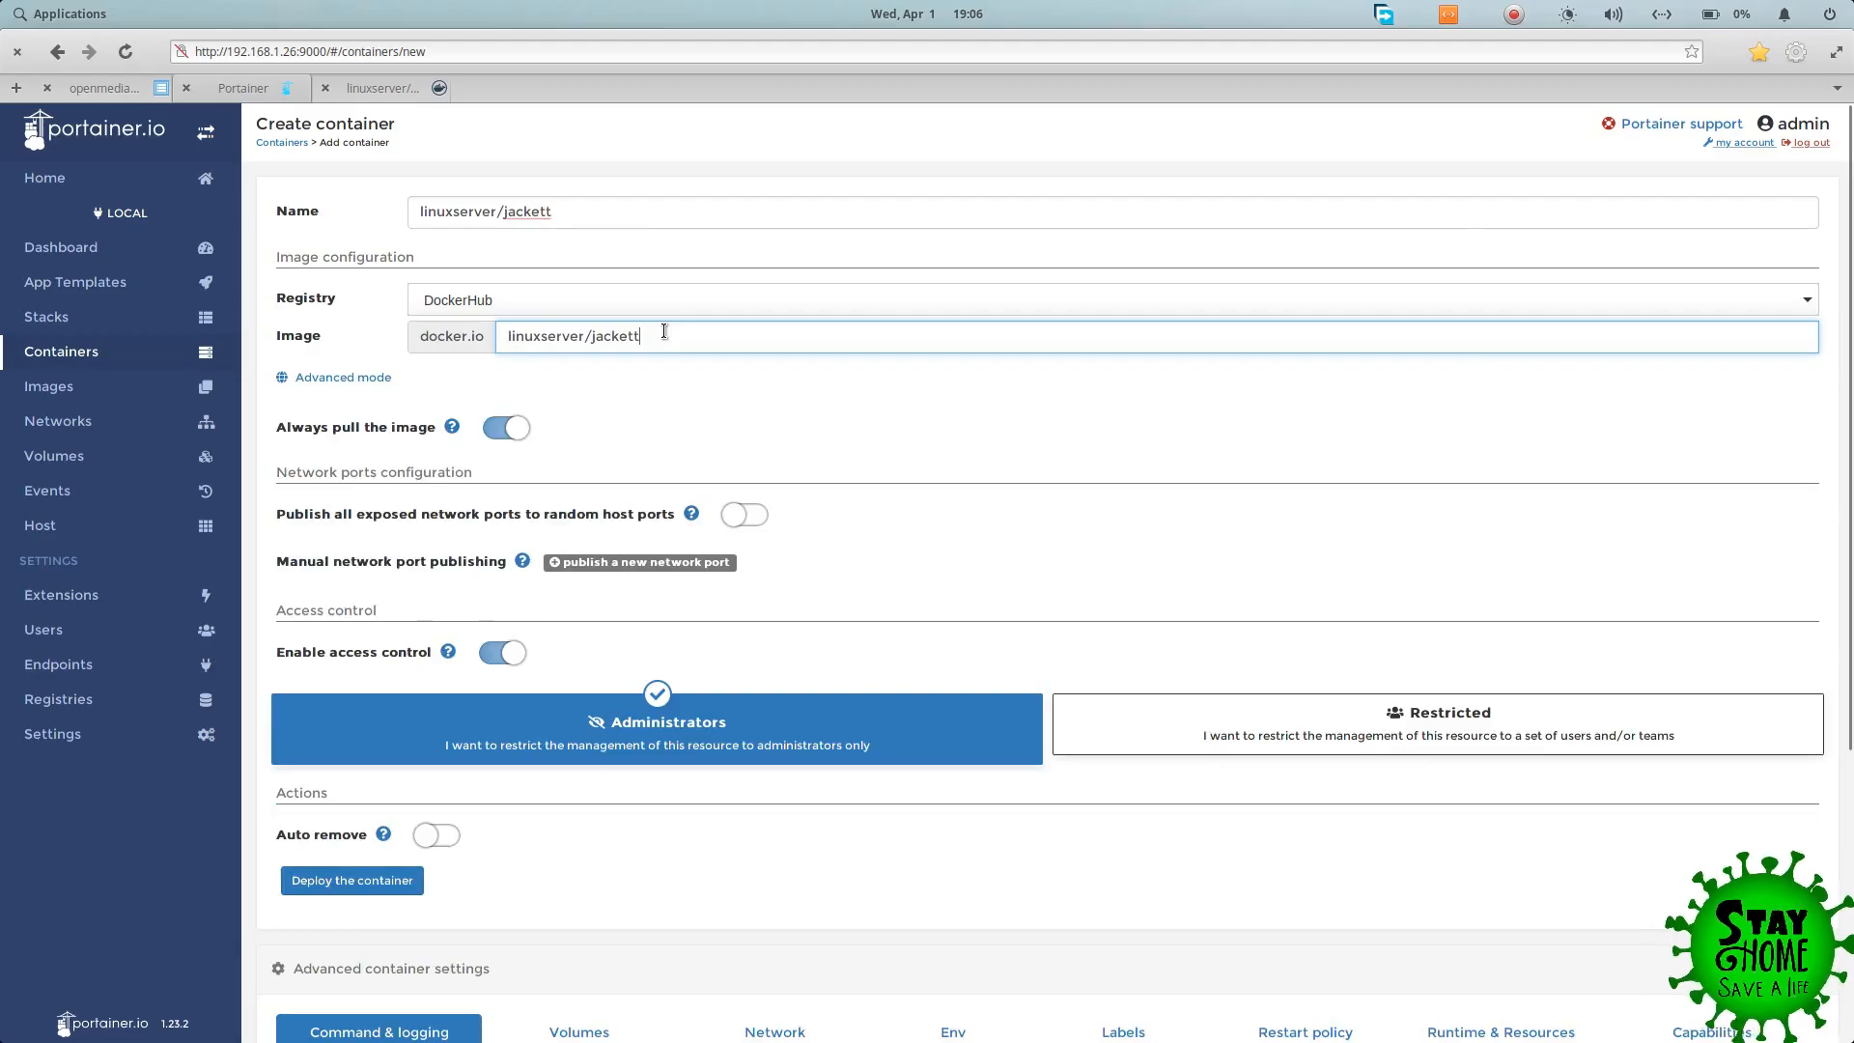
pyautogui.moveTo(505, 215)
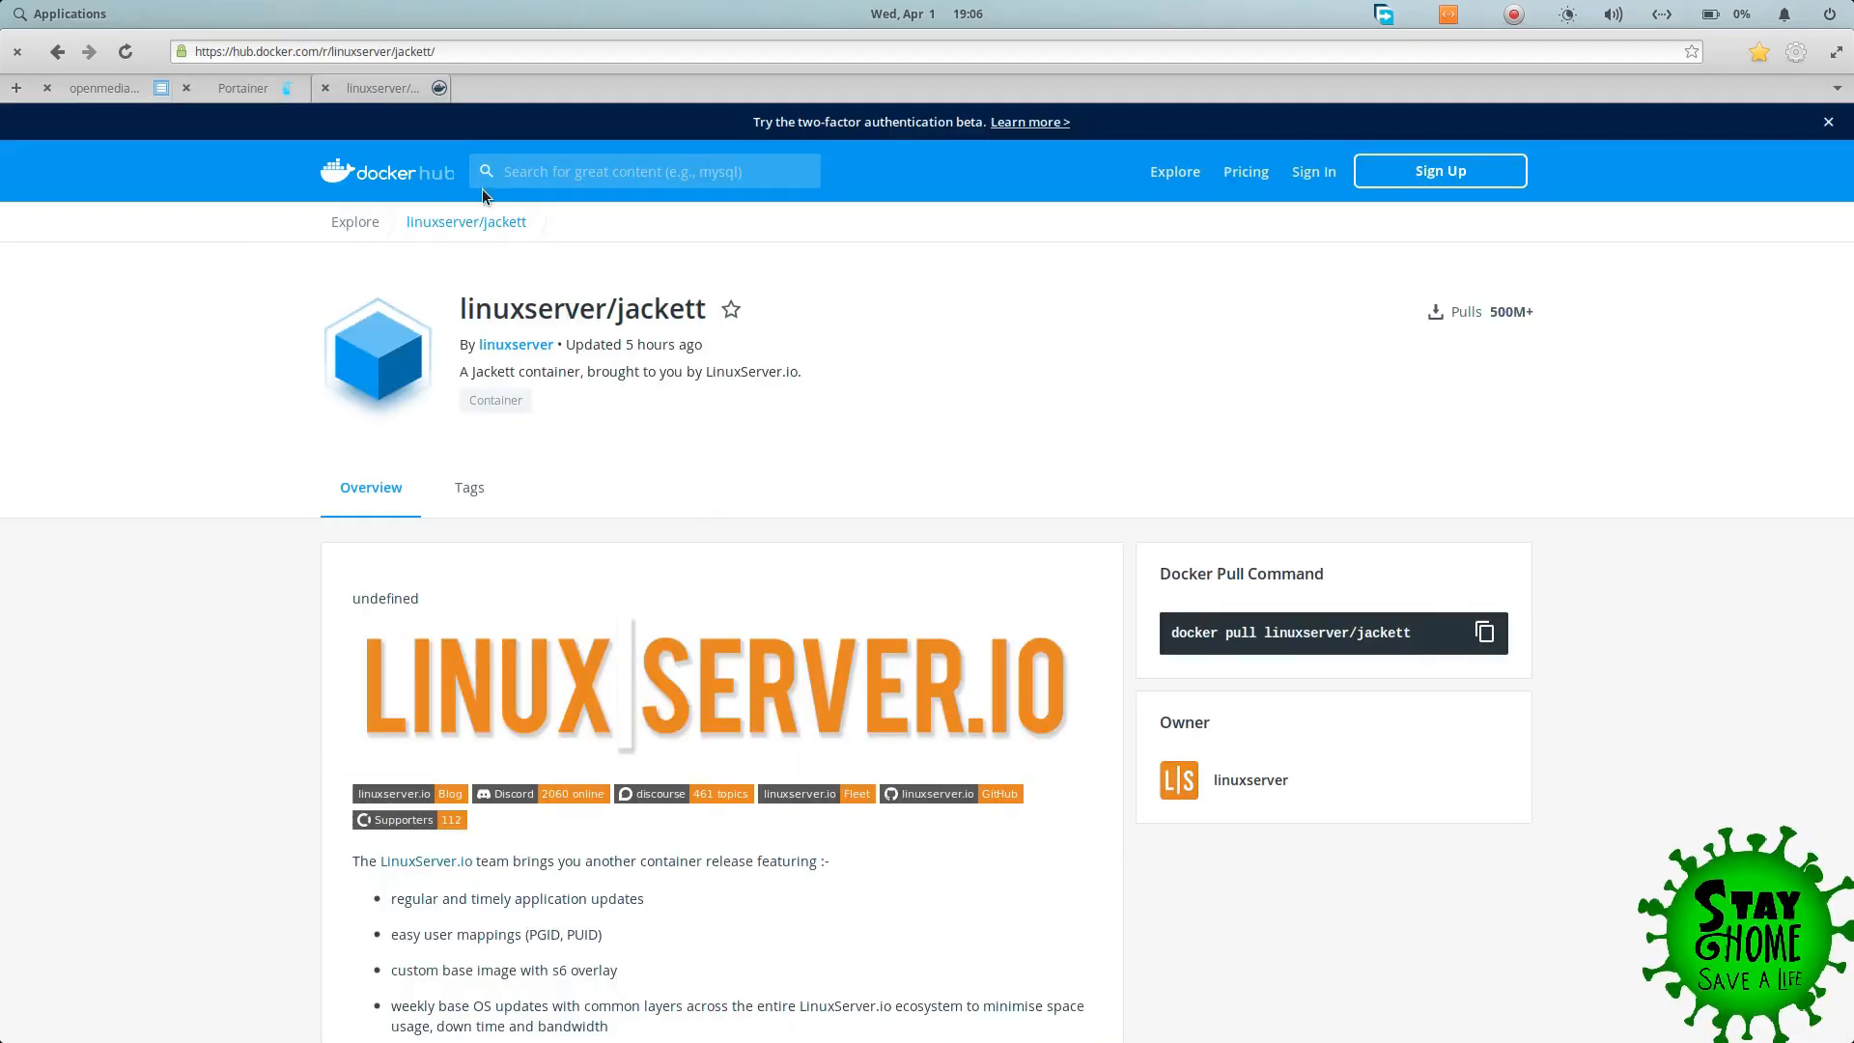
# - Highlight the arm64 architecture and the 9117:9117 port mapping on the jackett image page
pyautogui.scroll(-3)
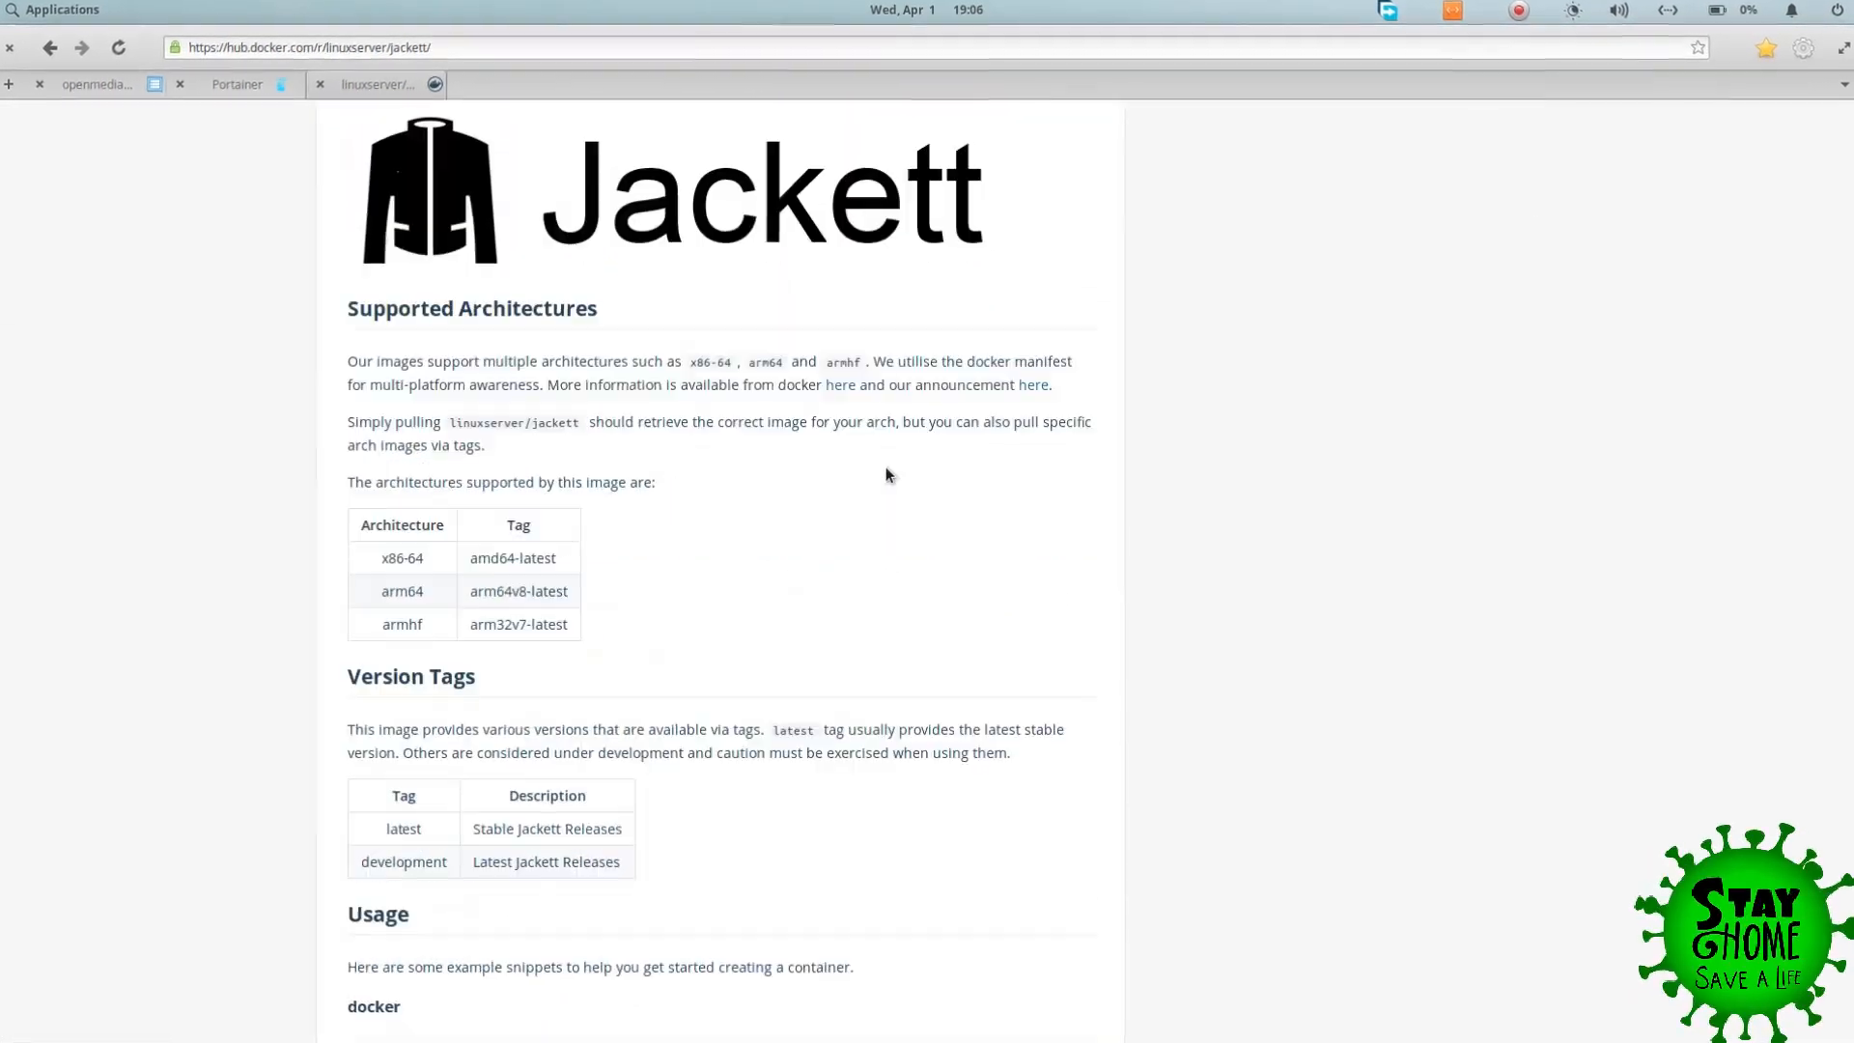
pyautogui.doubleClick(368, 563)
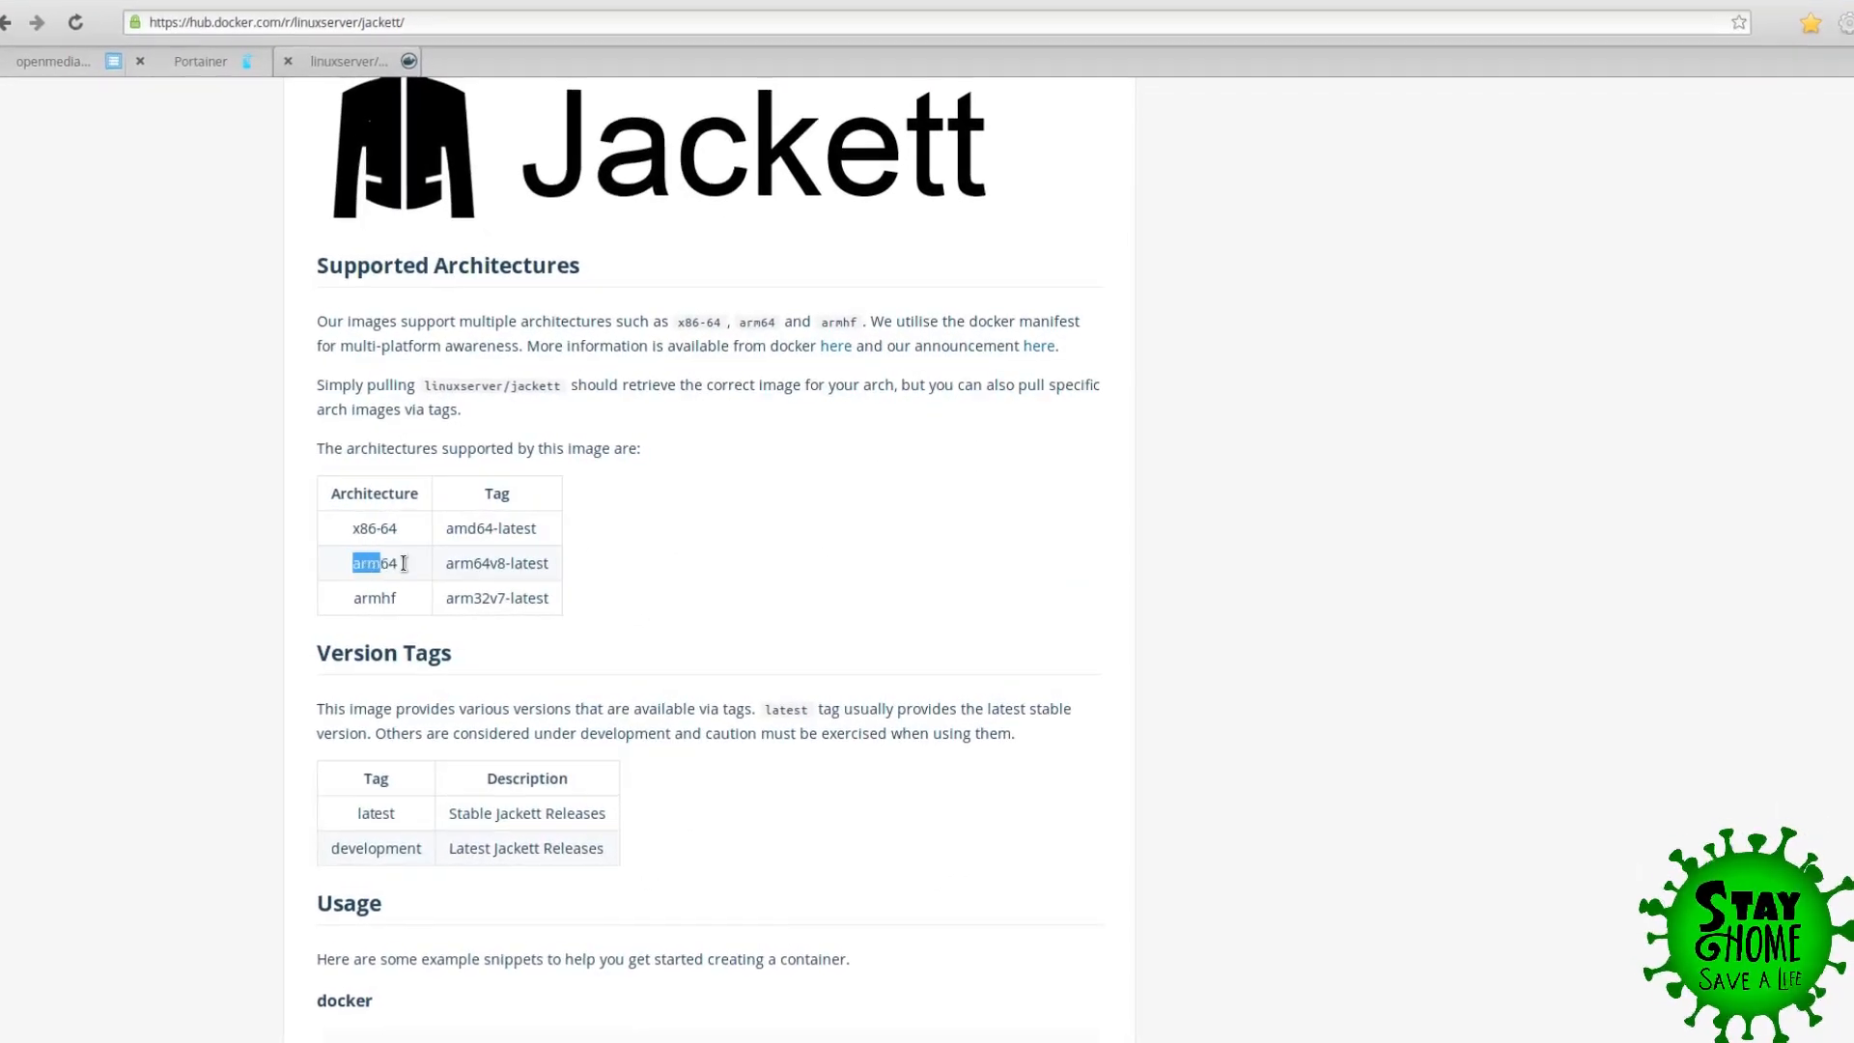
pyautogui.scroll(-3)
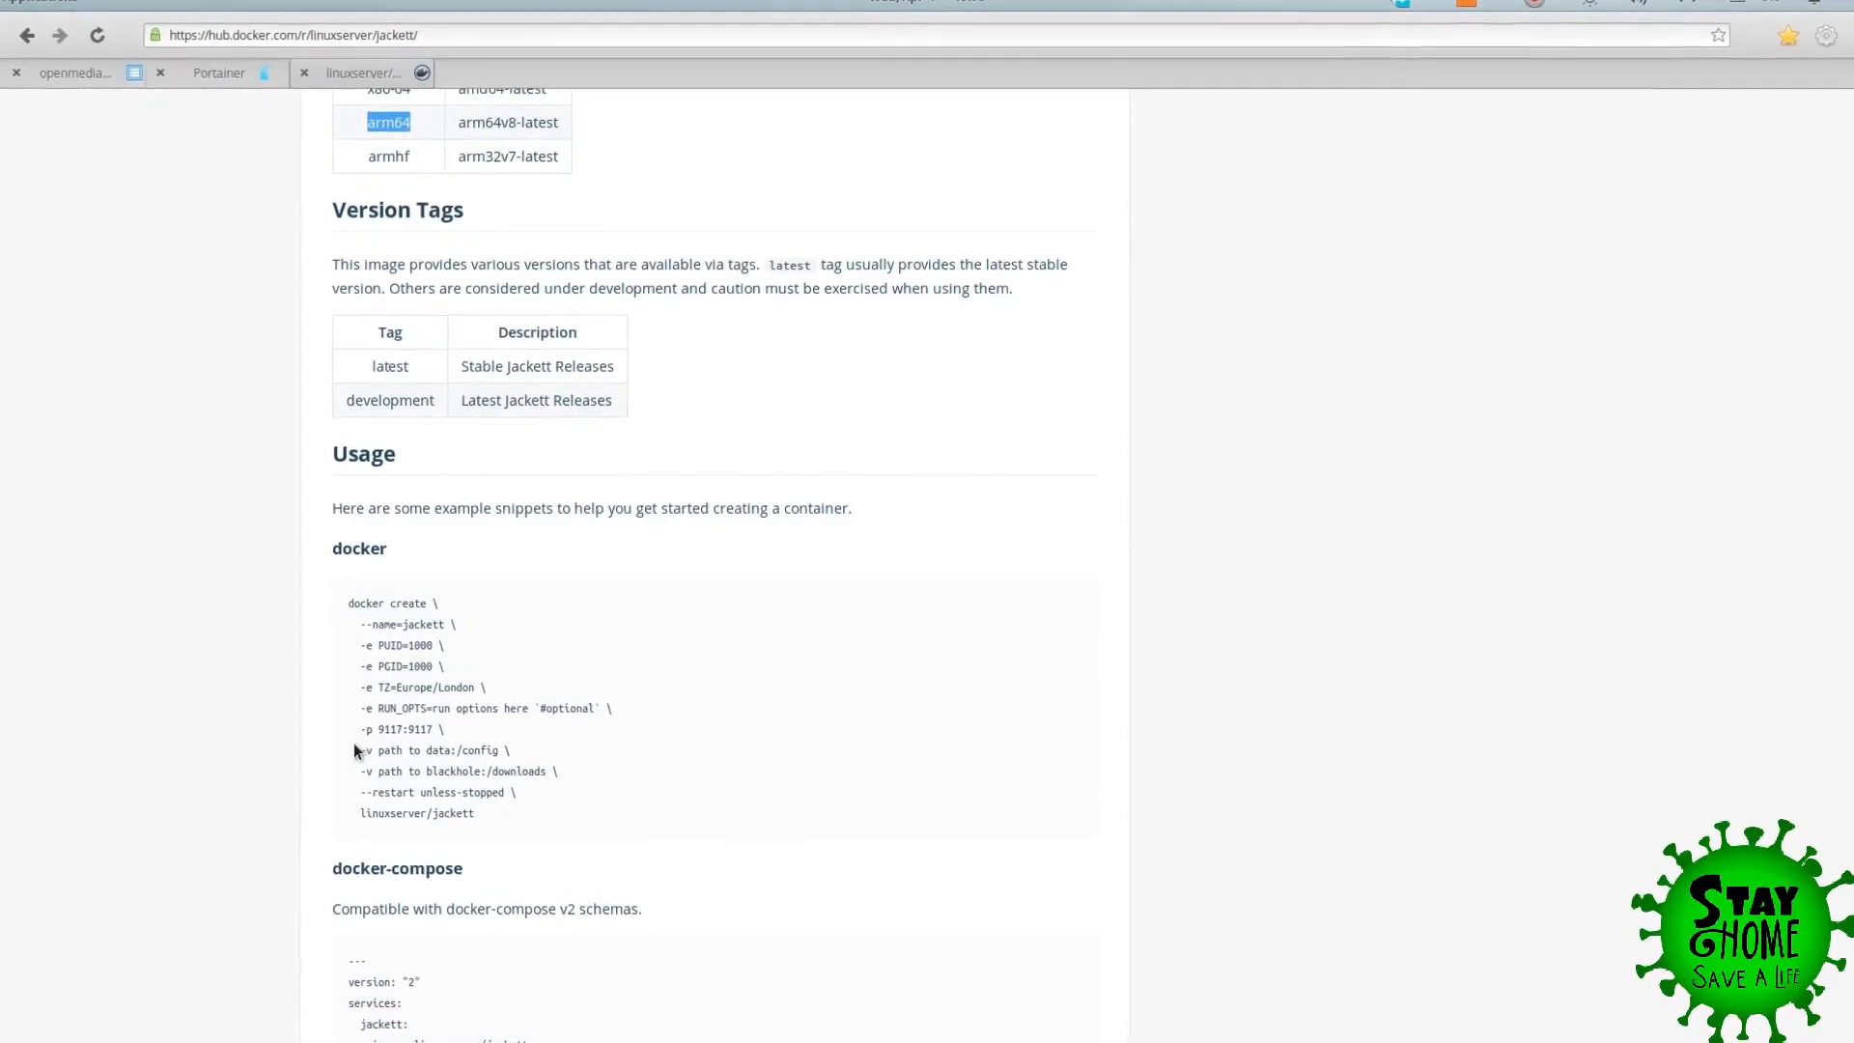
pyautogui.doubleClick(395, 732)
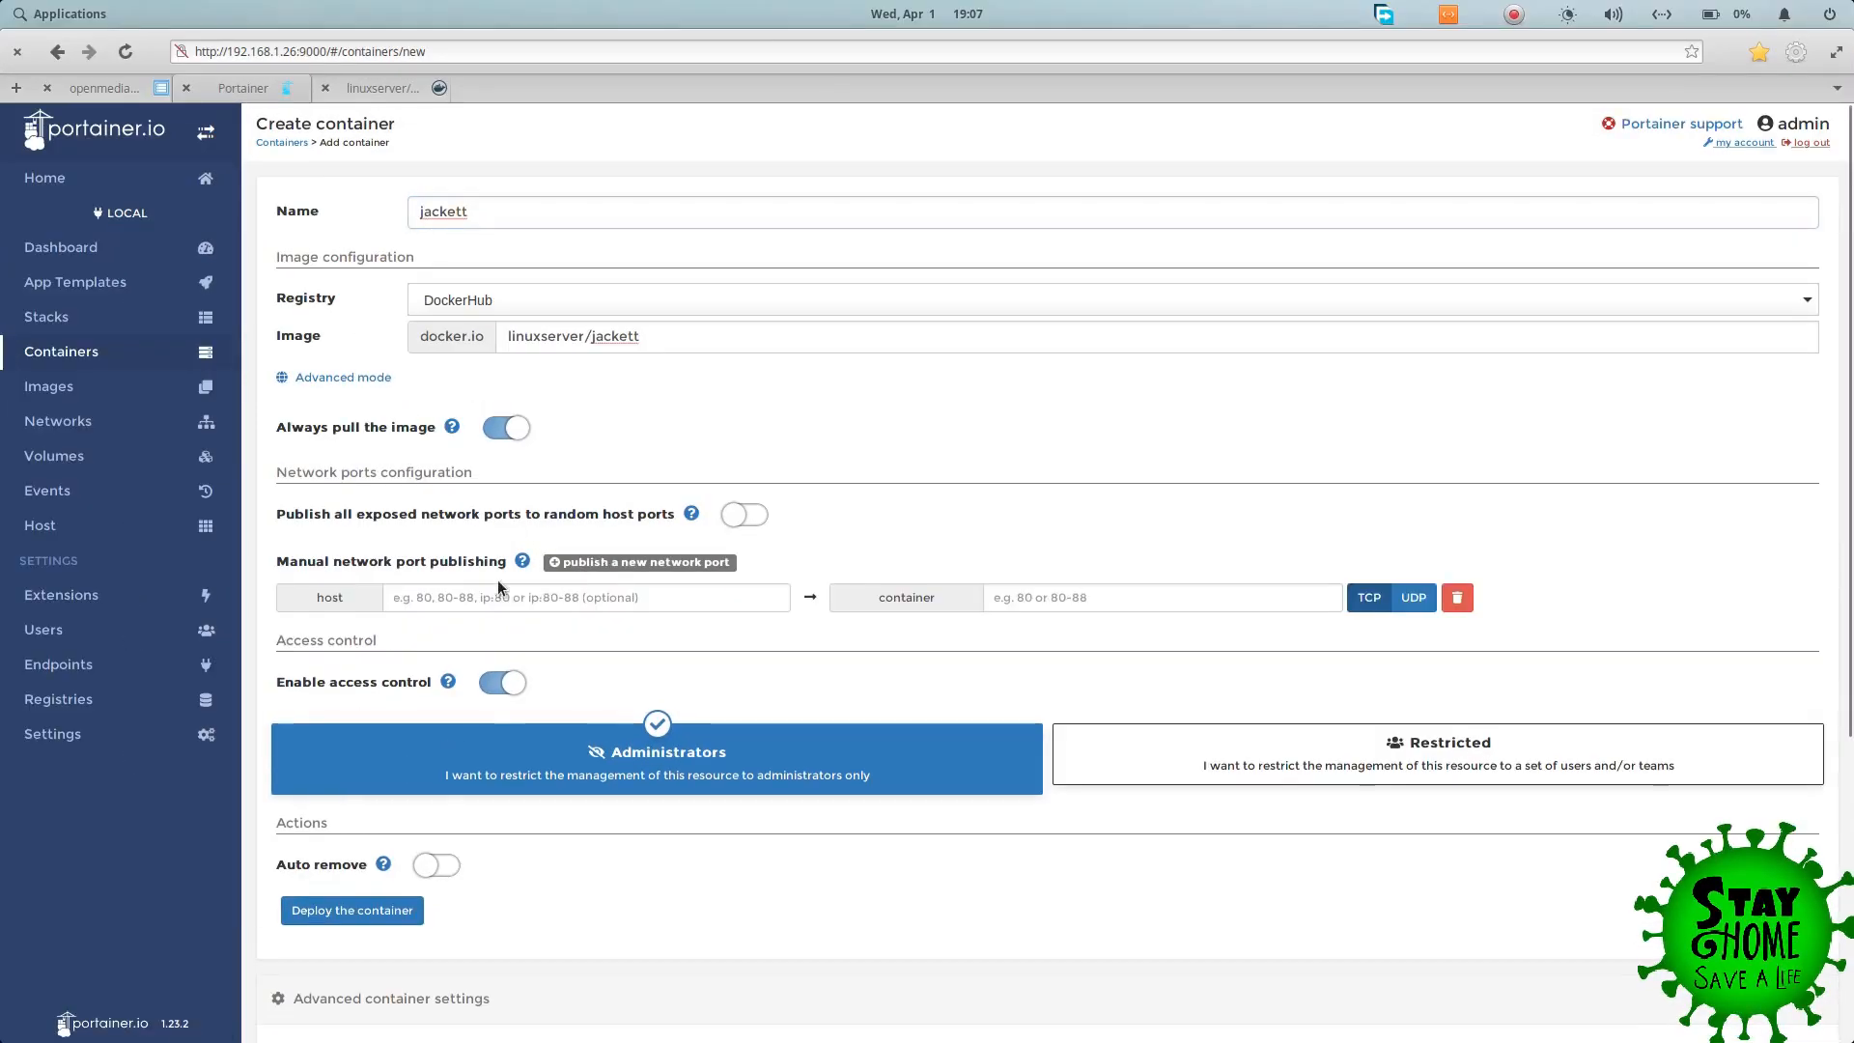
# - Publish host port 9117 to container port 9117 in the jackett container form
pyautogui.write('9')
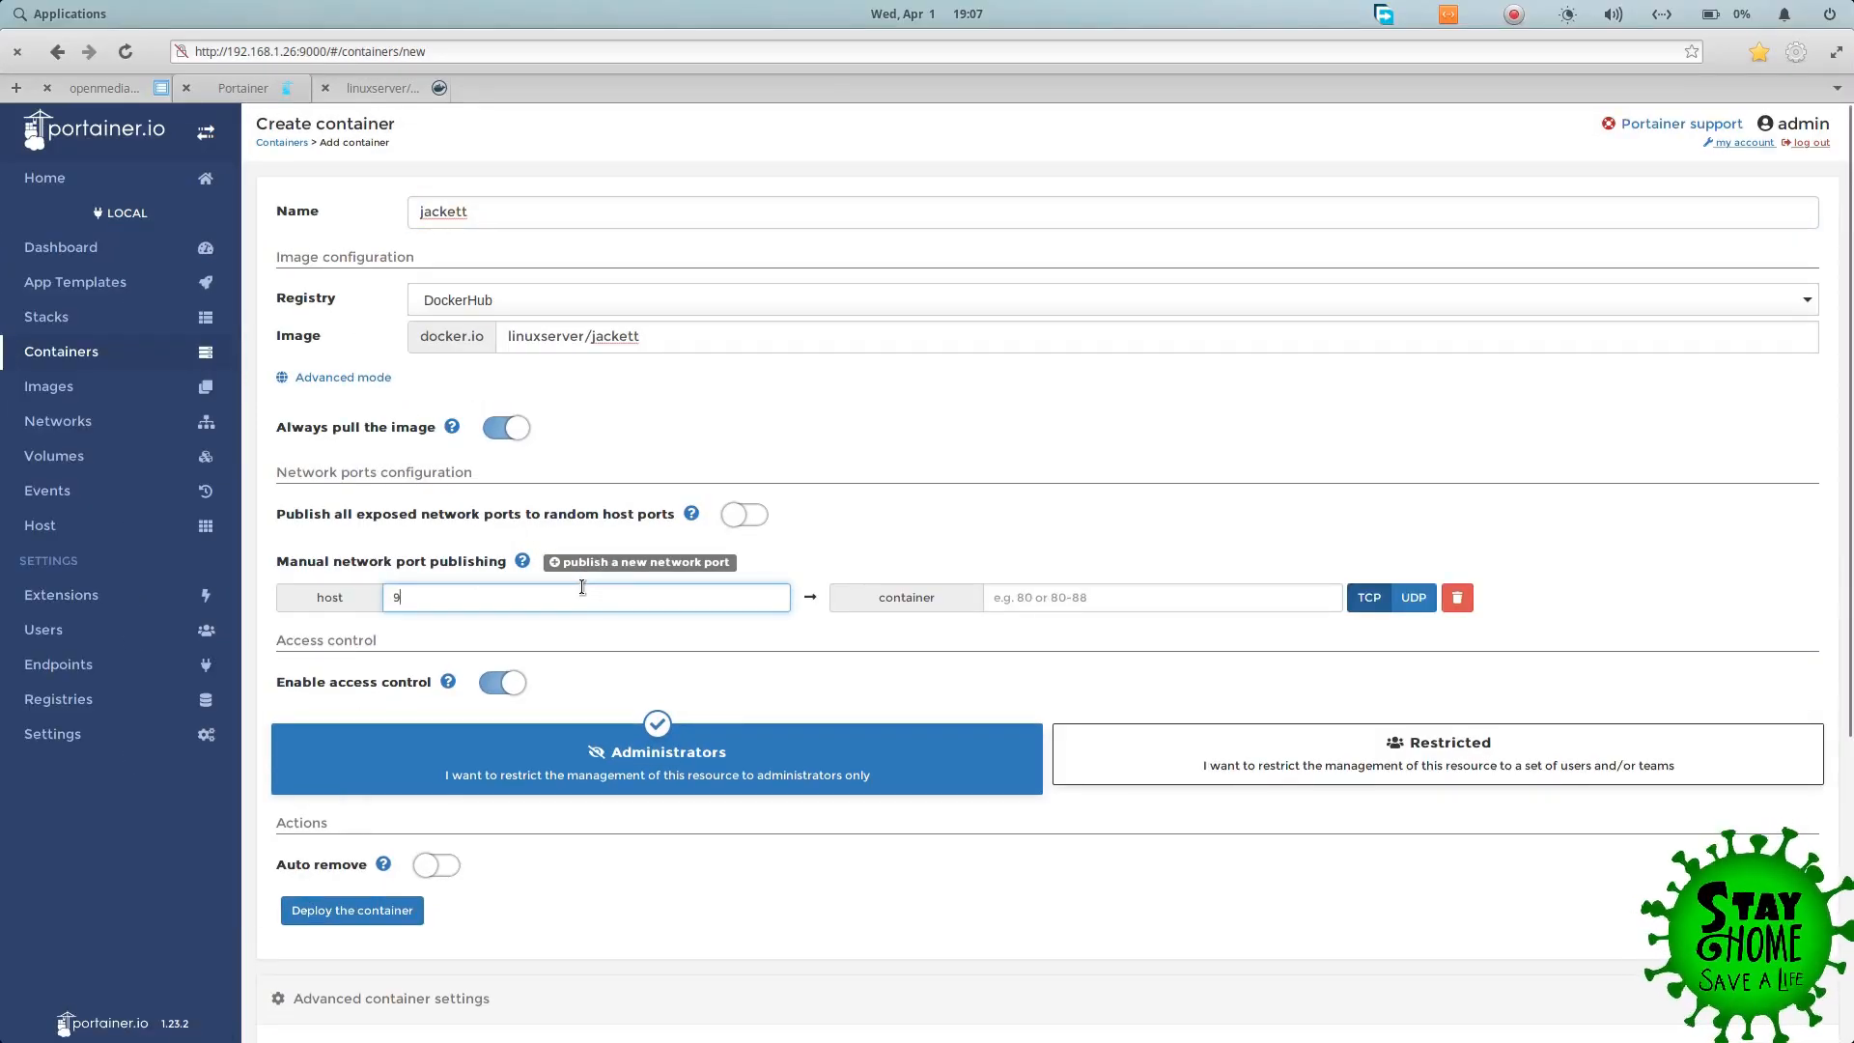
pyautogui.click(1160, 597)
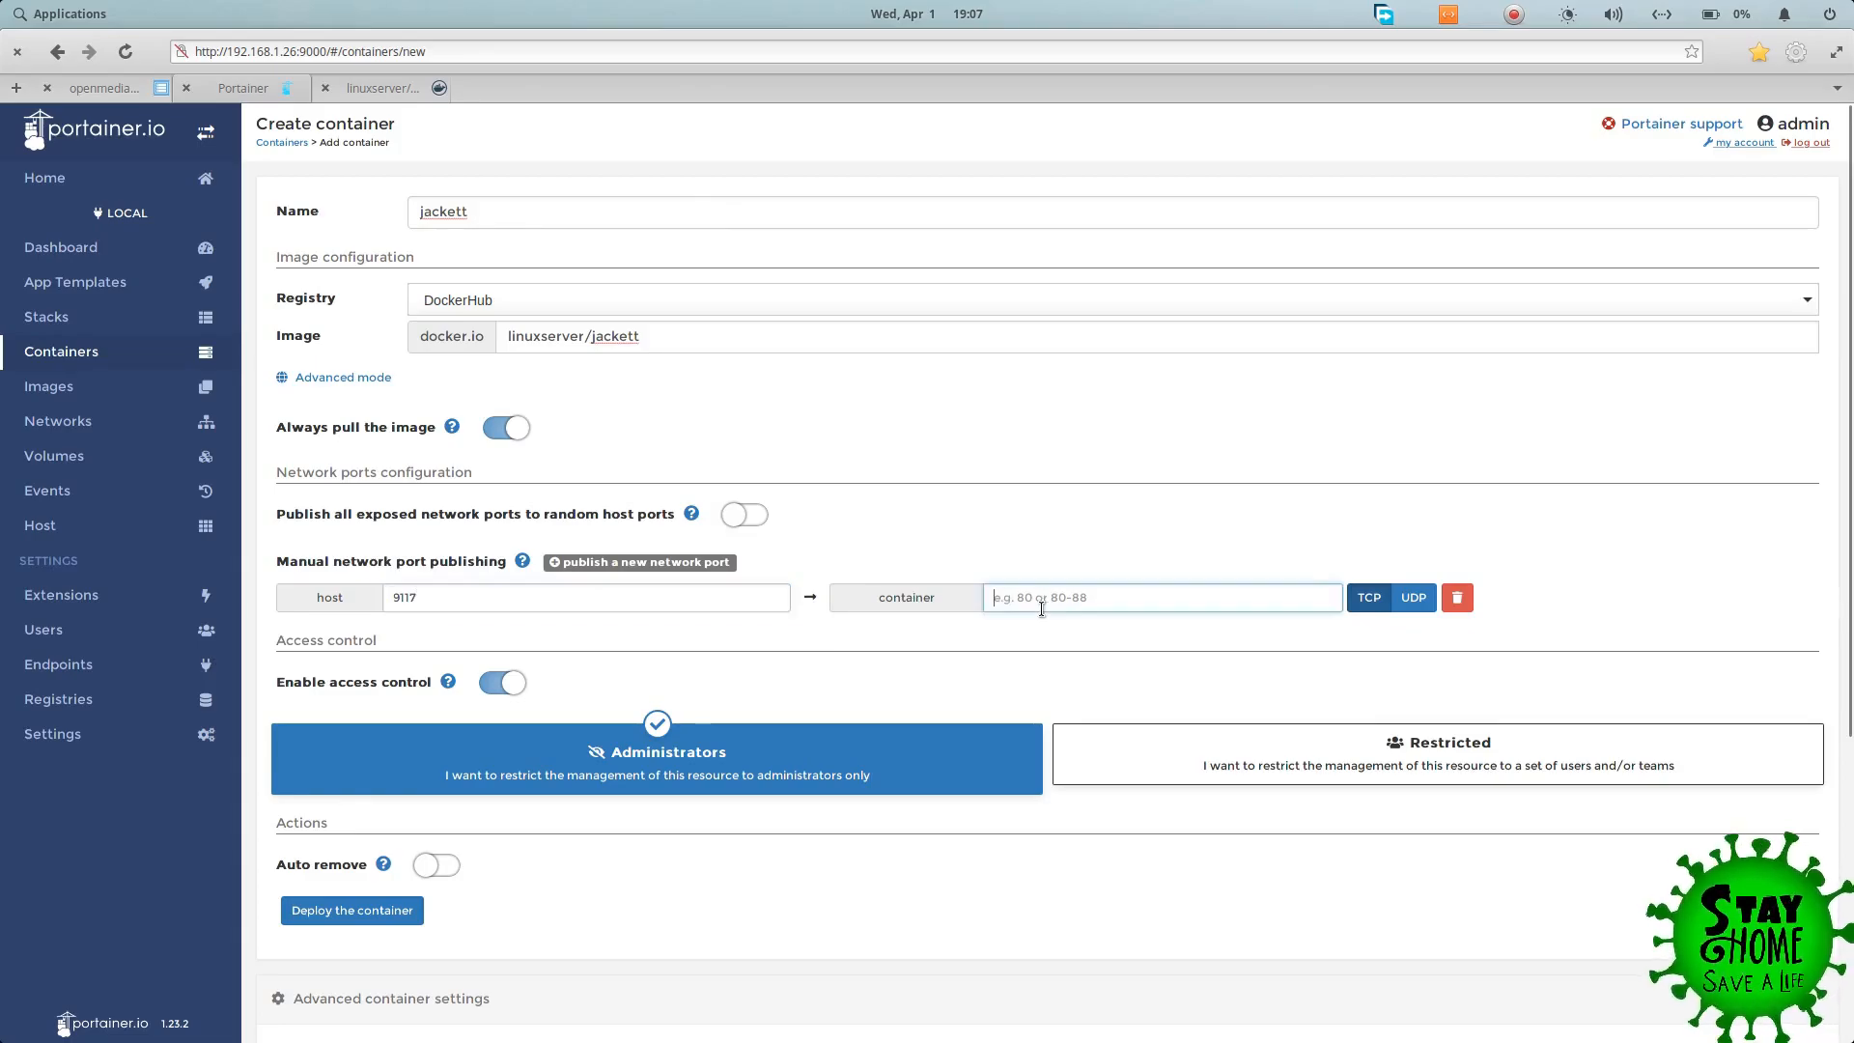
pyautogui.write('9117')
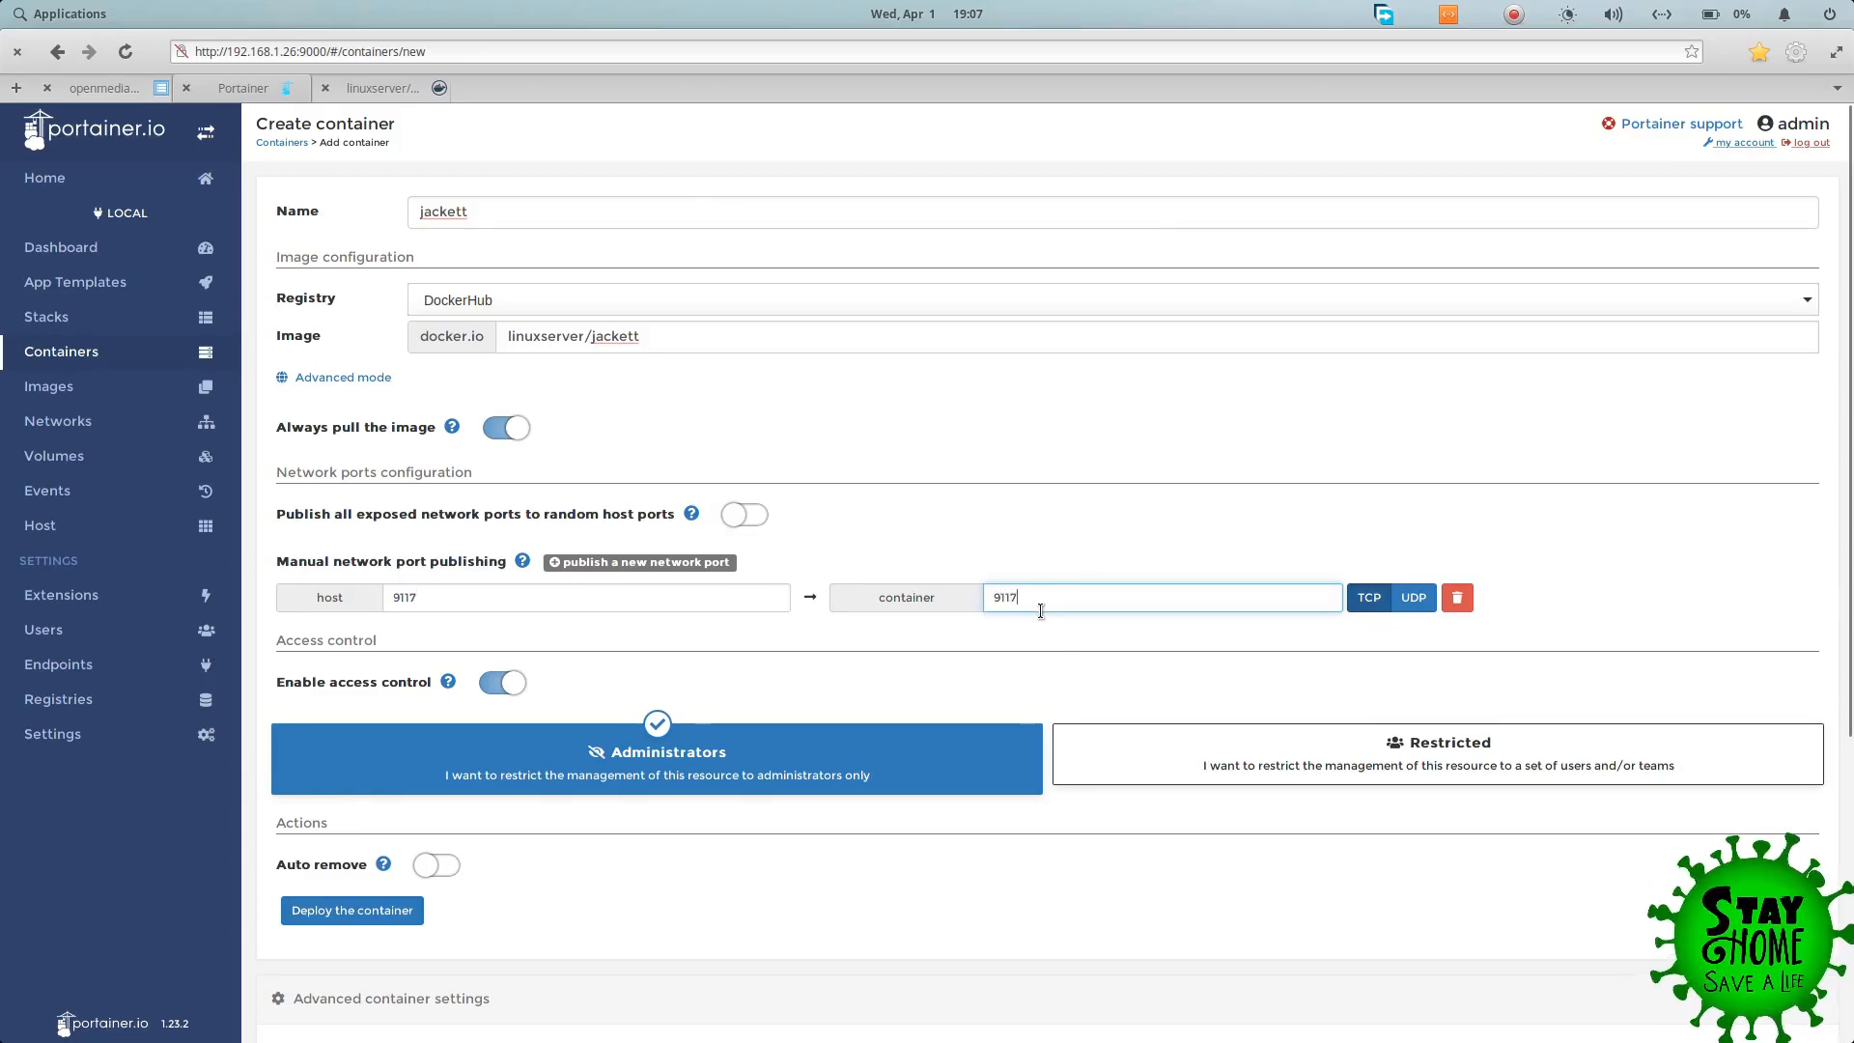
pyautogui.scroll(-3)
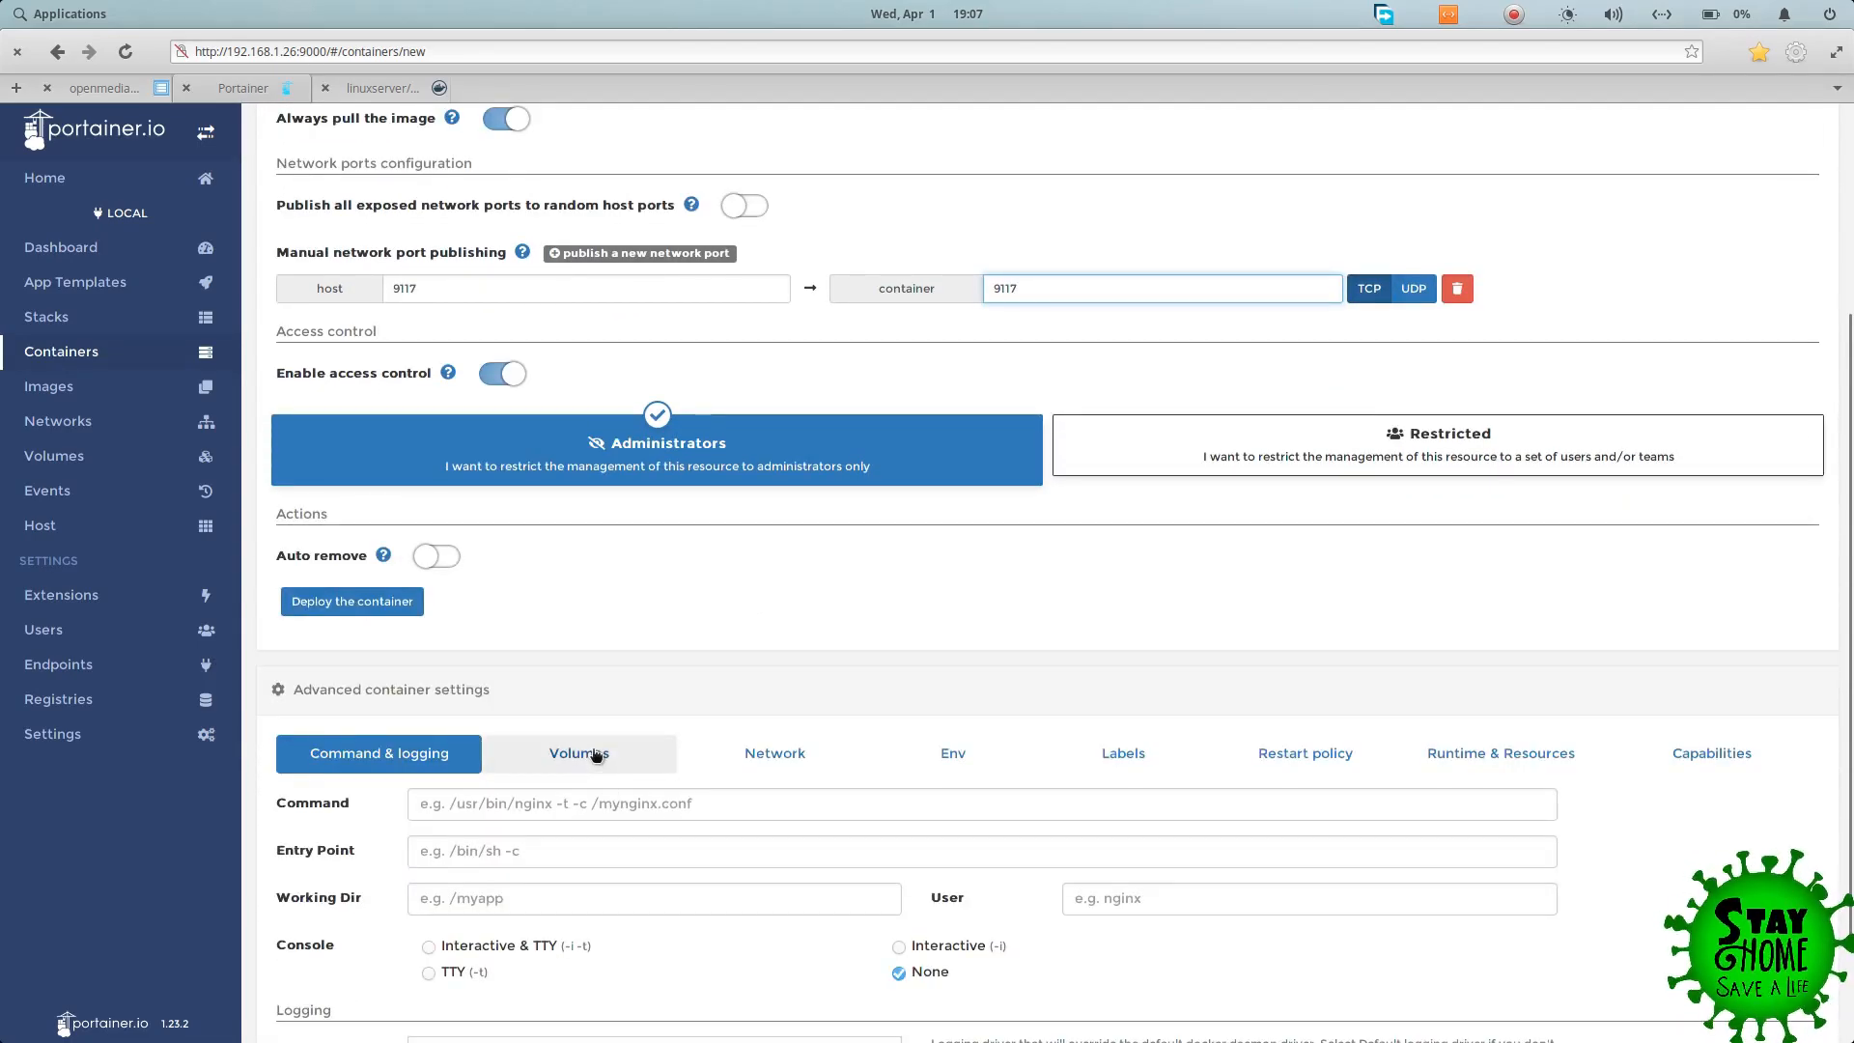
pyautogui.click(381, 85)
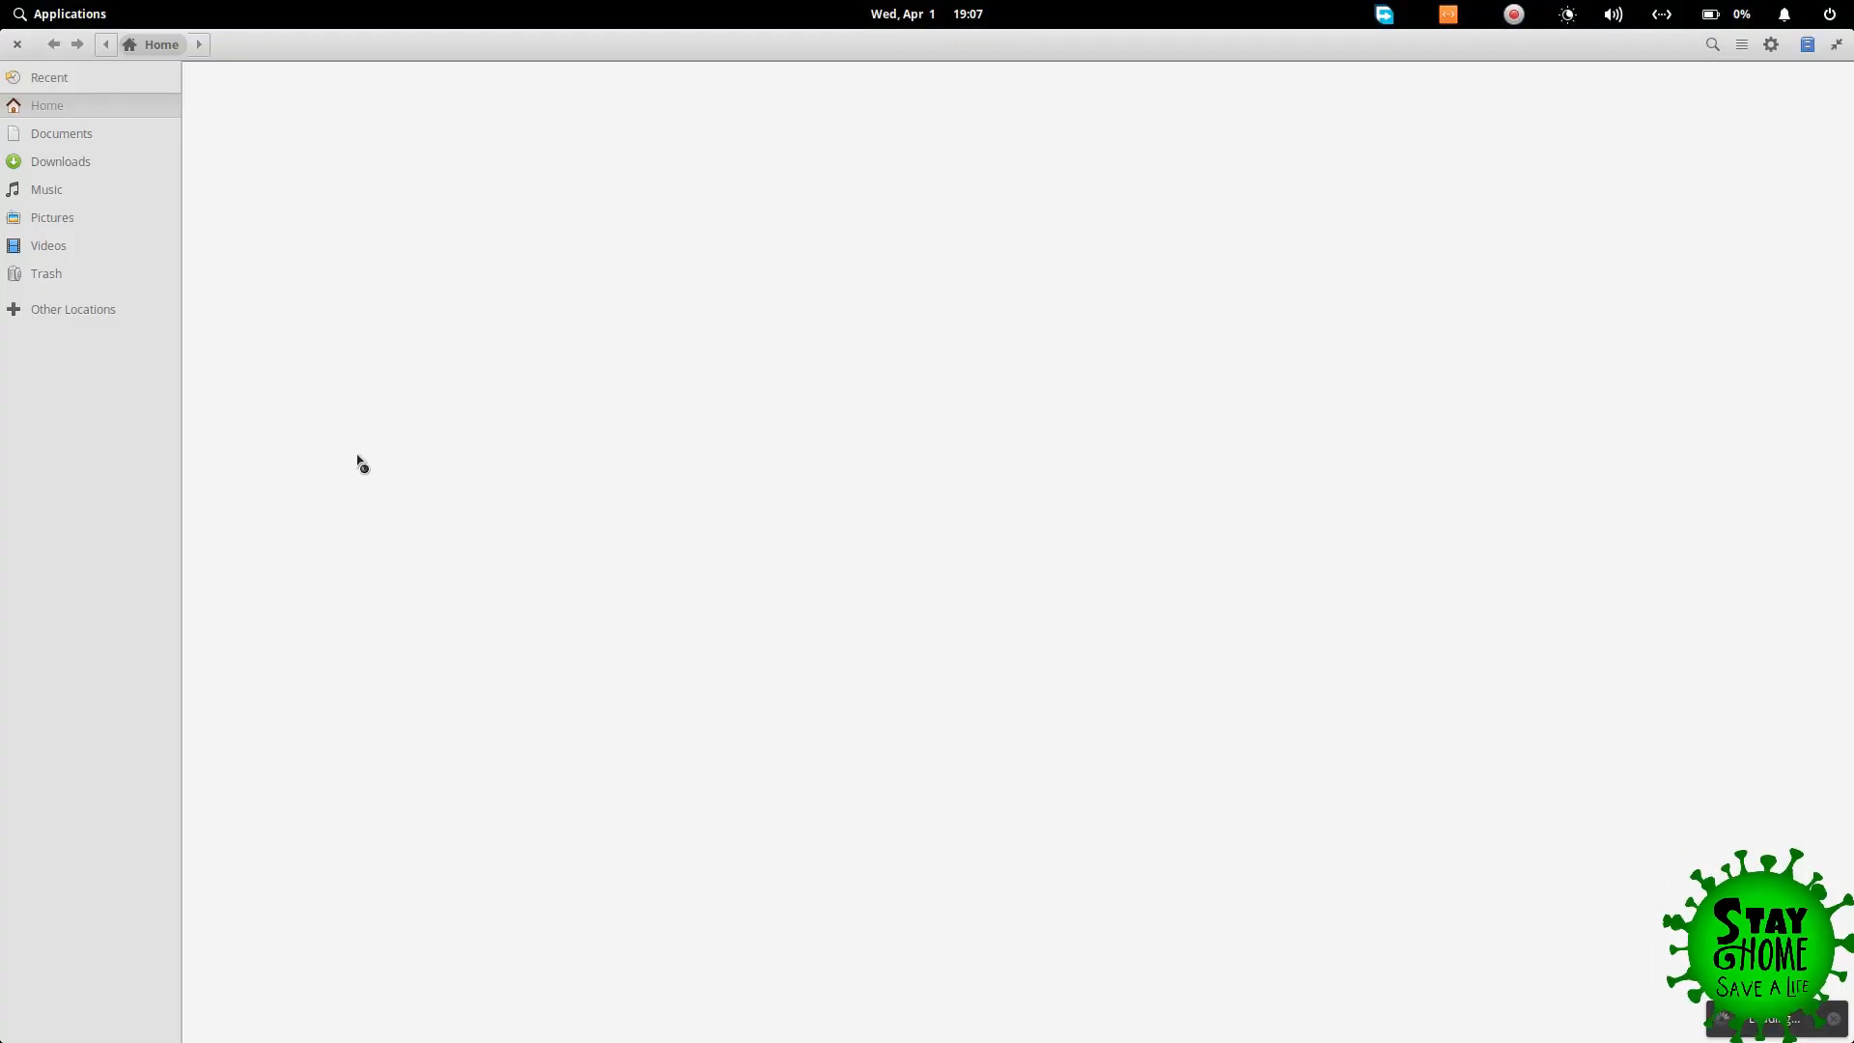
# - Create a jackett folder with a config subfolder in the raspberrypi Containers SMB share
pyautogui.click(73, 309)
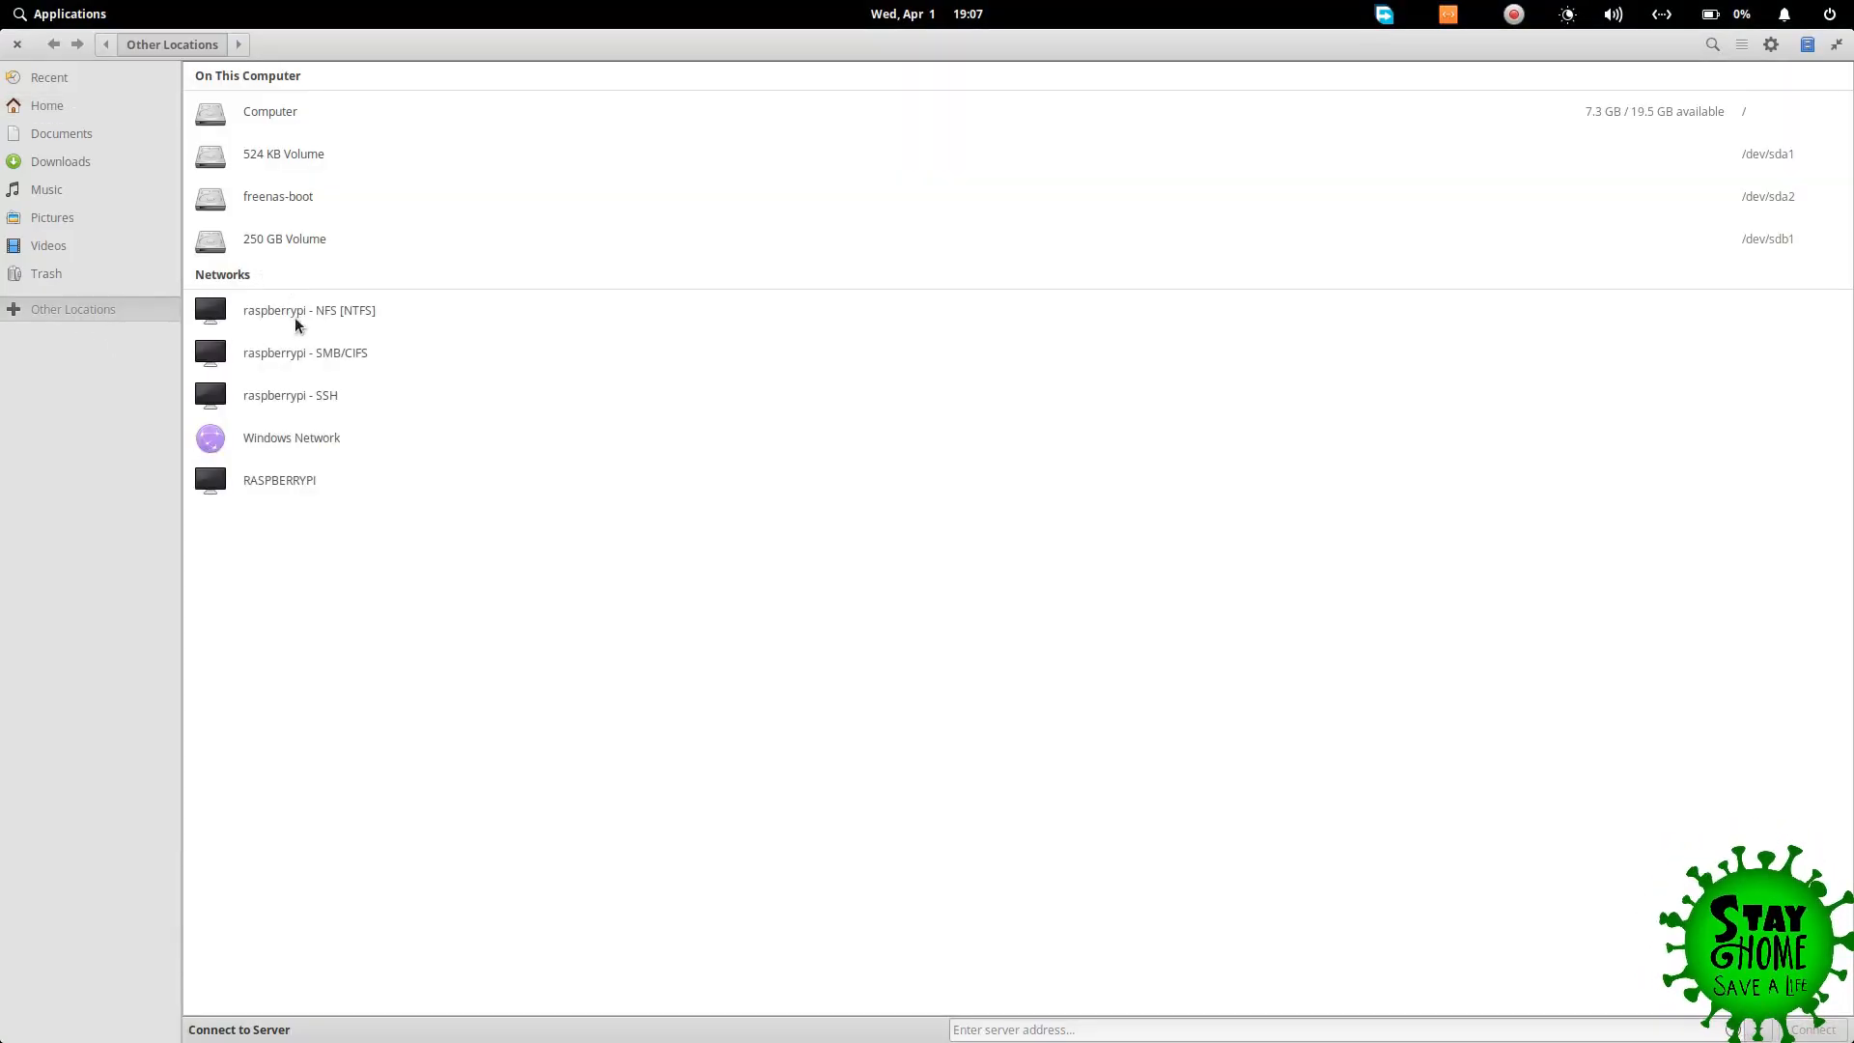
pyautogui.doubleClick(305, 353)
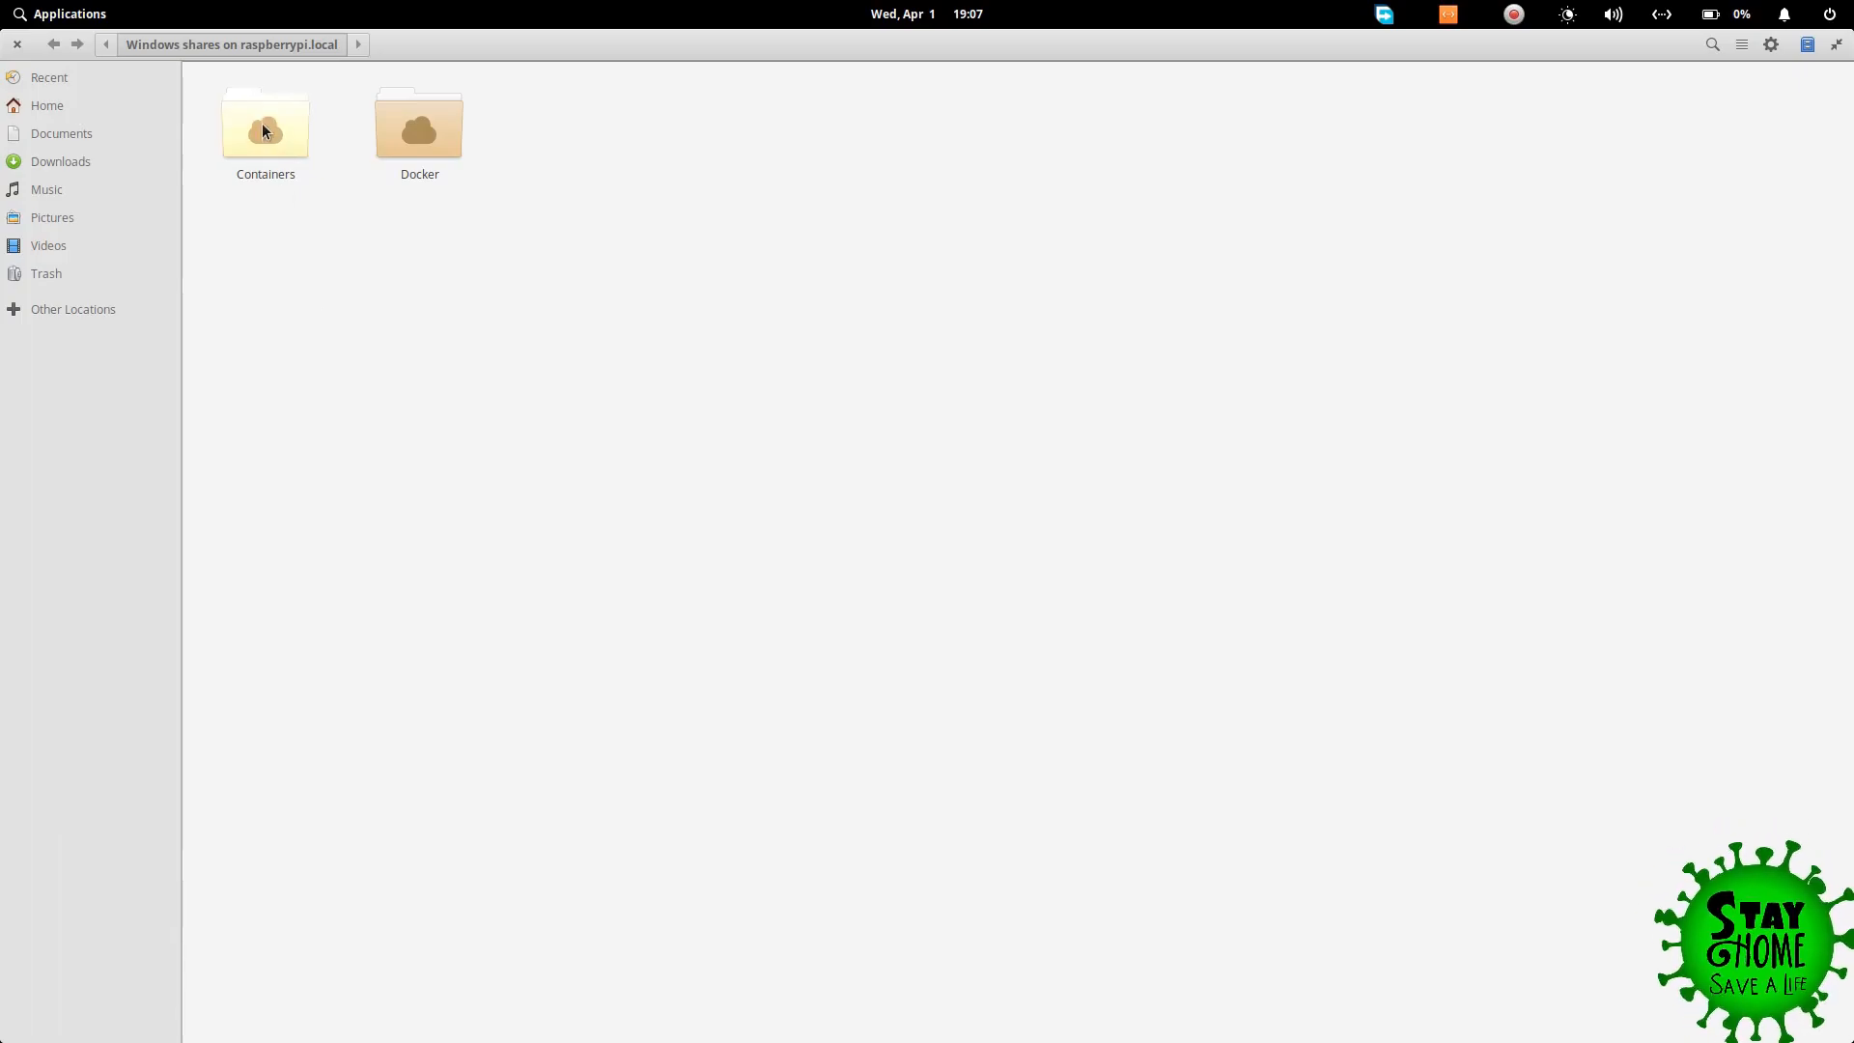
pyautogui.doubleClick(264, 131)
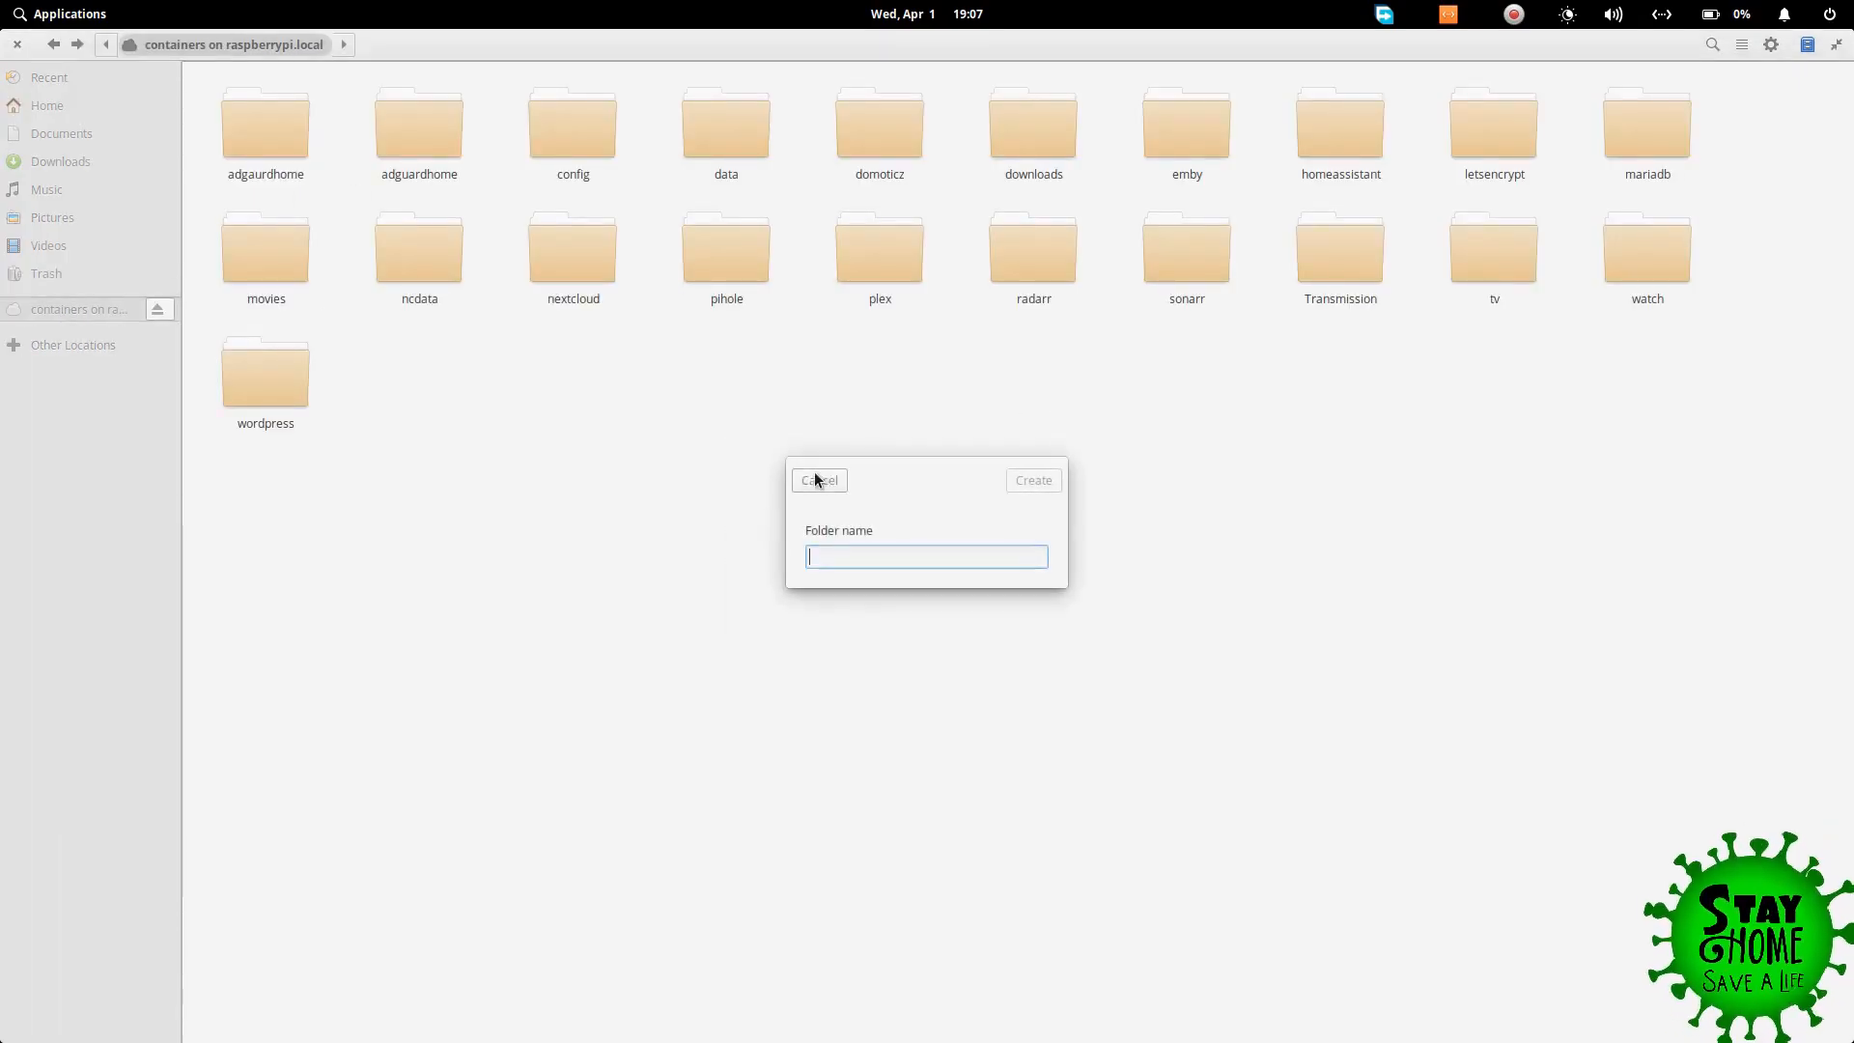
pyautogui.write('linuxserver/jackett')
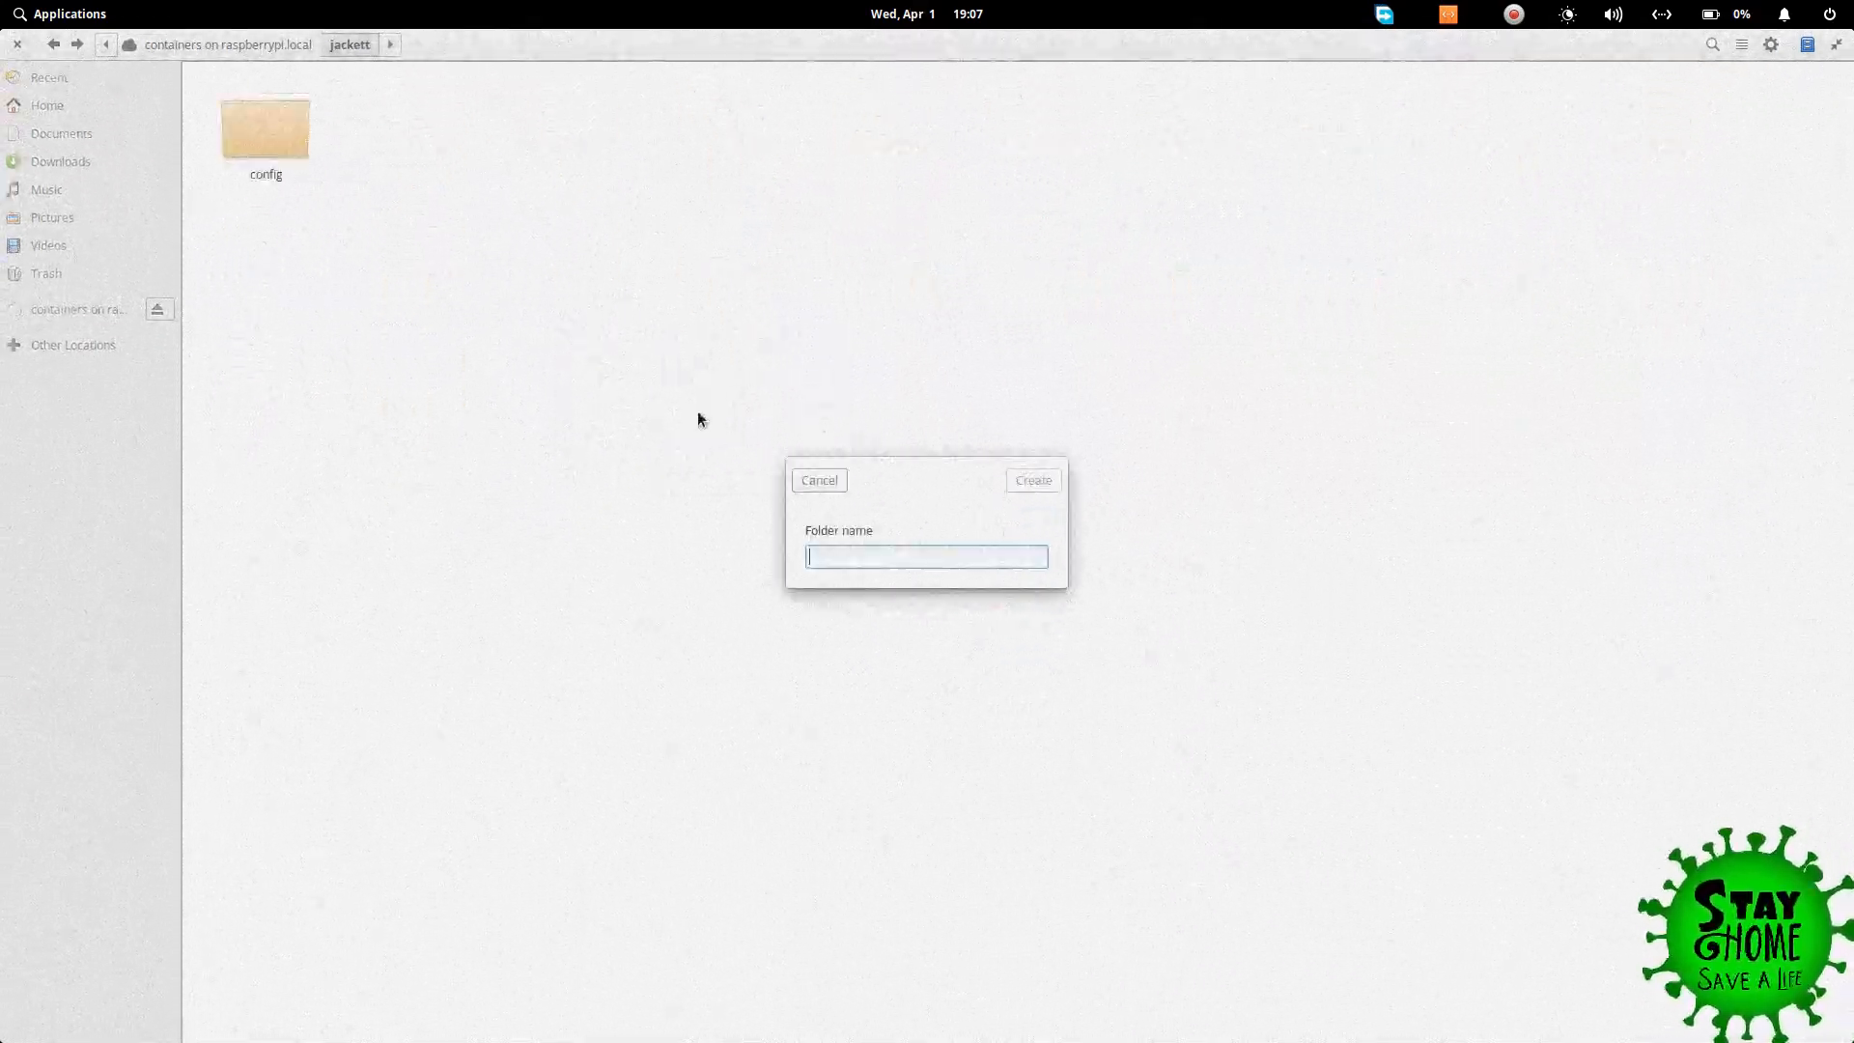
pyautogui.click(1030, 480)
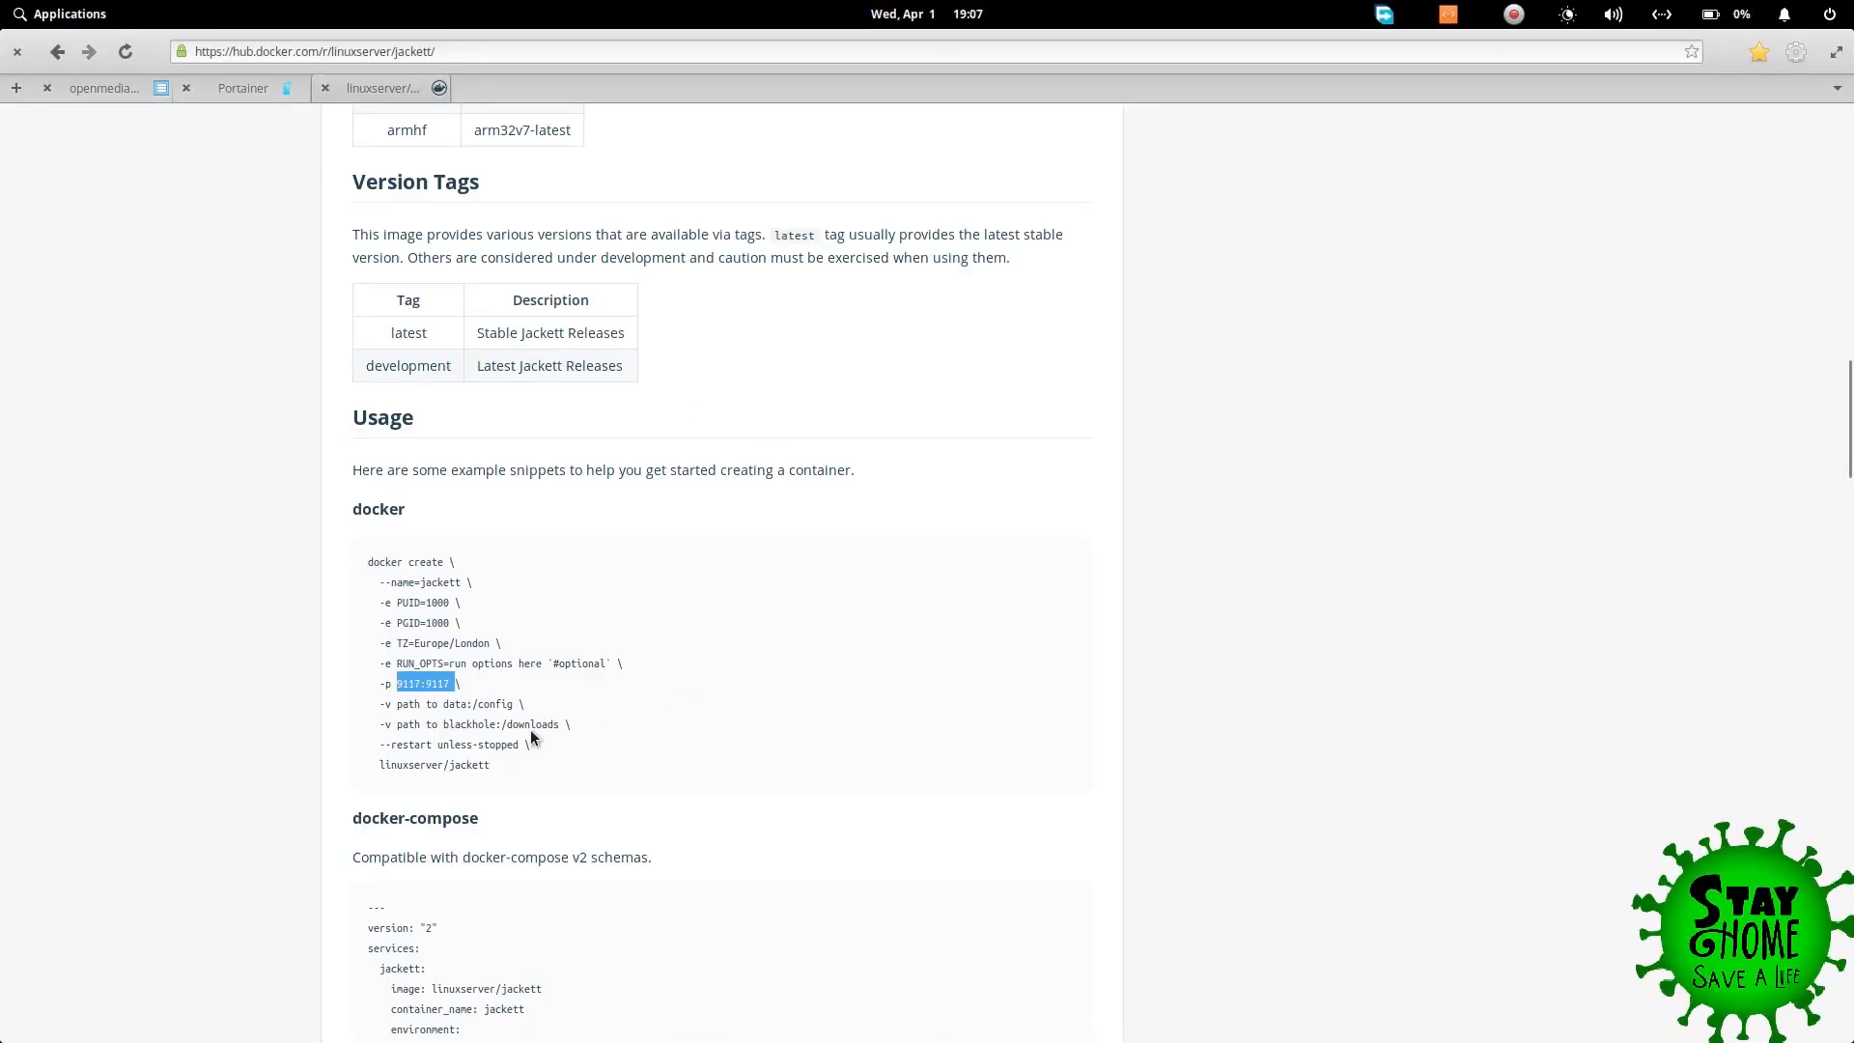
pyautogui.moveTo(495, 647)
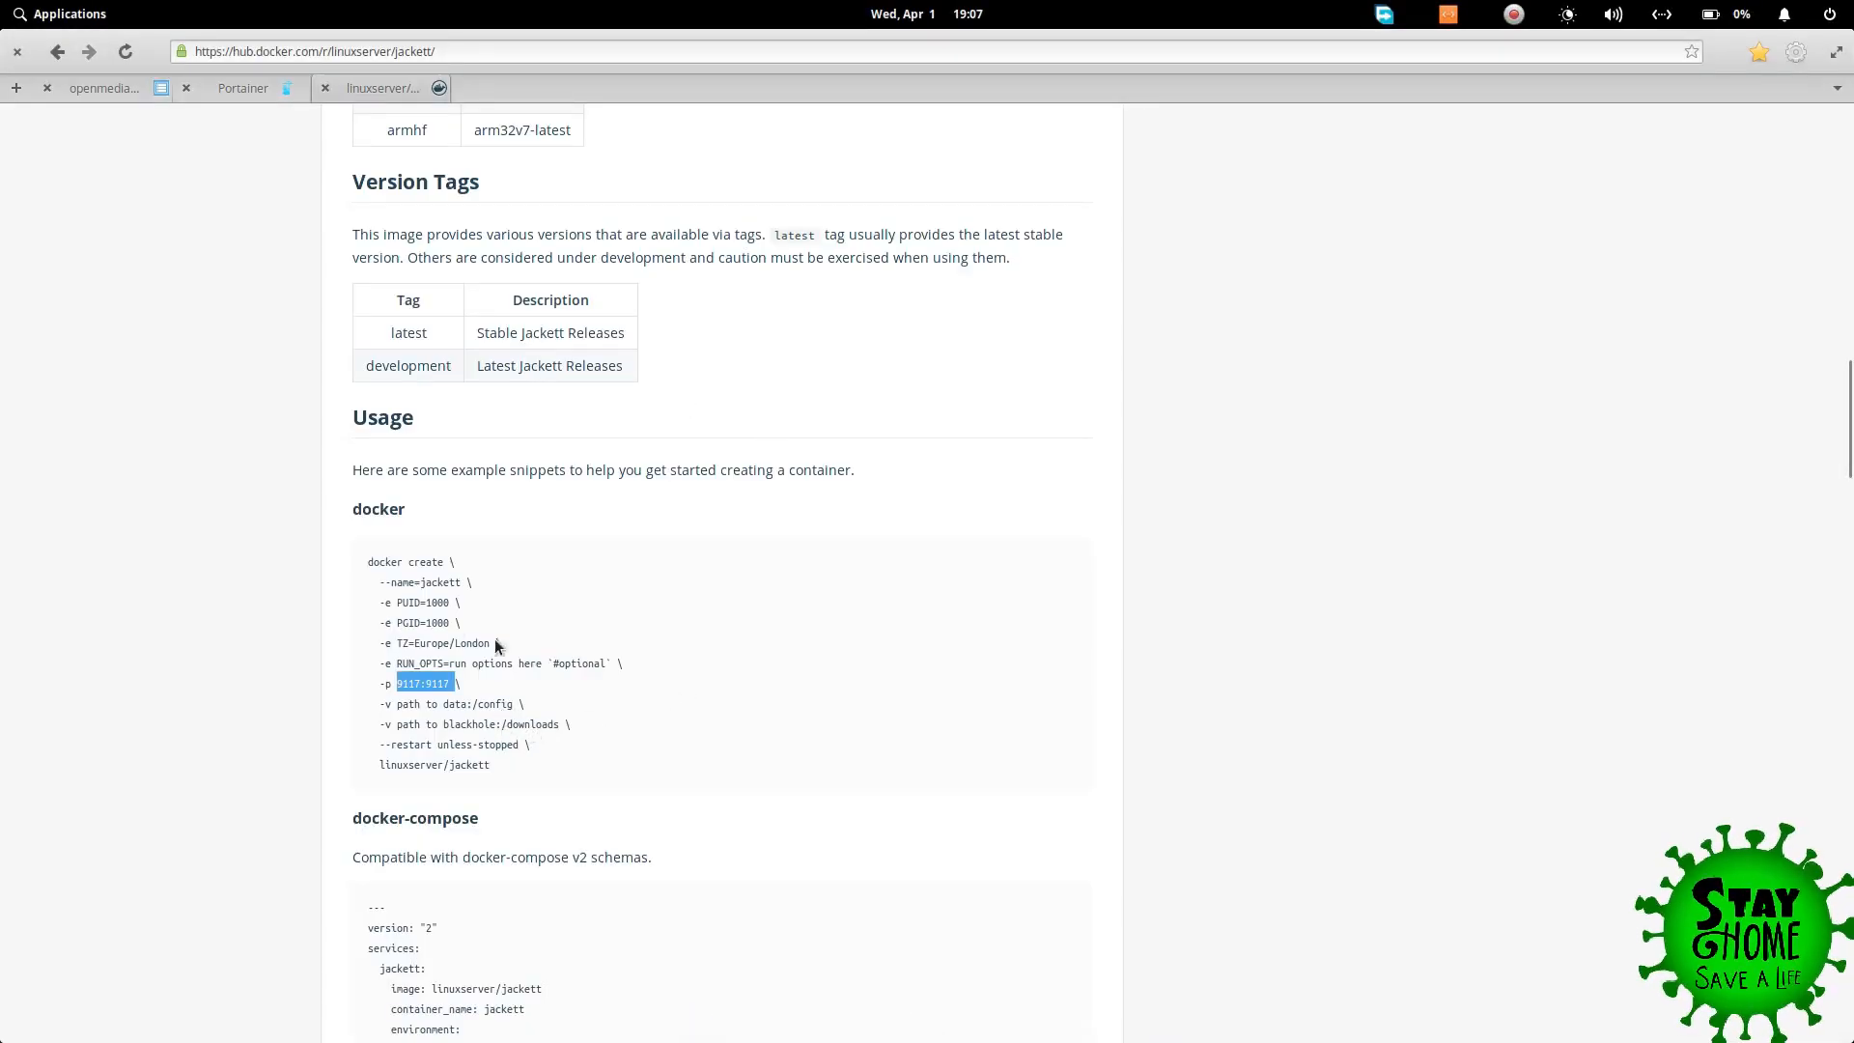
pyautogui.moveTo(423, 635)
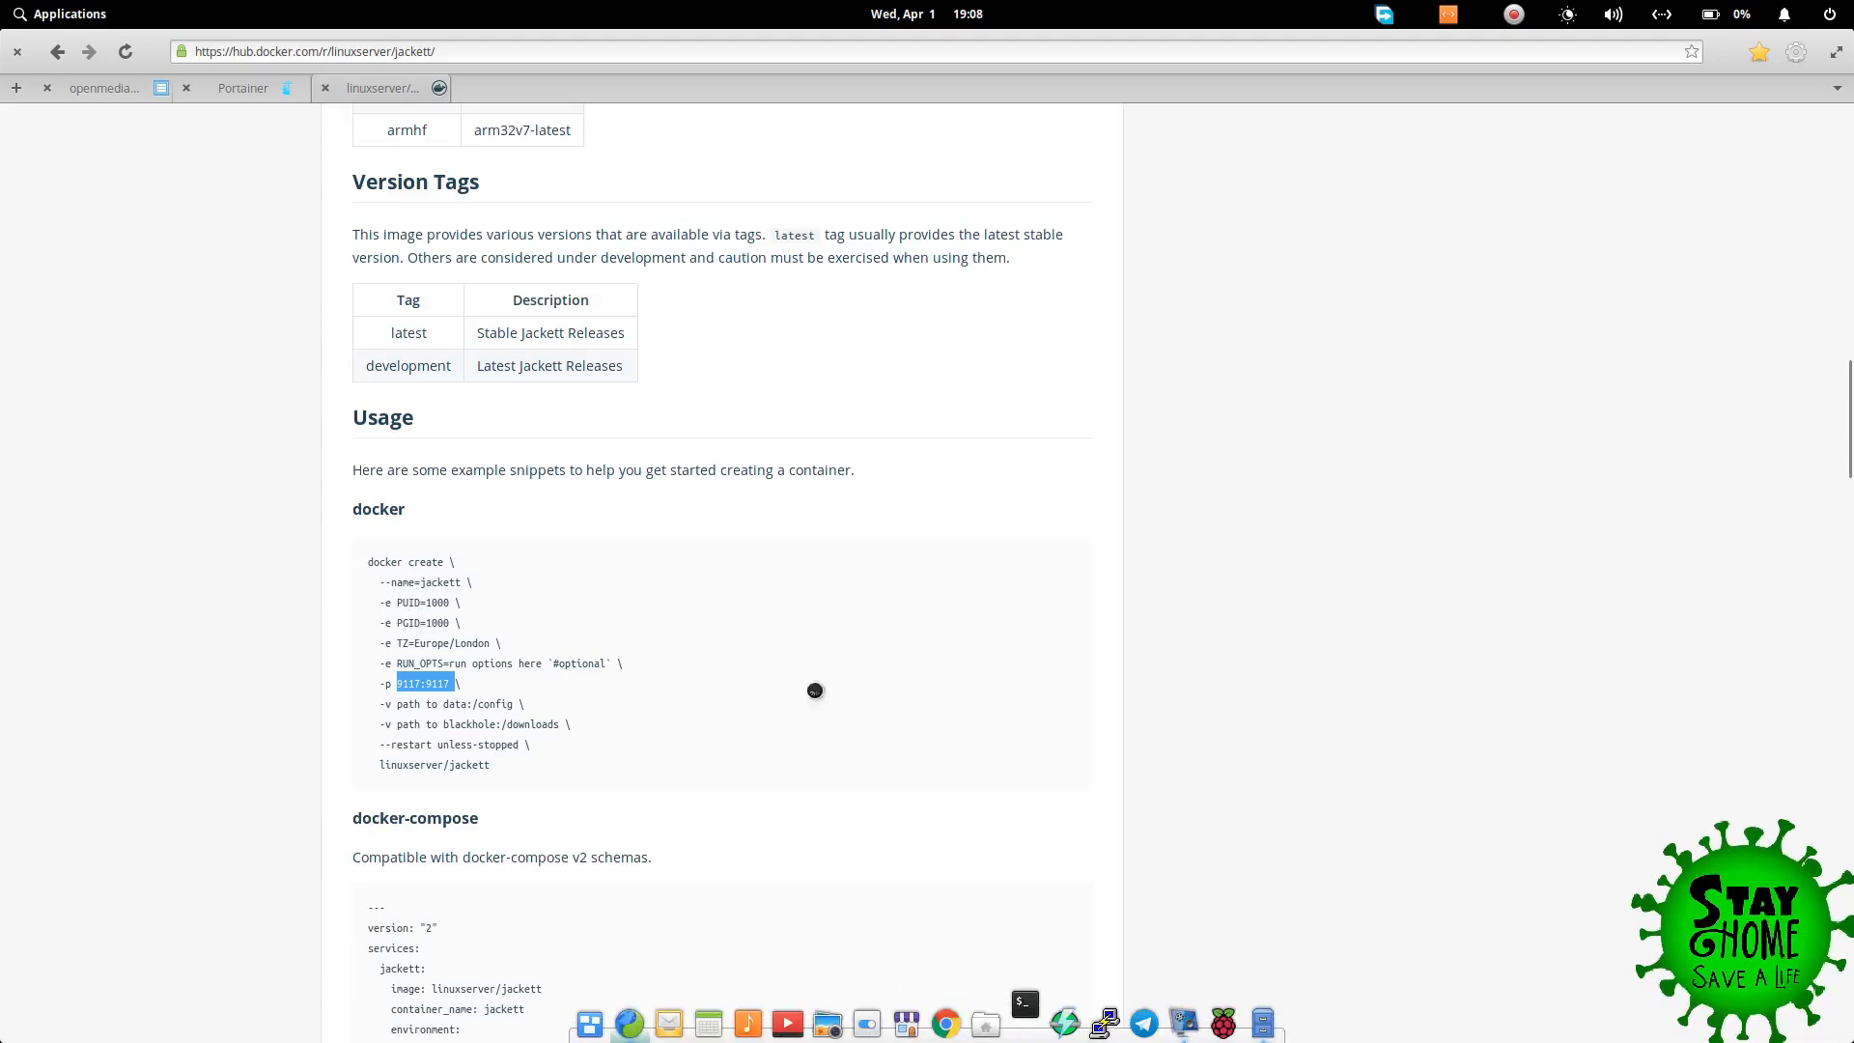
pyautogui.click(1022, 1022)
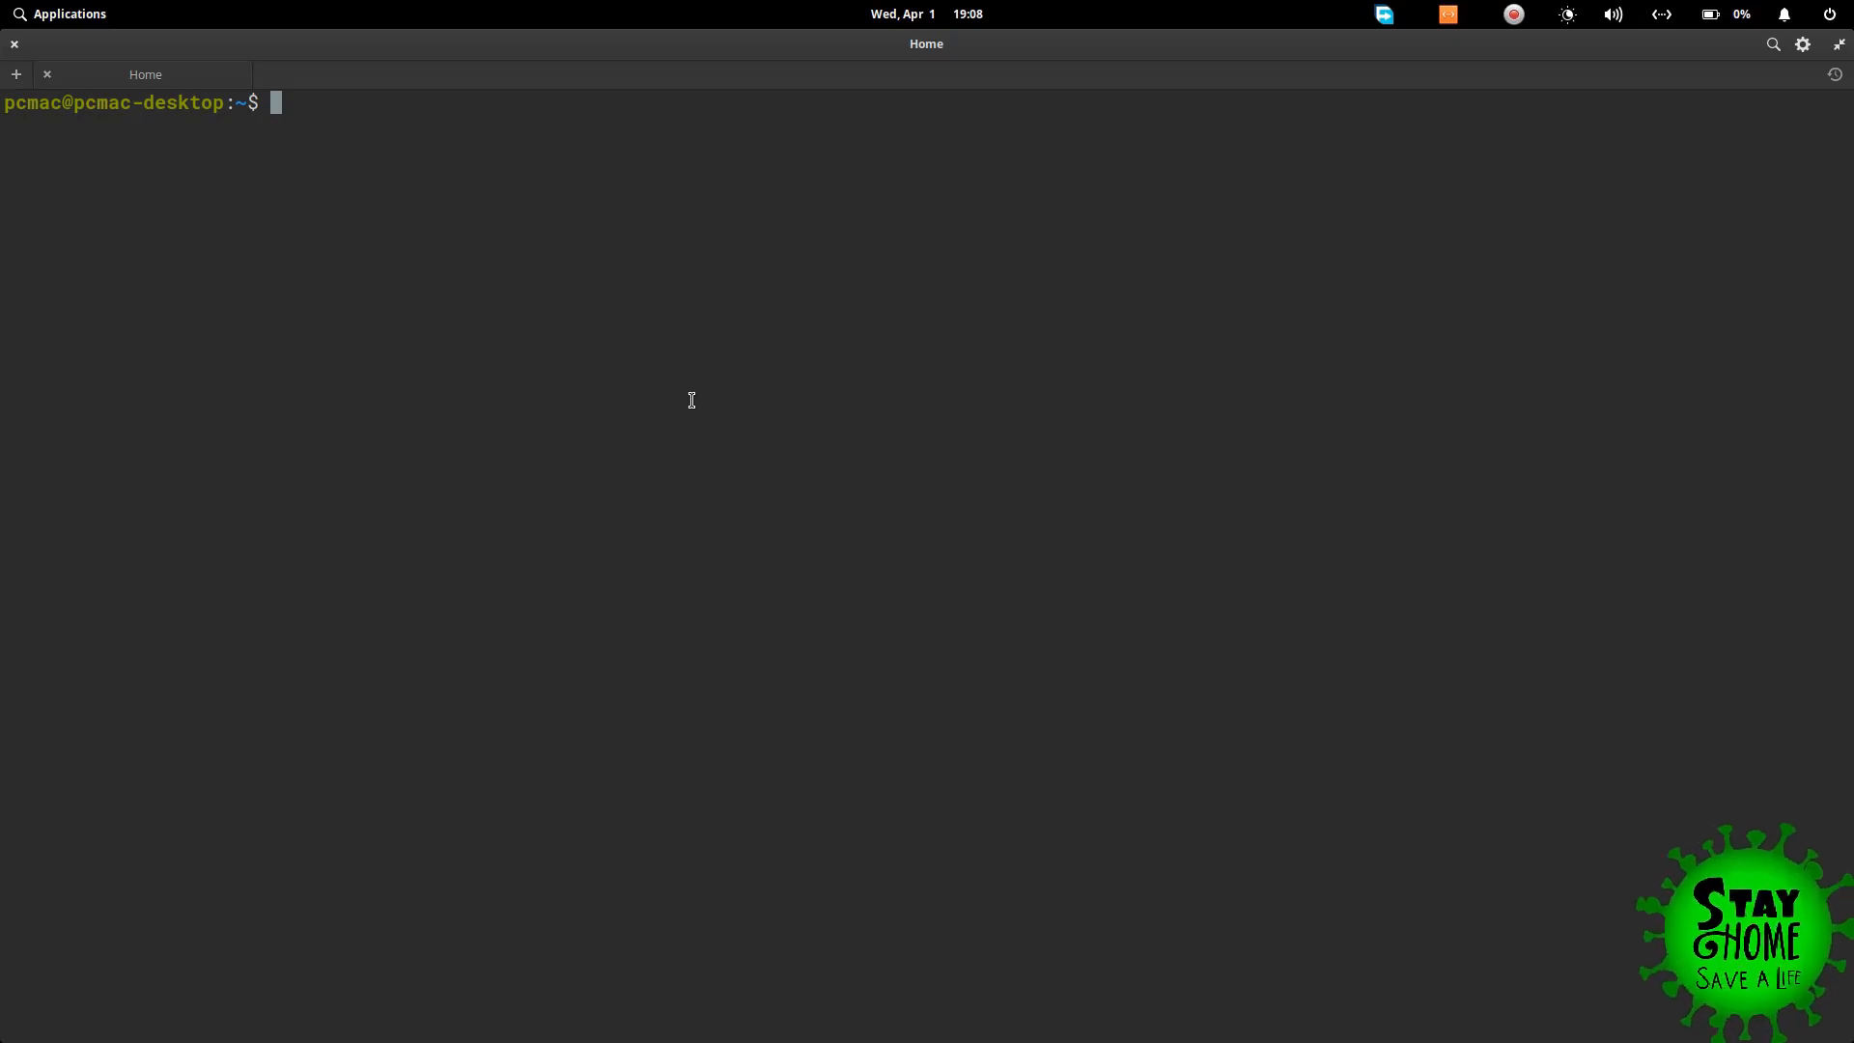
pyautogui.write('ssh')
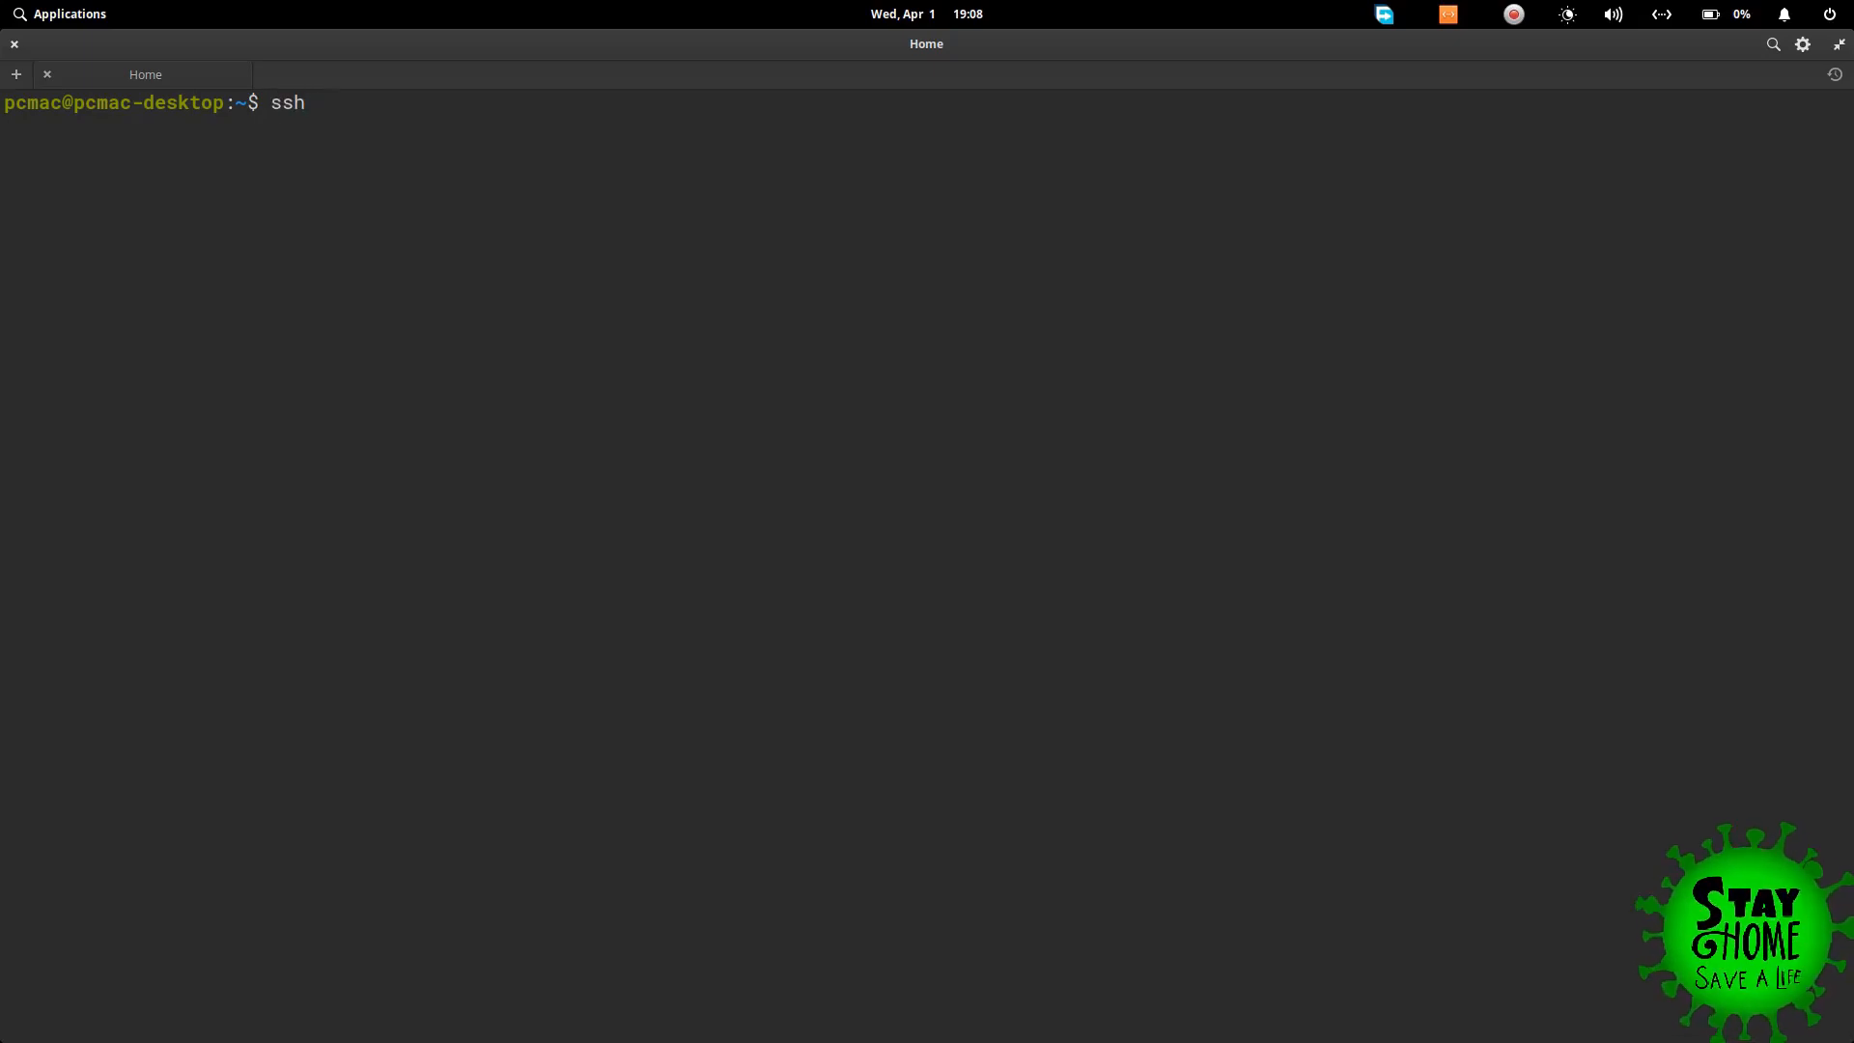
pyautogui.write('r')
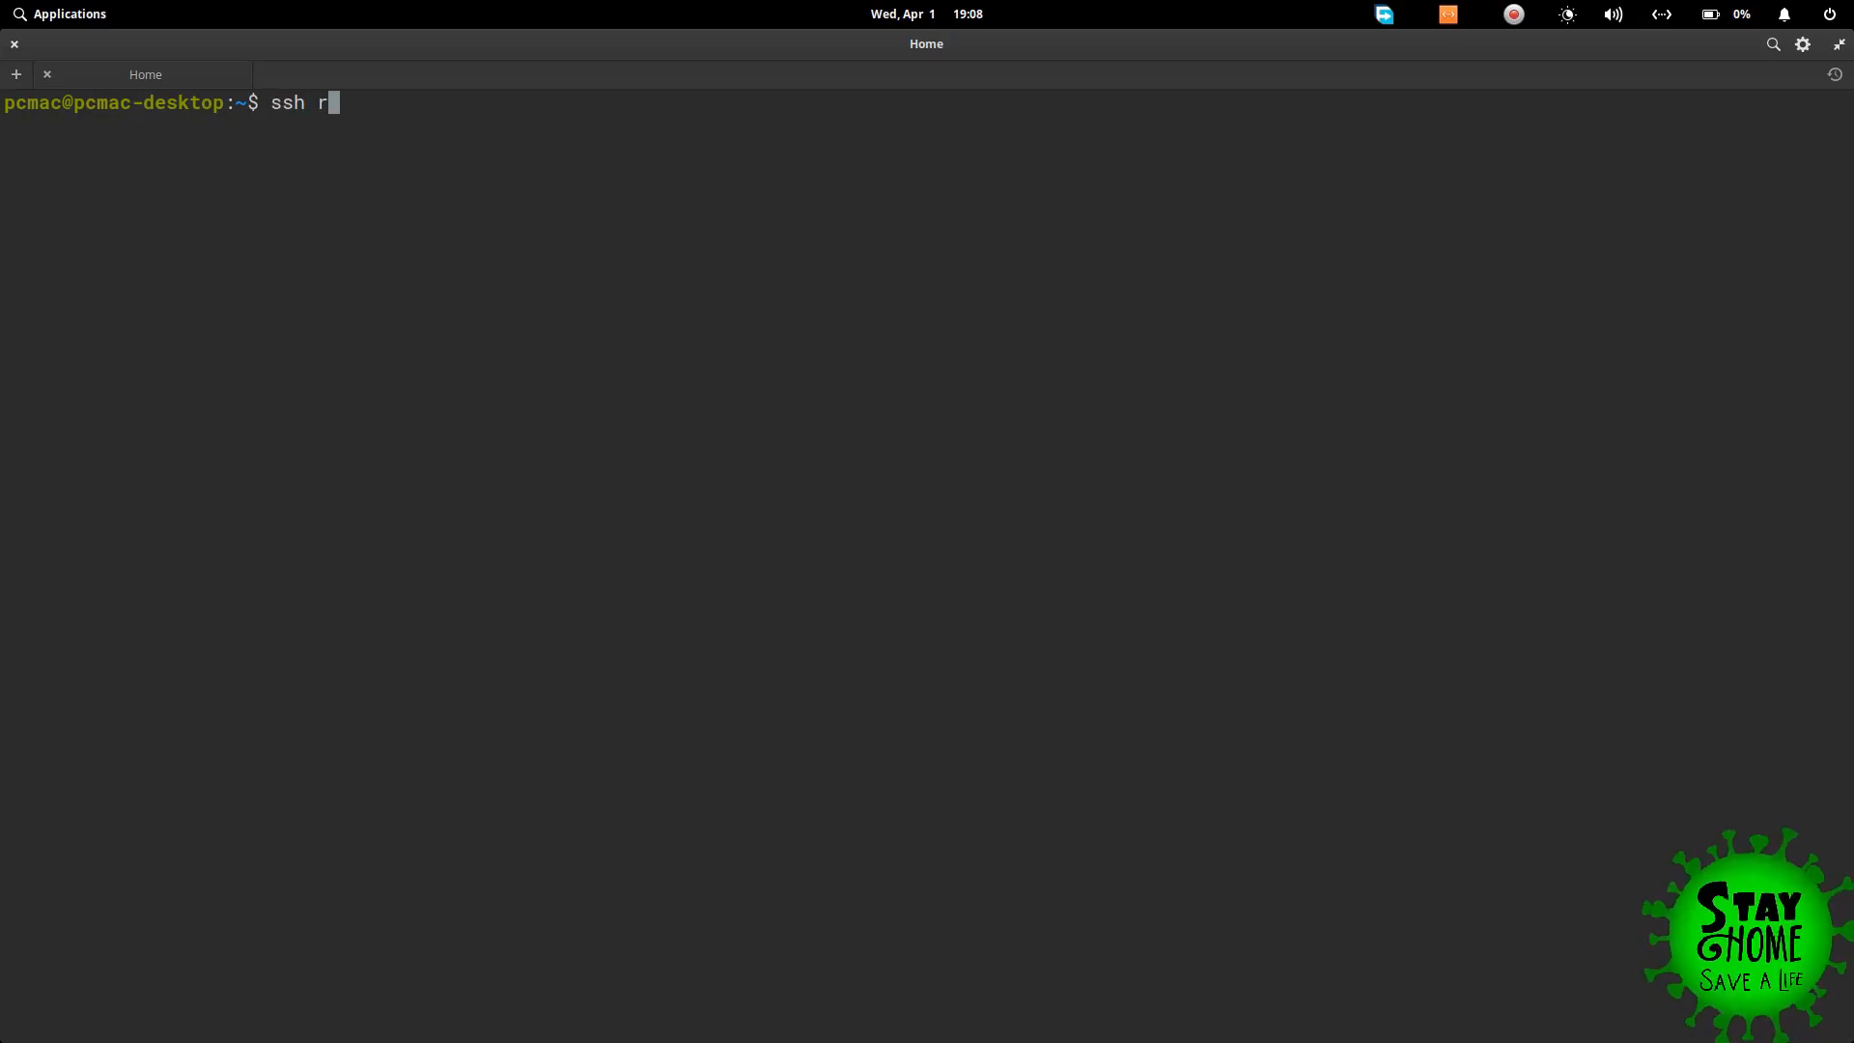
pyautogui.write('oot@1')
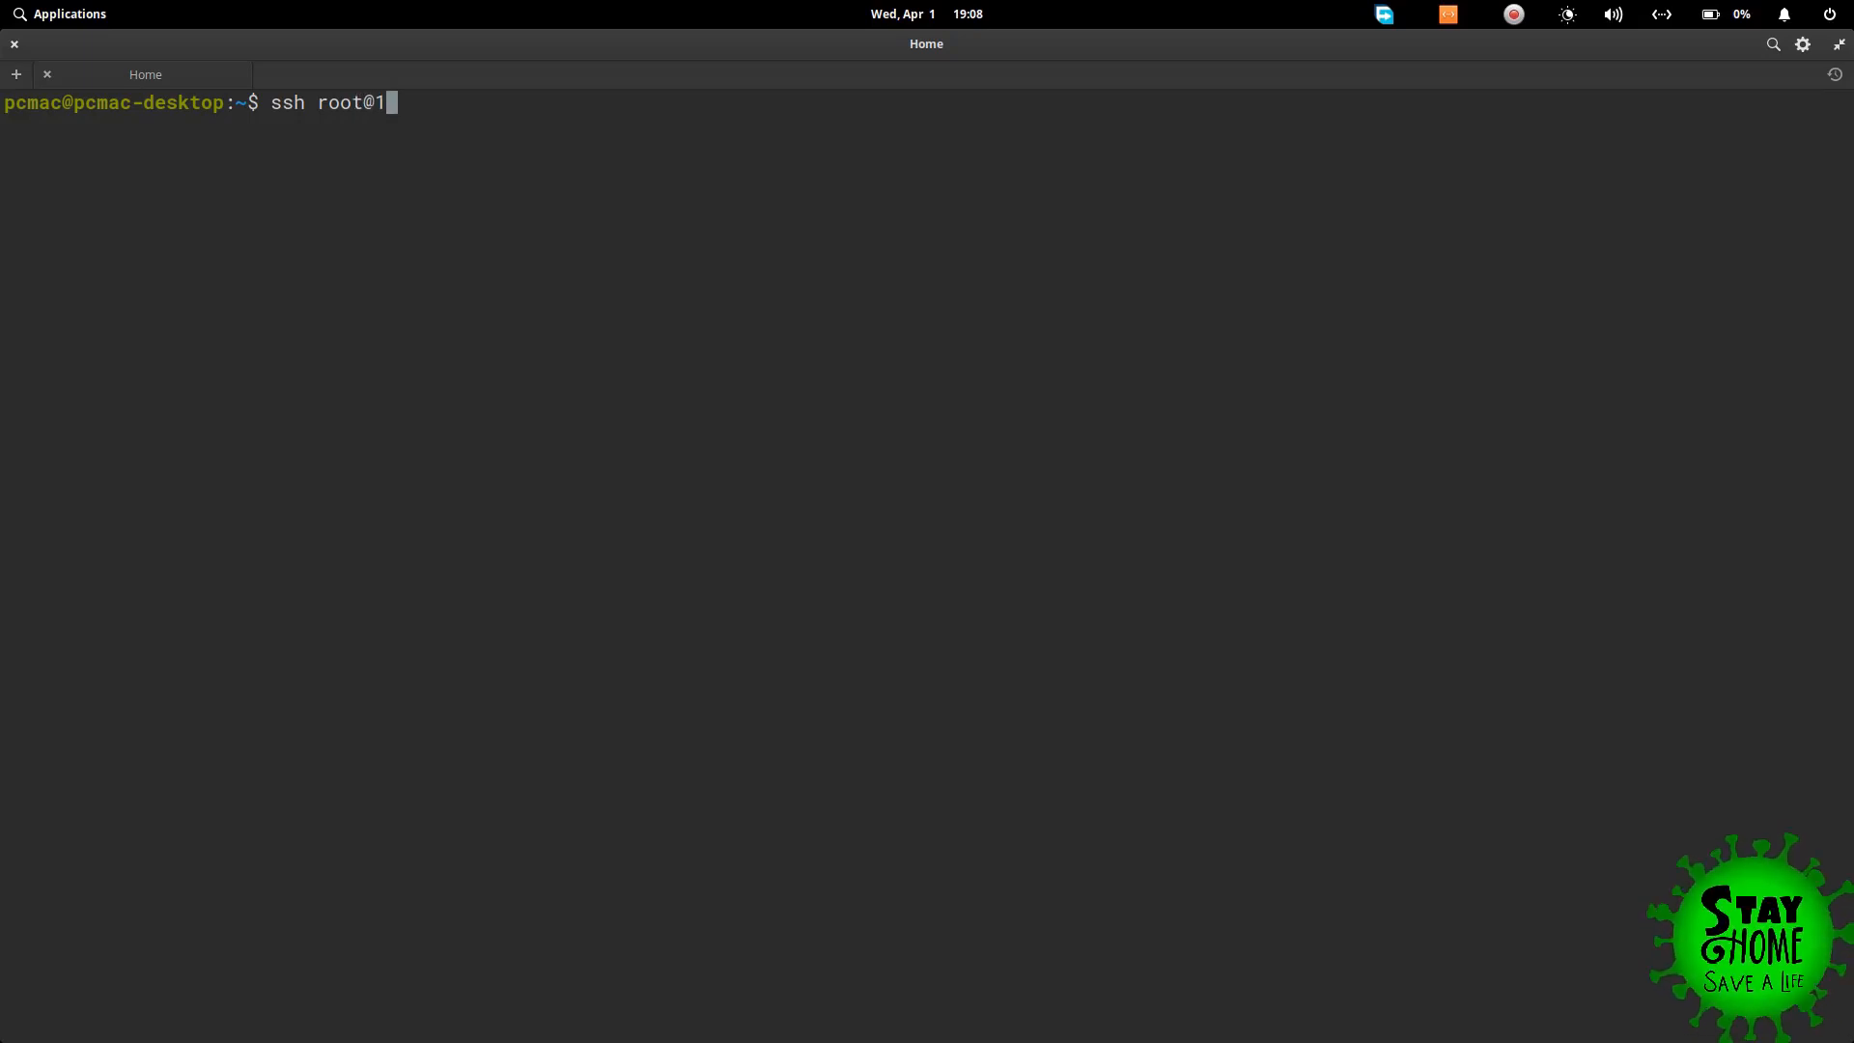
pyautogui.write('92.168.')
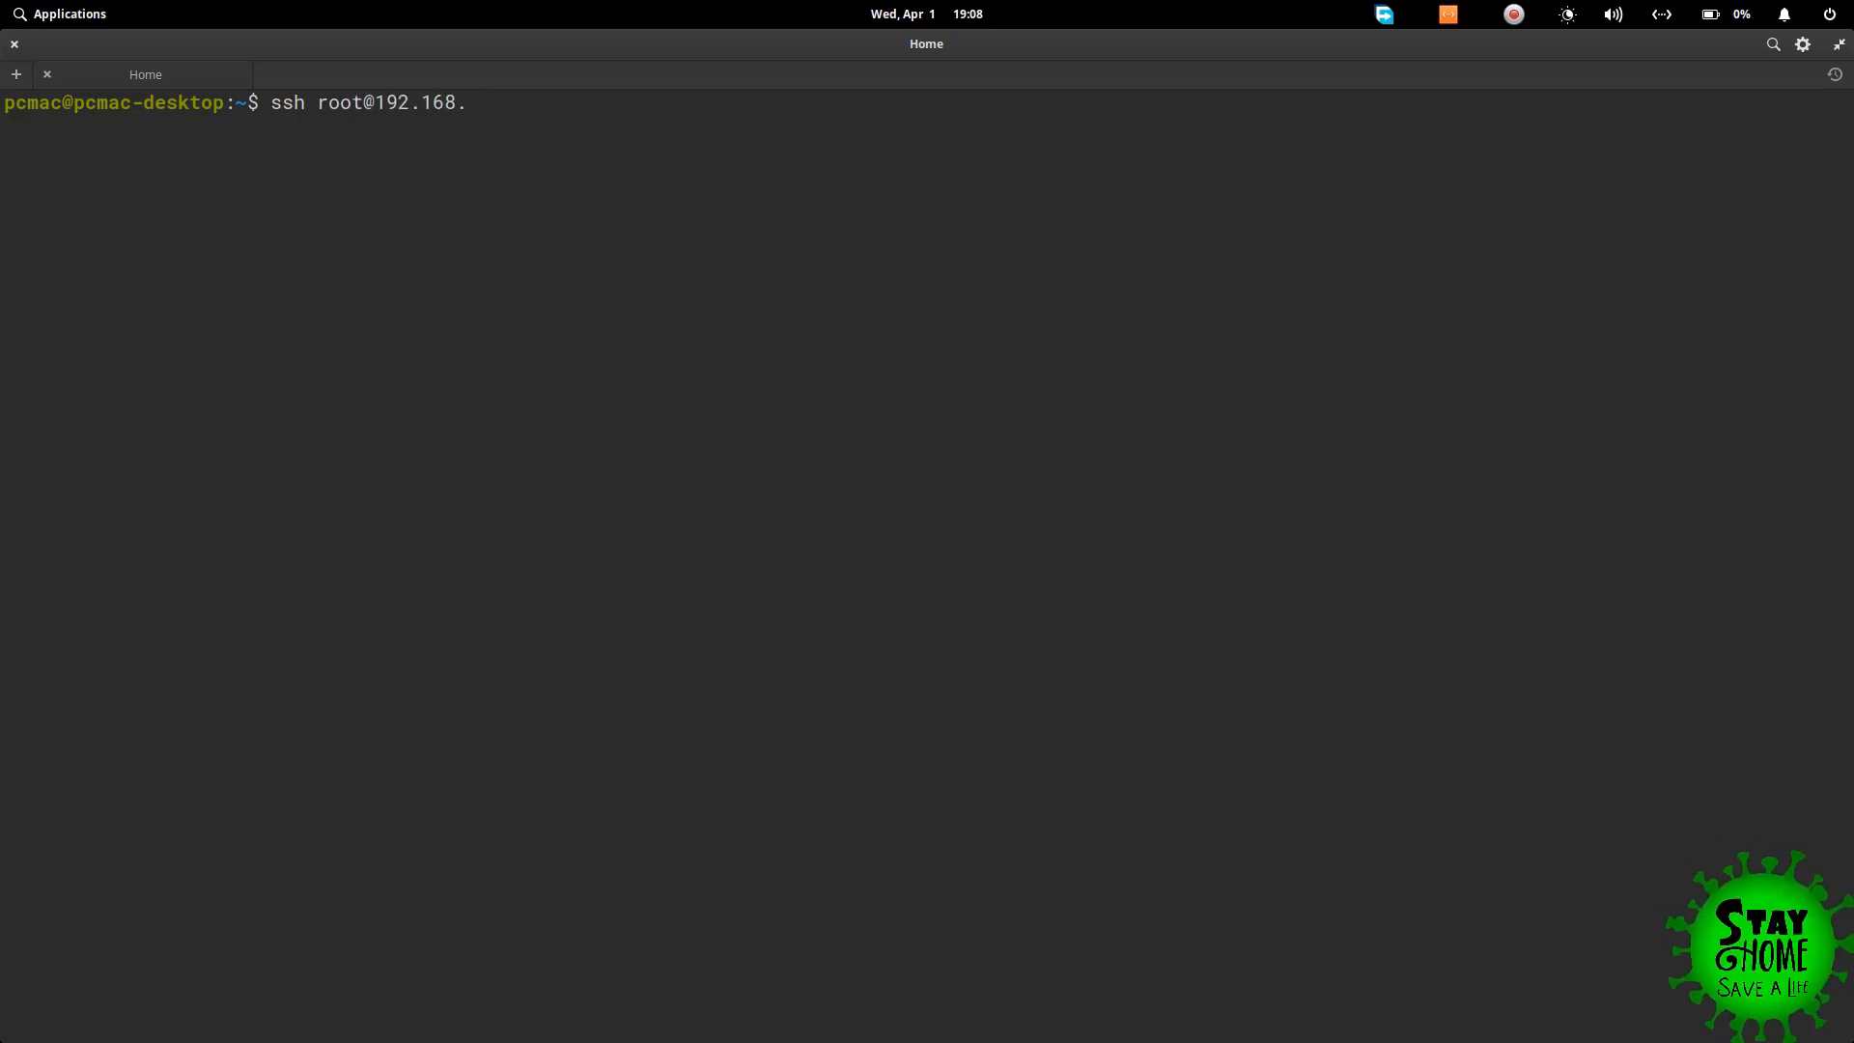
pyautogui.write('1.26')
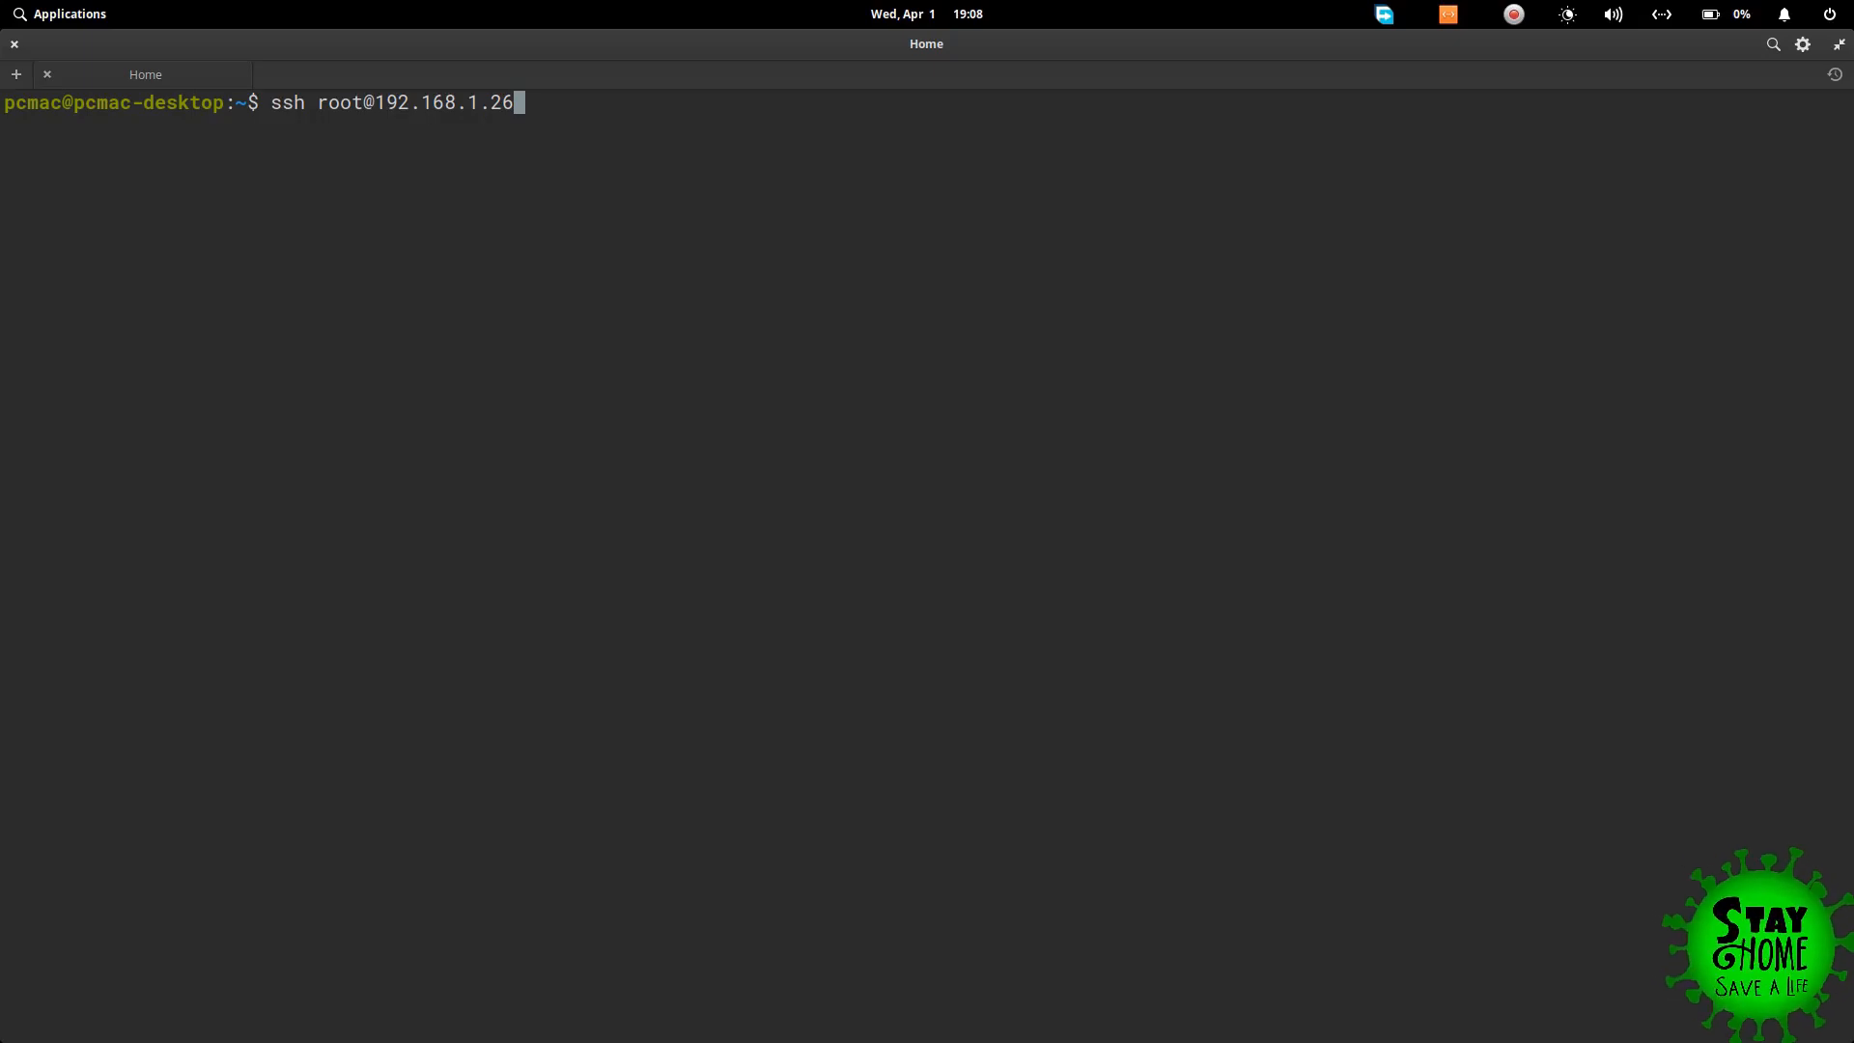
pyautogui.press('Return')
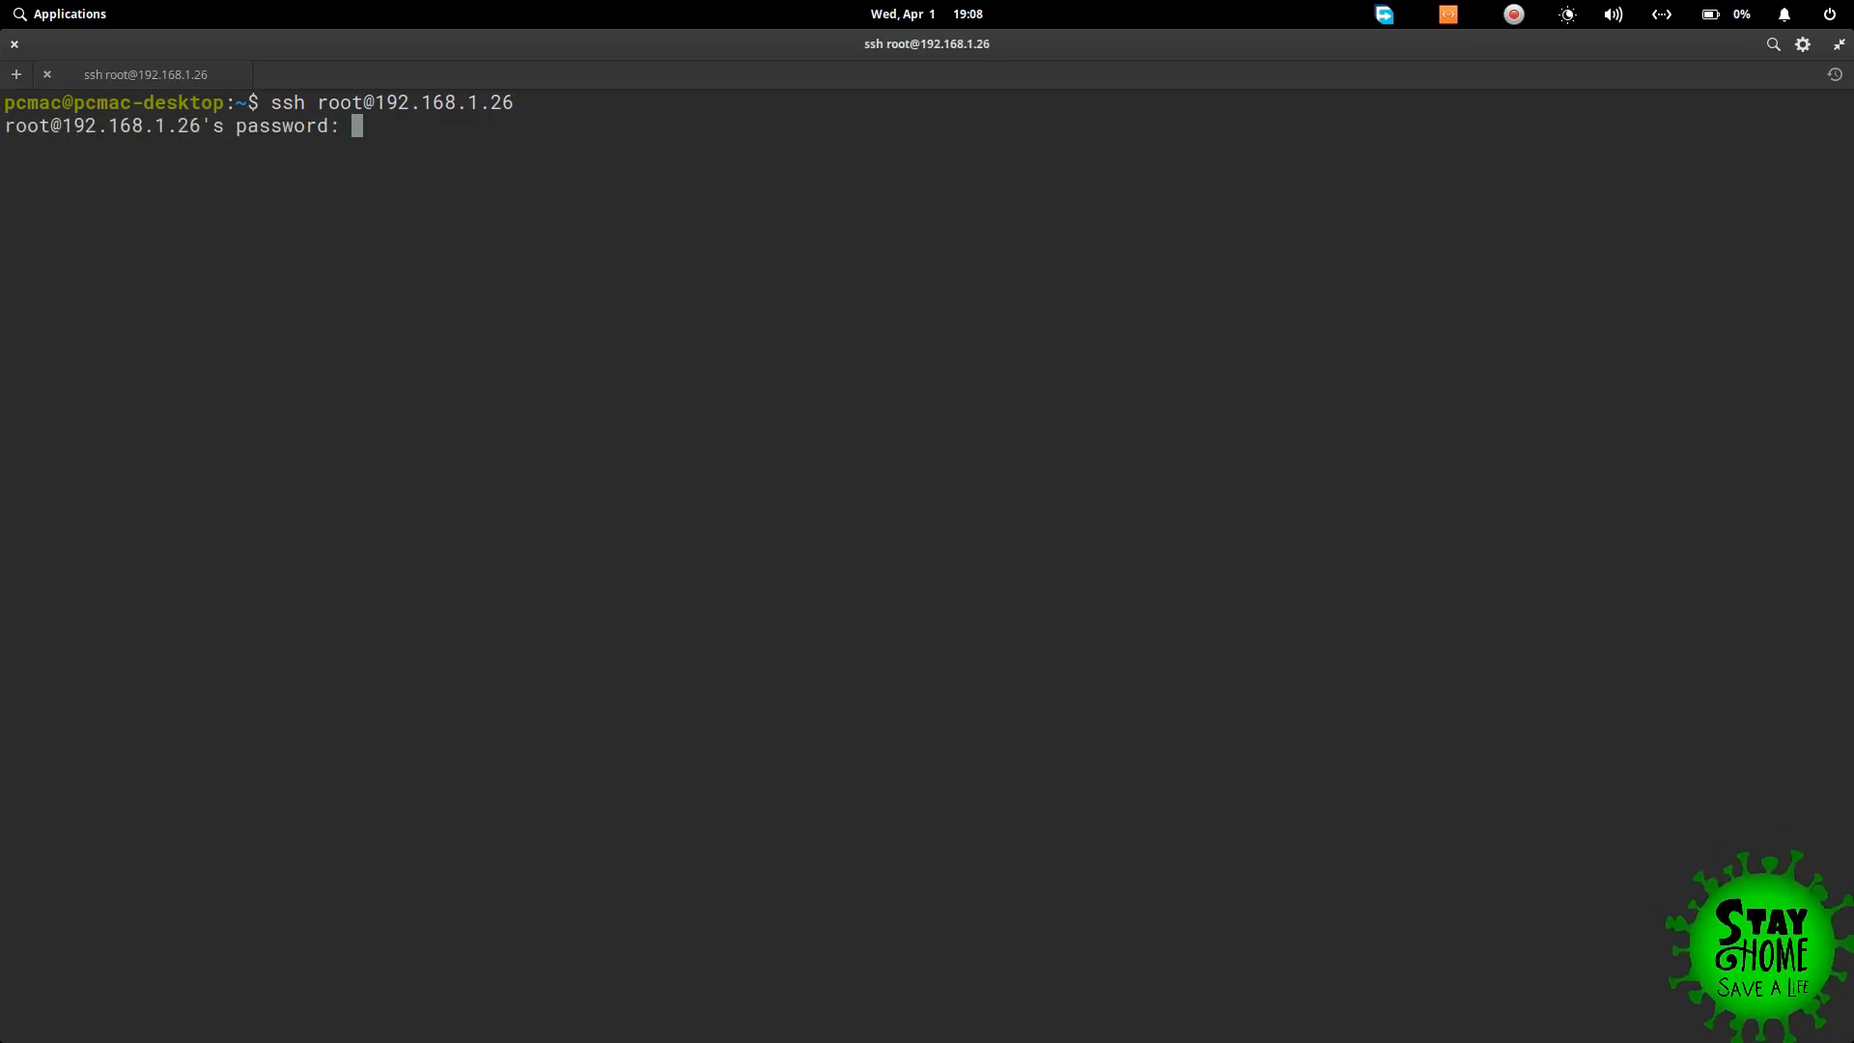
pyautogui.press('Return')
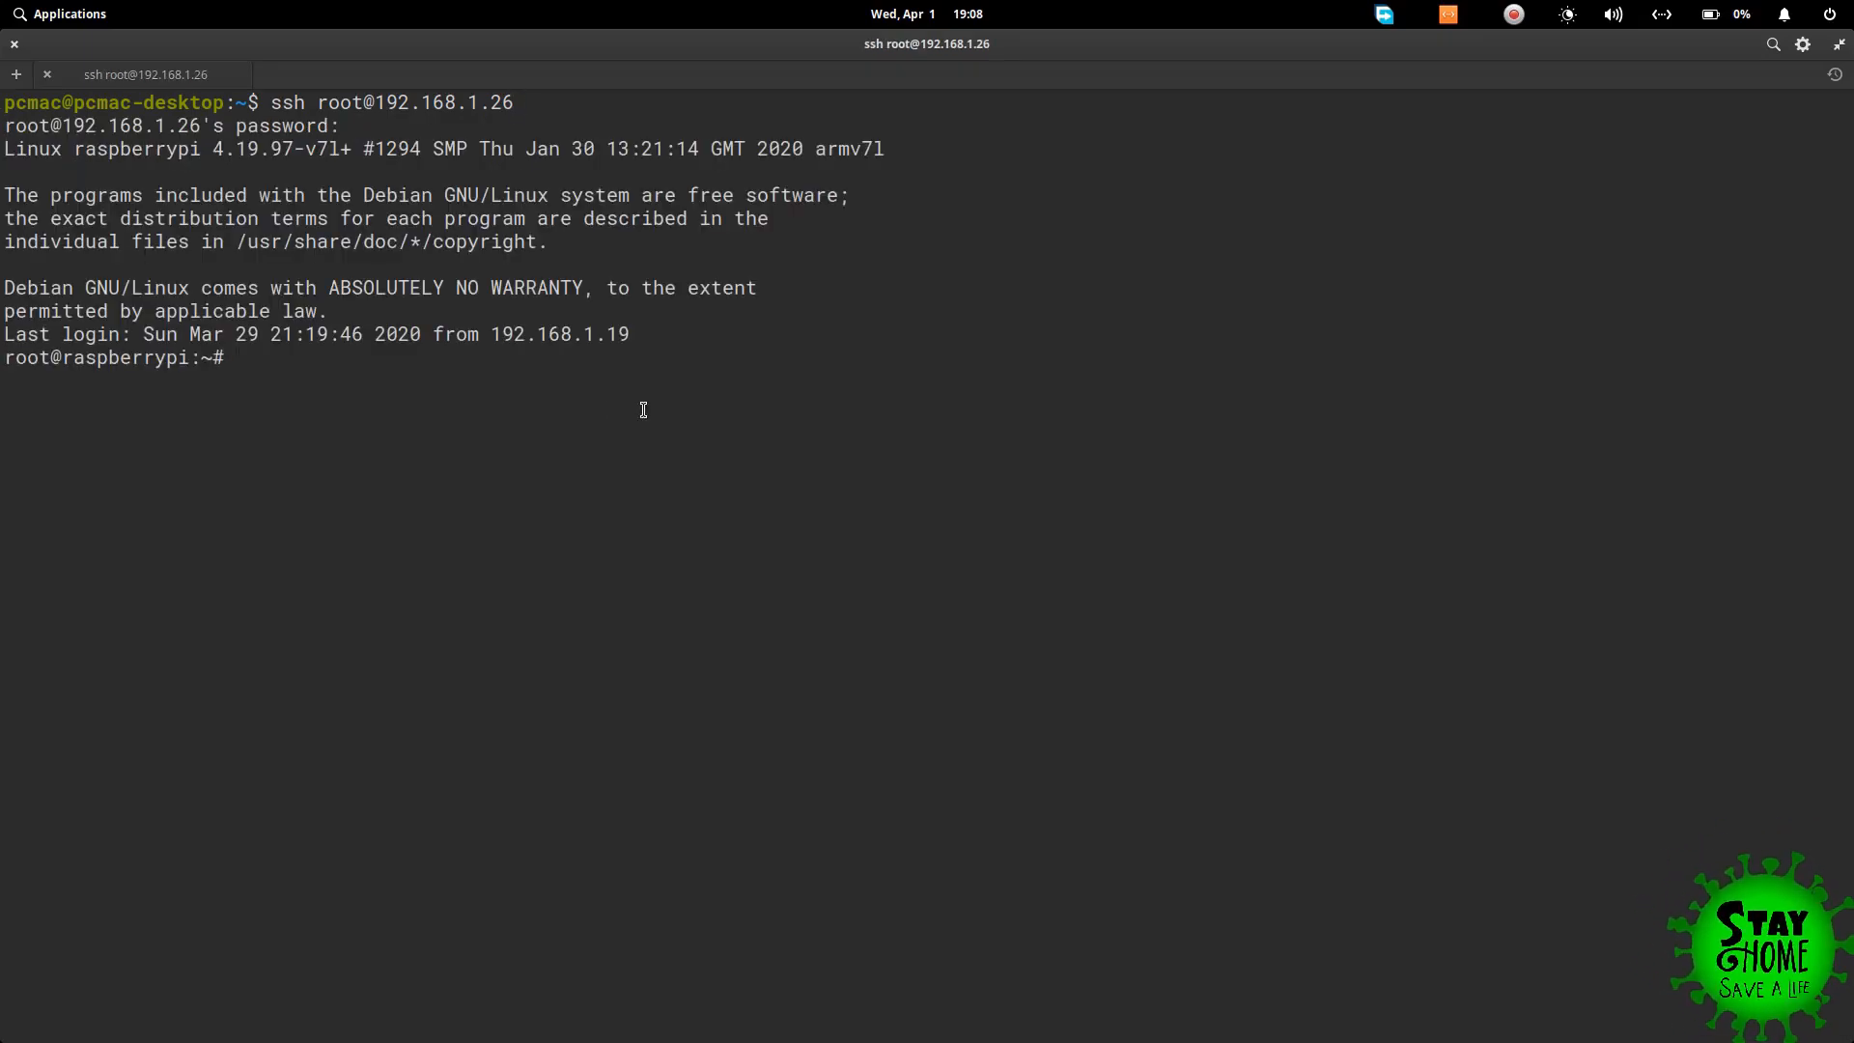
# - Run id Pc to look up the user's UID and GID
pyautogui.write('id')
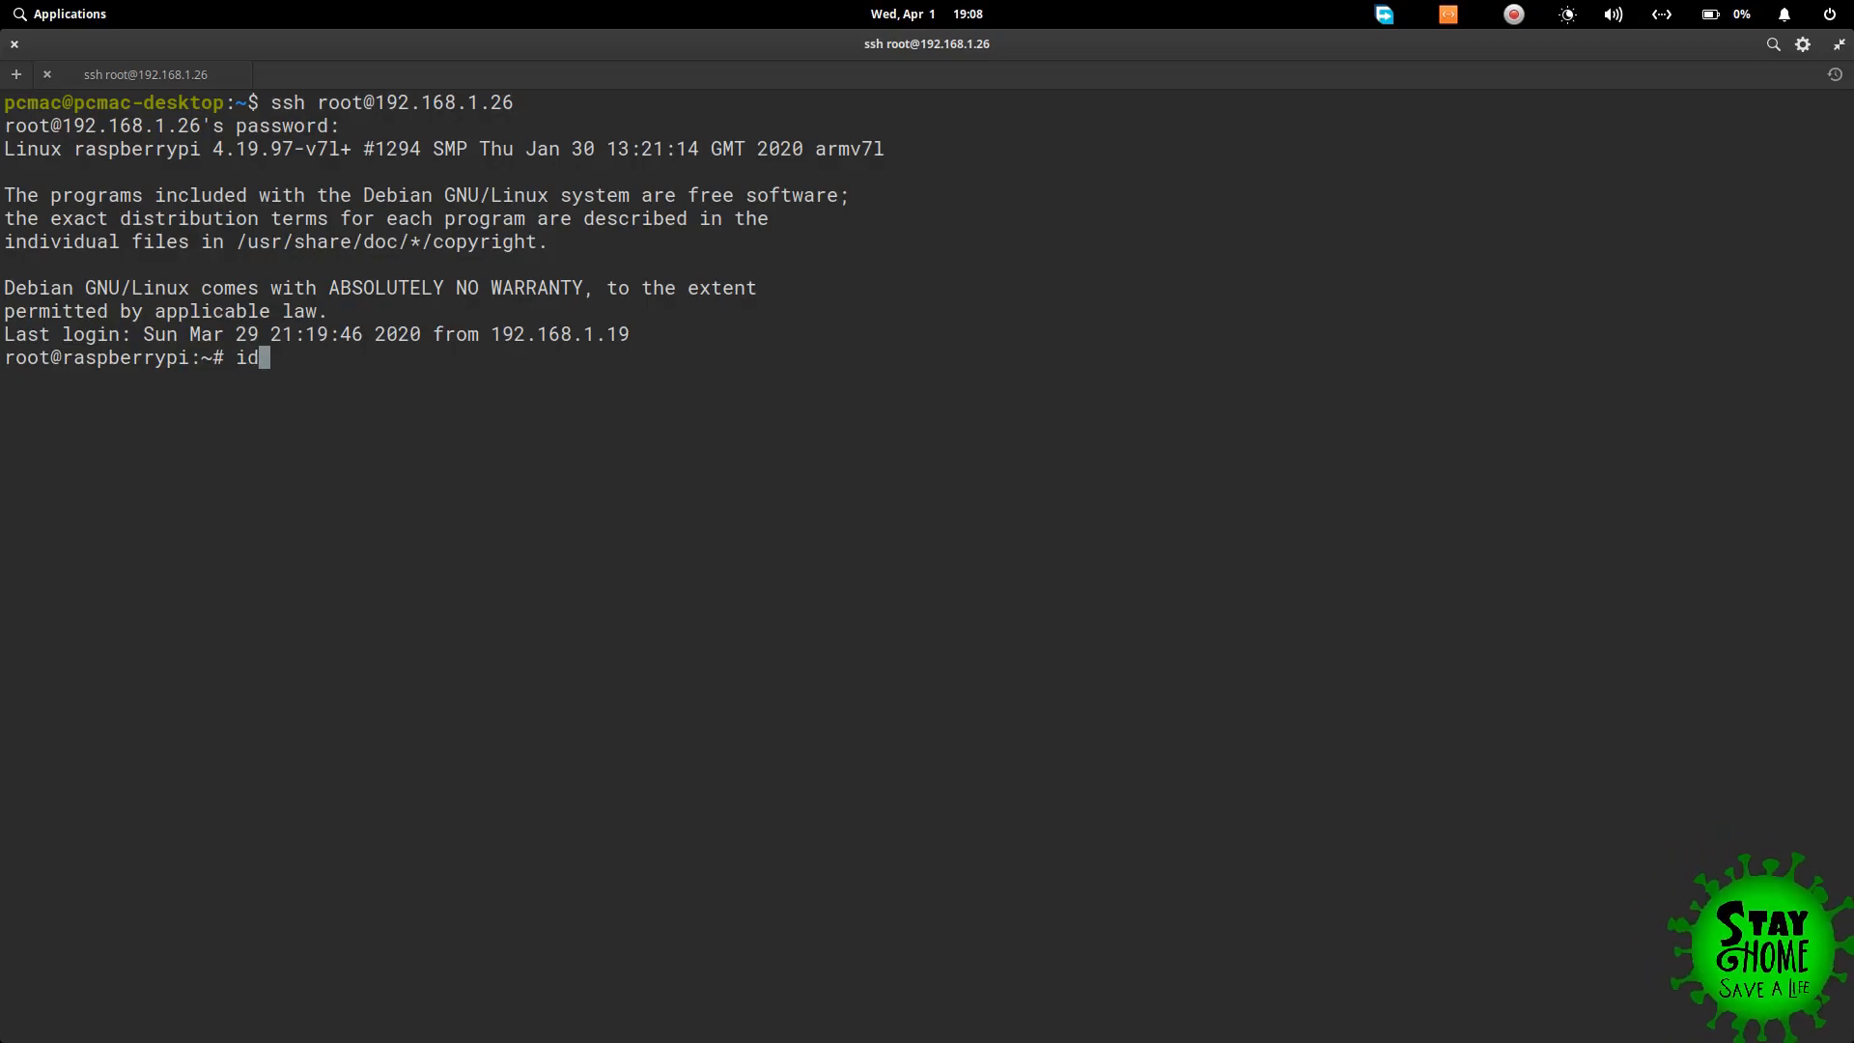
pyautogui.write('Pc')
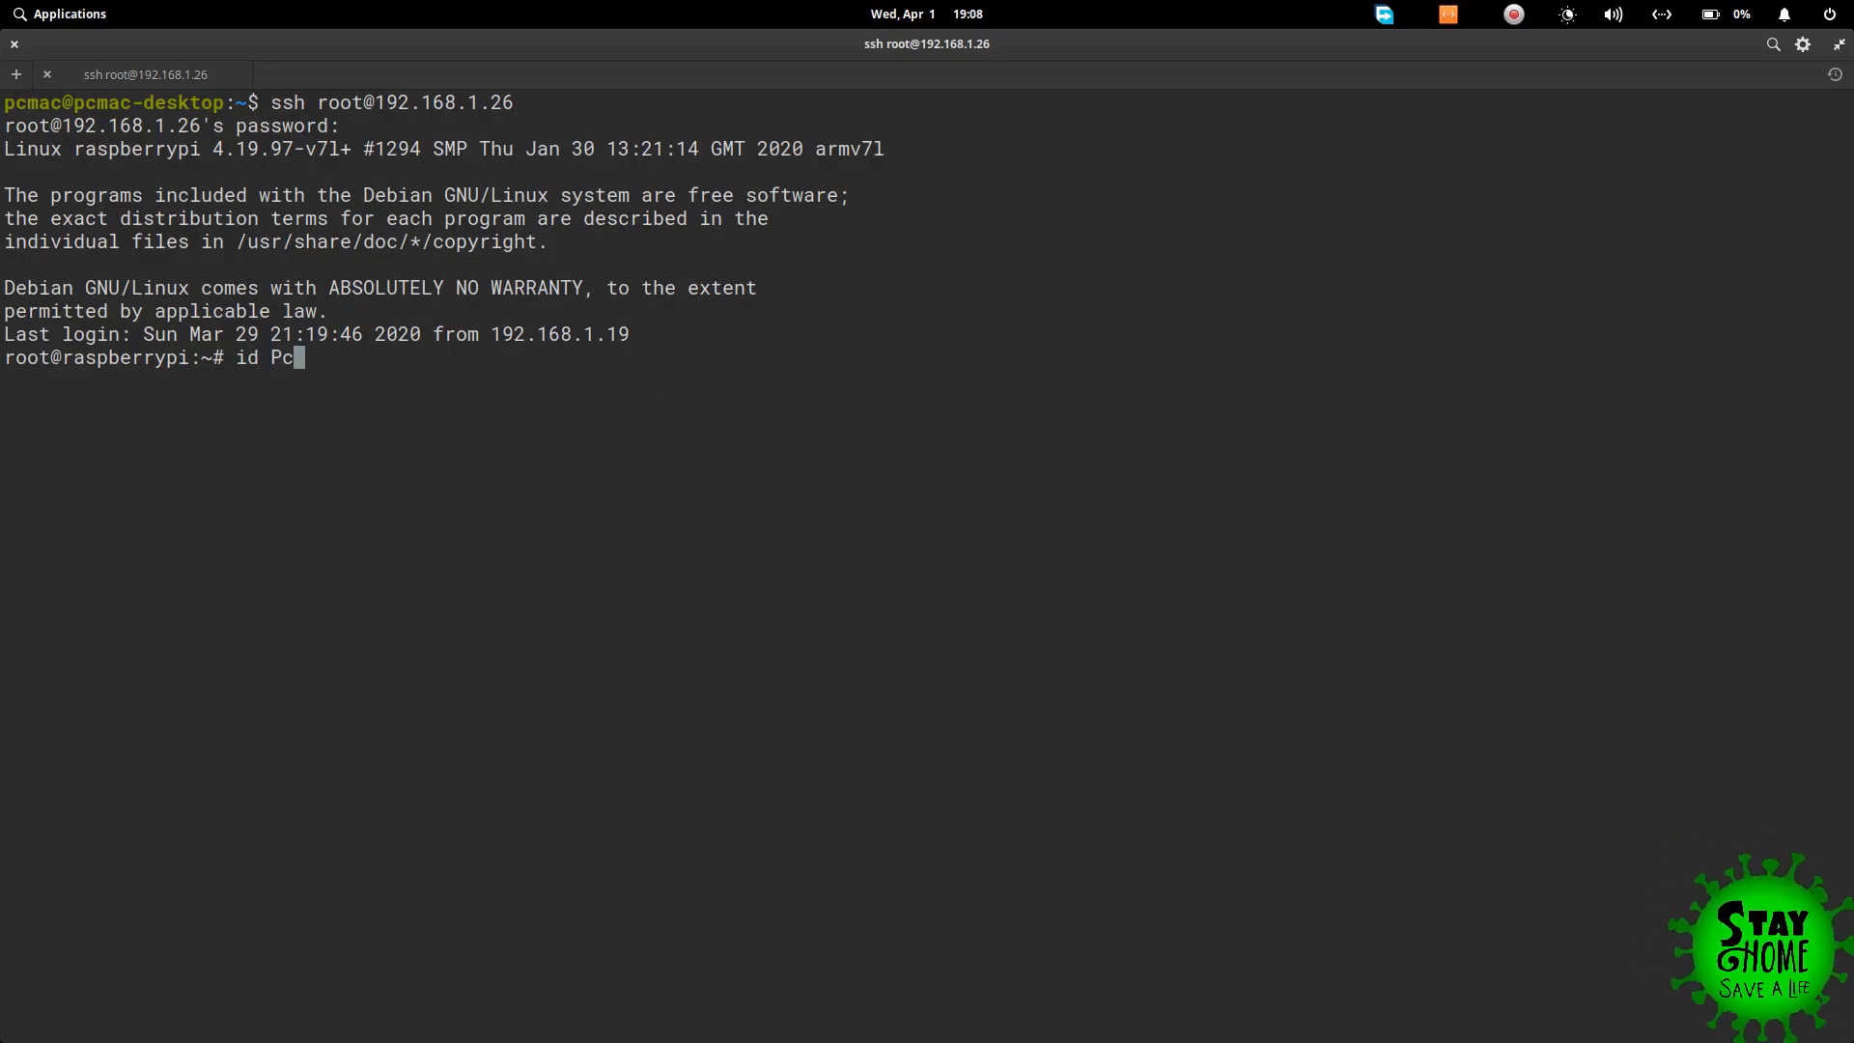
pyautogui.press('Return')
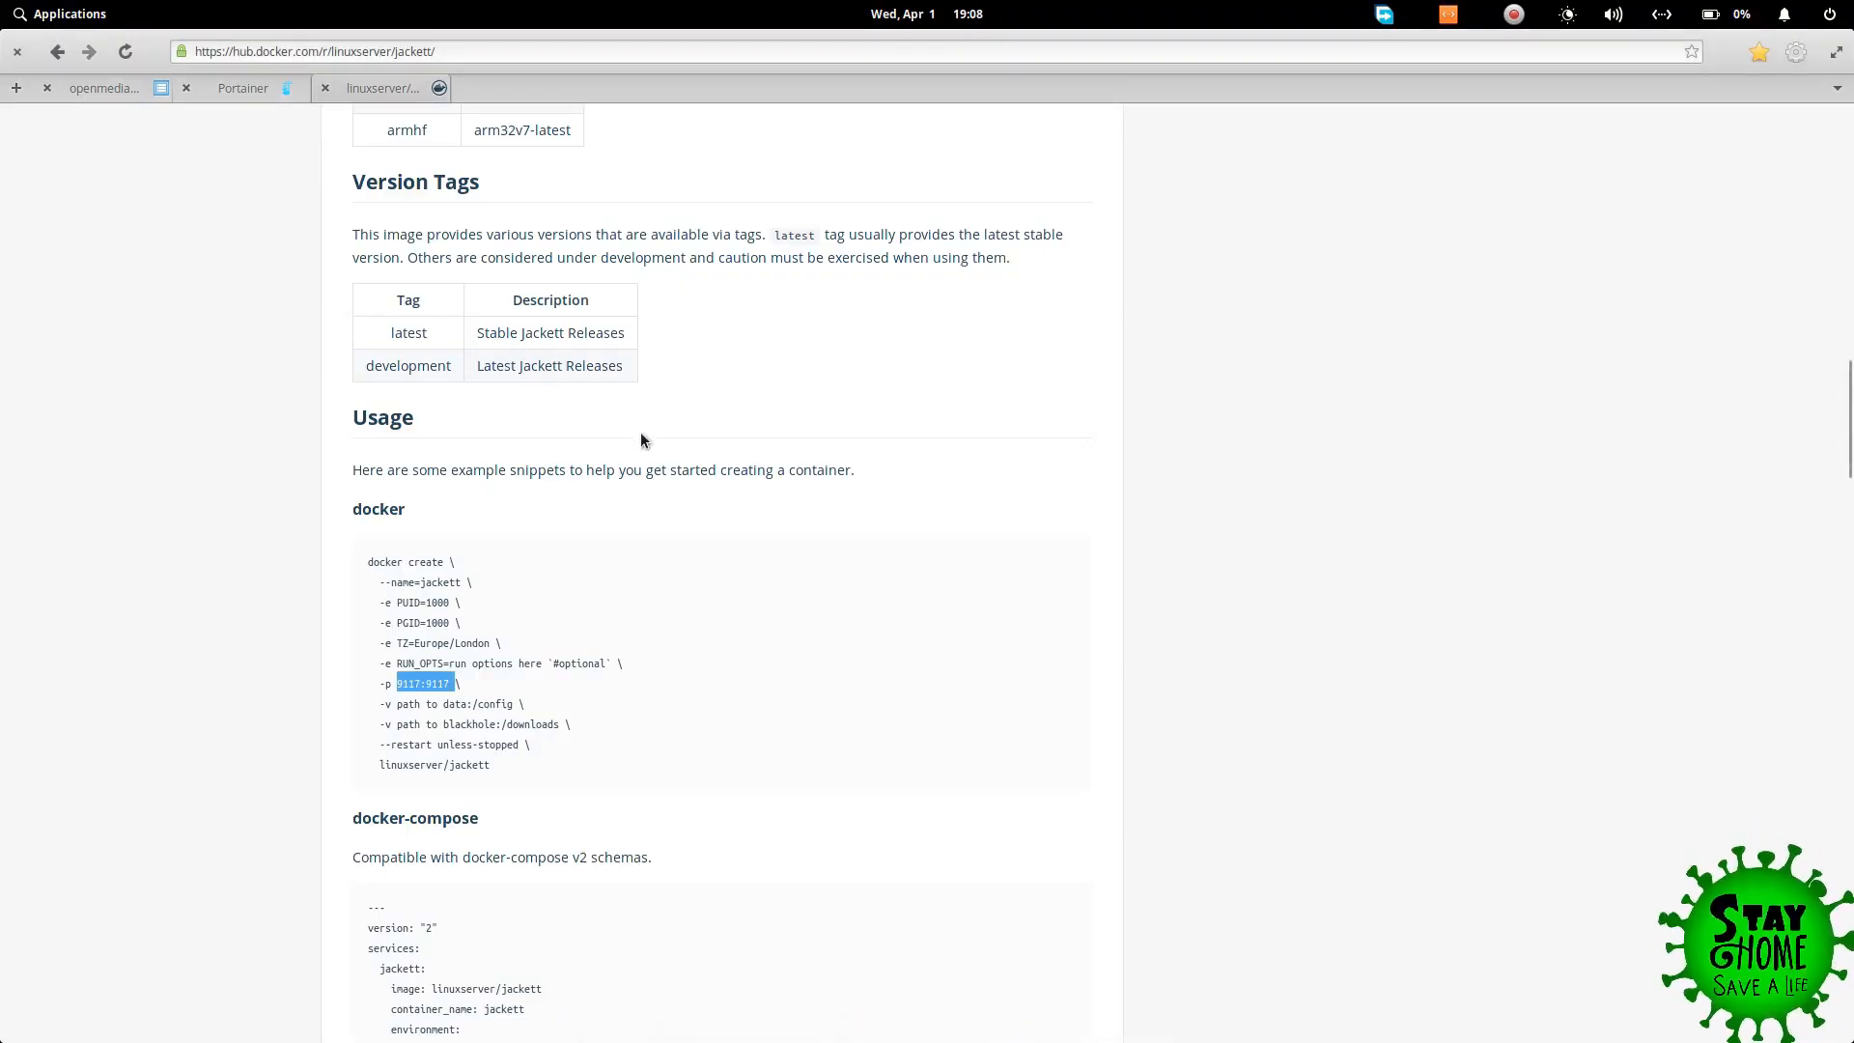
pyautogui.moveTo(476, 647)
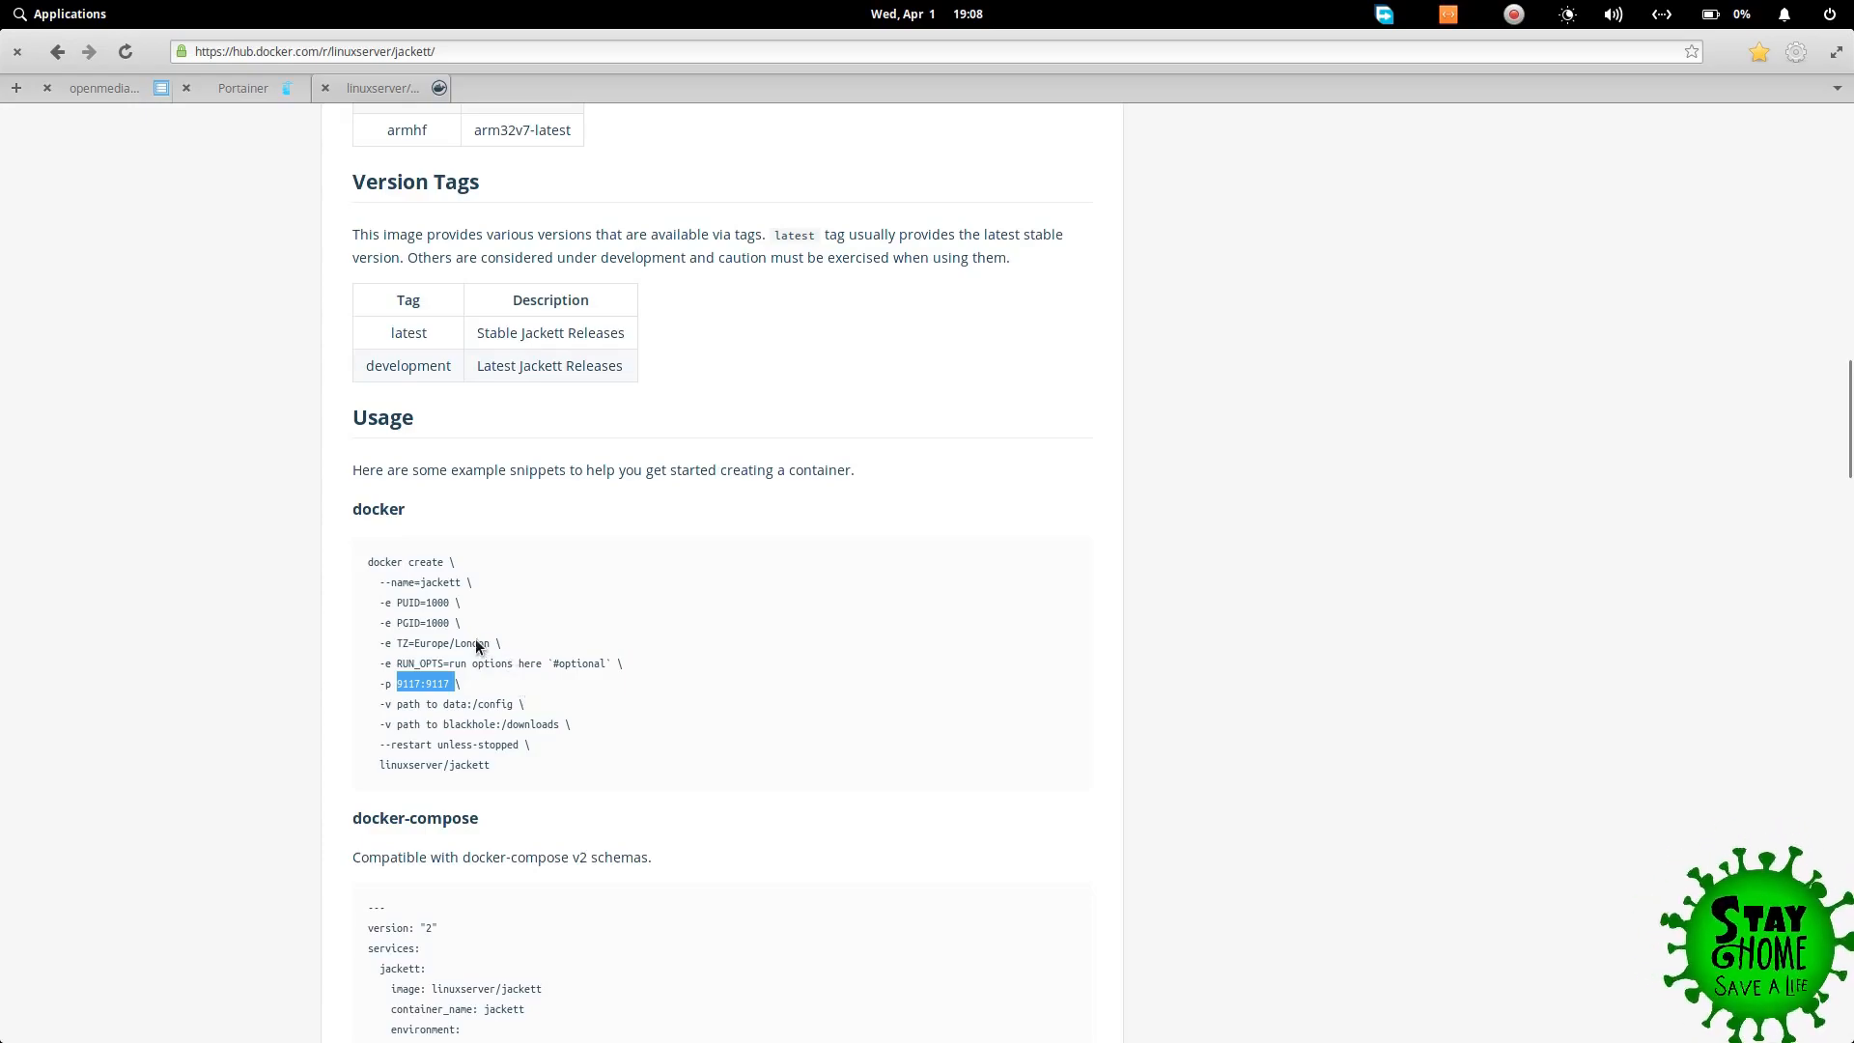
pyautogui.moveTo(496, 647)
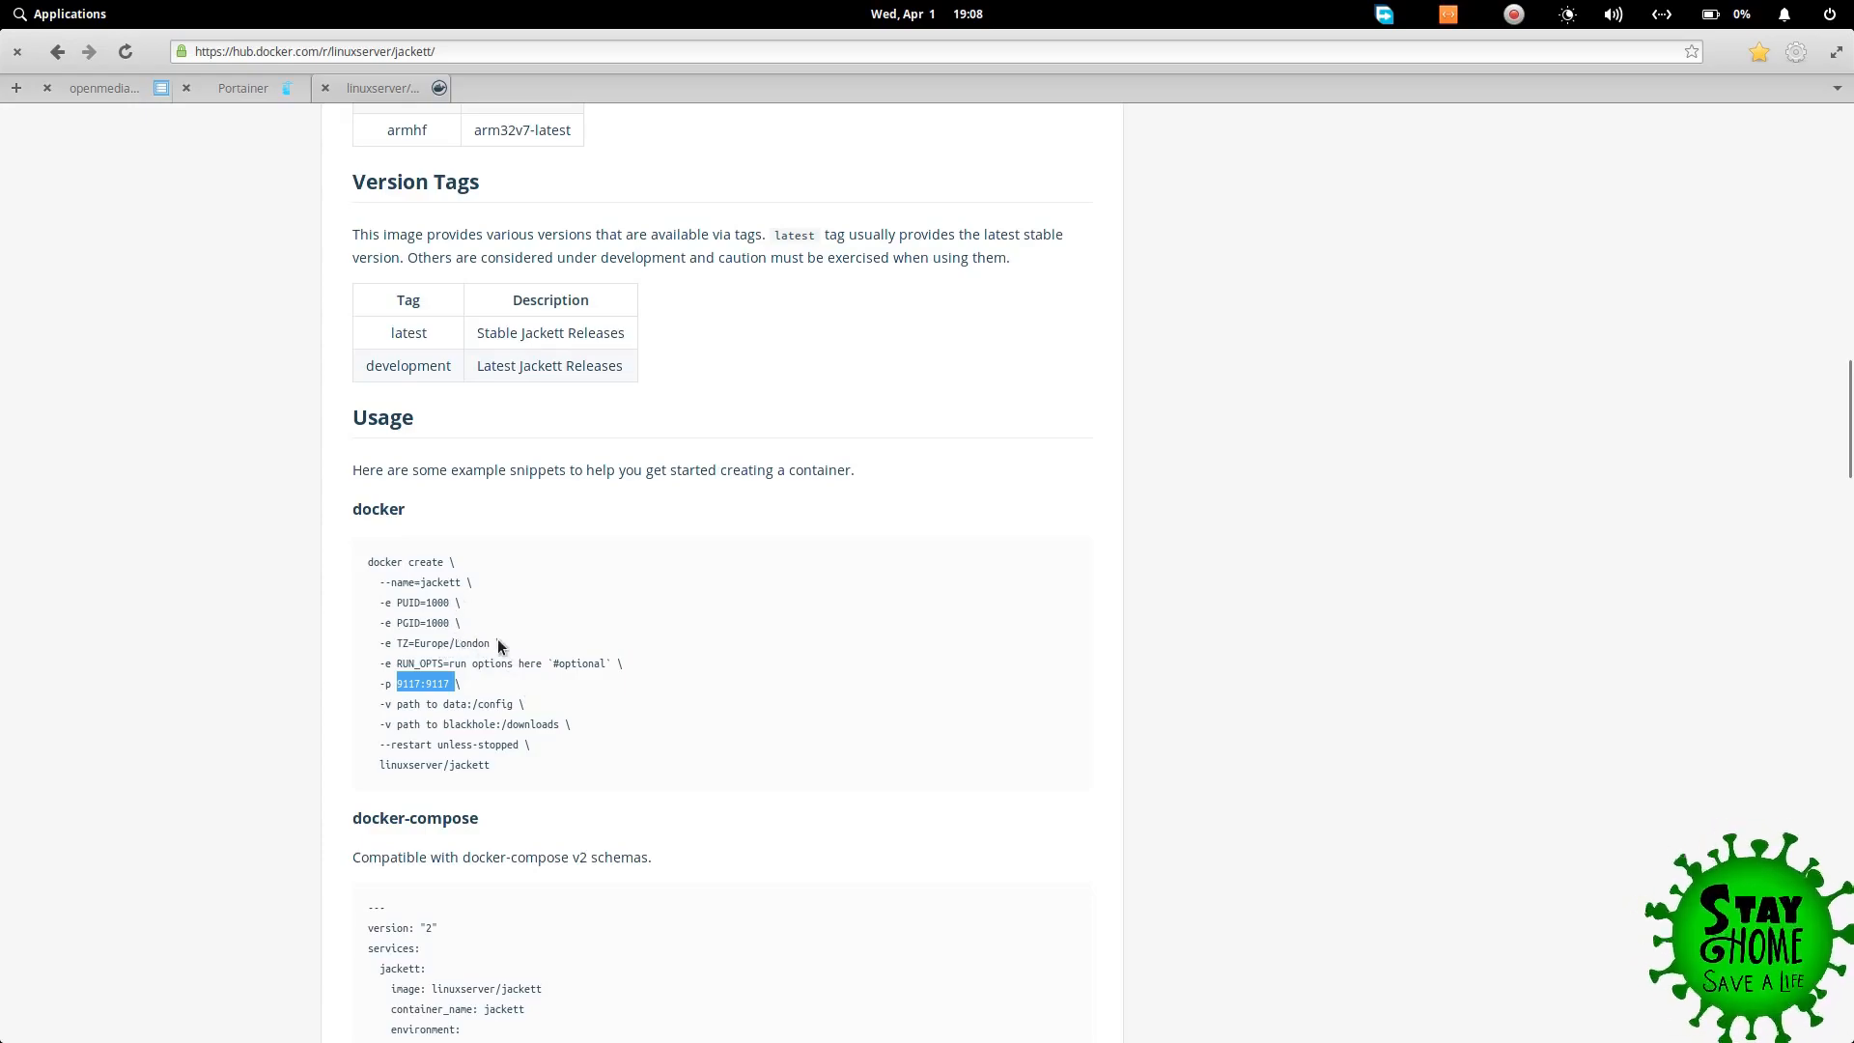
pyautogui.moveTo(428, 654)
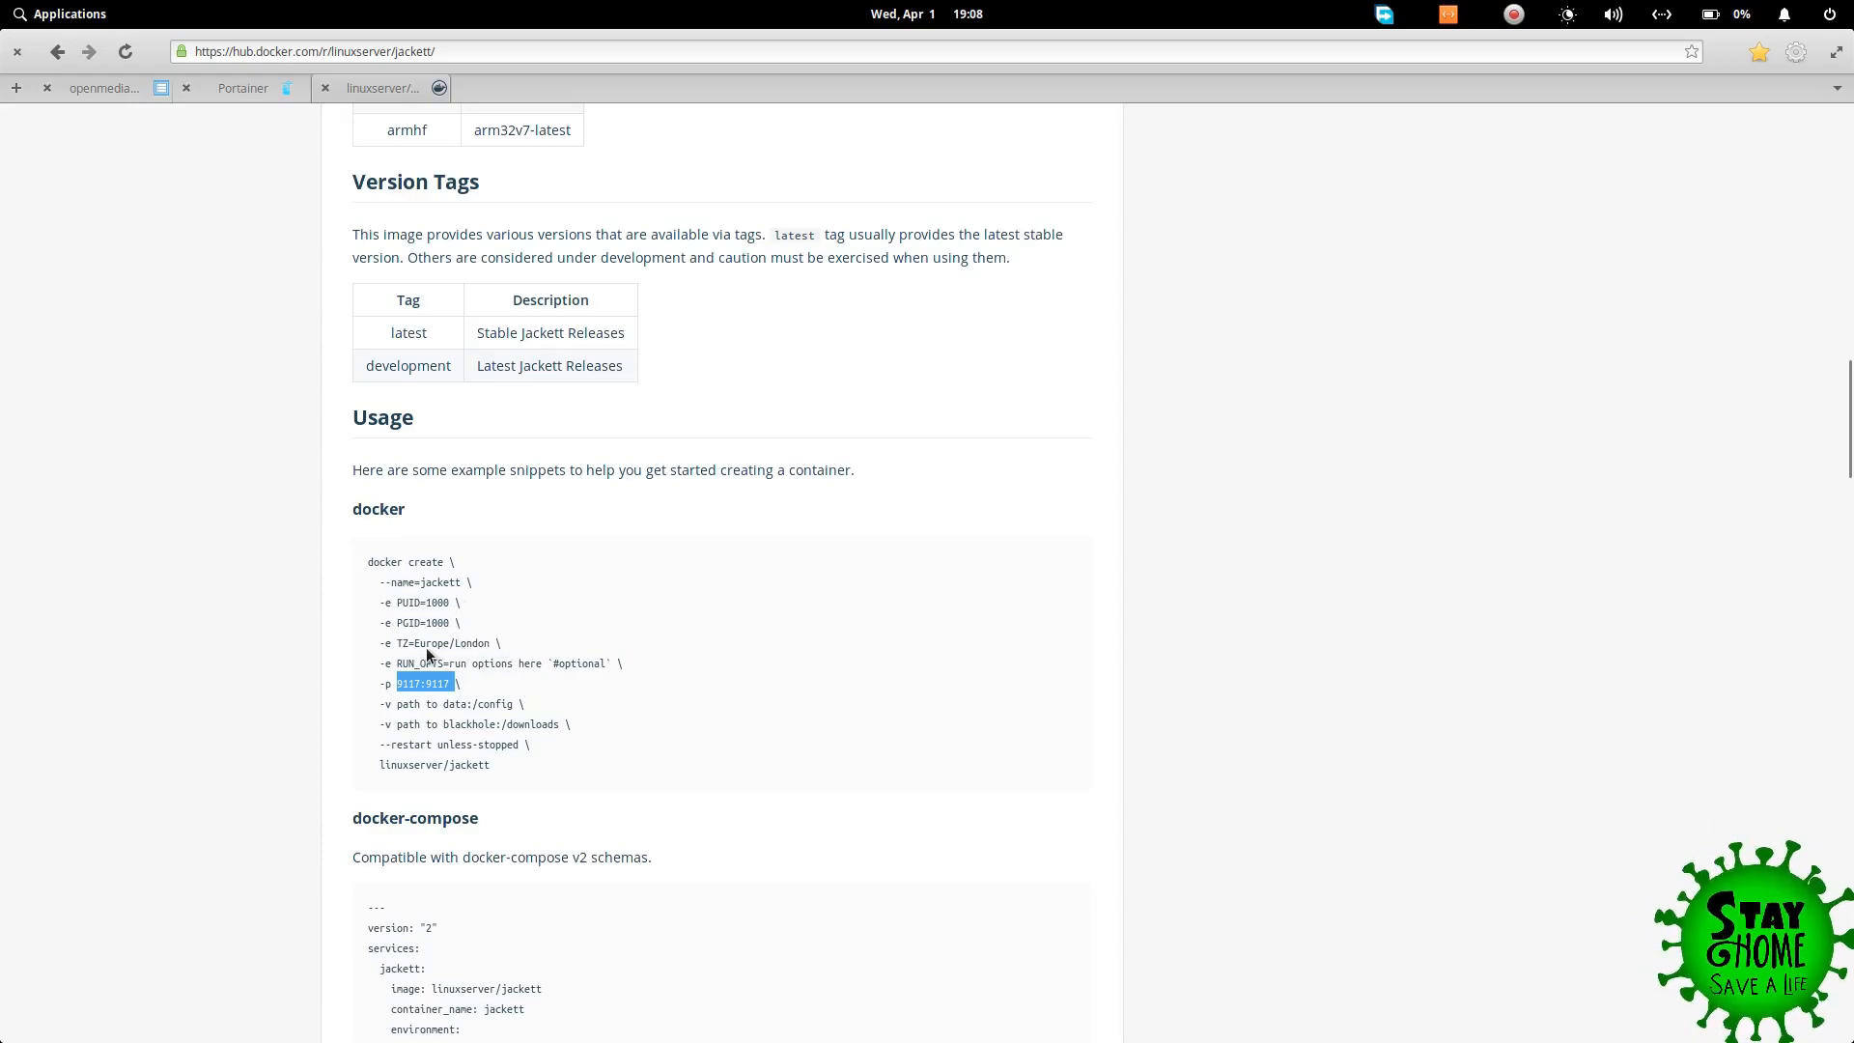
pyautogui.moveTo(454, 656)
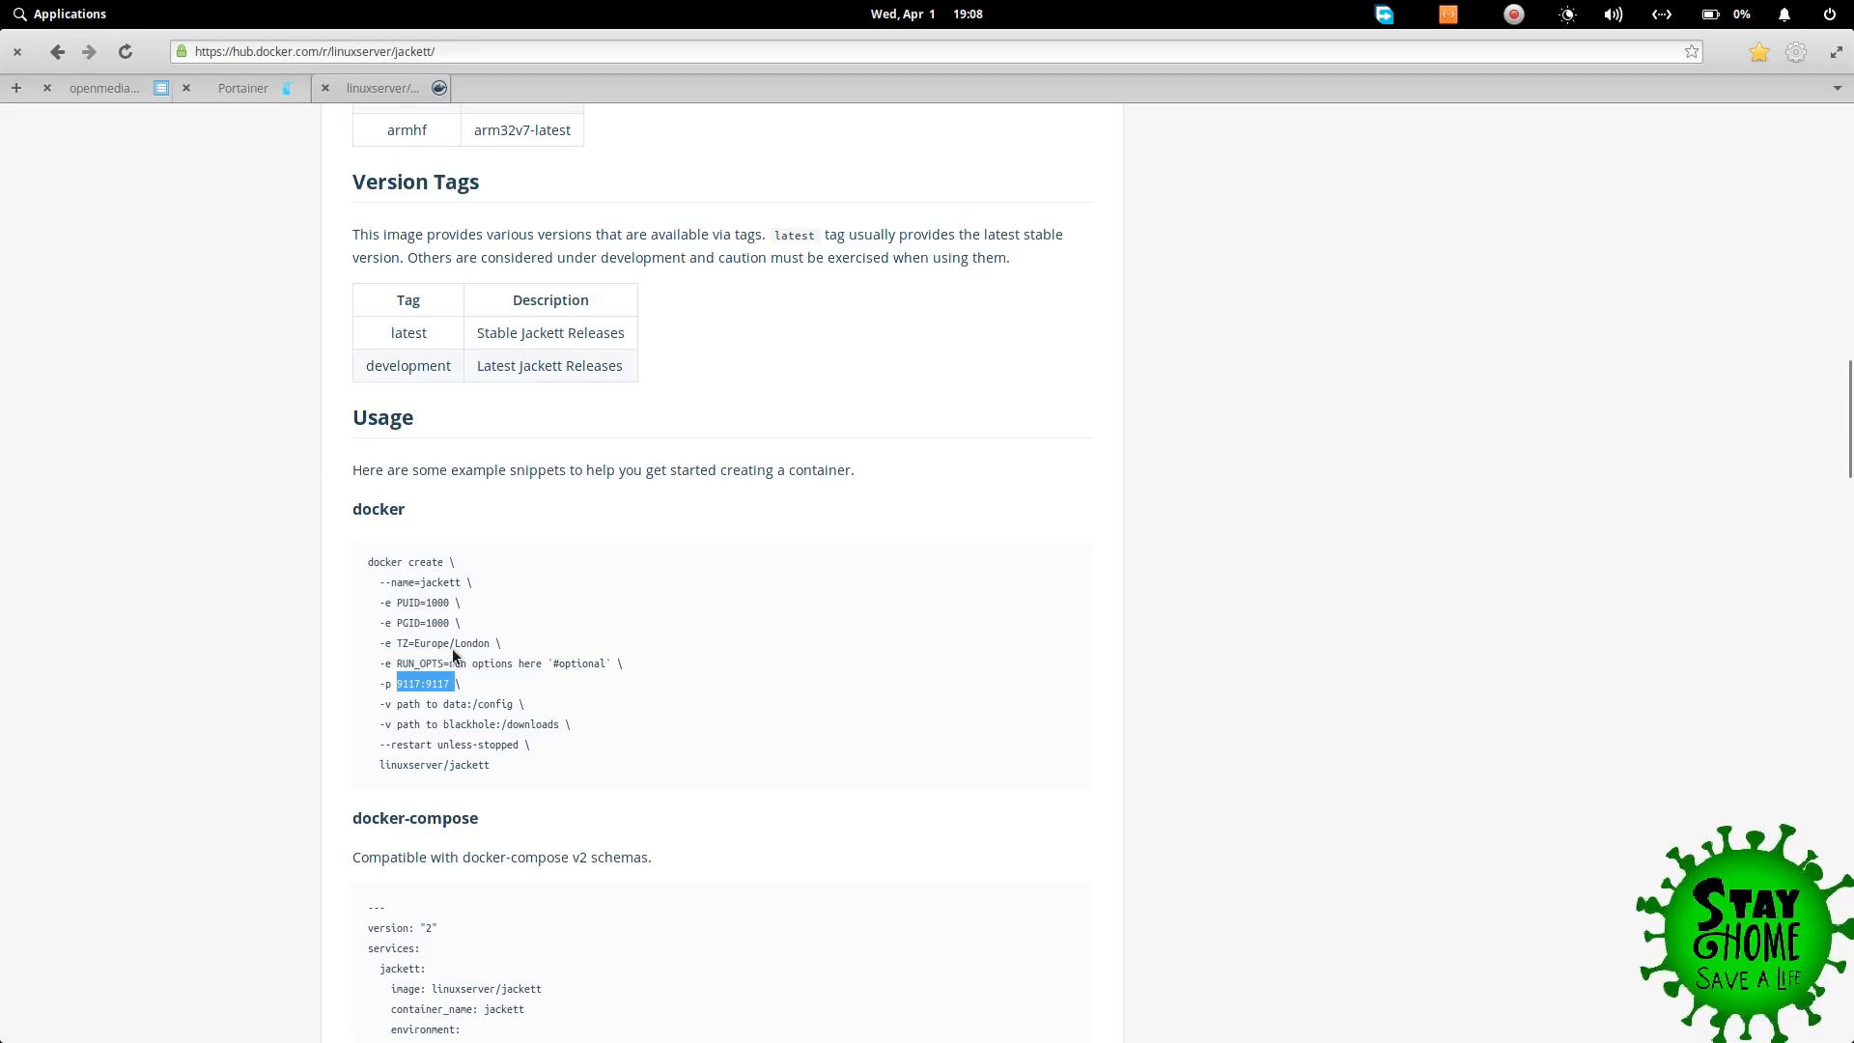
# - Leave the Jackett docker create example for the openmediavault dashboard
pyautogui.click(101, 88)
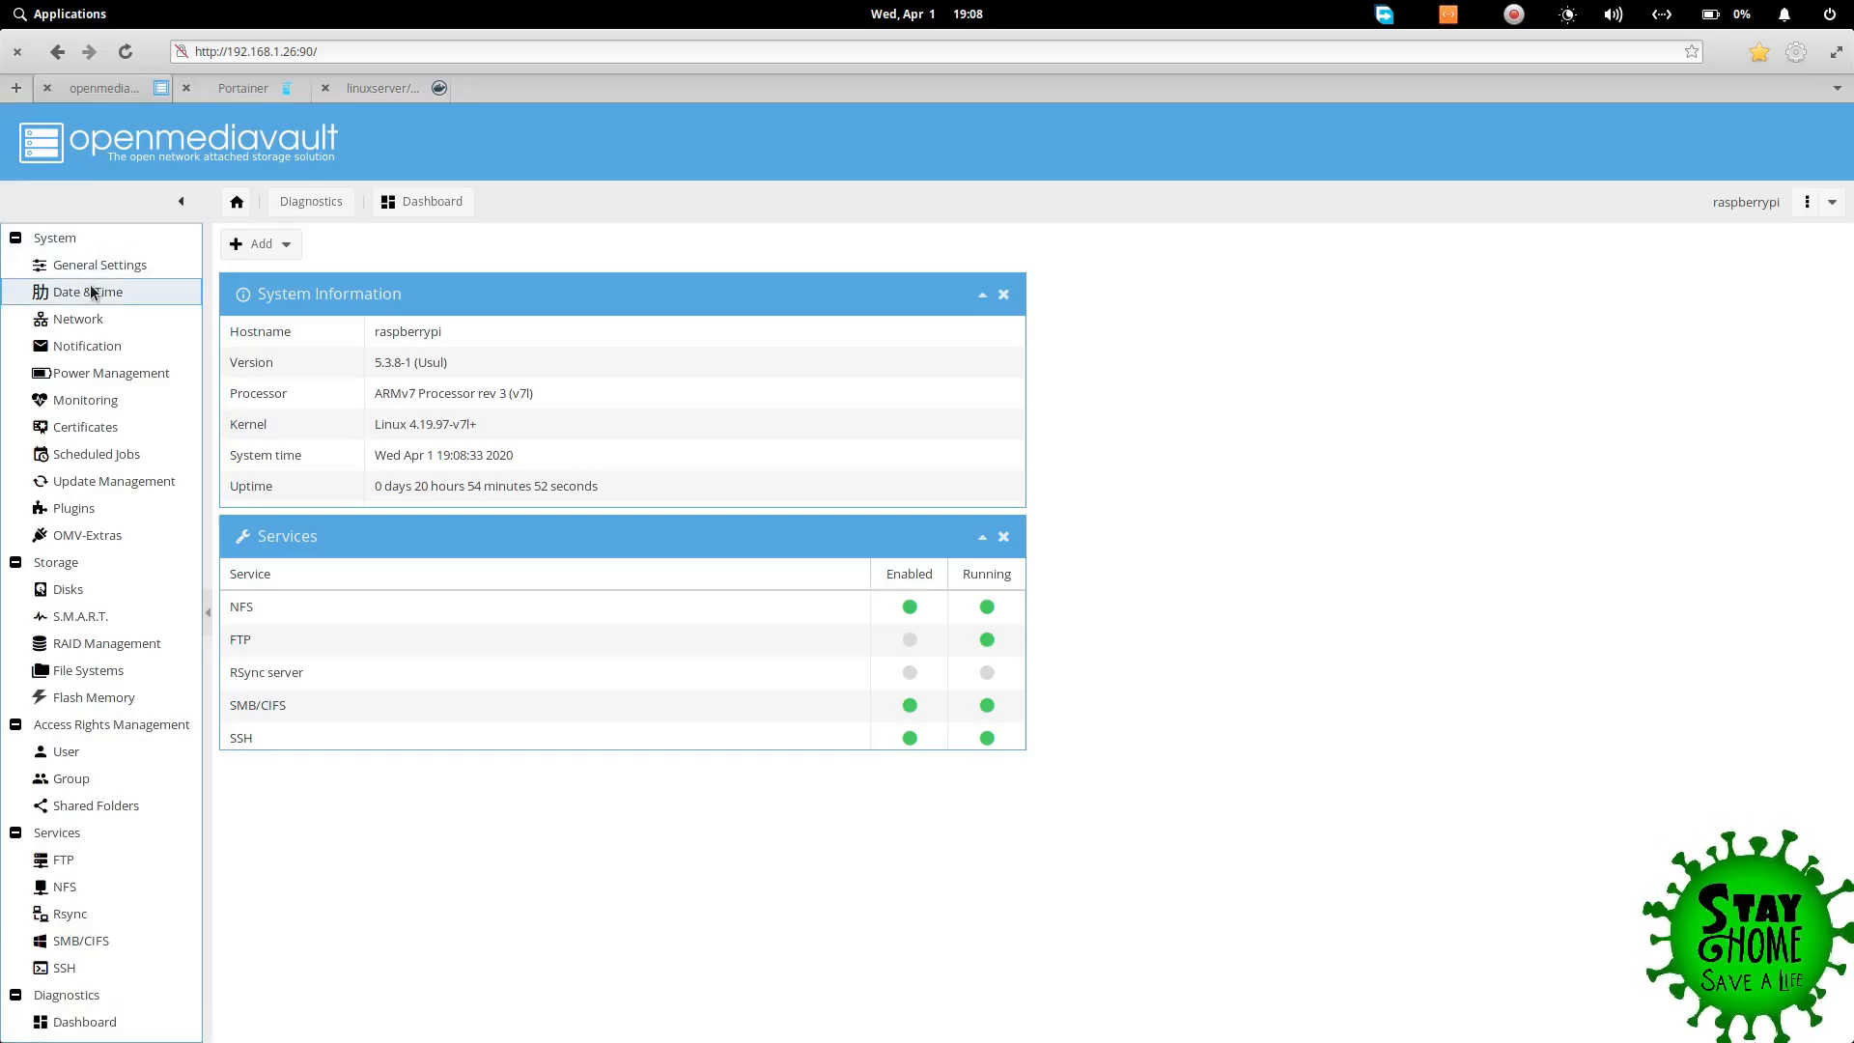
# - Copy the Asia/Kolkata time zone from Date & Time and return to Portainer
pyautogui.click(86, 292)
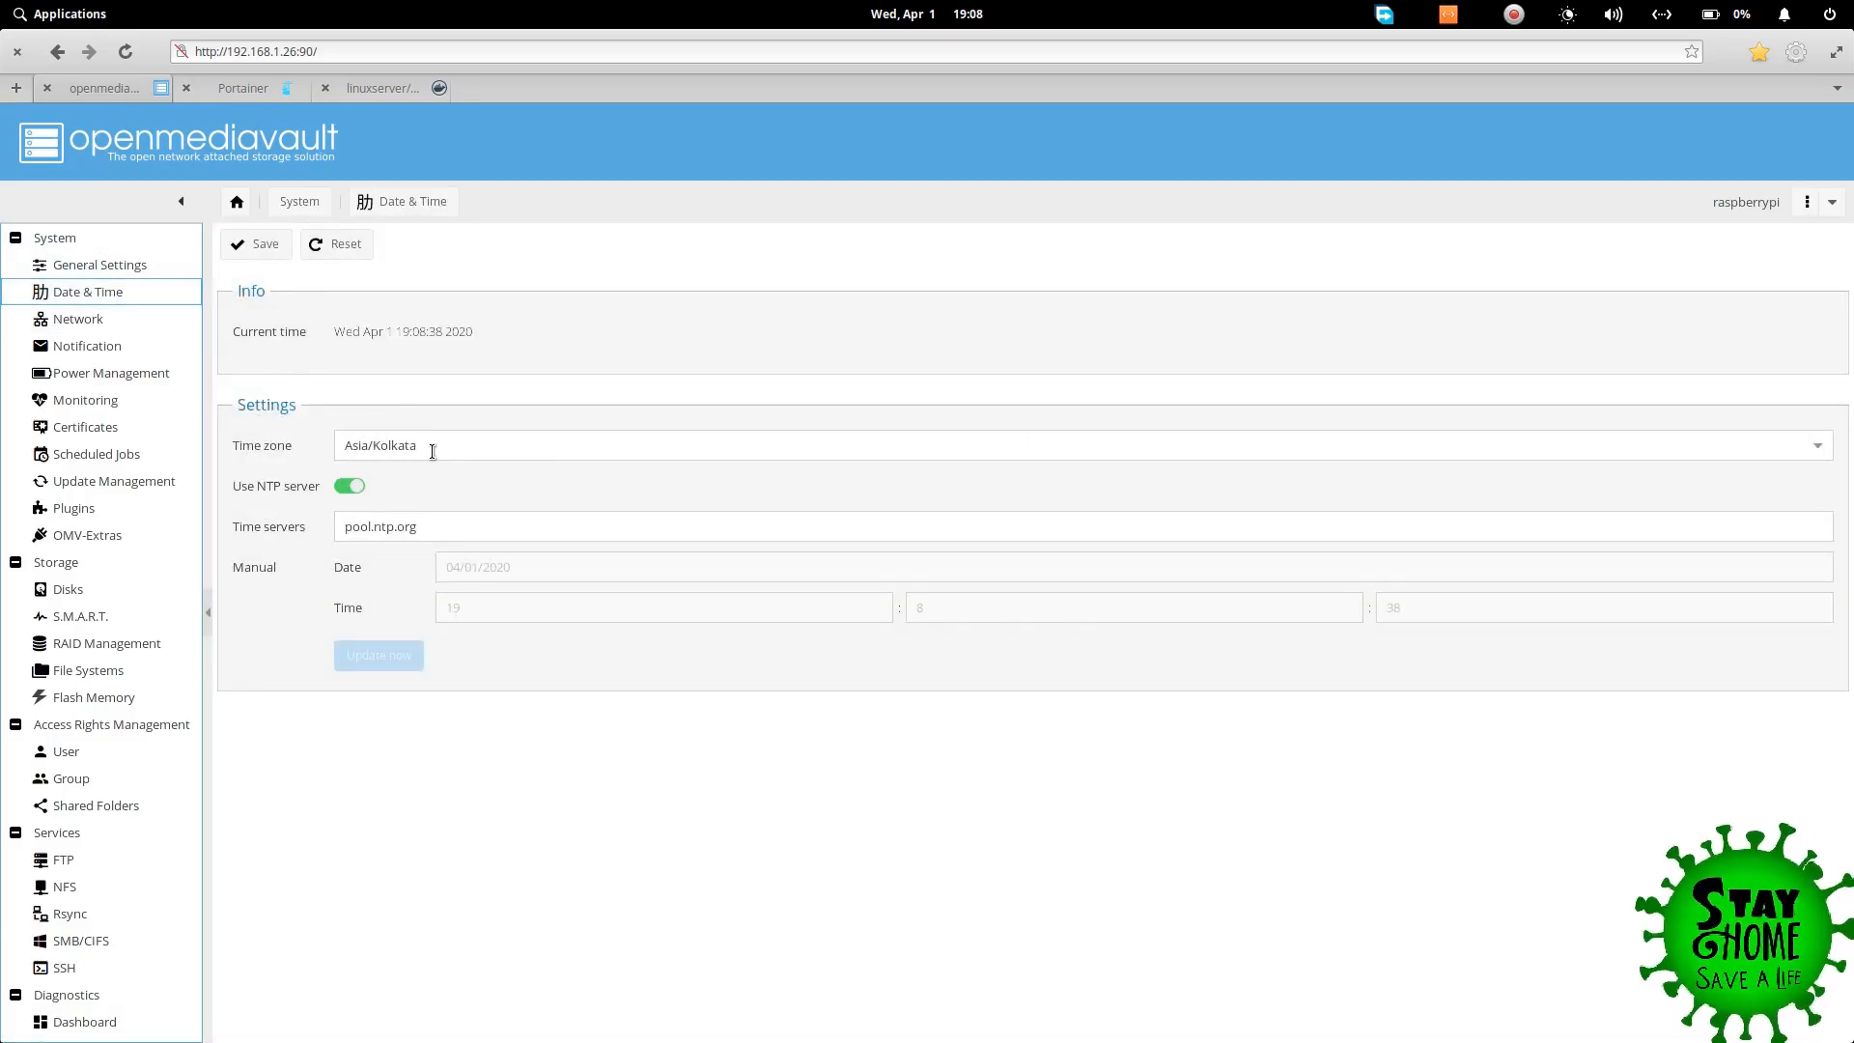
pyautogui.rightClick(432, 446)
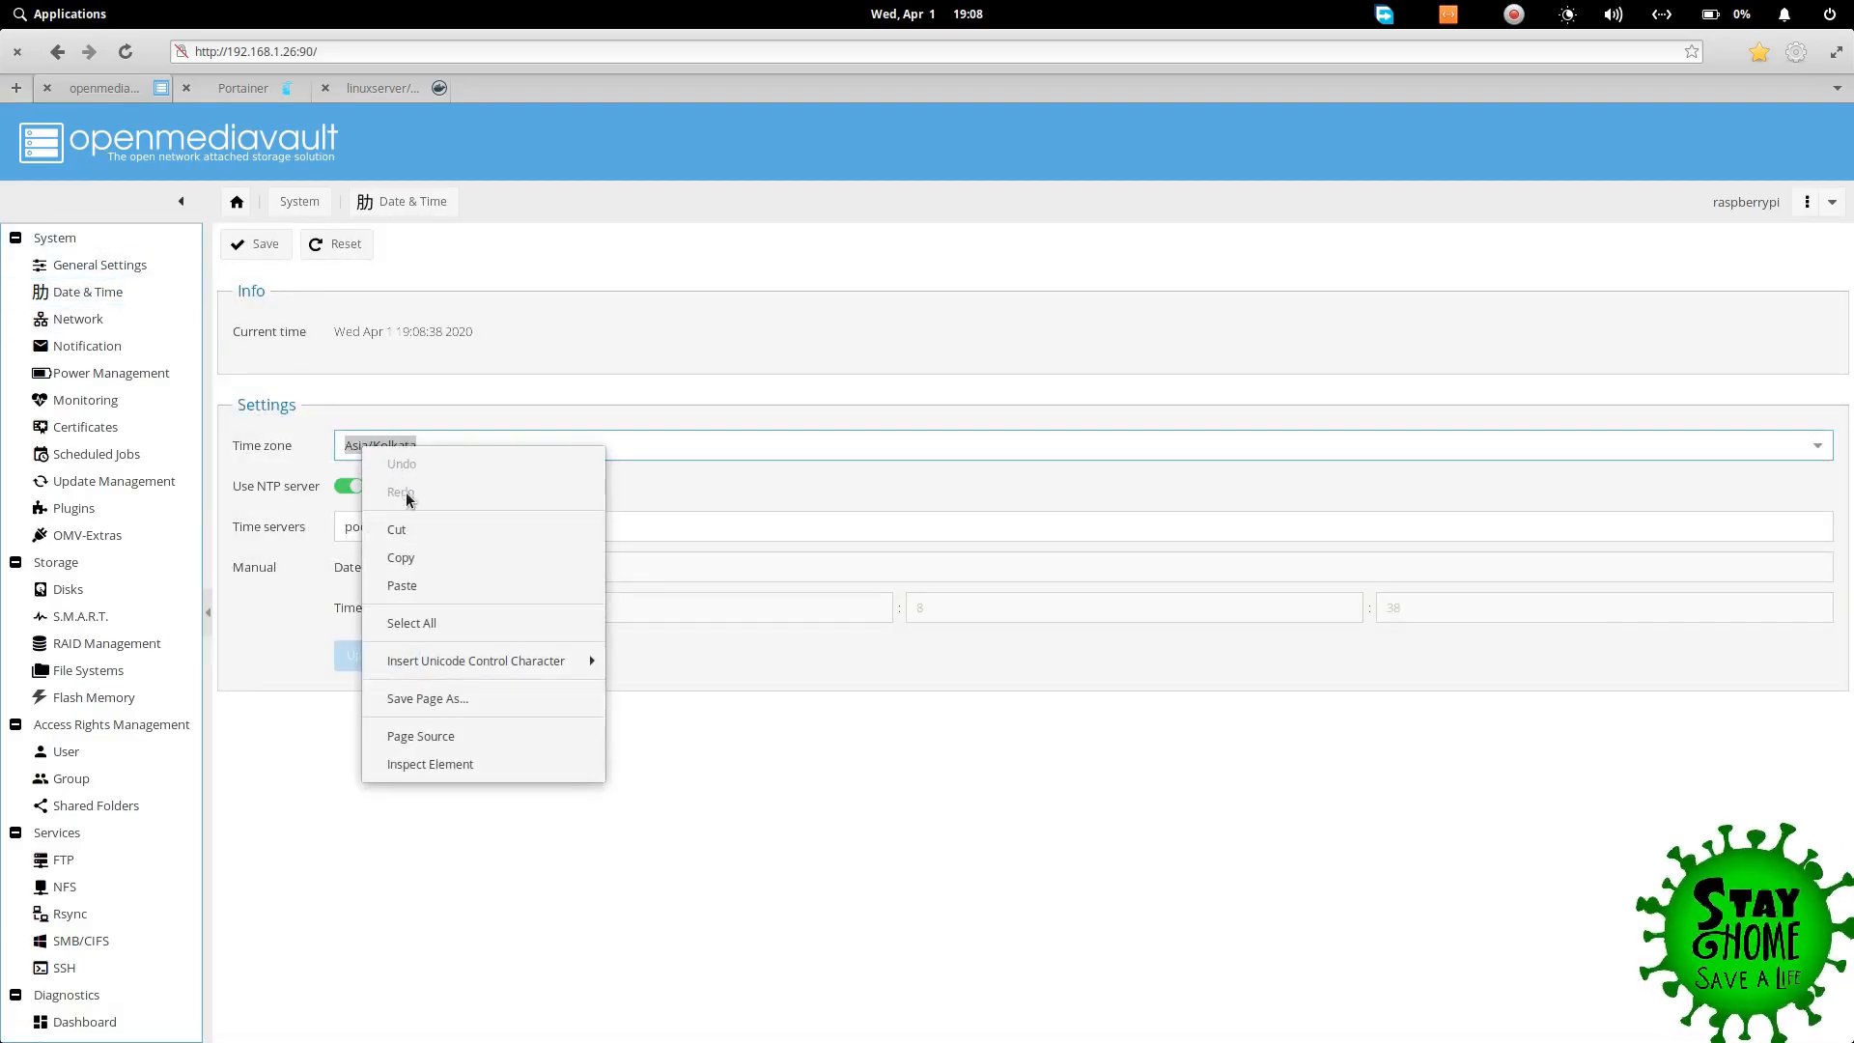
pyautogui.click(243, 88)
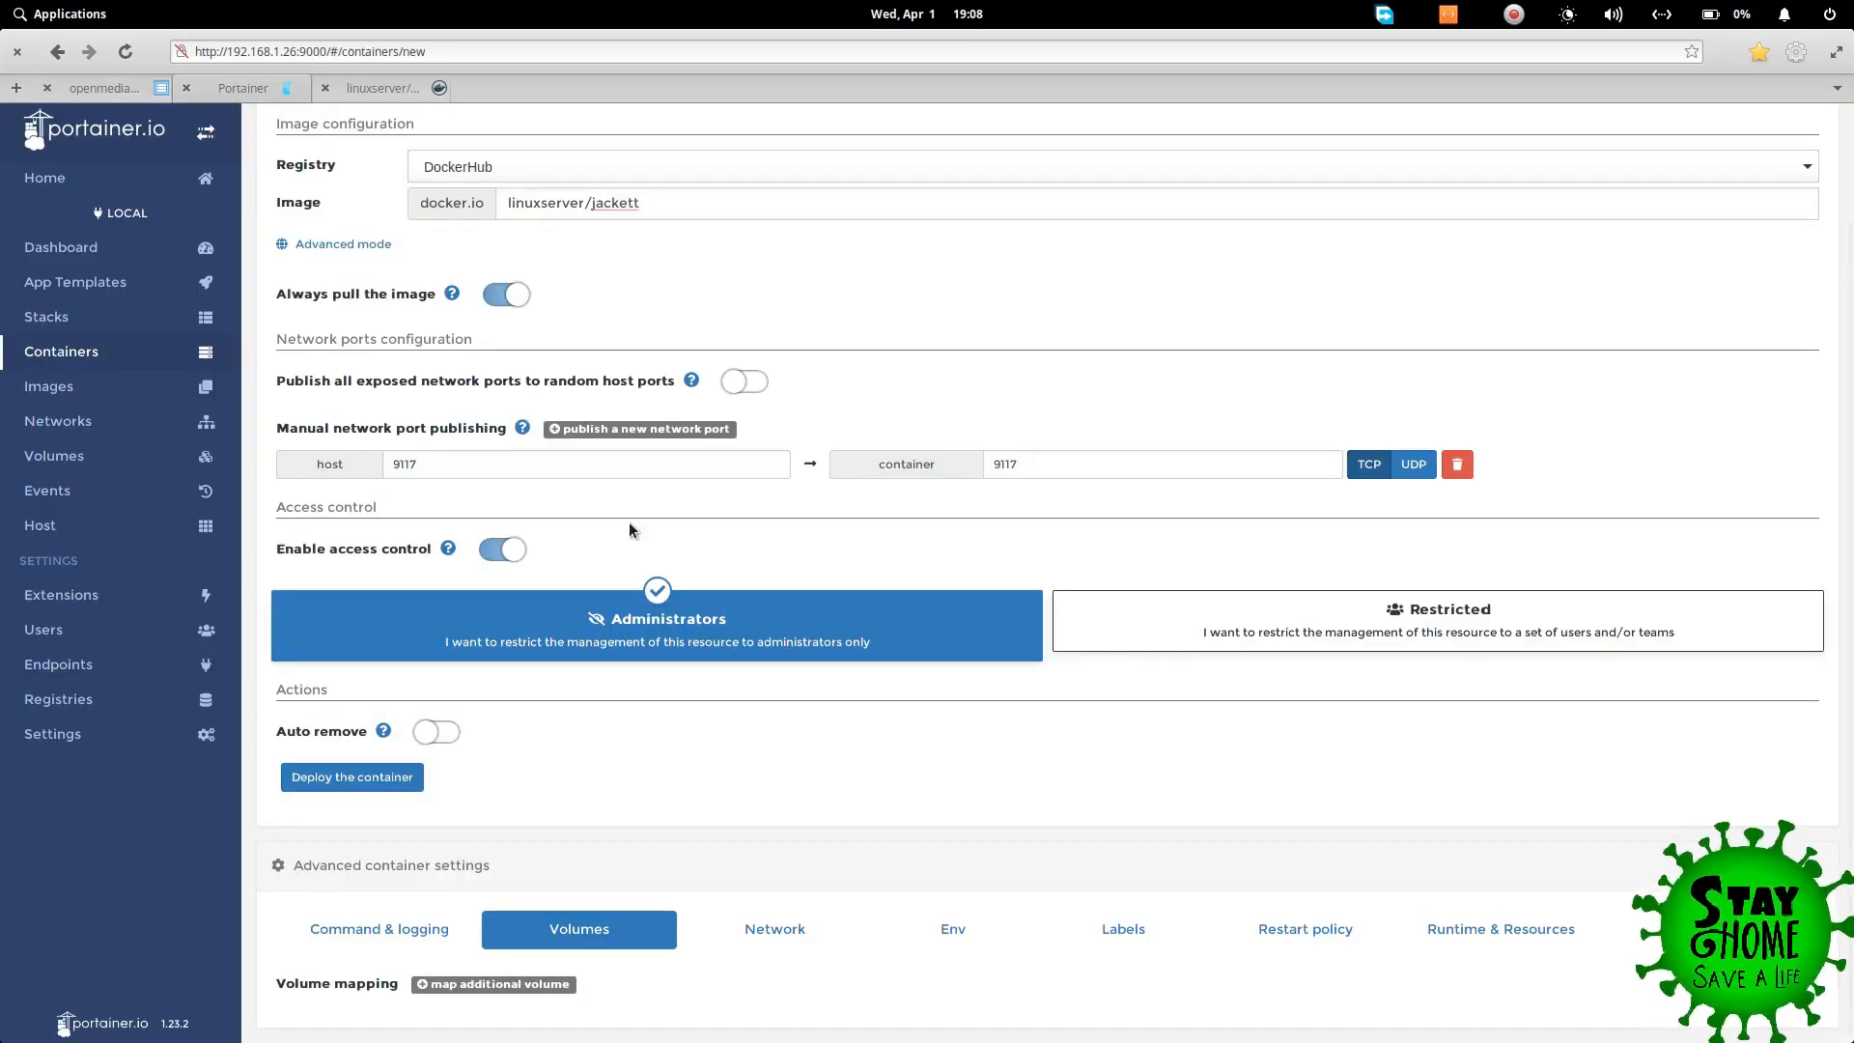
# - Add environment variables TZ=Asia/Kolkata, PUID=1001 and PGID to the jackett container
pyautogui.click(952, 928)
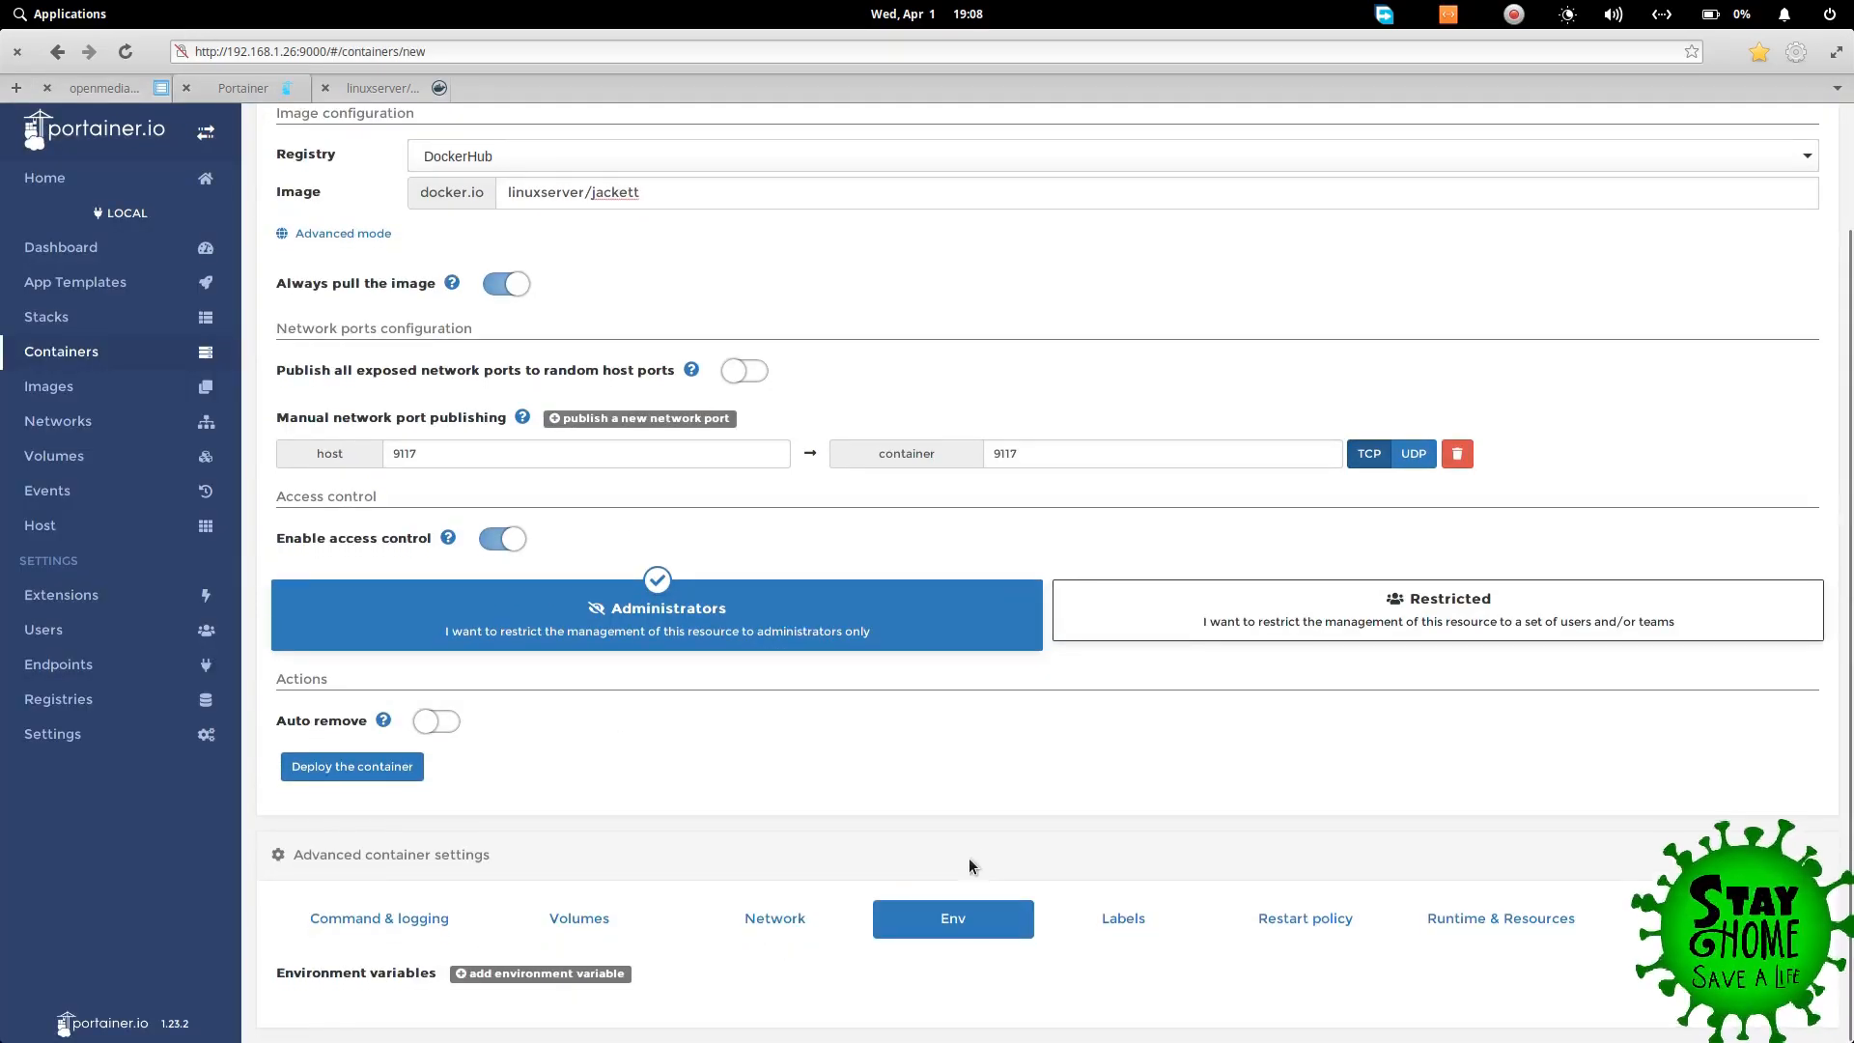
pyautogui.click(541, 973)
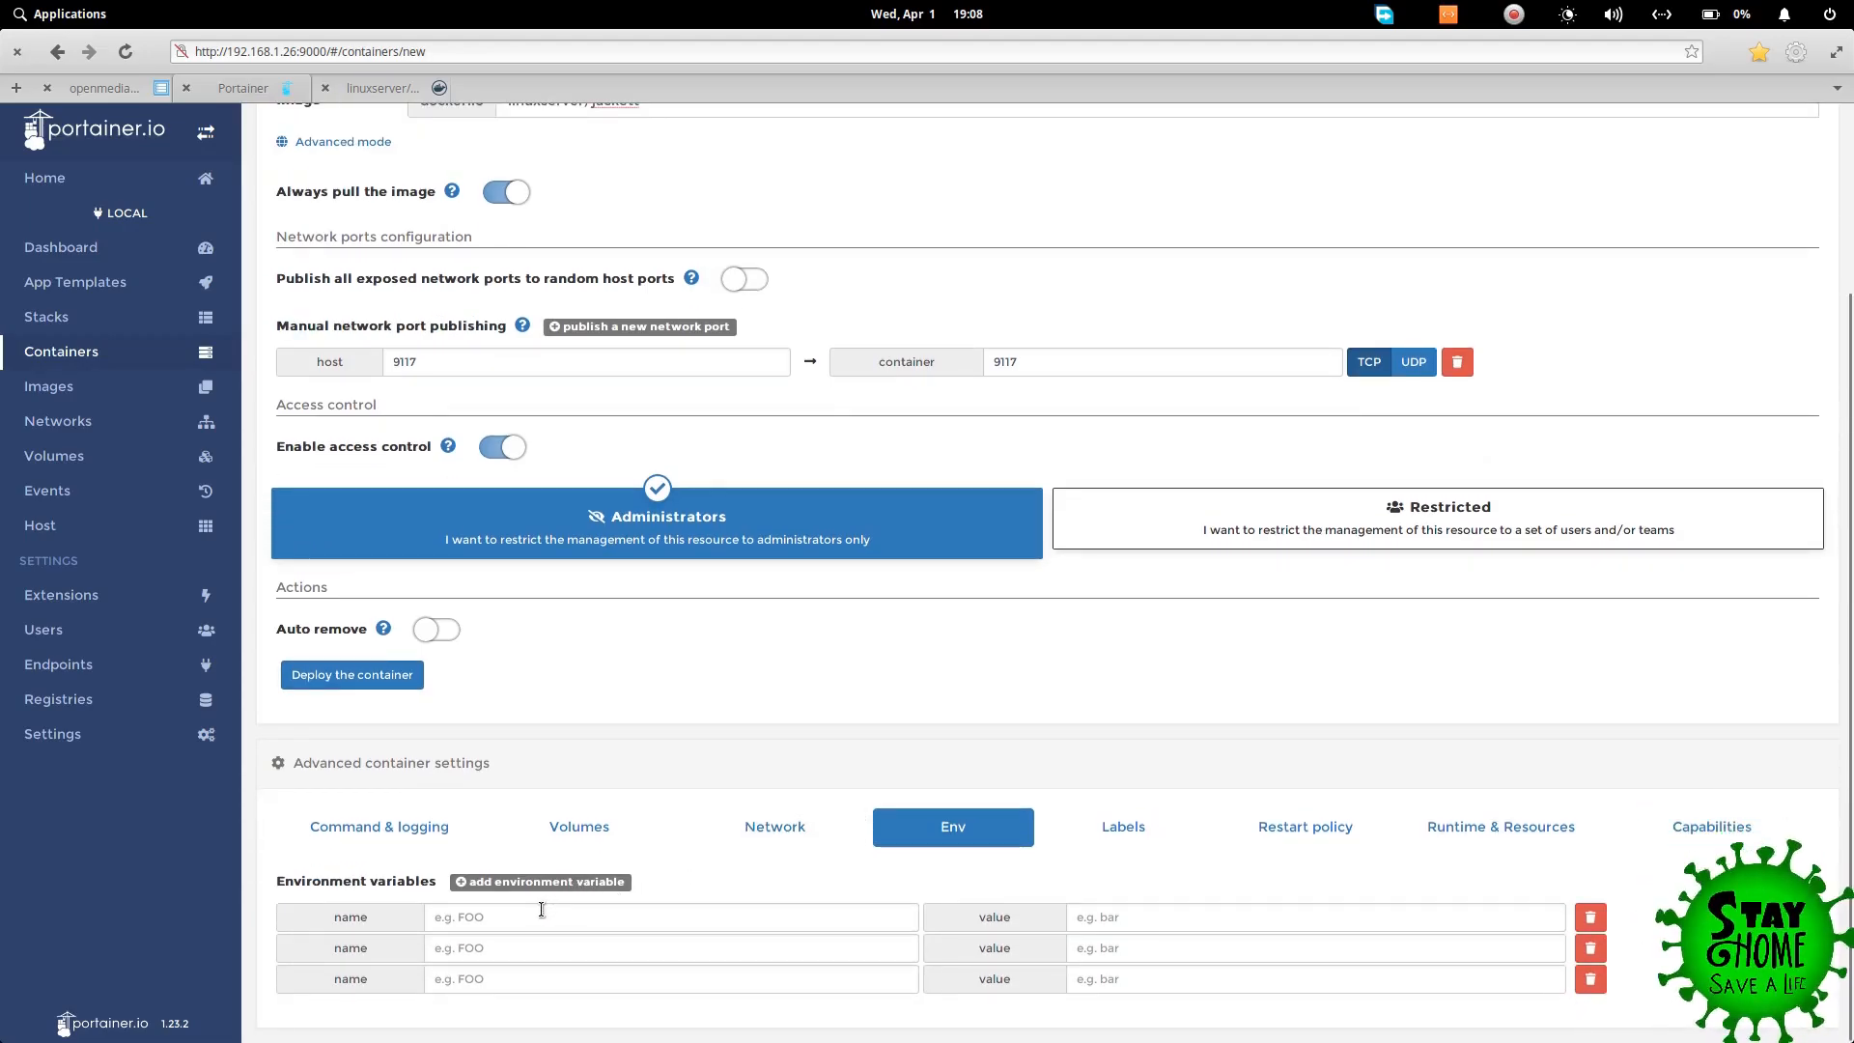
pyautogui.write('TZ')
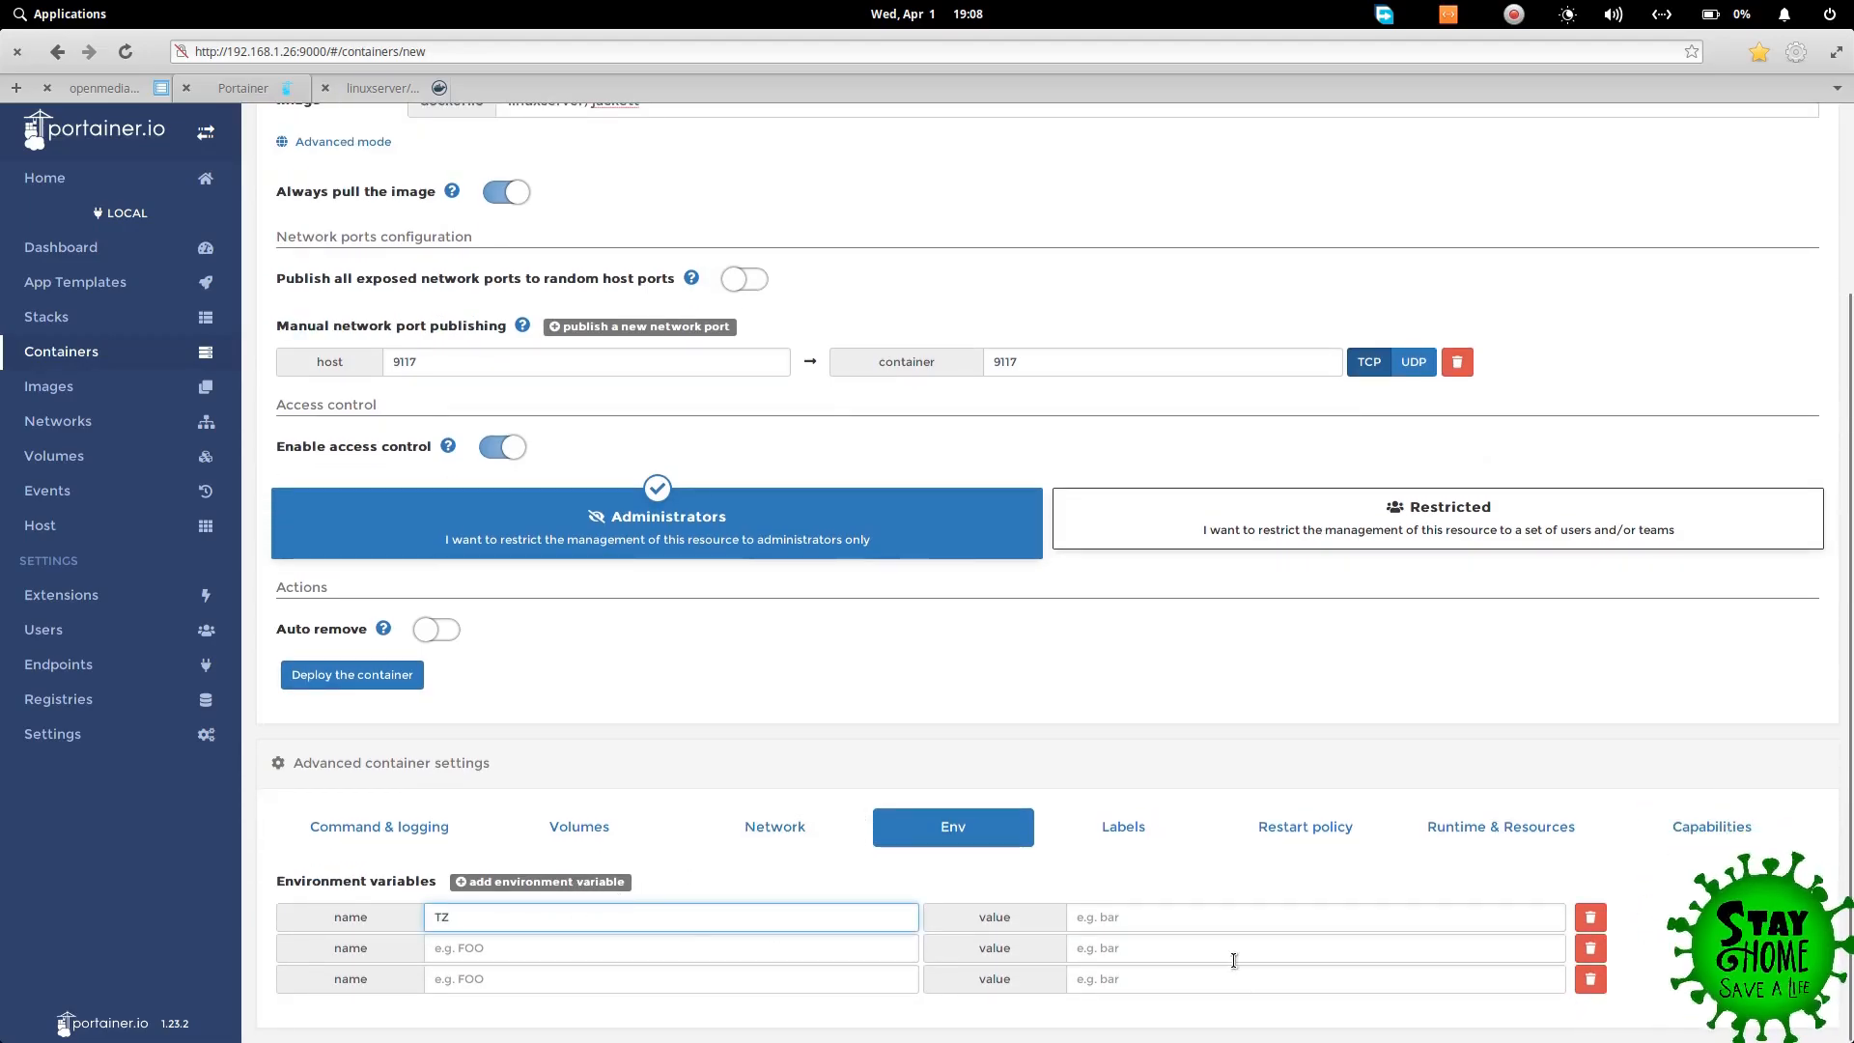
pyautogui.rightClick(1233, 962)
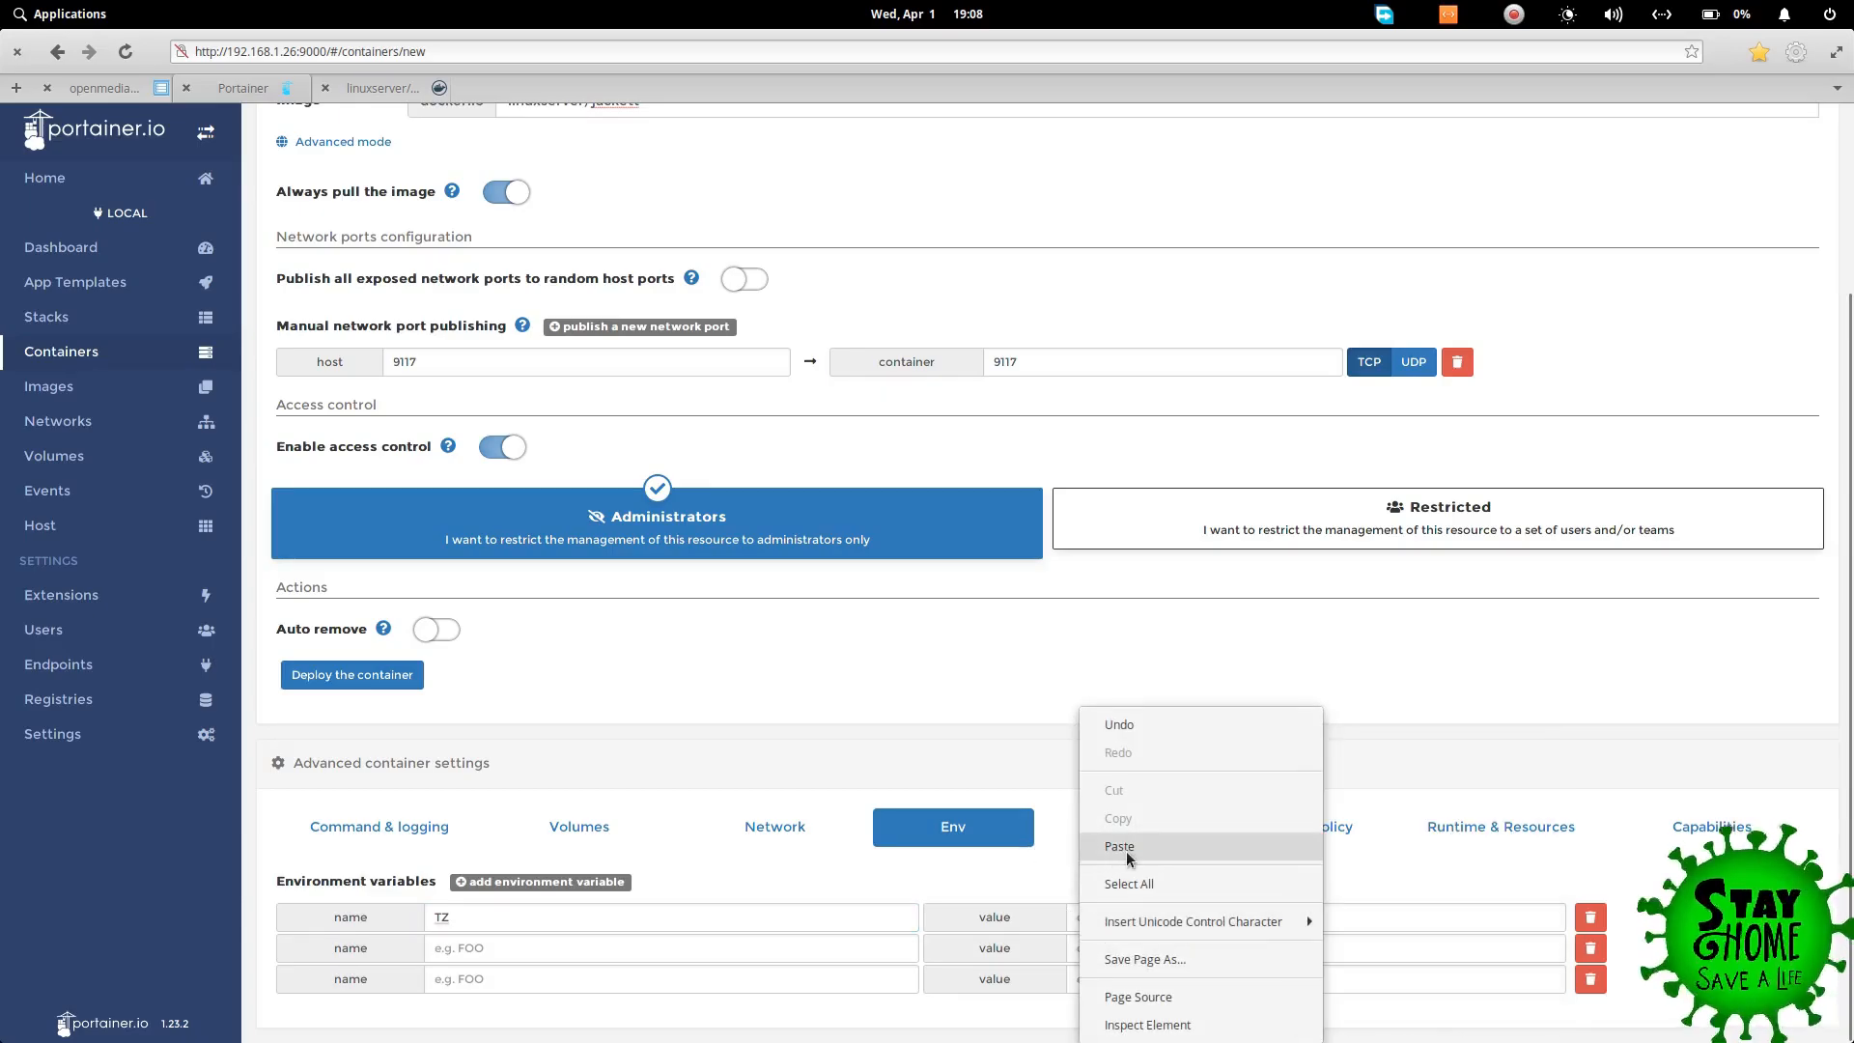
pyautogui.click(1119, 845)
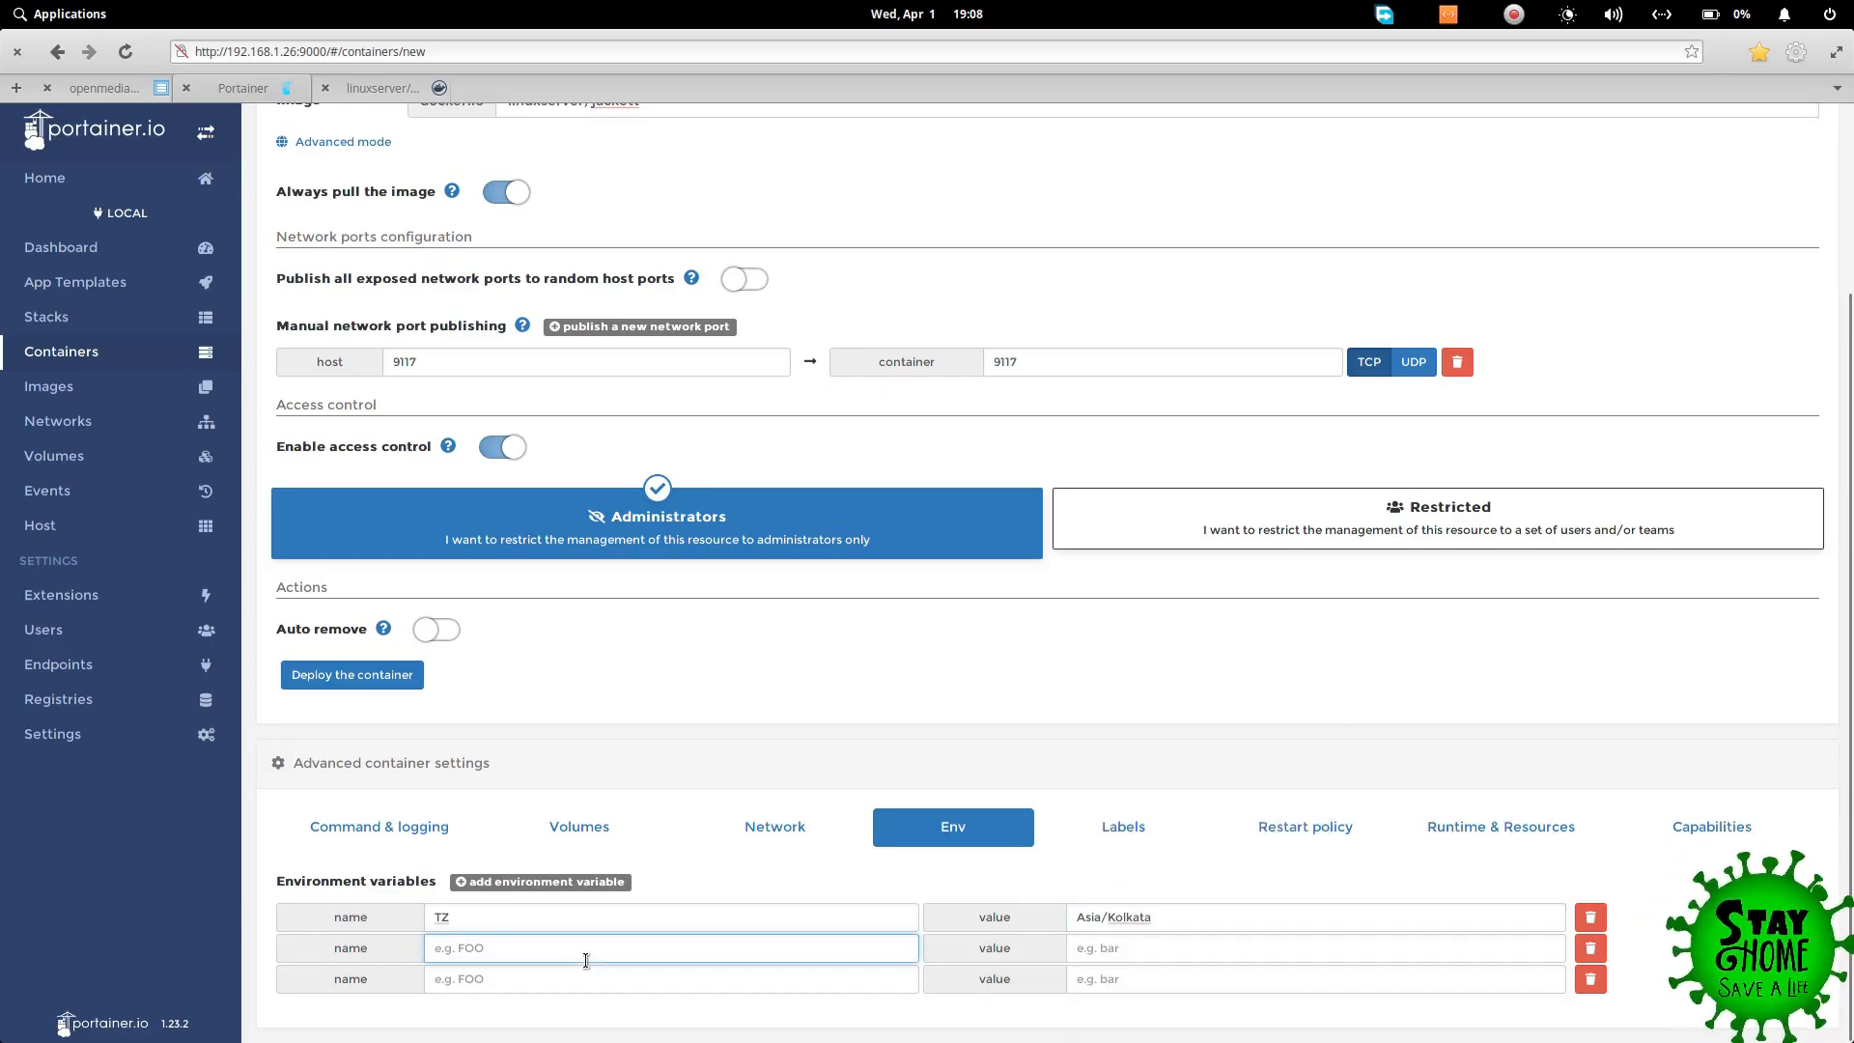
pyautogui.write('PUID')
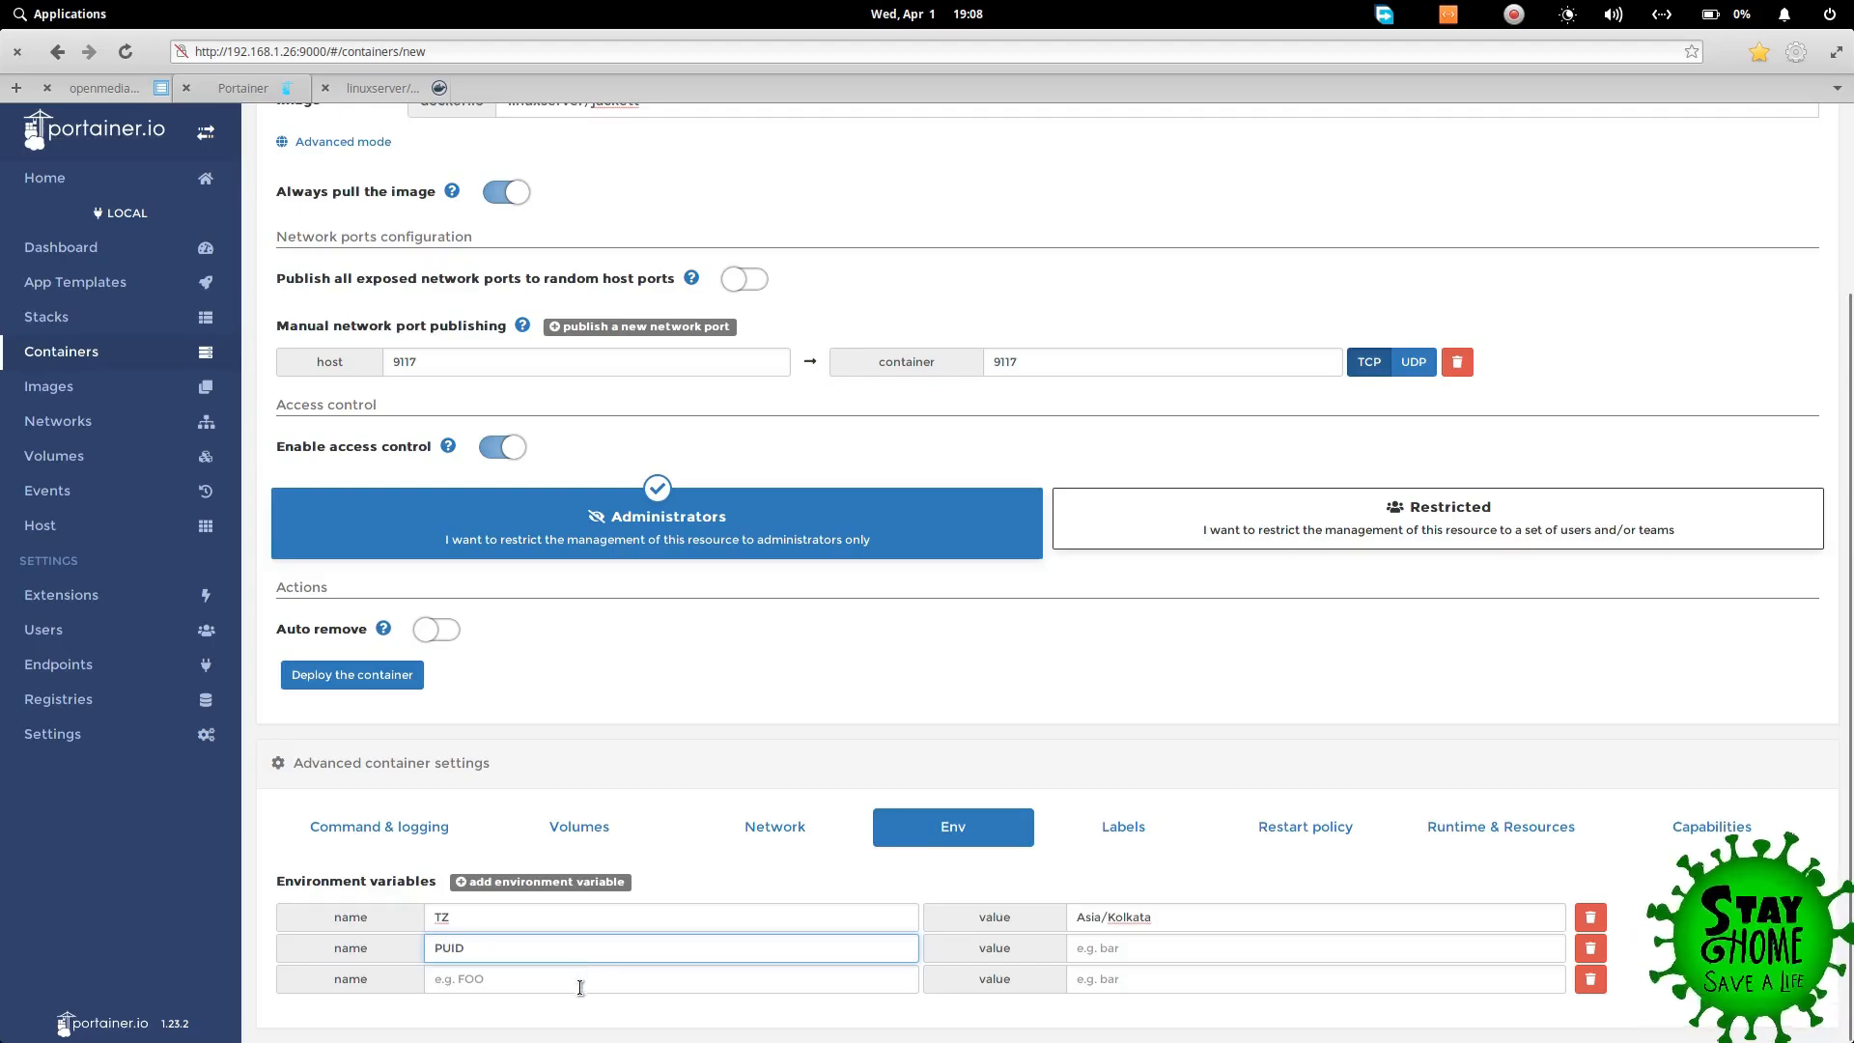
pyautogui.write('PGID')
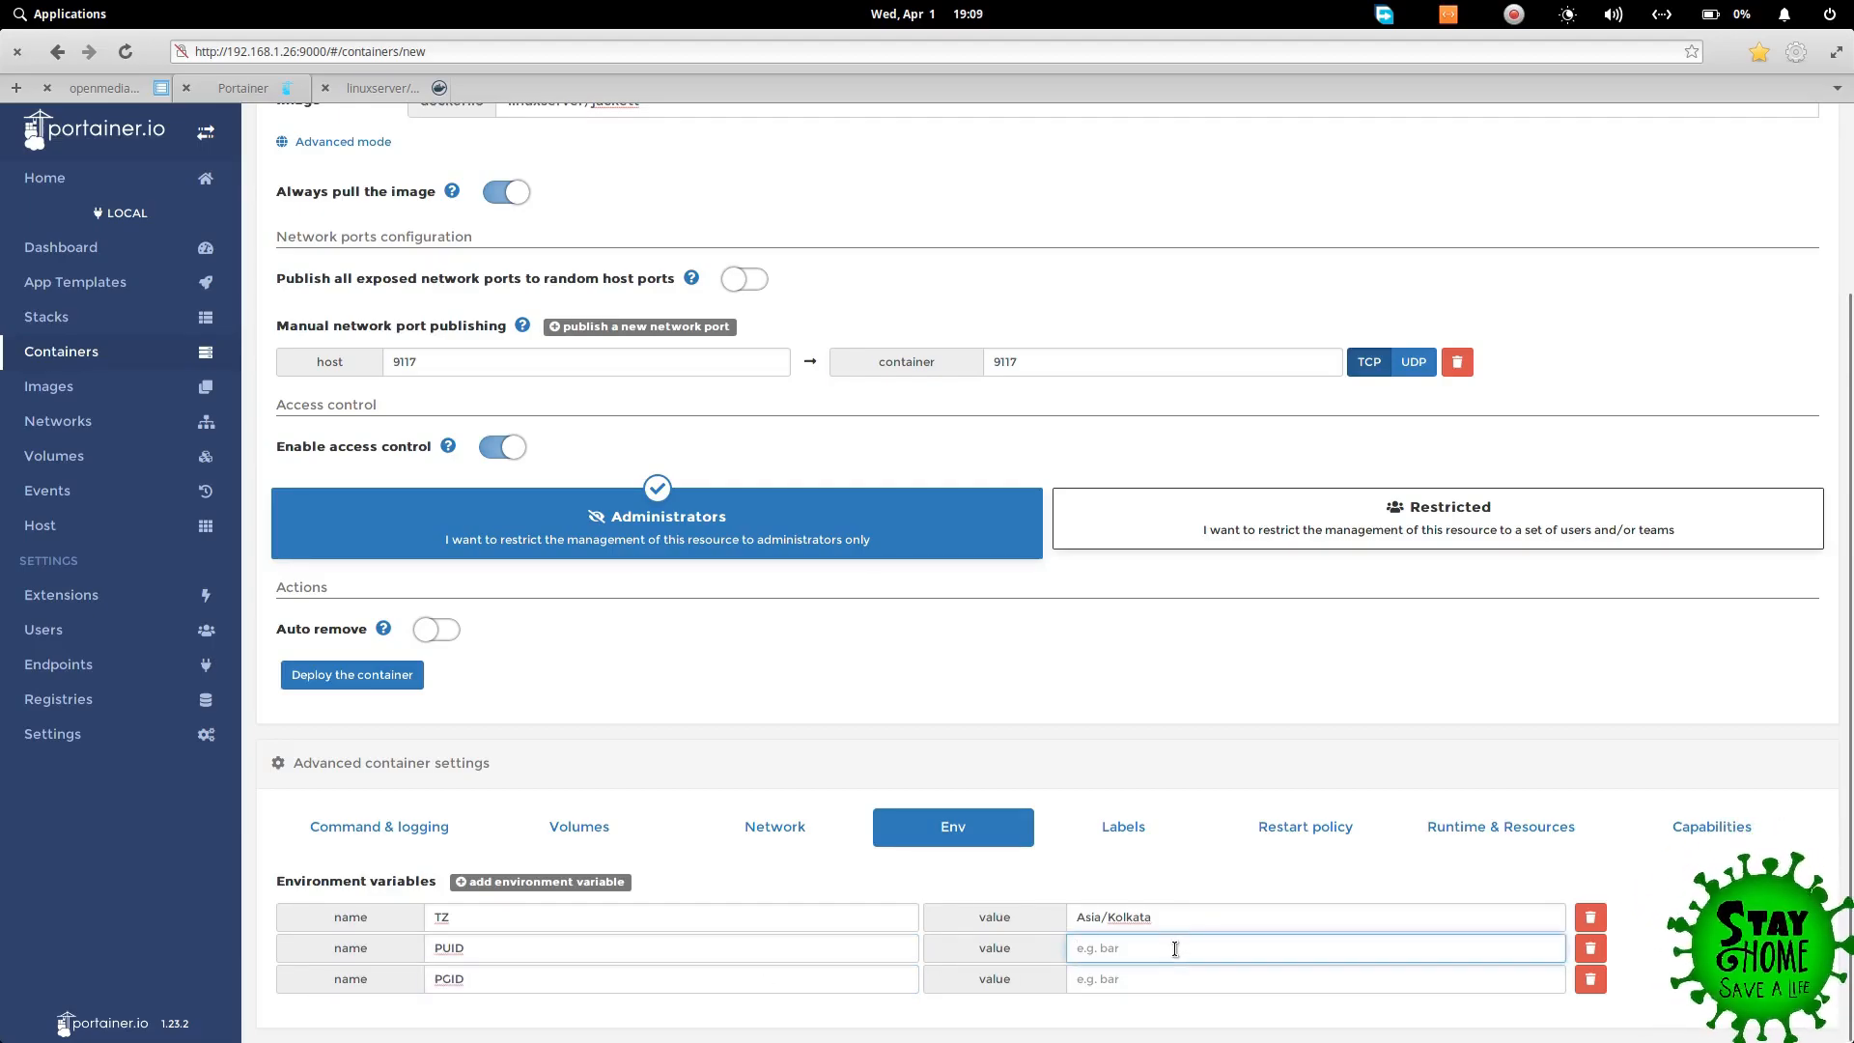
pyautogui.write('1001')
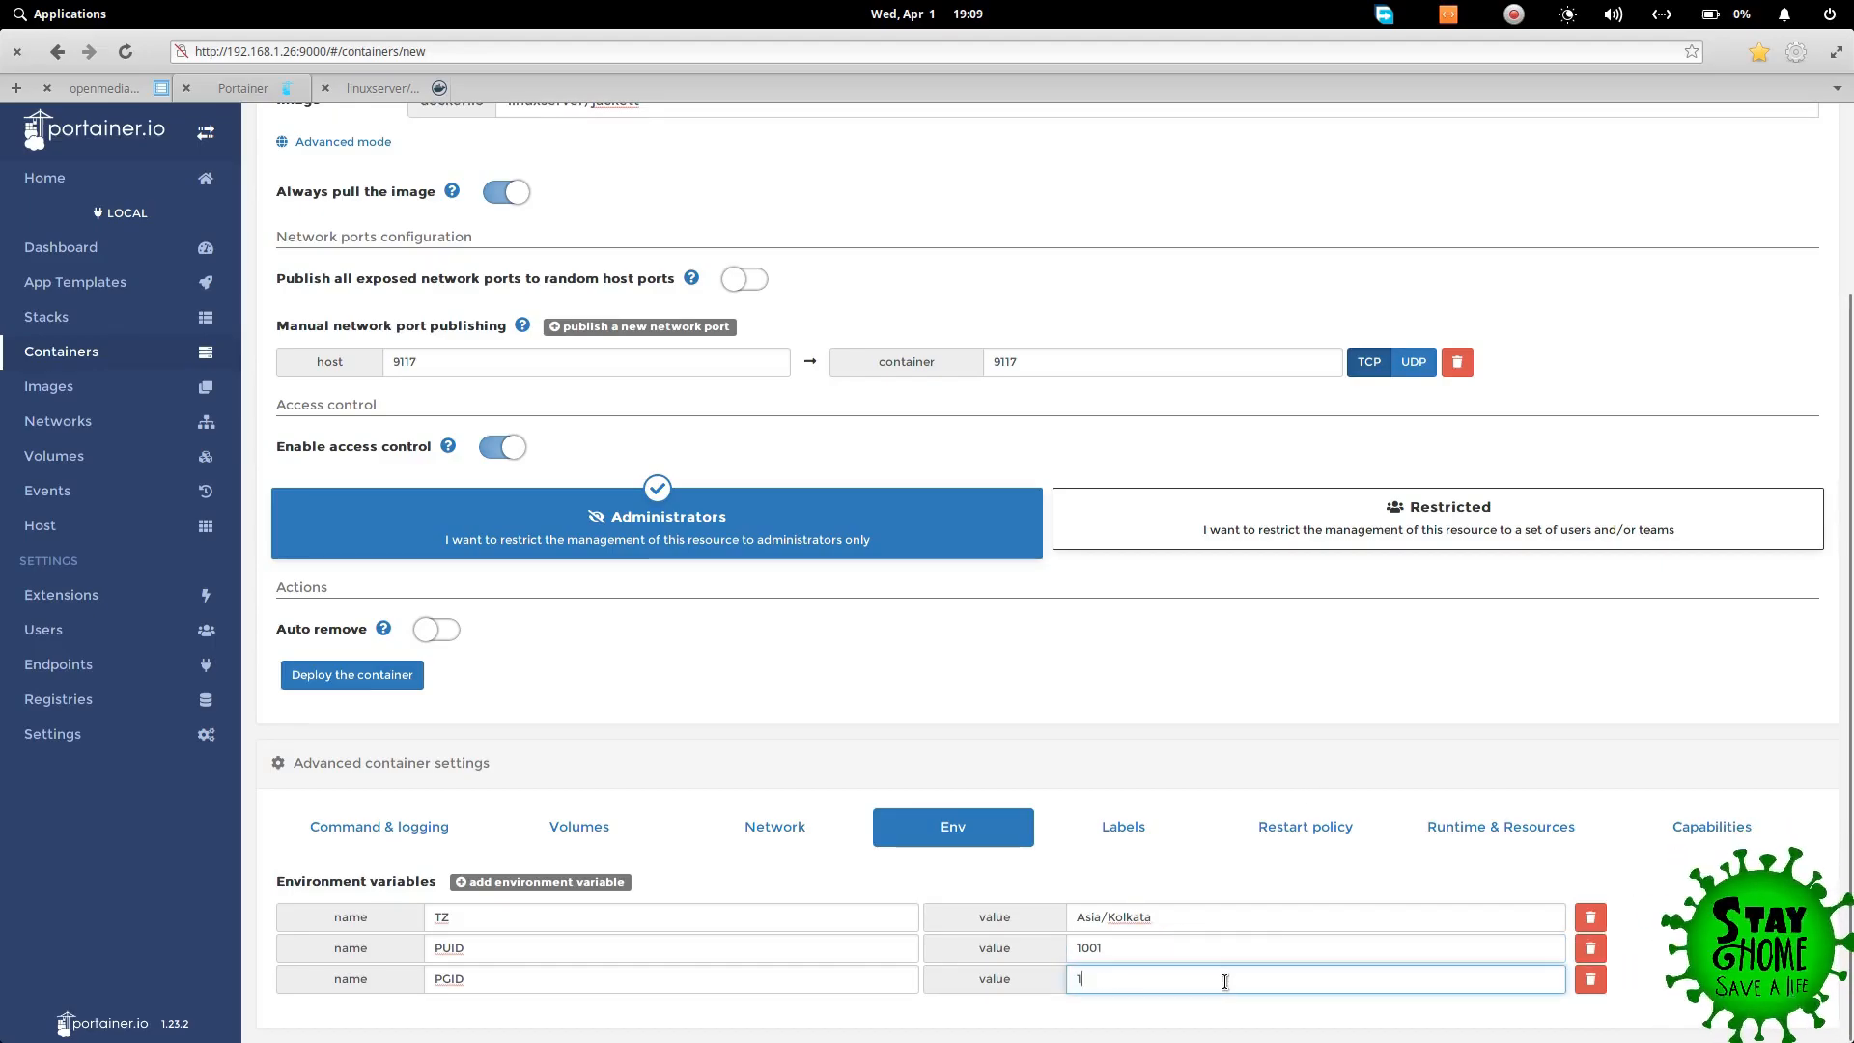
pyautogui.click(379, 88)
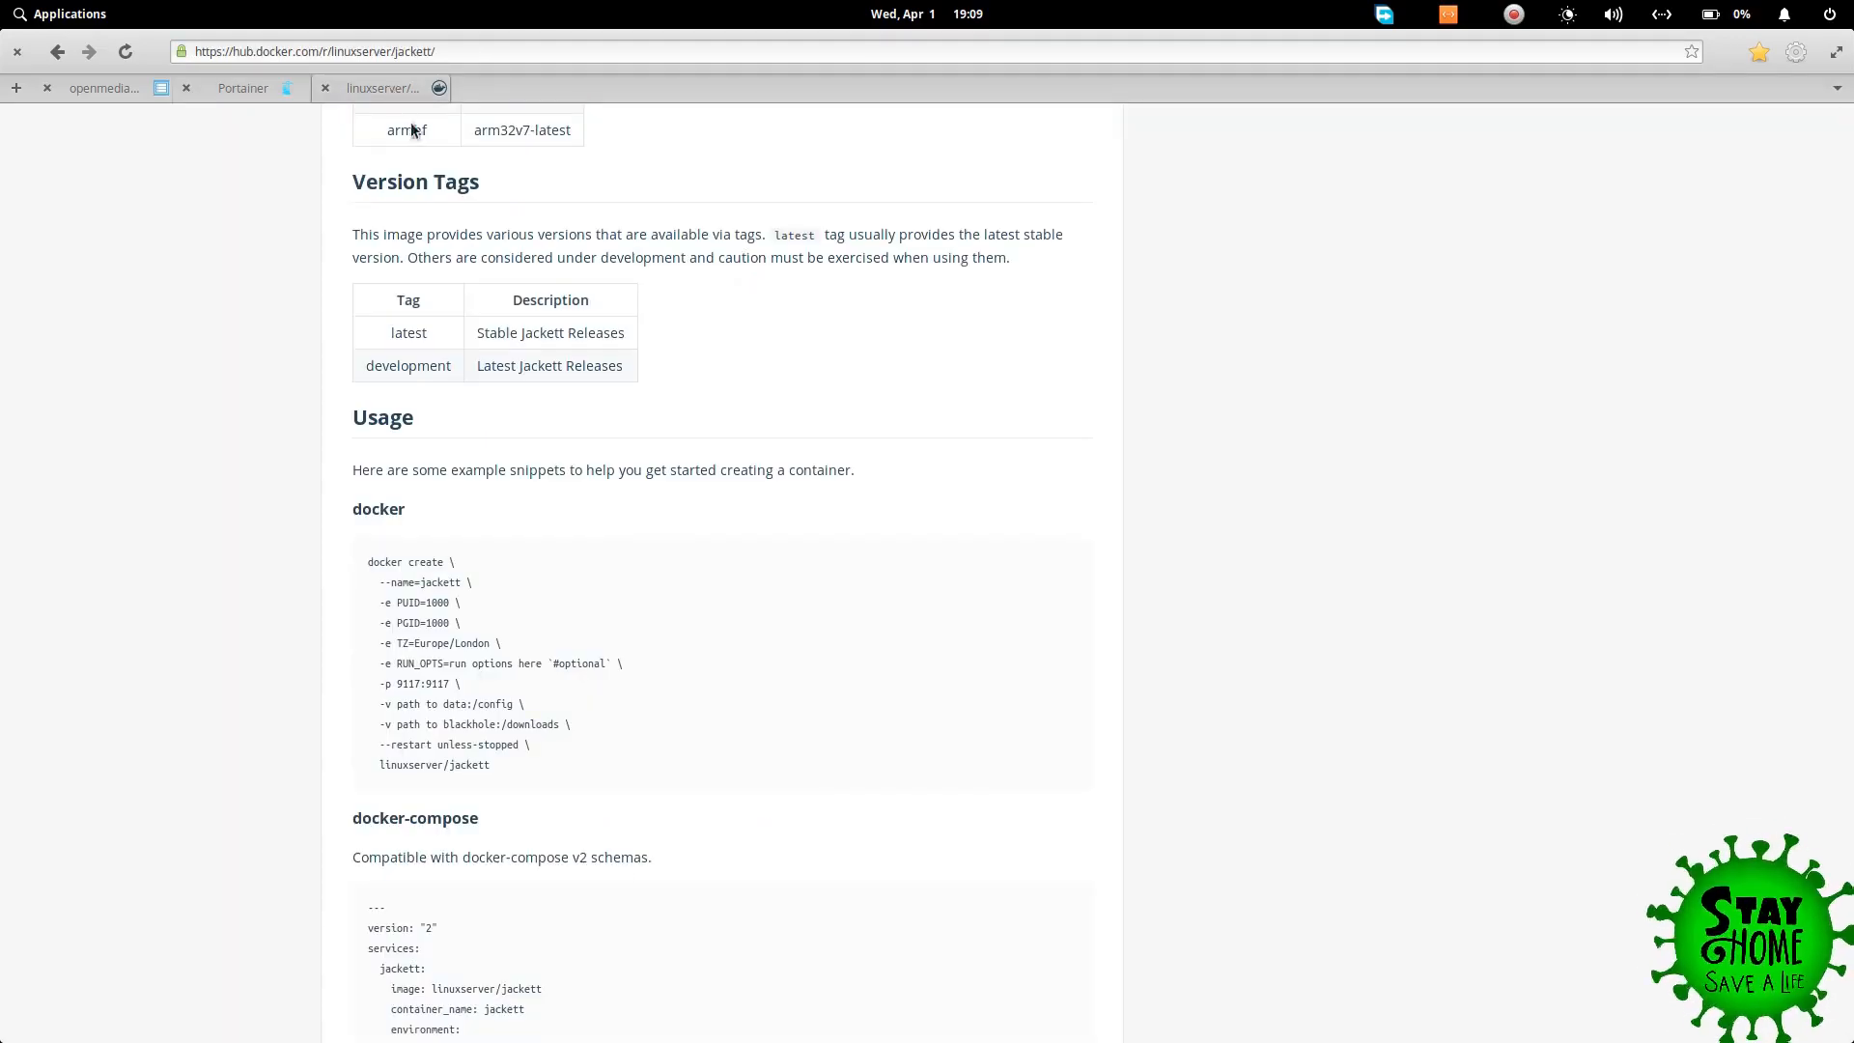
pyautogui.moveTo(411, 680)
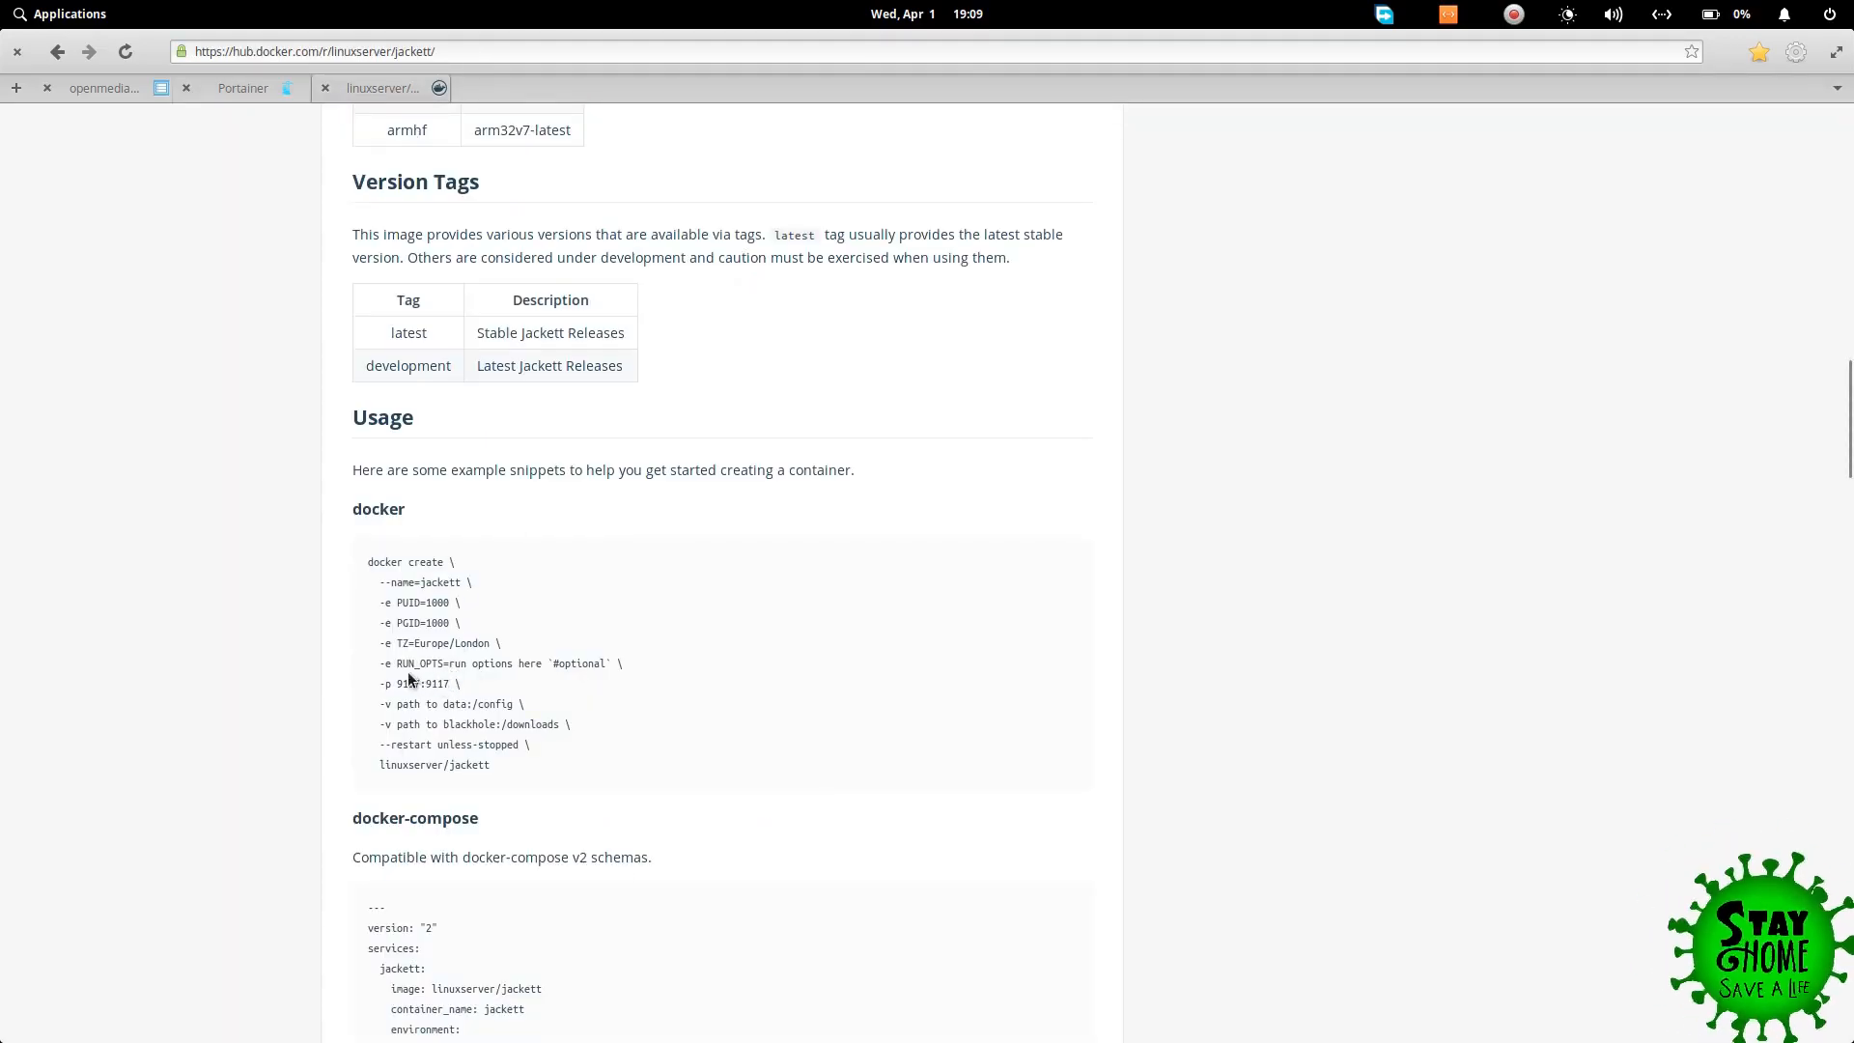
pyautogui.moveTo(459, 679)
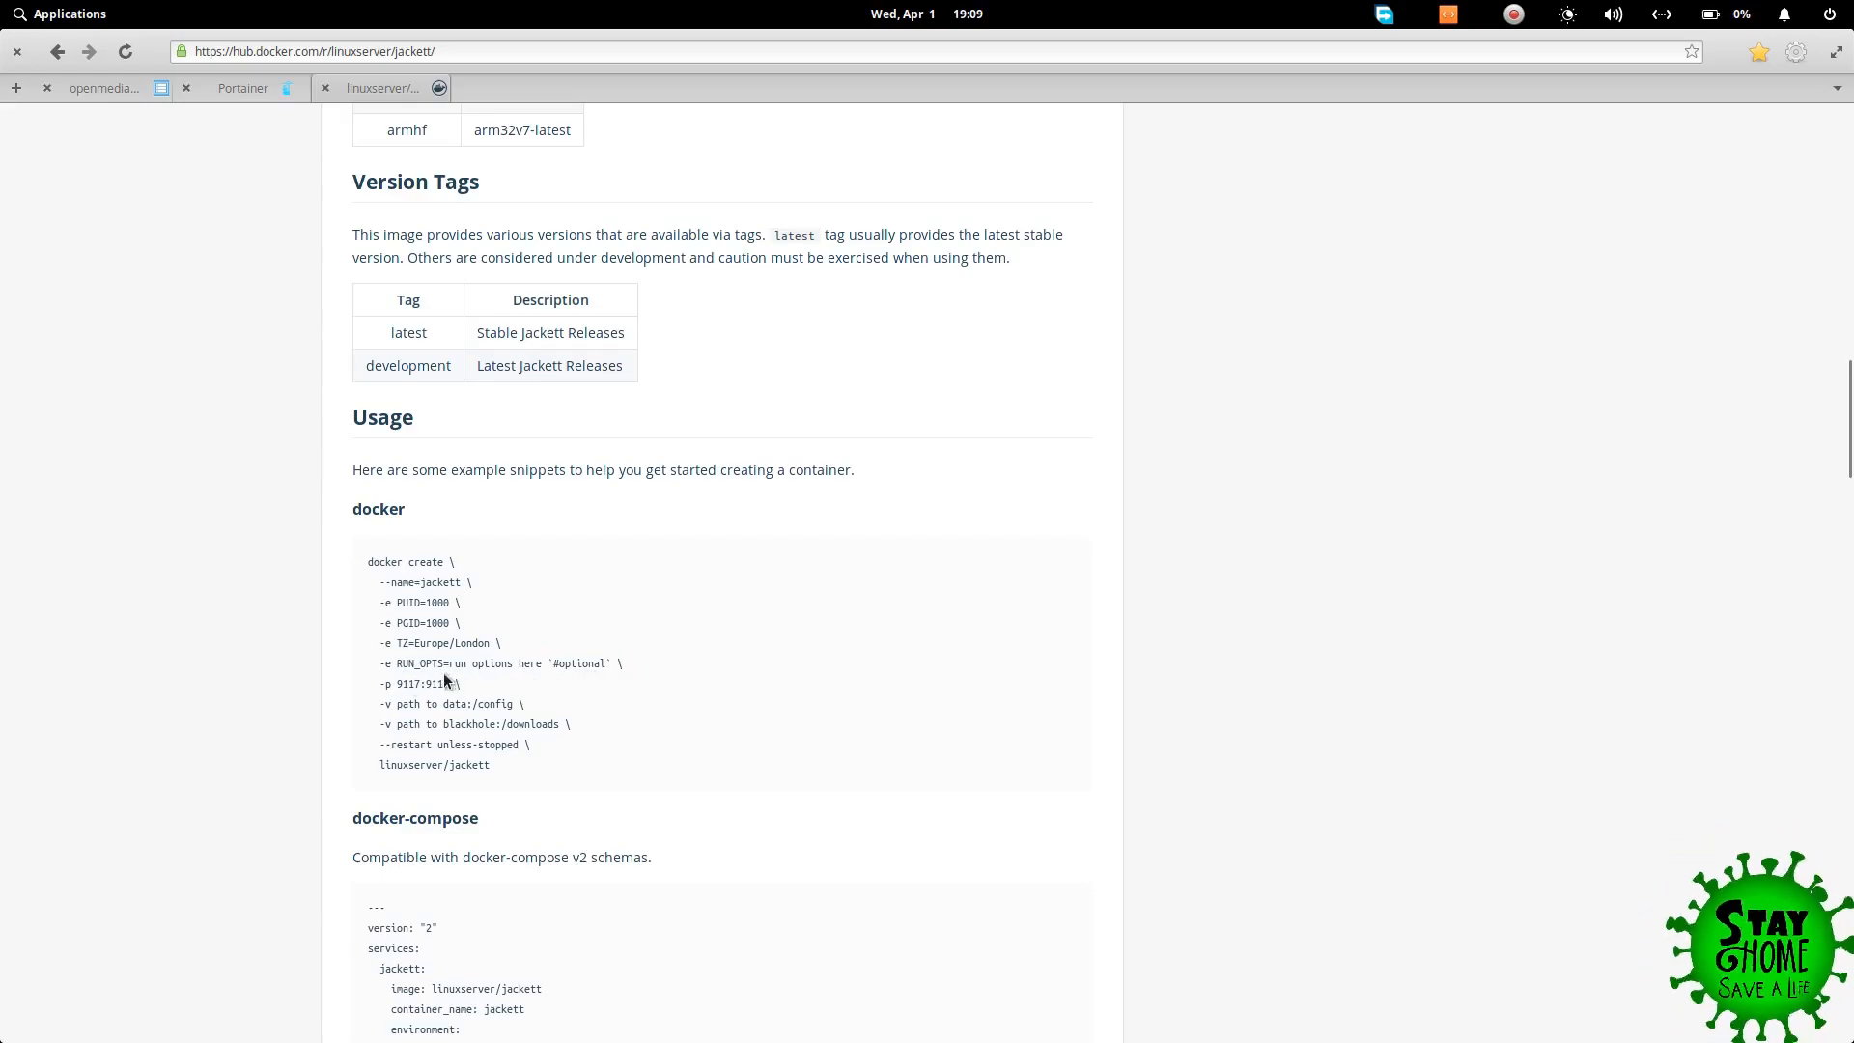
pyautogui.moveTo(517, 672)
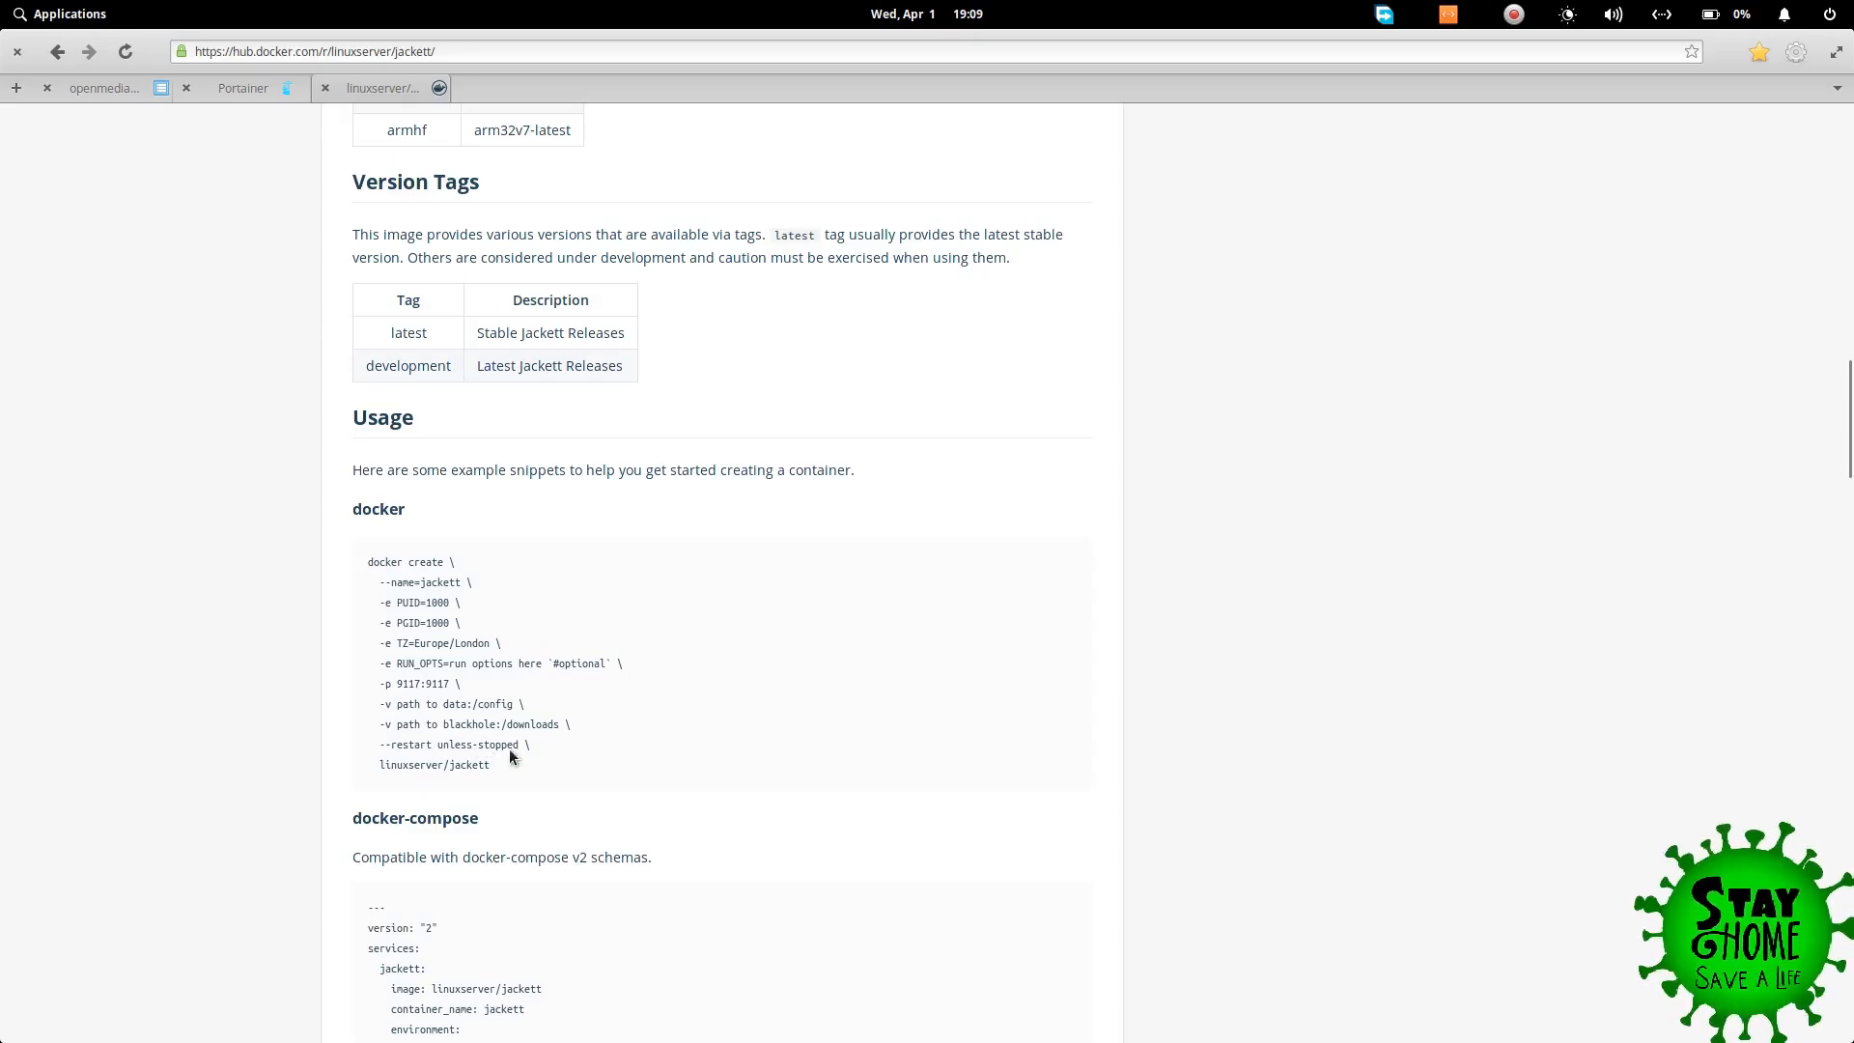
pyautogui.click(242, 88)
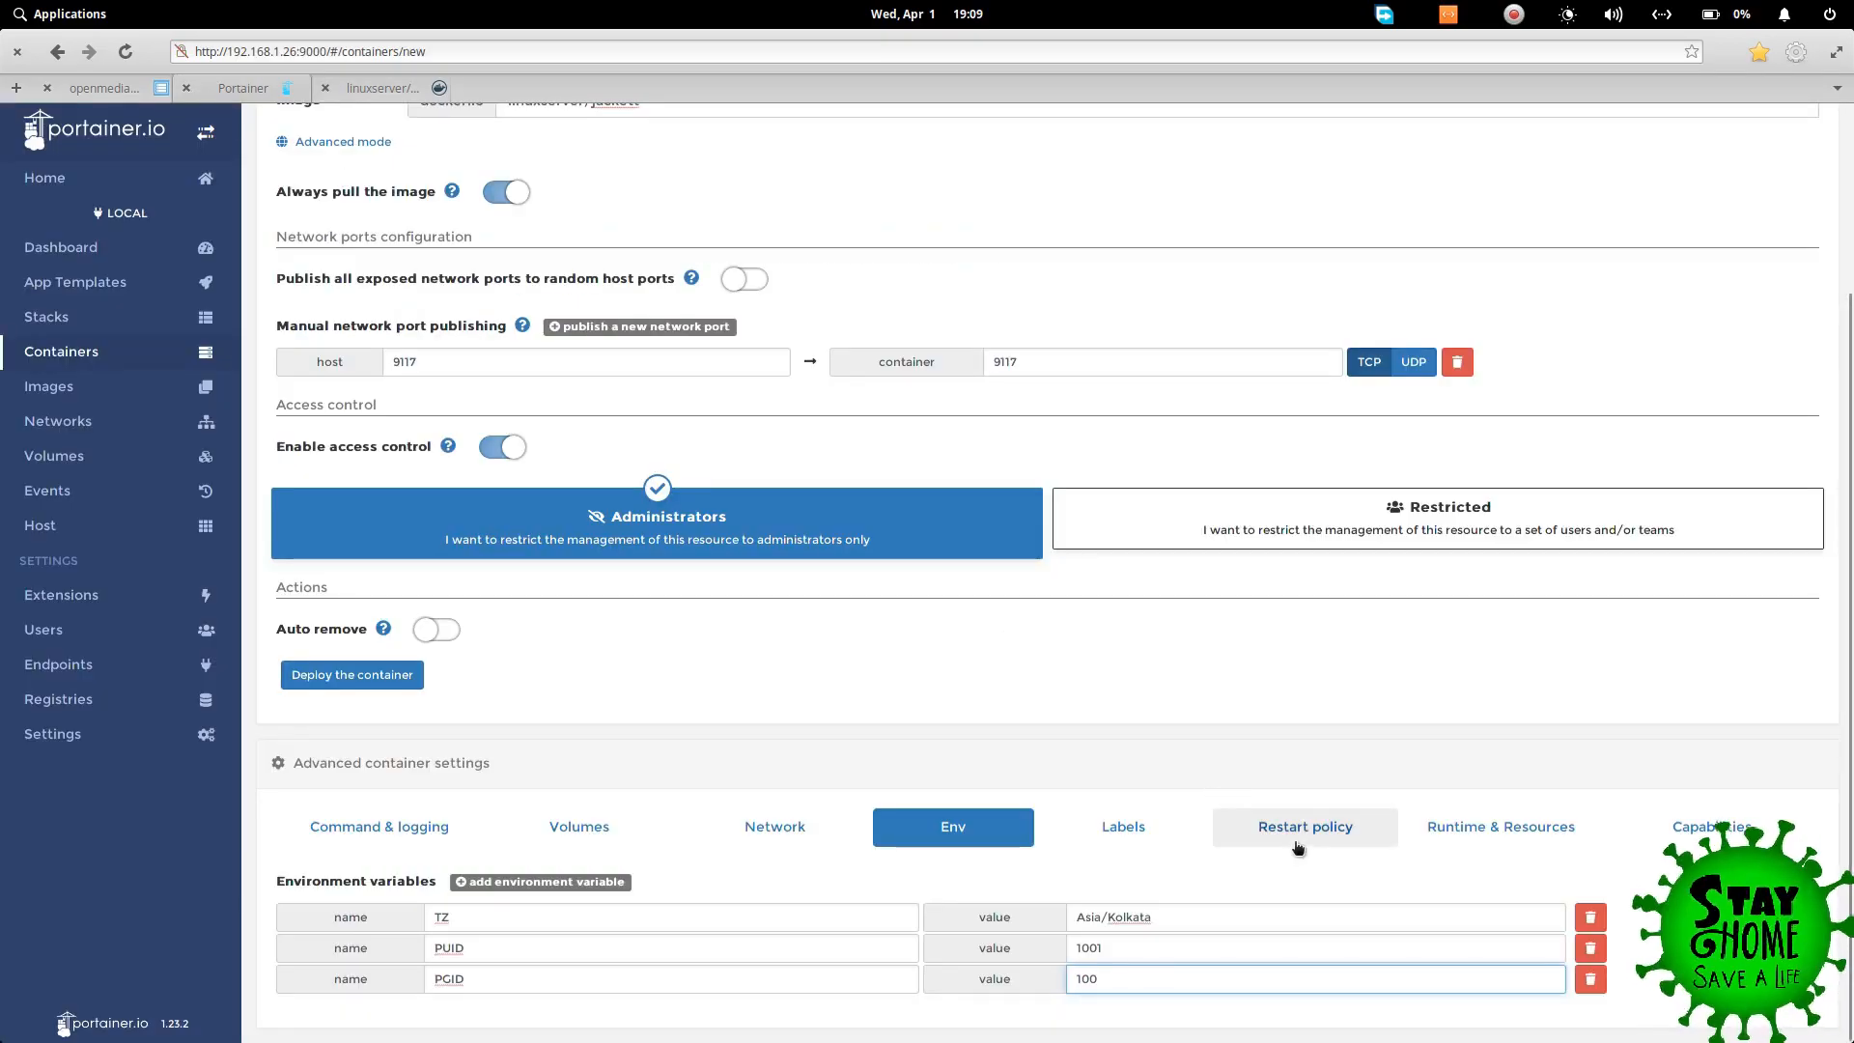
# - Set restart policy to Unless stopped and add /config and /downloads as bind mounts
pyautogui.click(1304, 826)
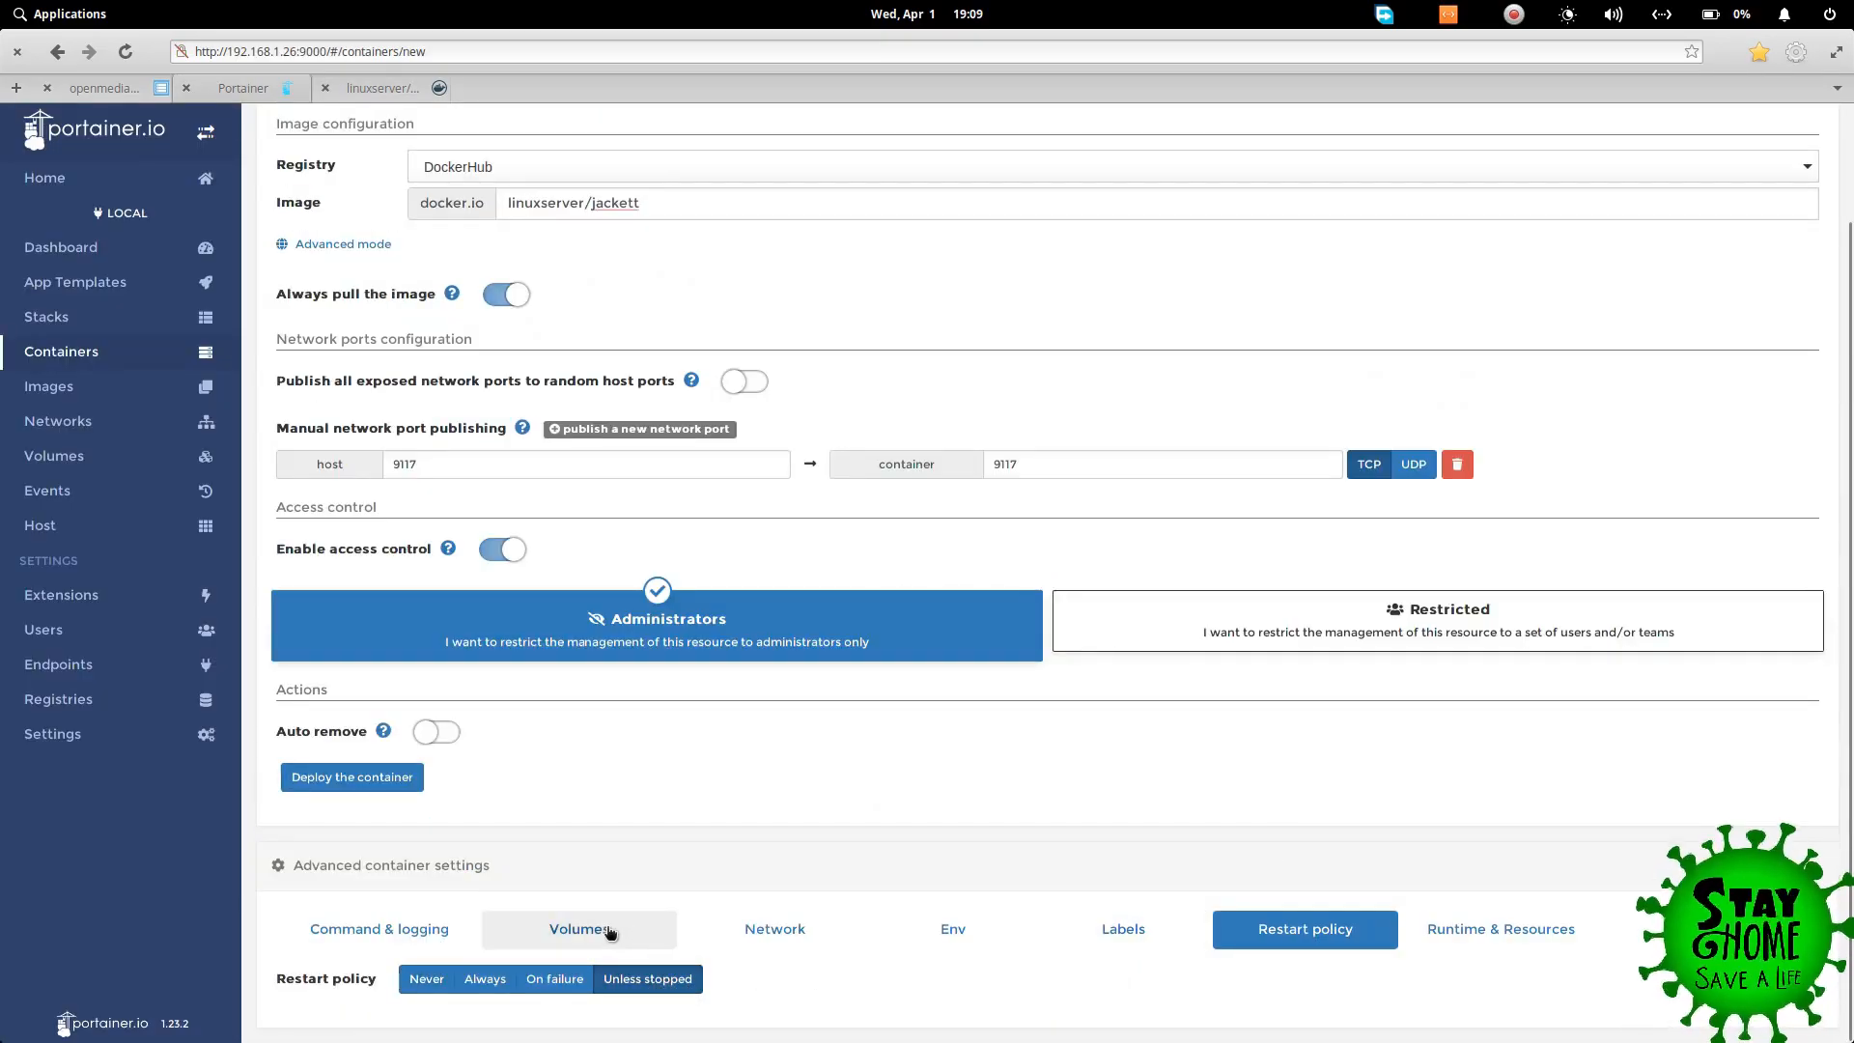
pyautogui.click(578, 928)
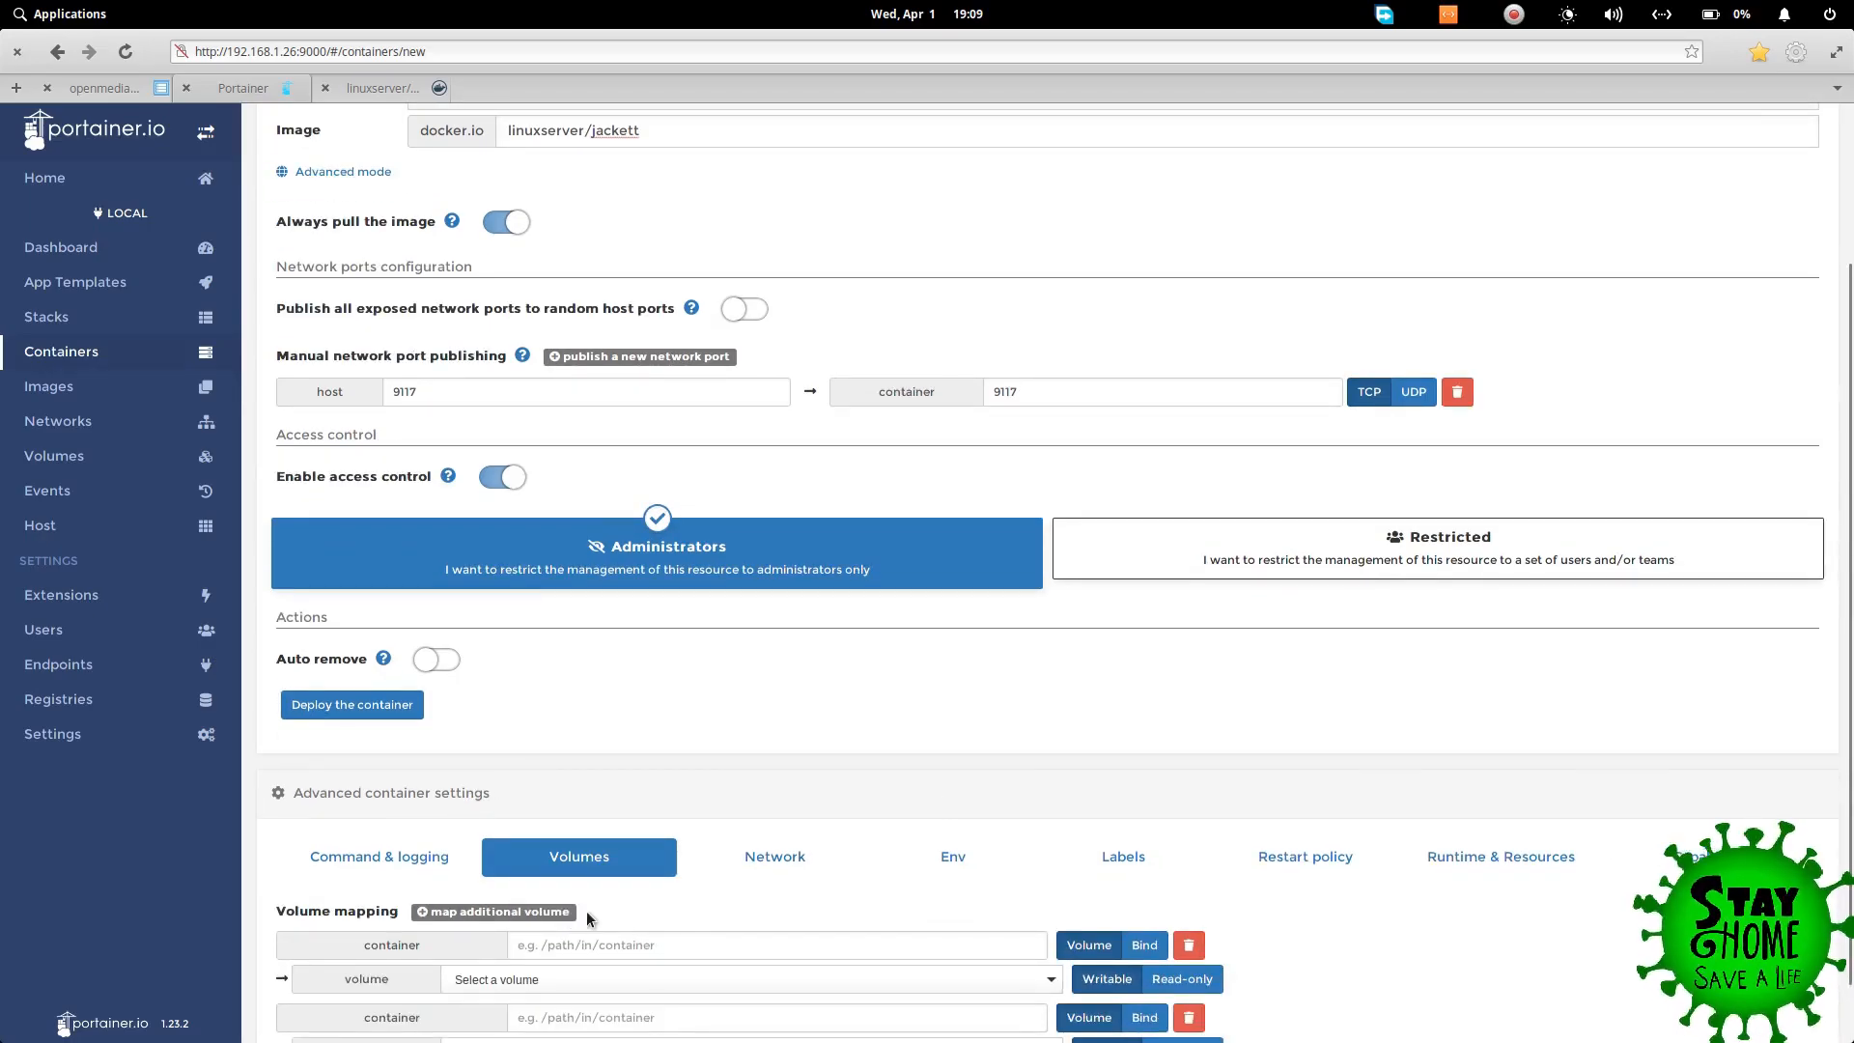
pyautogui.write('/c')
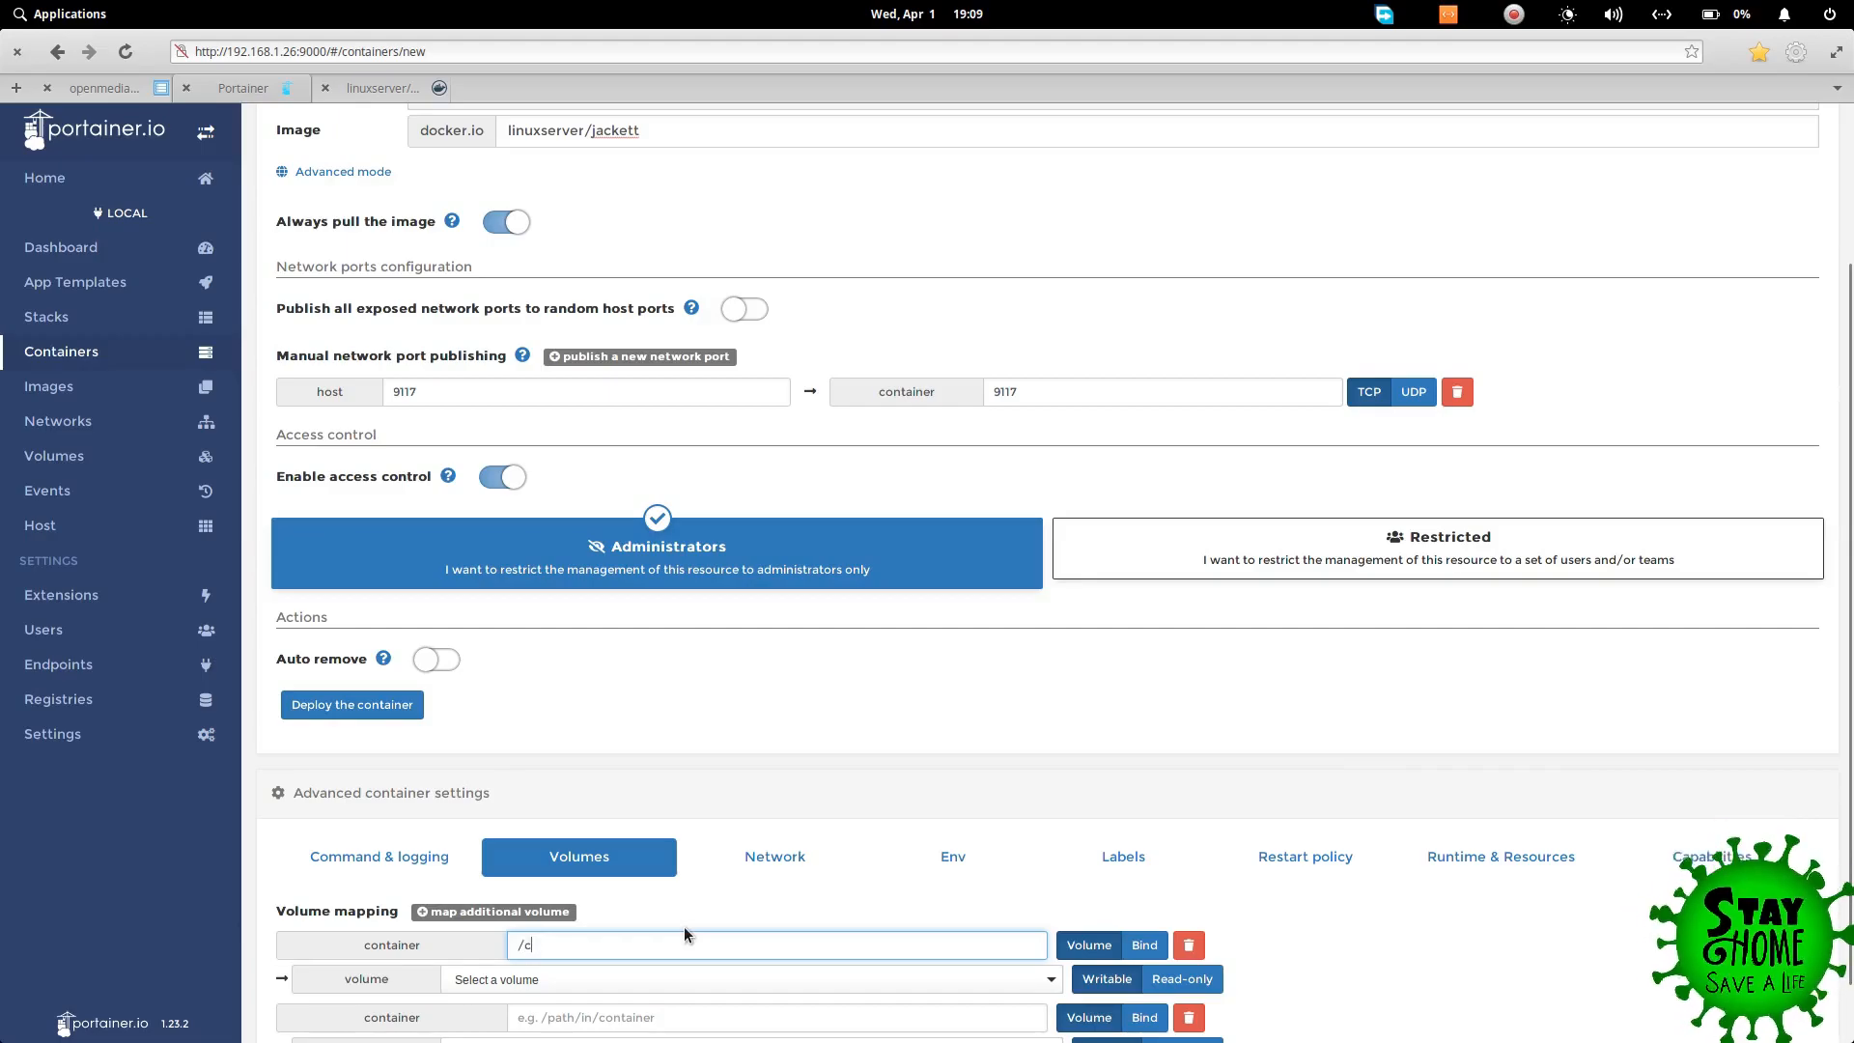
pyautogui.write('onfig')
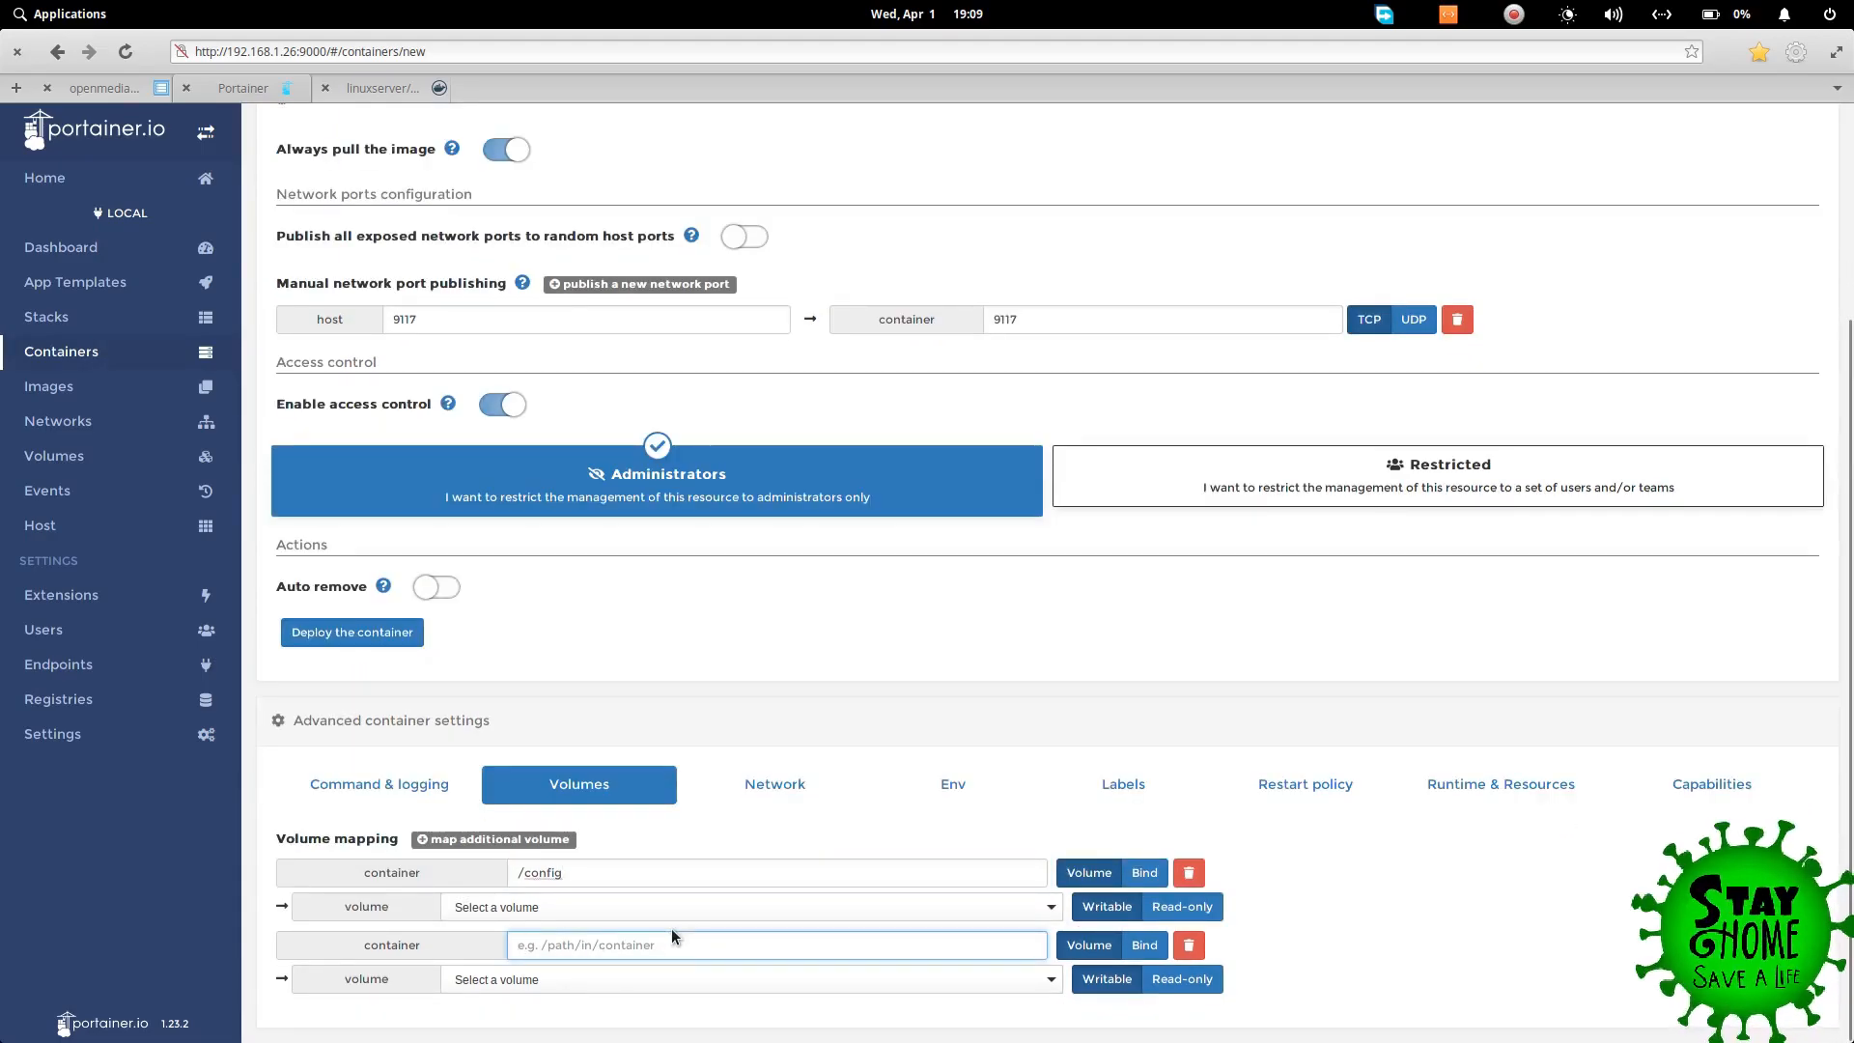
pyautogui.write('/downloads')
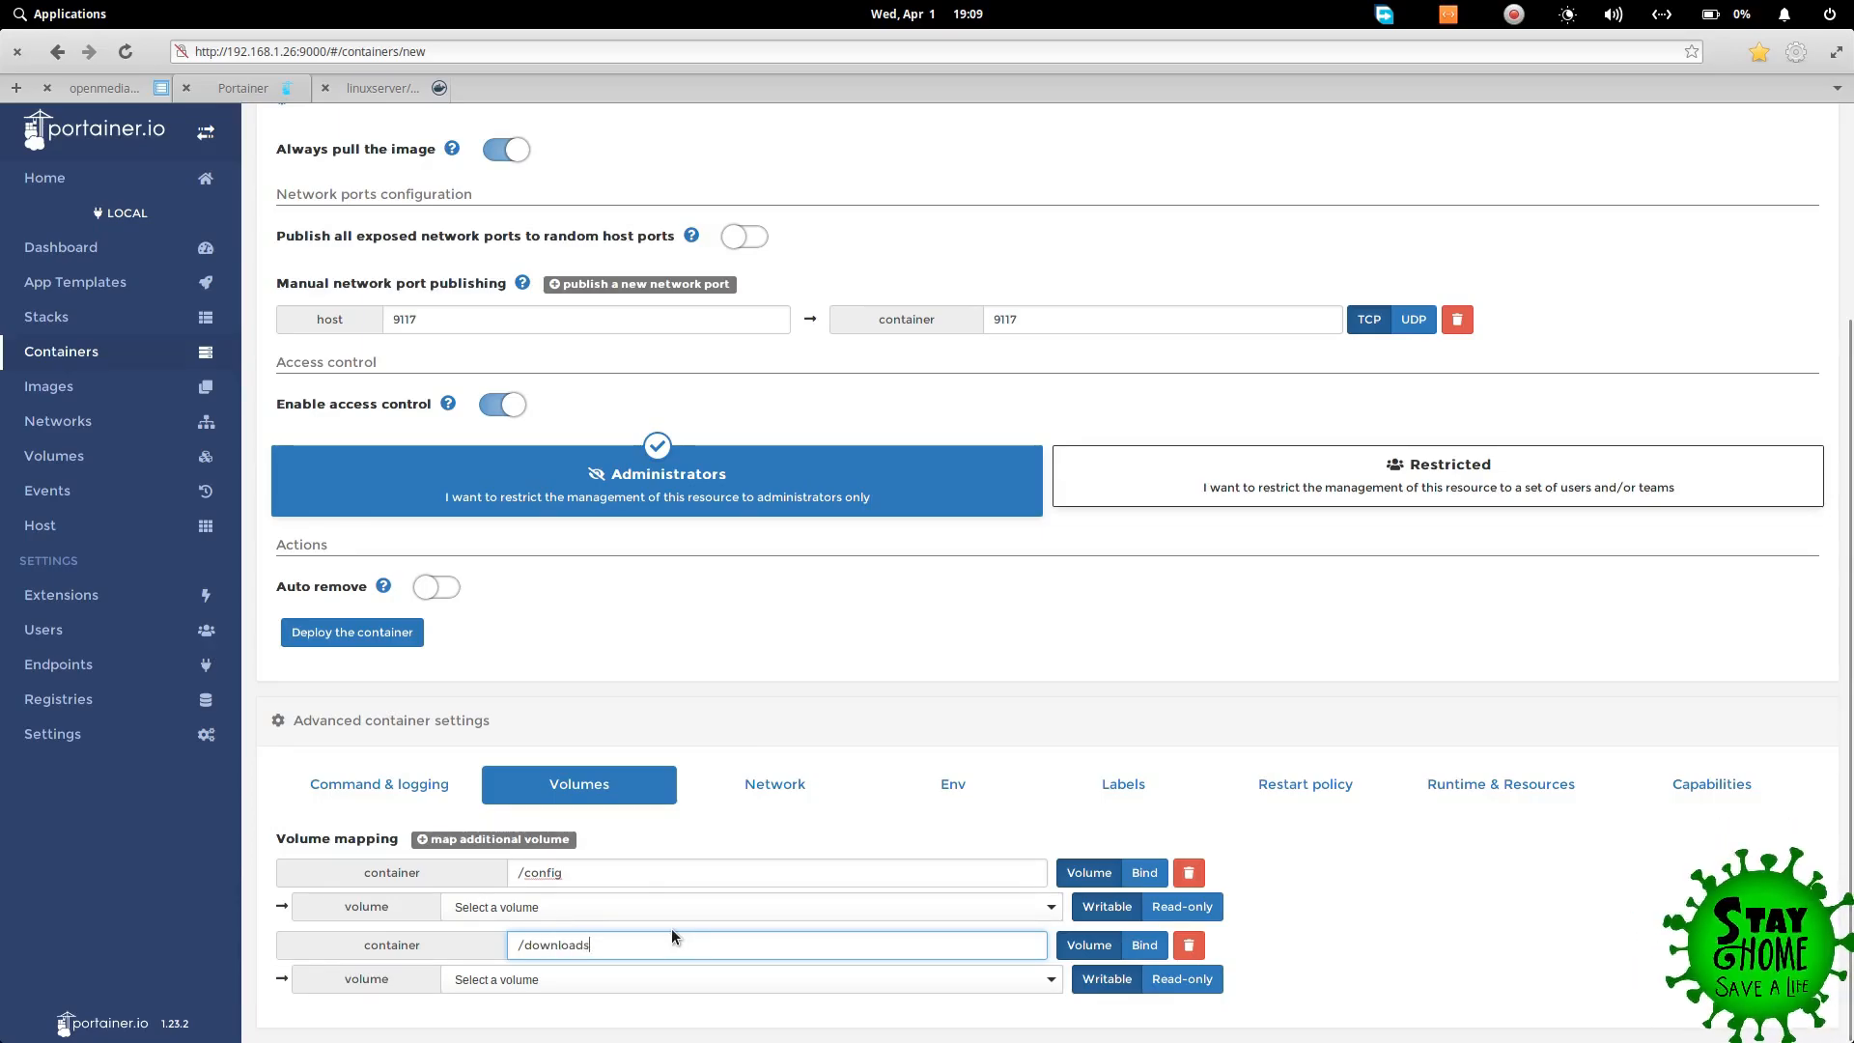
pyautogui.click(1143, 873)
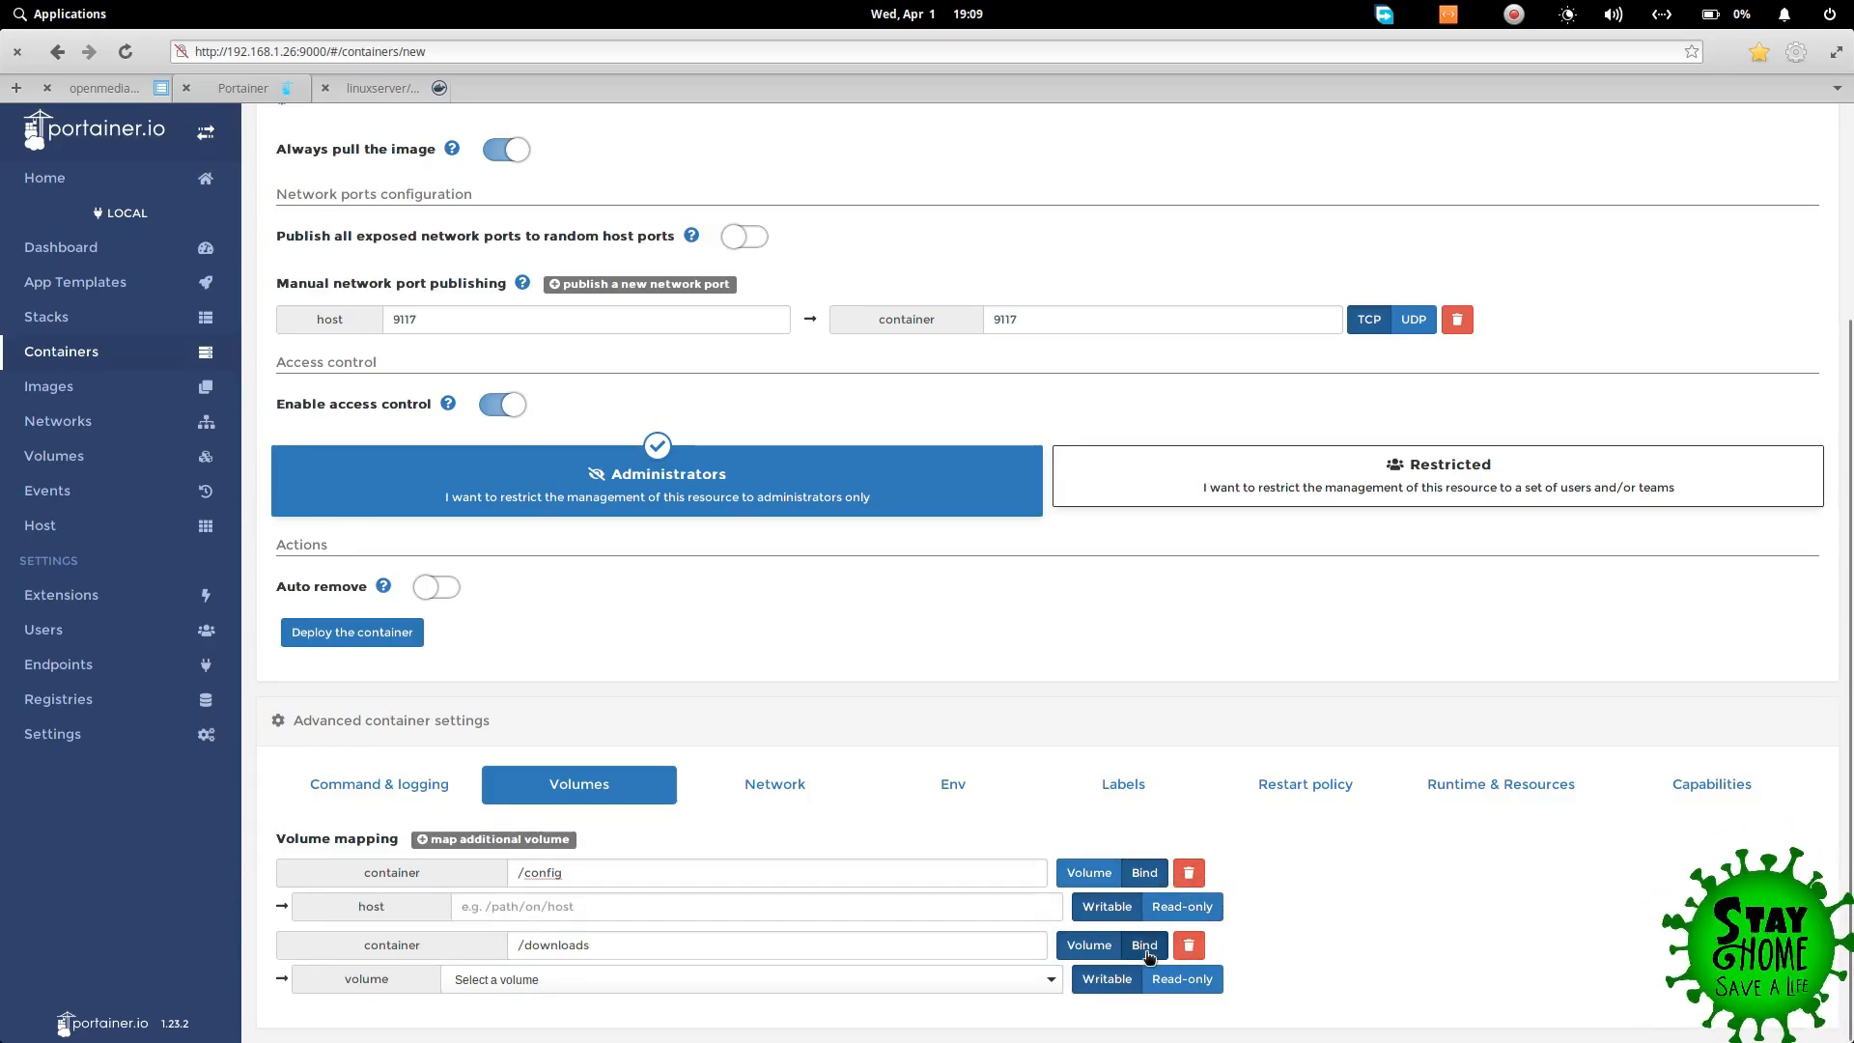
pyautogui.click(1142, 945)
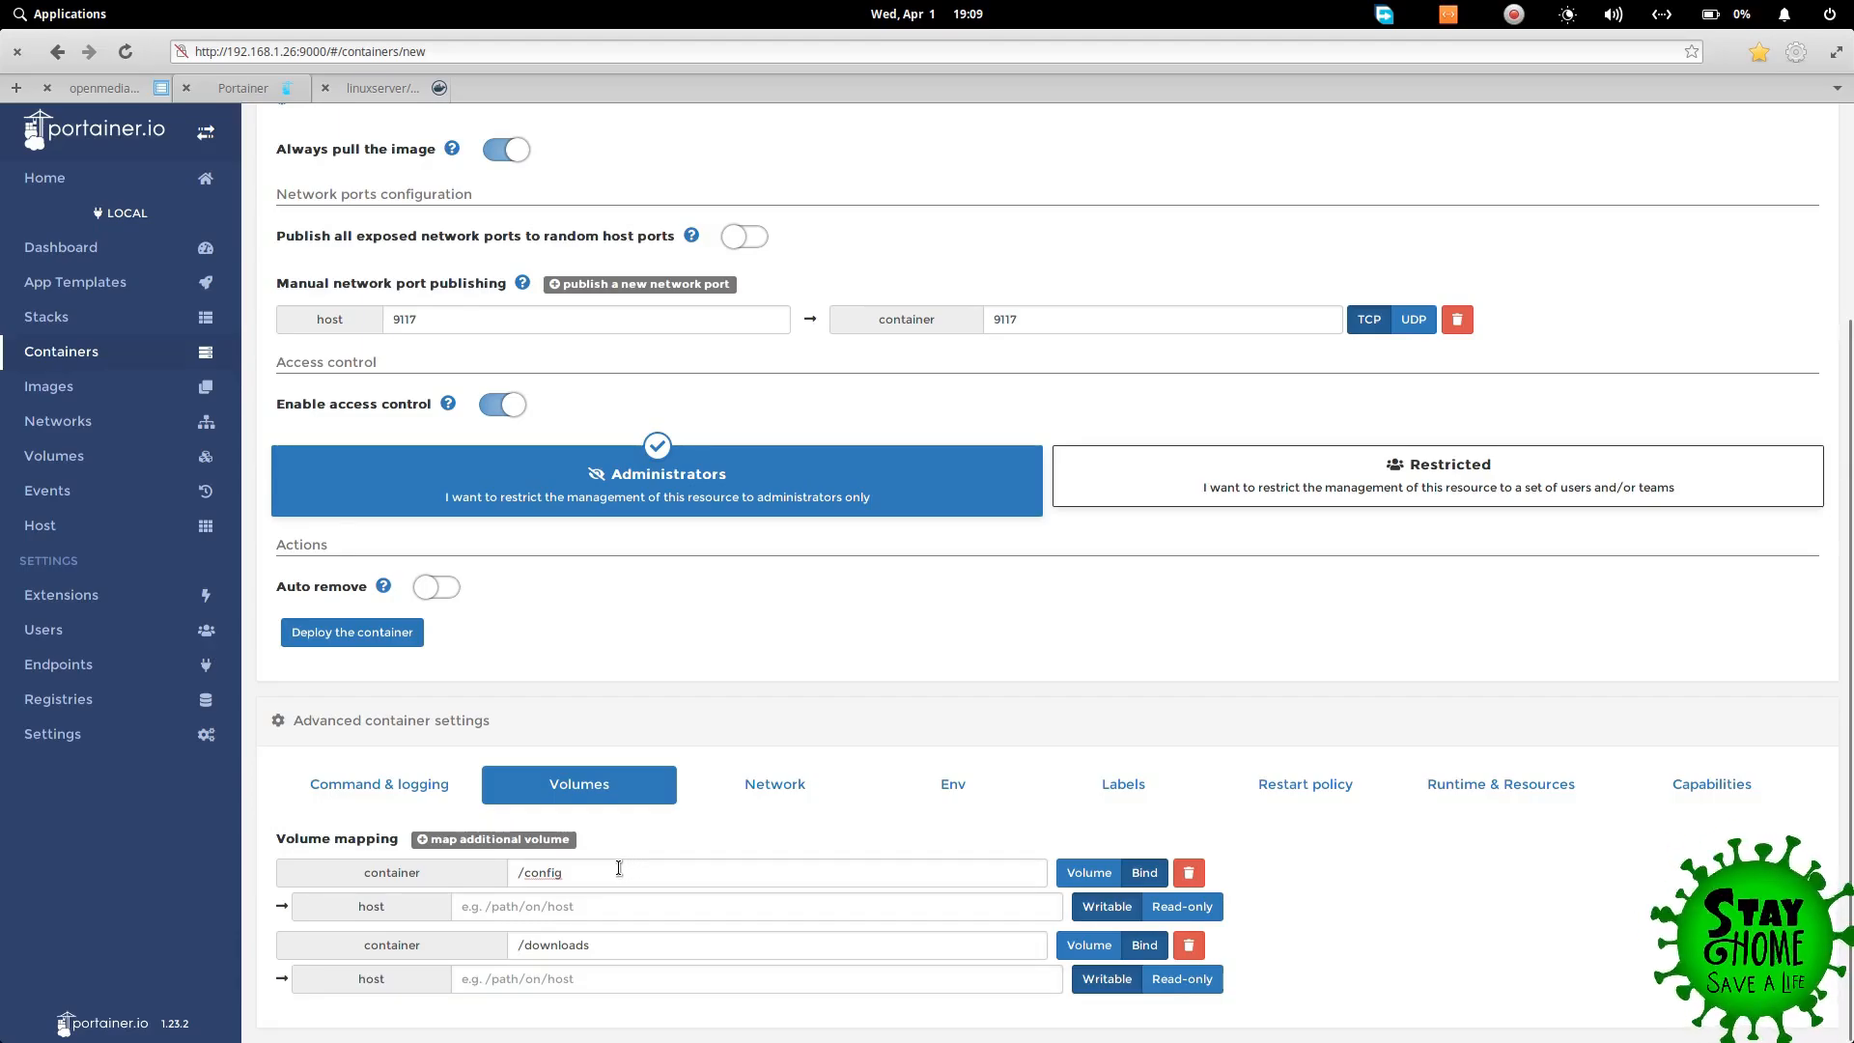
pyautogui.rightClick(540, 873)
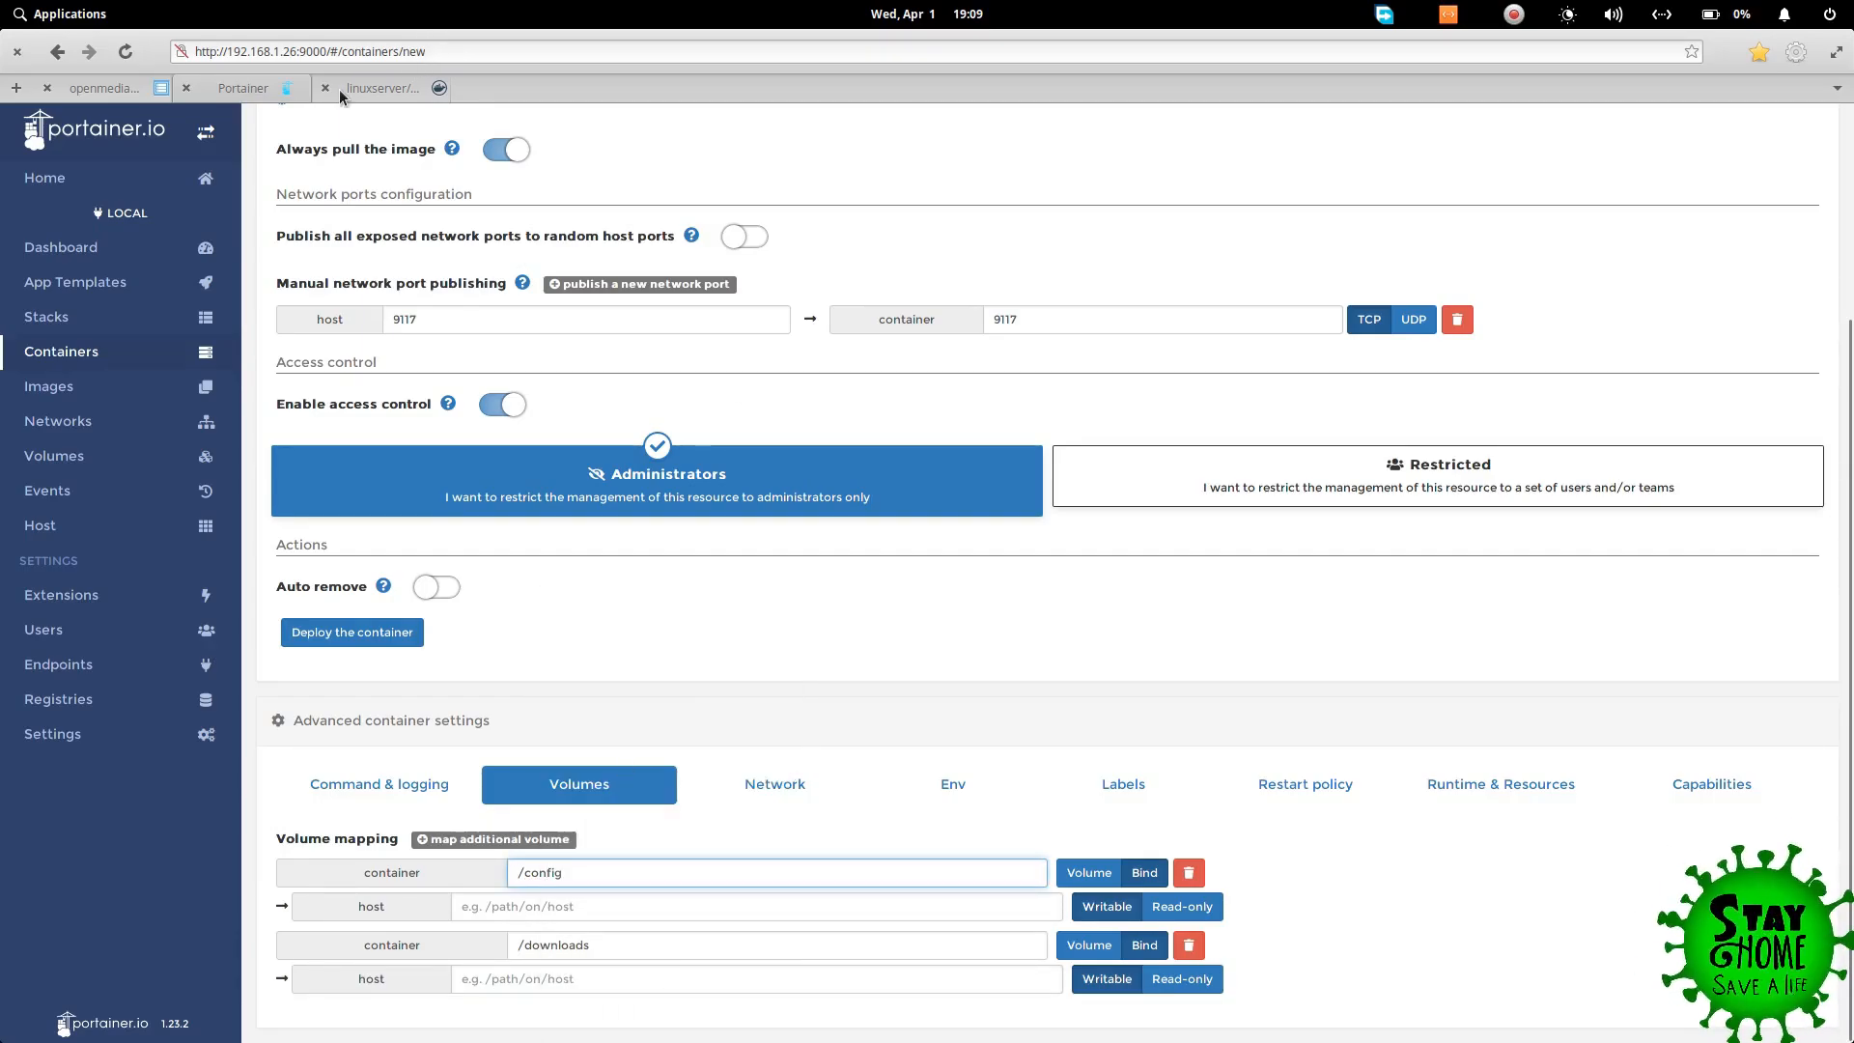
# - Look up the OMV-Extras Docker storage path /srv/dev-disk-by-label-Store/Docker, then return to Portainer
pyautogui.click(383, 88)
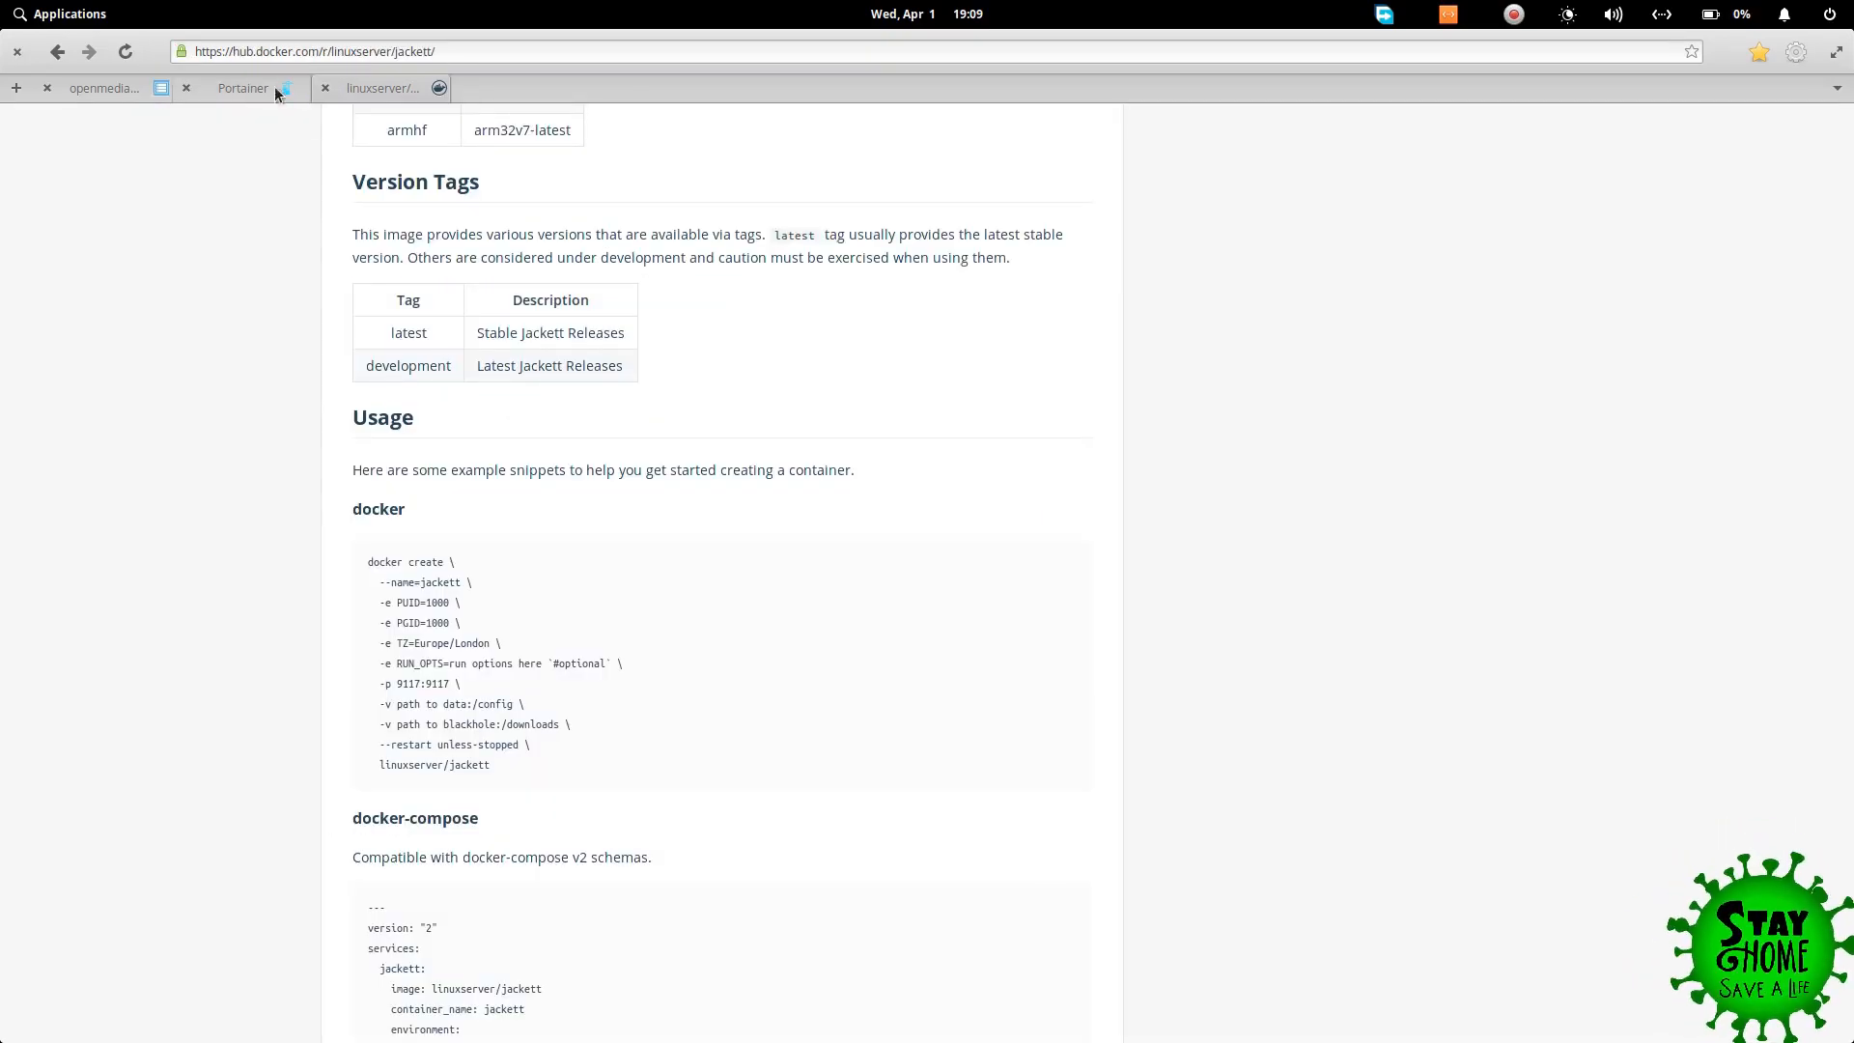
pyautogui.click(103, 88)
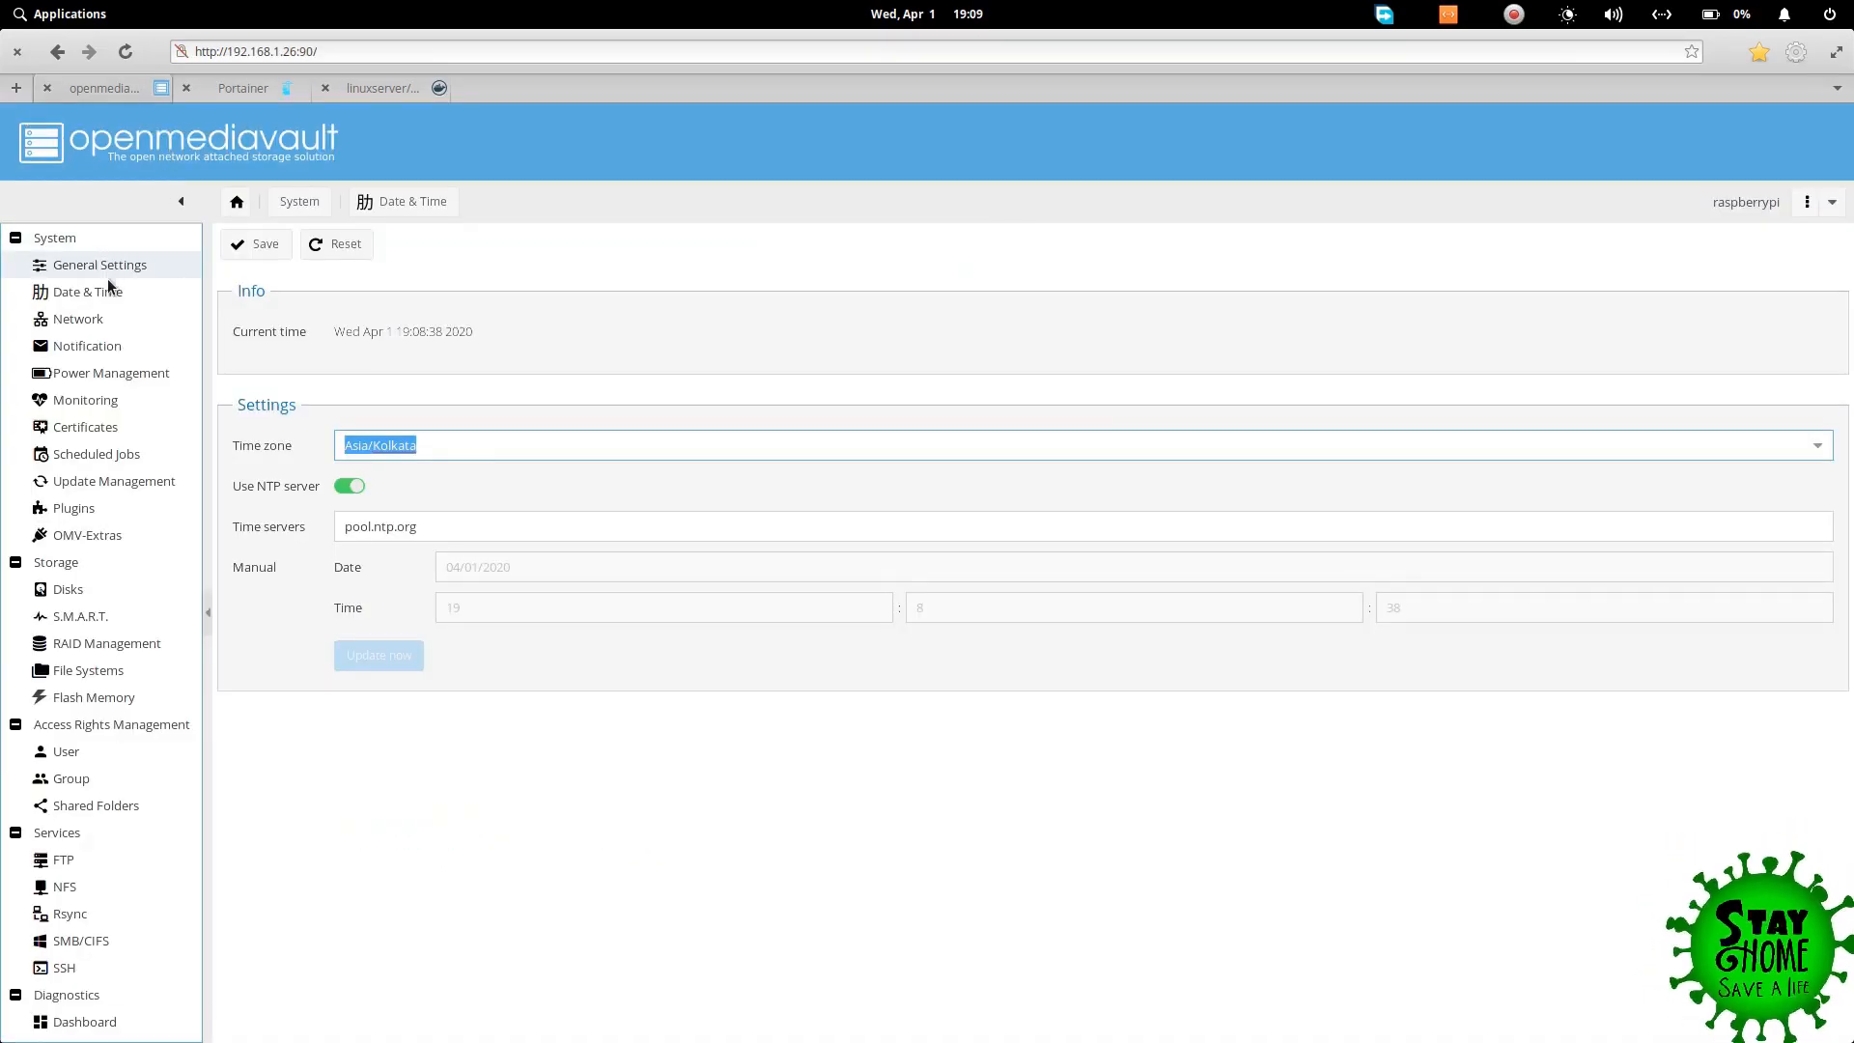
pyautogui.click(86, 534)
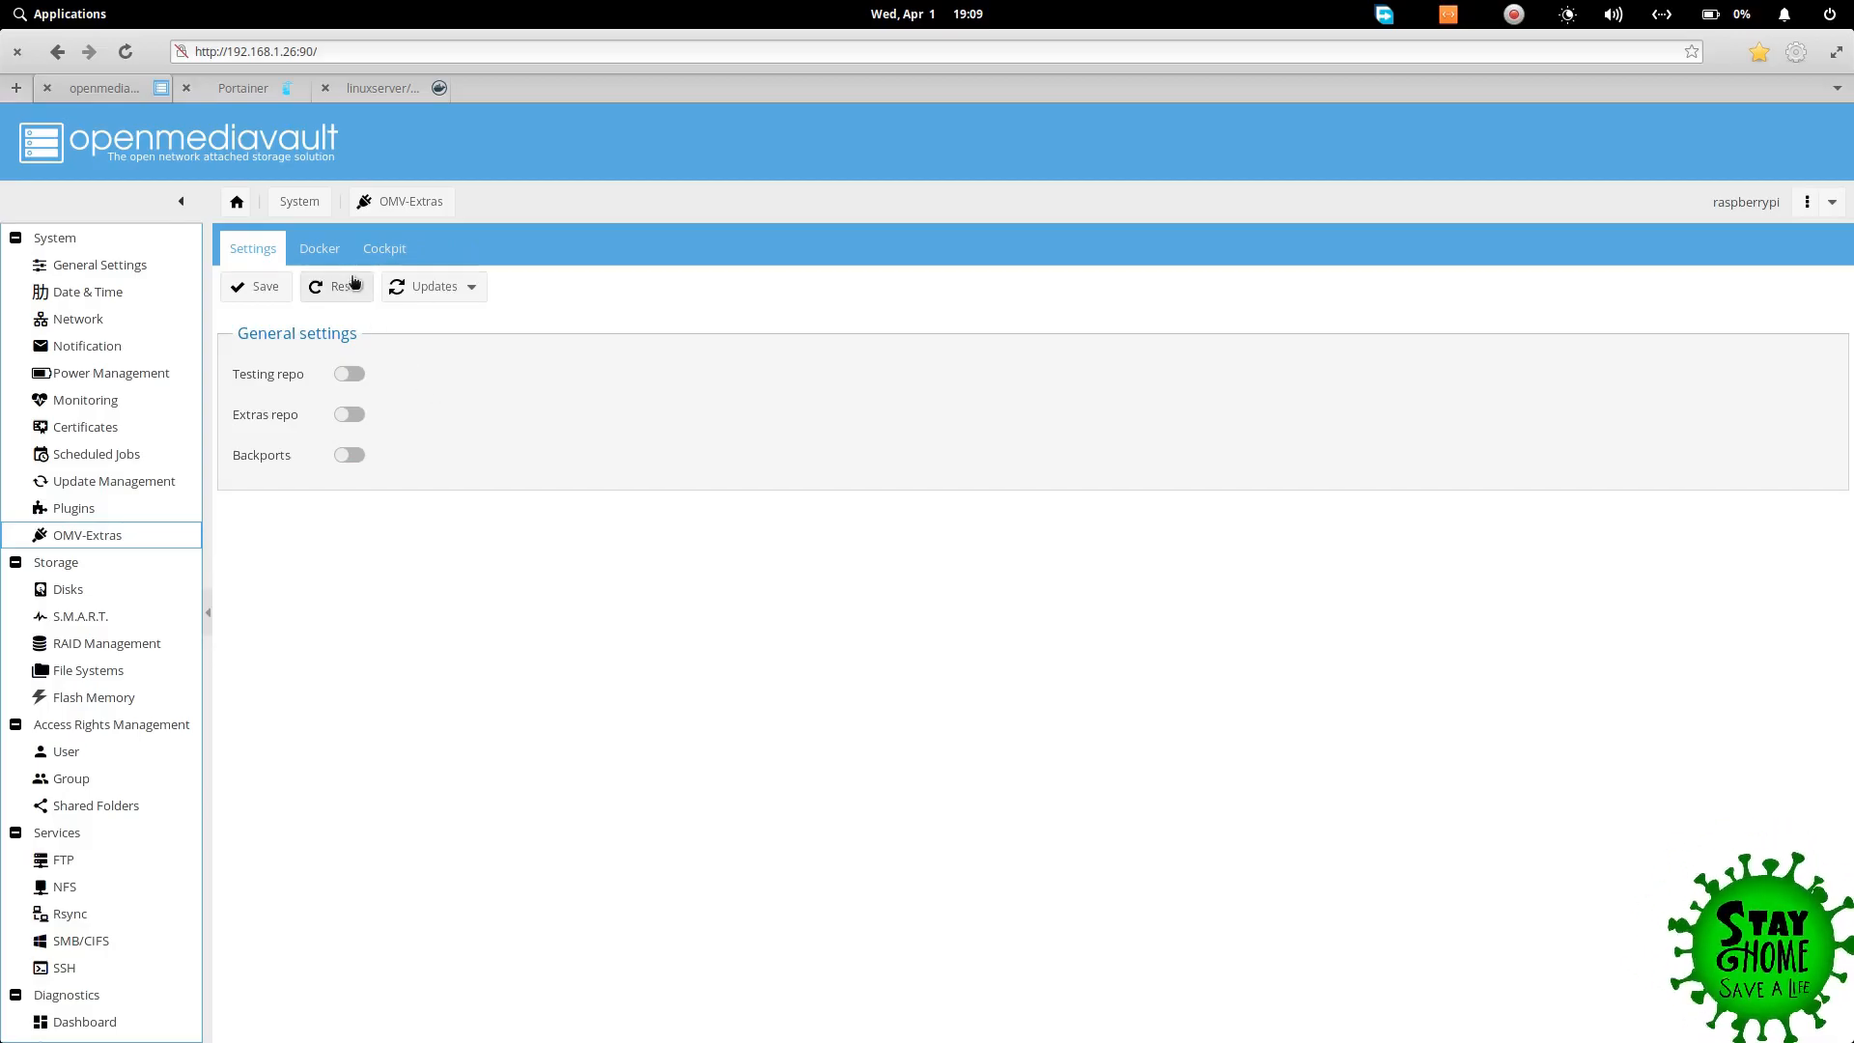
pyautogui.click(318, 248)
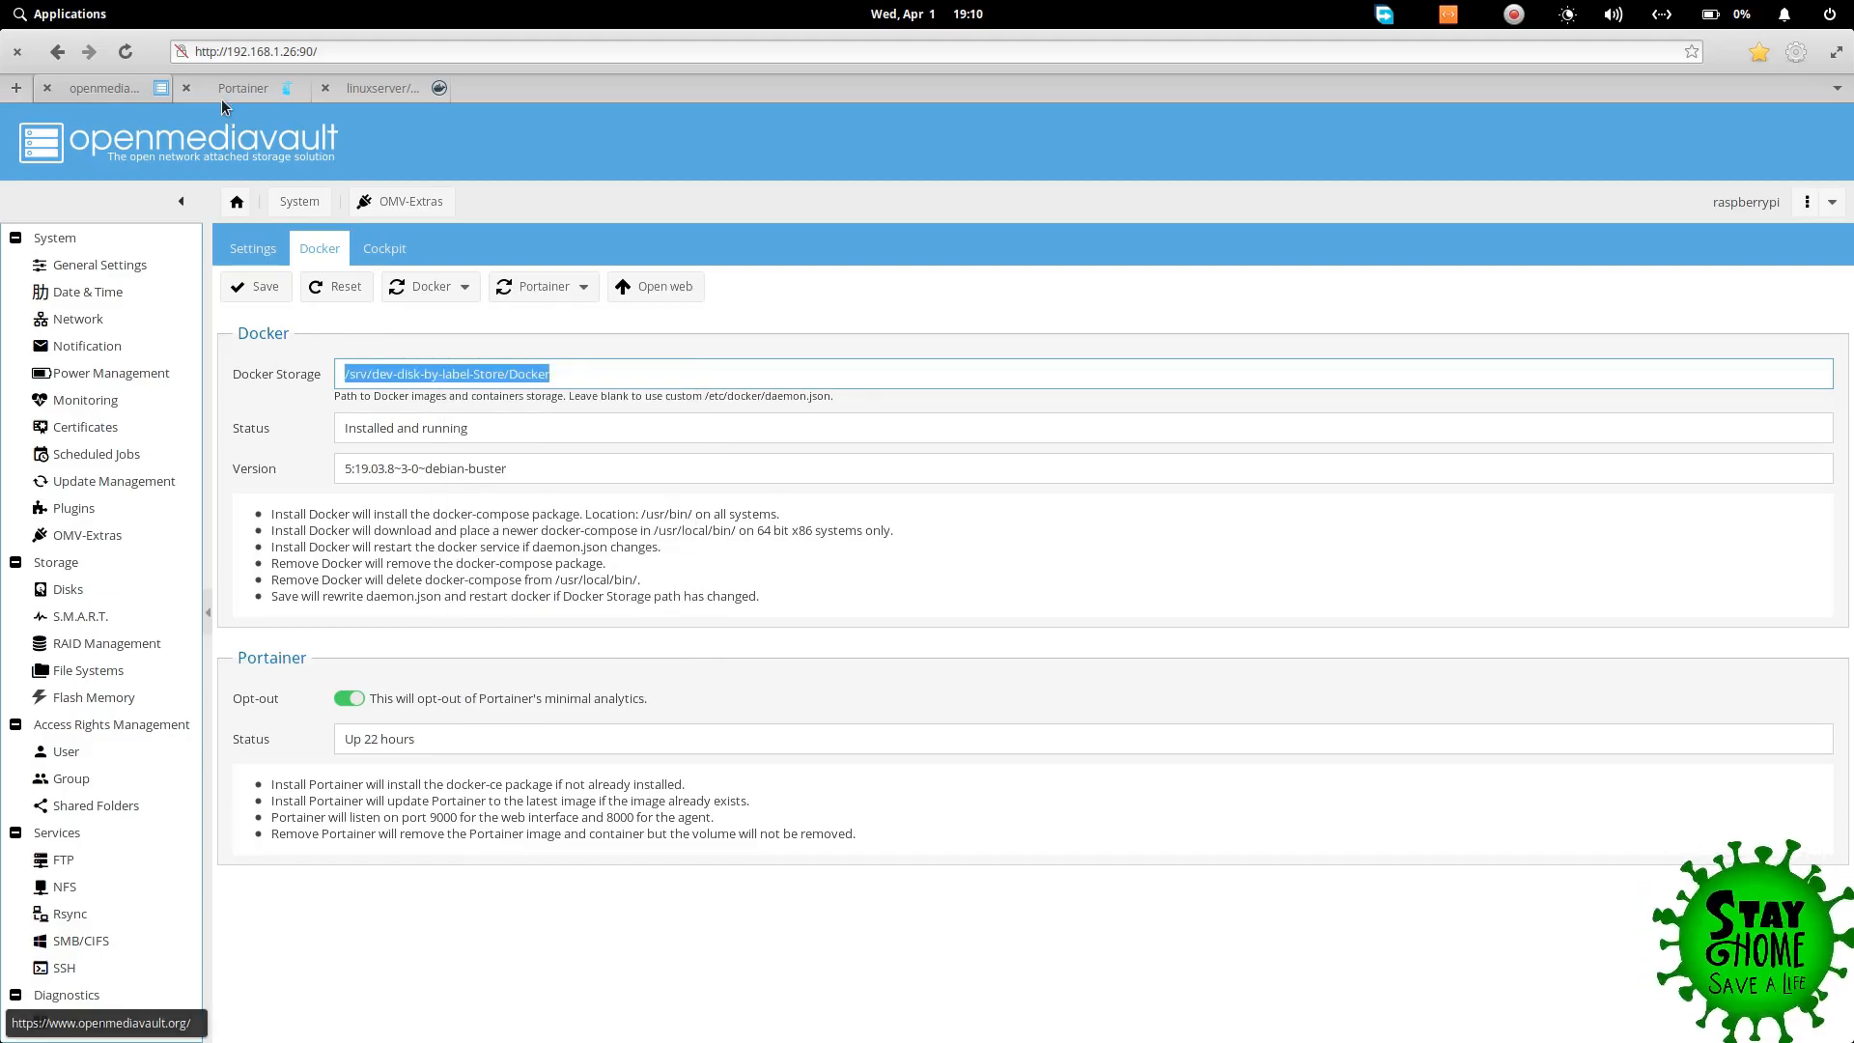
pyautogui.click(243, 88)
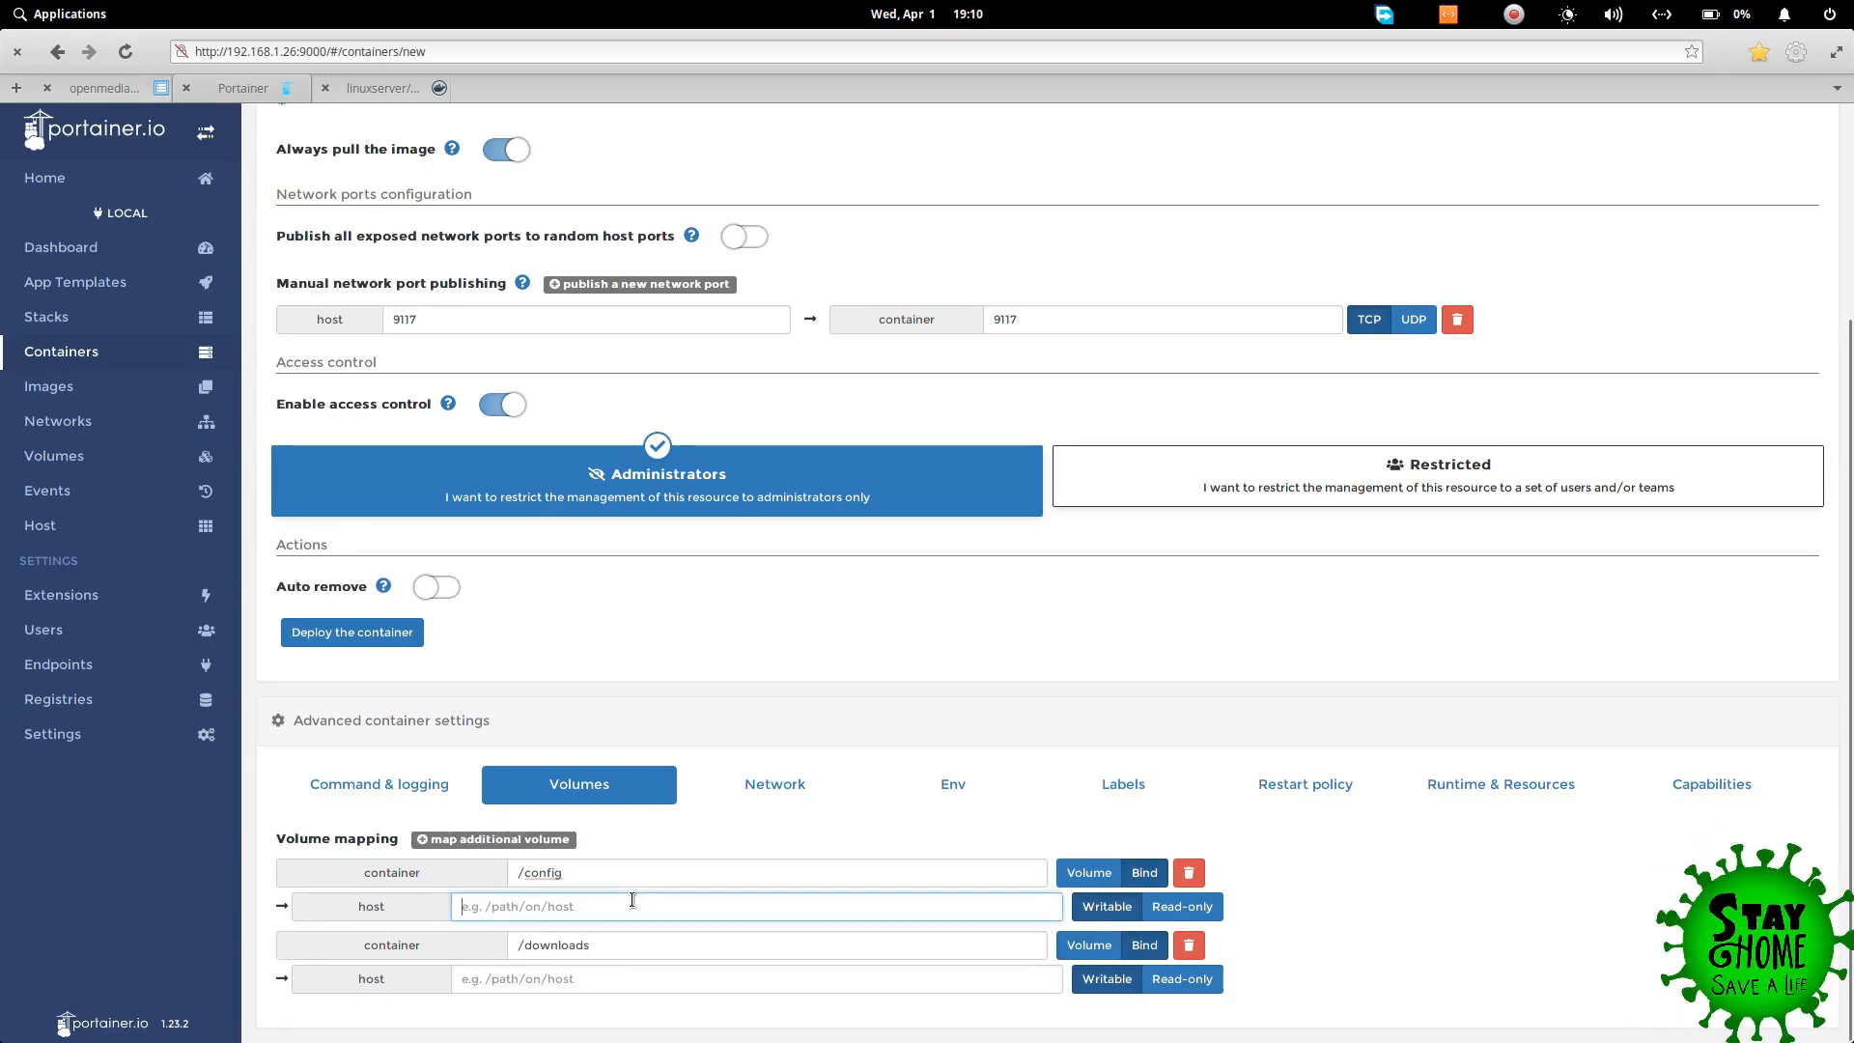
# - Bind /config and /downloads to /srv/dev-disk-by-label-Store/jackett/config and jackett/downloads
pyautogui.write('/srv/dev-disk-by-label-Store/Docker')
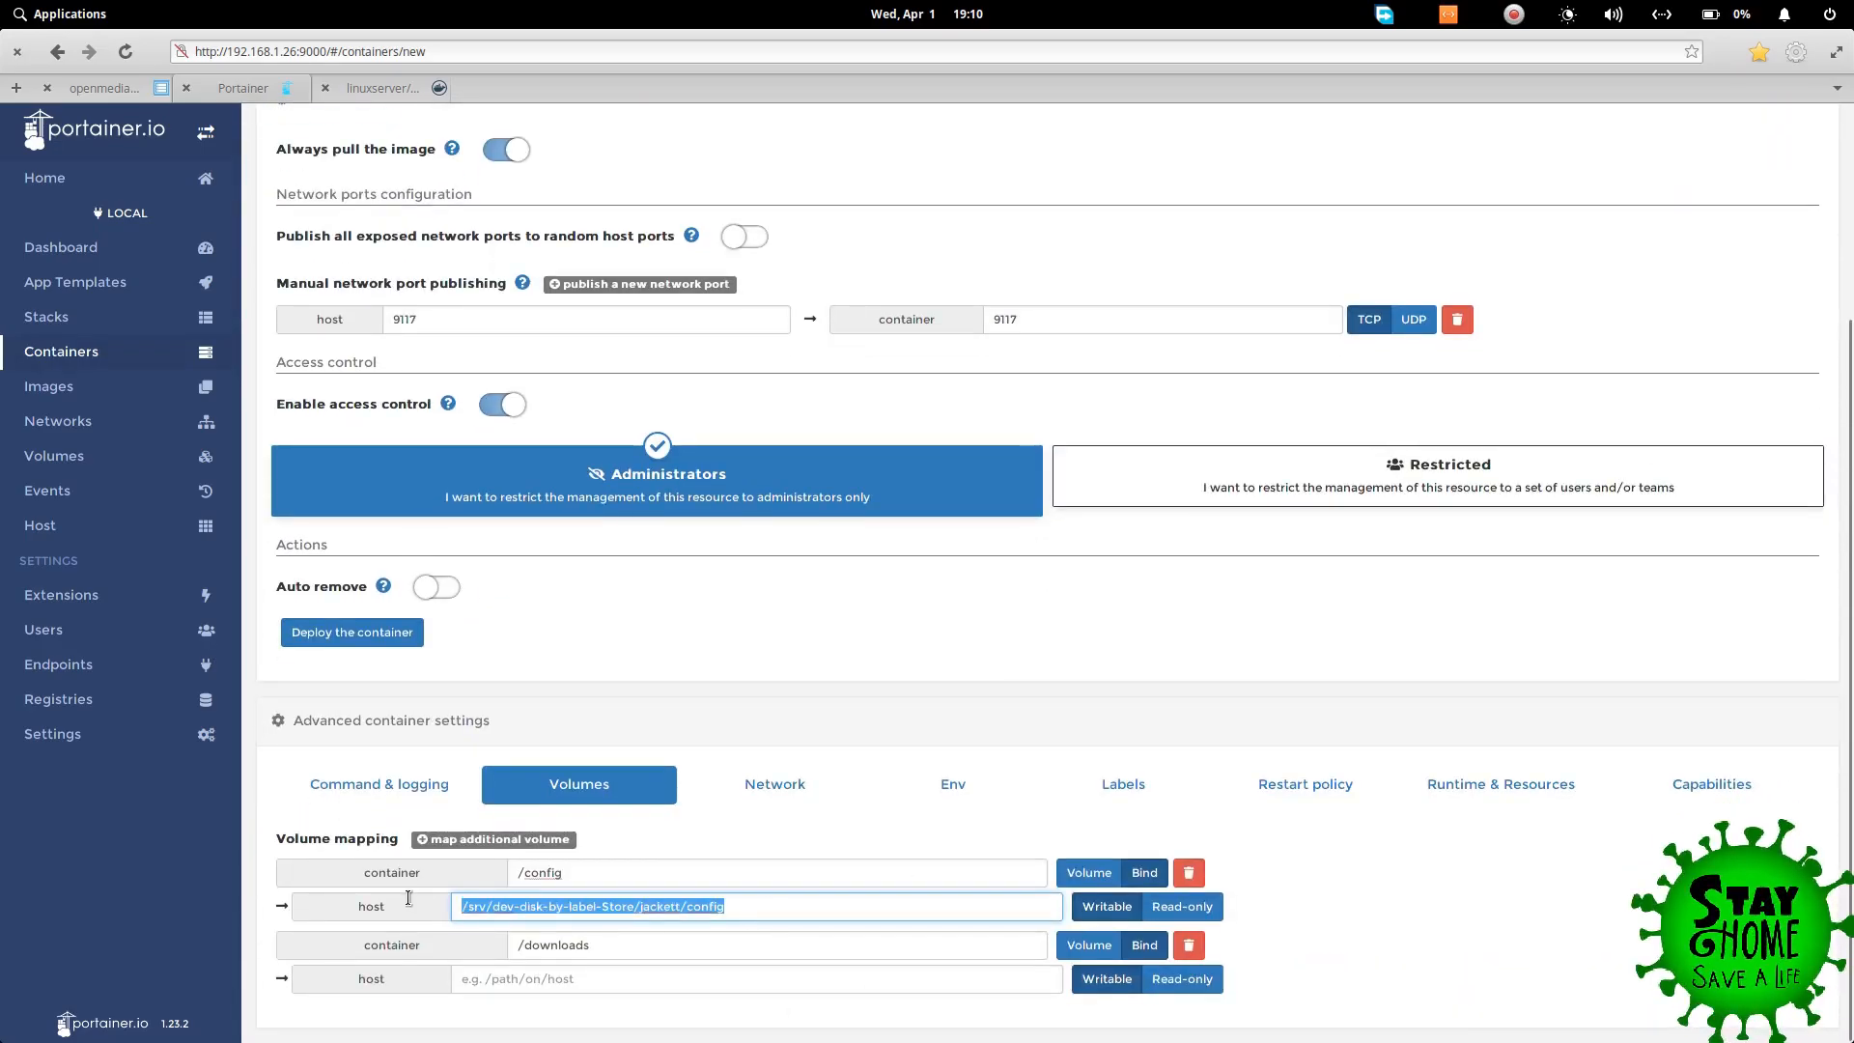
pyautogui.write('/srv/dev-disk-by-label-Store/jackett/downloads')
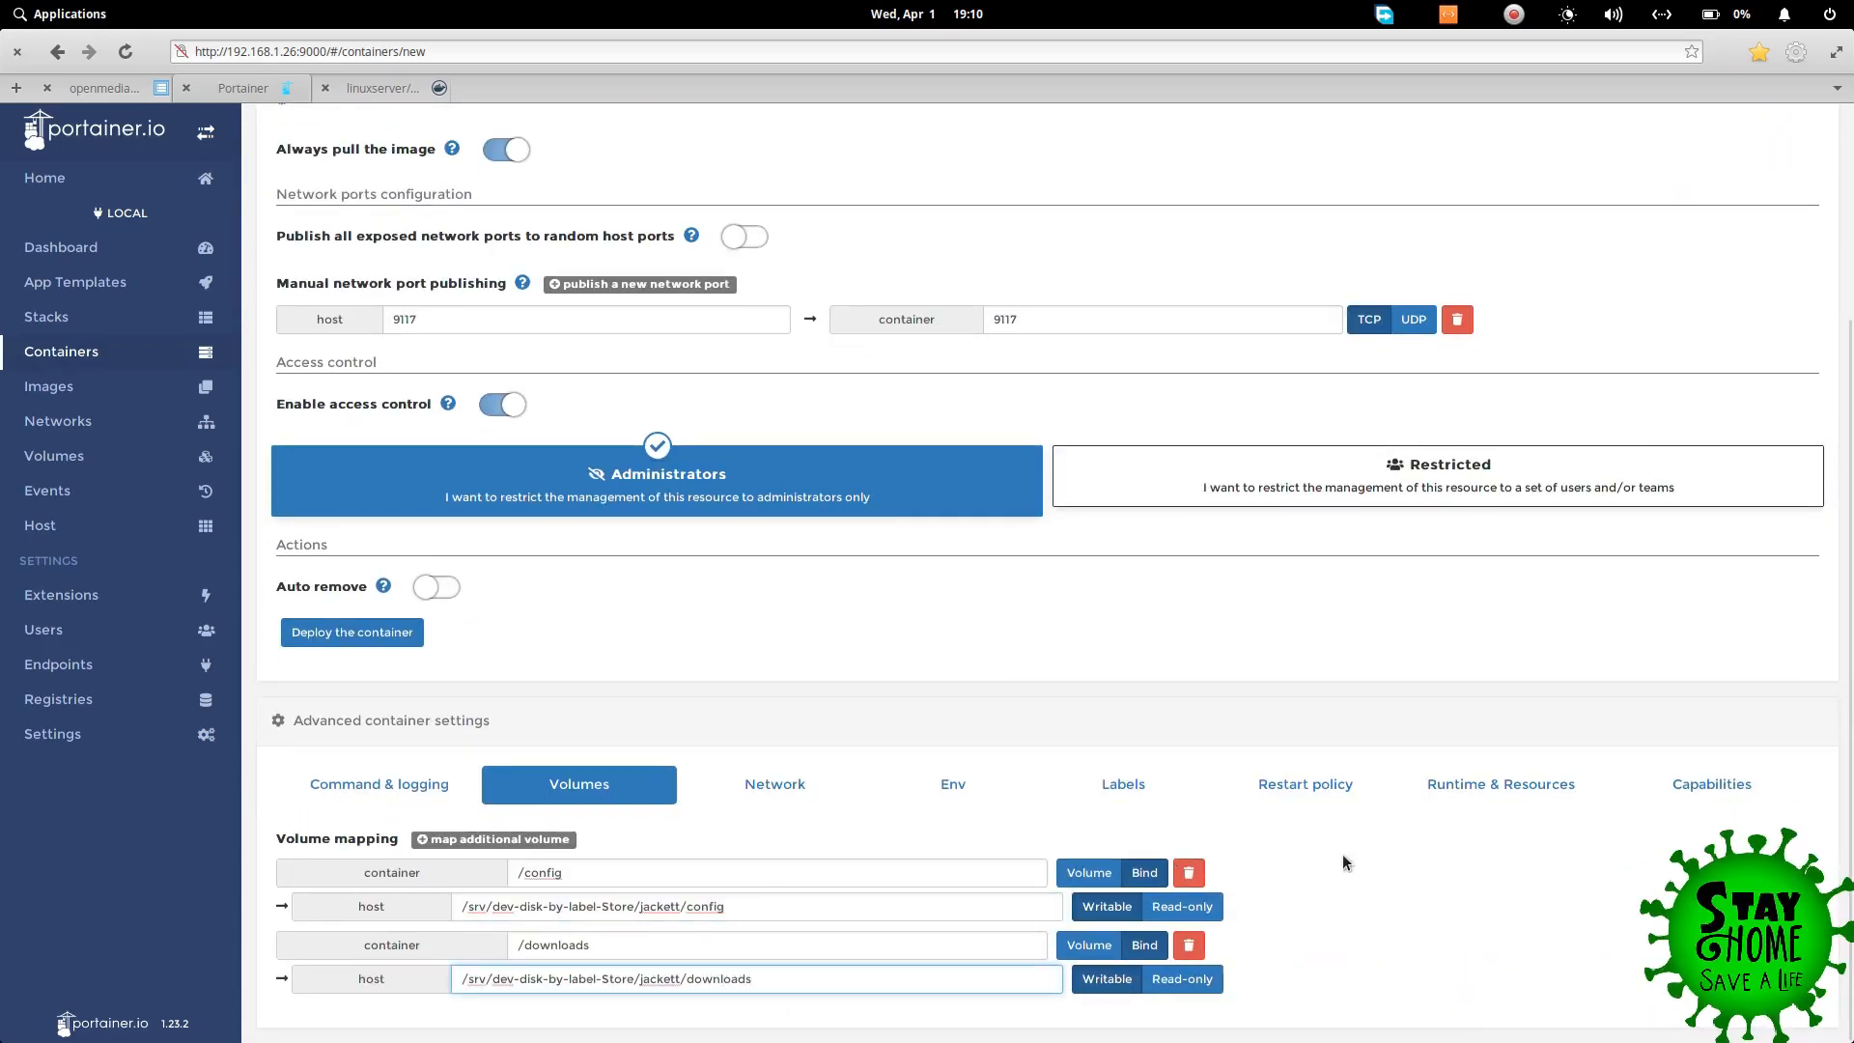
pyautogui.click(381, 88)
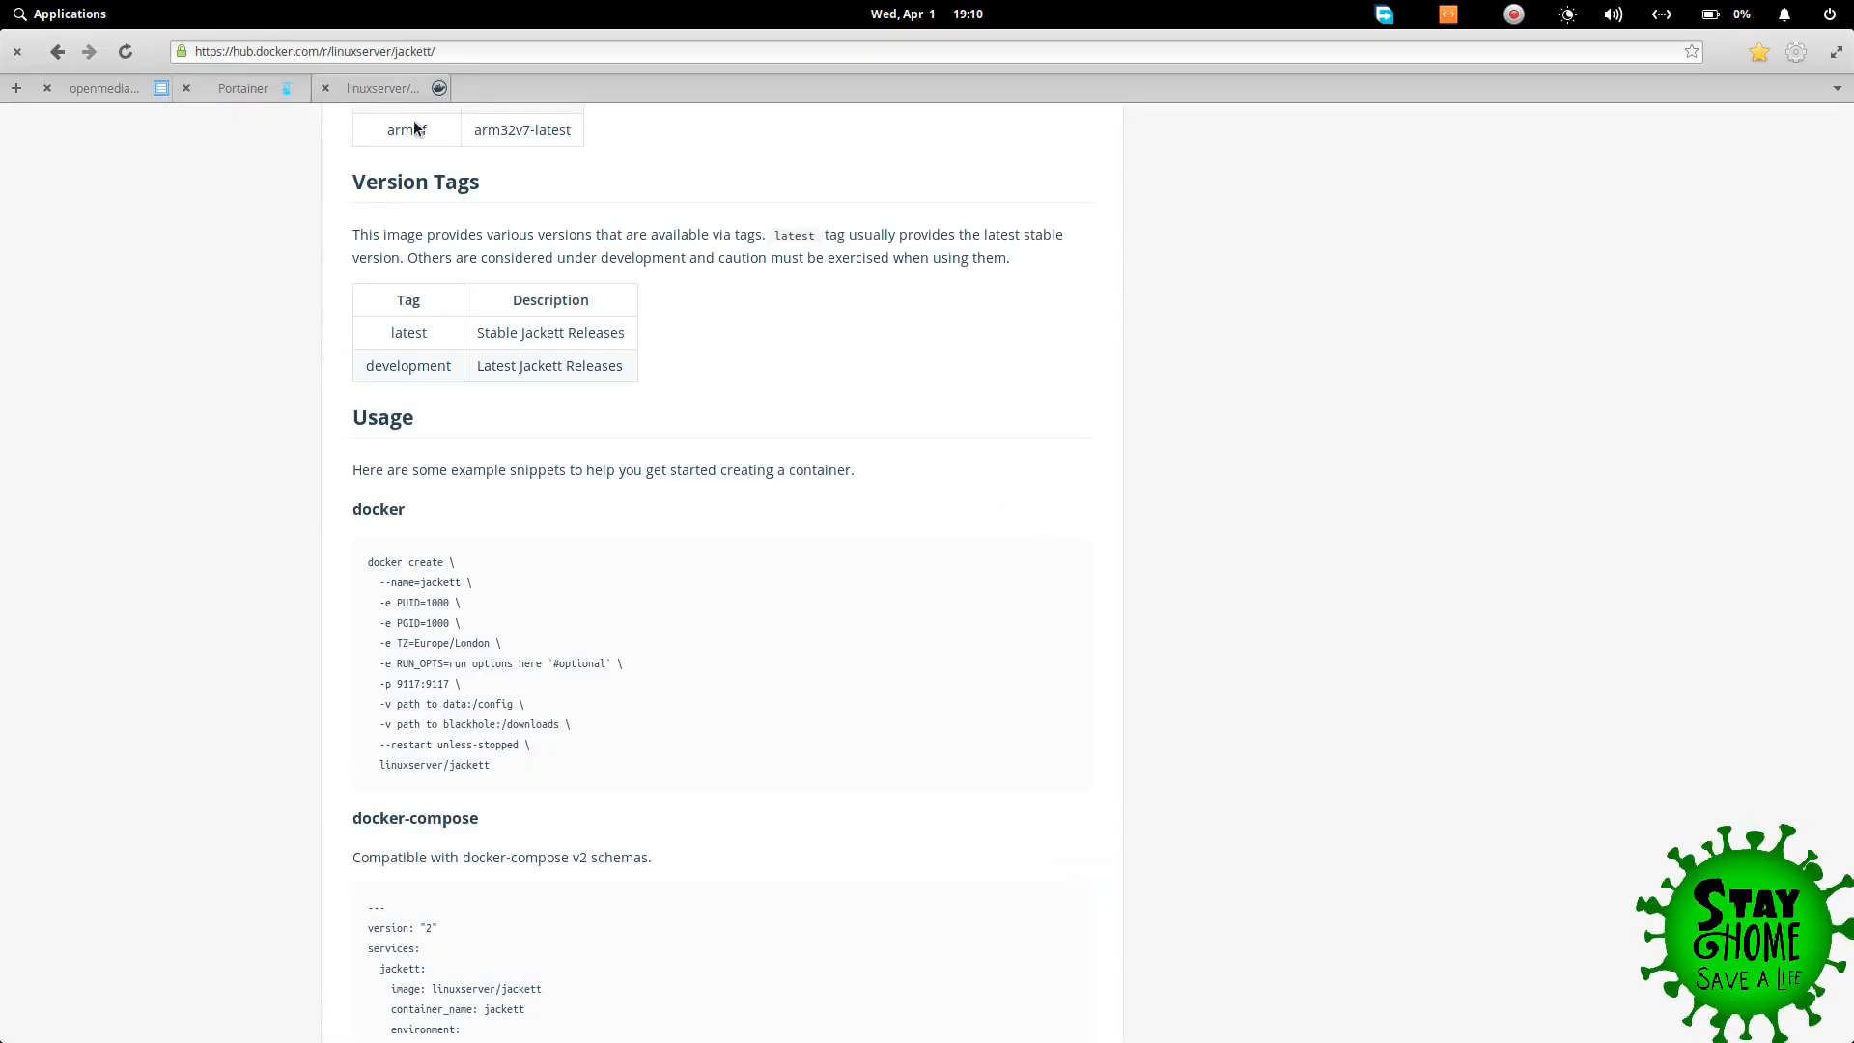
pyautogui.moveTo(548, 660)
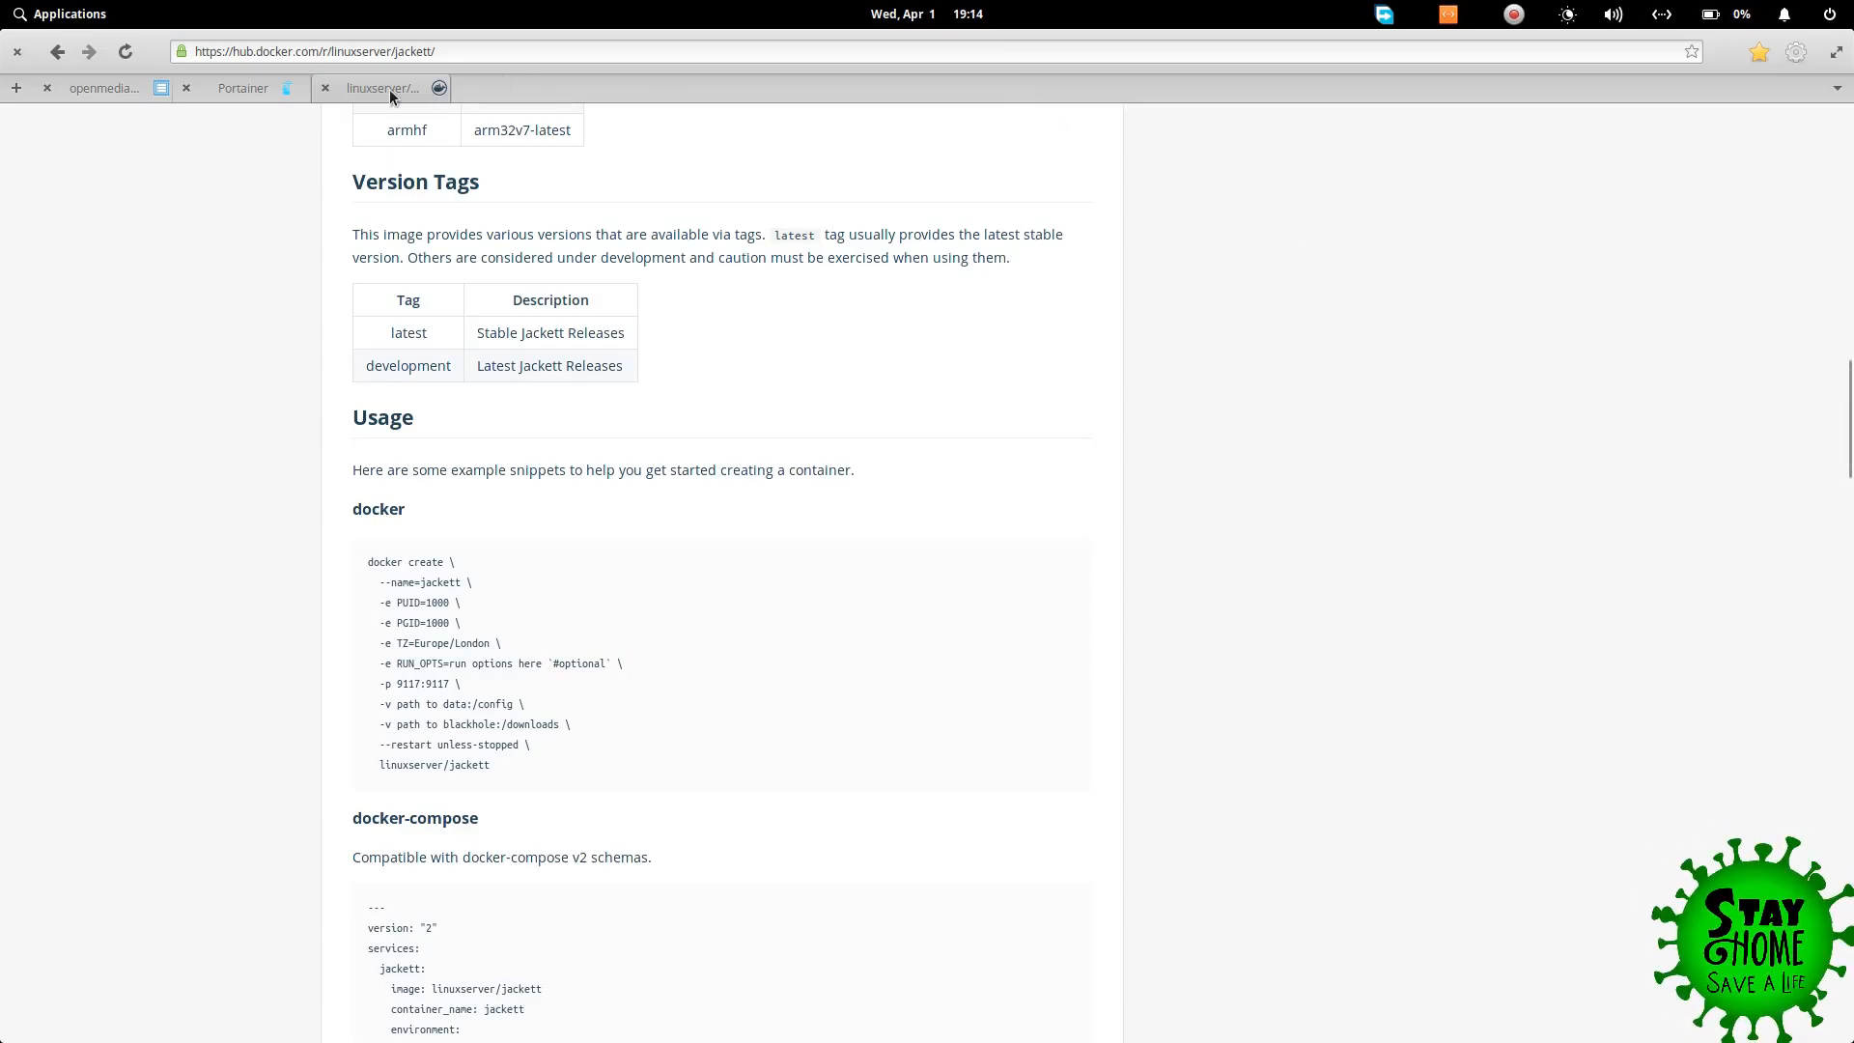
# - Deploy the jackett container and confirm it runs with port 9117 published
pyautogui.click(242, 88)
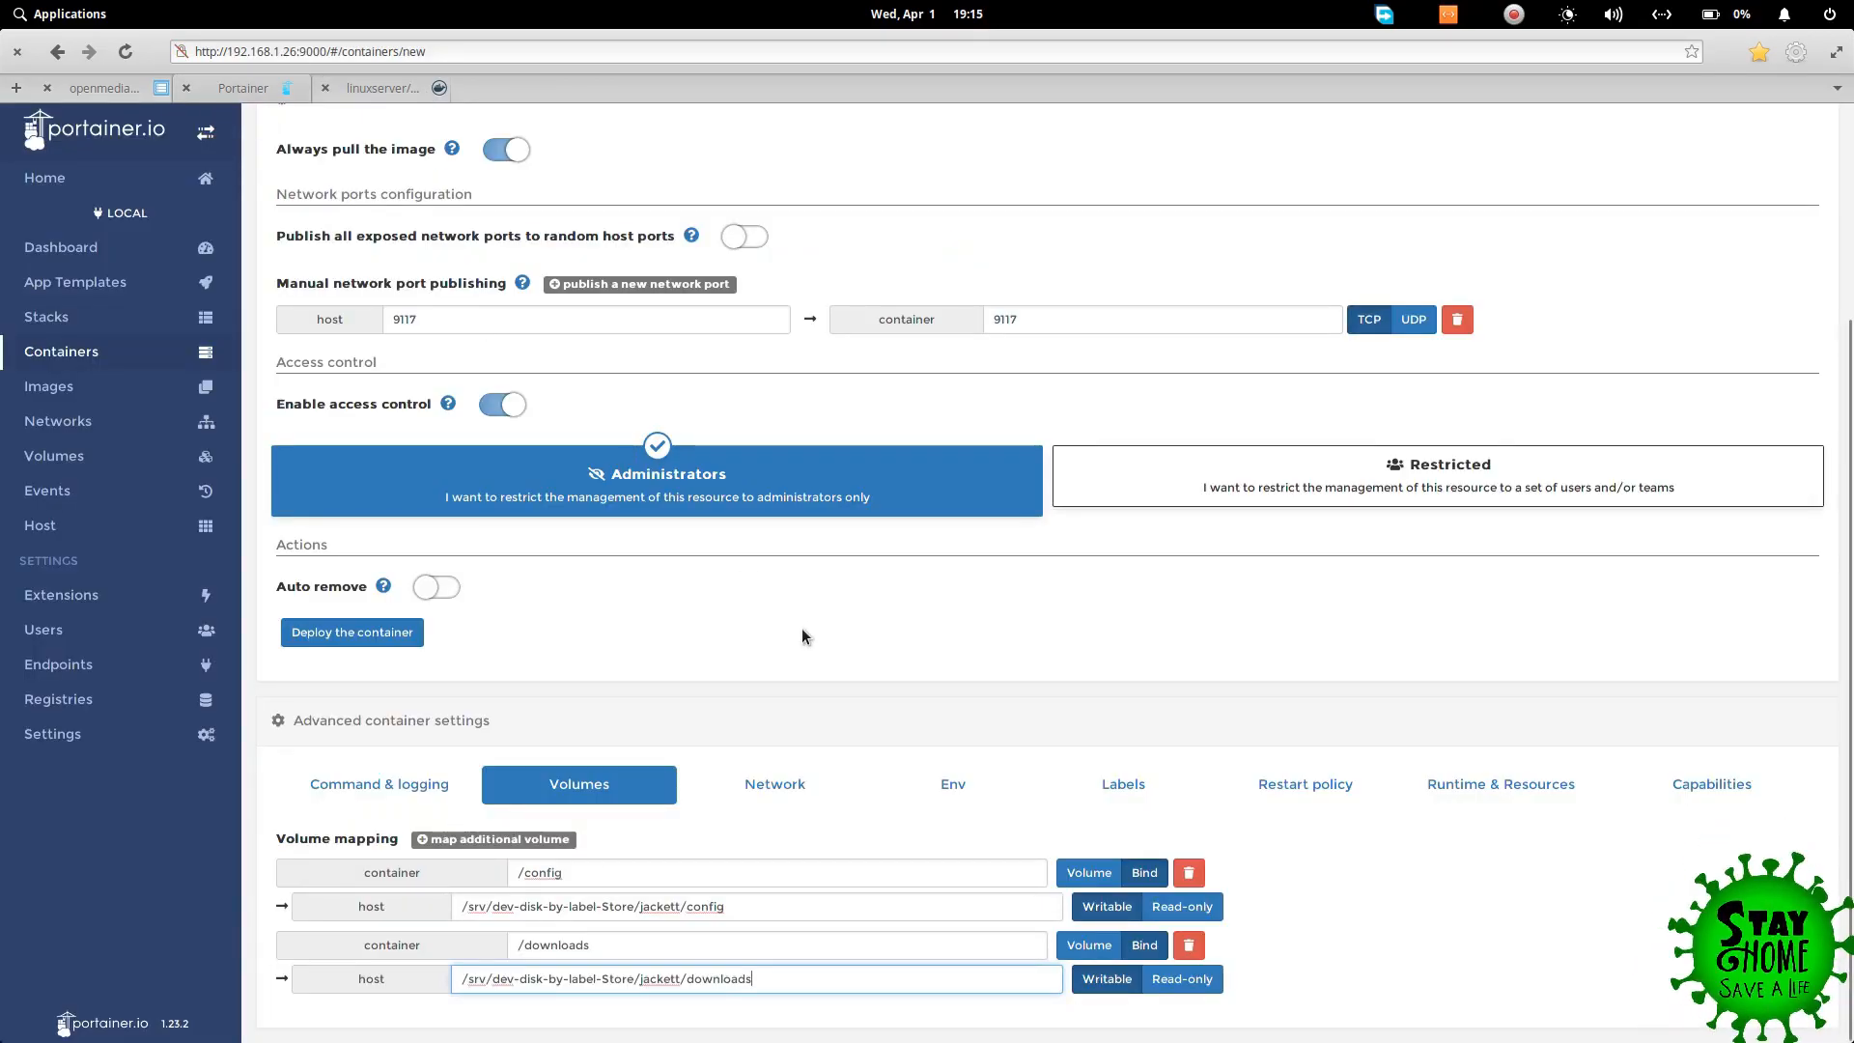
pyautogui.click(351, 632)
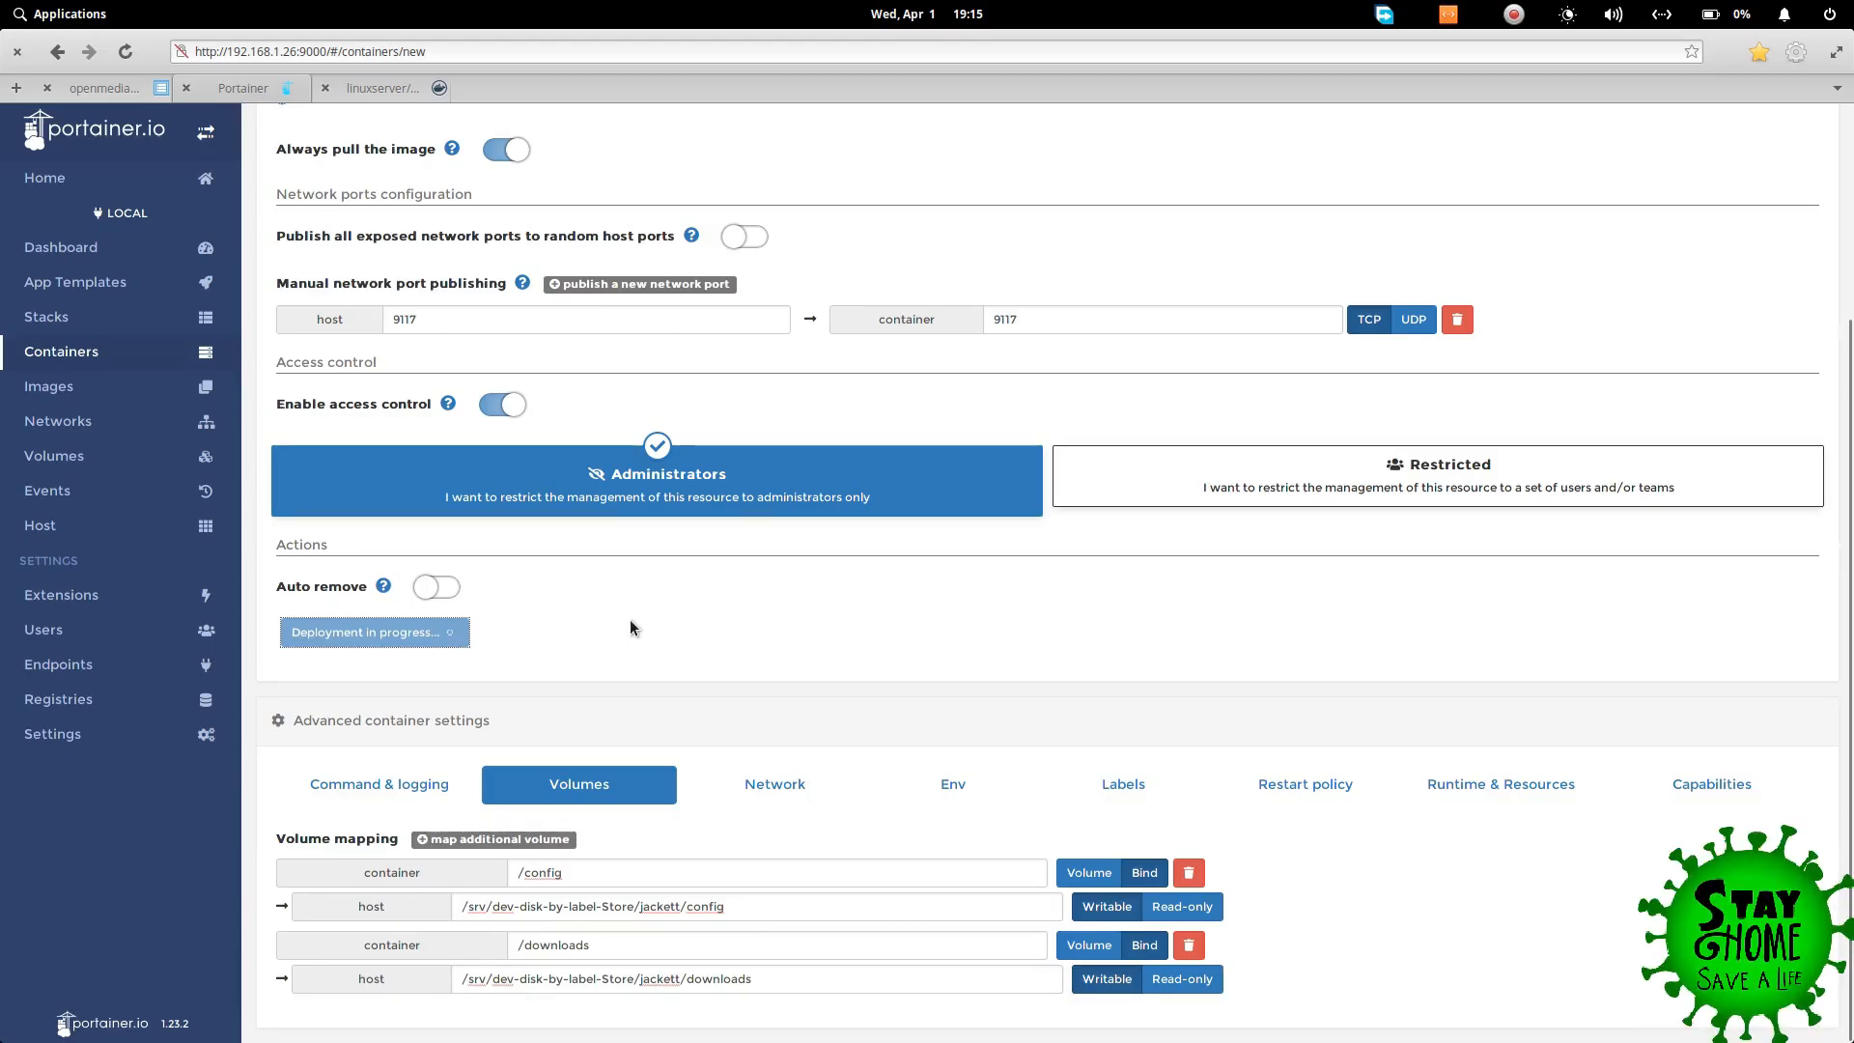
pyautogui.click(373, 632)
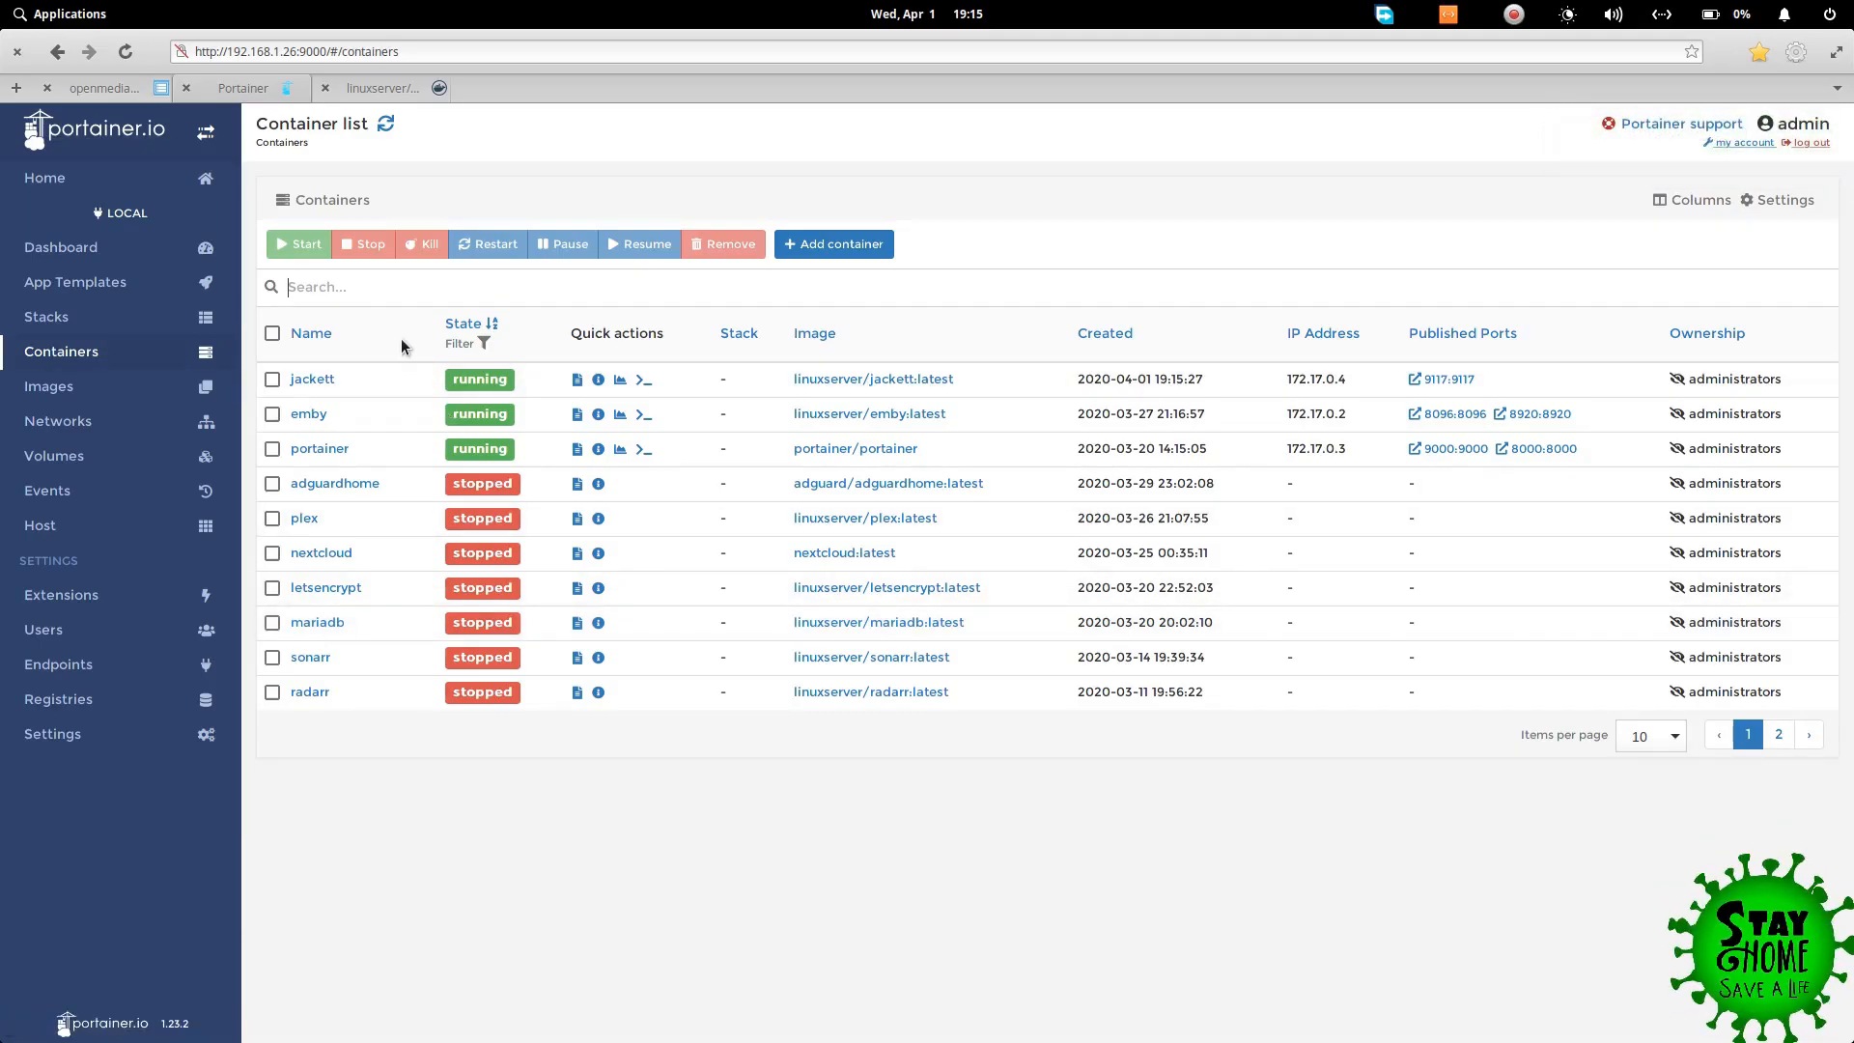
pyautogui.moveTo(357, 373)
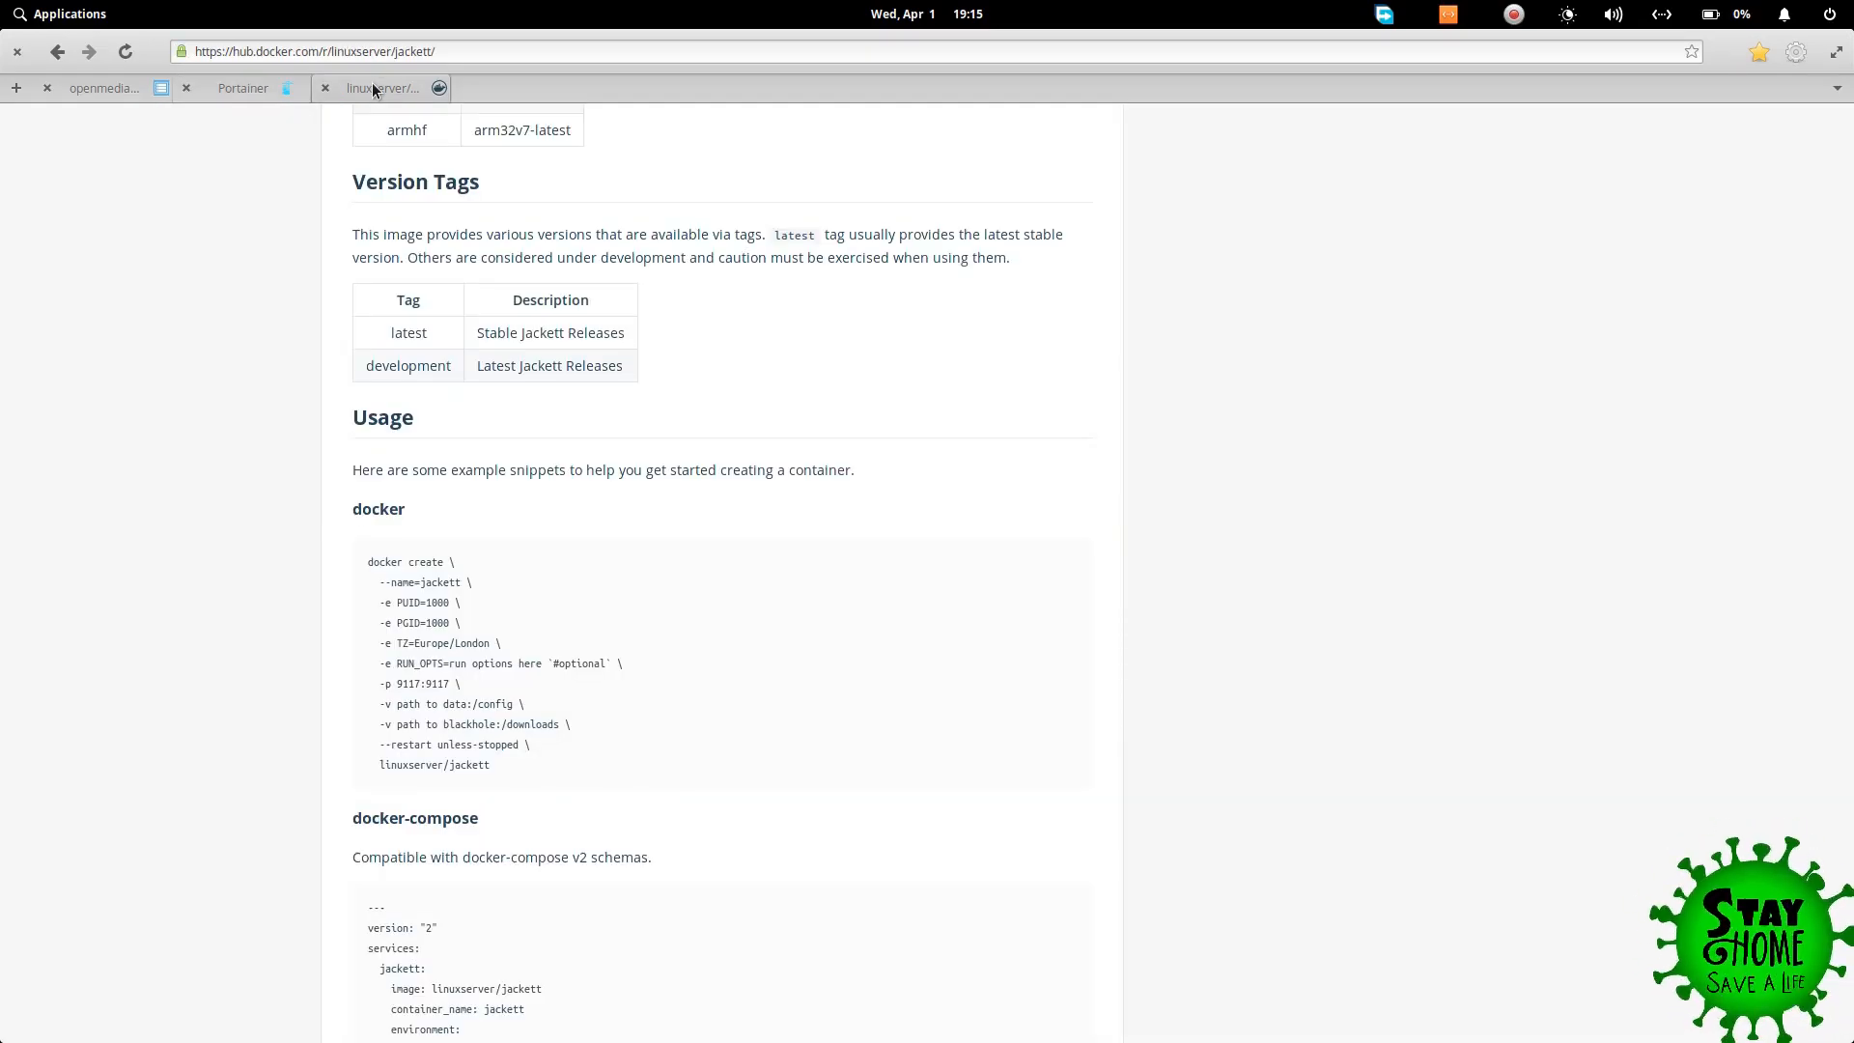
# - Find WebUI port 9117 in Docker Hub's Jackett parameters, then start a blank browser page
pyautogui.scroll(-3)
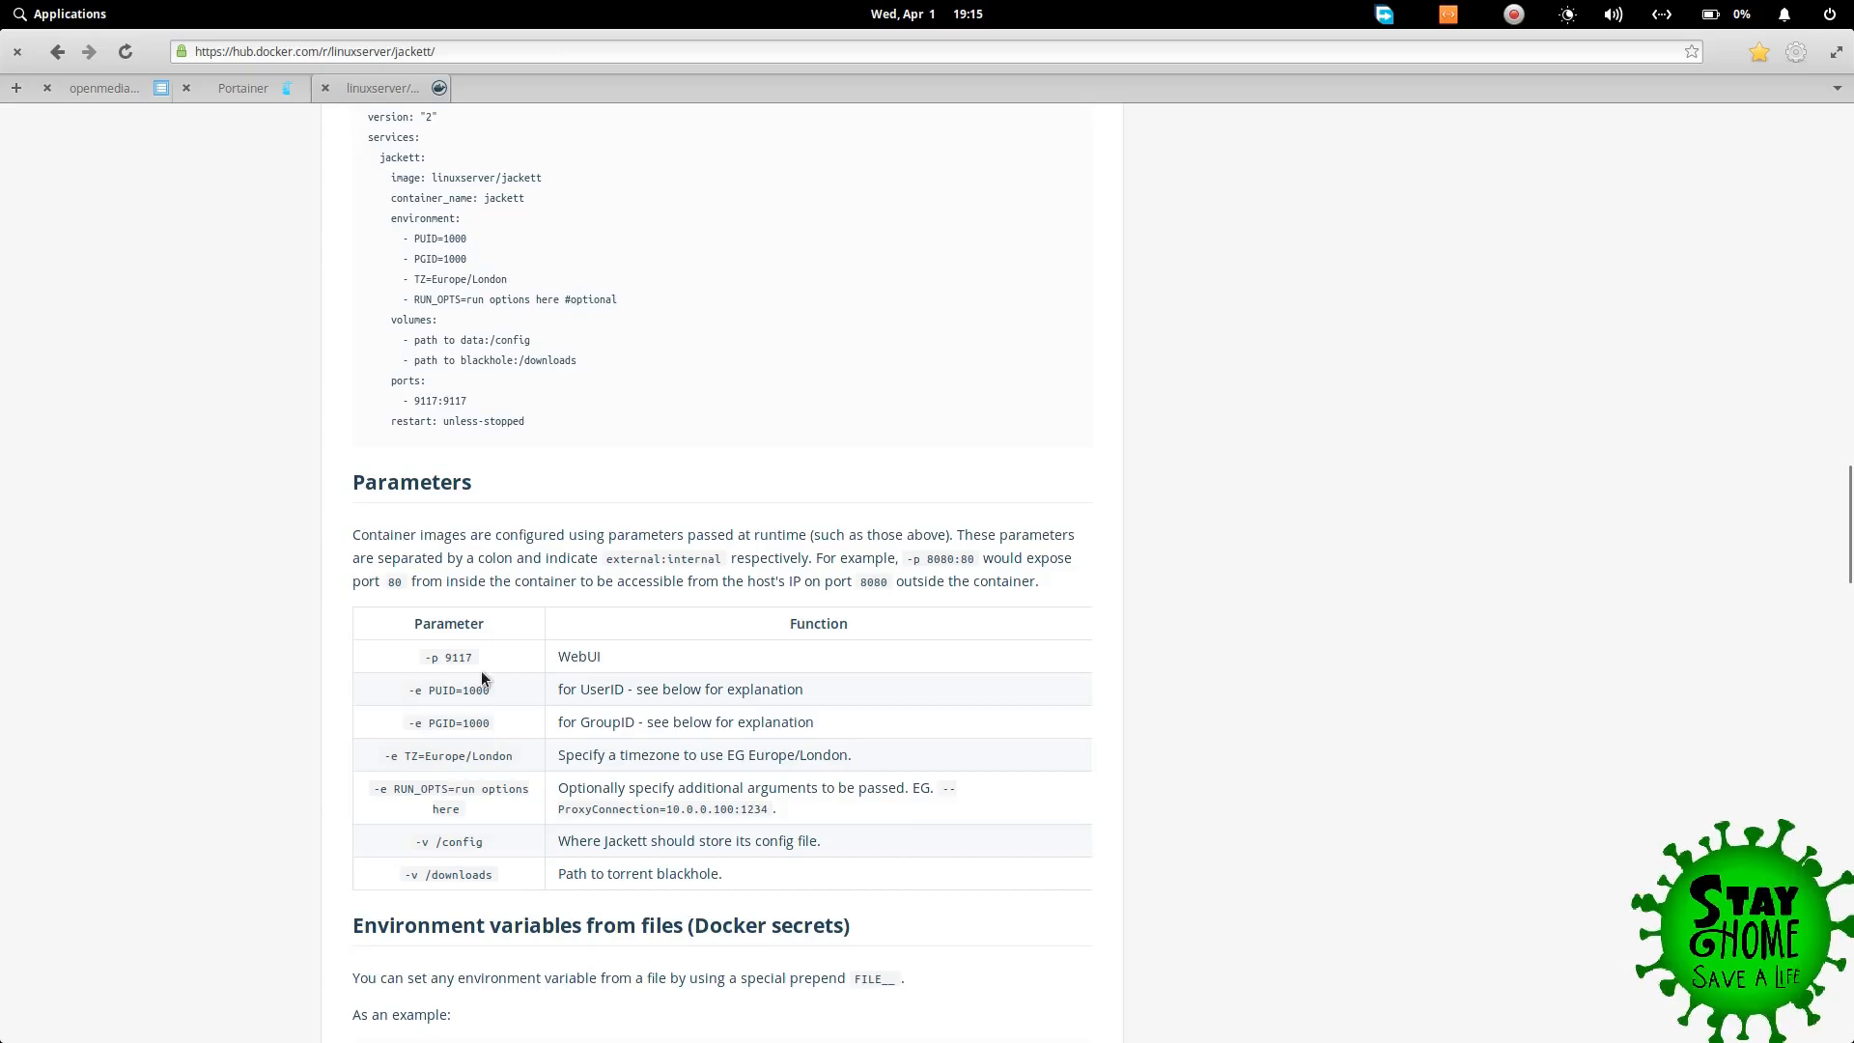
pyautogui.moveTo(396, 13)
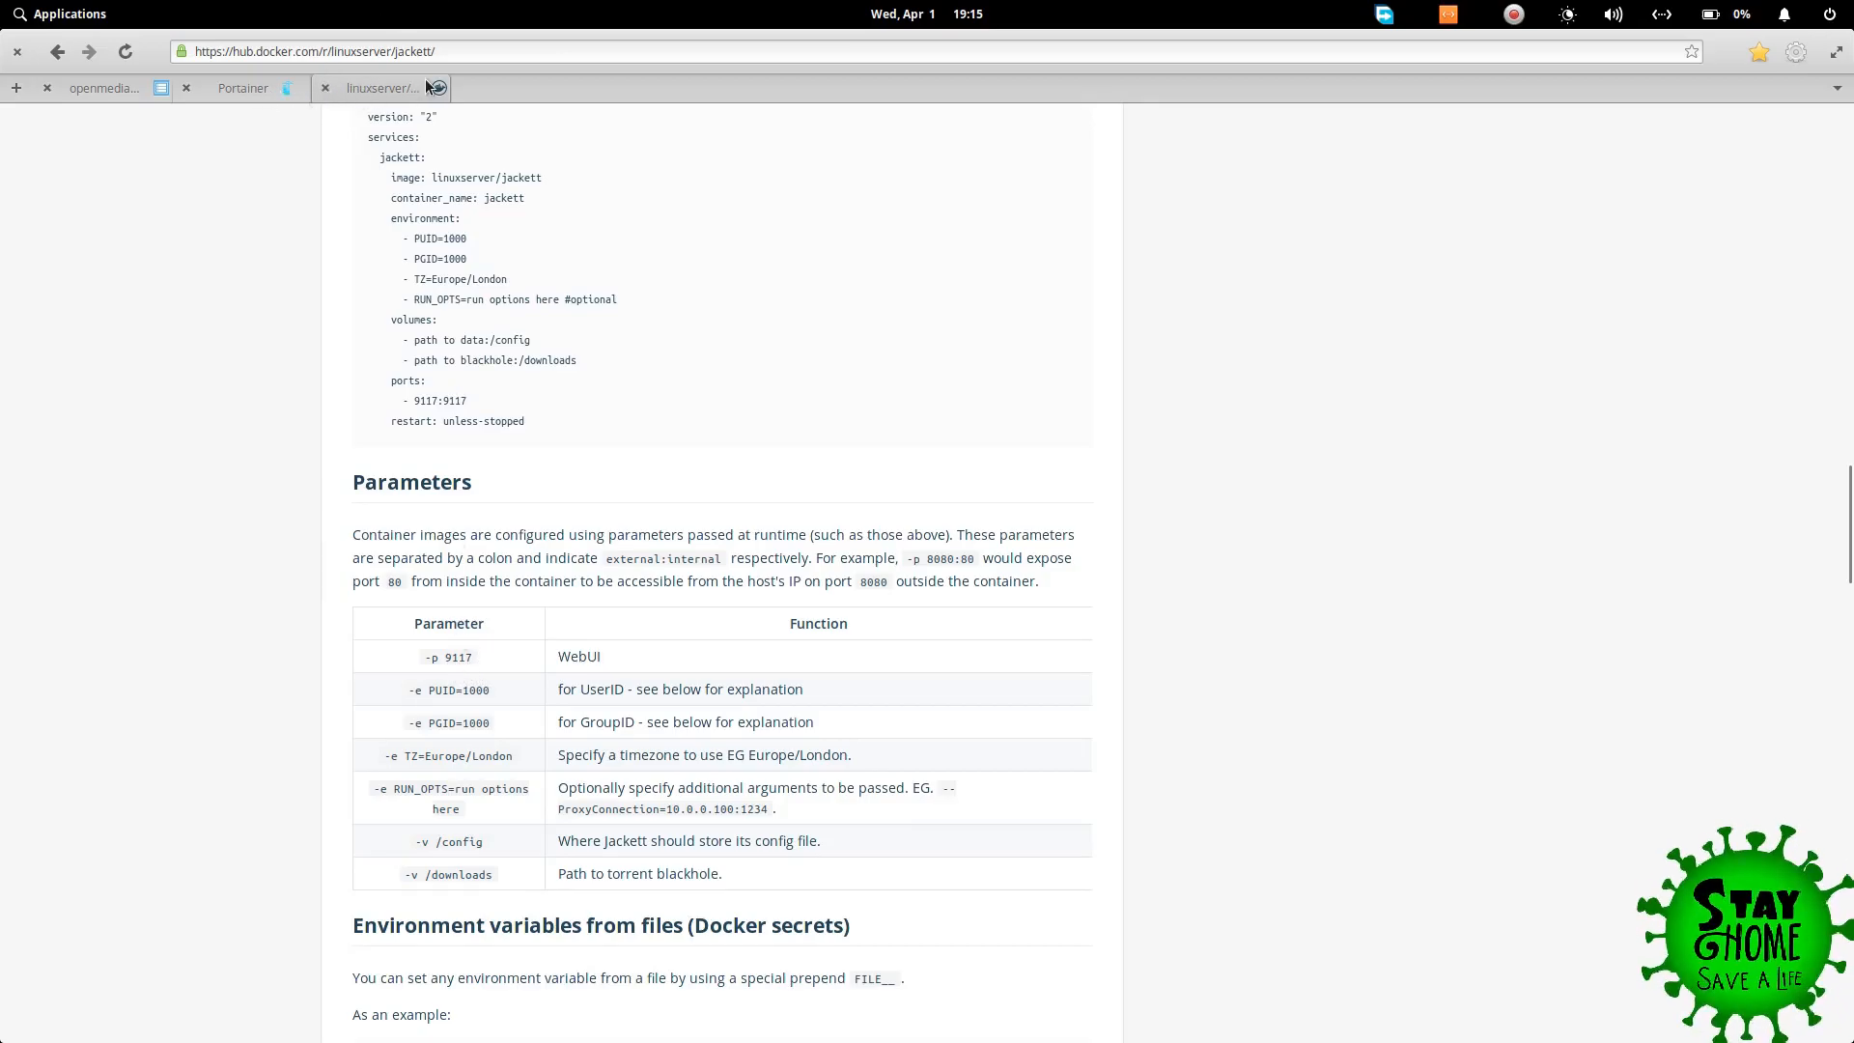
pyautogui.click(16, 88)
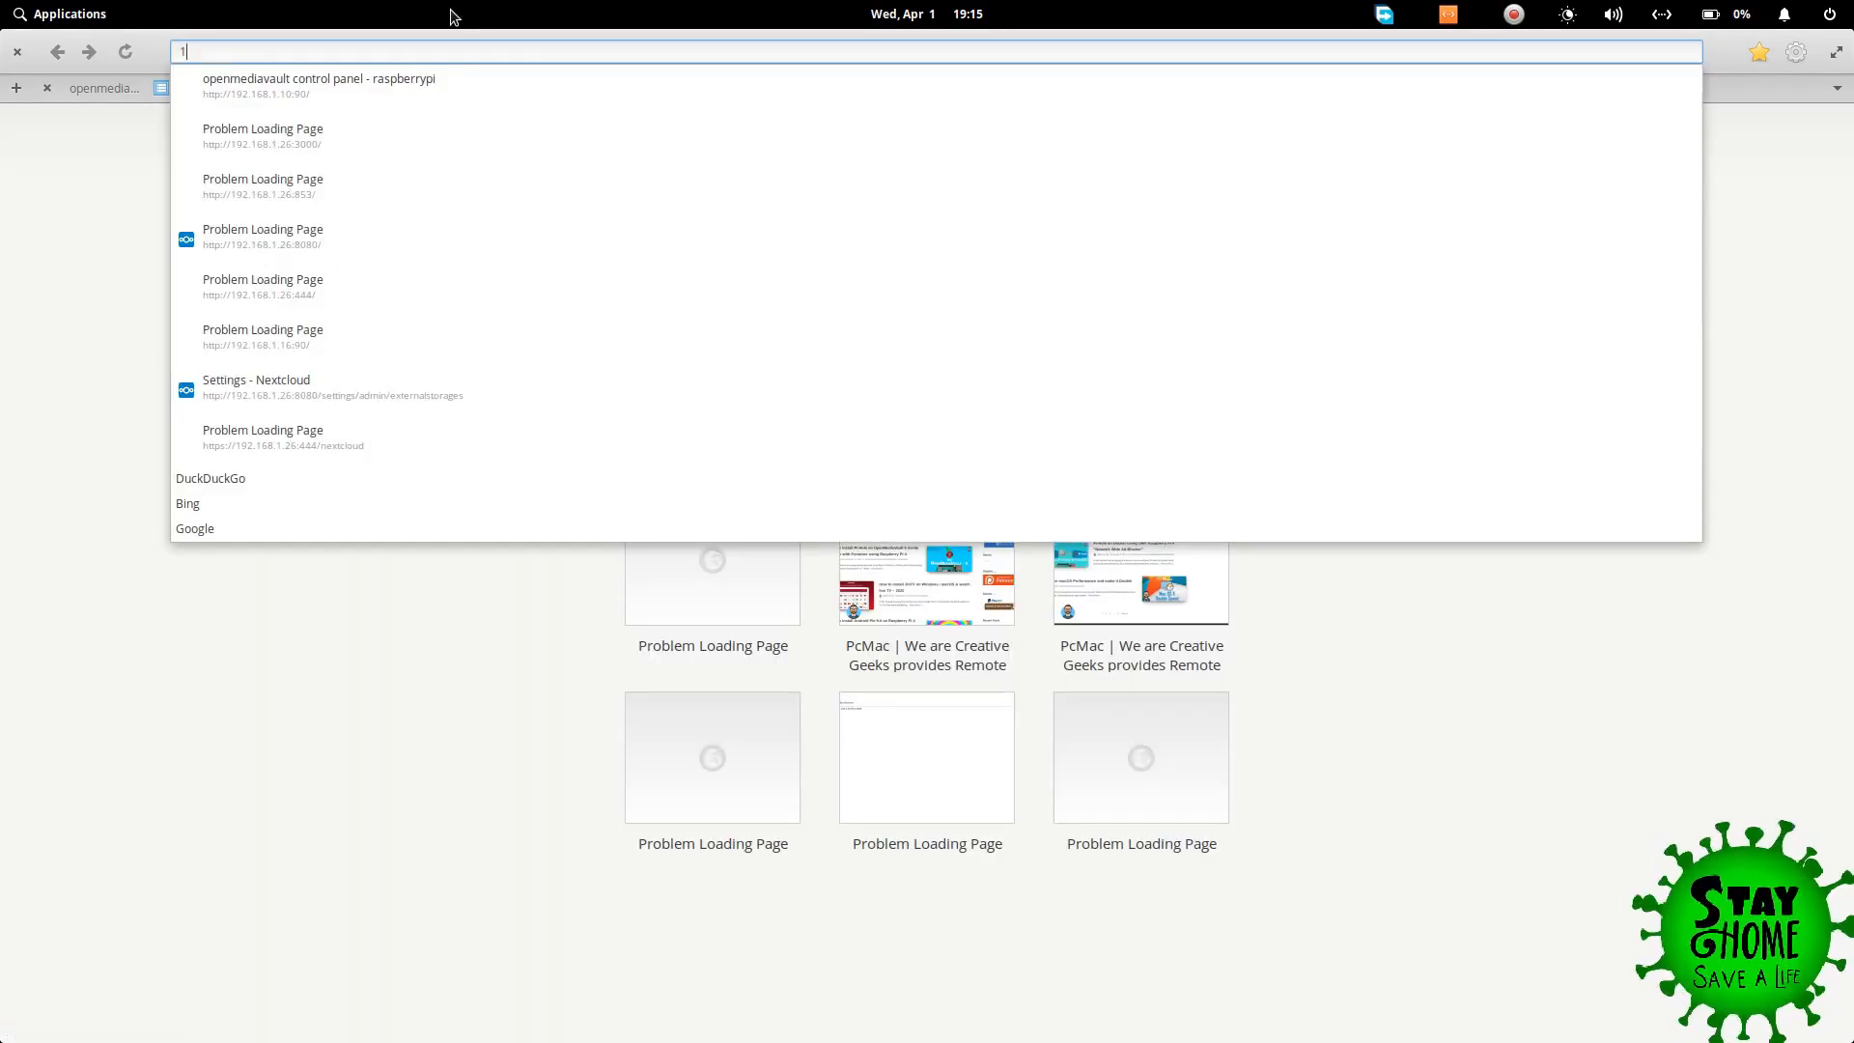
# - Load the Jackett web UI at 192.168.1.26:9117, showing its API key and no indexers
pyautogui.write('192.168.1.26')
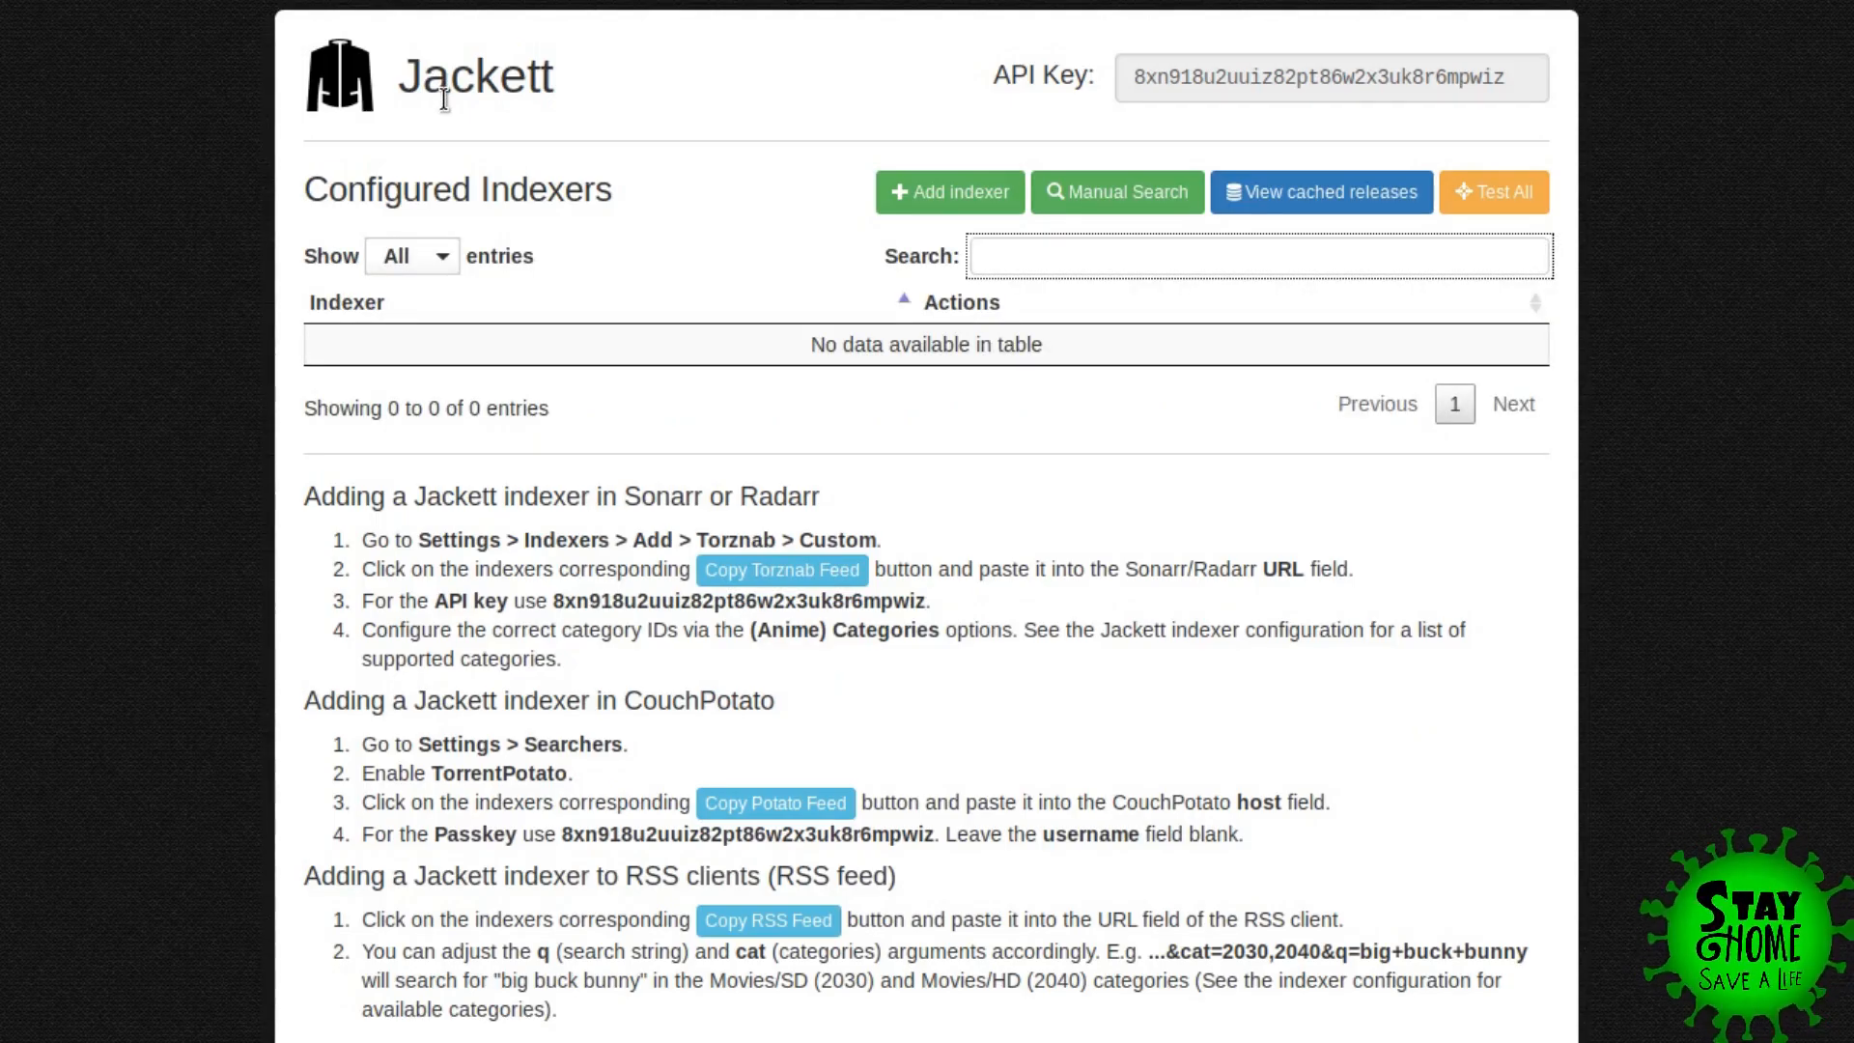
pyautogui.moveTo(750, 400)
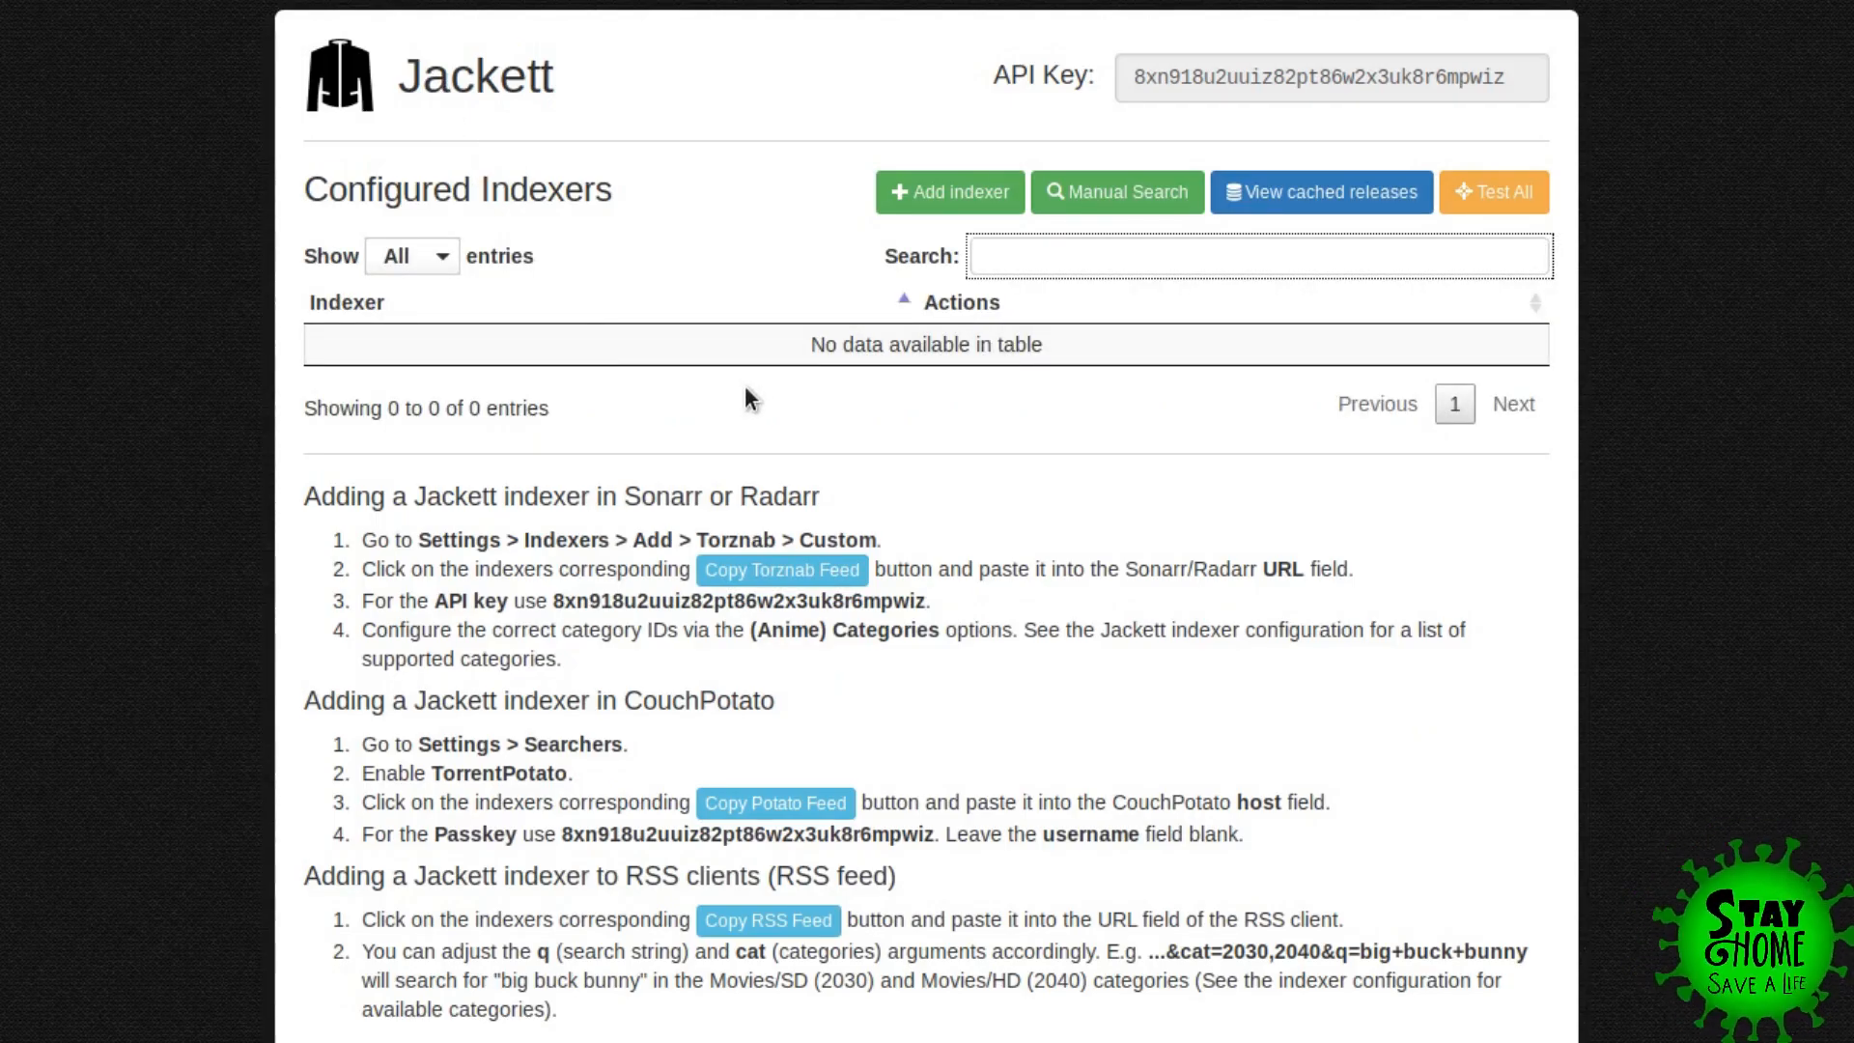
pyautogui.click(1258, 255)
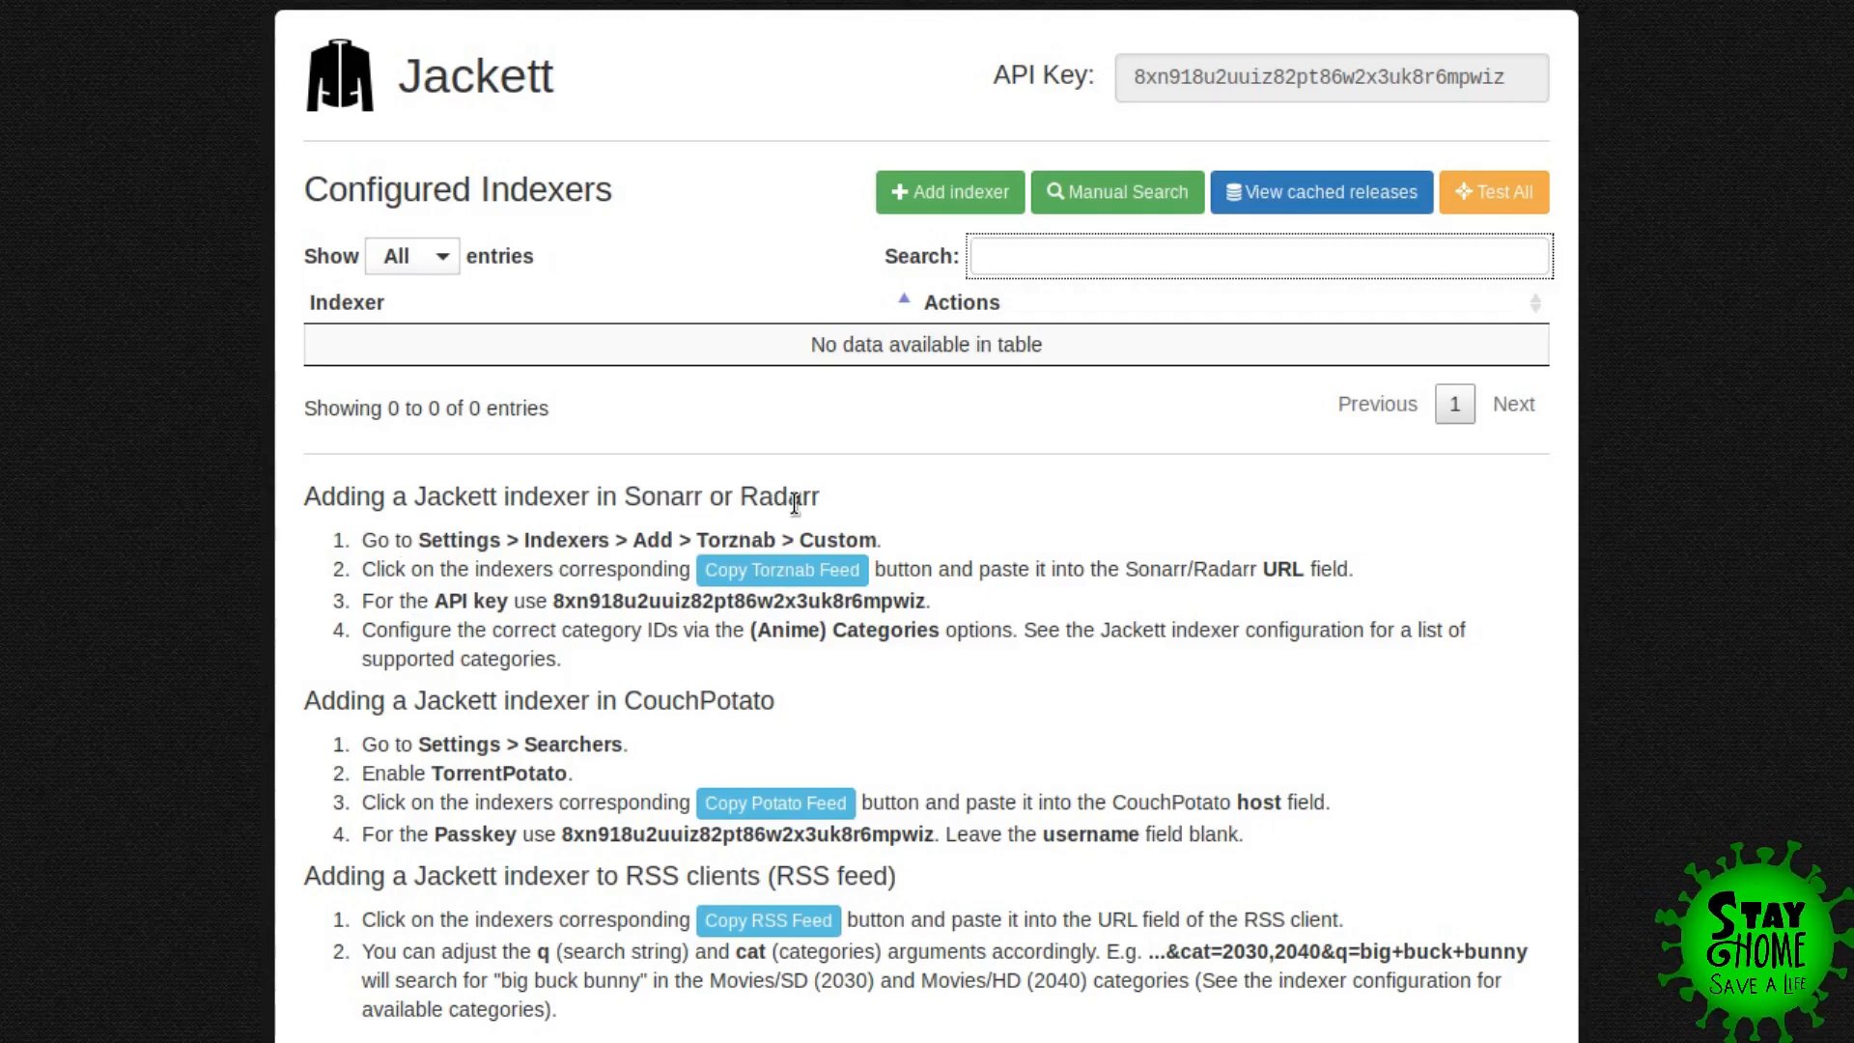
pyautogui.moveTo(485, 559)
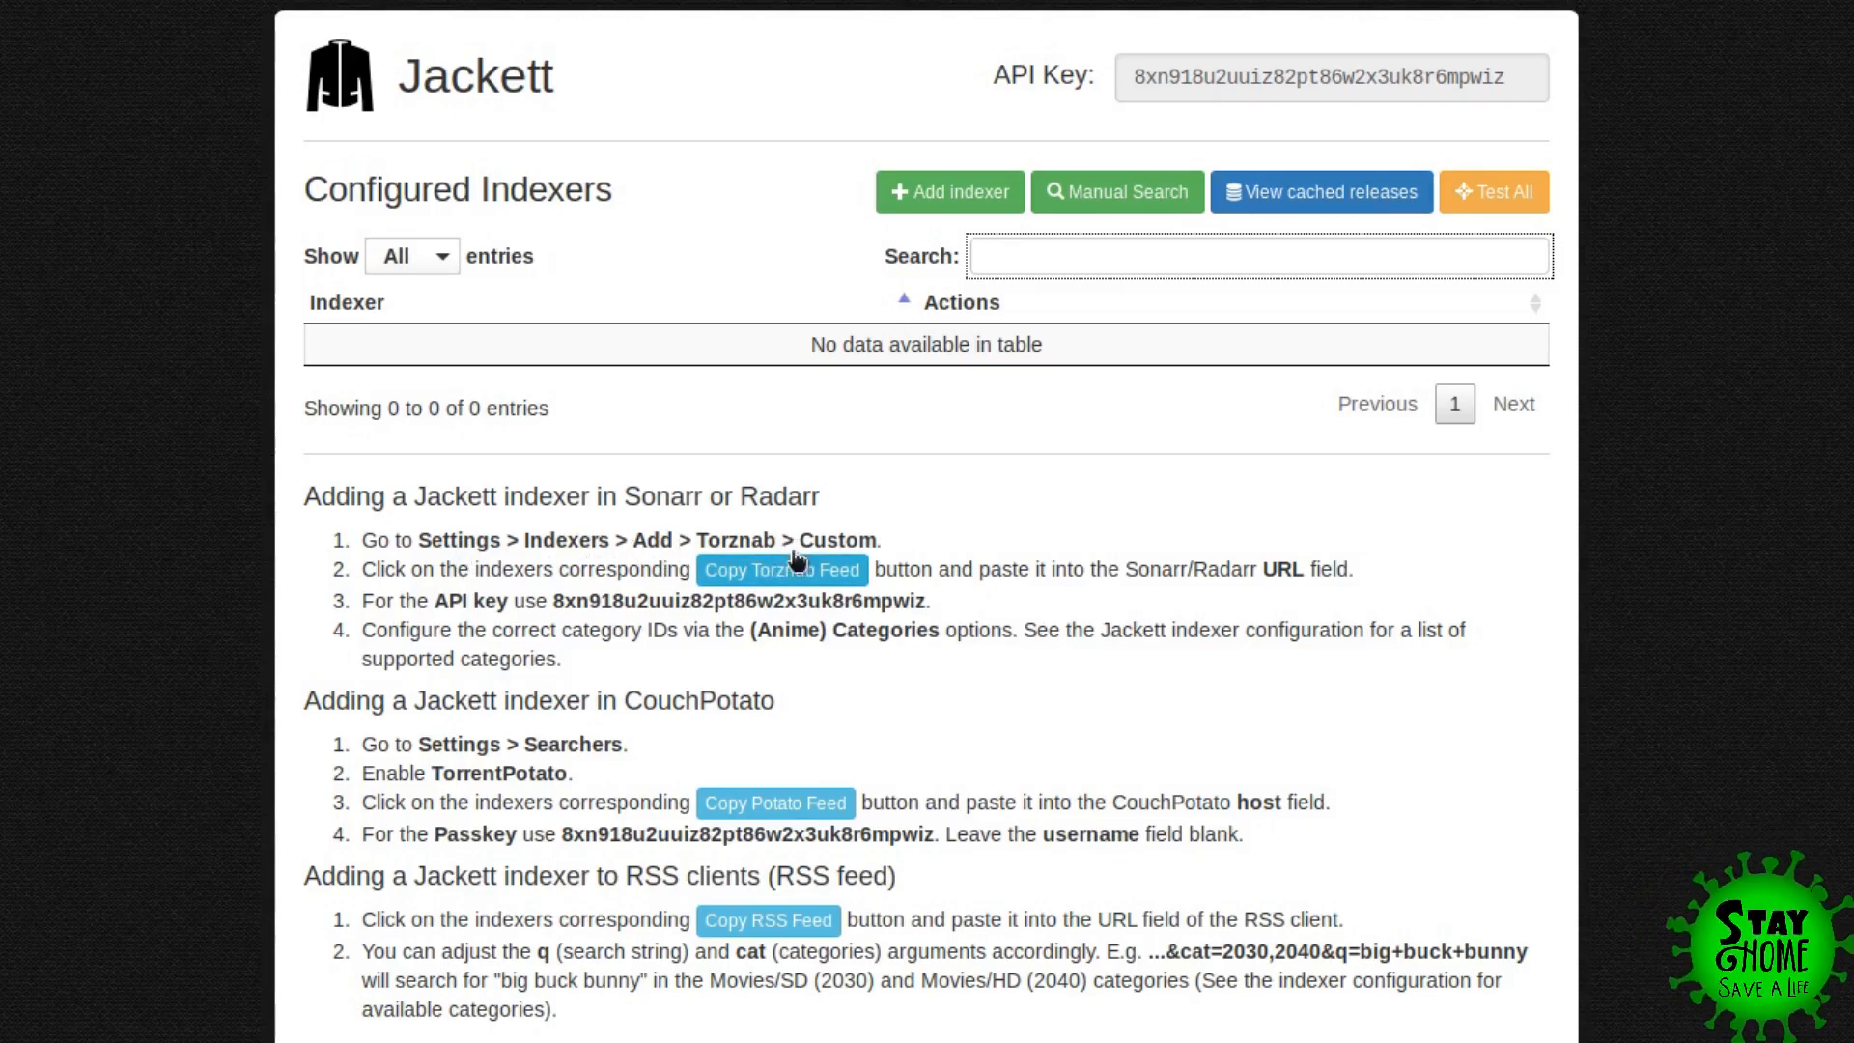
pyautogui.moveTo(701, 597)
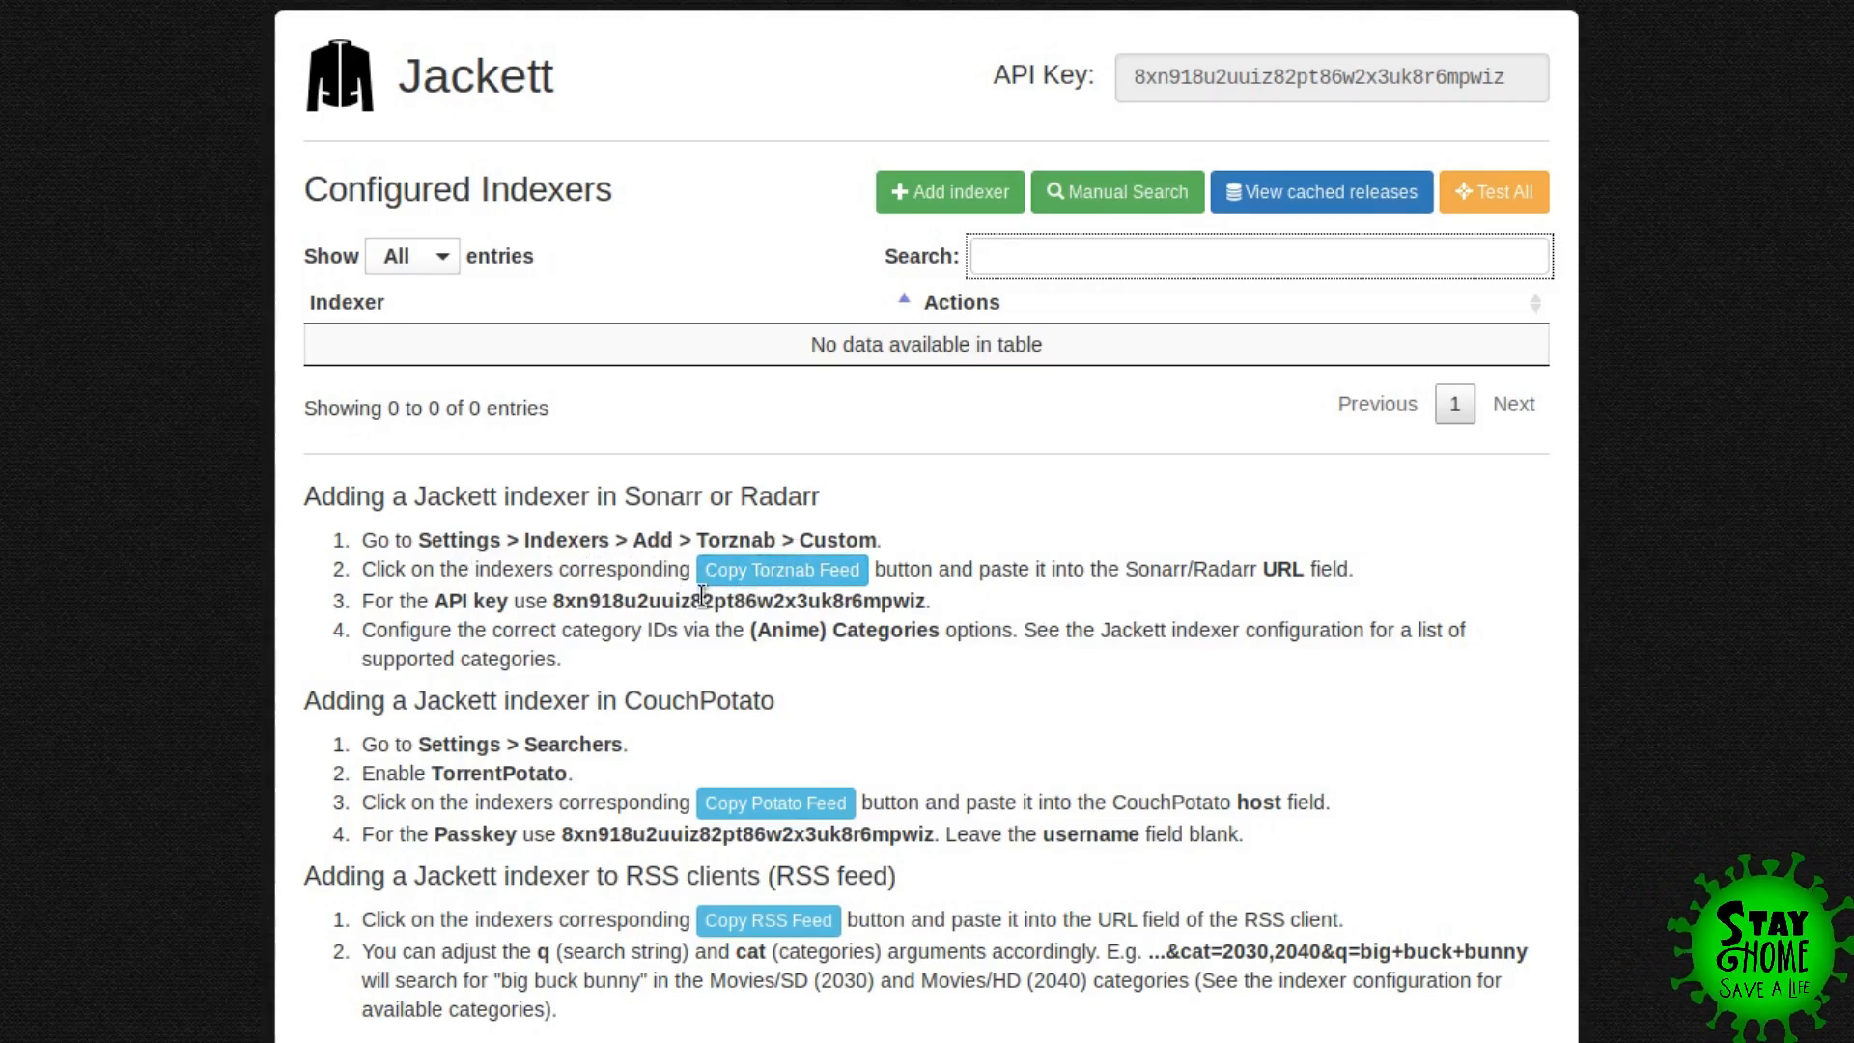
pyautogui.click(1259, 254)
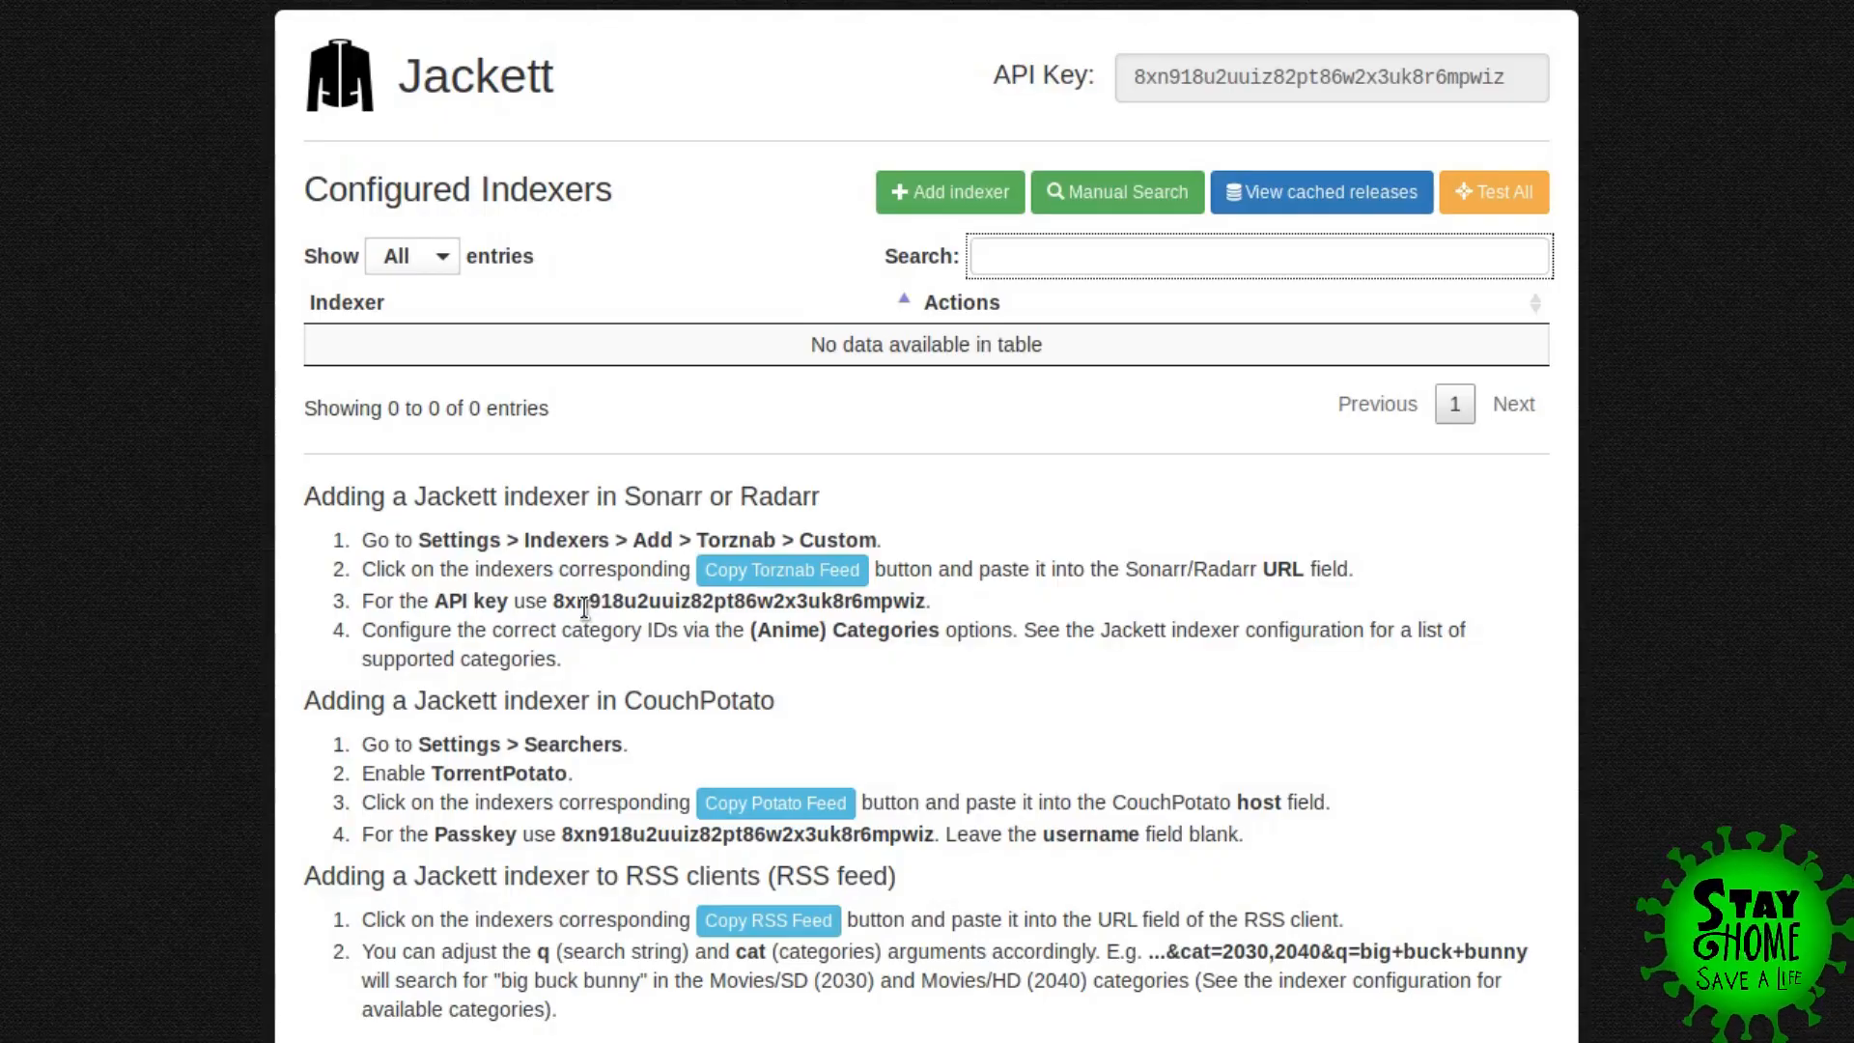
pyautogui.scroll(-3)
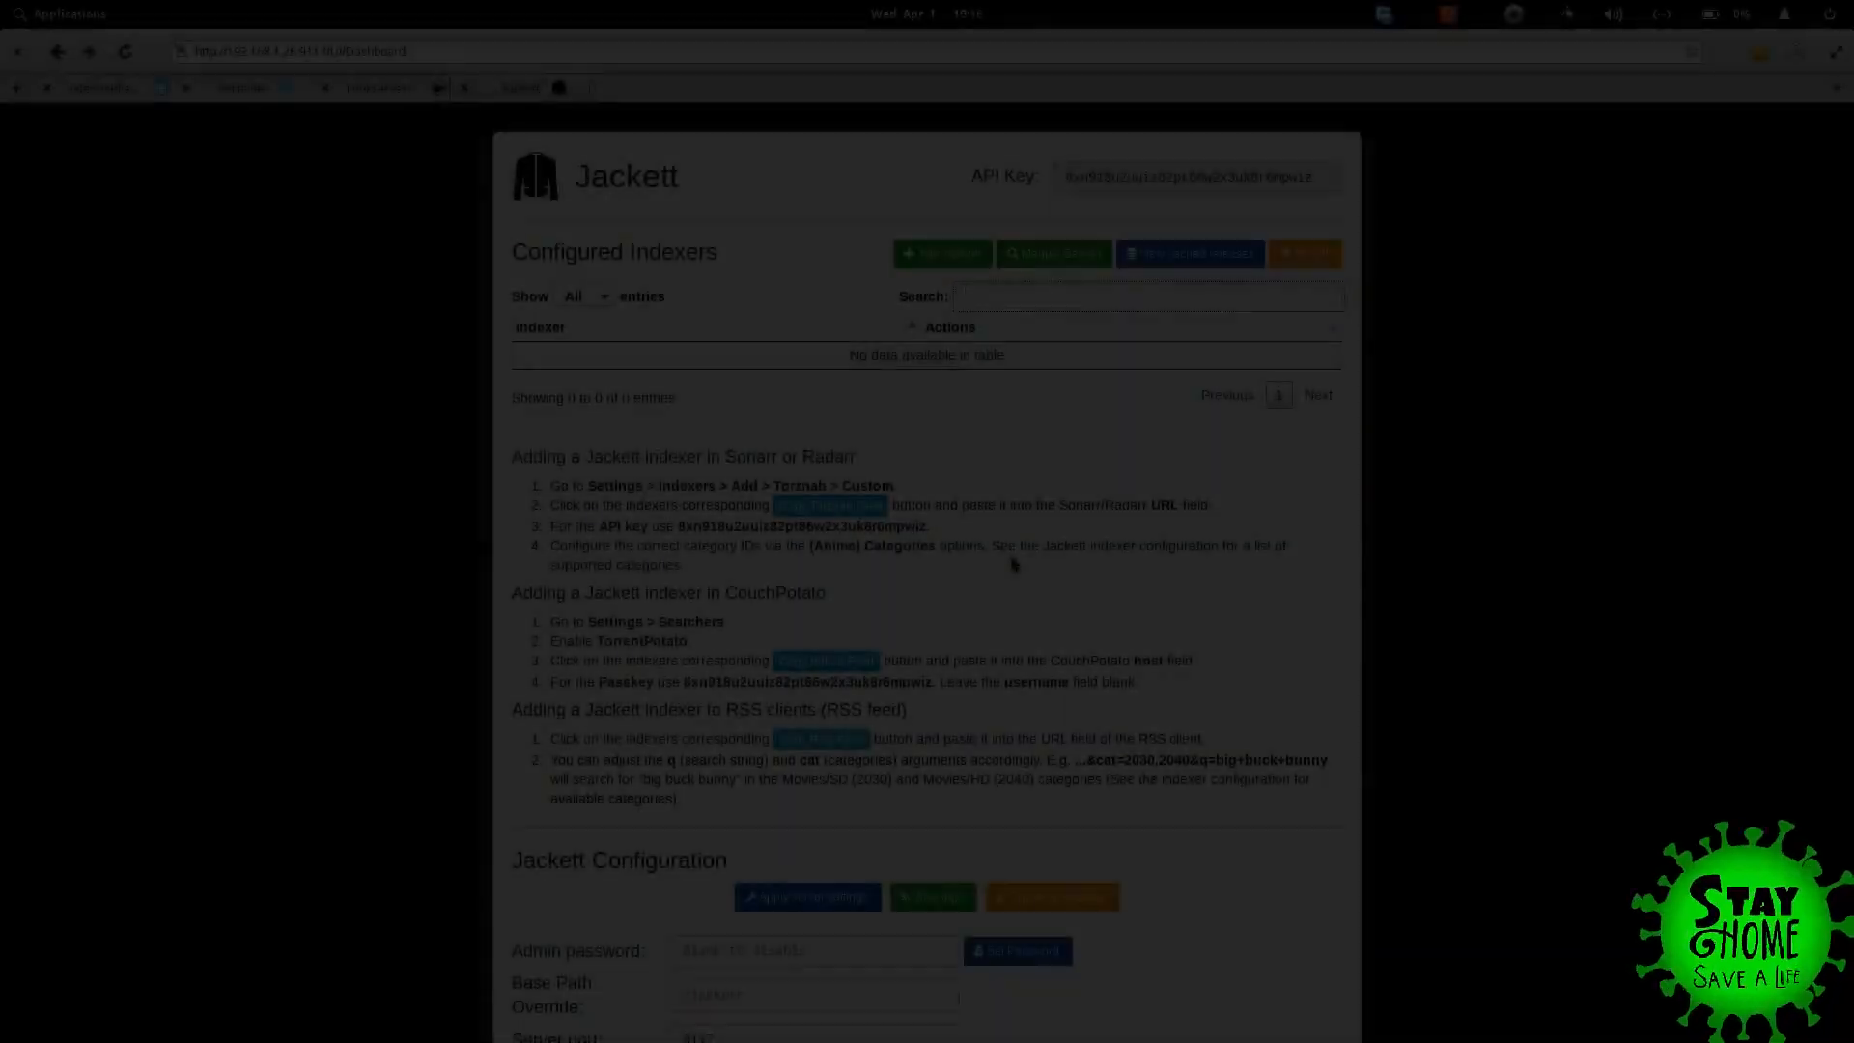
# - Start the stopped sonarr container and bring up its web UI on port 8989
pyautogui.click(242, 88)
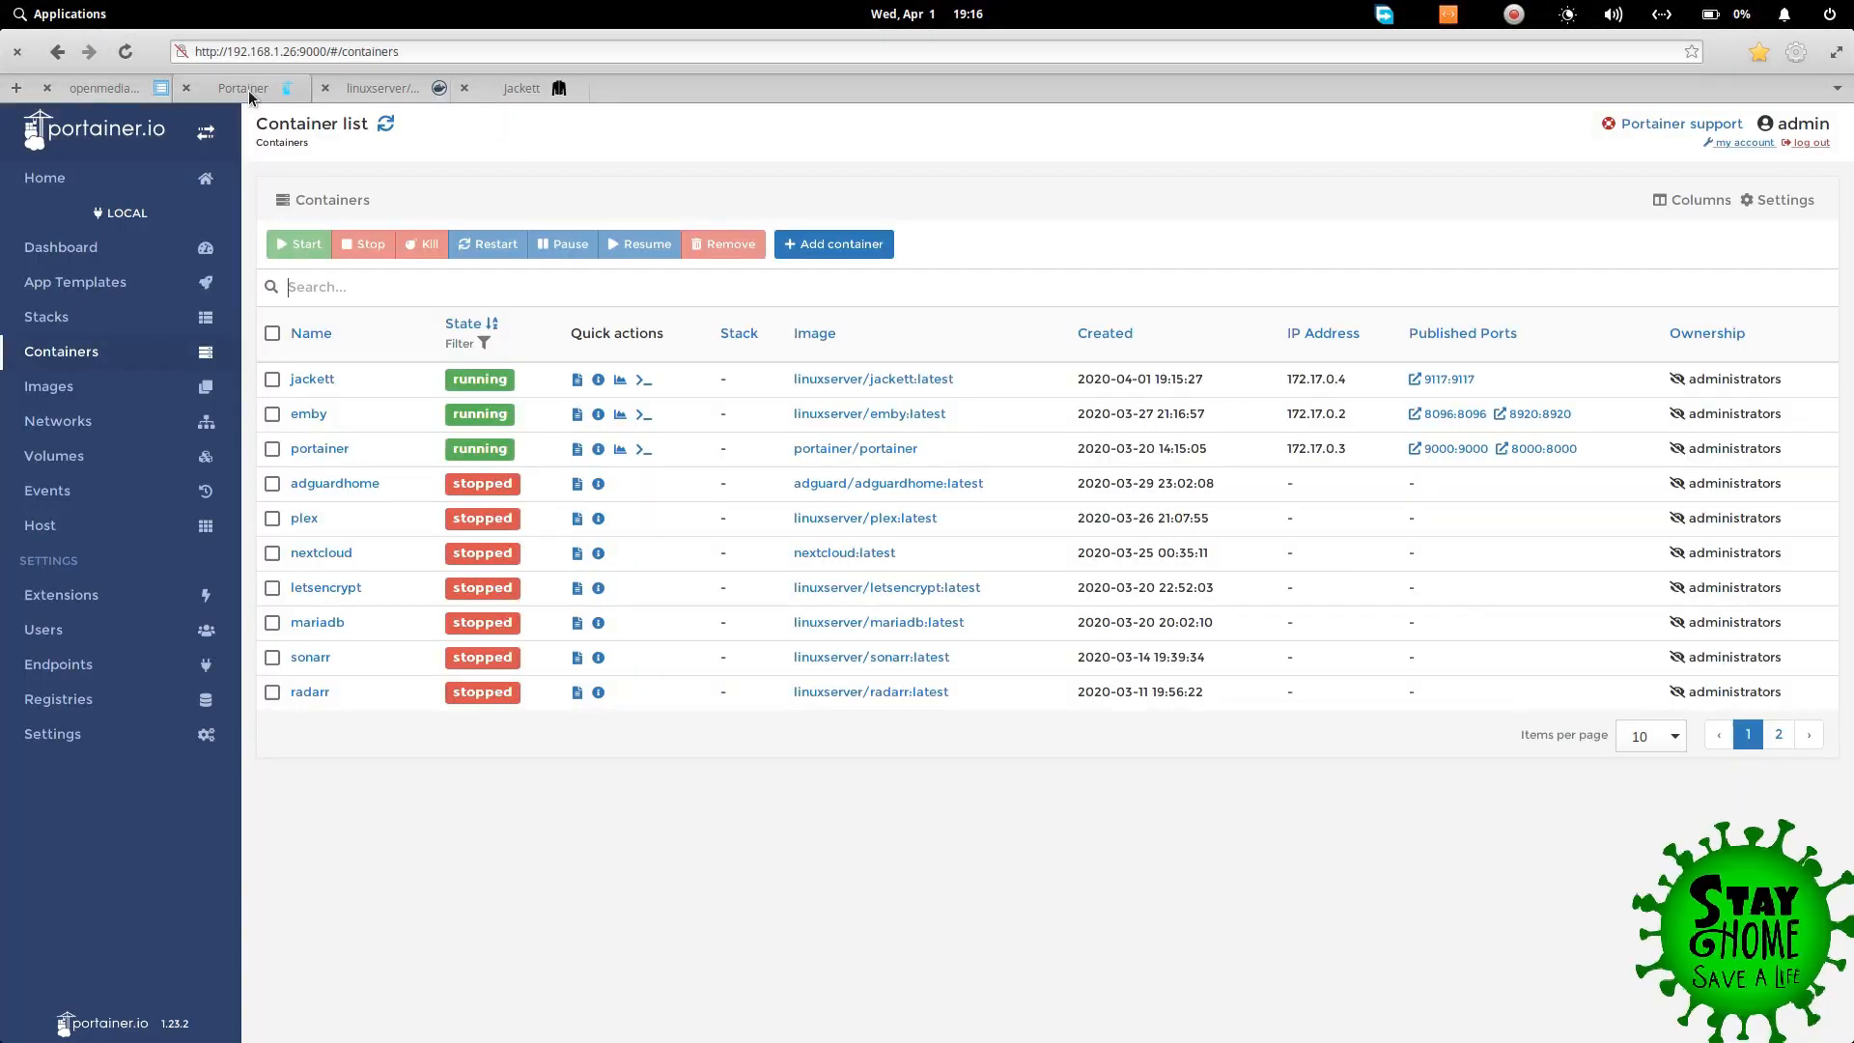
pyautogui.moveTo(284, 719)
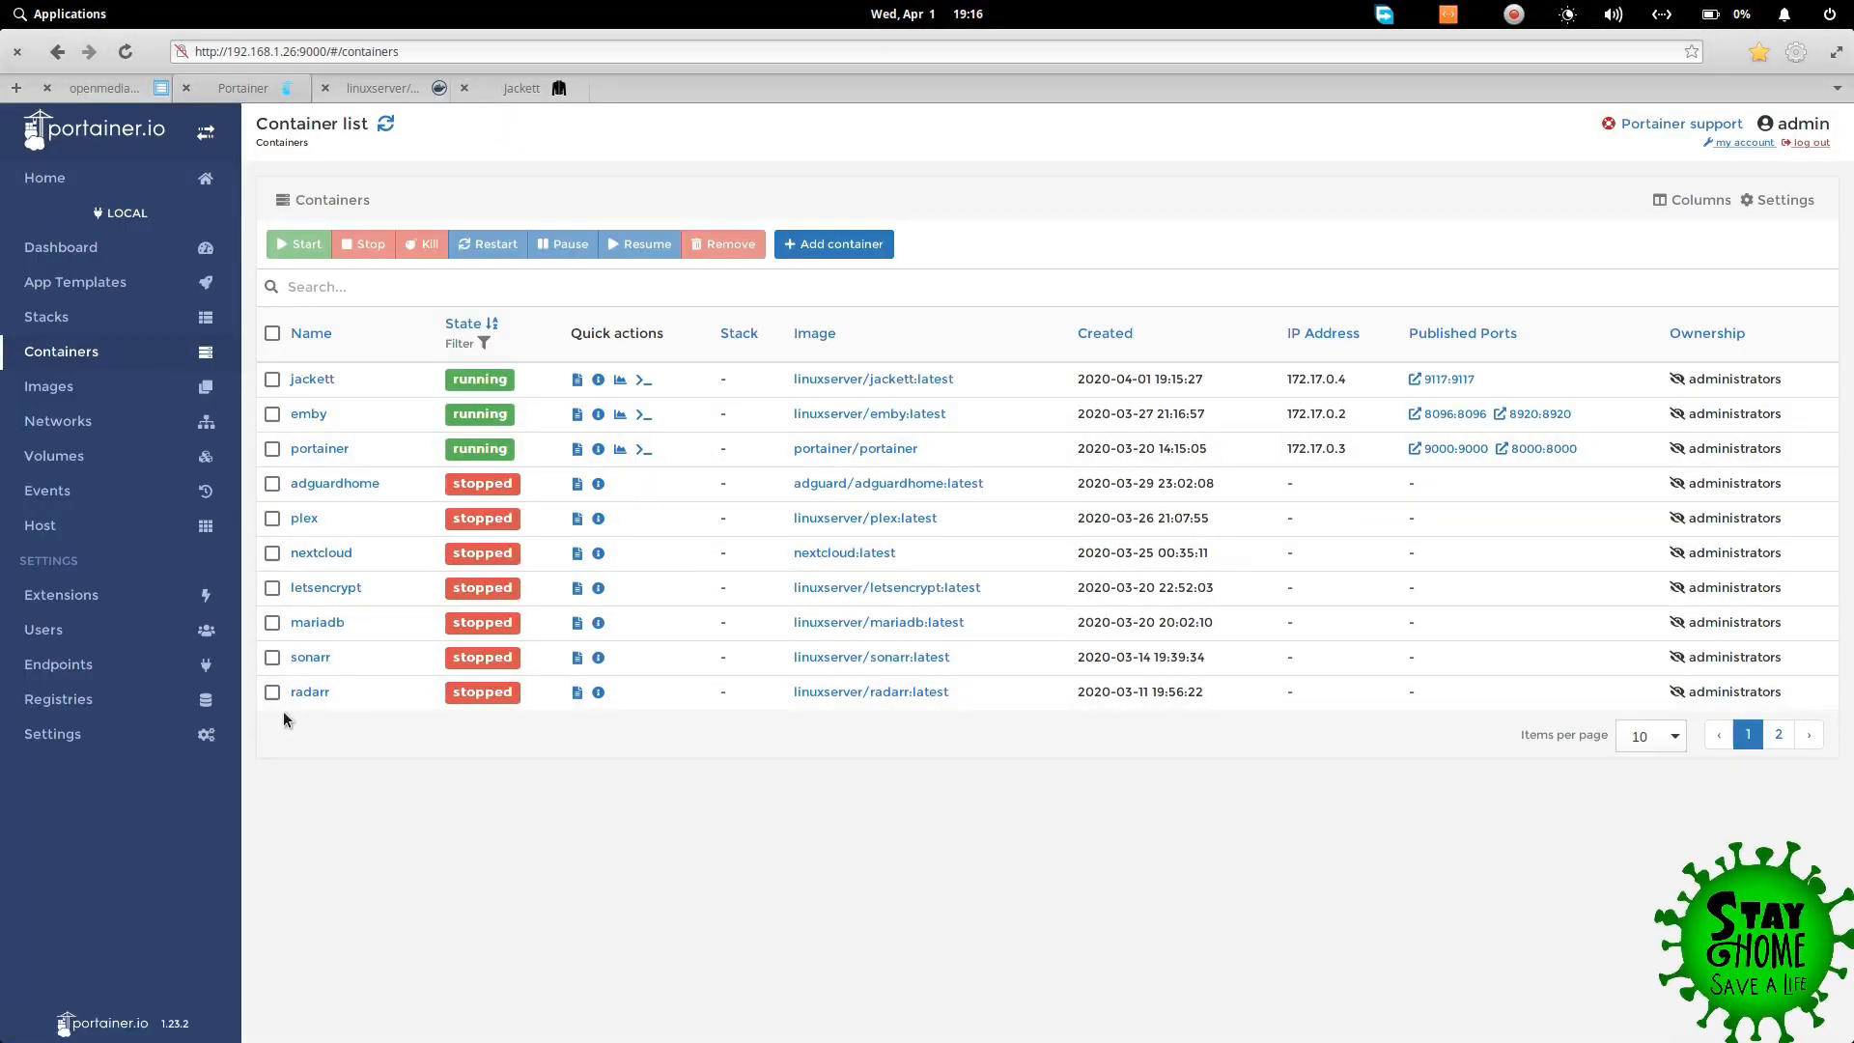
pyautogui.click(272, 658)
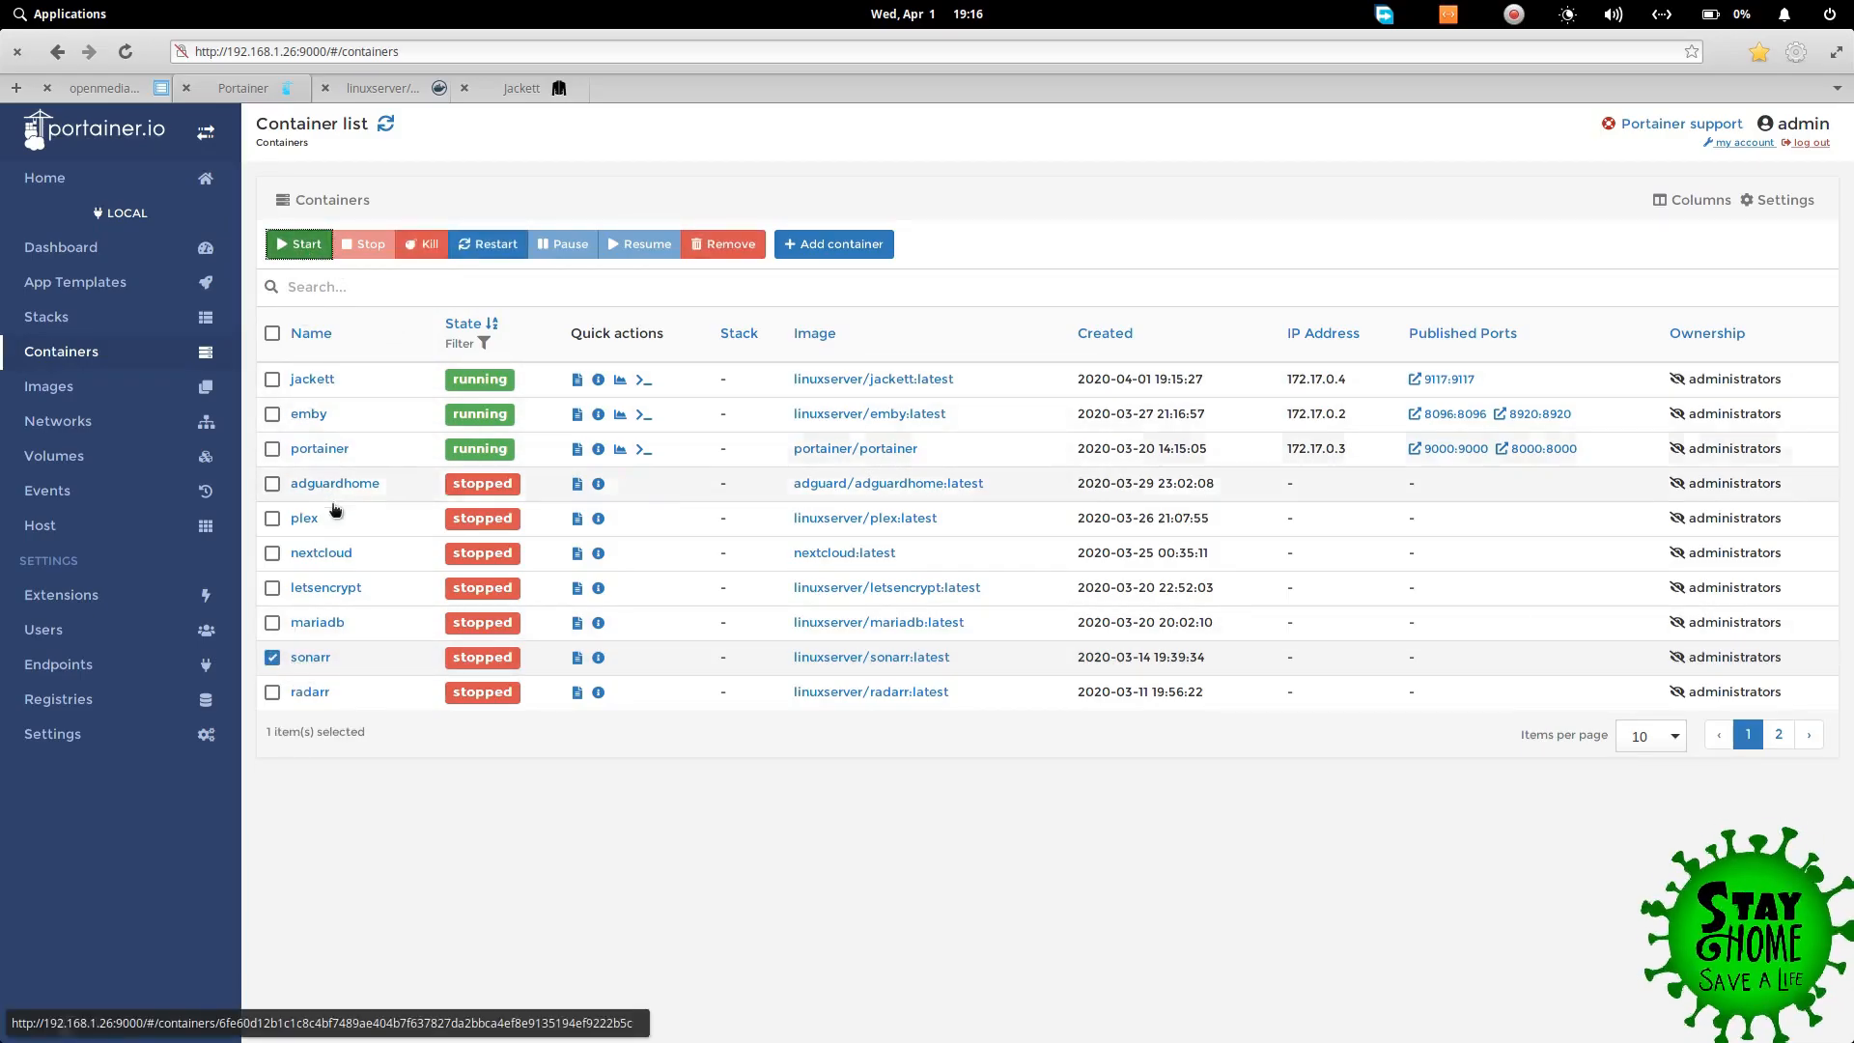
pyautogui.click(299, 243)
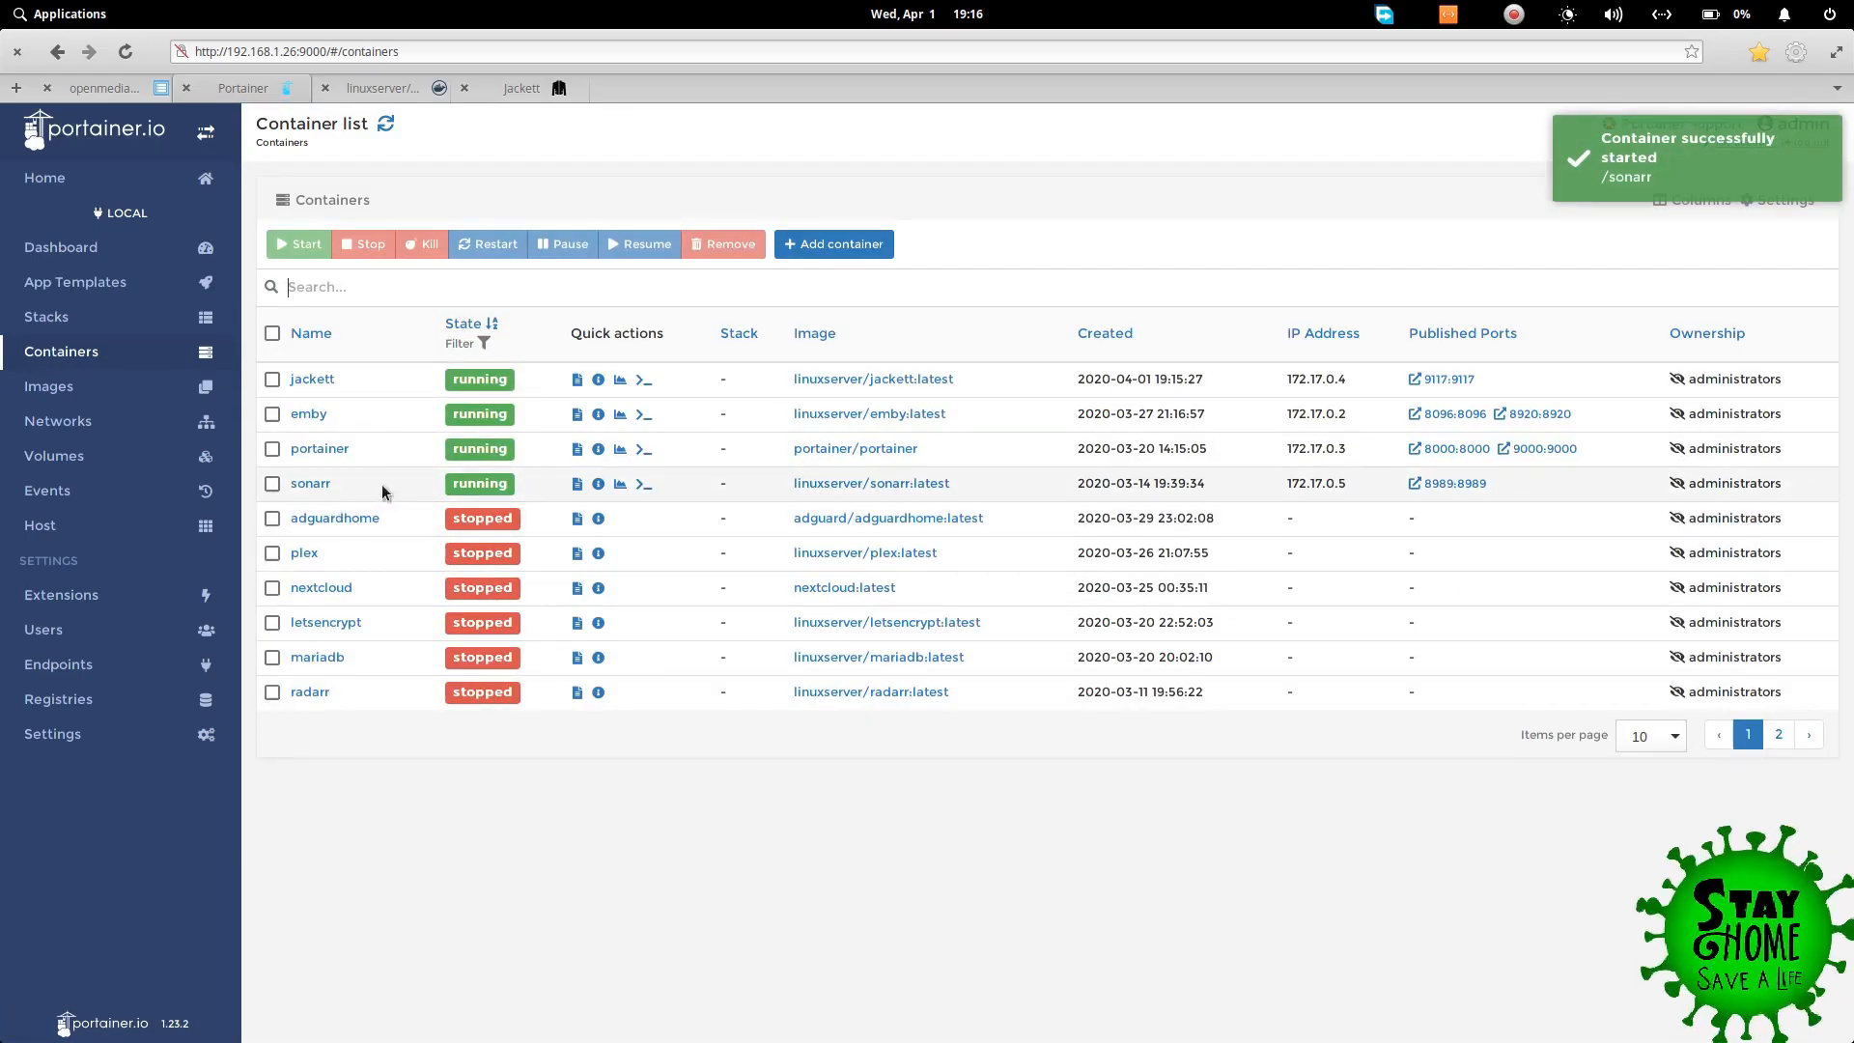
pyautogui.moveTo(1060, 497)
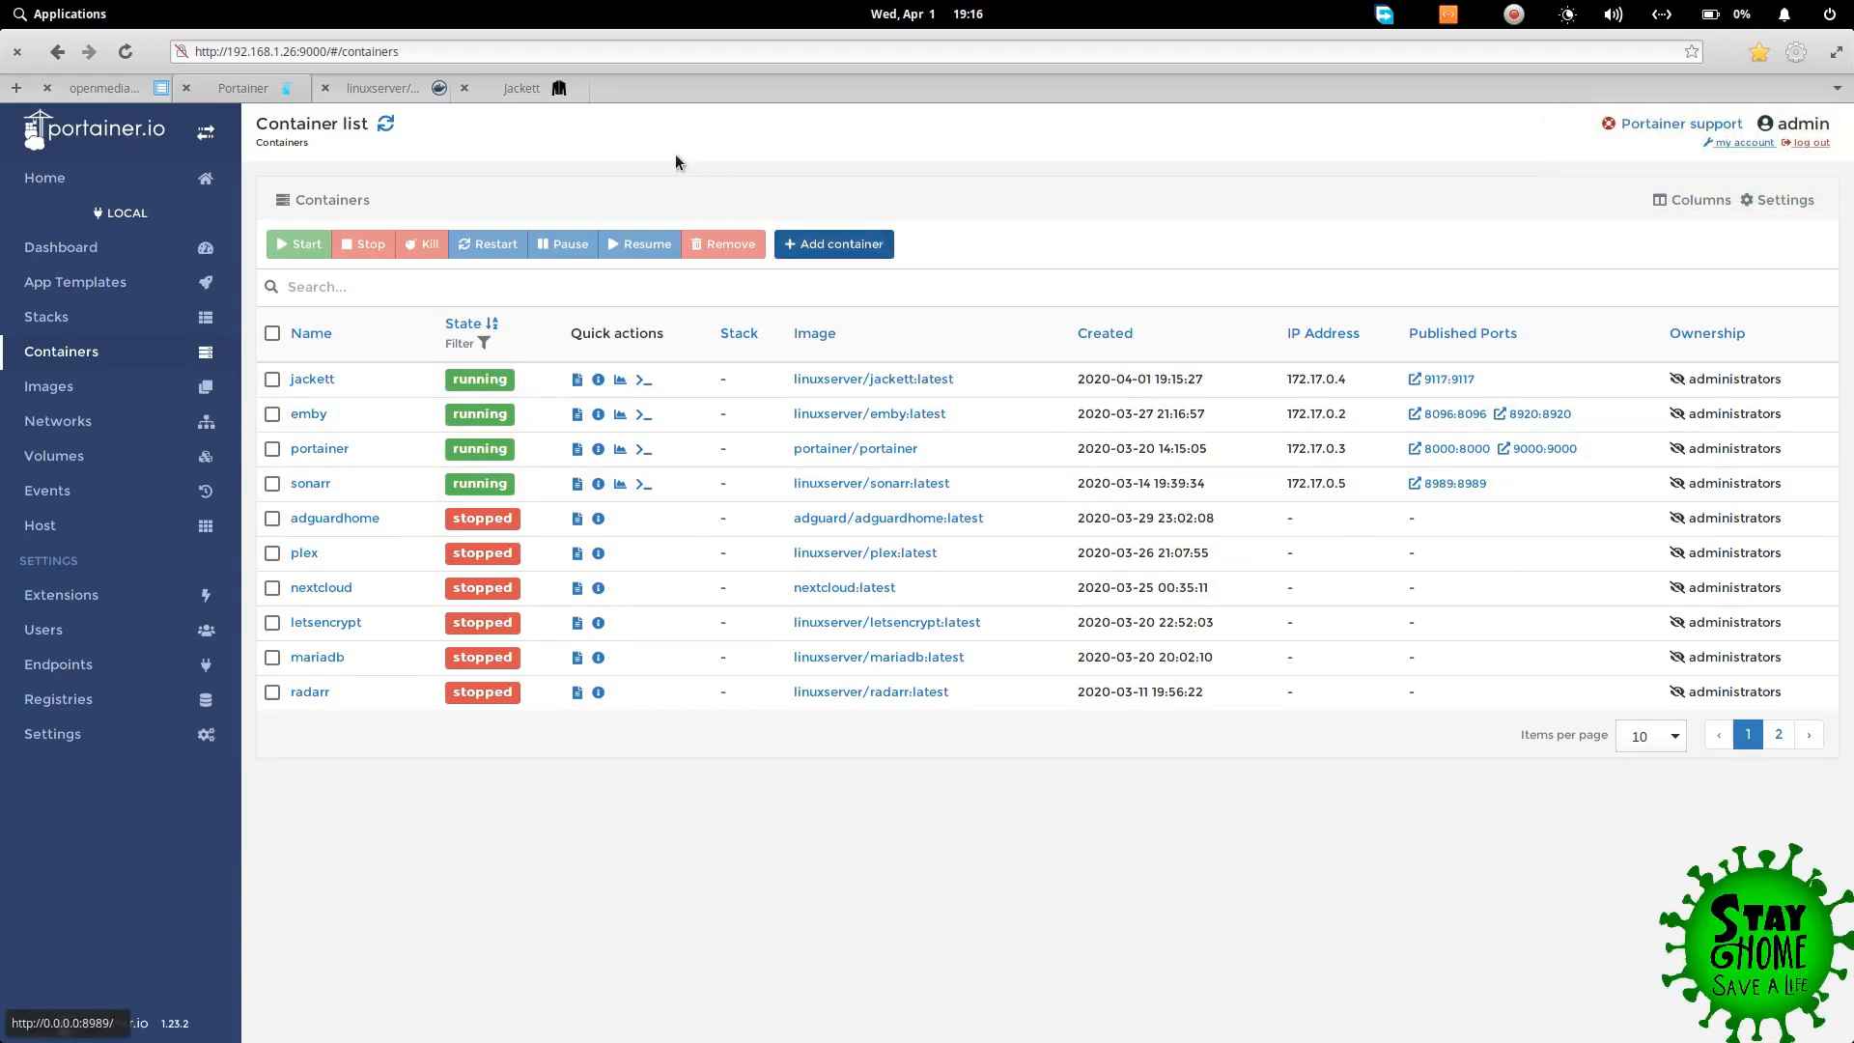
pyautogui.click(16, 87)
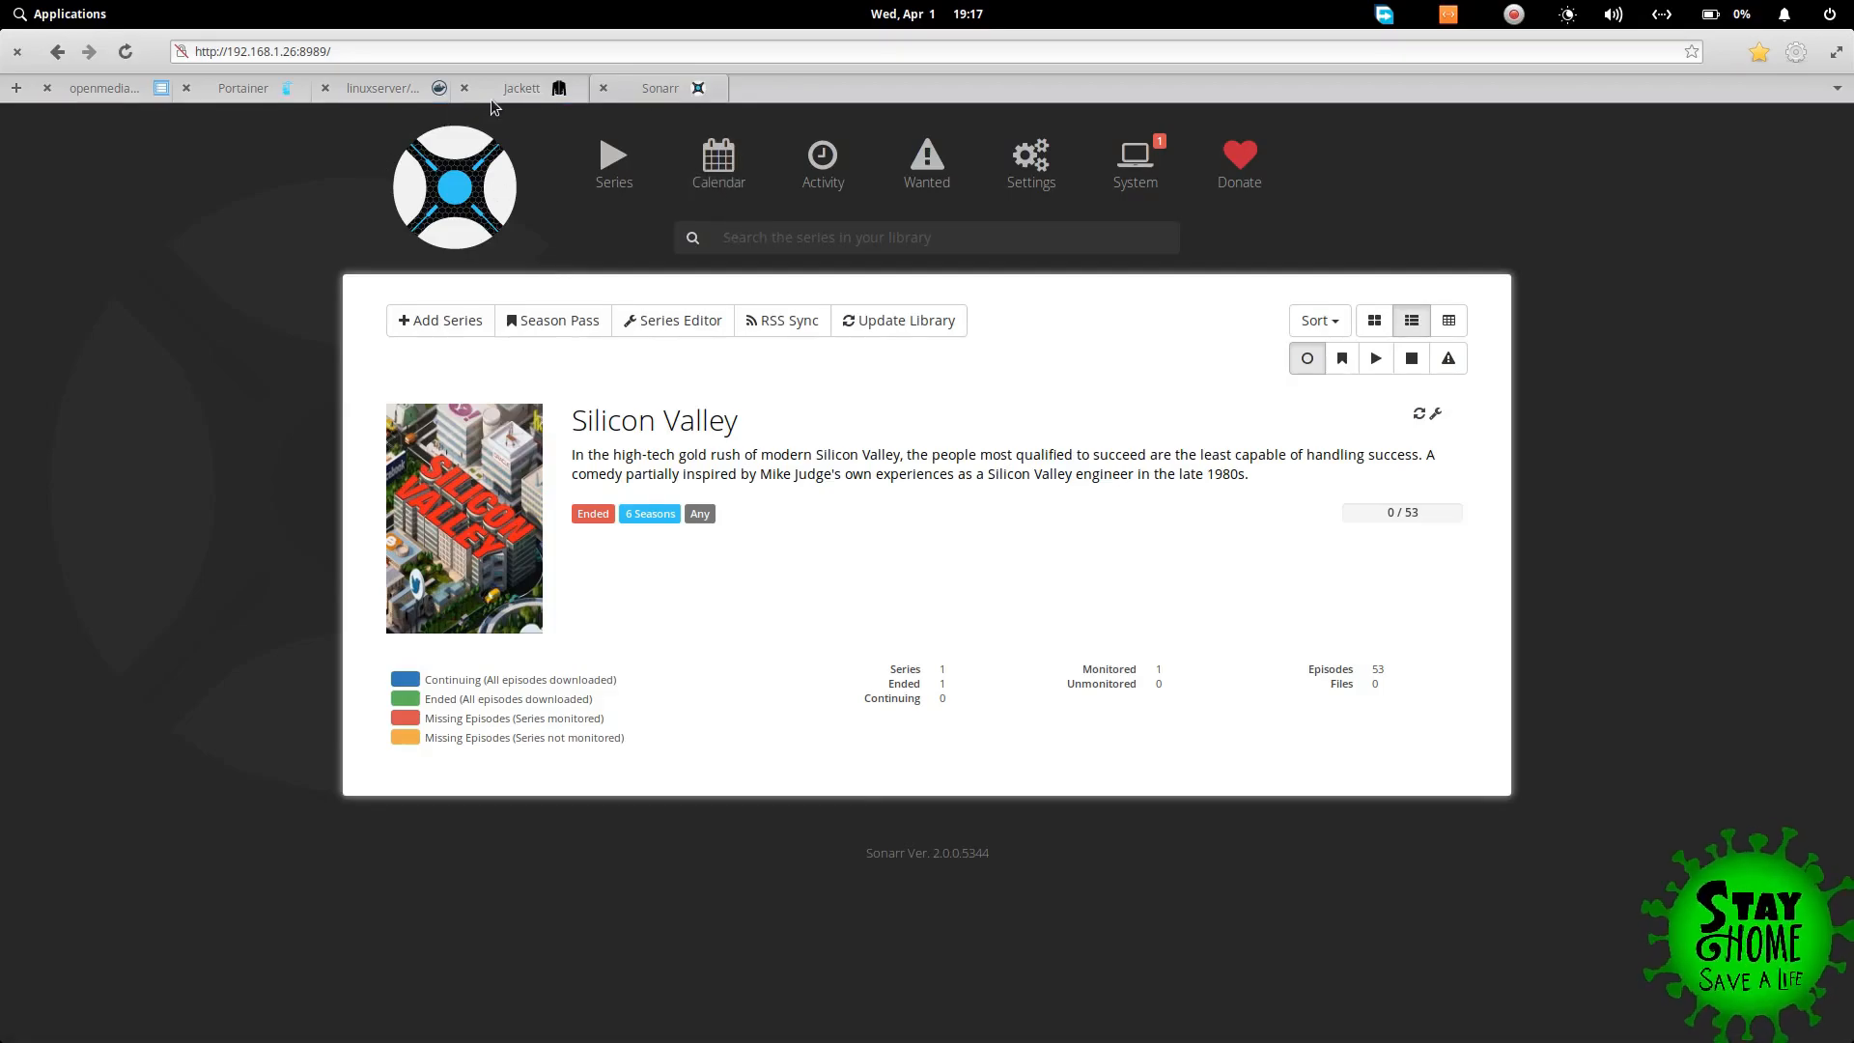
pyautogui.moveTo(491, 107)
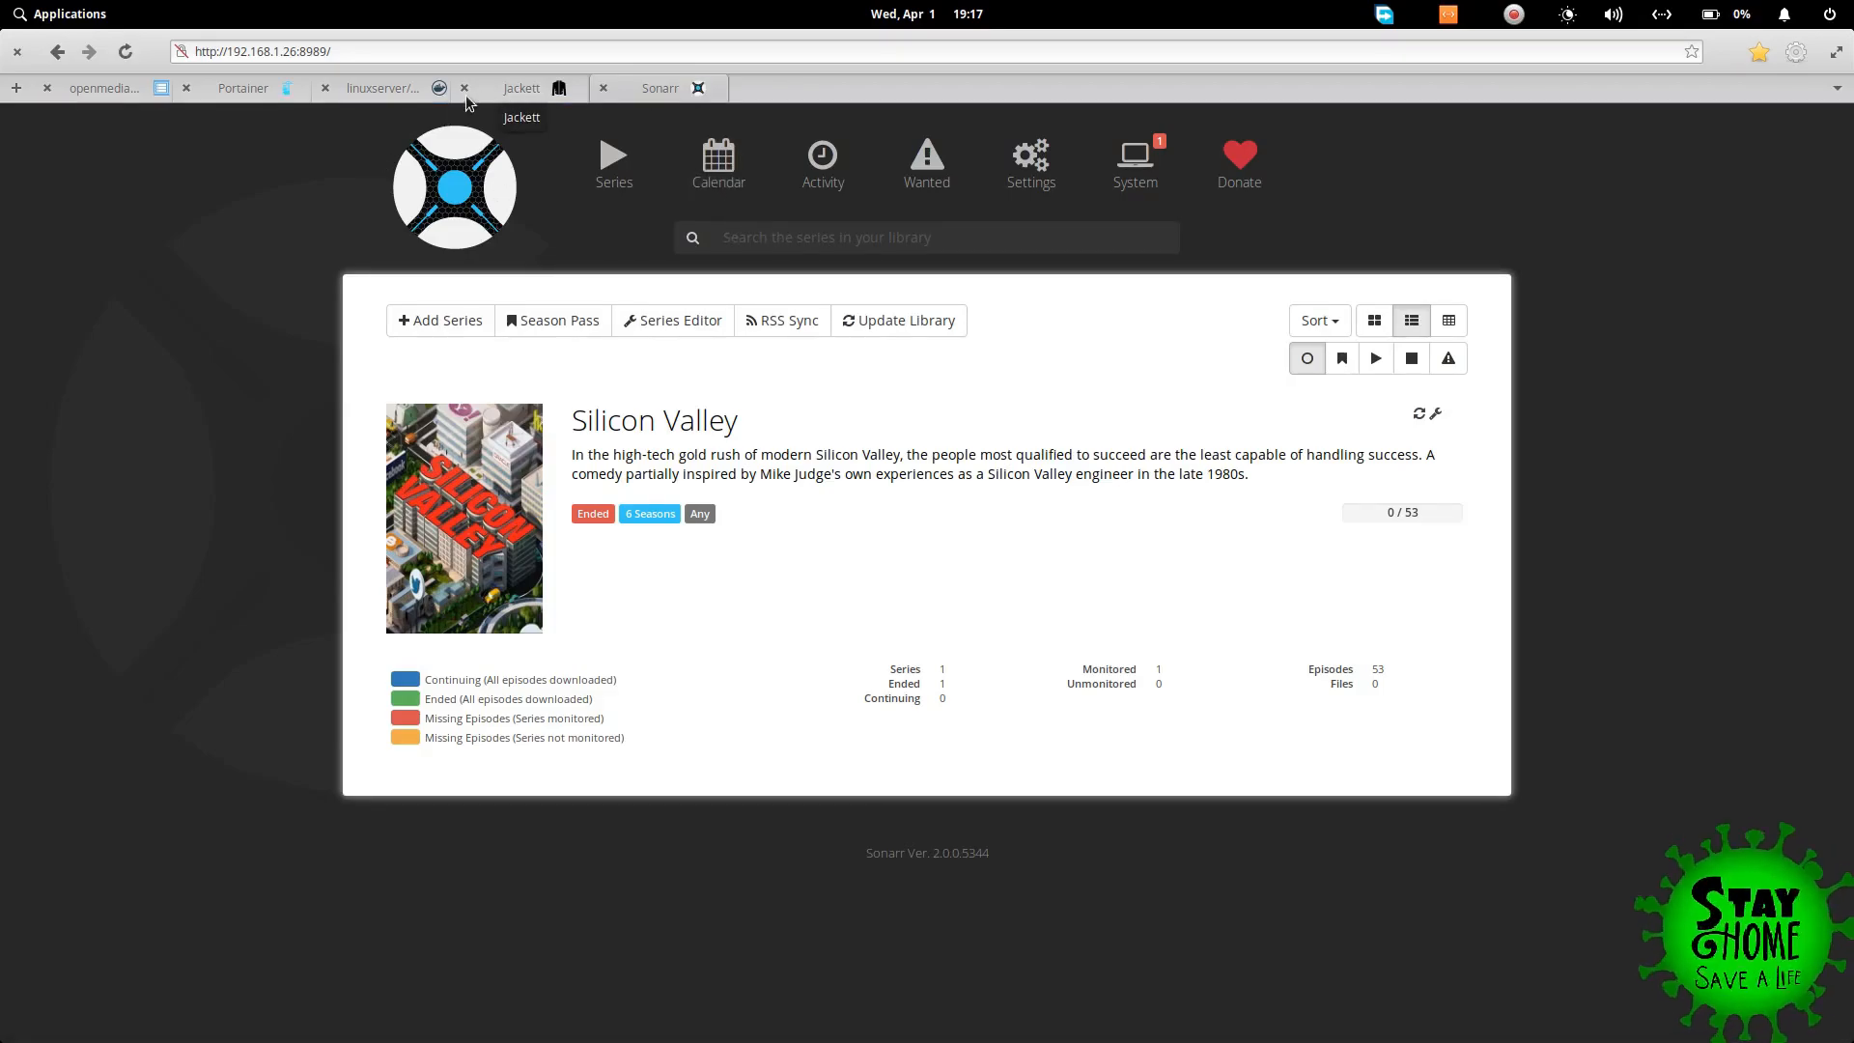
# - Reach Sonarr's Settings > Indexers page listing Rarbg, cross-checking Jackett's setup instructions
pyautogui.click(521, 88)
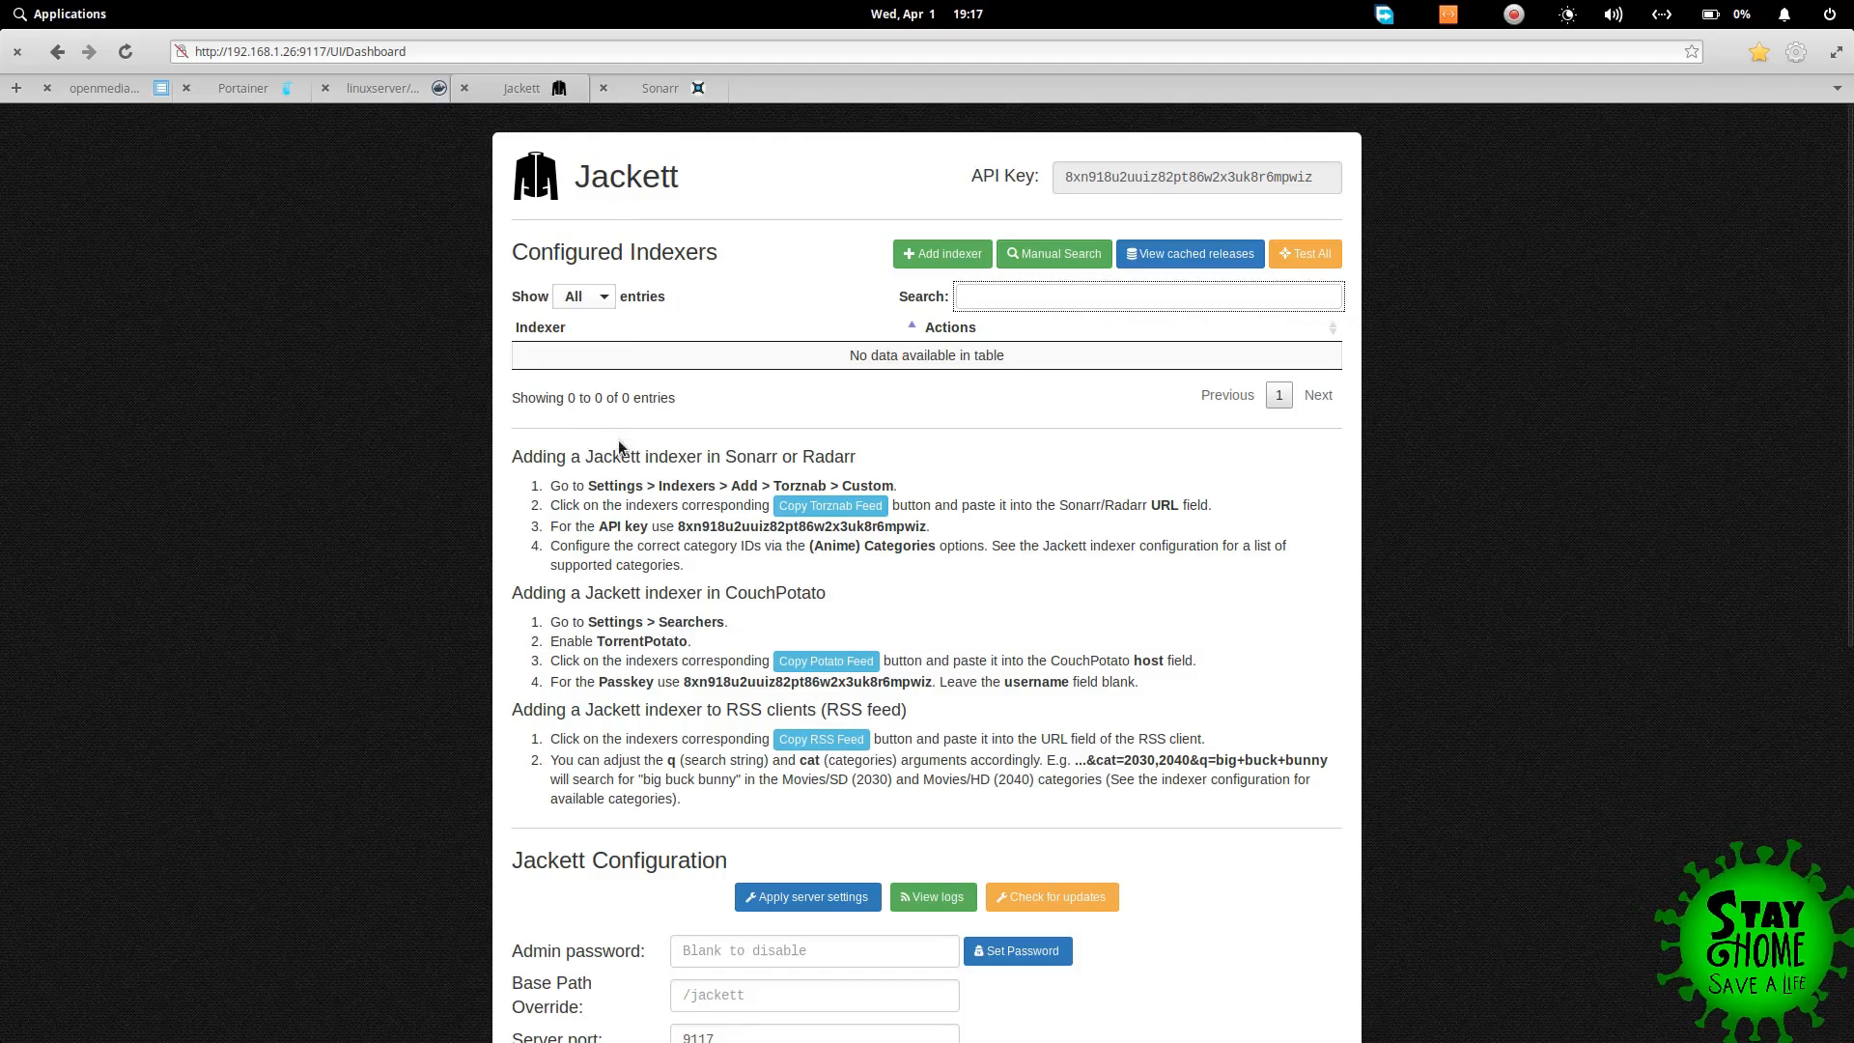
pyautogui.click(1144, 296)
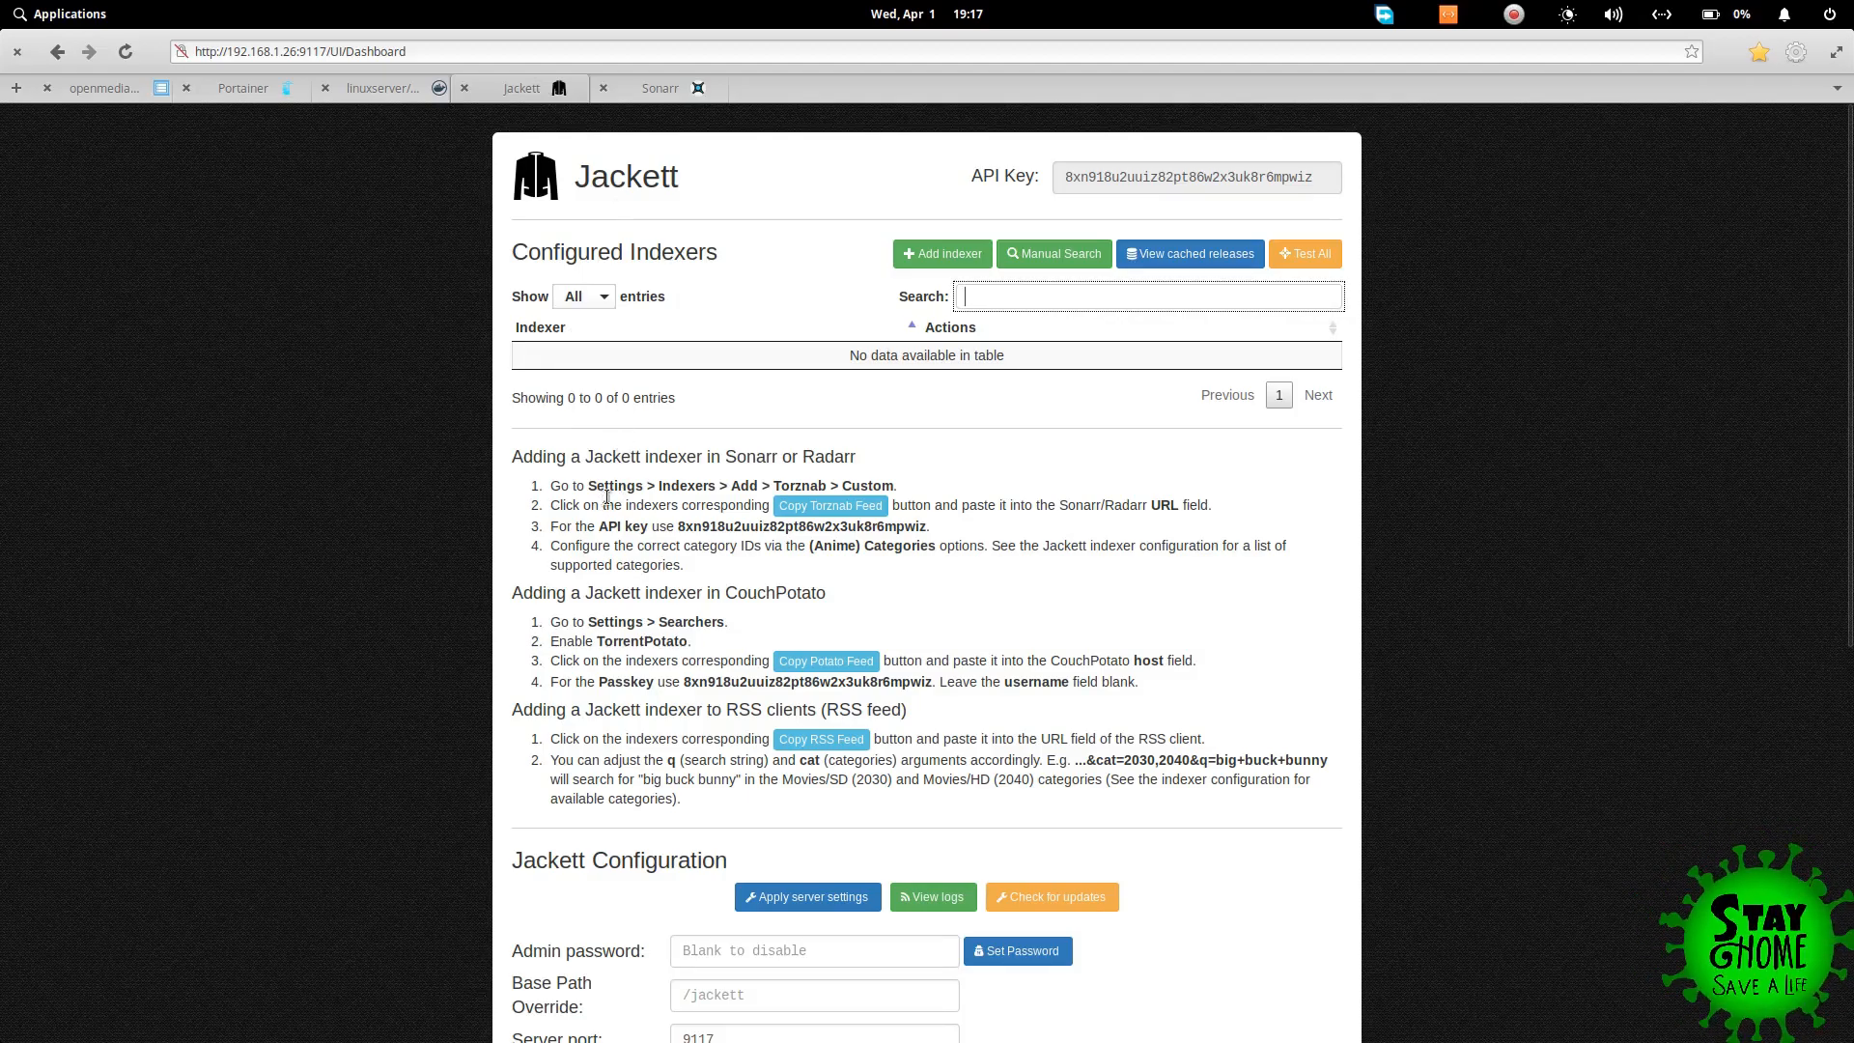
pyautogui.click(658, 88)
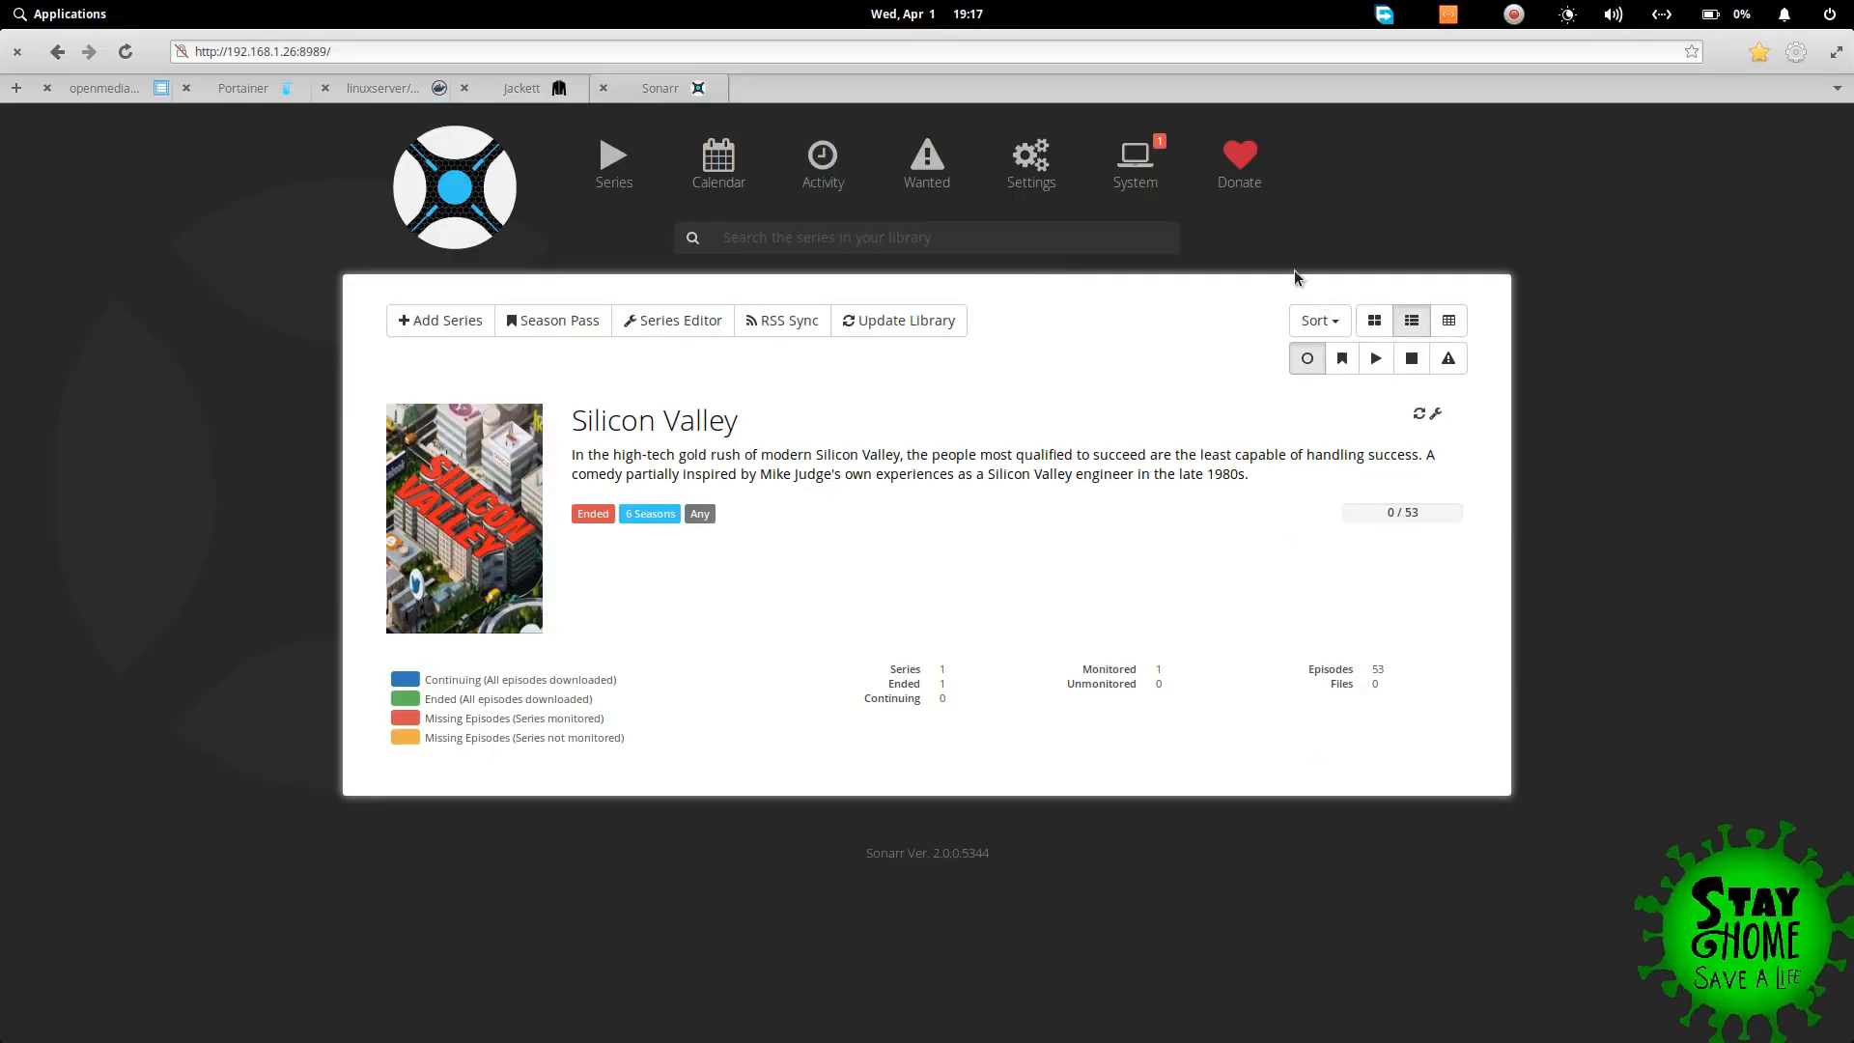
pyautogui.click(1028, 159)
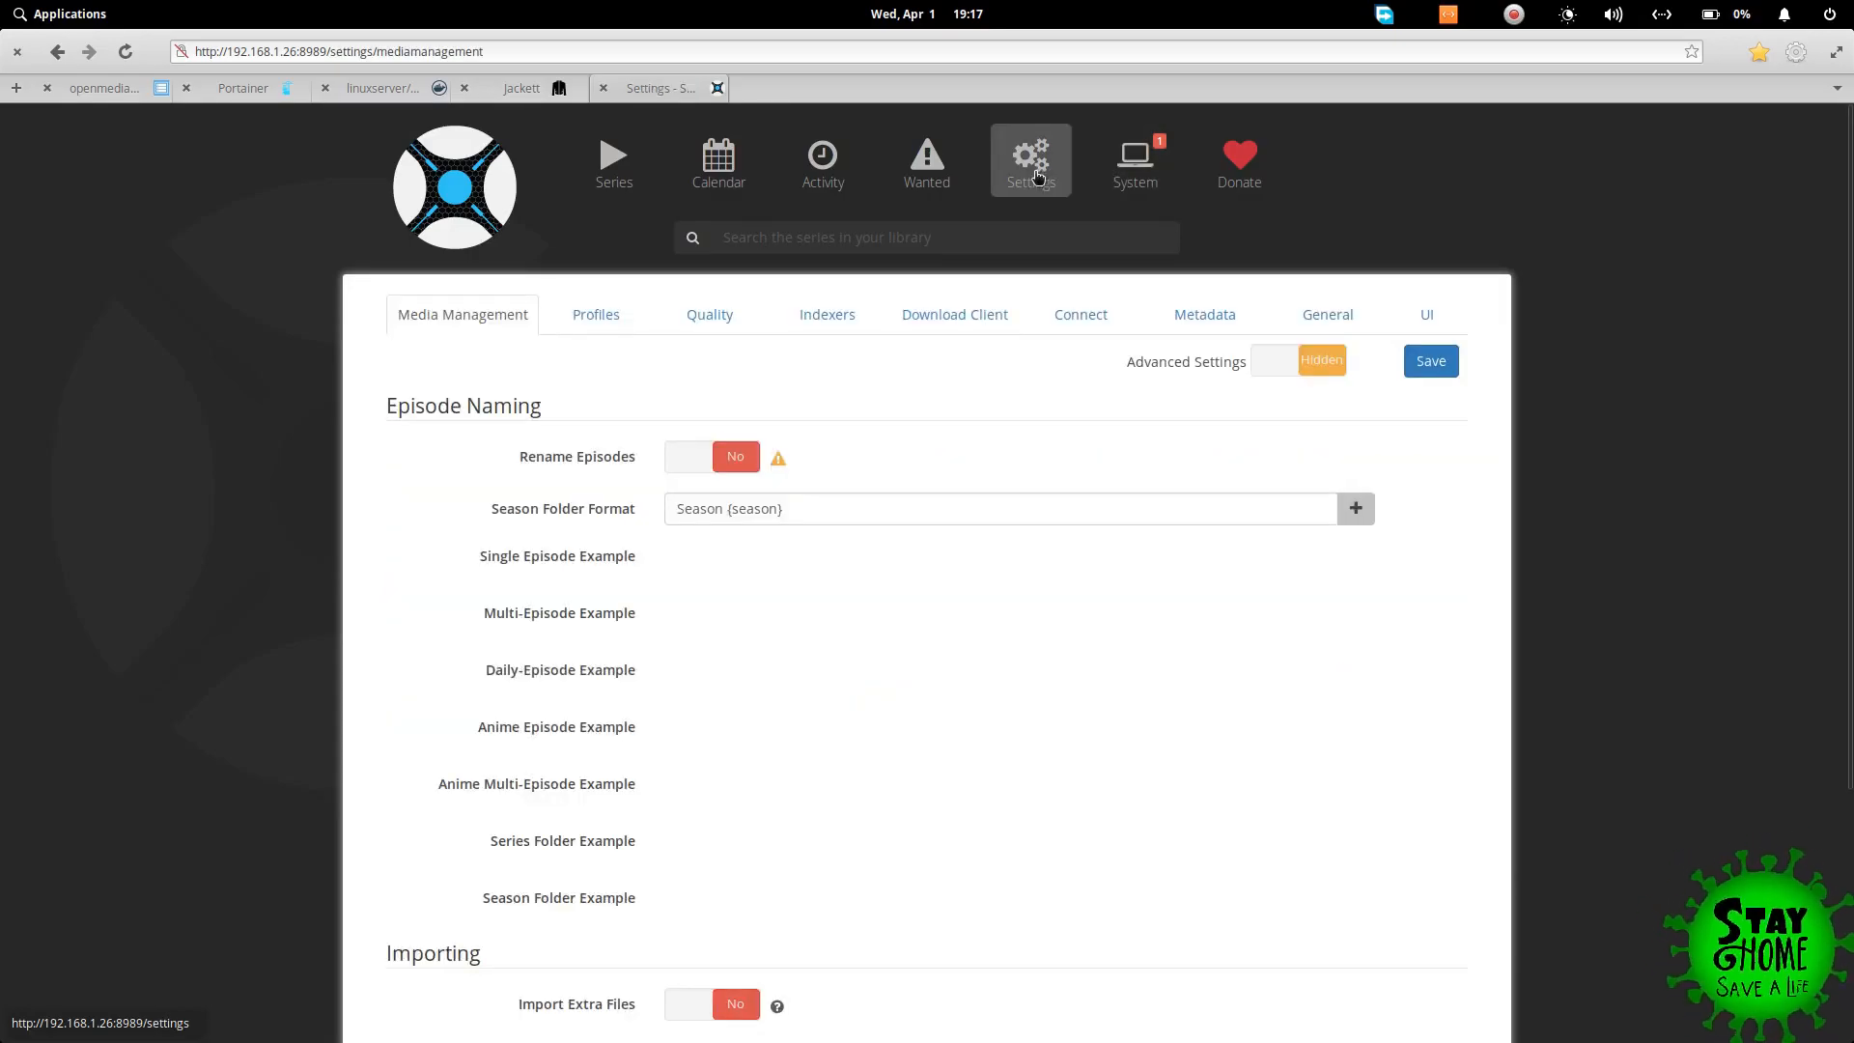
pyautogui.click(827, 313)
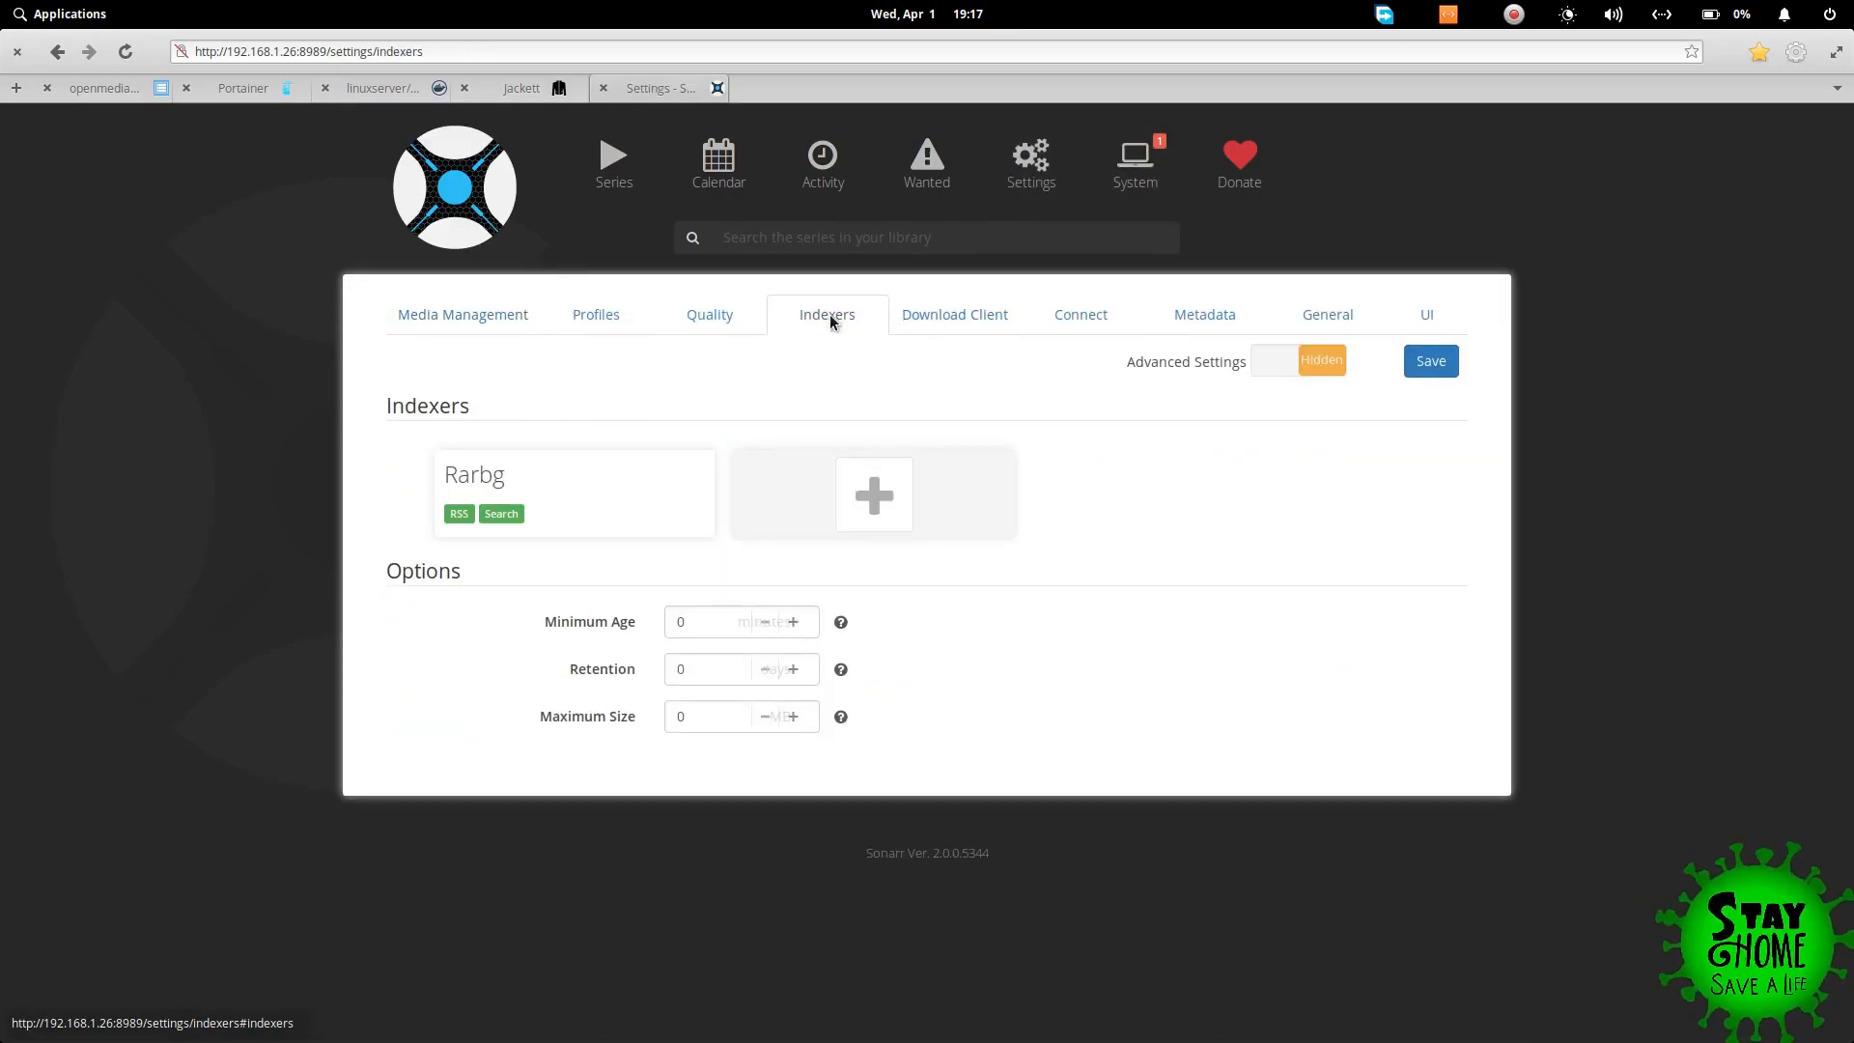
pyautogui.click(527, 88)
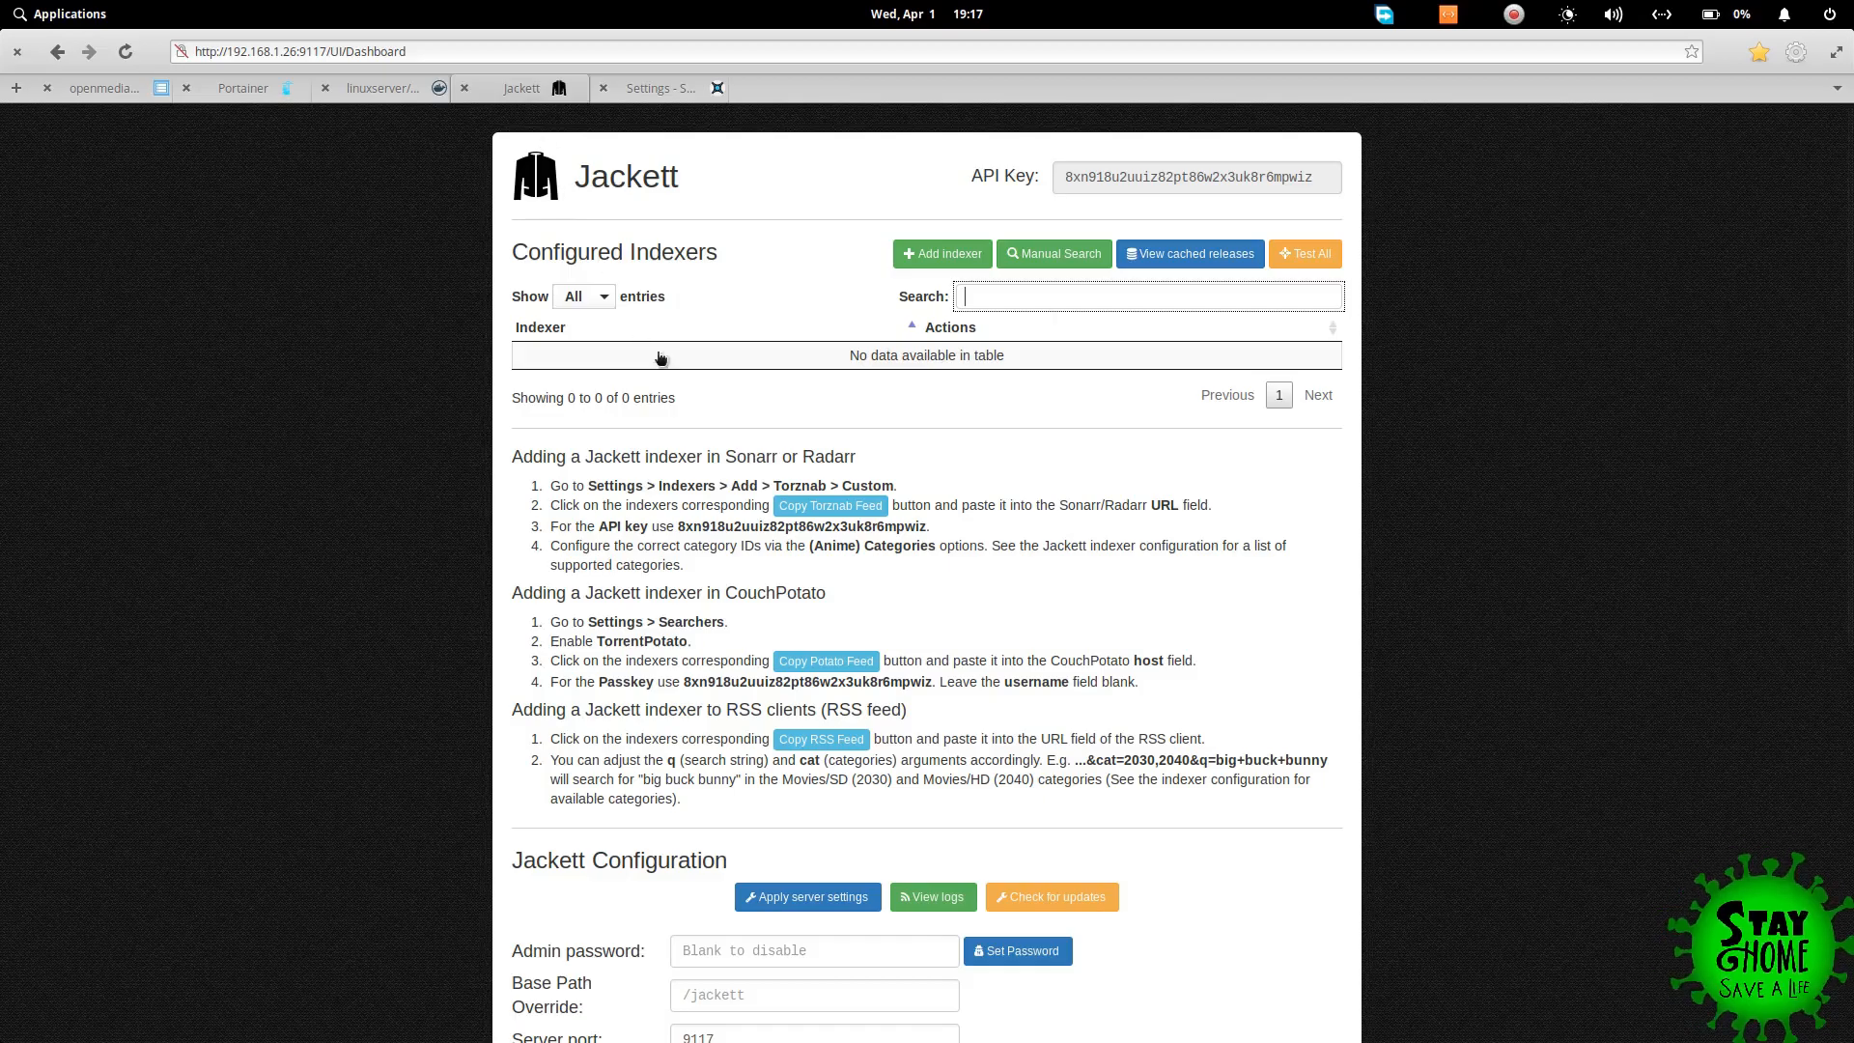
pyautogui.moveTo(638, 118)
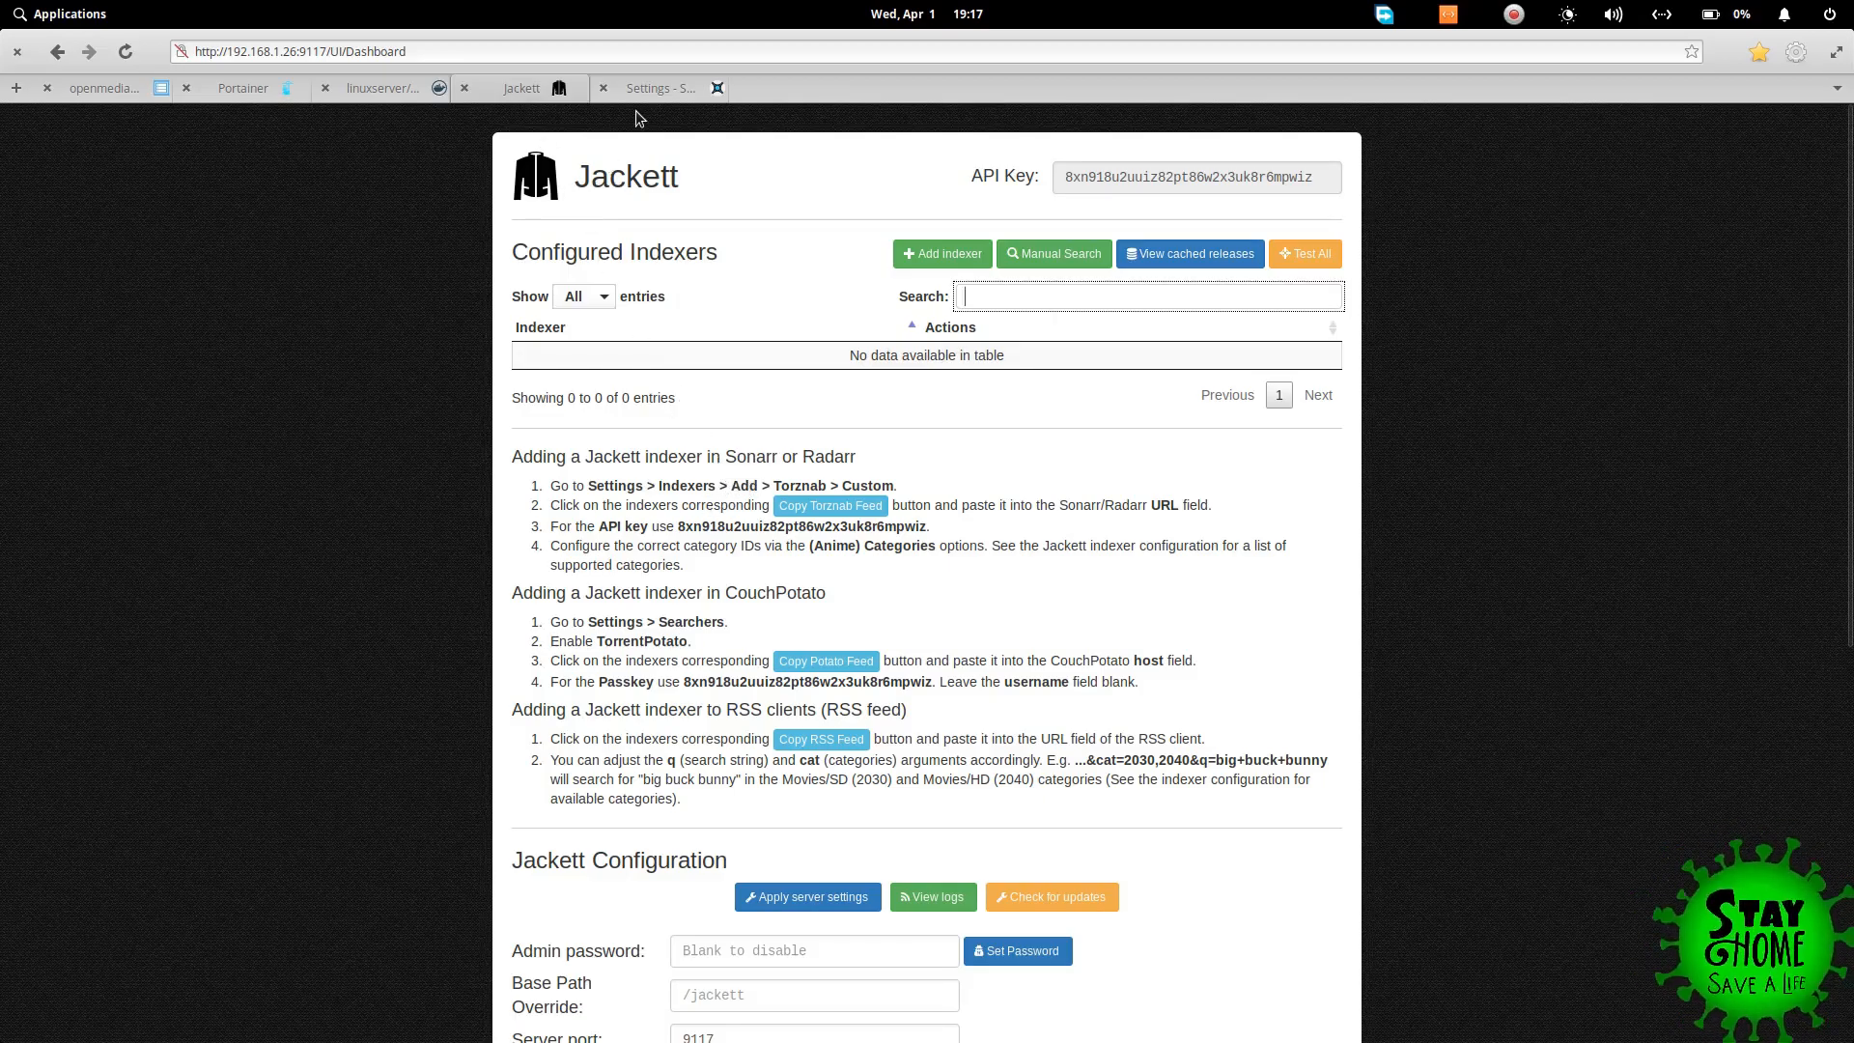
pyautogui.click(660, 88)
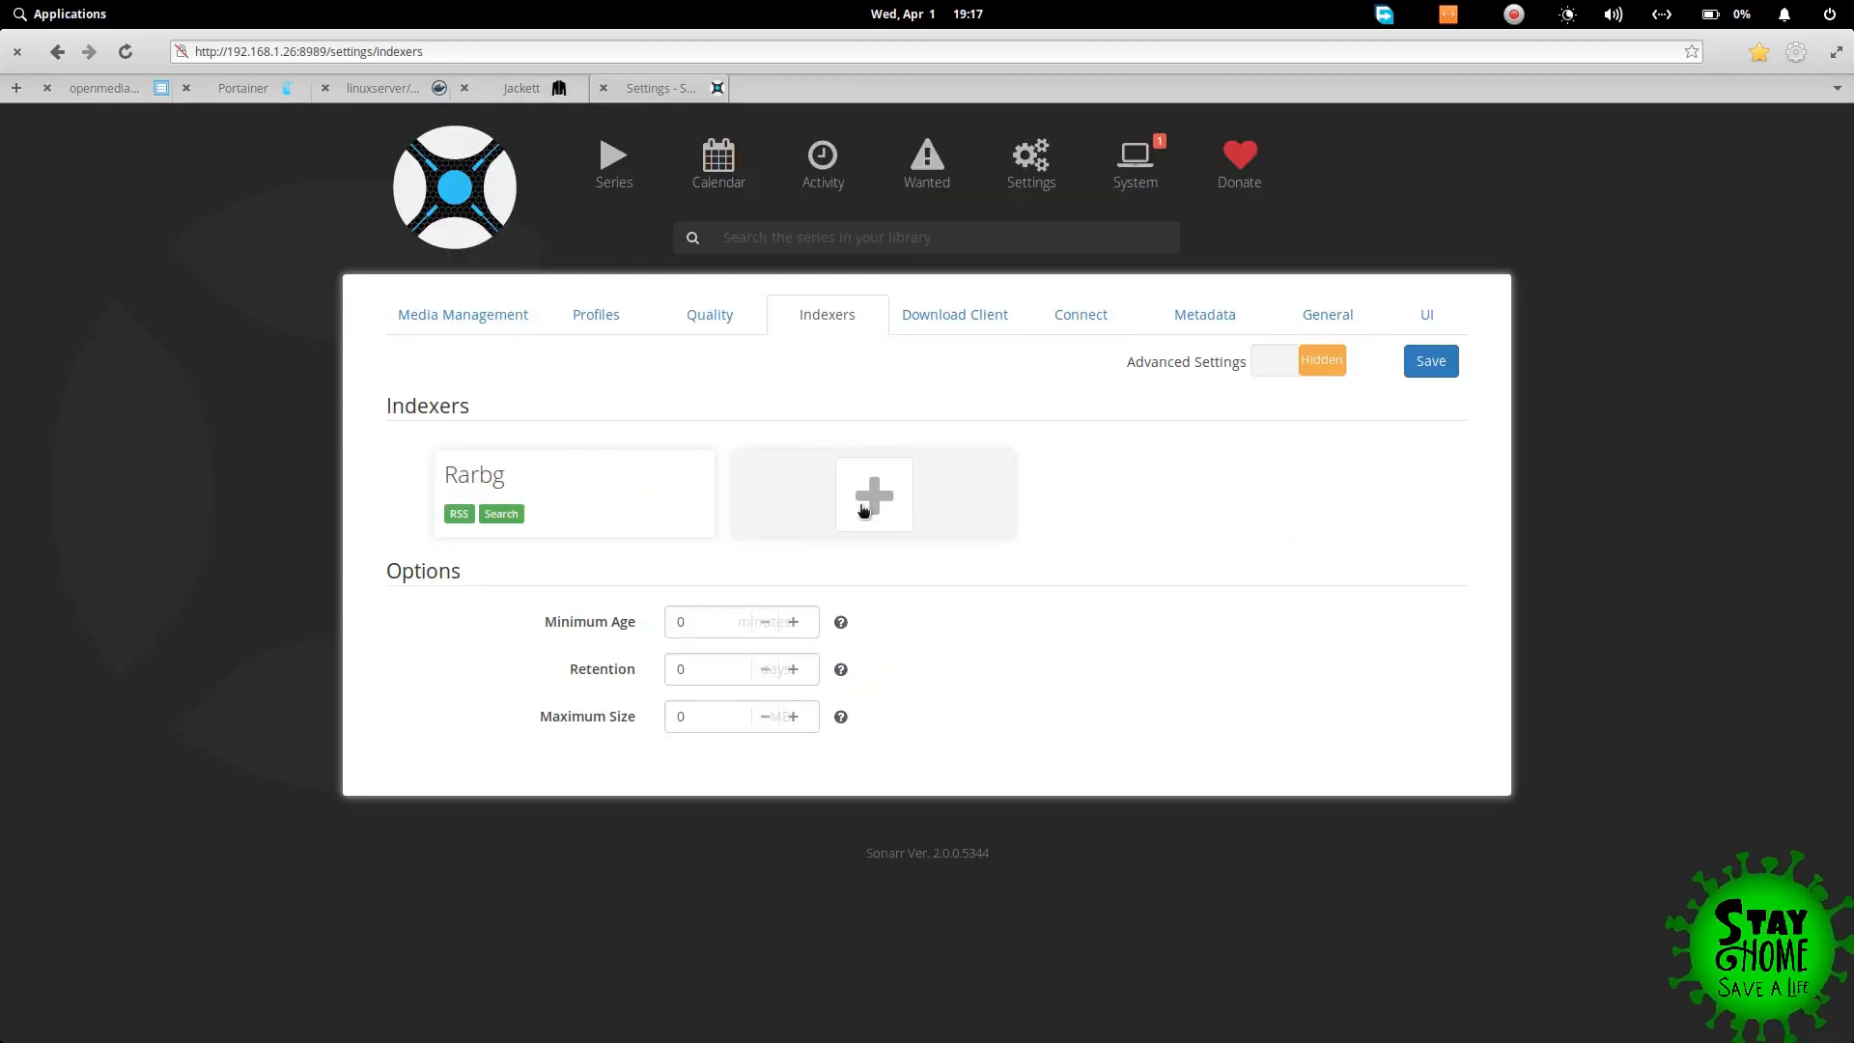
# - Add a custom Torznab indexer in Sonarr, bringing up its empty name, URL and API key form
pyautogui.click(873, 494)
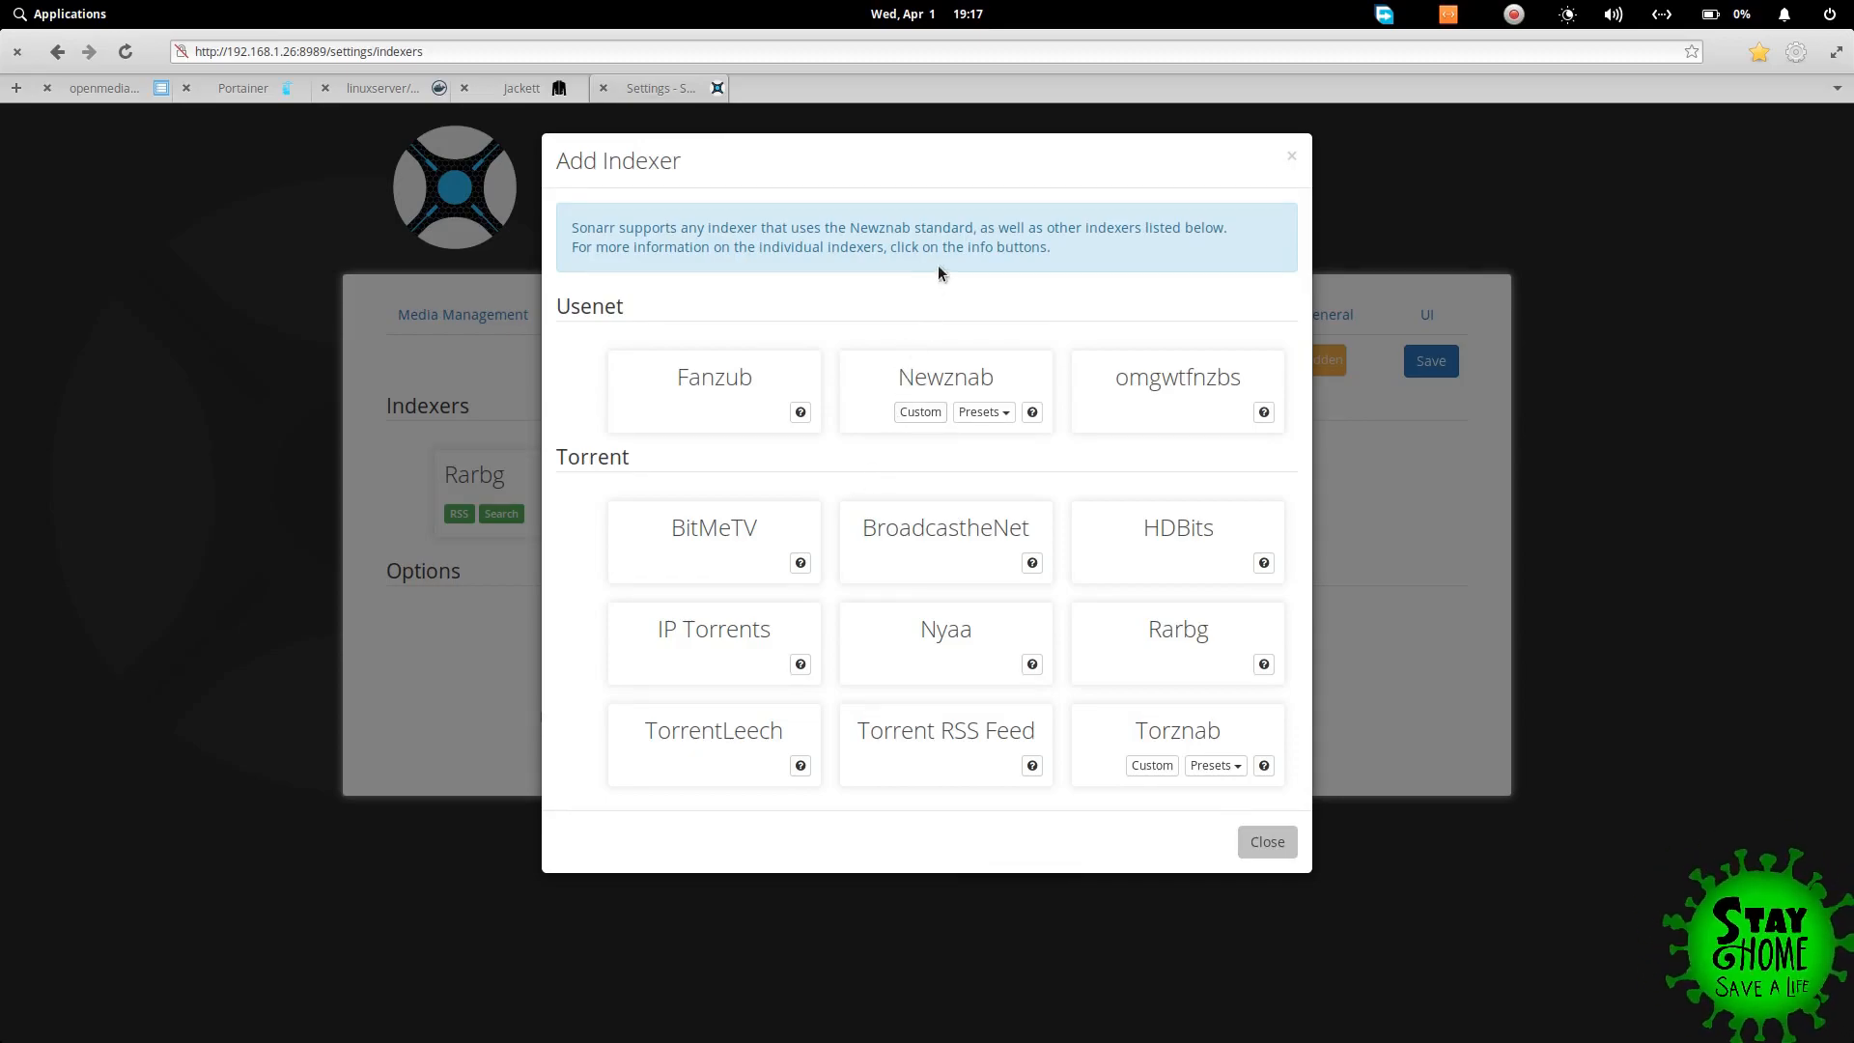
pyautogui.moveTo(1070, 455)
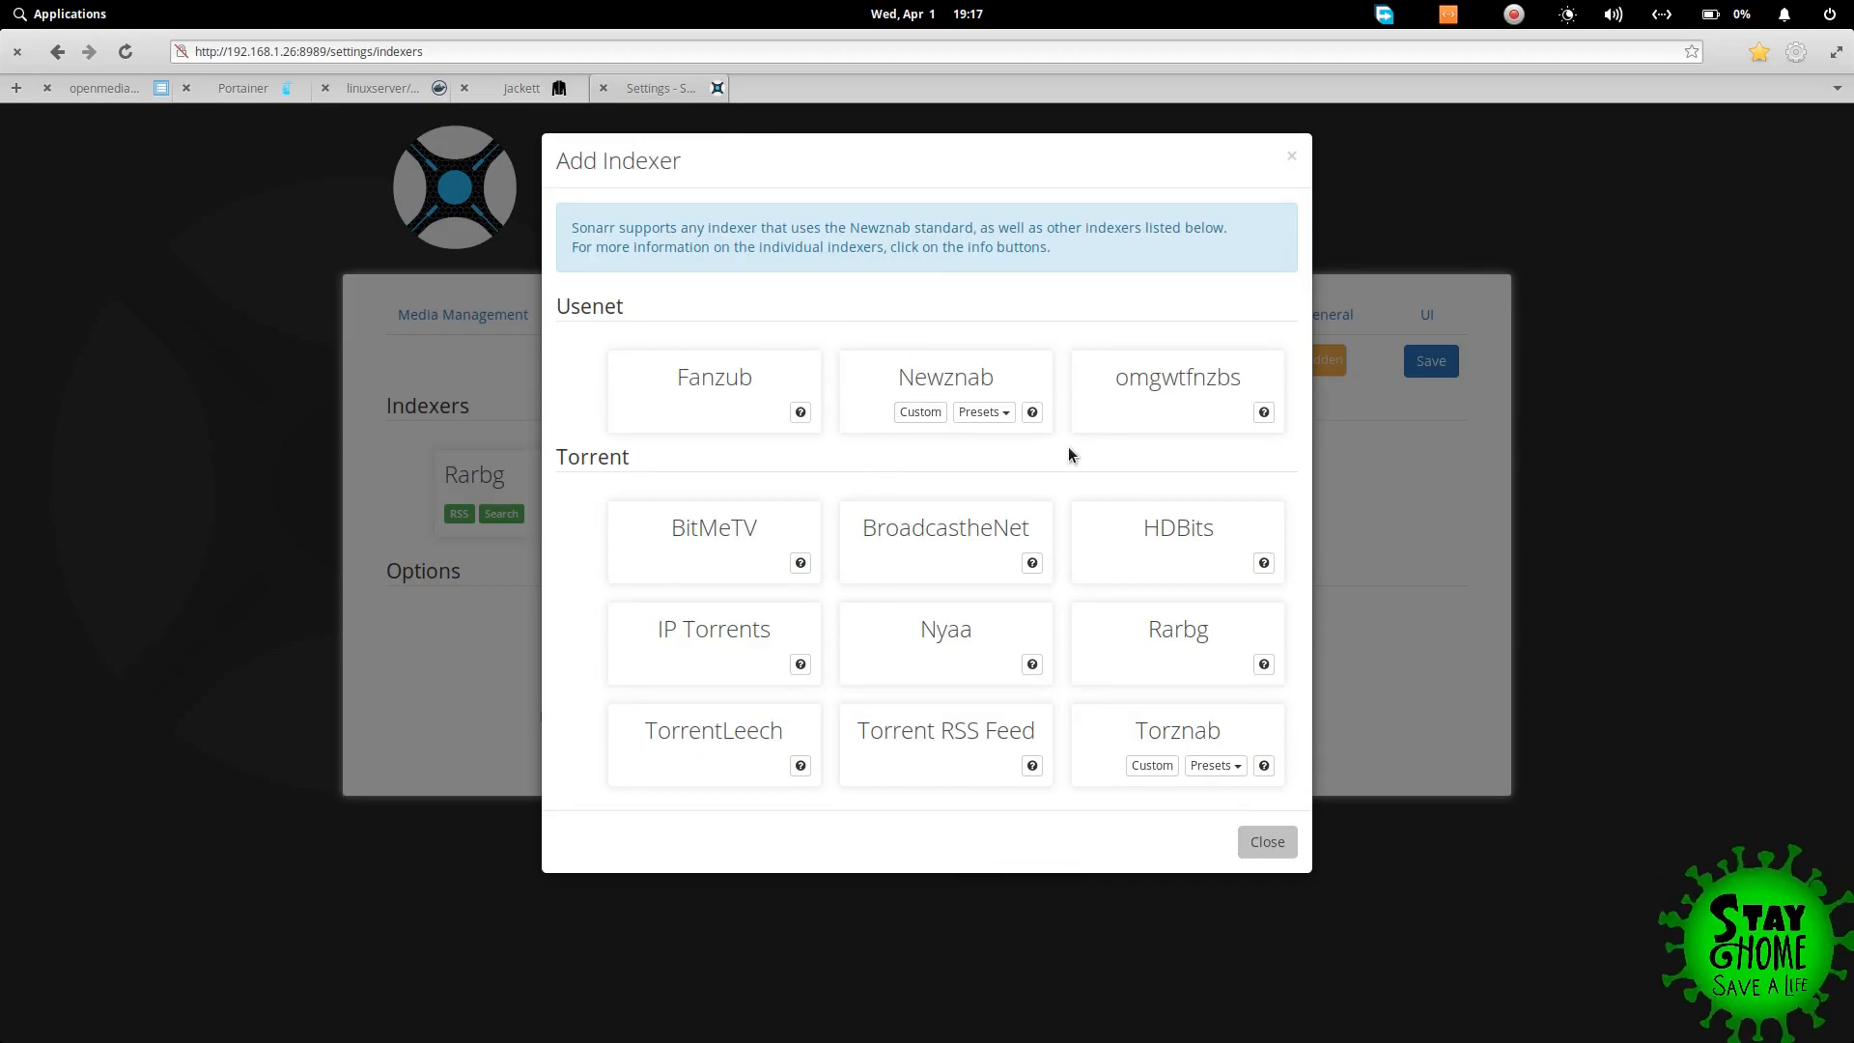
pyautogui.moveTo(1150, 764)
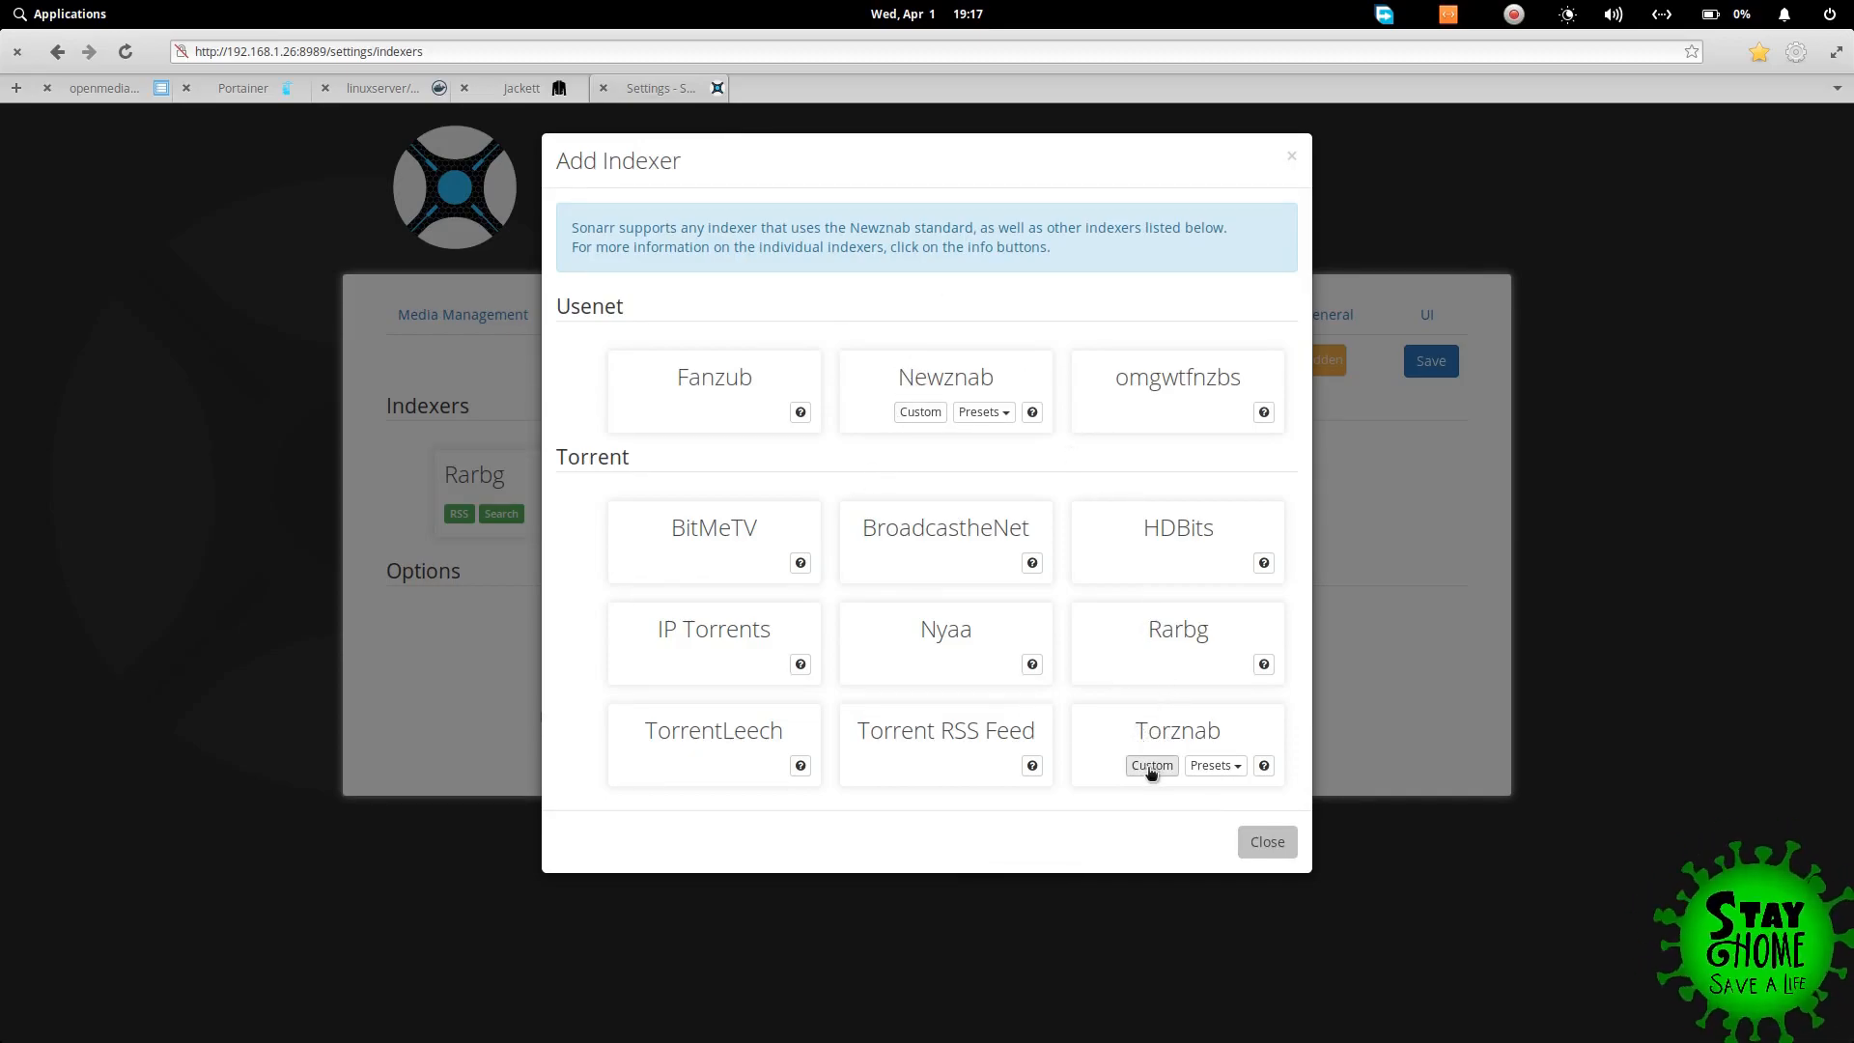
pyautogui.click(1150, 764)
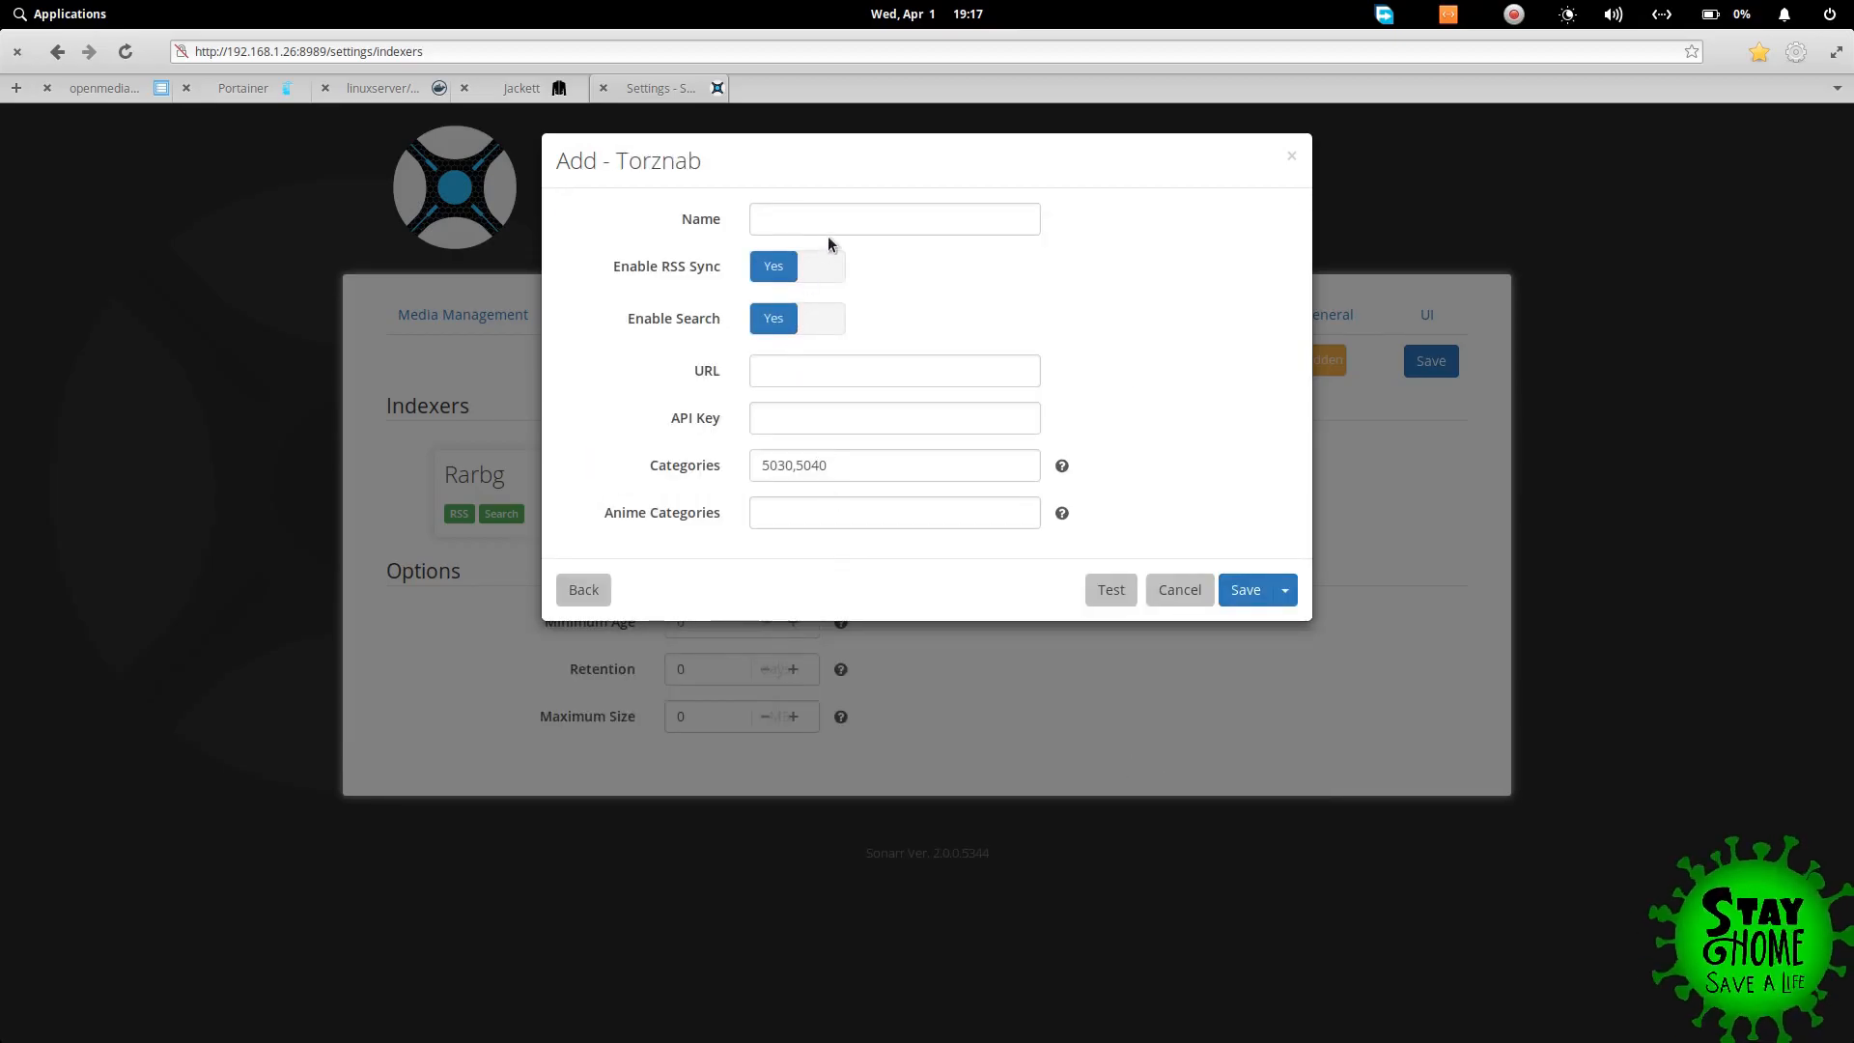
pyautogui.moveTo(870, 315)
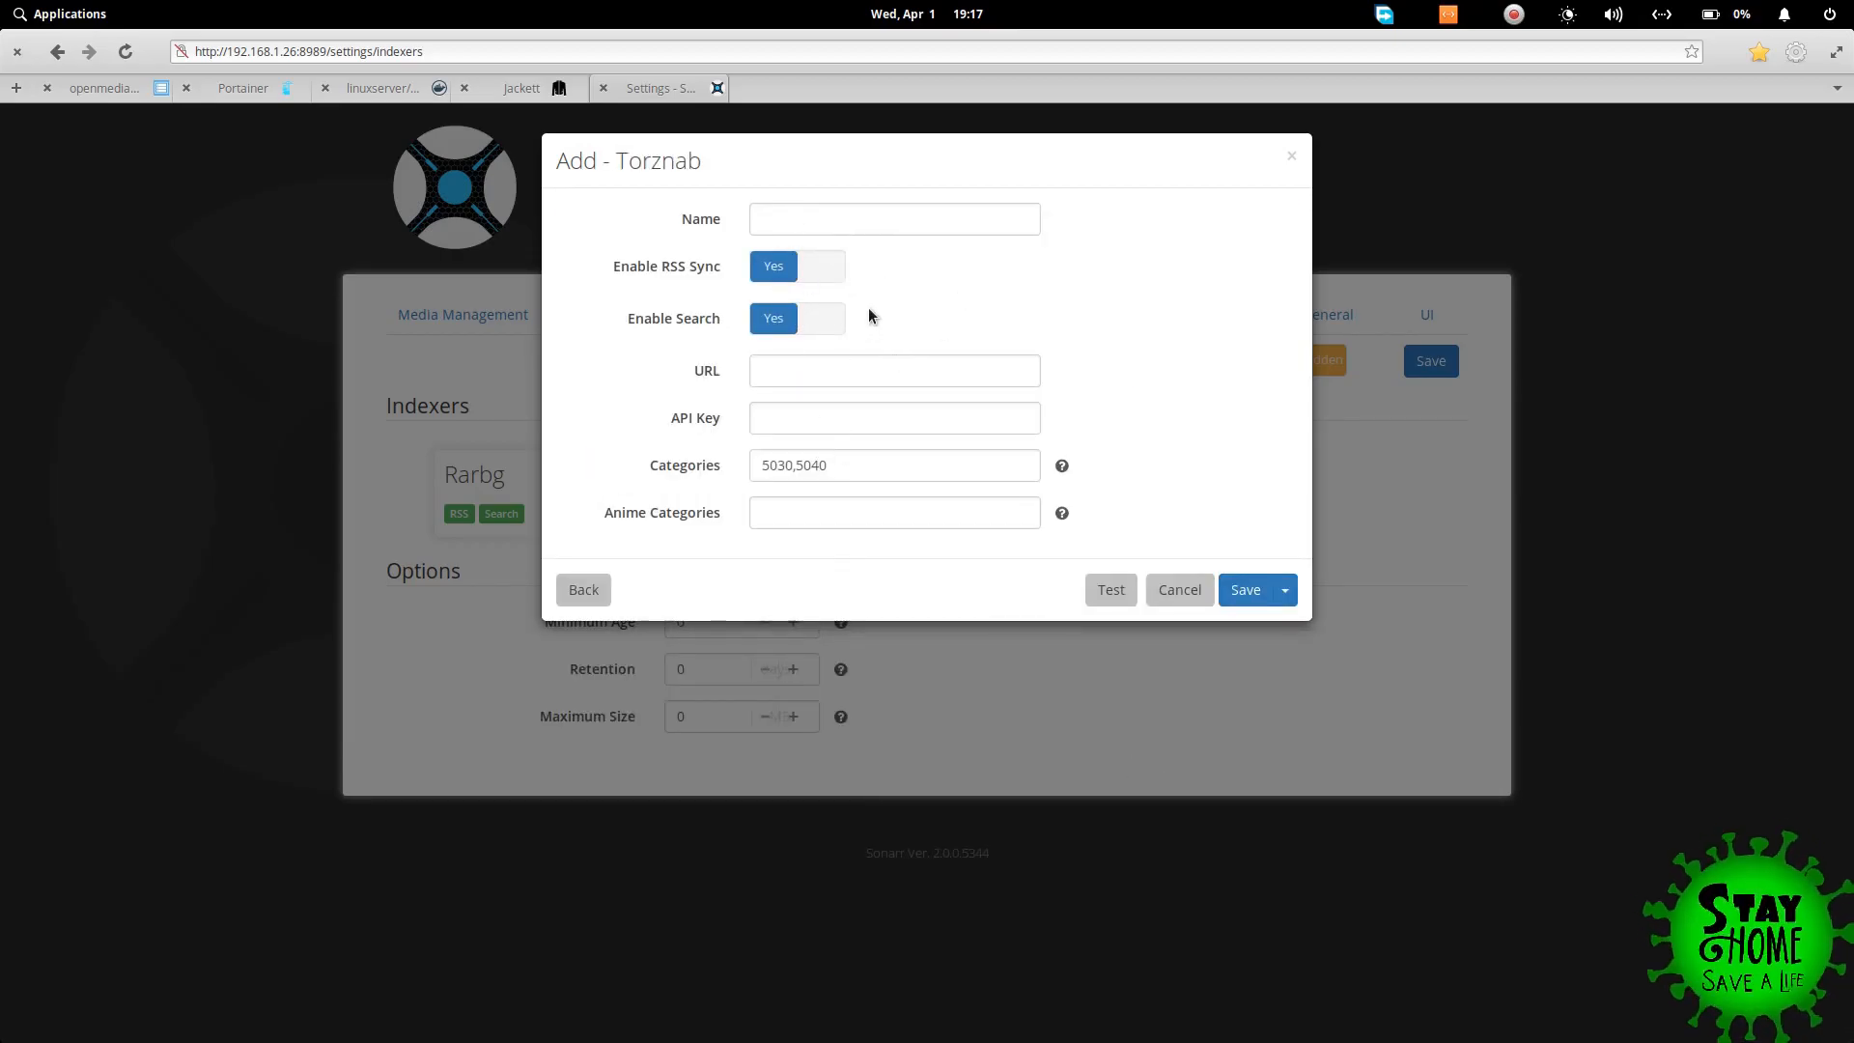
pyautogui.click(528, 88)
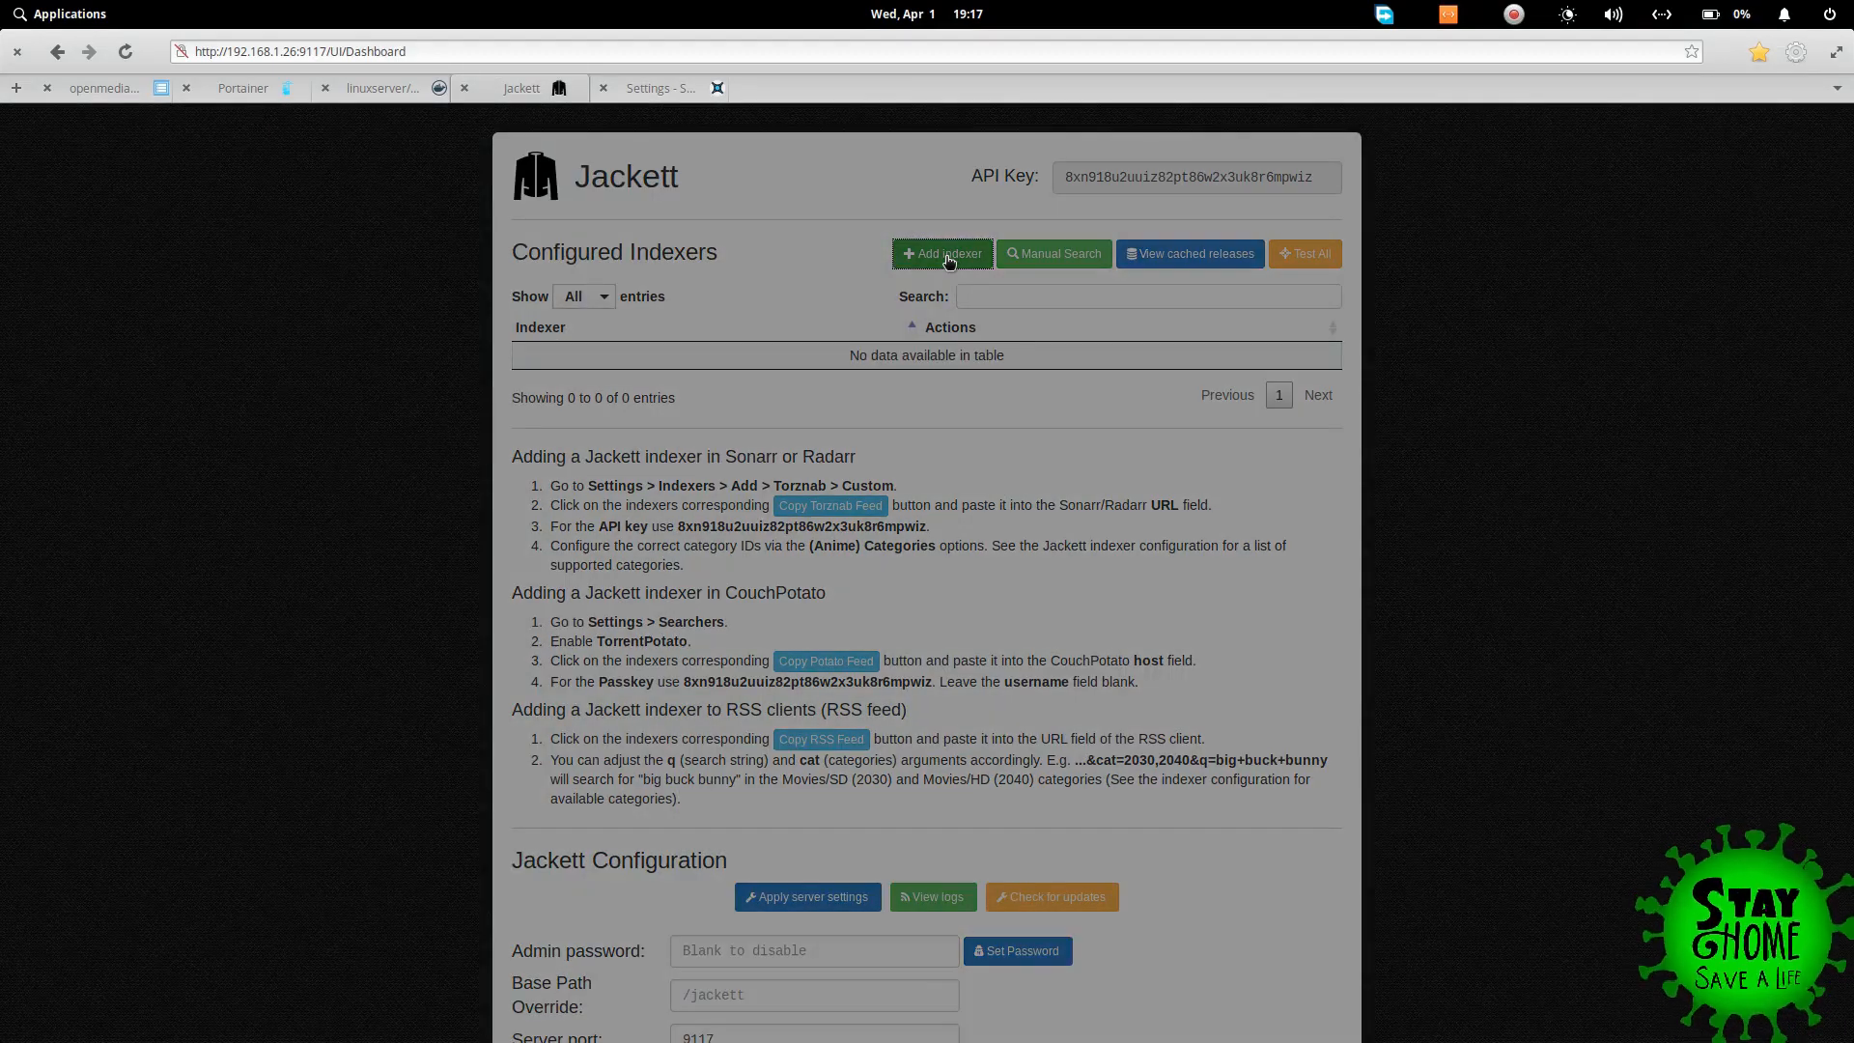
# - Add the public 1337x indexer to Jackett after a look at the 1337x website
pyautogui.click(942, 253)
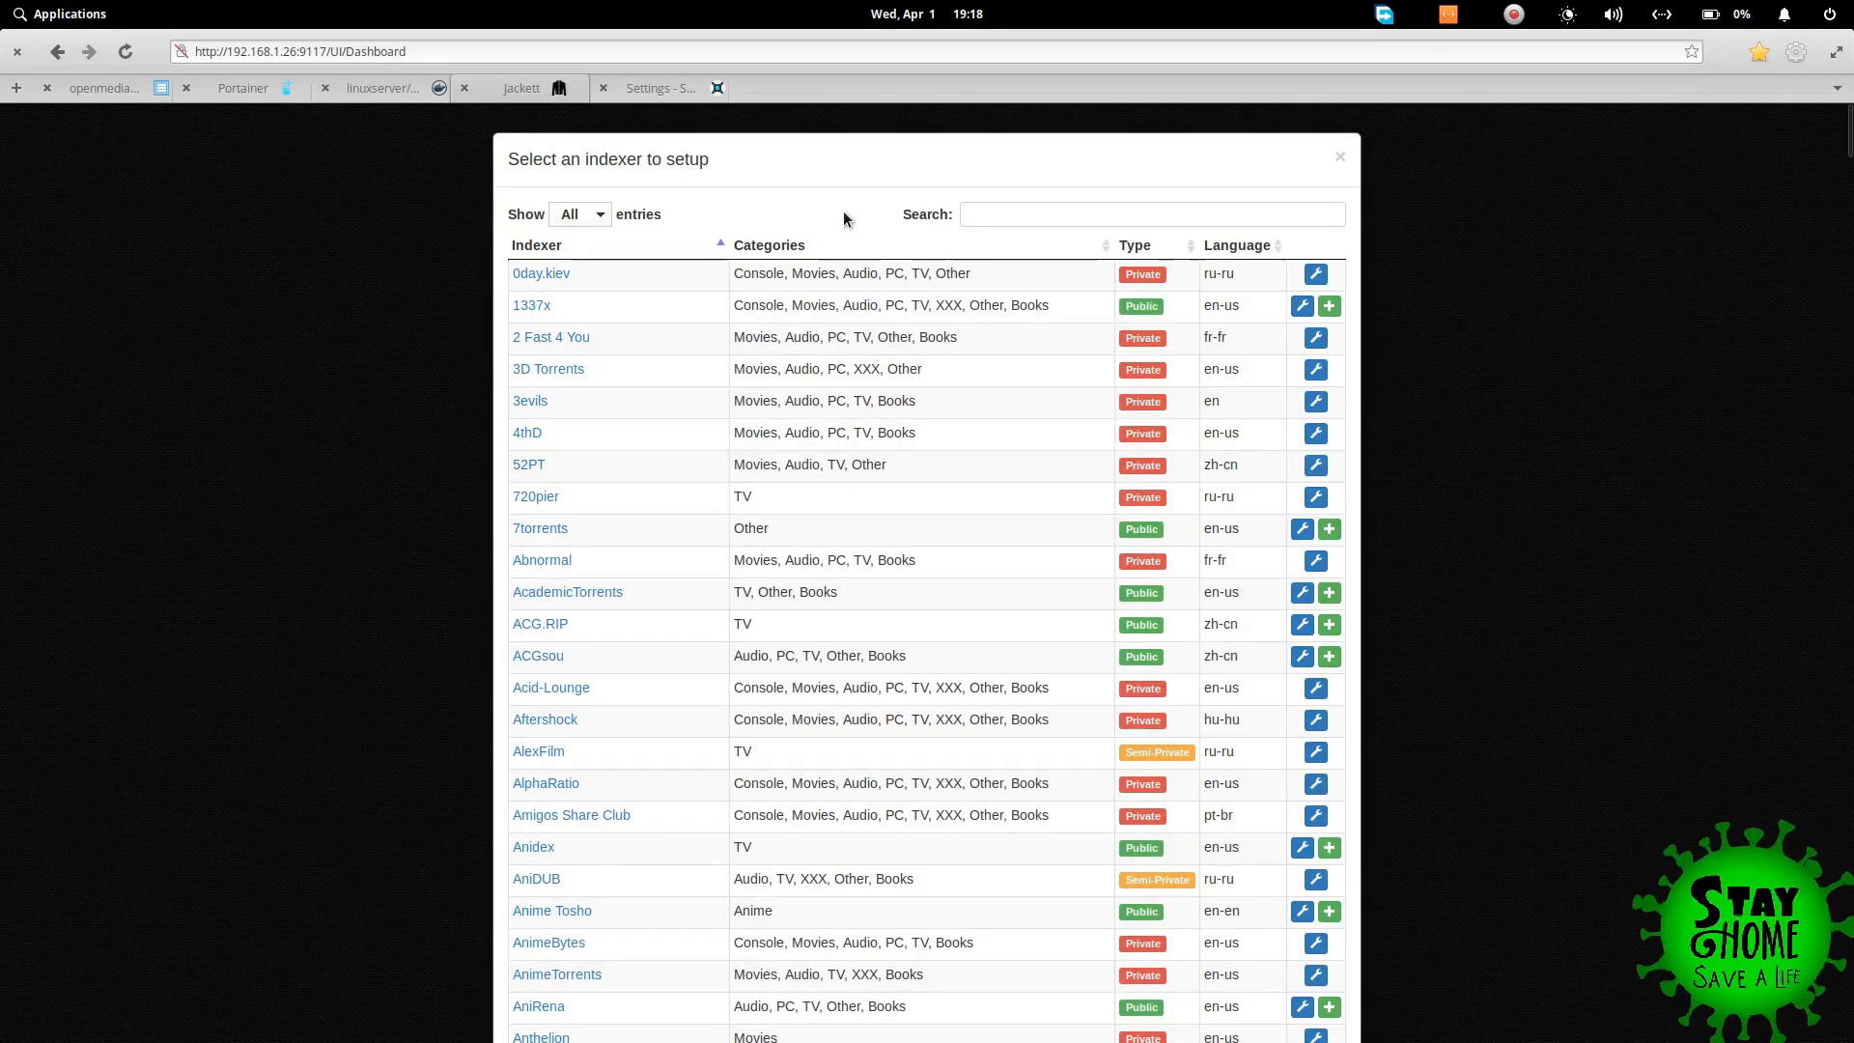
pyautogui.moveTo(531, 305)
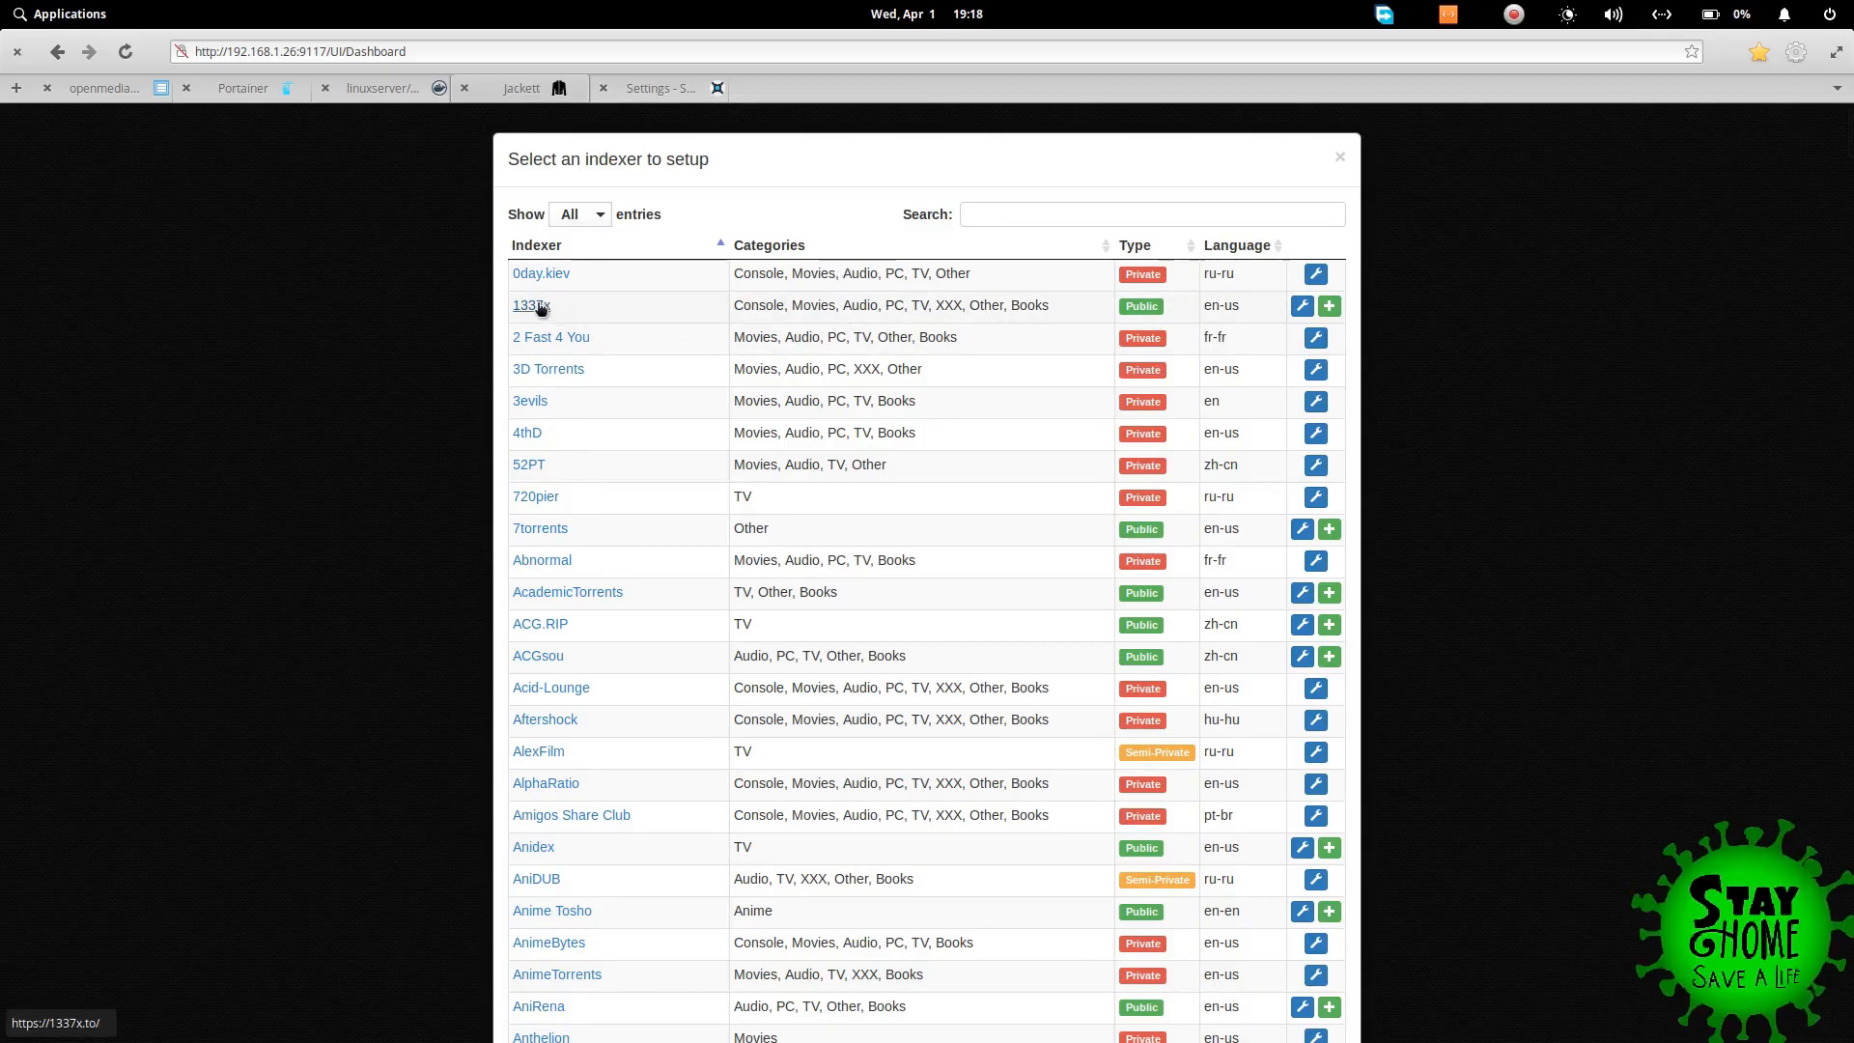
pyautogui.moveTo(532, 306)
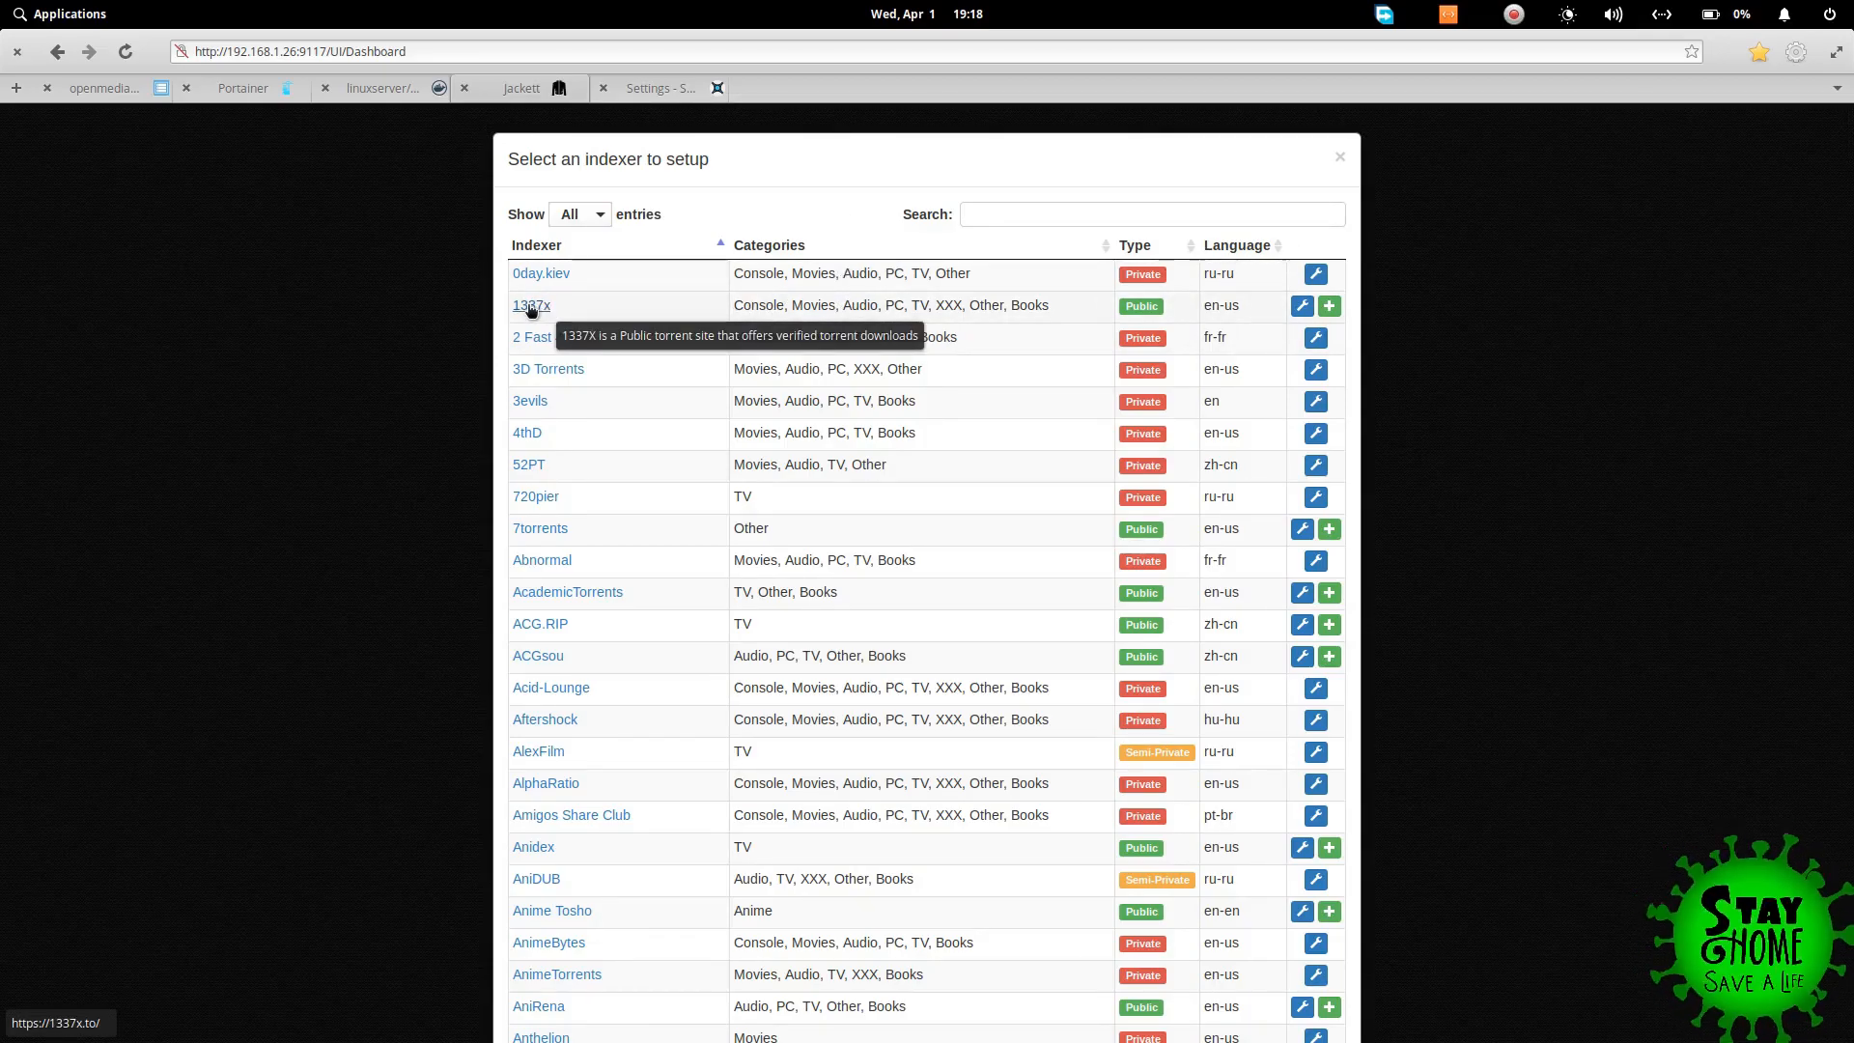
pyautogui.click(531, 307)
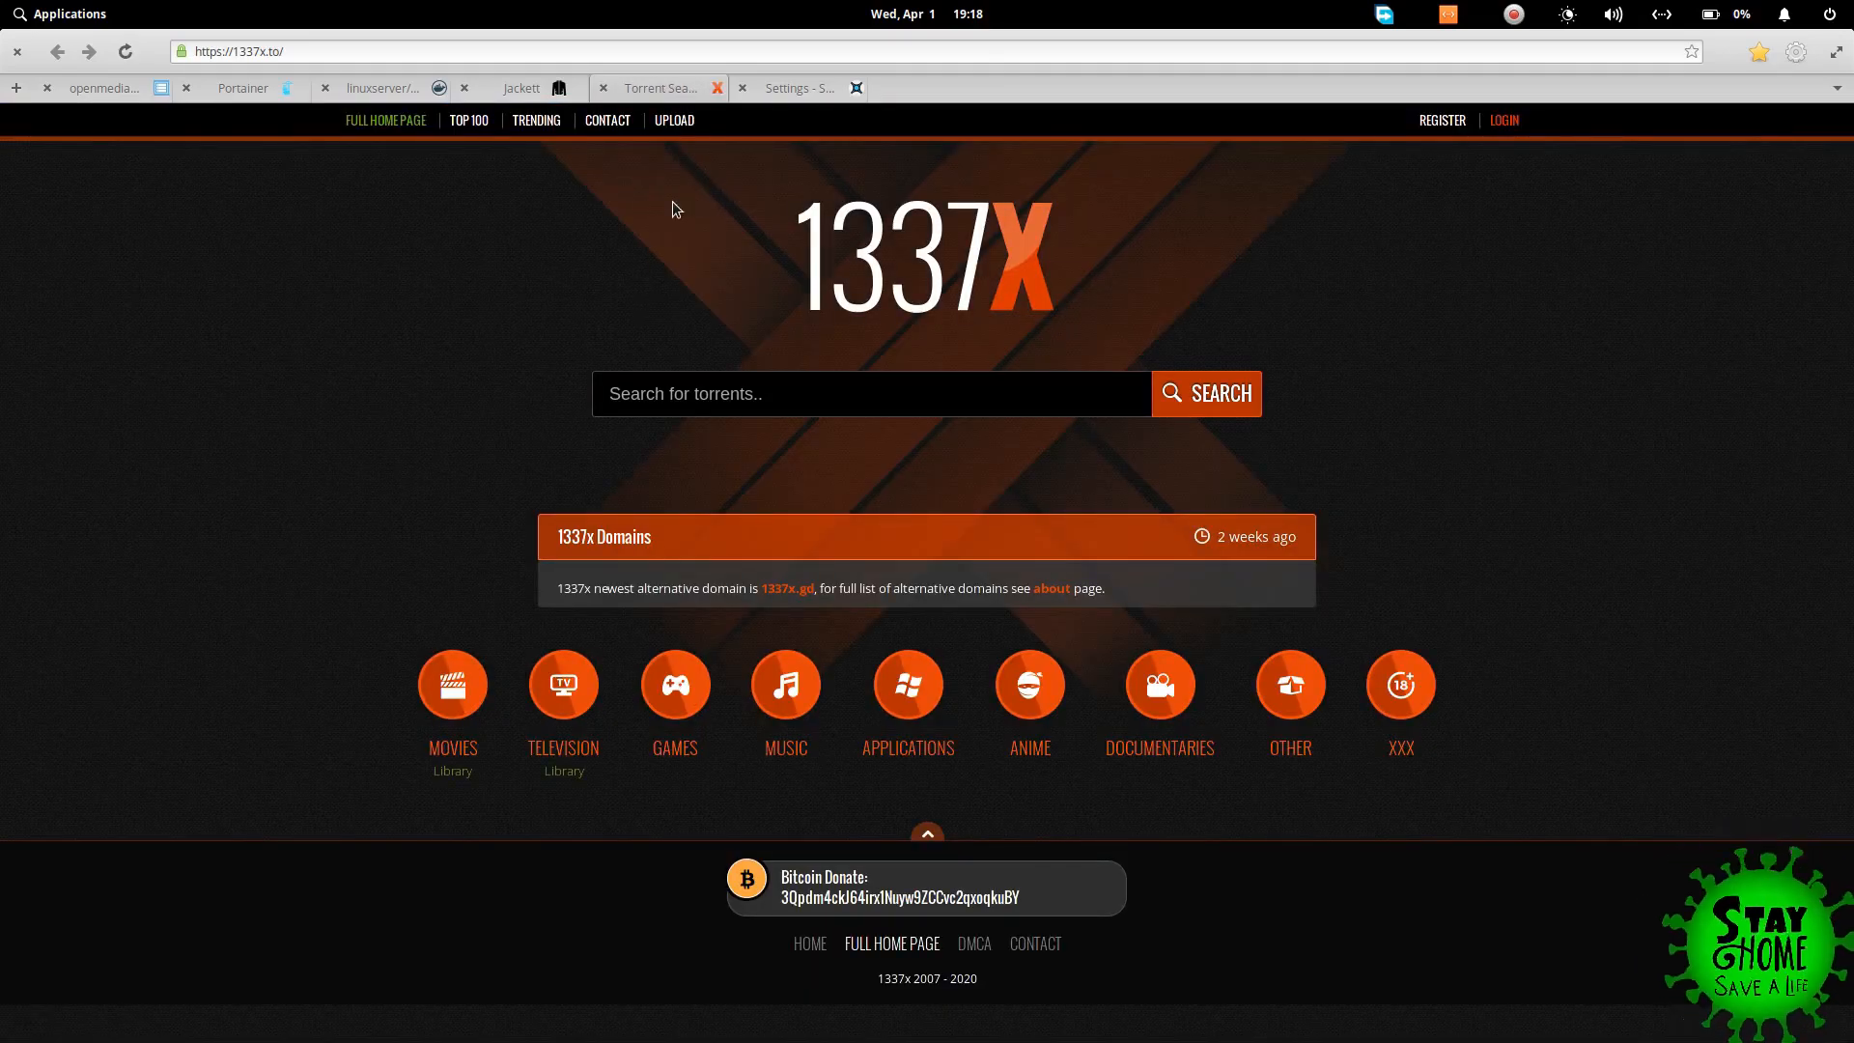
pyautogui.moveTo(606, 120)
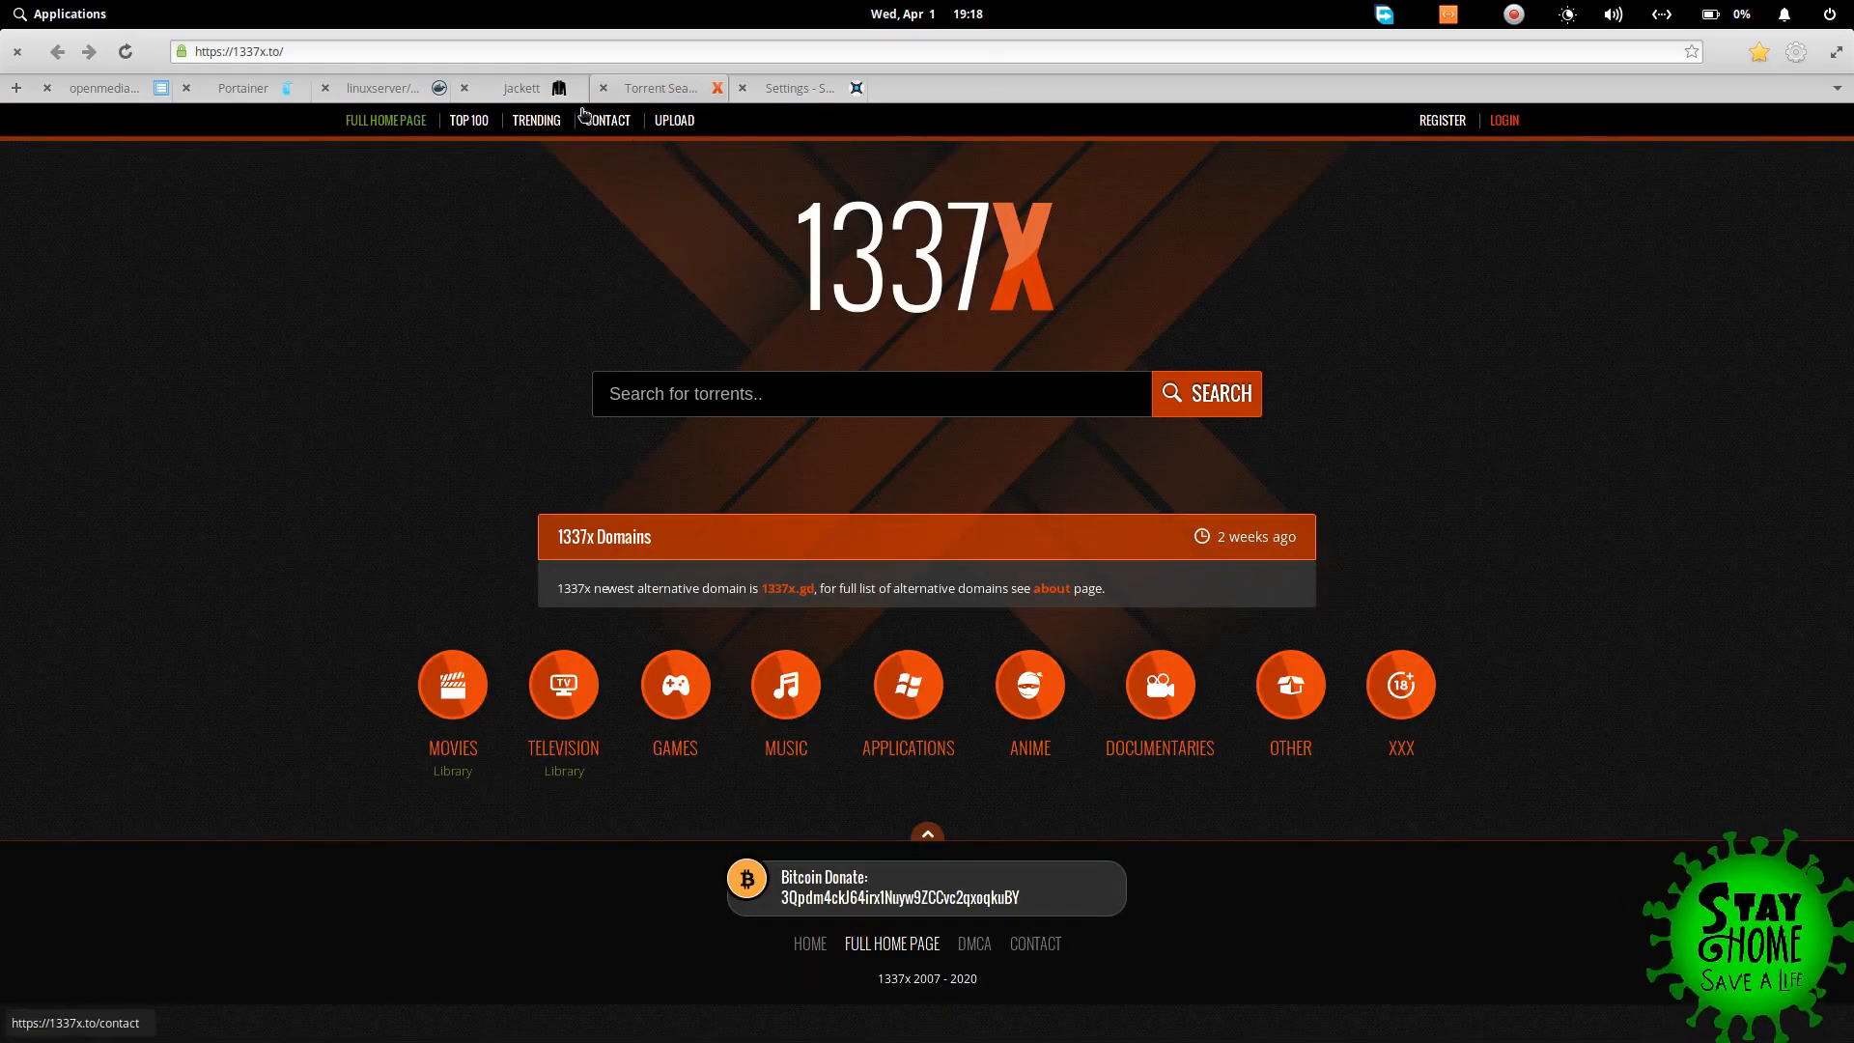
pyautogui.click(528, 88)
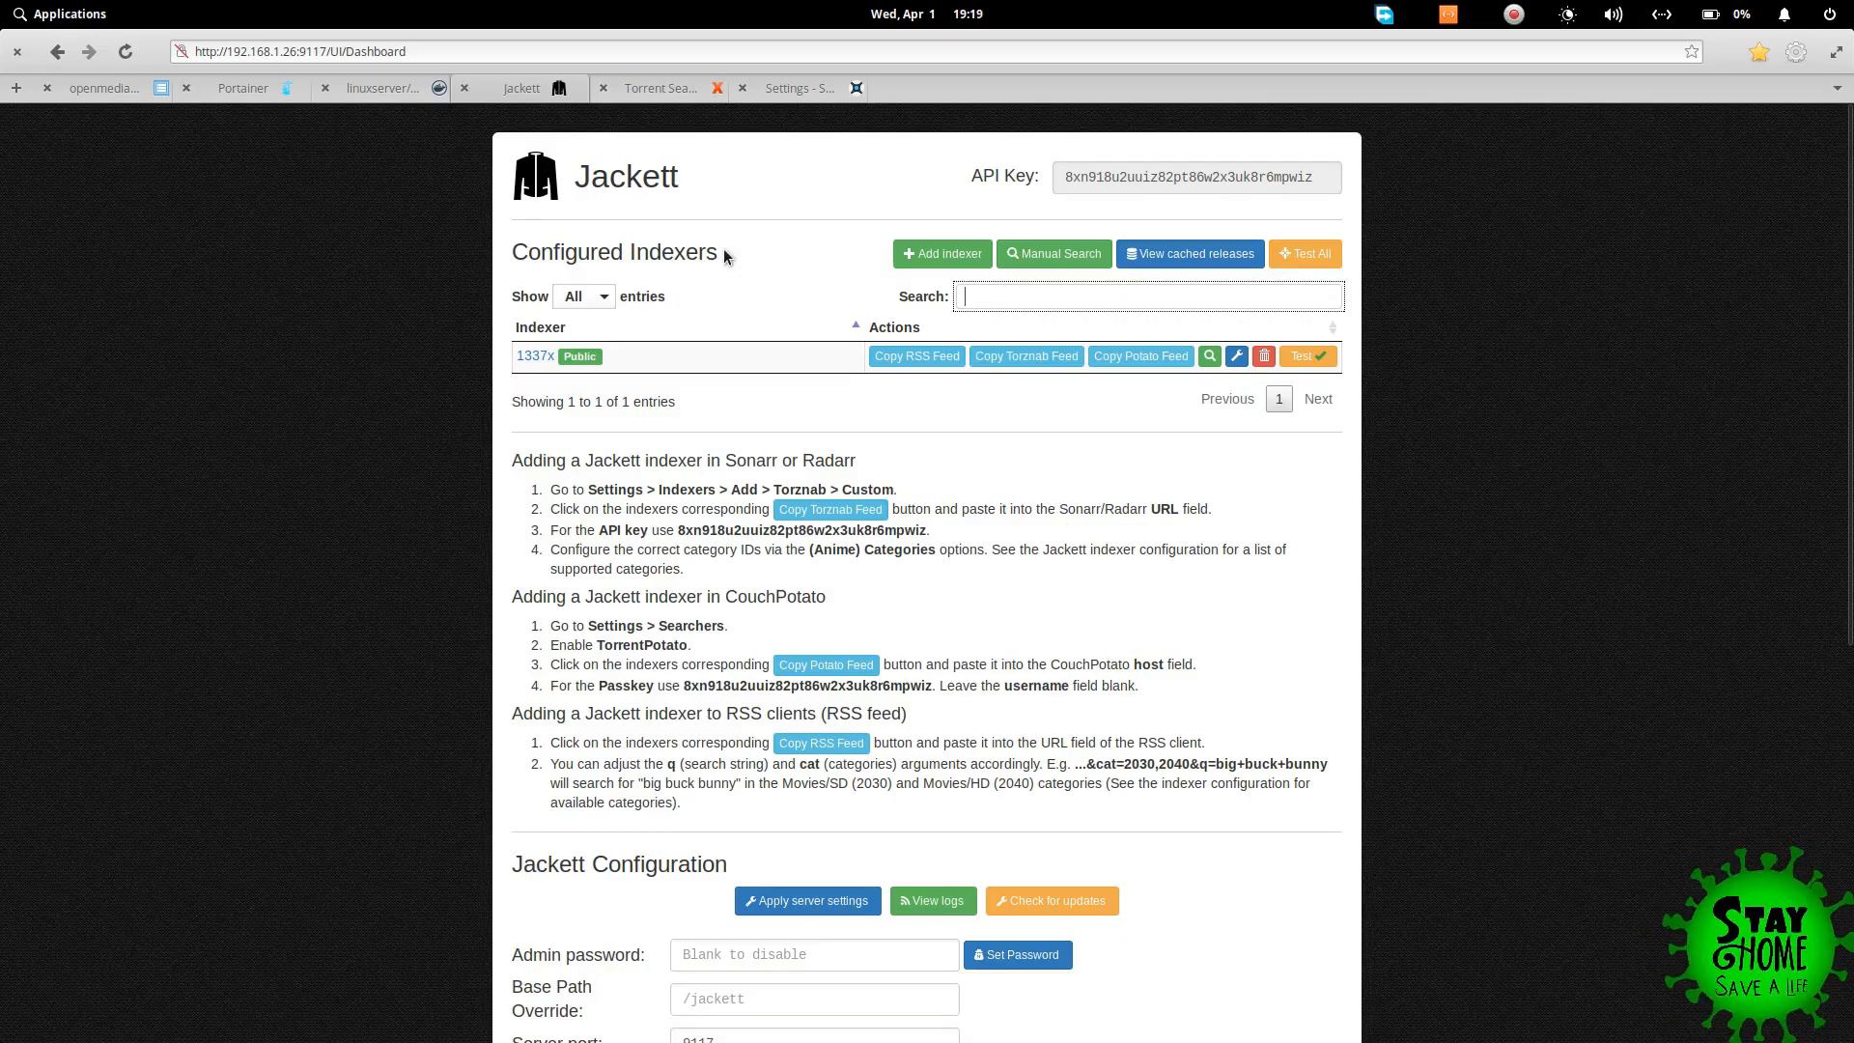
pyautogui.moveTo(985, 393)
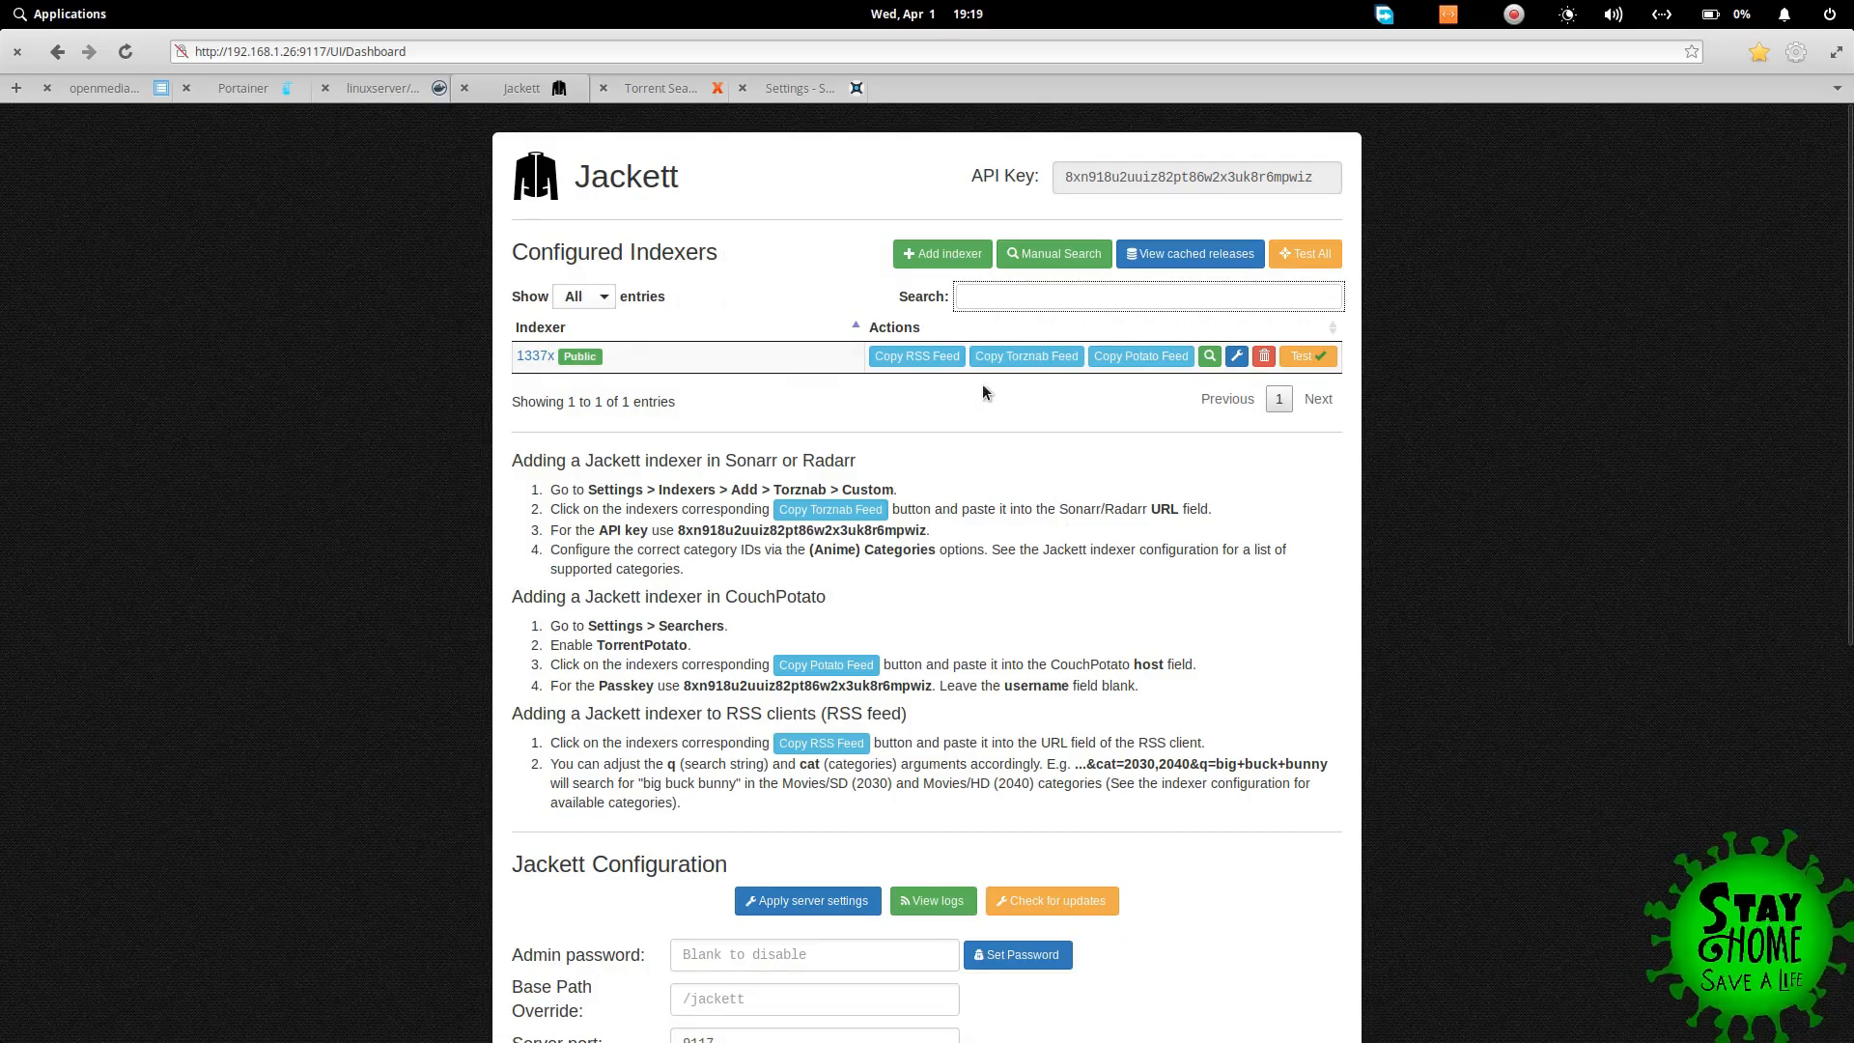
pyautogui.moveTo(1026, 356)
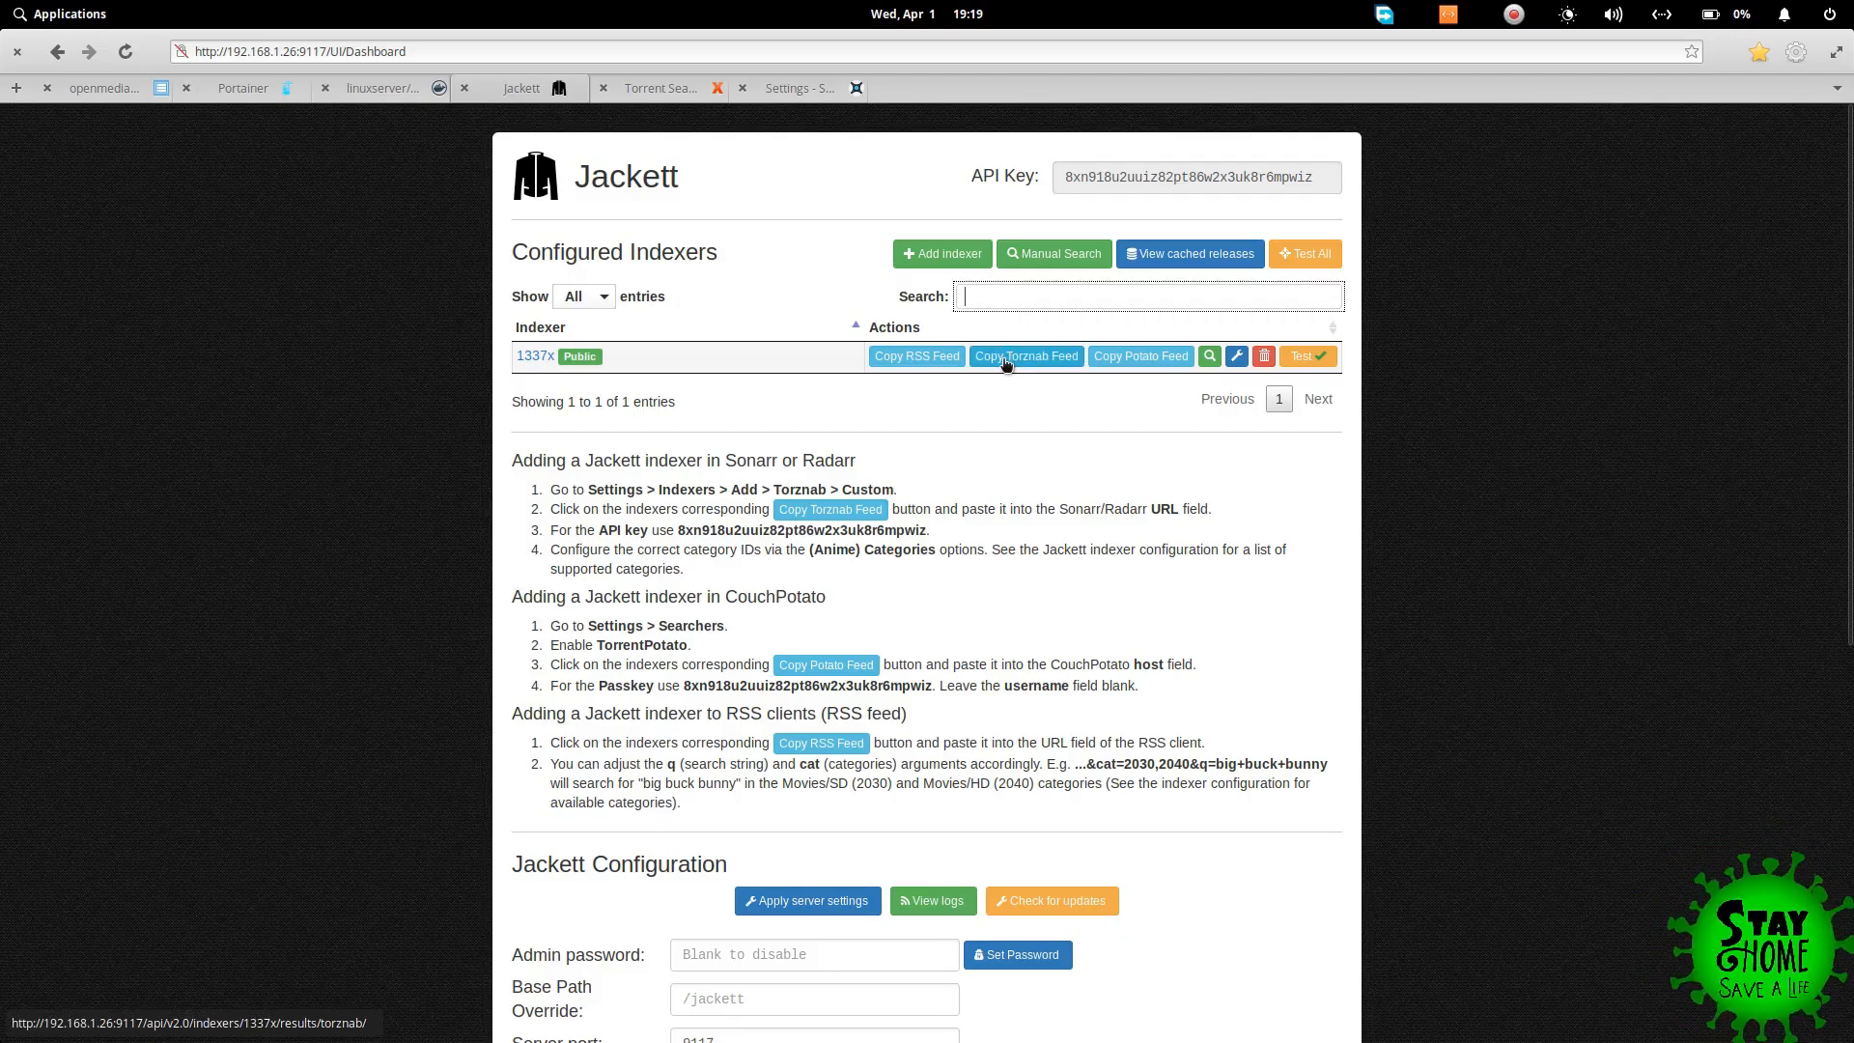
# - Copy the 1337x indexer's Torznab feed URL from the Jackett dashboard
pyautogui.click(1026, 357)
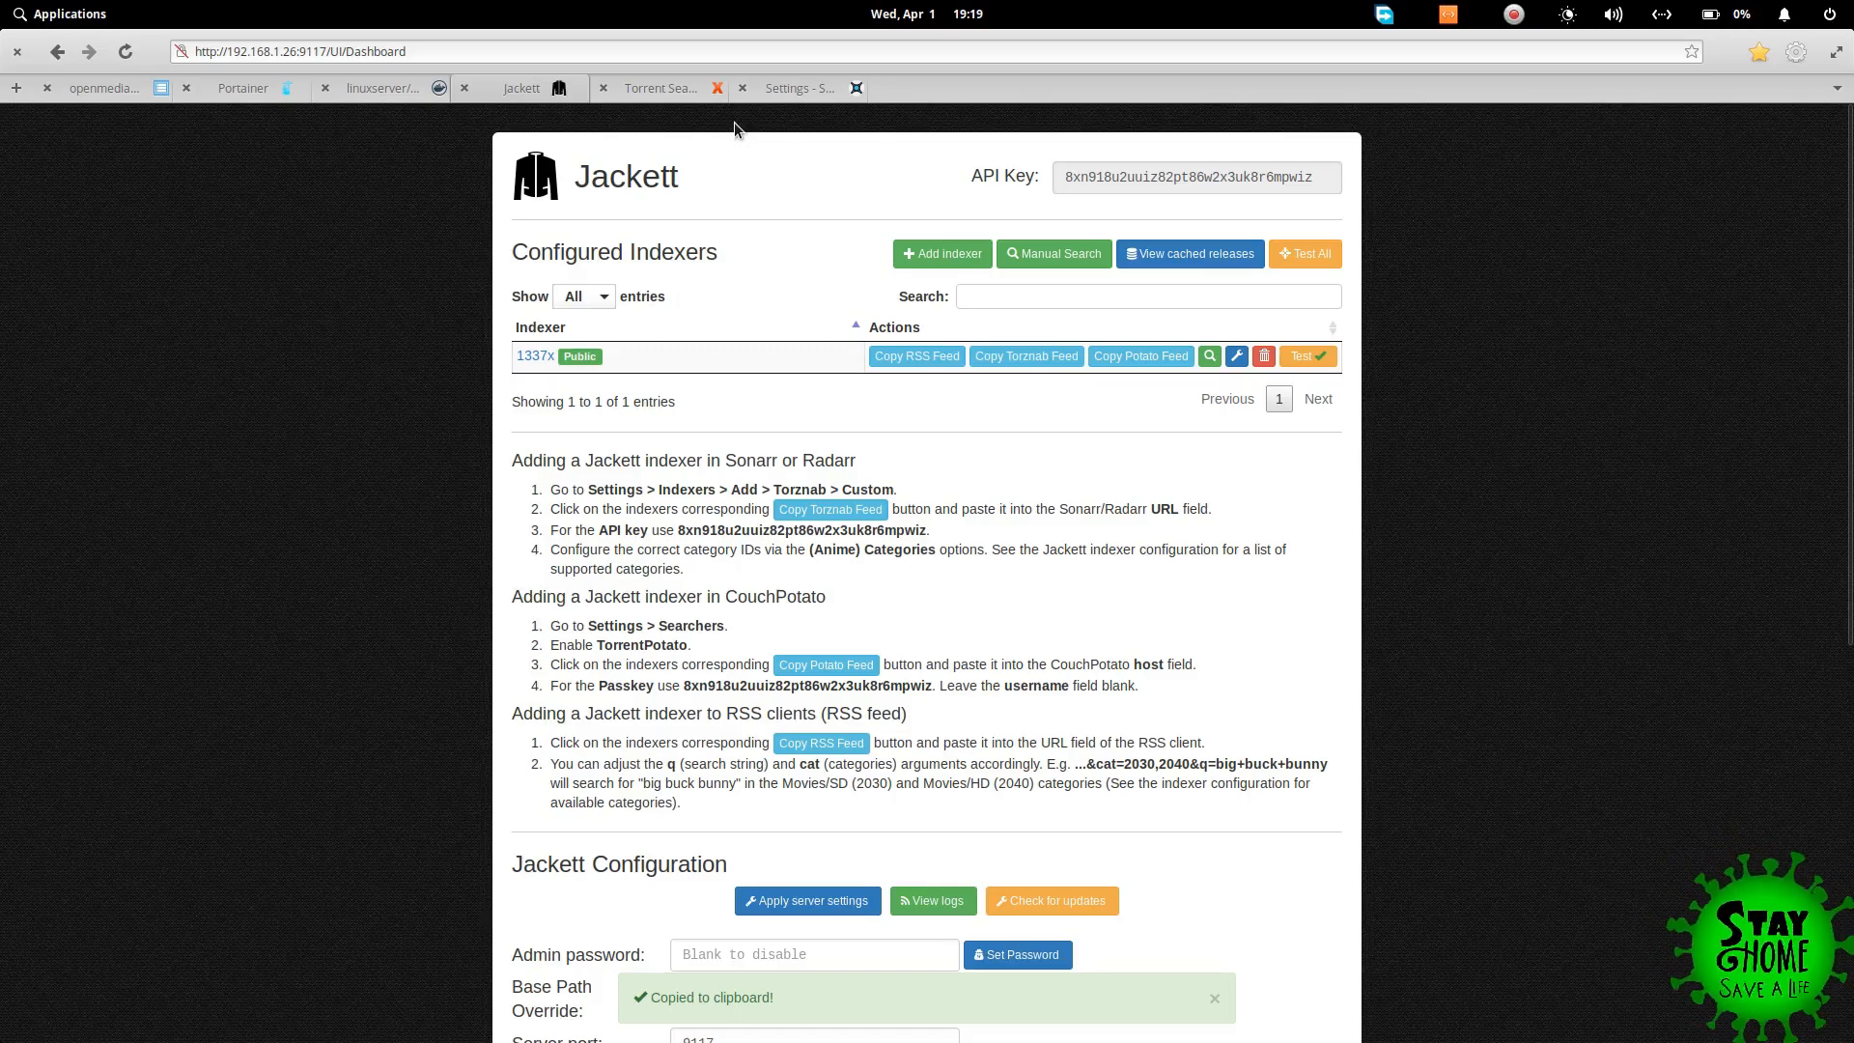
pyautogui.moveTo(589, 526)
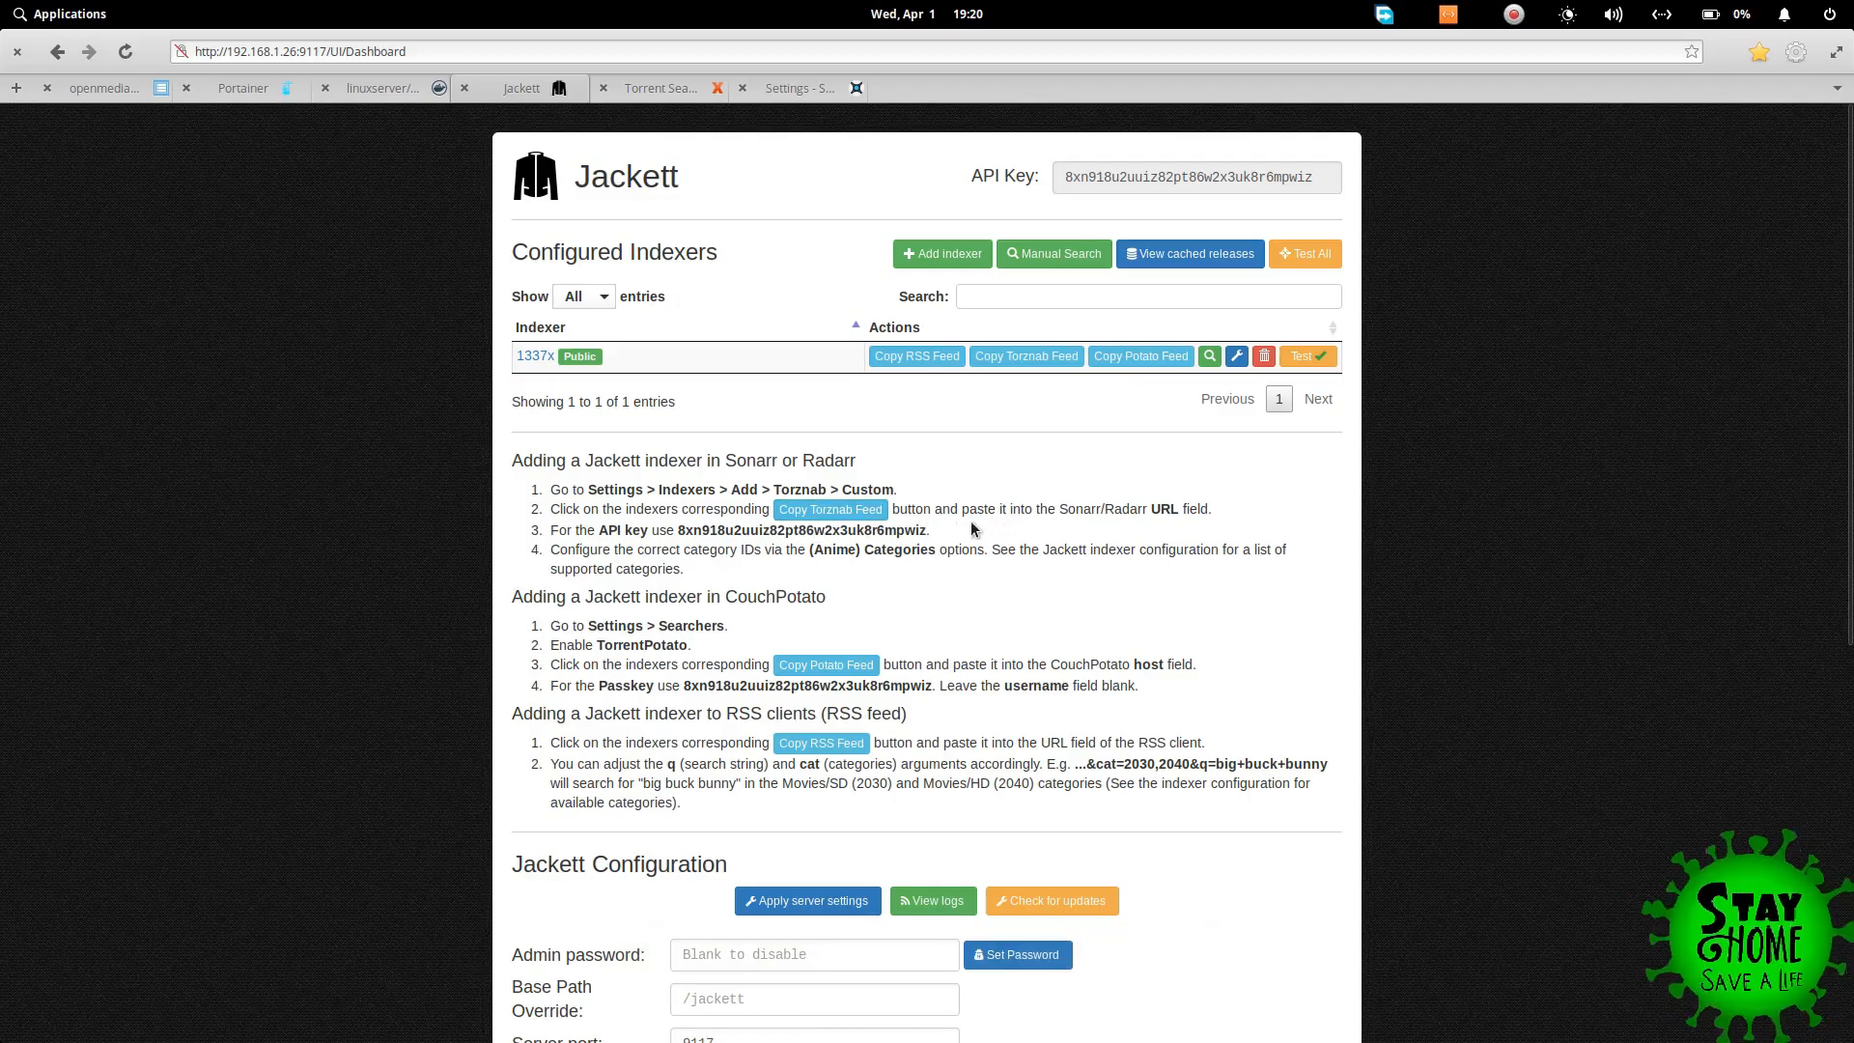
pyautogui.moveTo(858, 260)
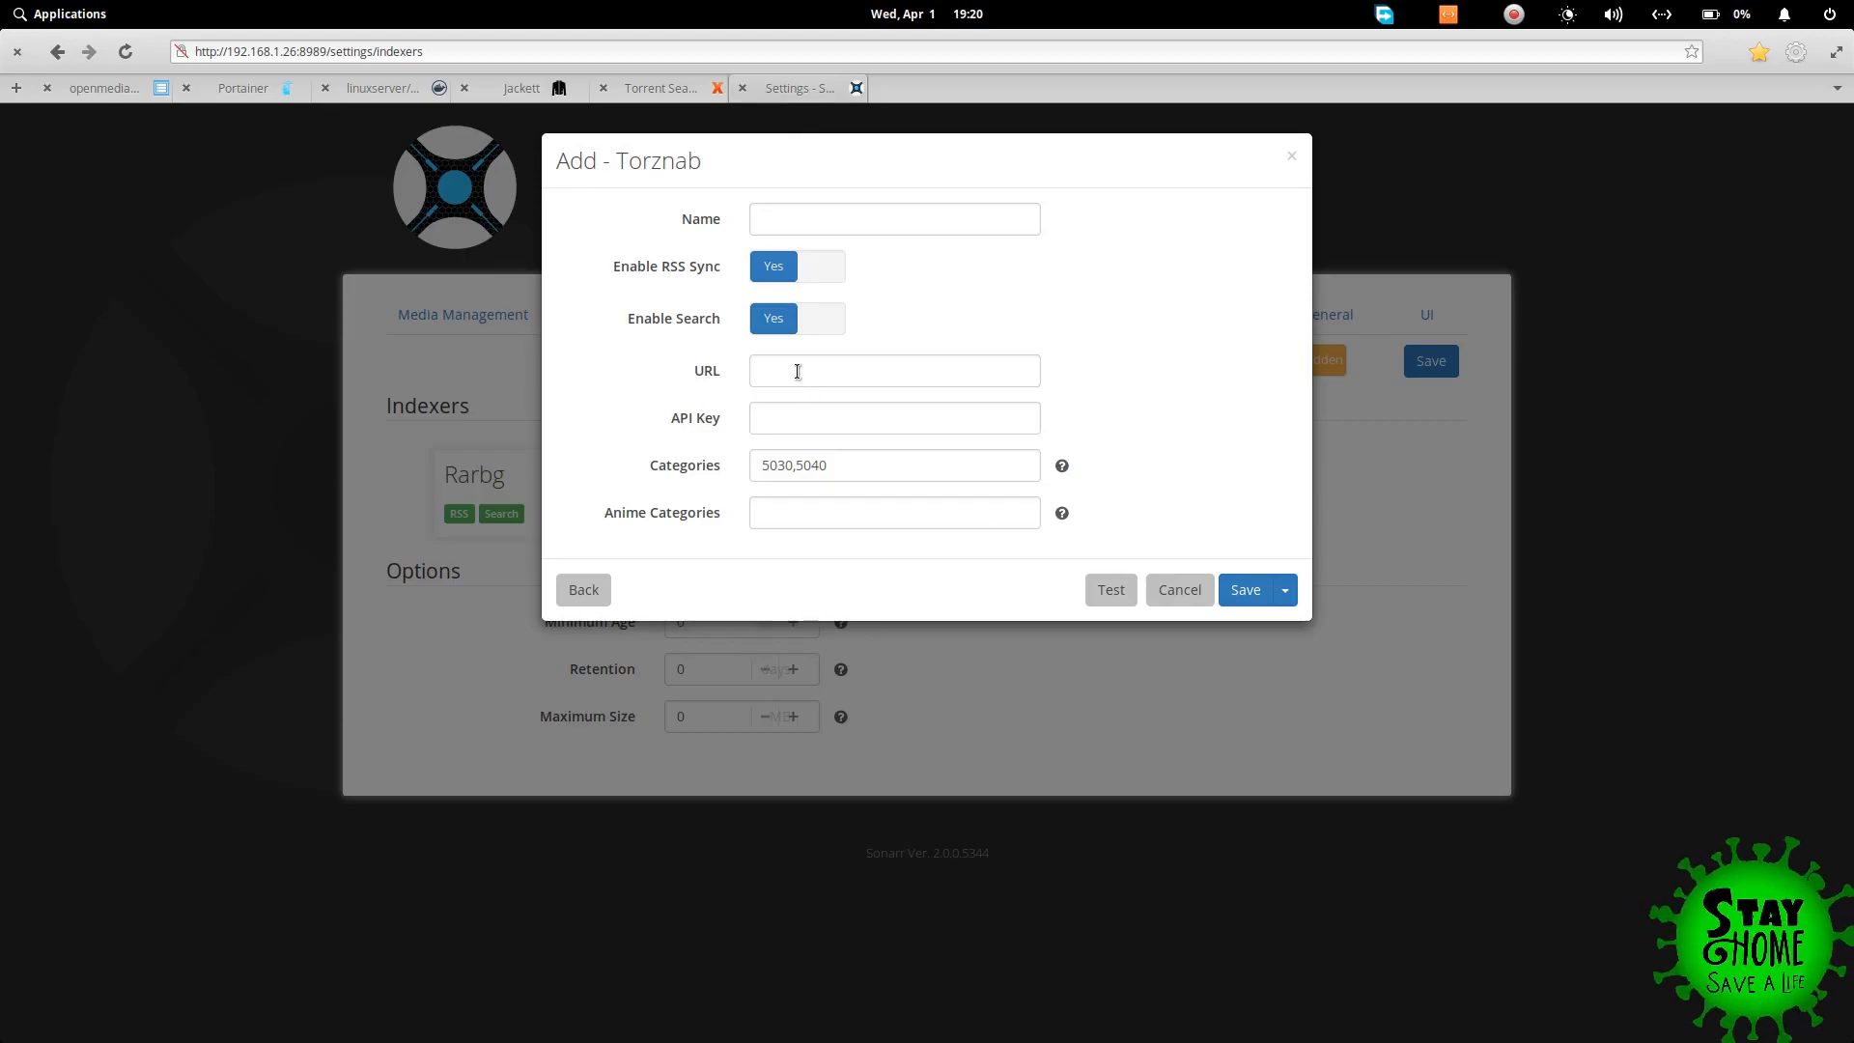
# - Fill Sonarr's Torznab form with the 1337x feed path, name 1337x, and Jackett's API key
pyautogui.write('/api/v2.0/indexers/1337x/results/torznab/')
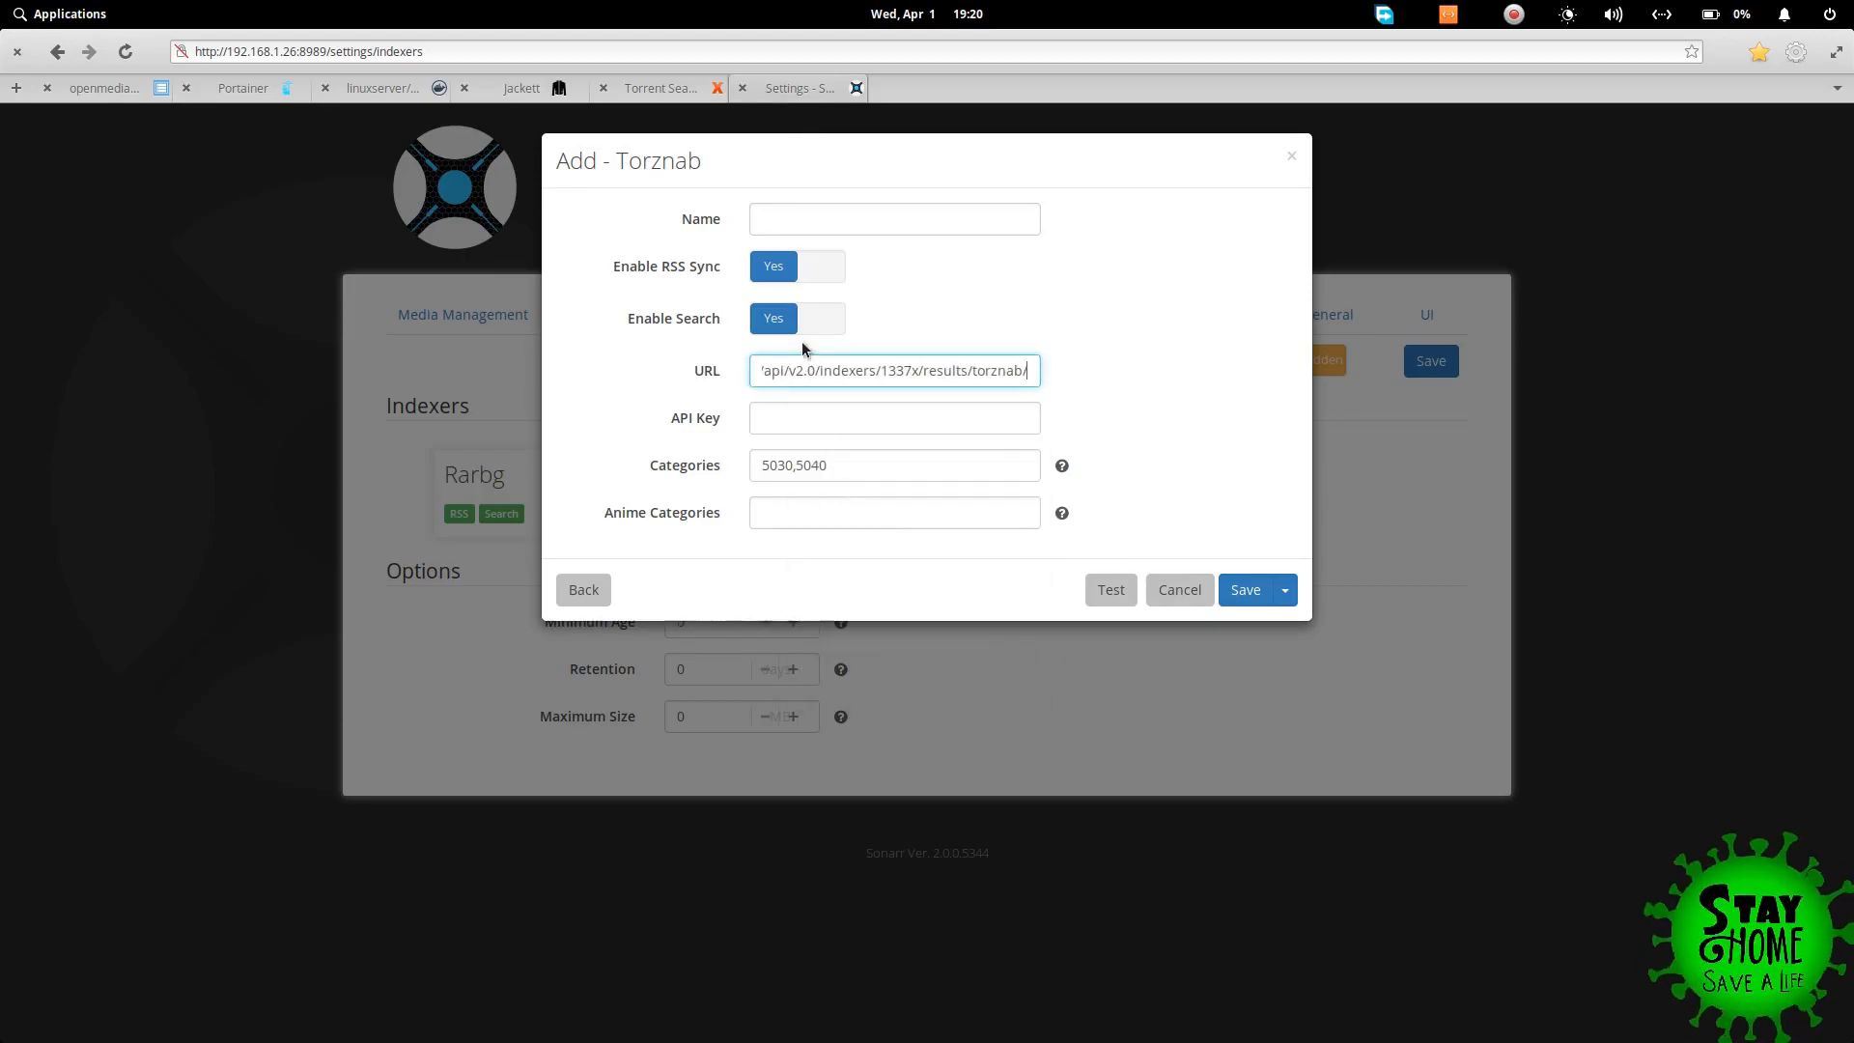
pyautogui.write('1')
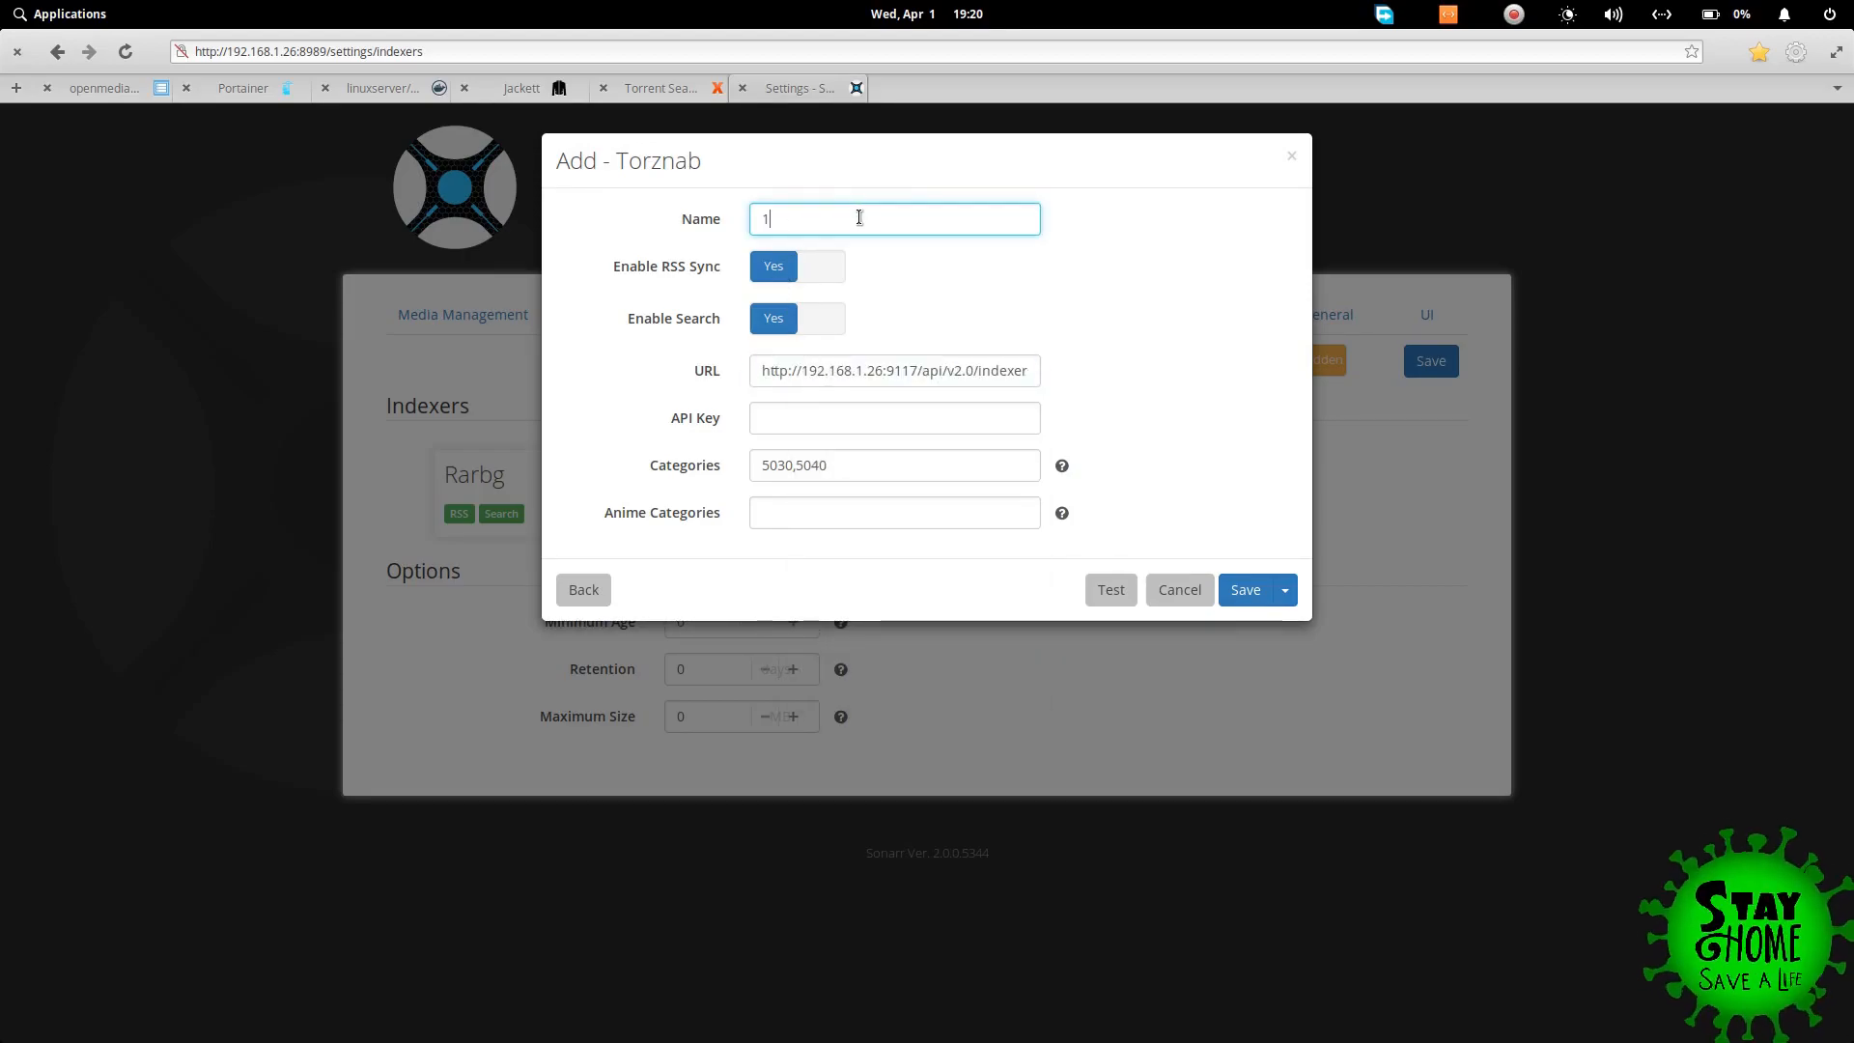
pyautogui.write('337x')
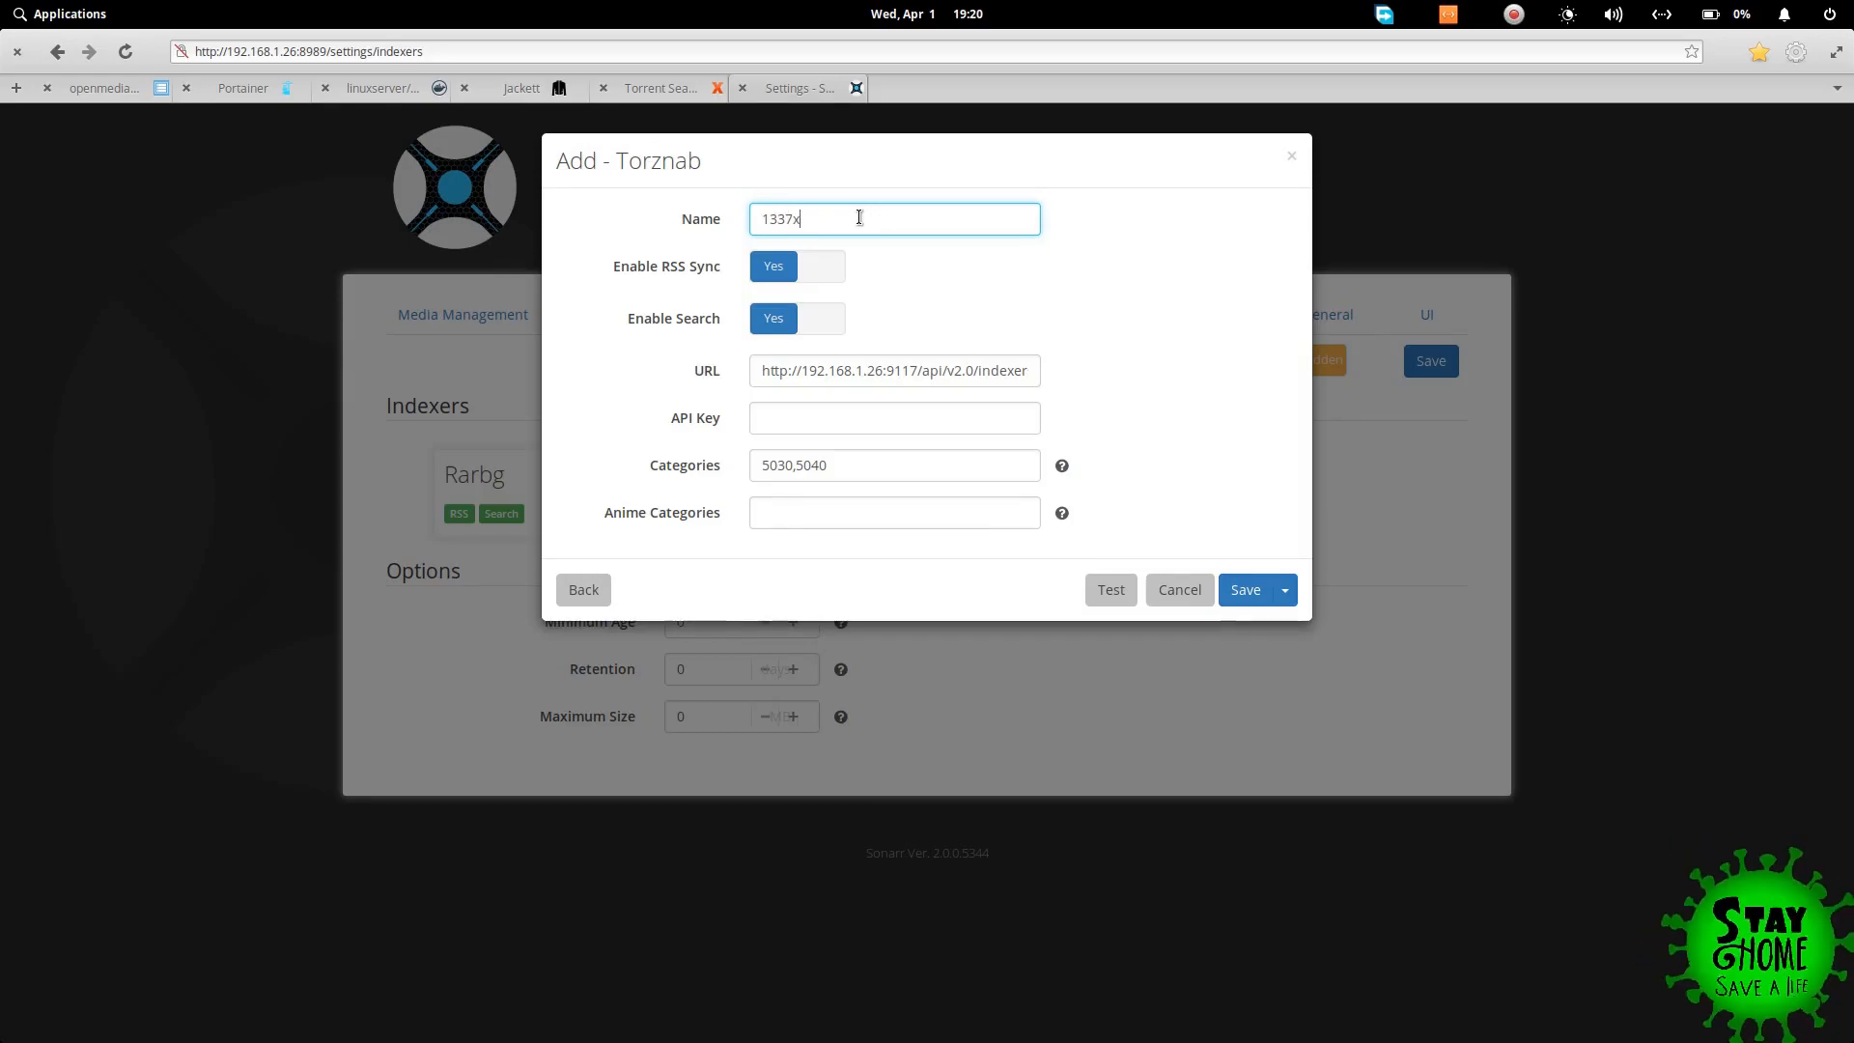
pyautogui.click(520, 88)
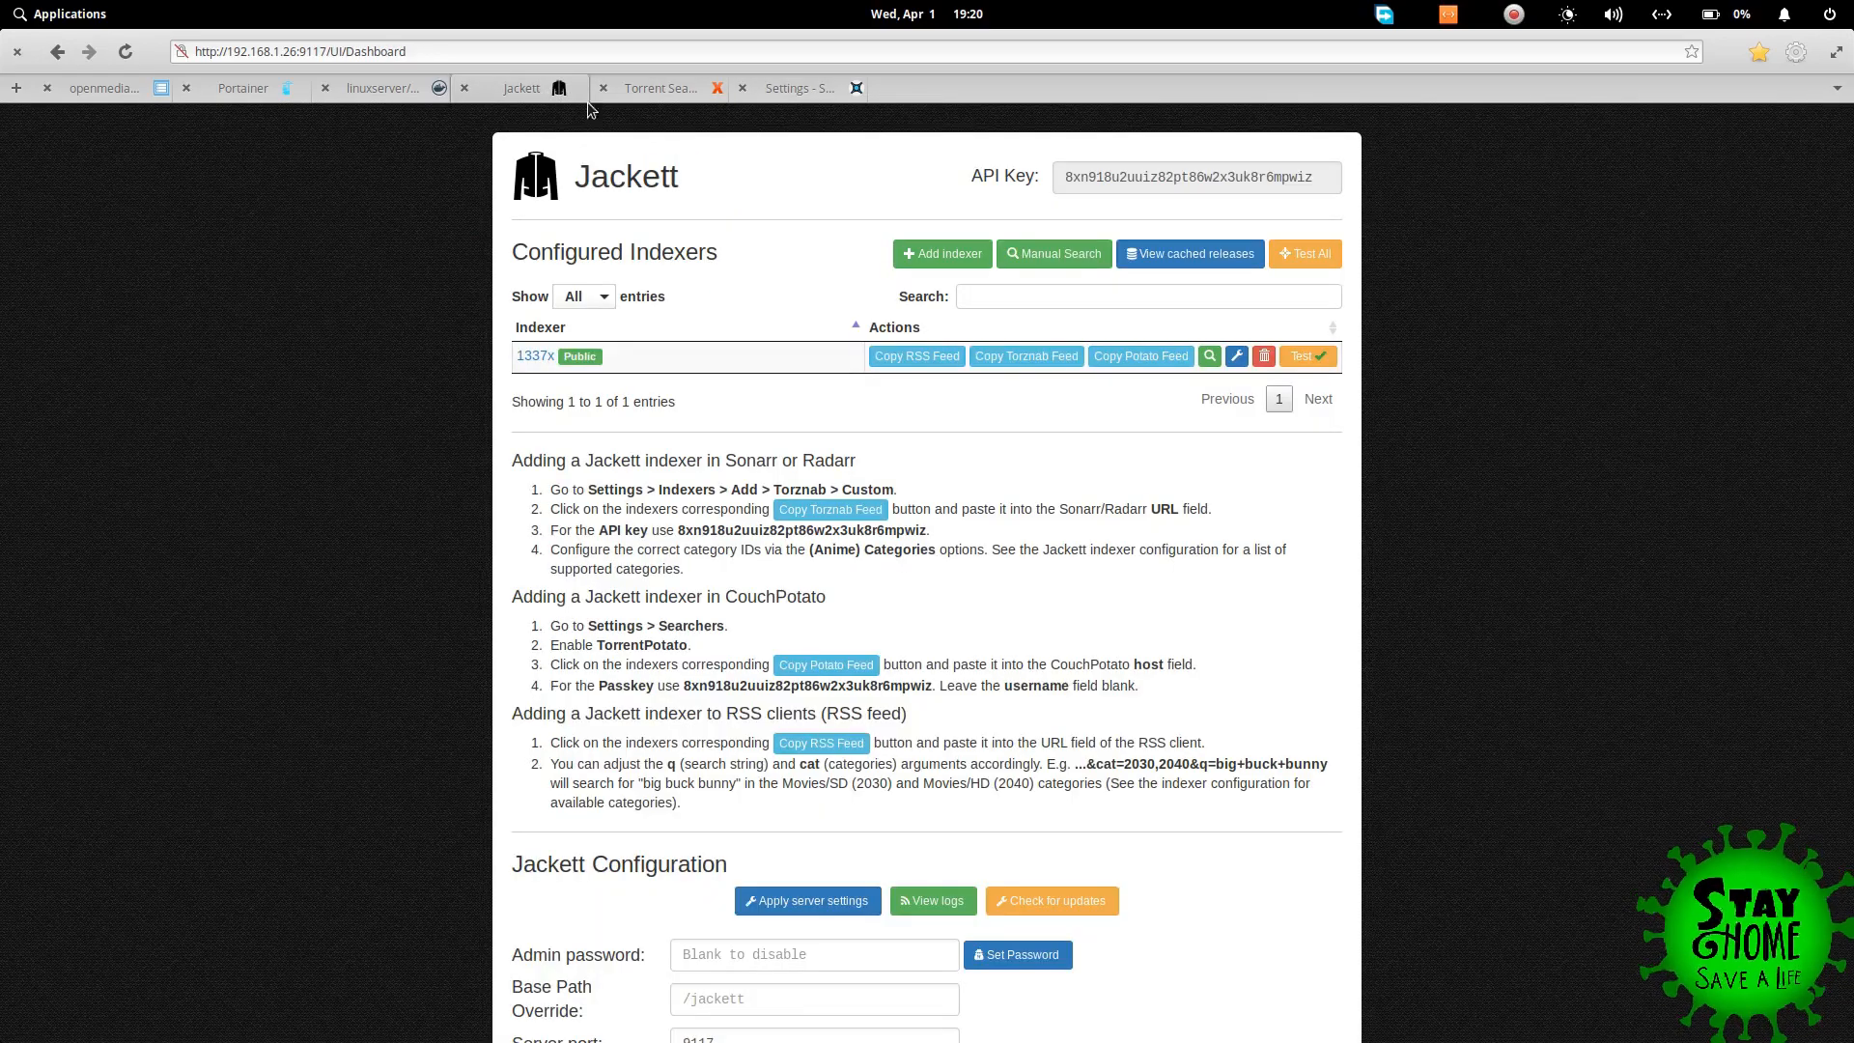
pyautogui.tripleClick(1194, 177)
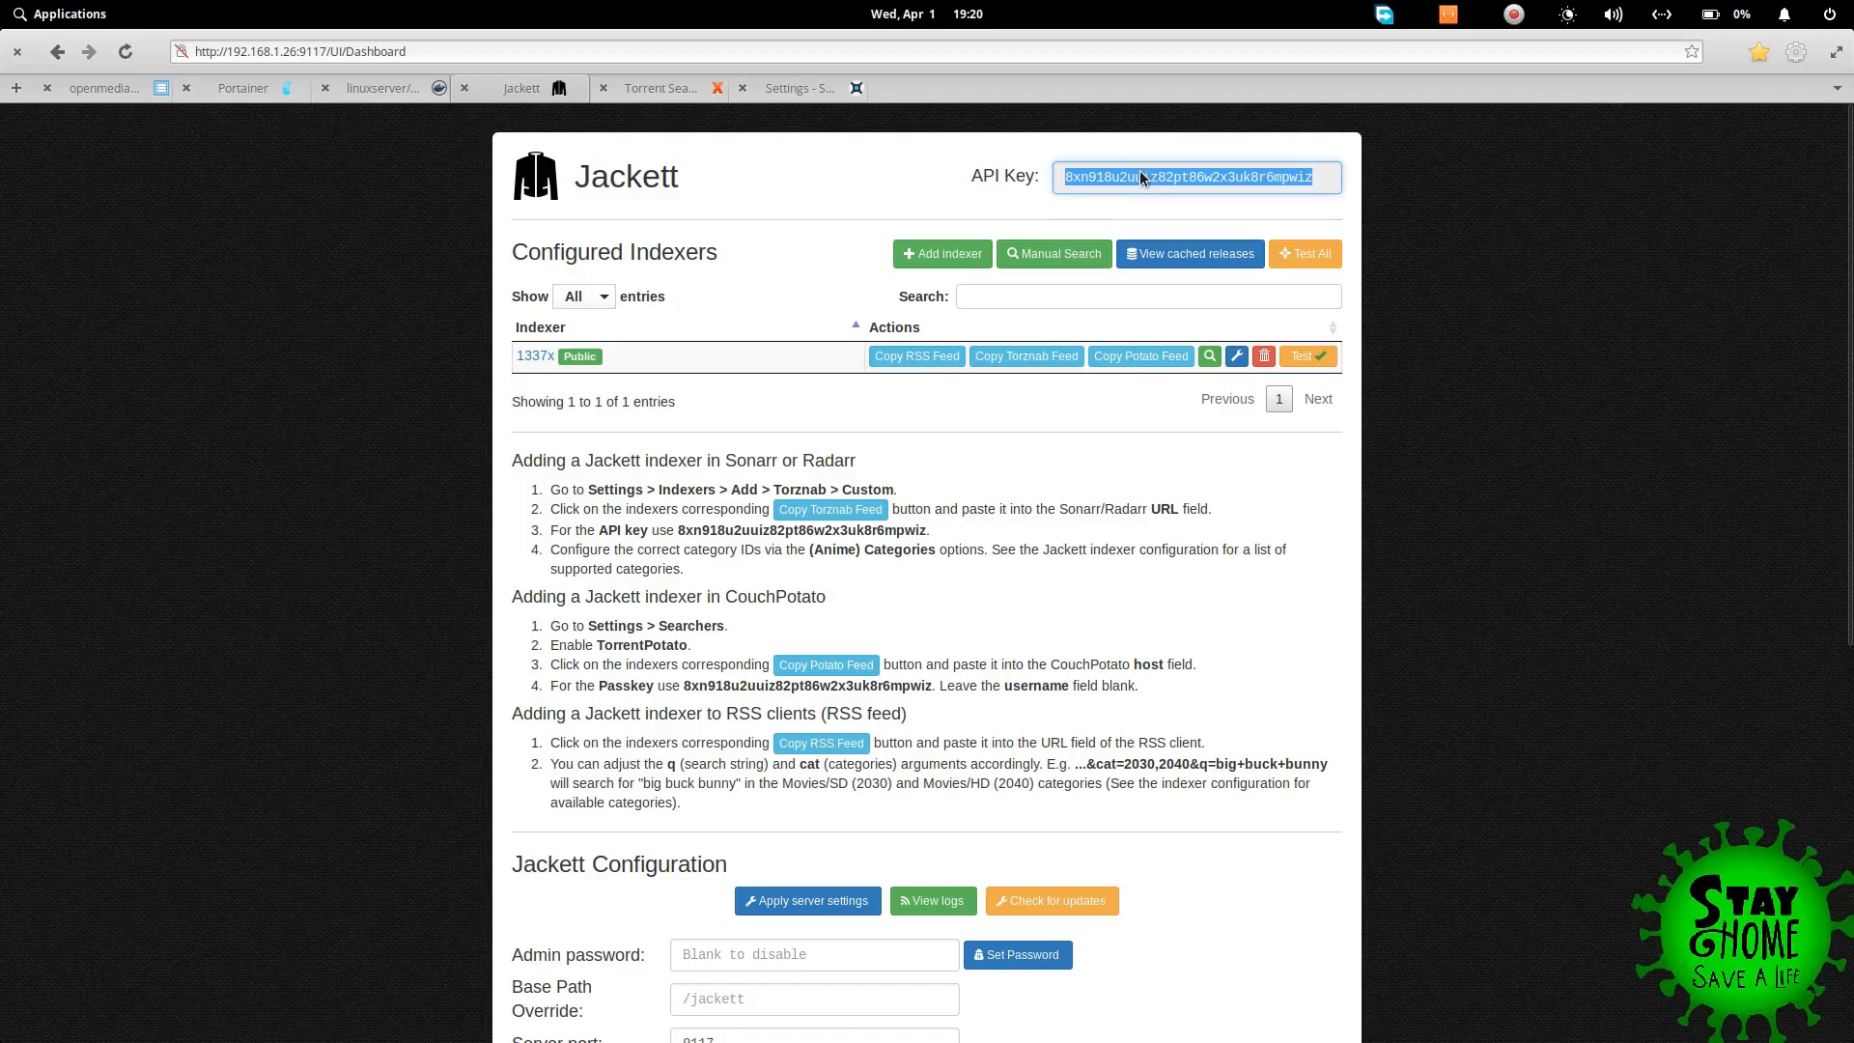
pyautogui.click(799, 88)
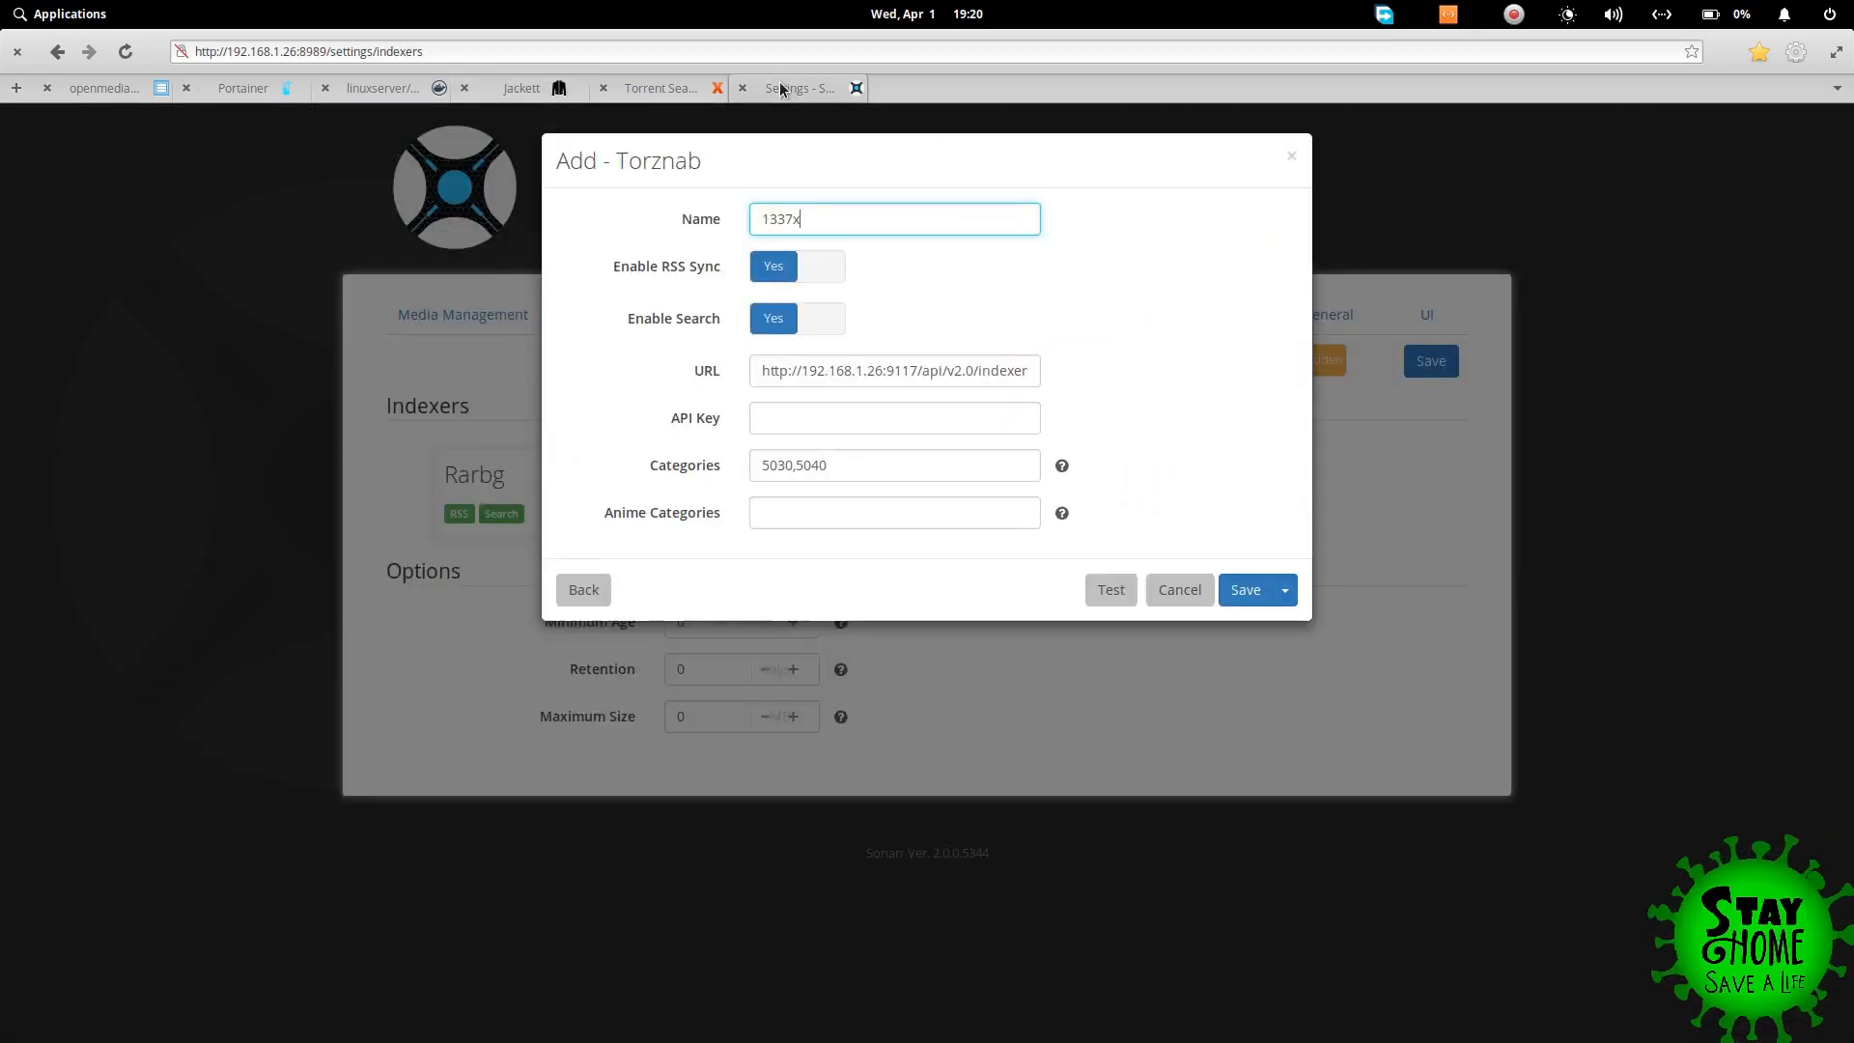
pyautogui.rightClick(852, 417)
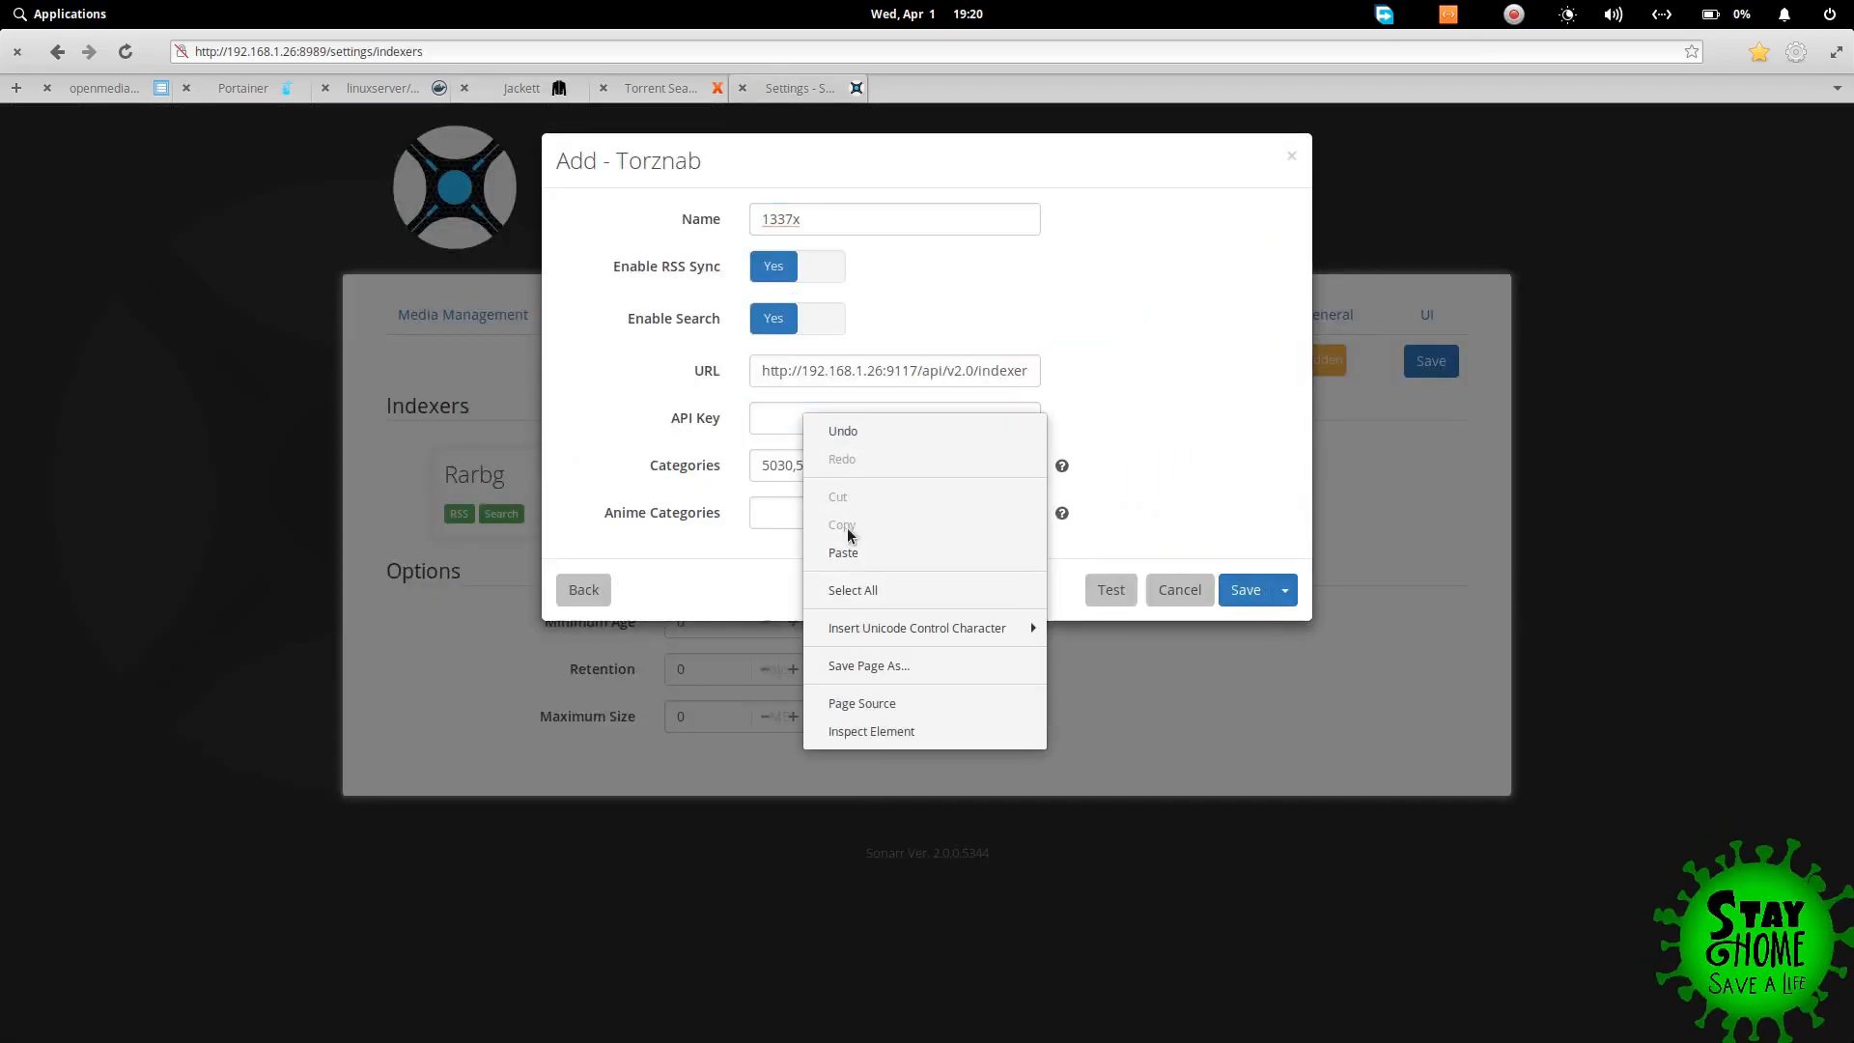
pyautogui.click(843, 552)
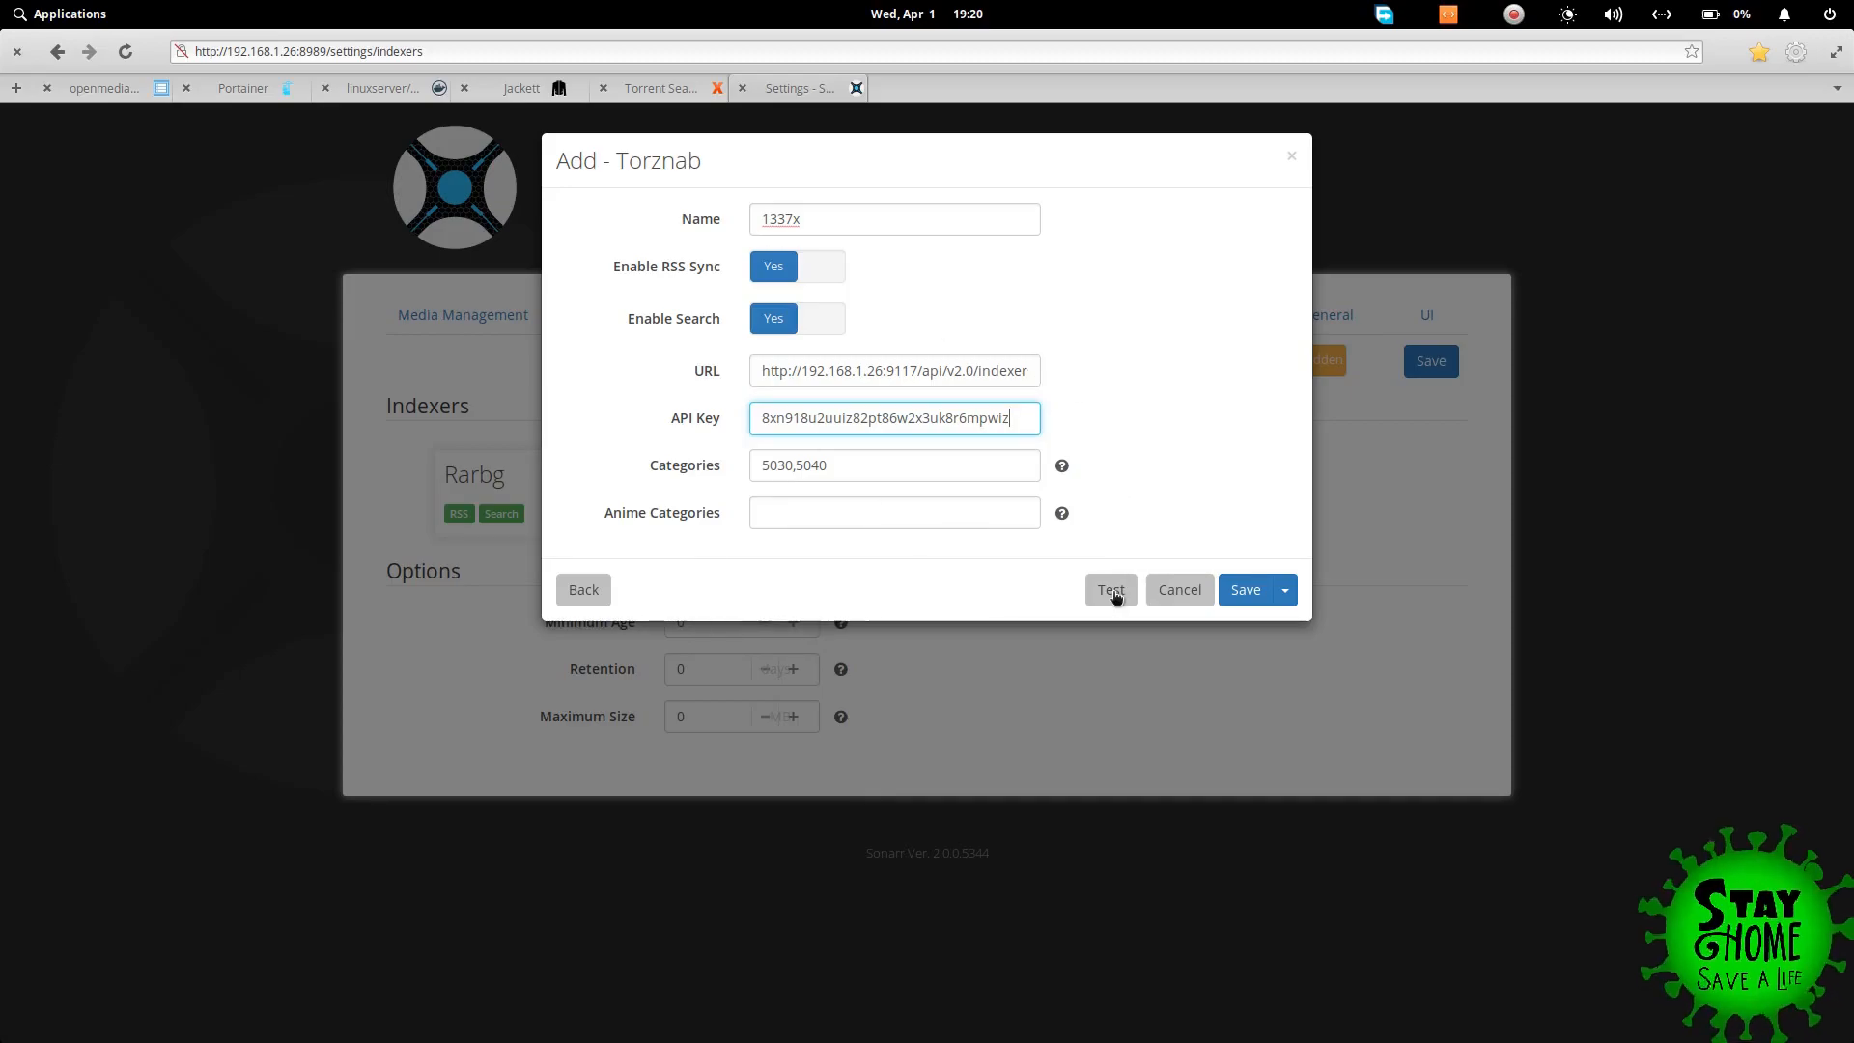
# - Test the 1337x indexer connection and save the indexer
pyautogui.click(1109, 589)
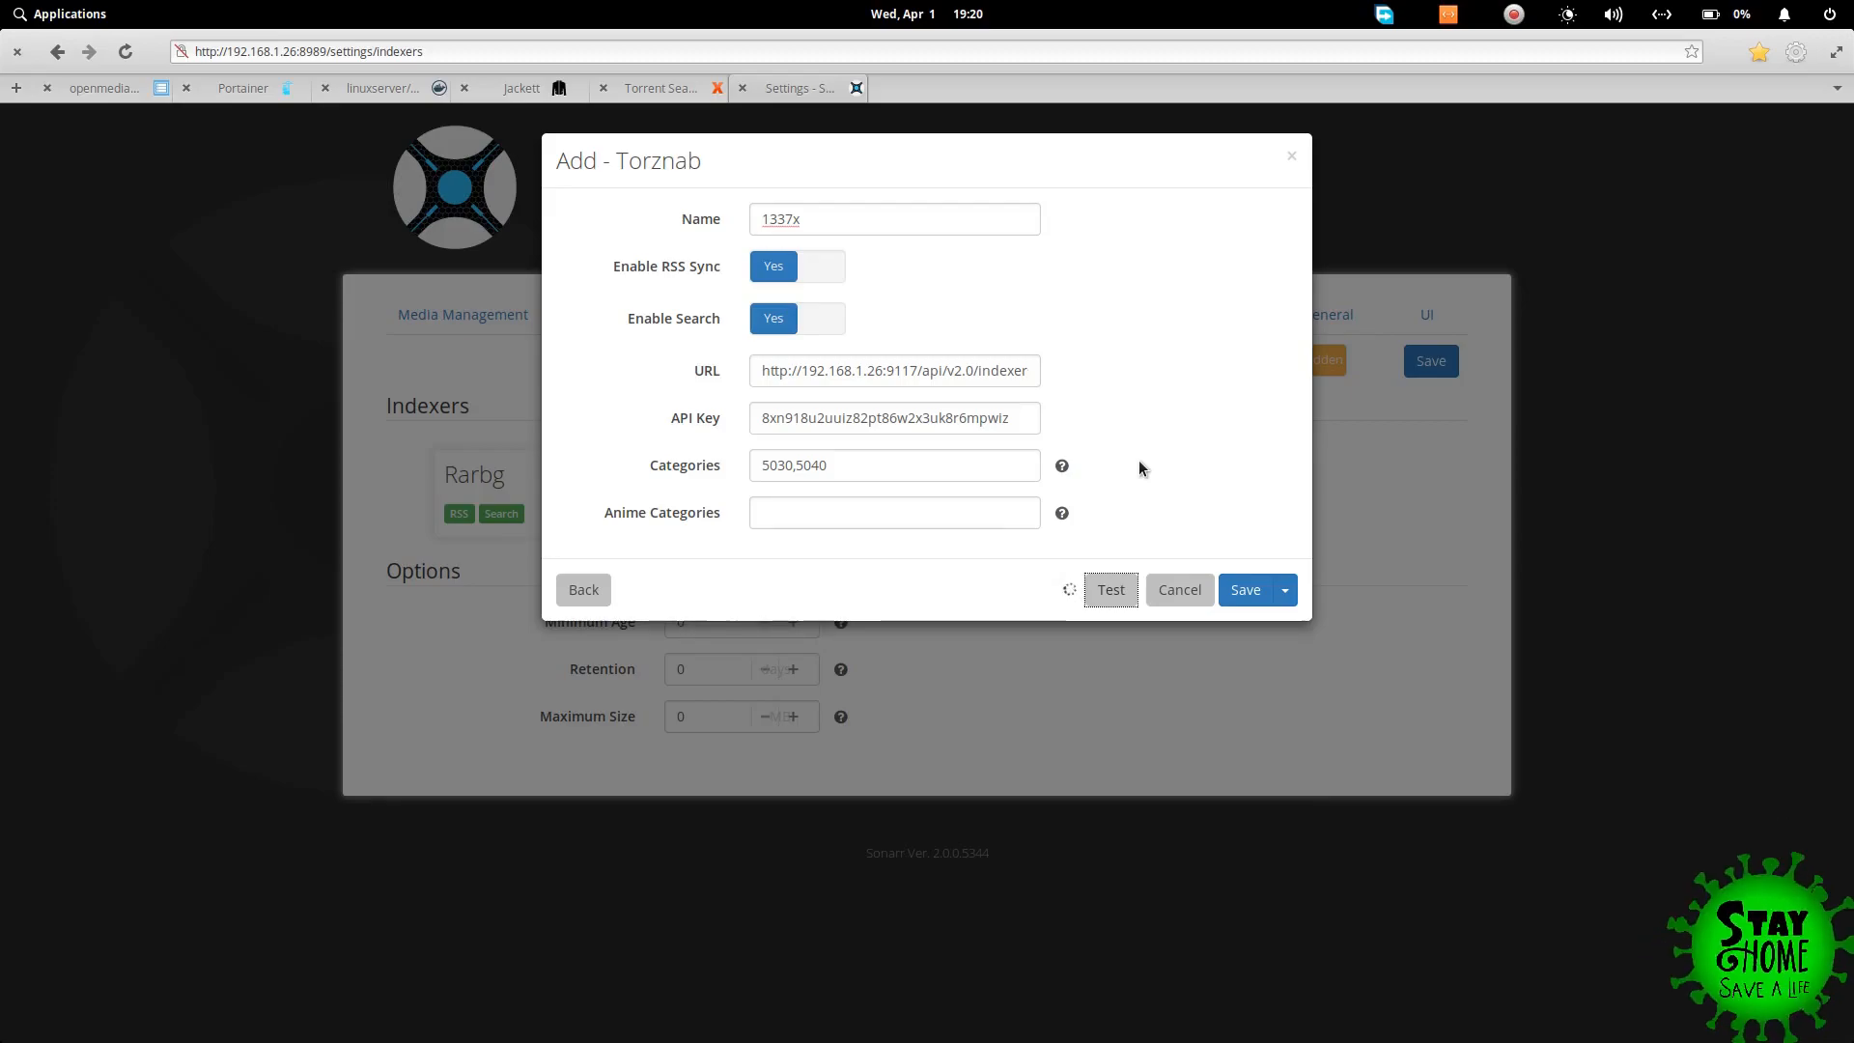
pyautogui.click(1108, 589)
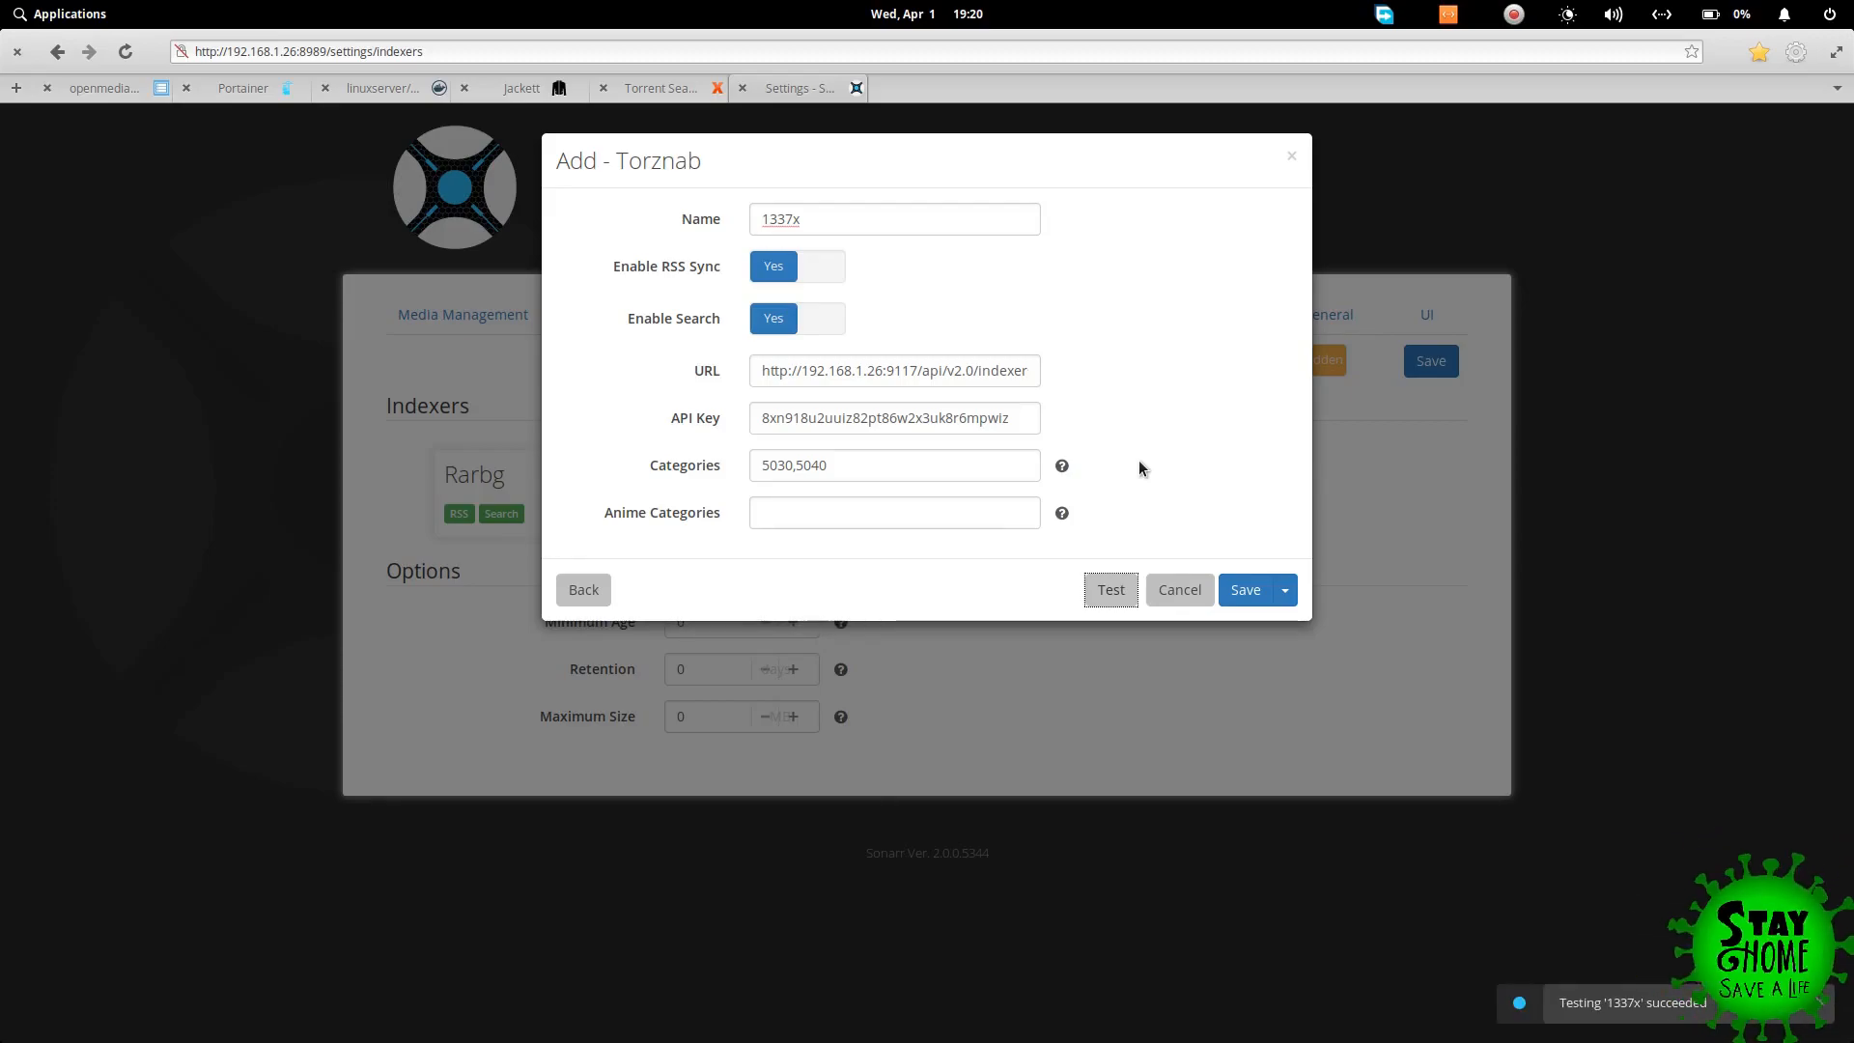
pyautogui.moveTo(1285, 710)
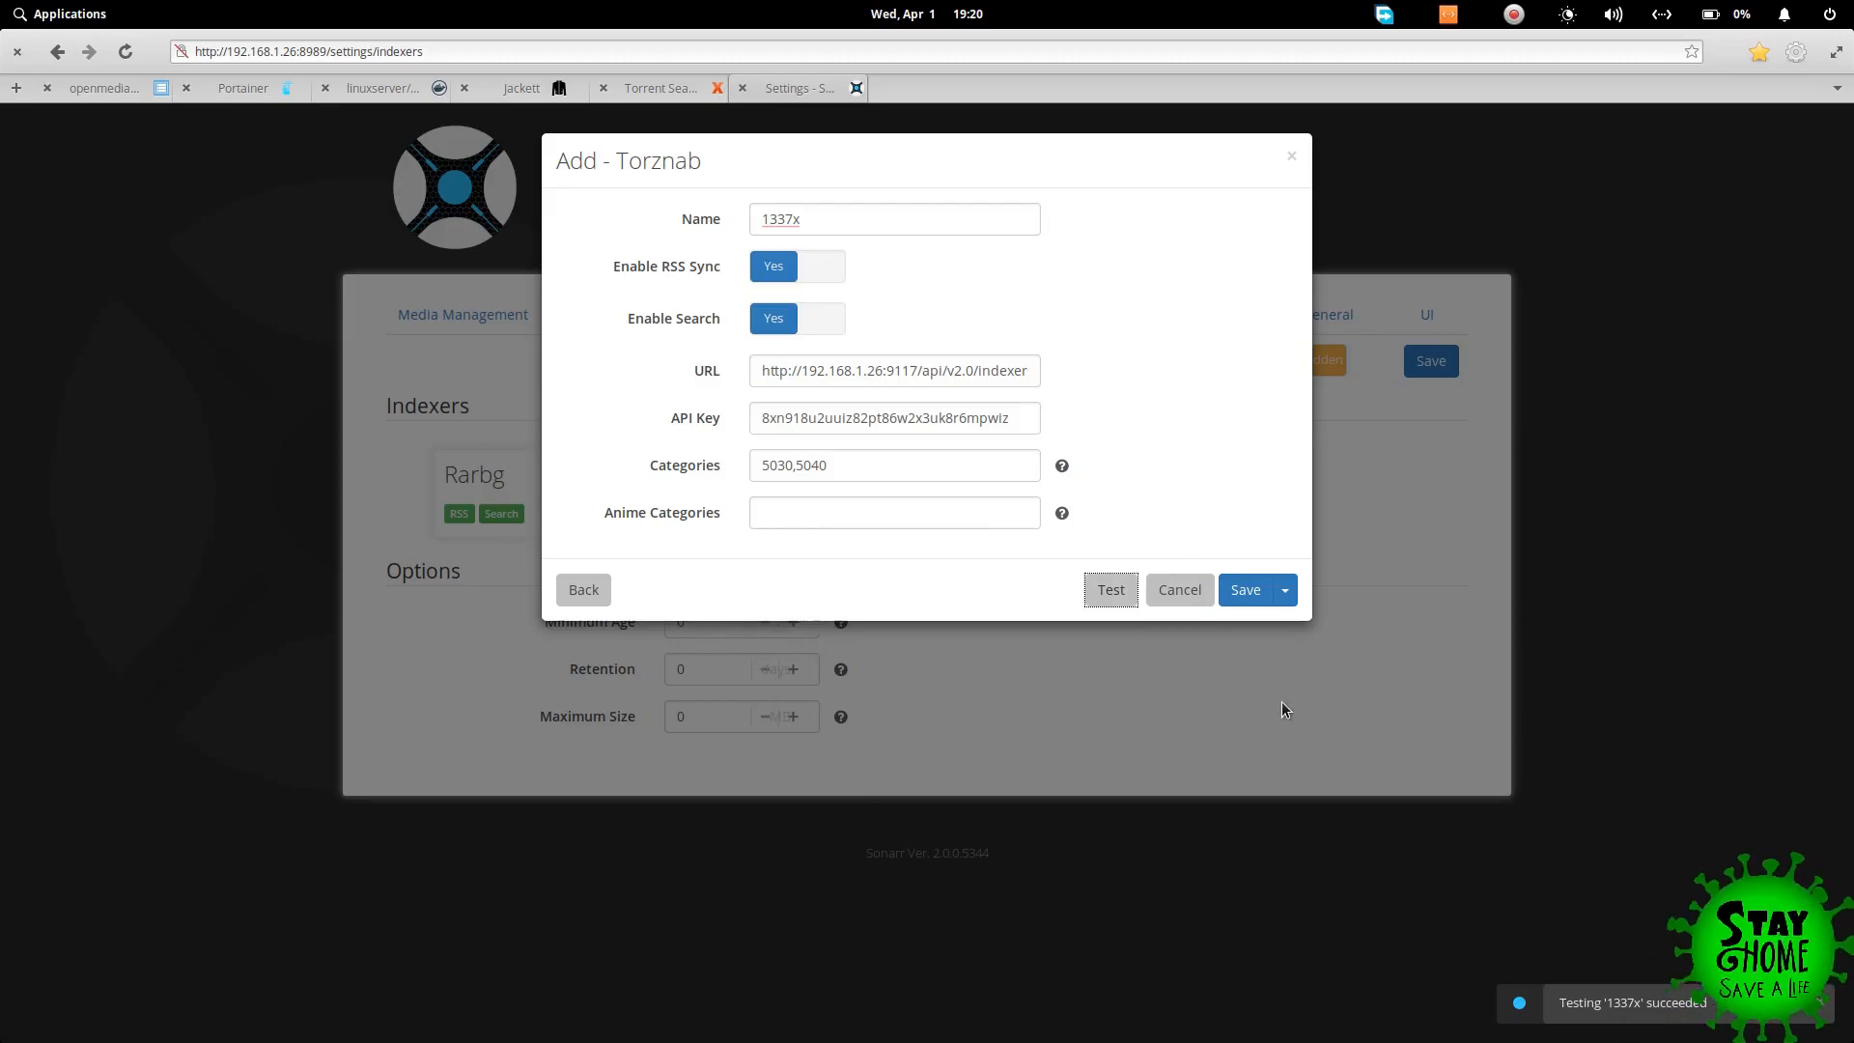
pyautogui.click(1244, 589)
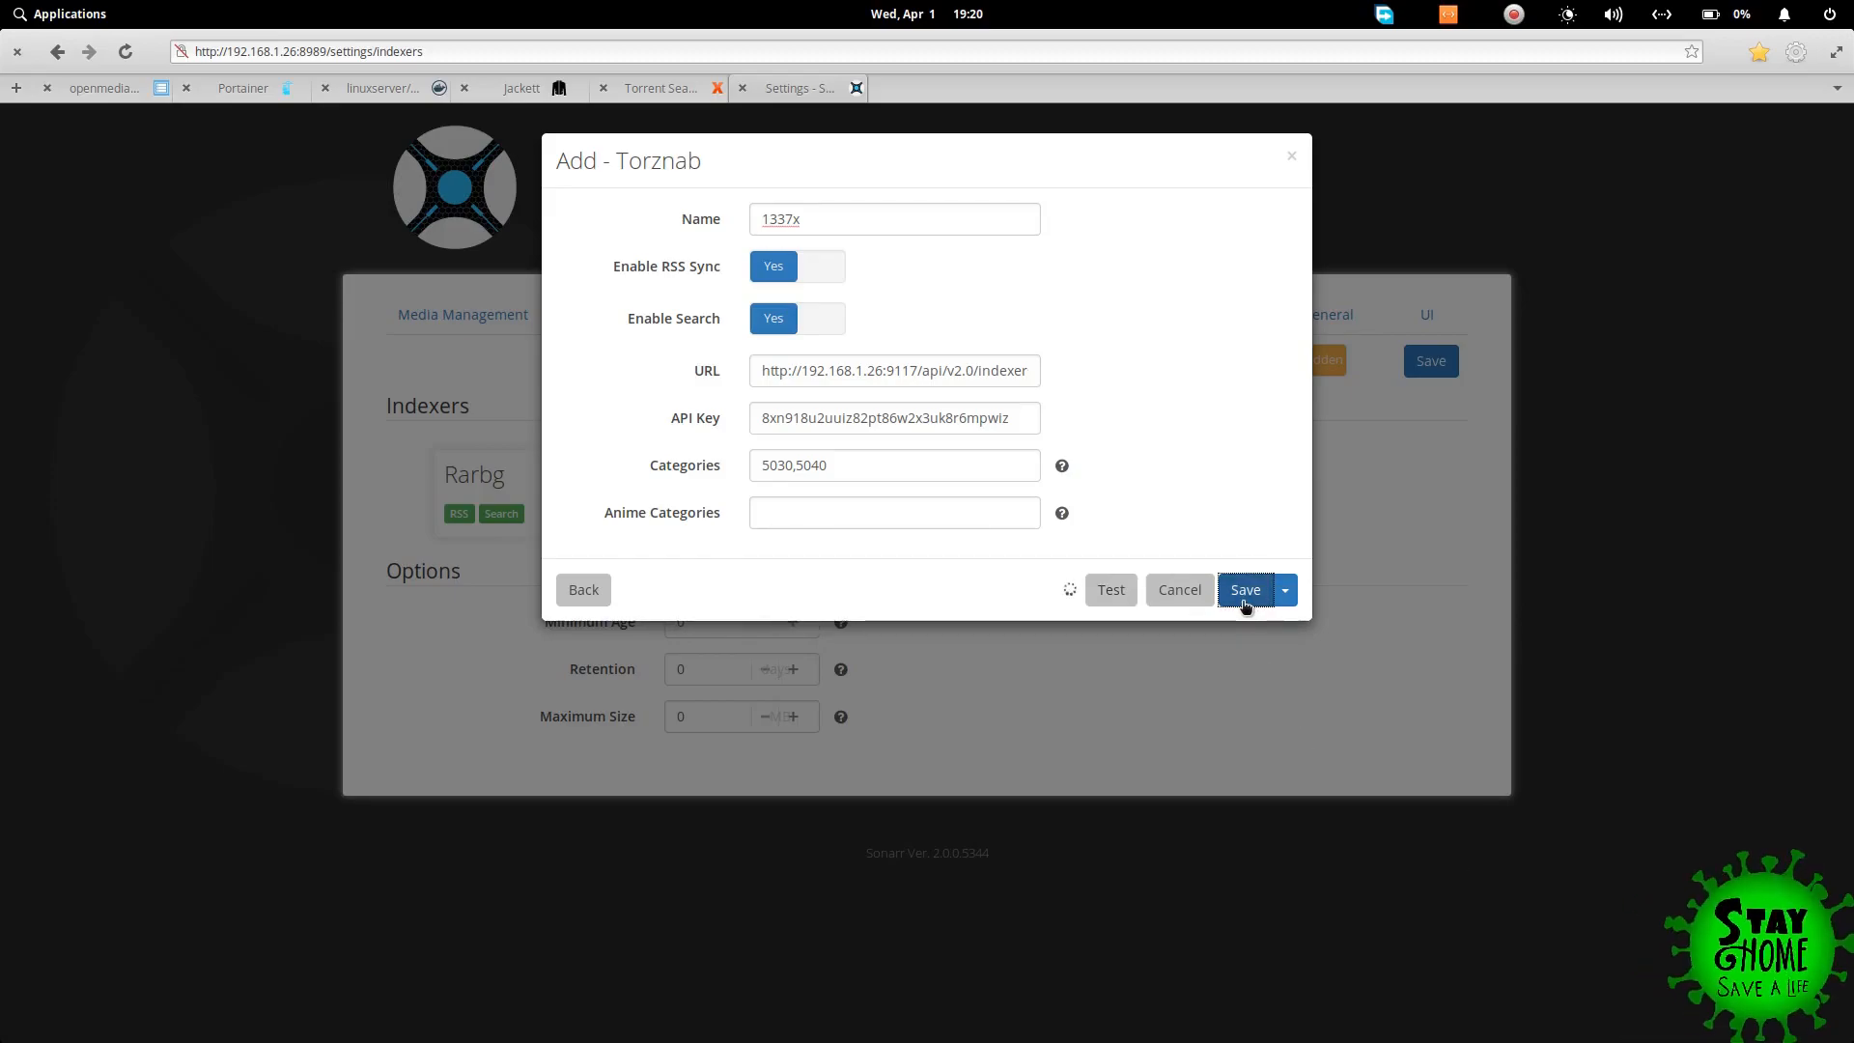
pyautogui.click(1243, 589)
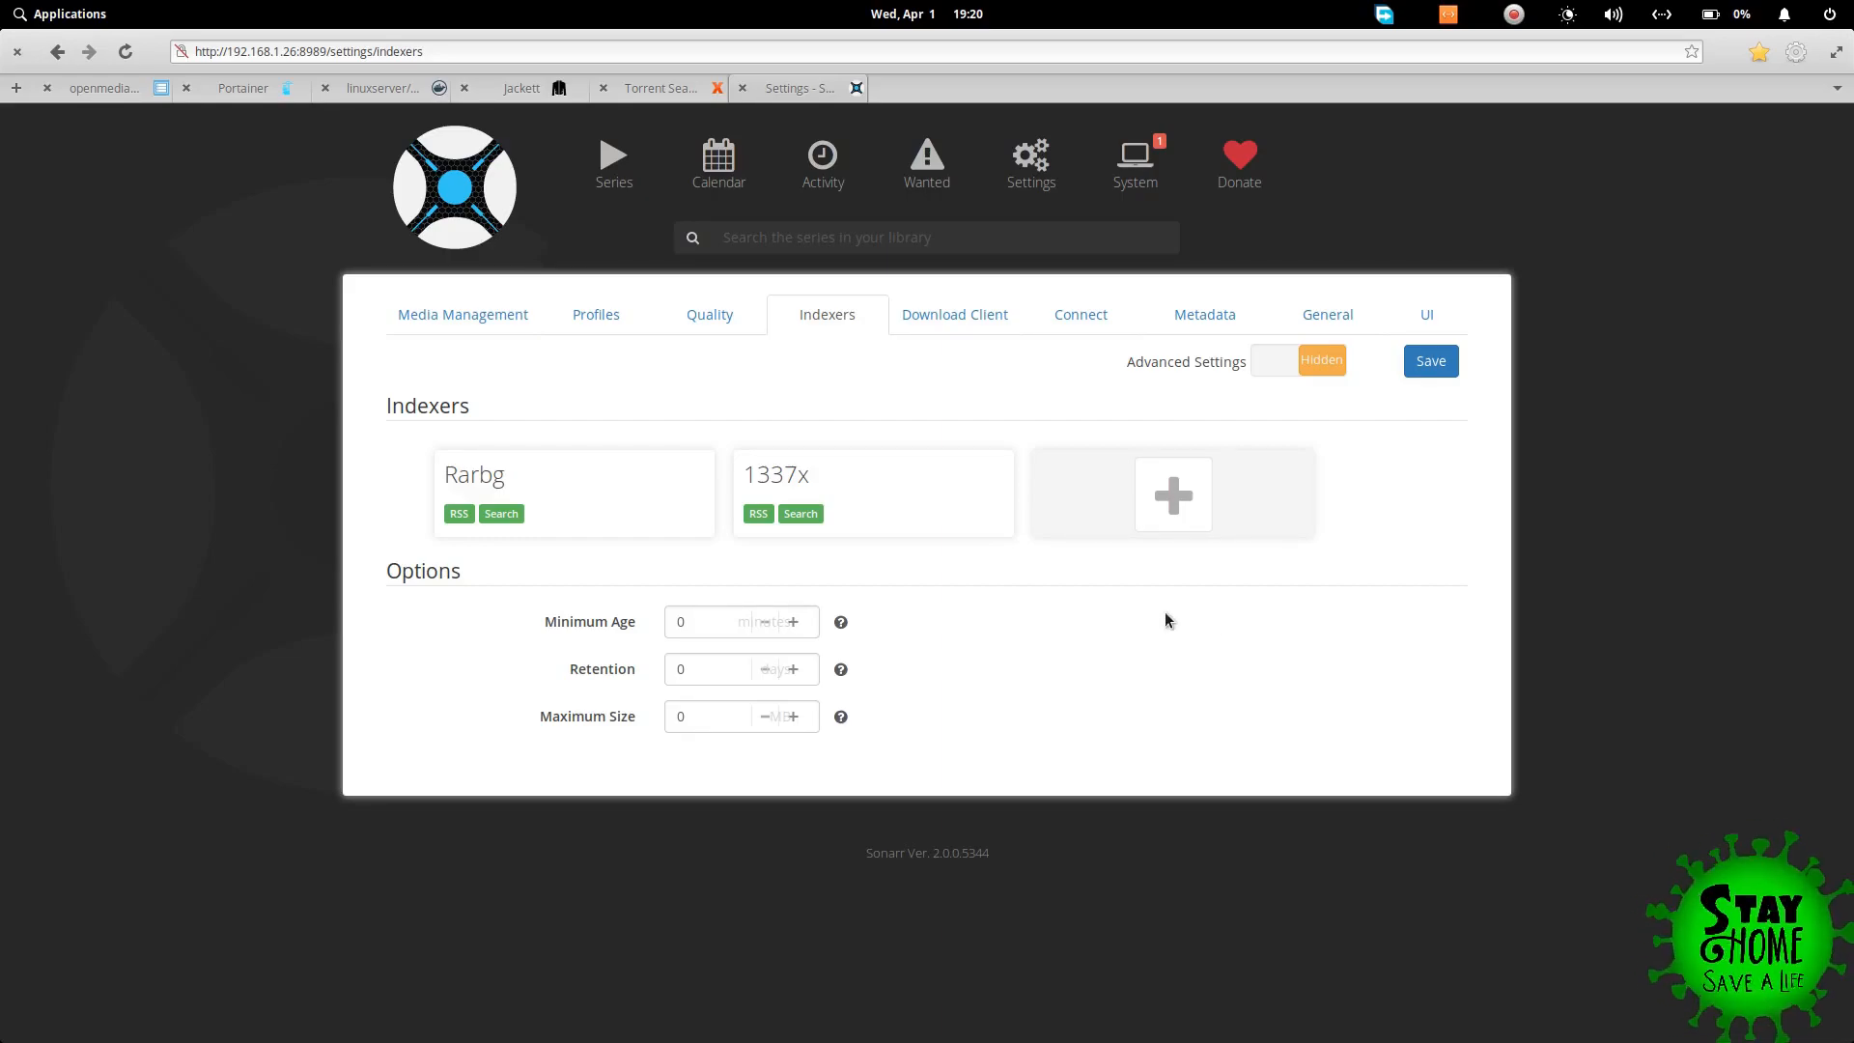
pyautogui.moveTo(1118, 623)
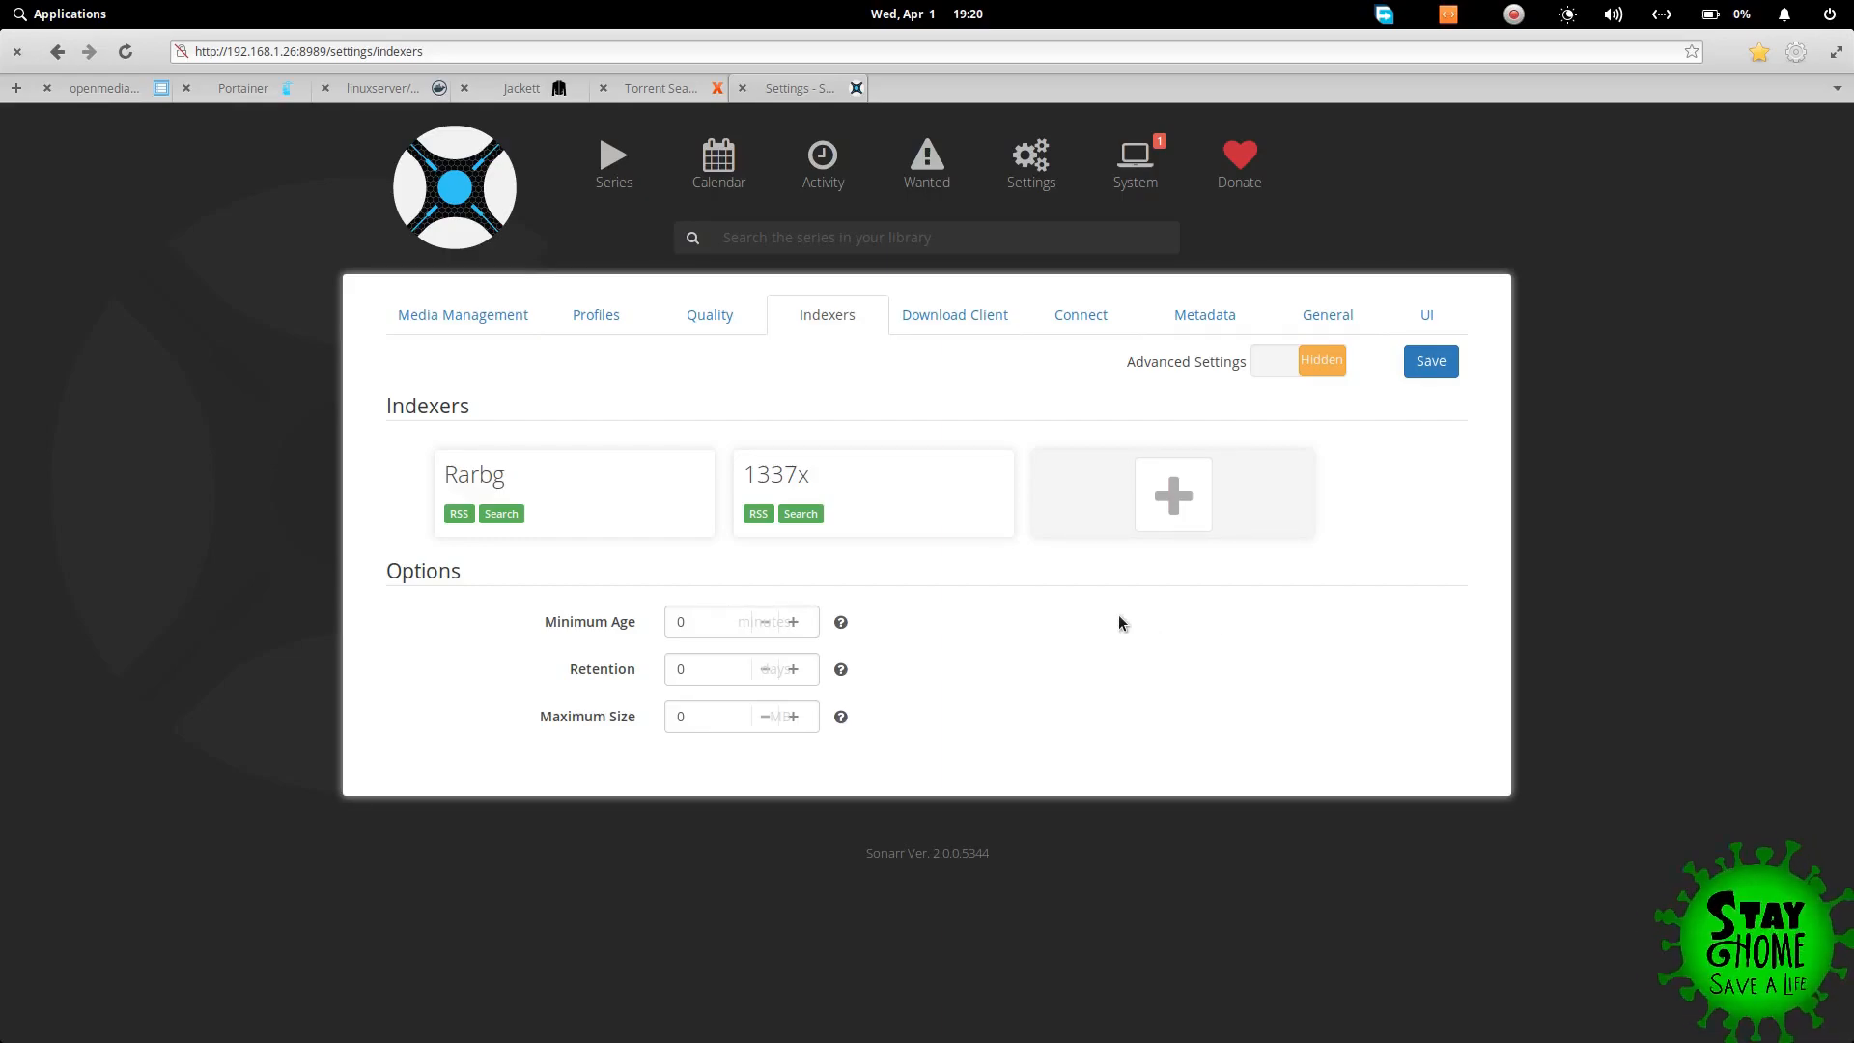
pyautogui.moveTo(999, 538)
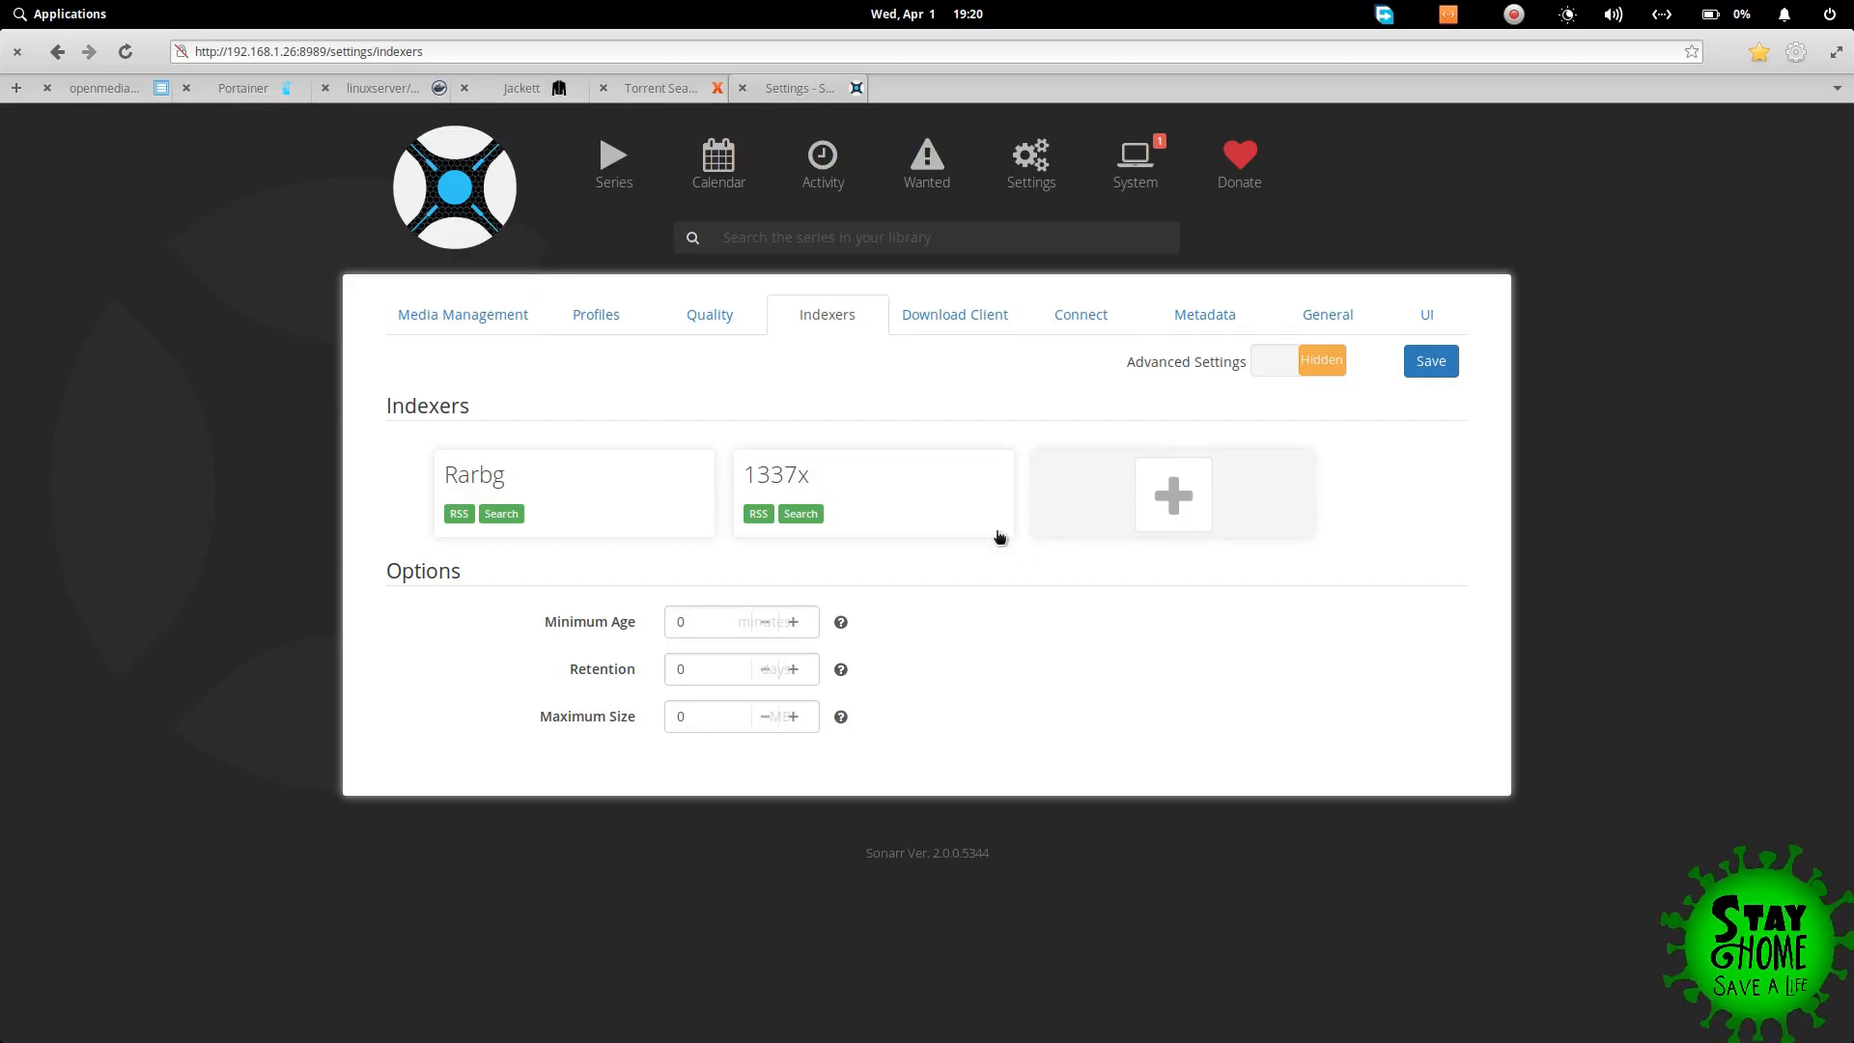
pyautogui.moveTo(828, 362)
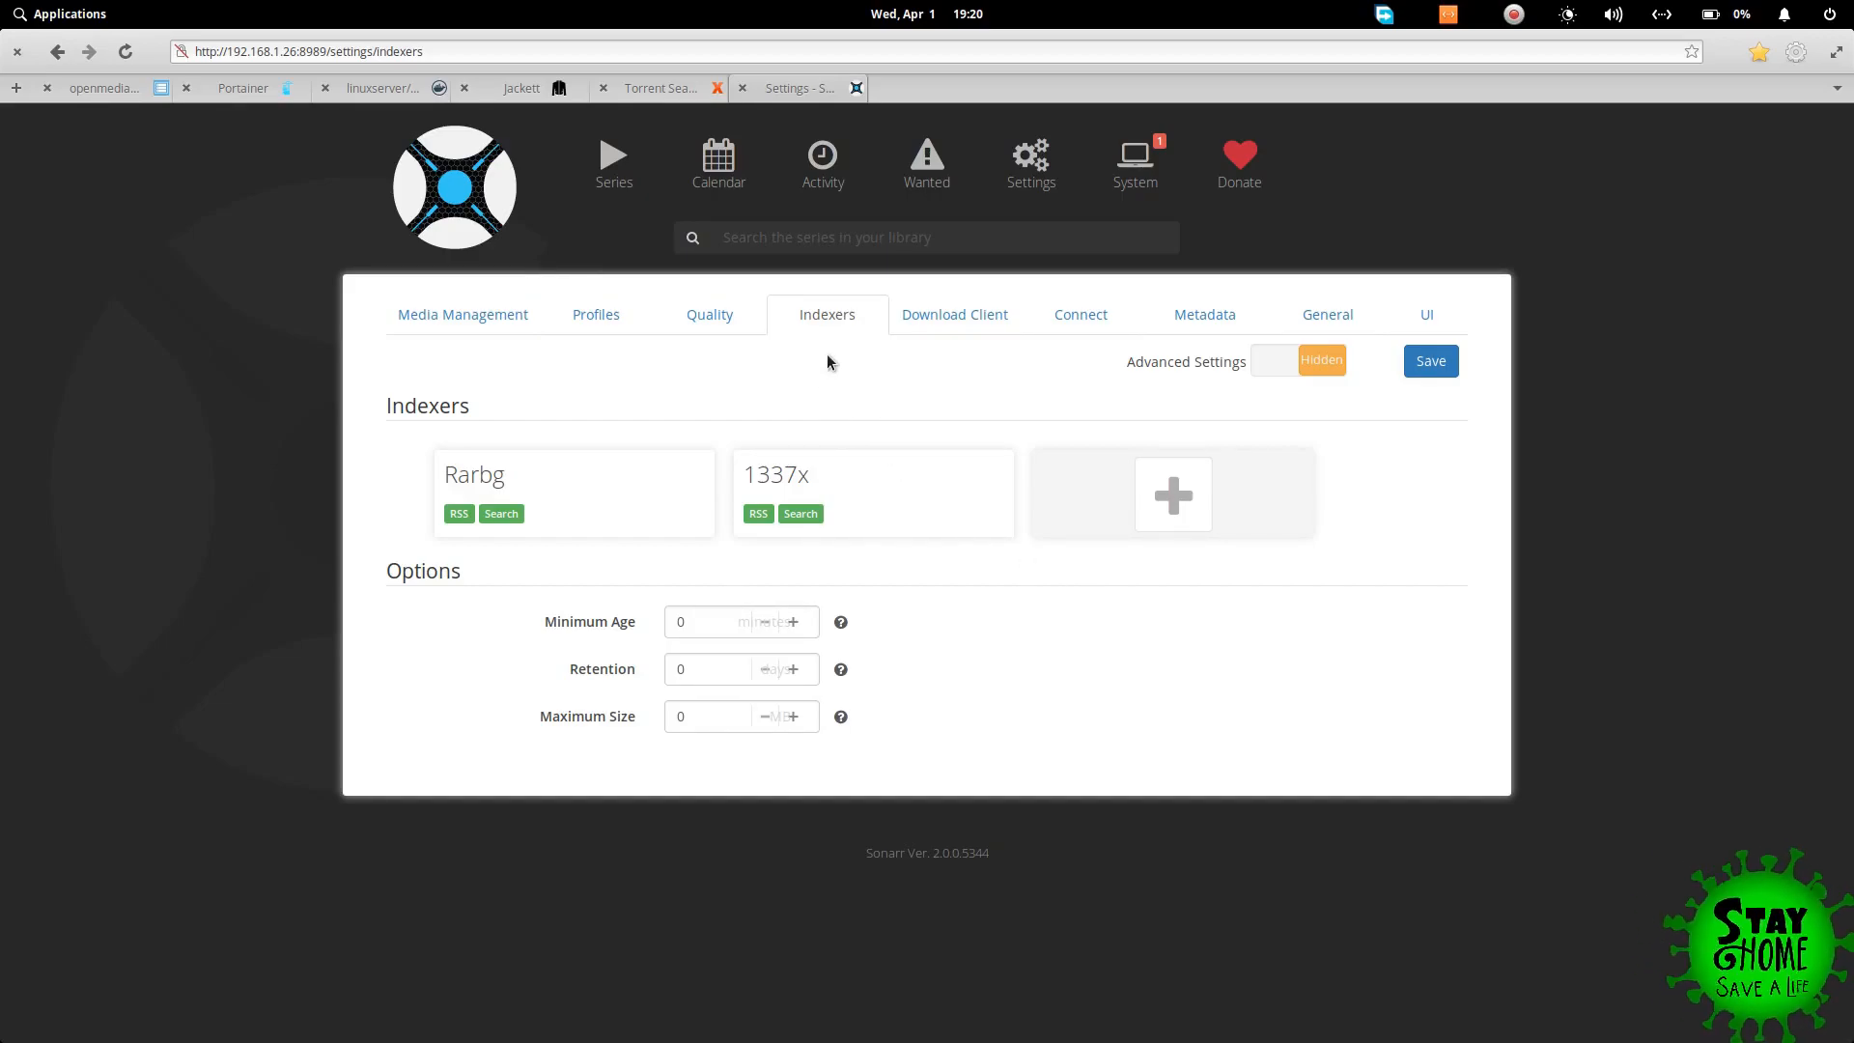
# - Browse Jackett's Add indexer catalogue, then return to Sonarr's Silicon Valley series library
pyautogui.click(520, 88)
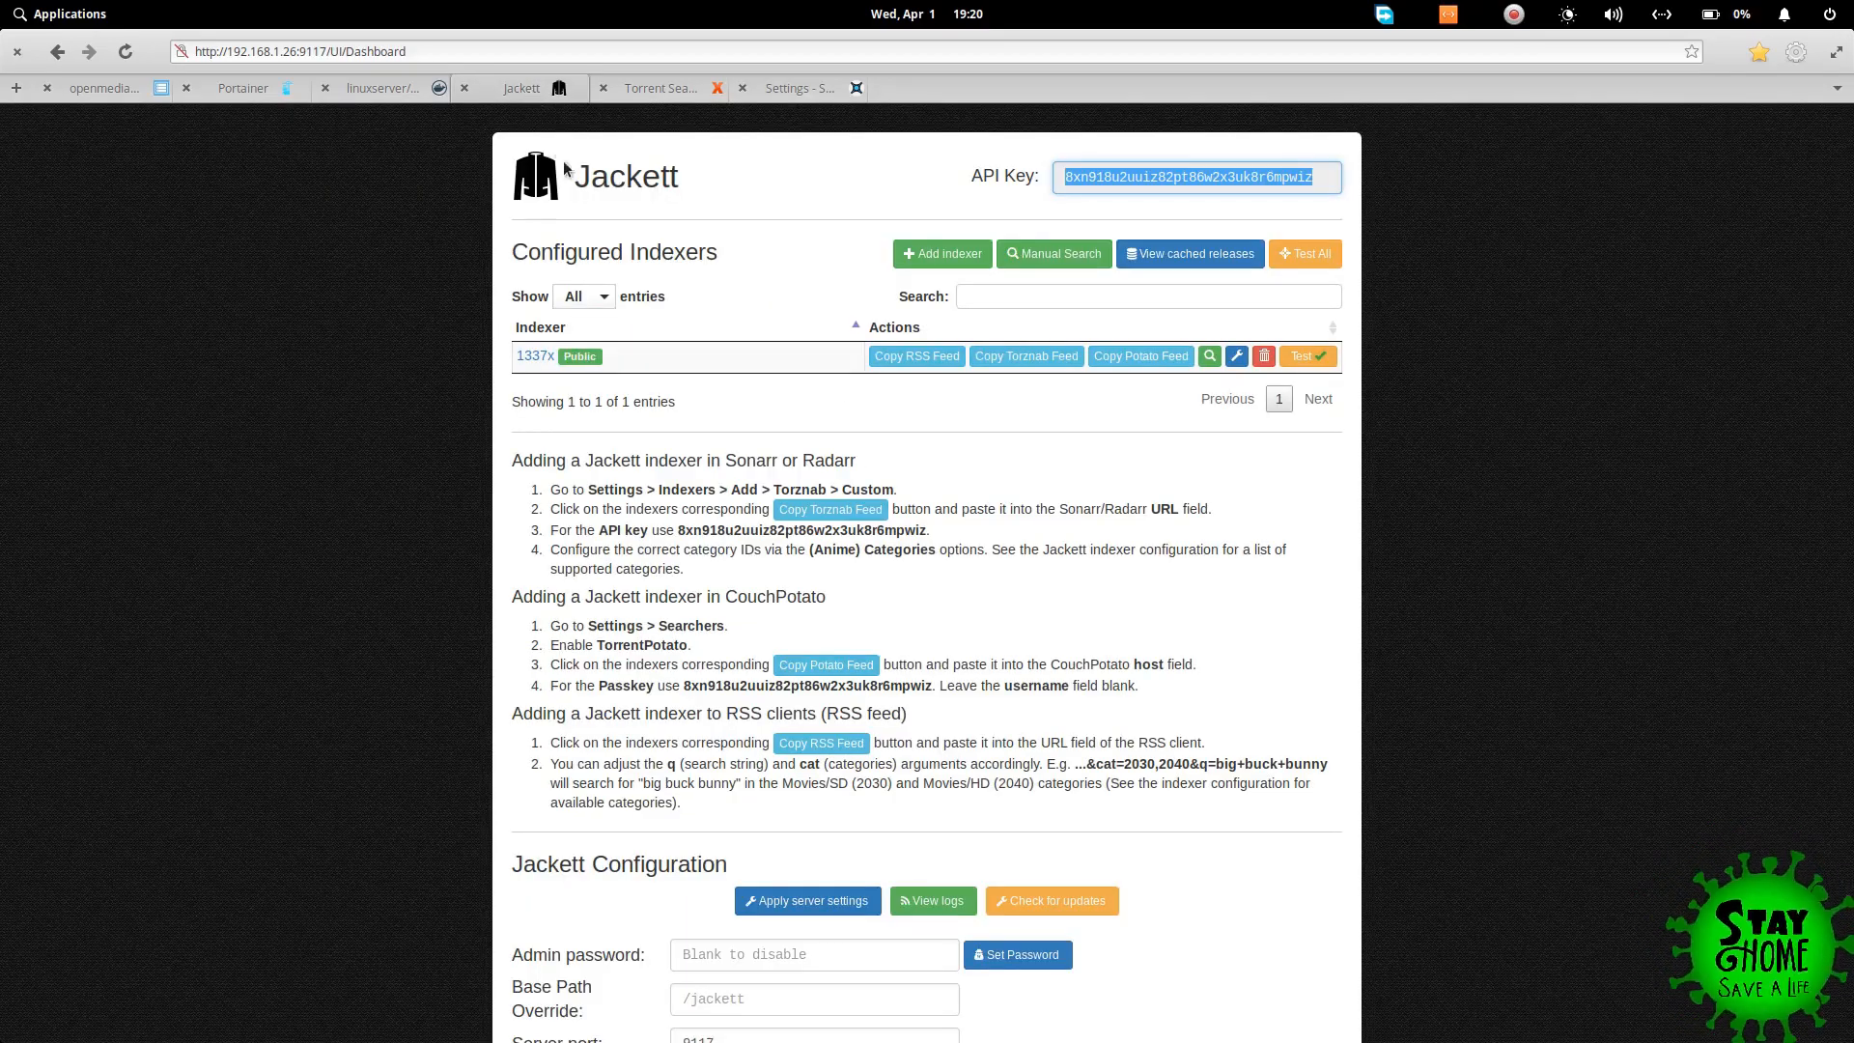
pyautogui.moveTo(839, 581)
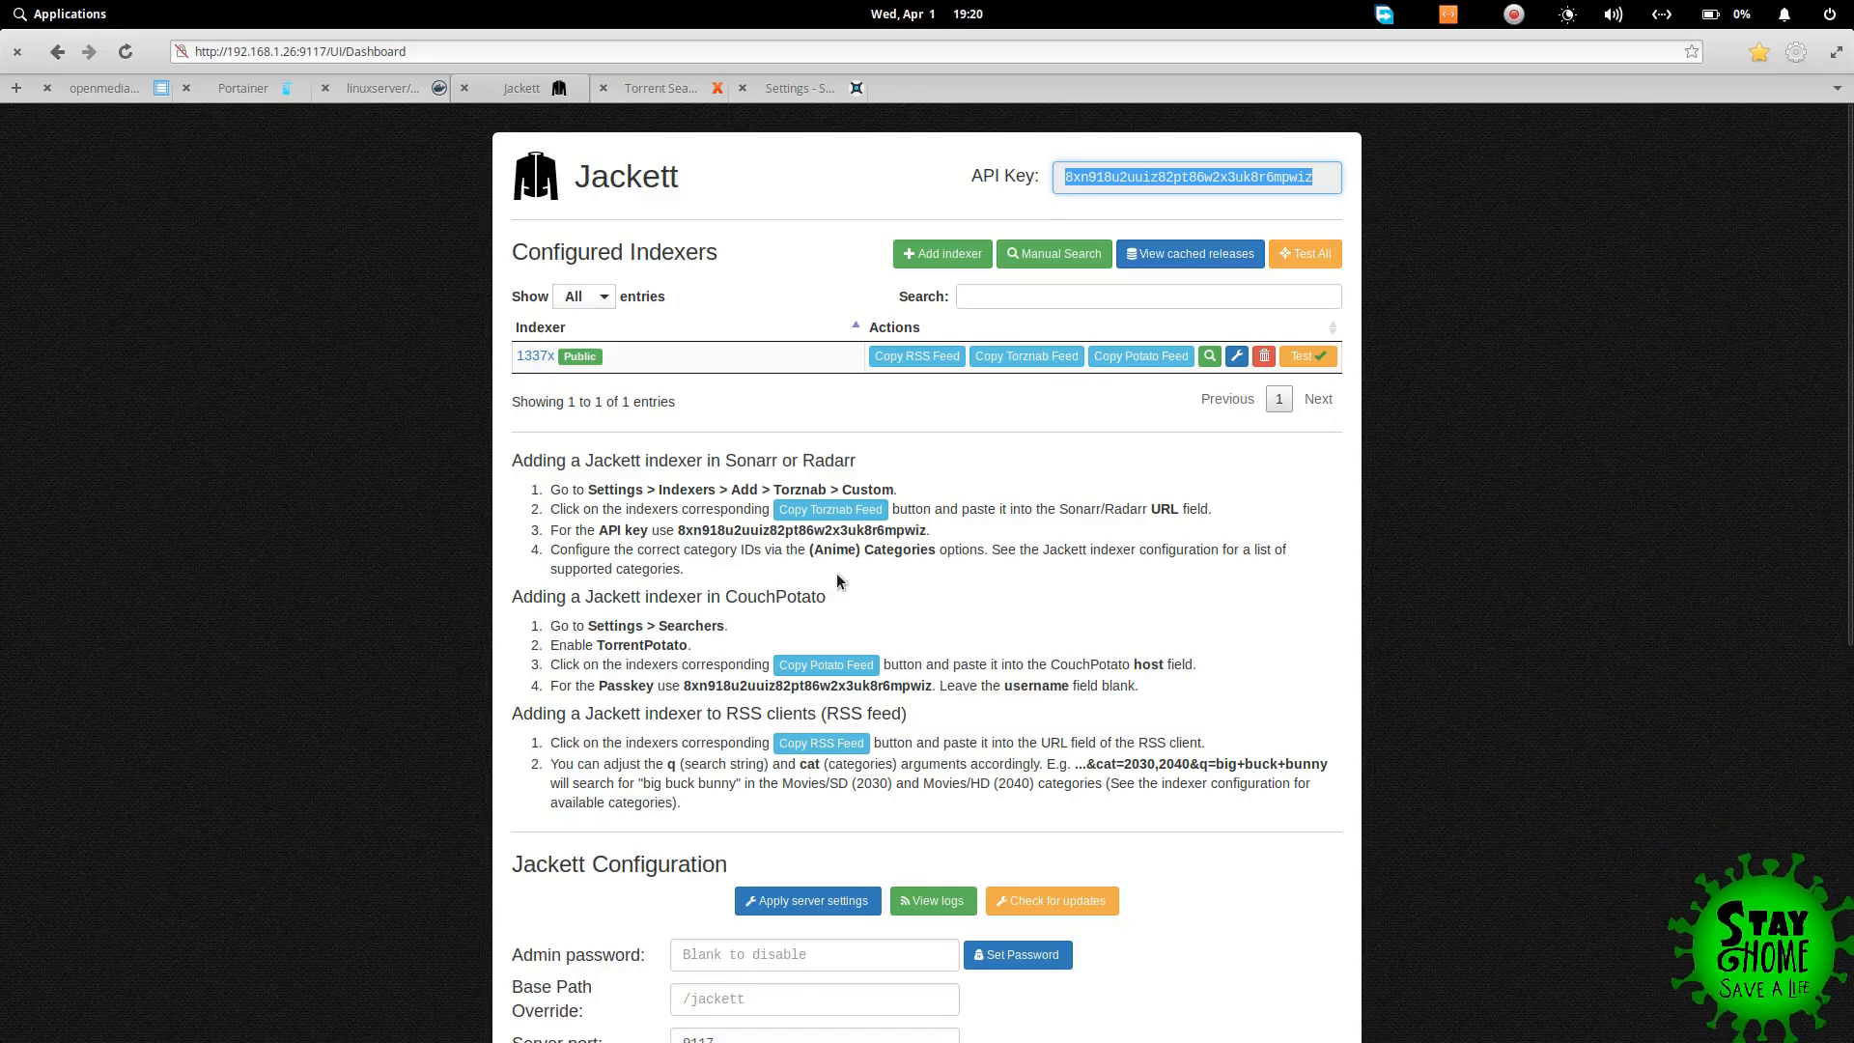
pyautogui.moveTo(940, 386)
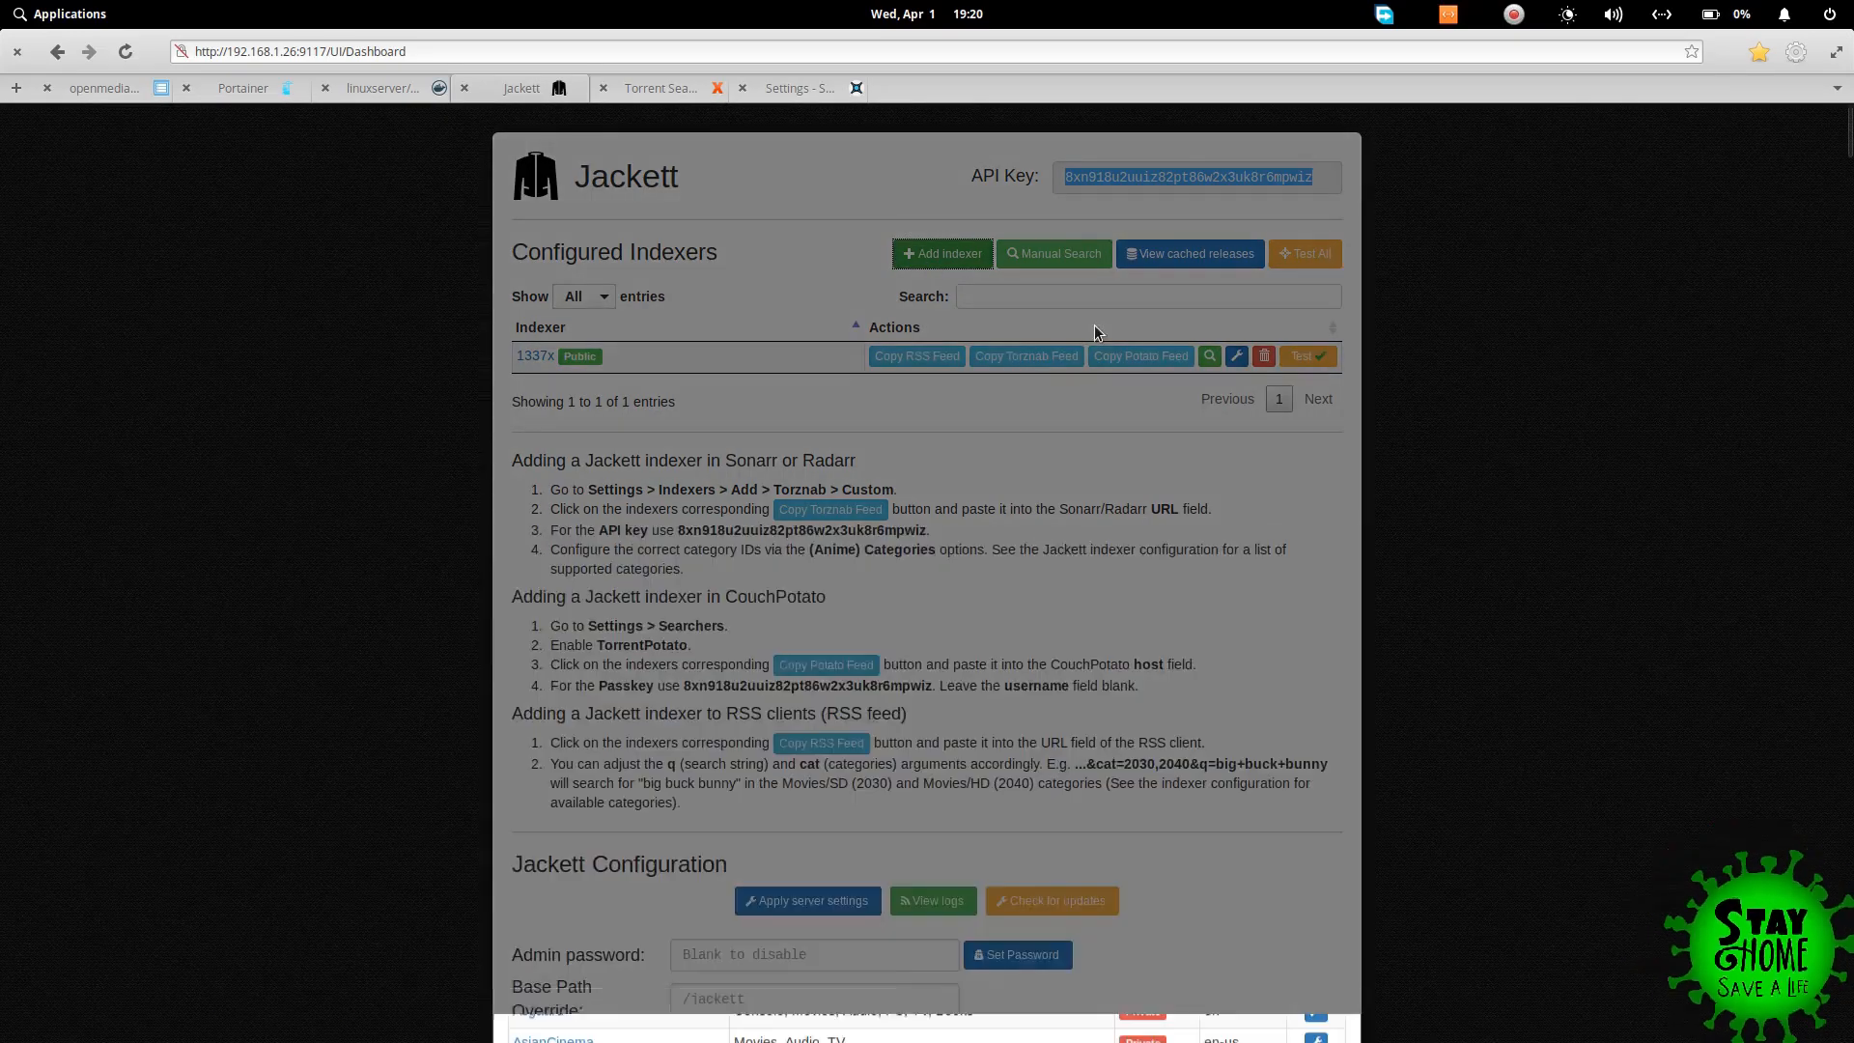
pyautogui.click(941, 253)
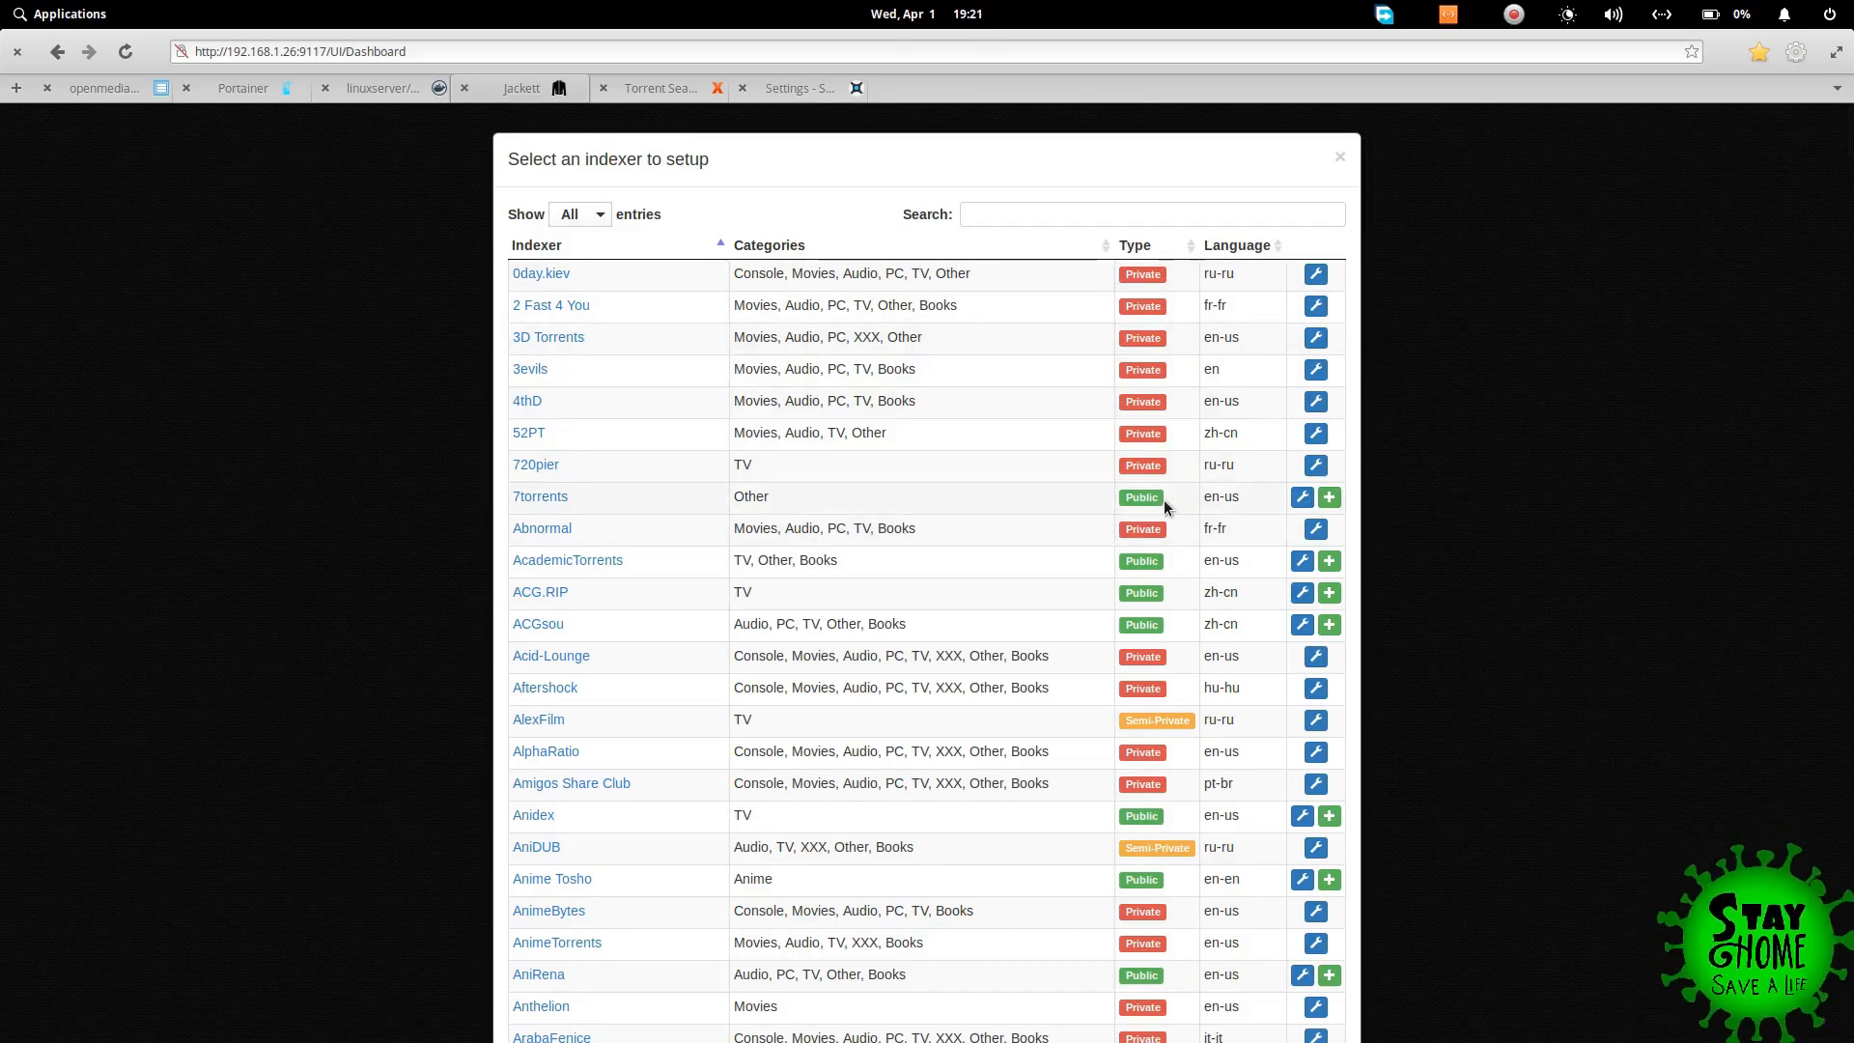
pyautogui.moveTo(637, 501)
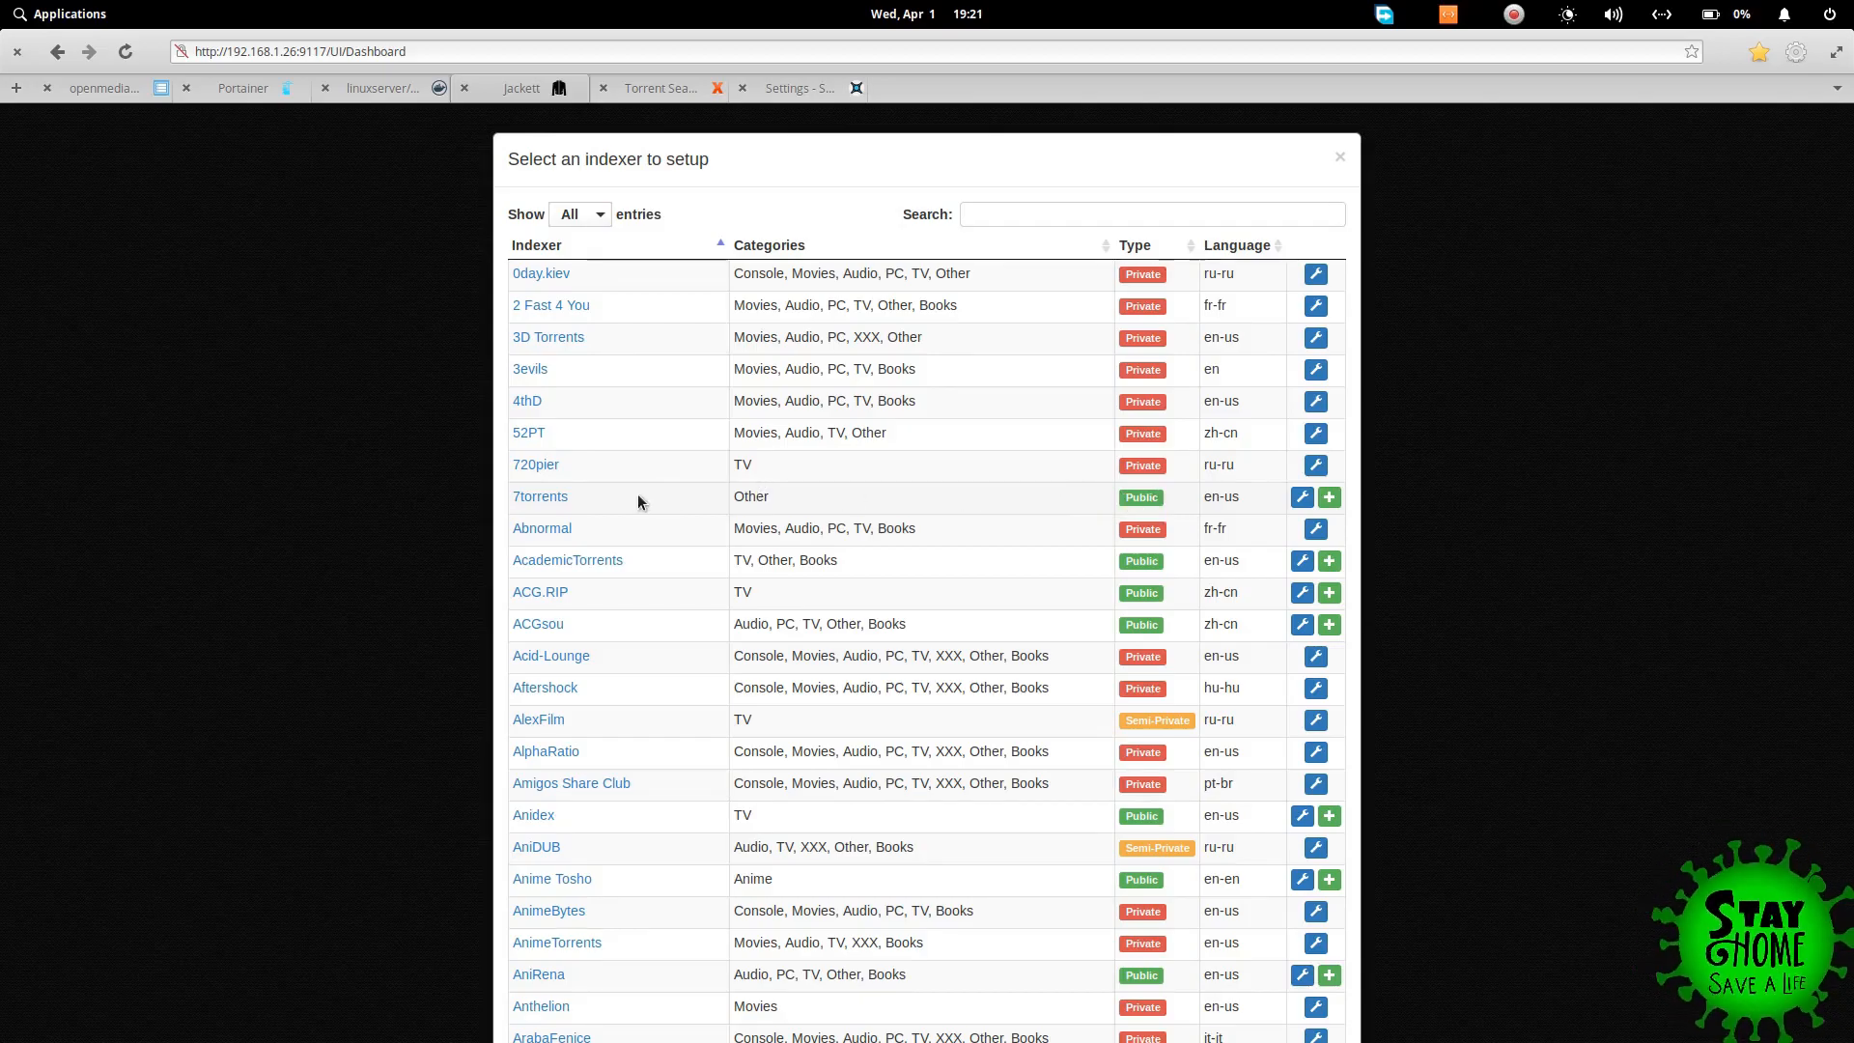
pyautogui.moveTo(1283, 511)
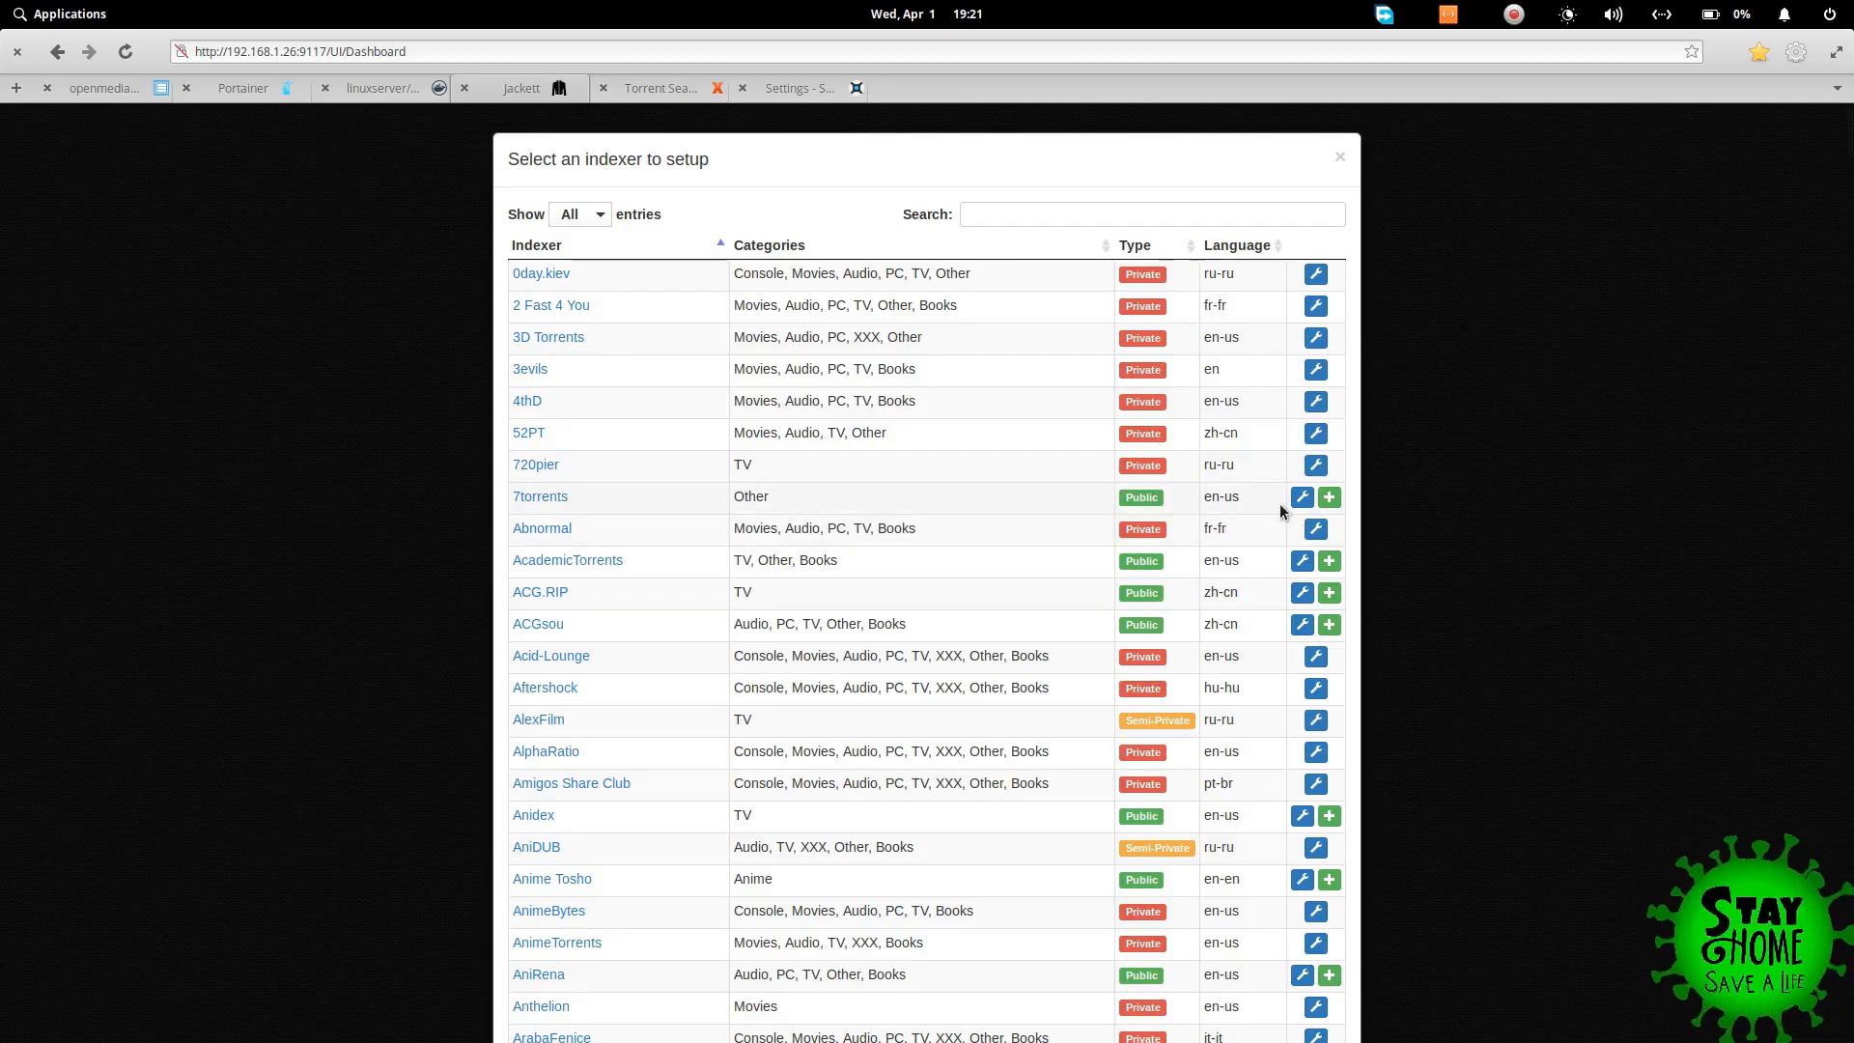
pyautogui.scroll(-3)
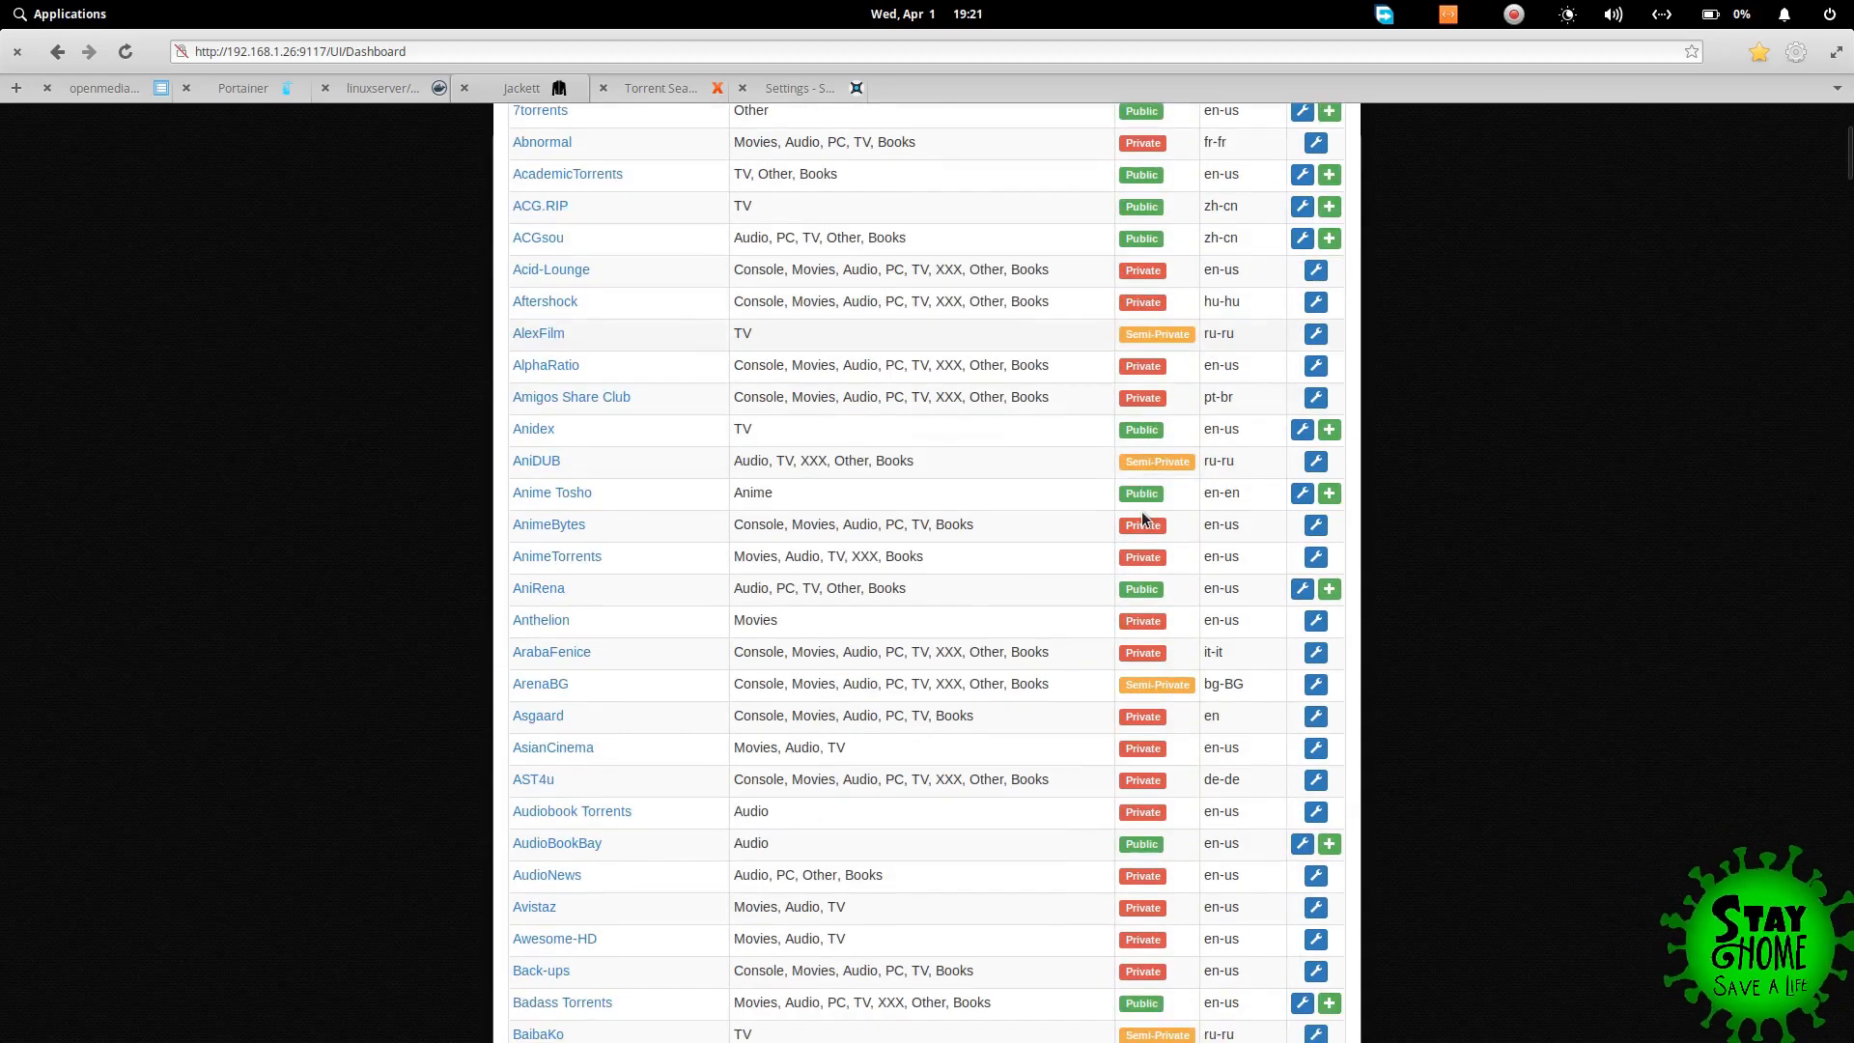
pyautogui.scroll(-3)
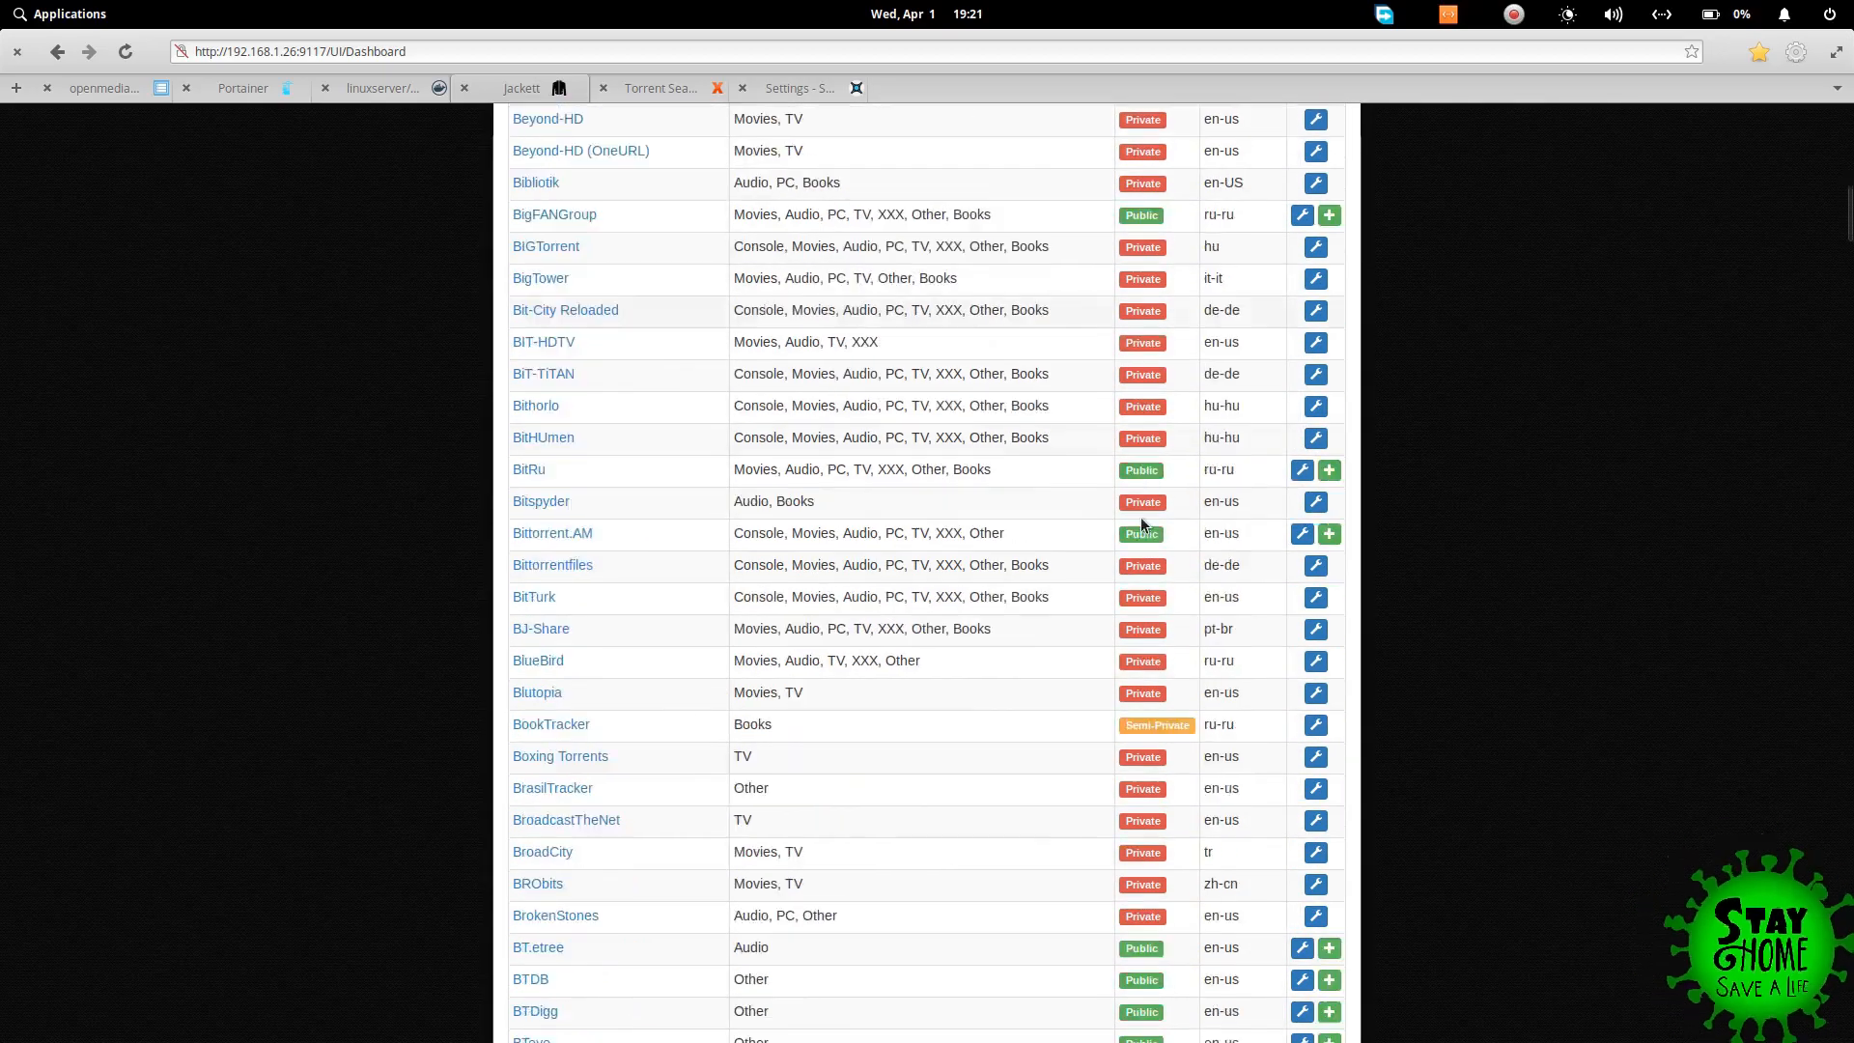
pyautogui.scroll(-3)
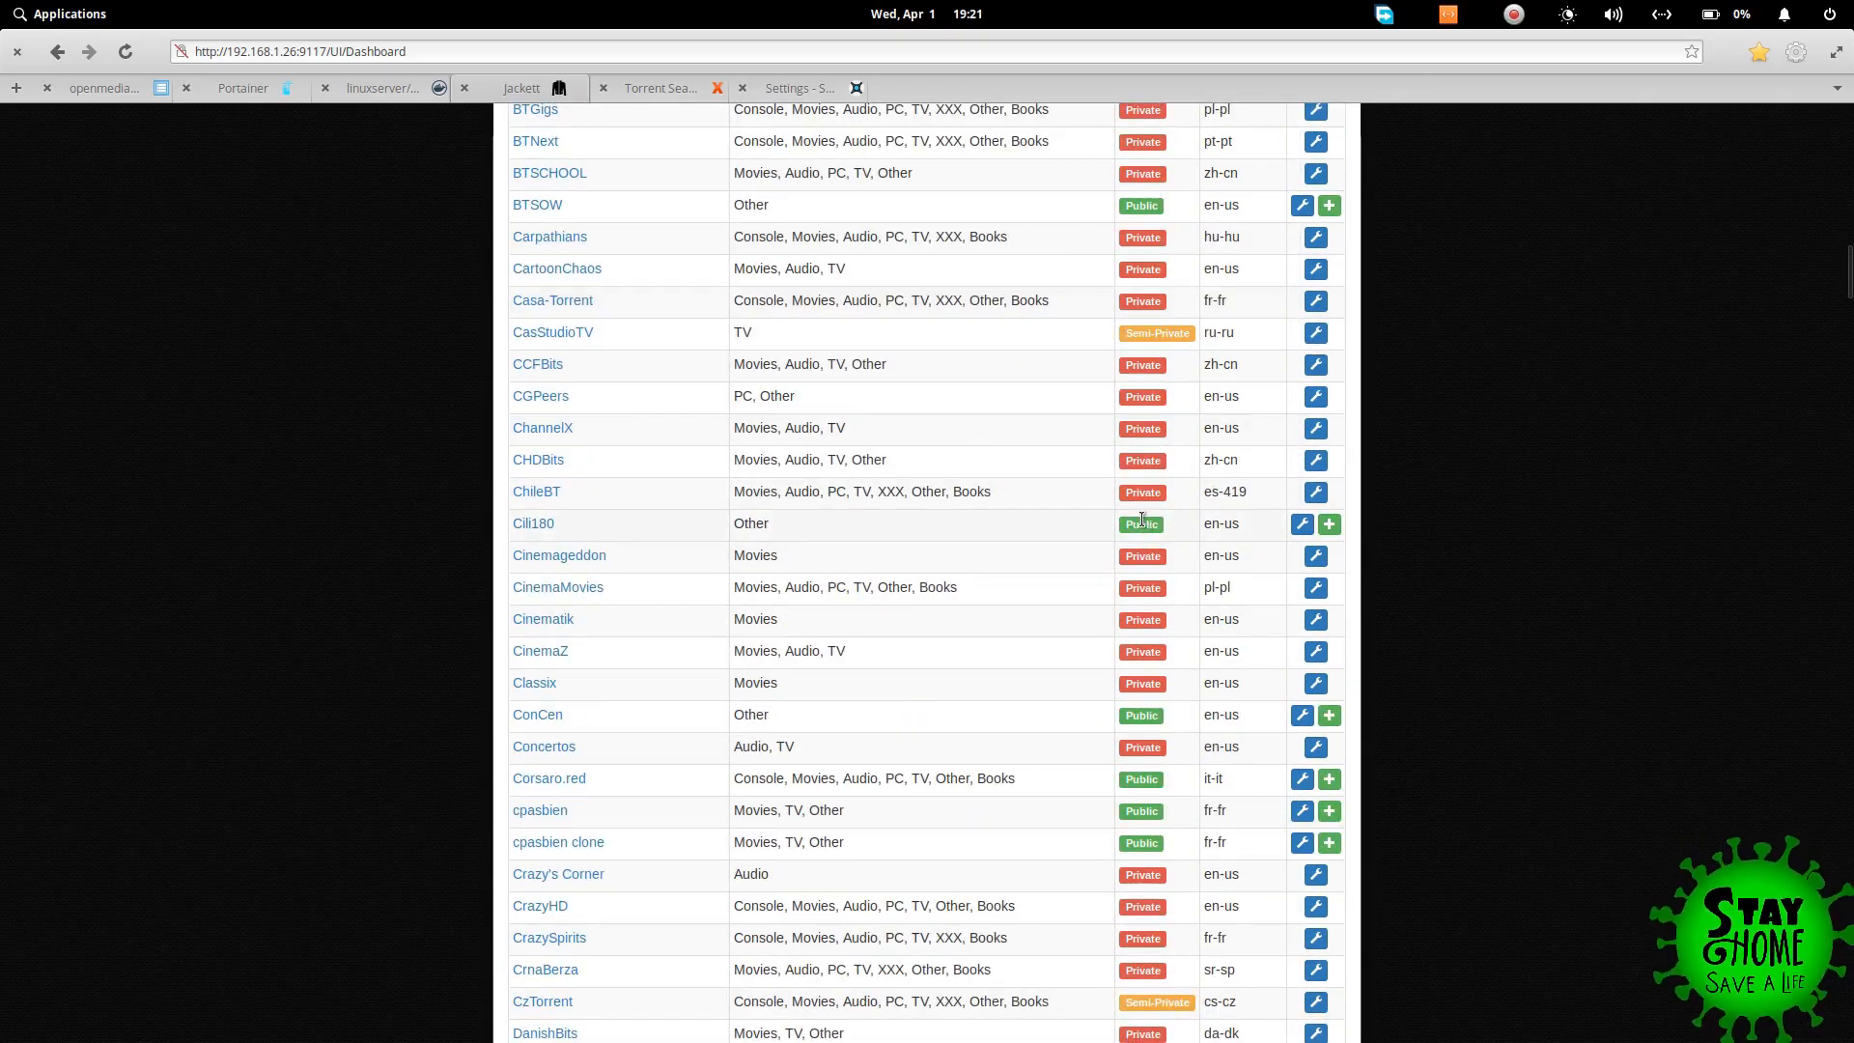
pyautogui.scroll(-3)
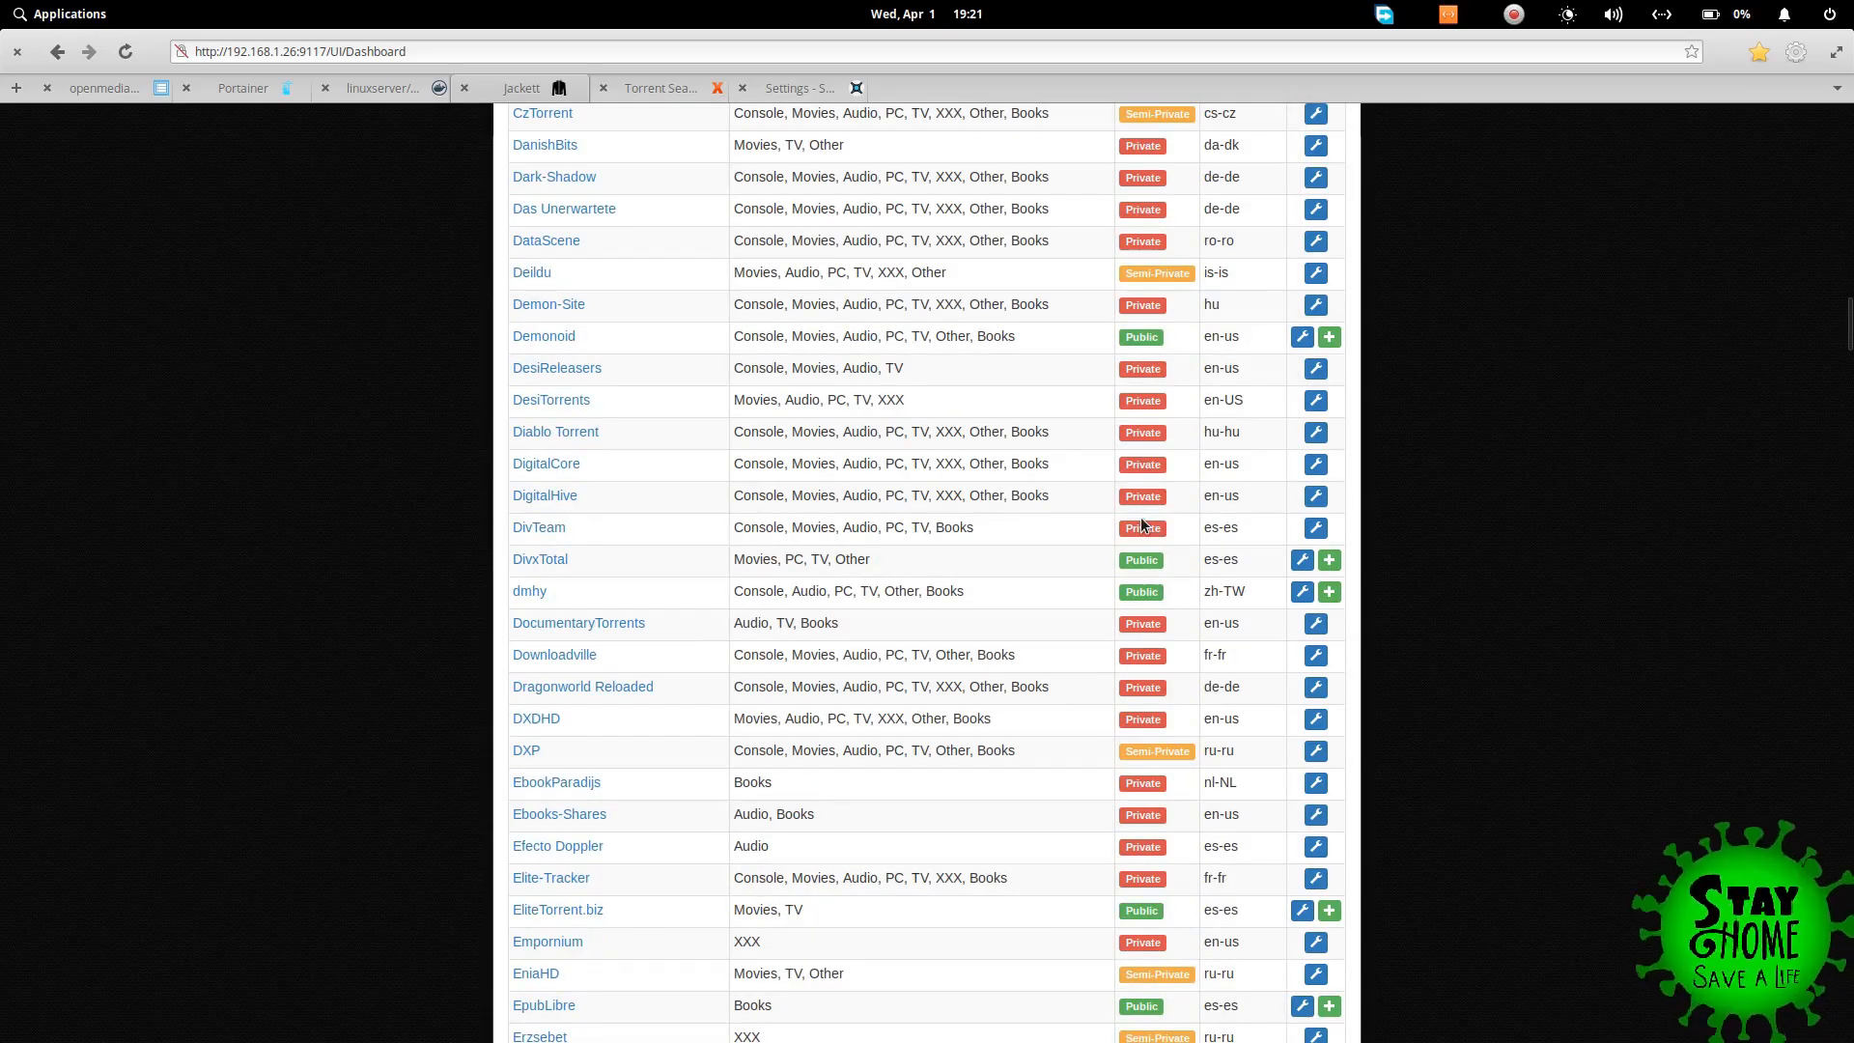
pyautogui.scroll(-3)
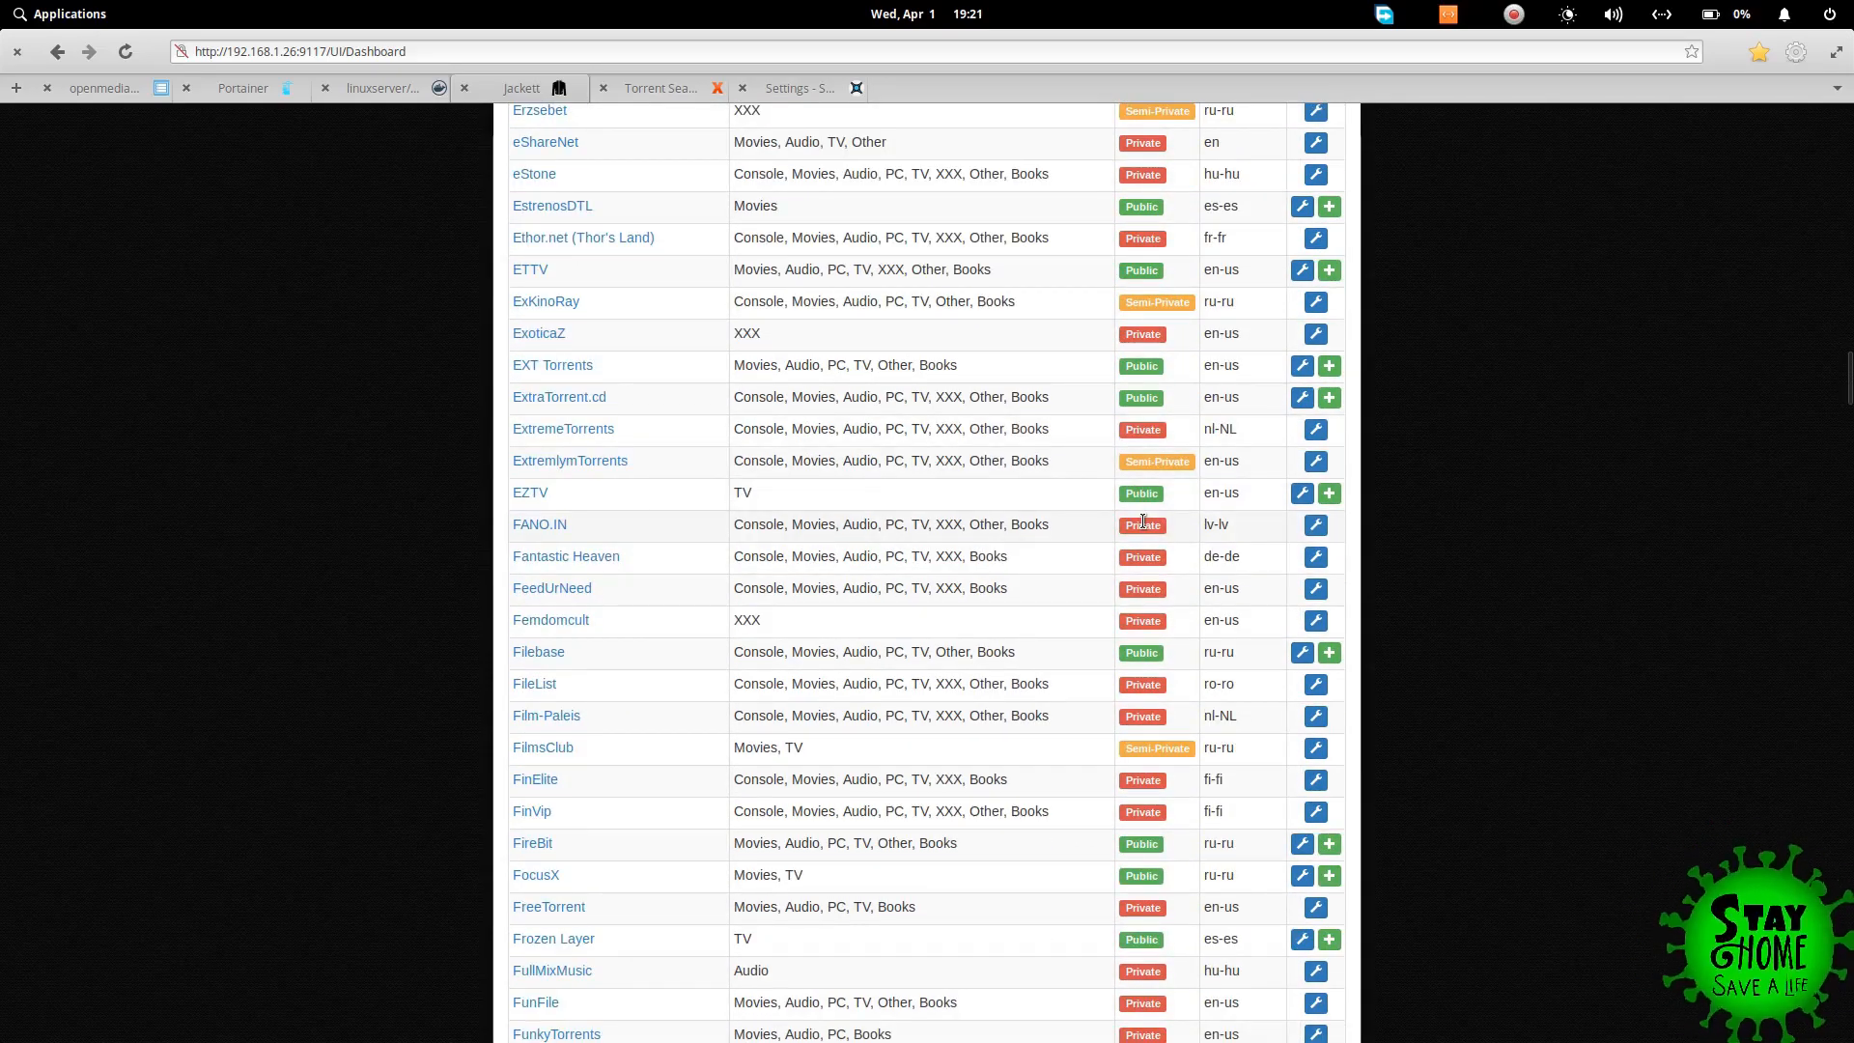
pyautogui.scroll(-3)
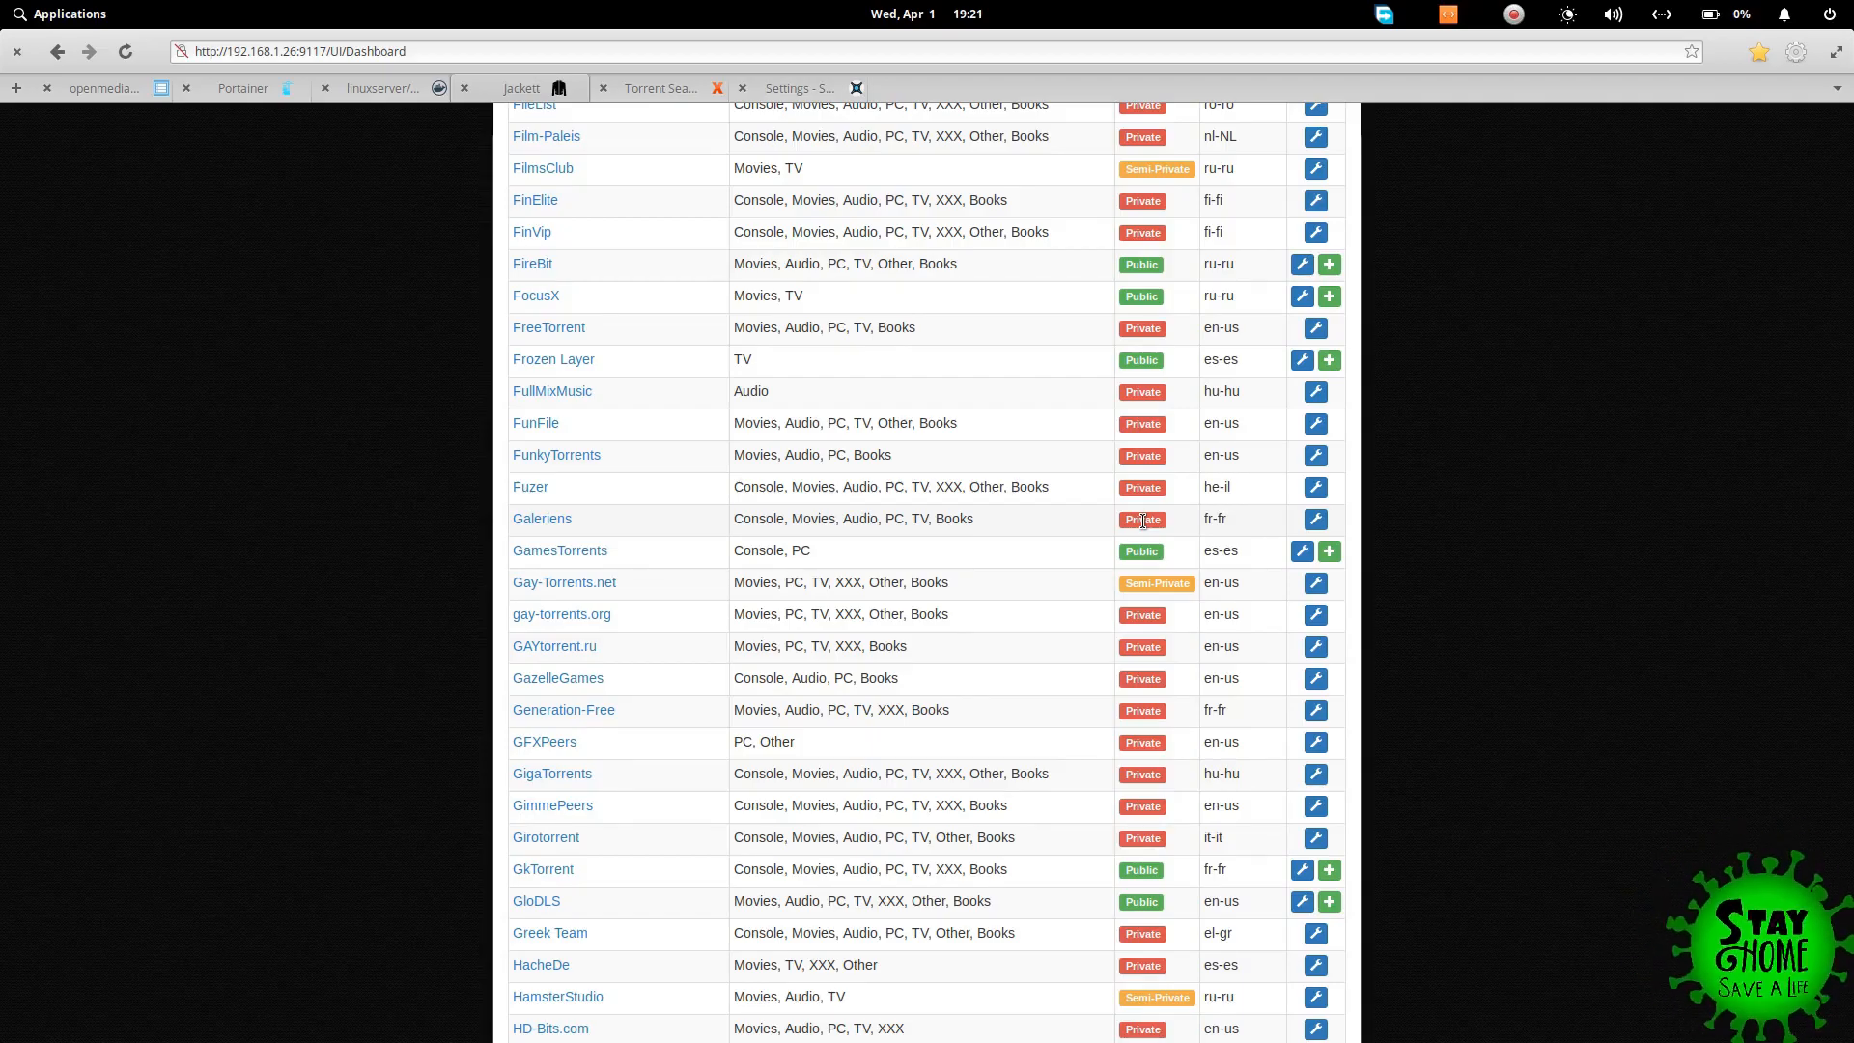
pyautogui.click(799, 88)
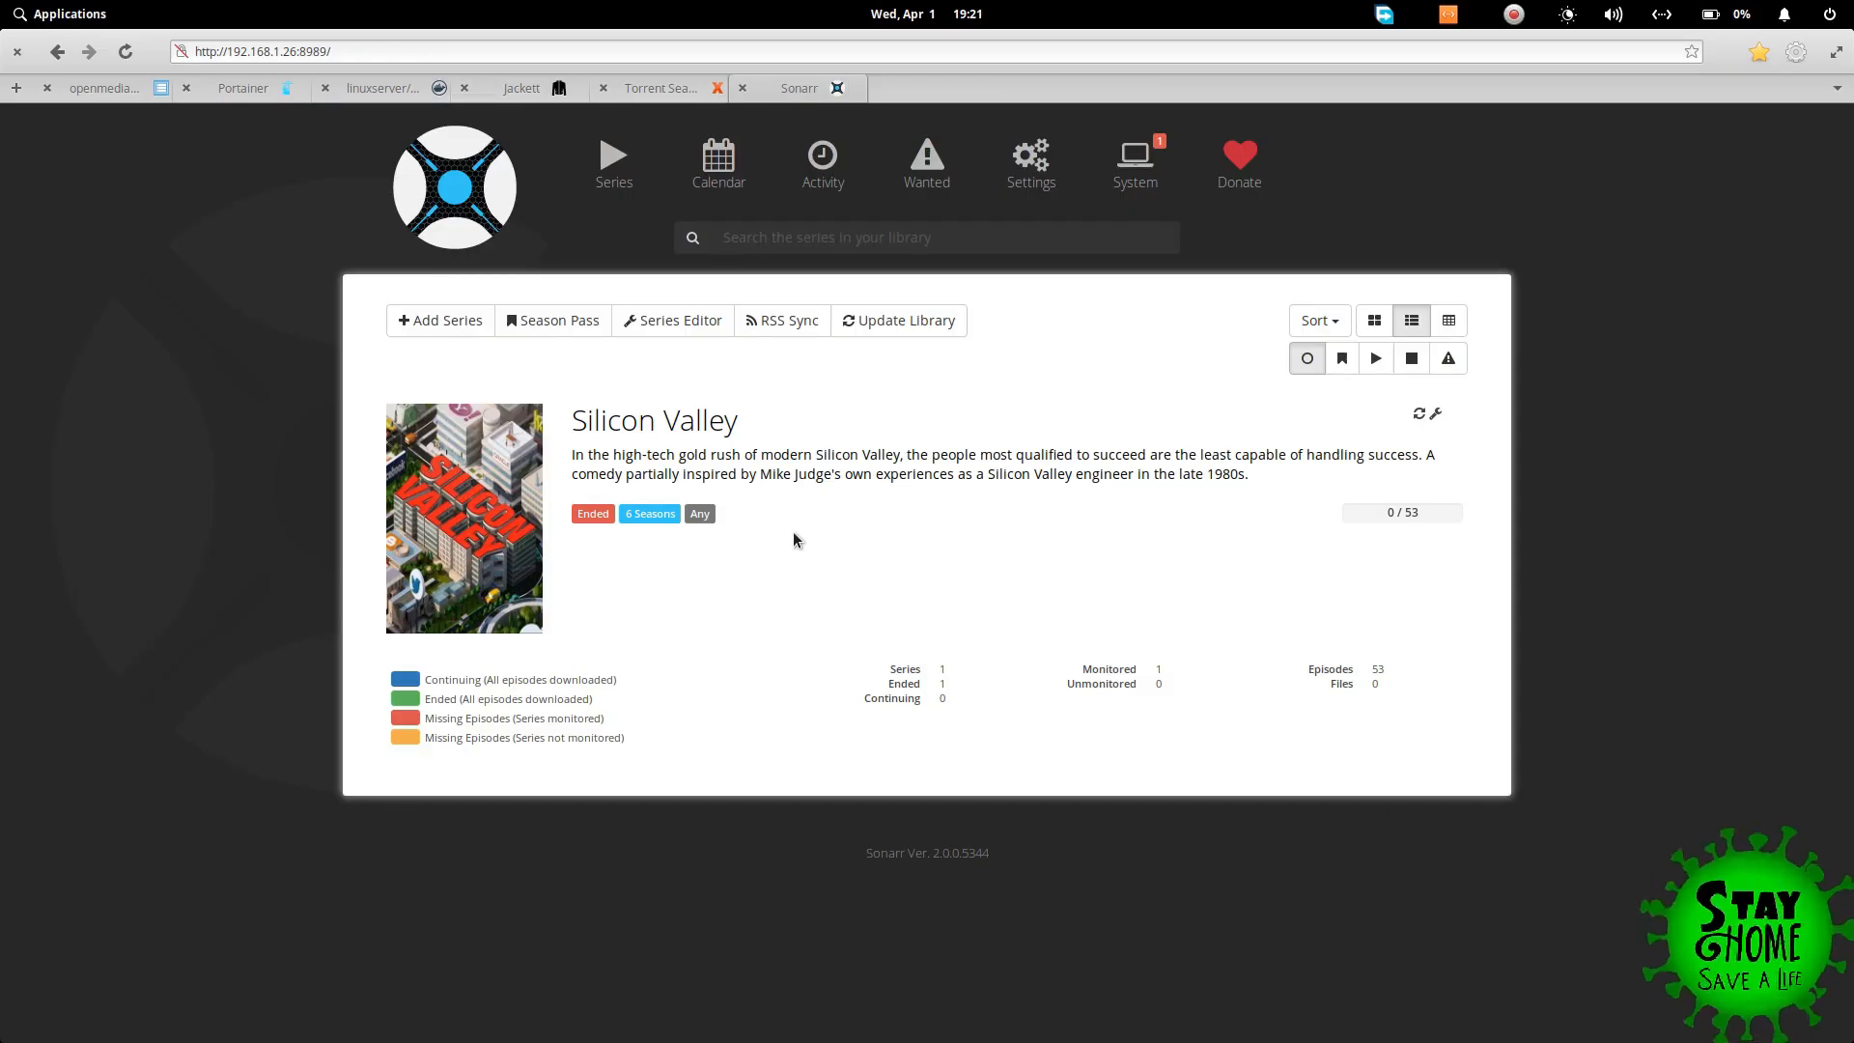